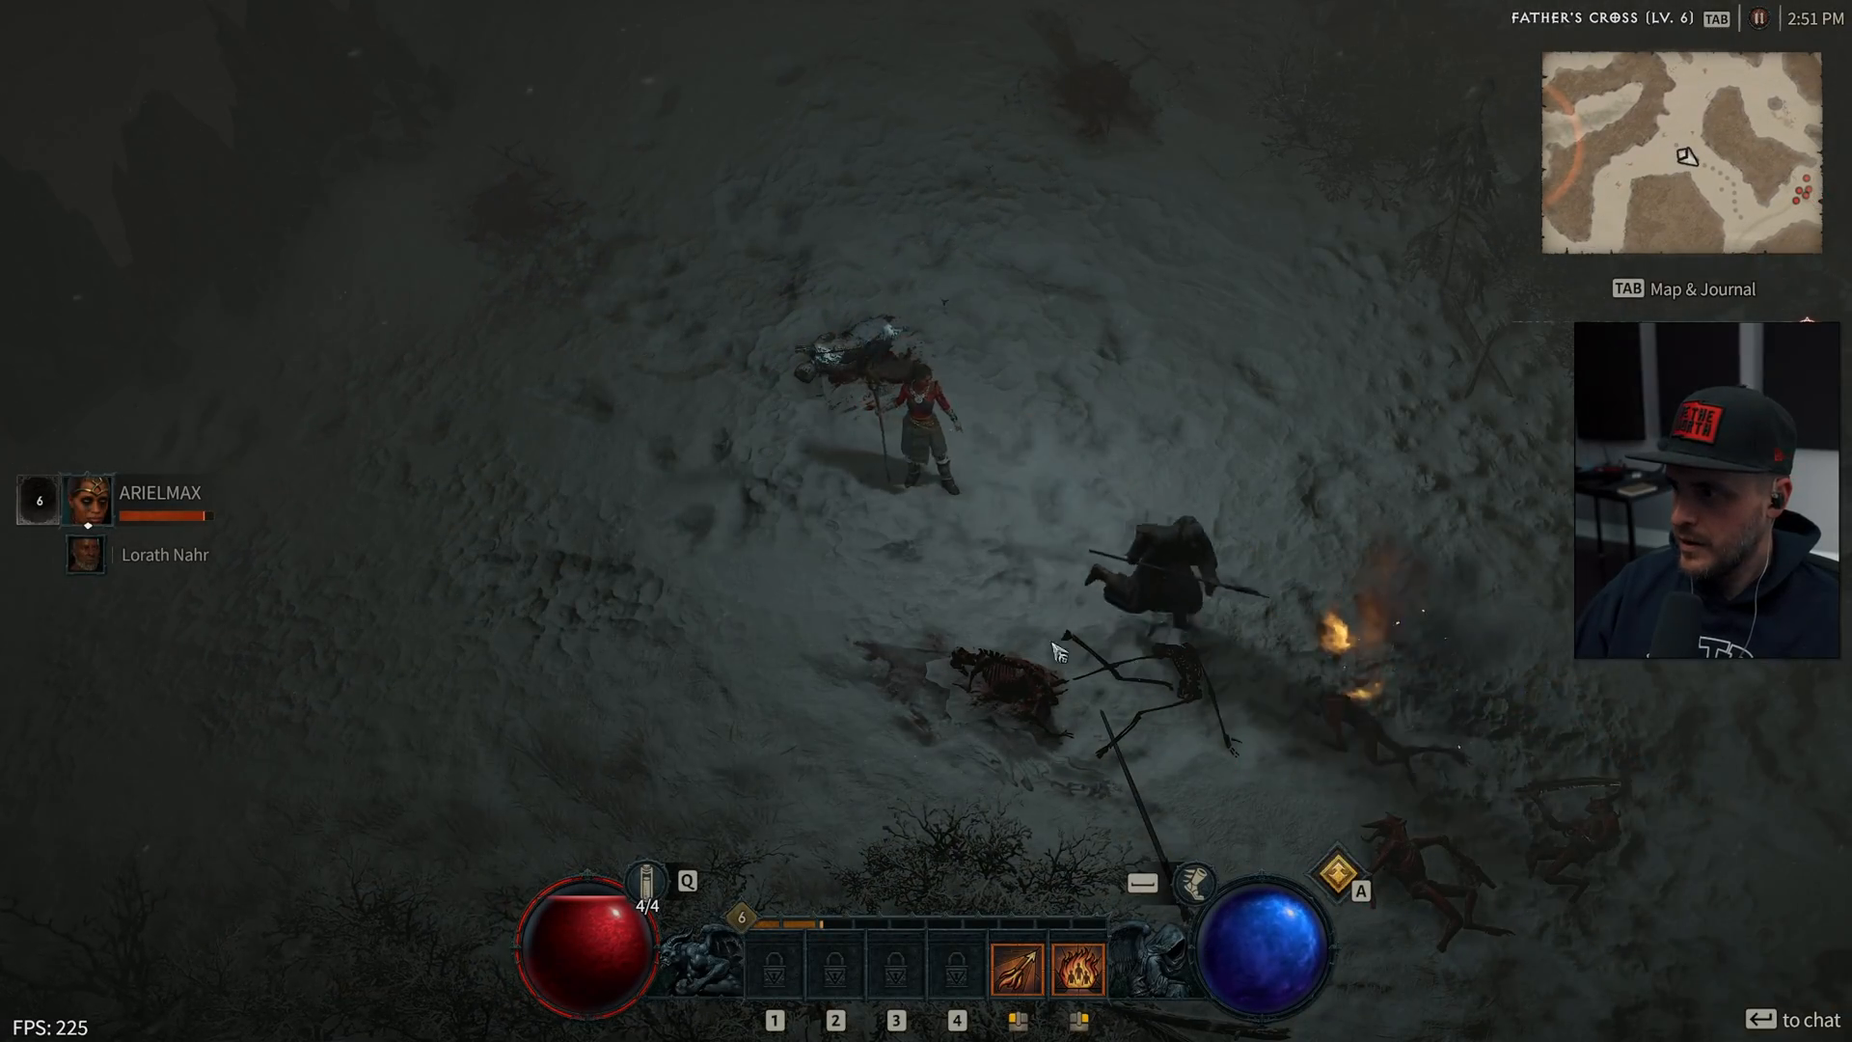
Walk the character up the snowy slope and pick up the 11 Gold lying on the ground
left_click(639, 506)
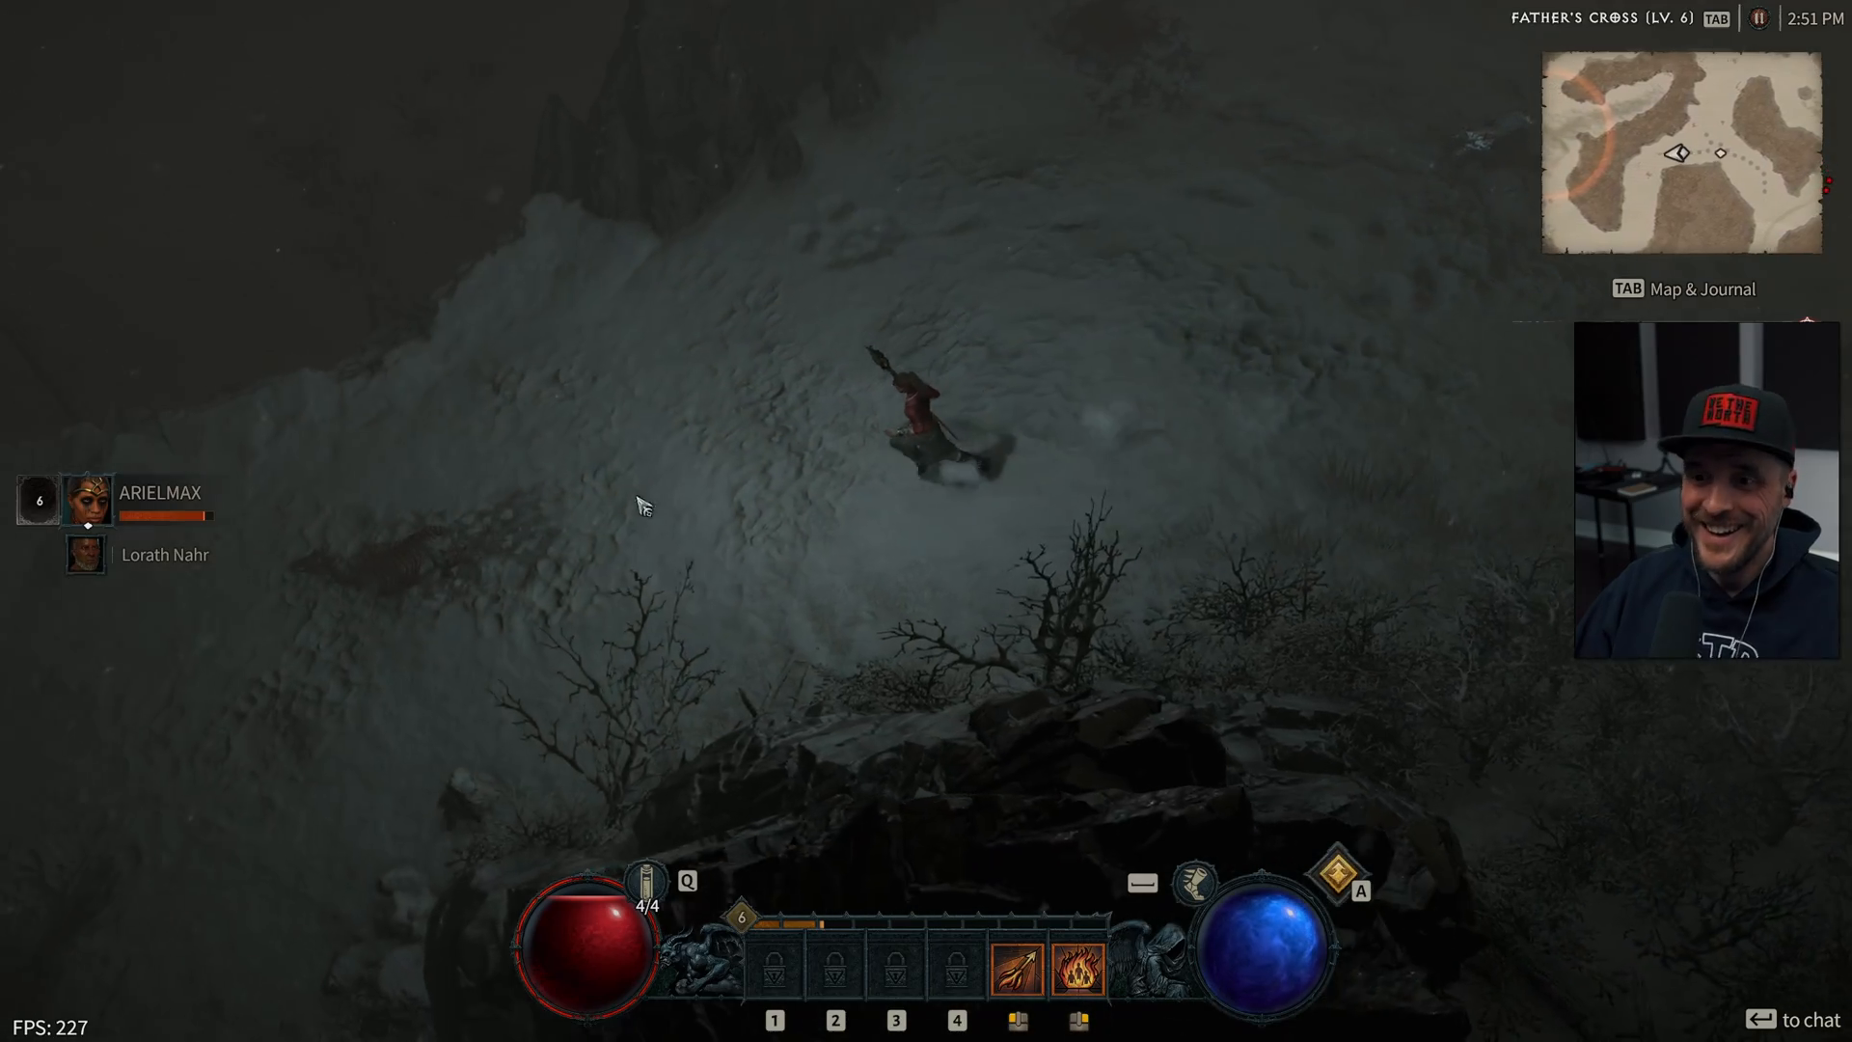
left_click(802, 508)
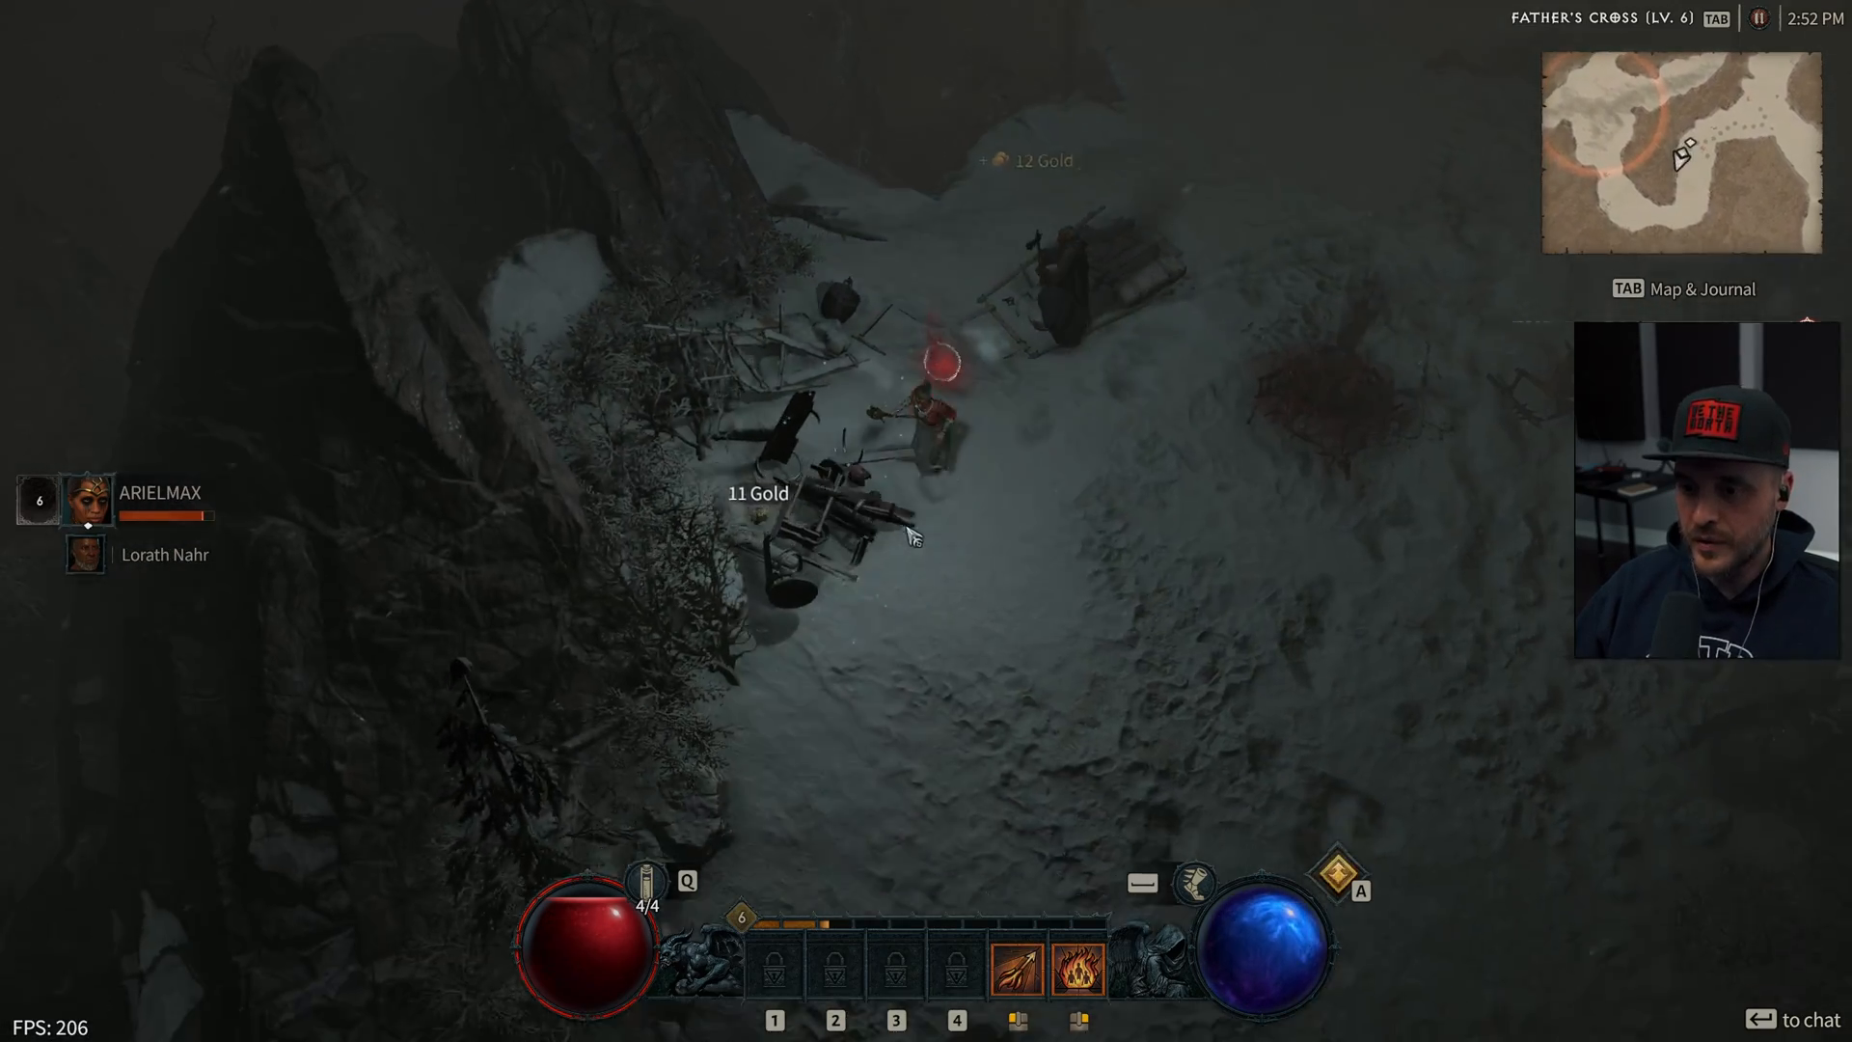
left_click(1163, 380)
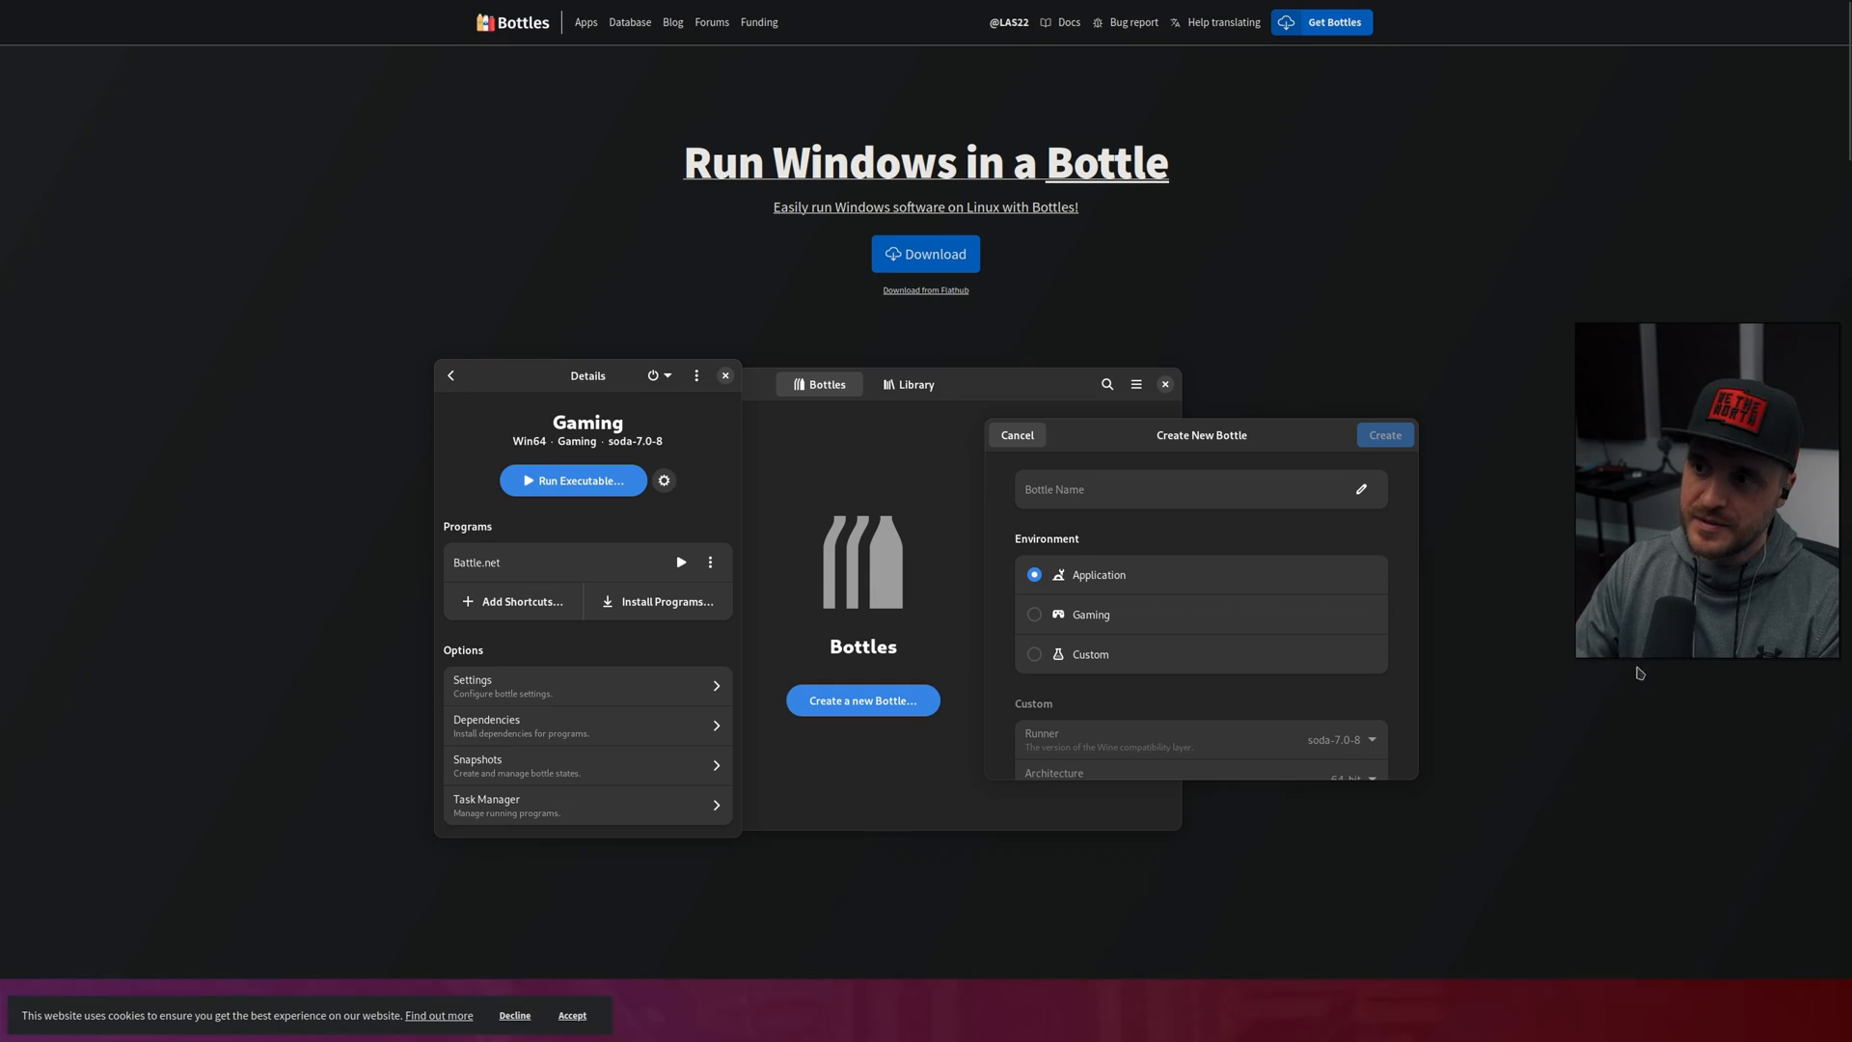
Scroll the Bottles homepage down to the 'Gaming ready' section
scroll("down", 3)
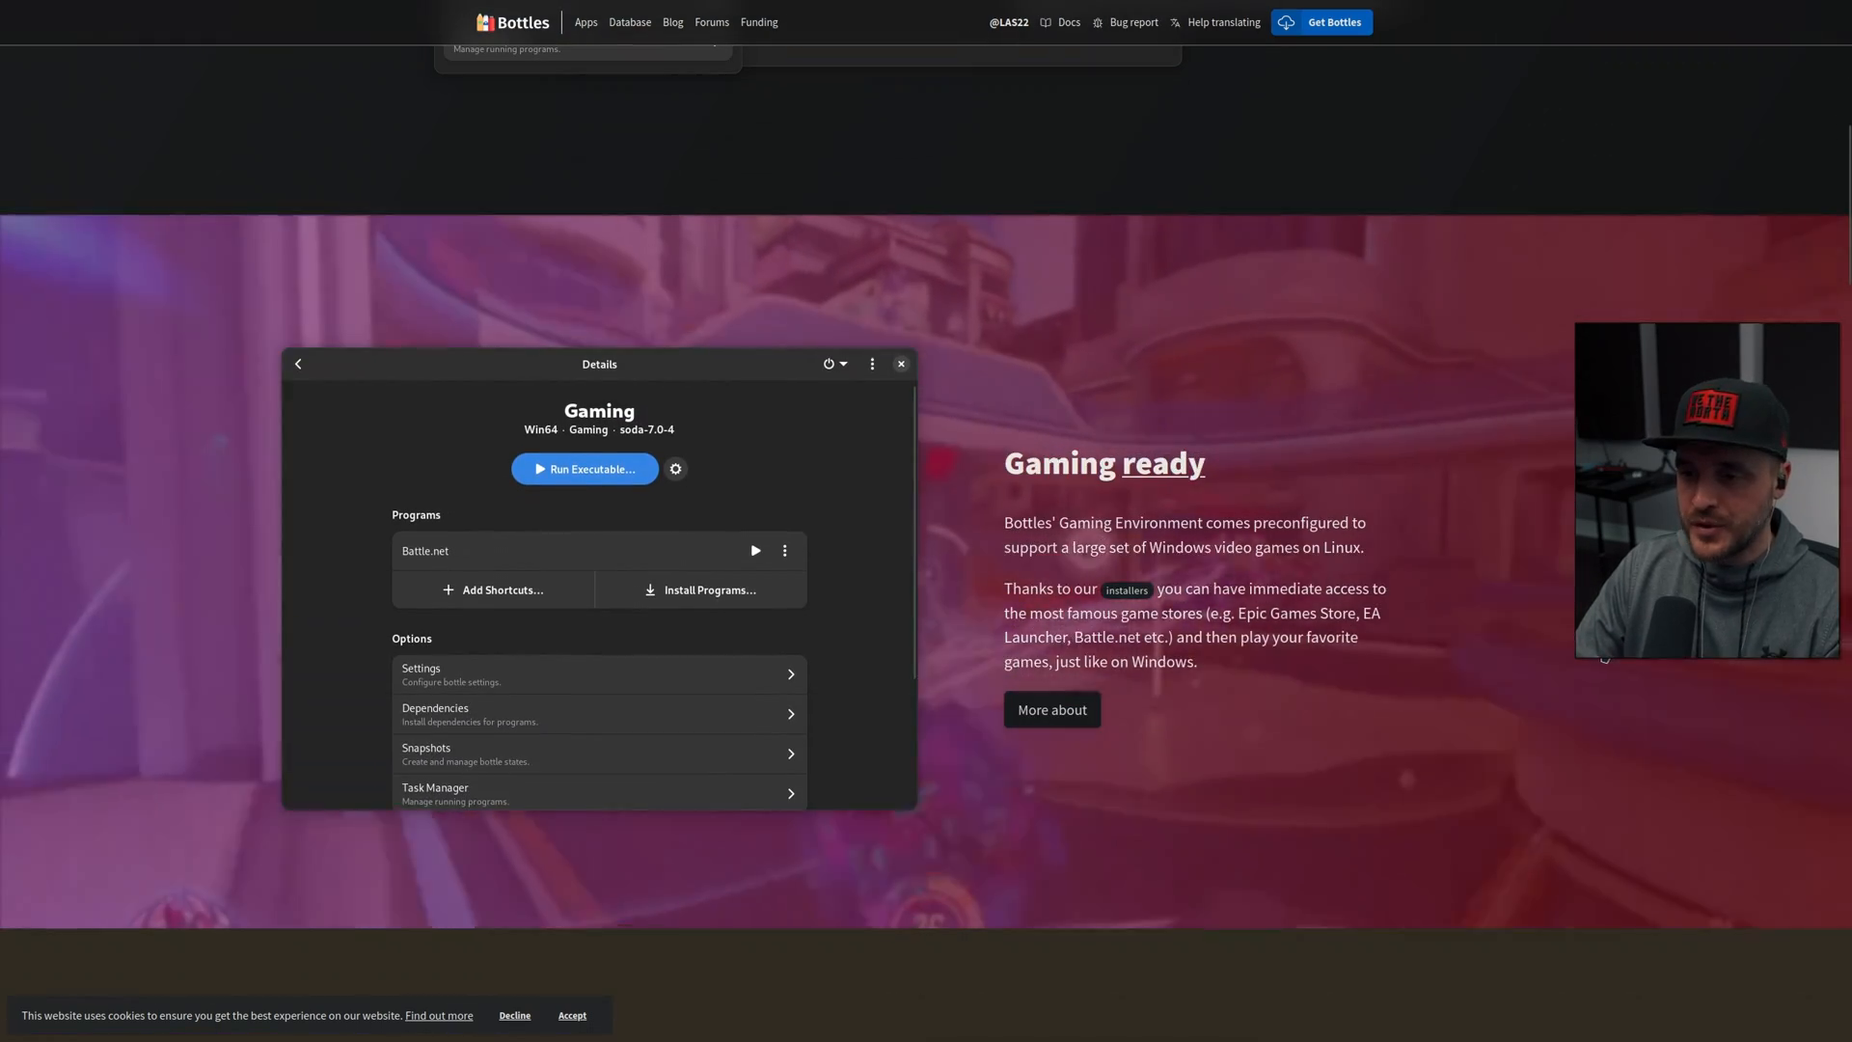
scroll("down", 3)
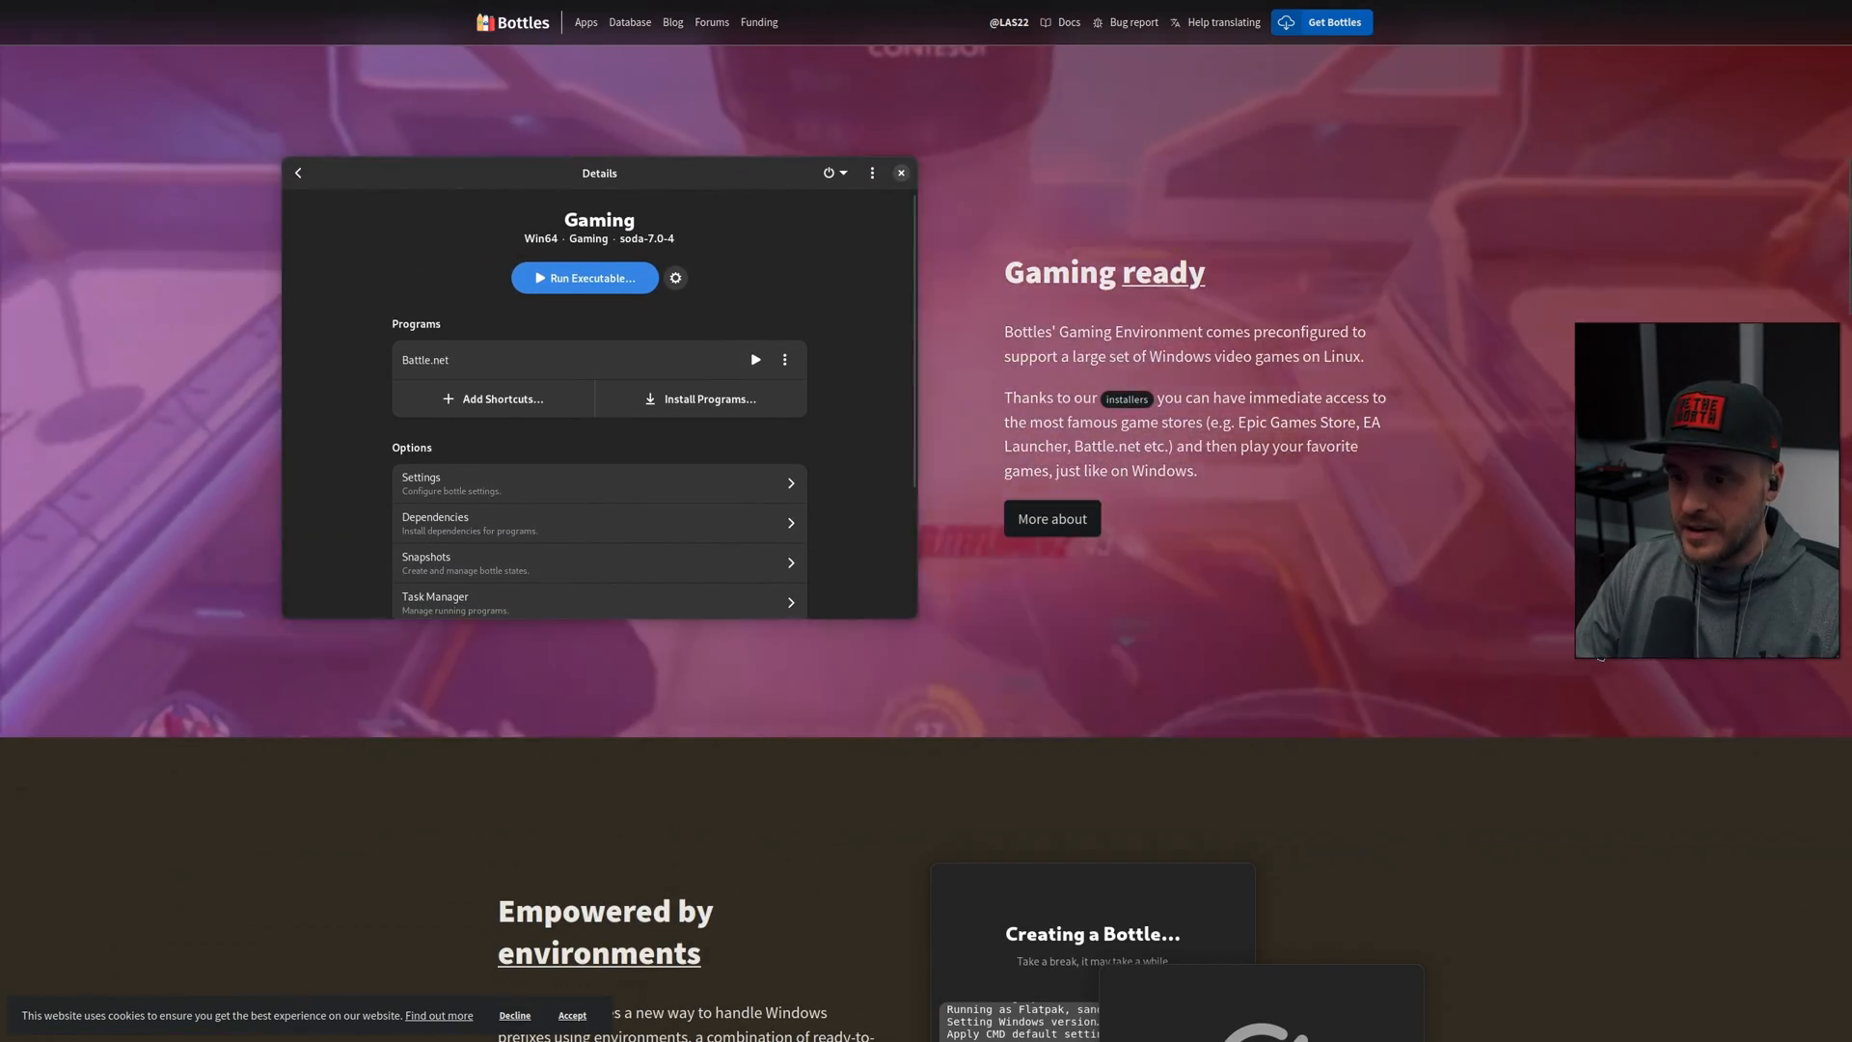
scroll("down", 3)
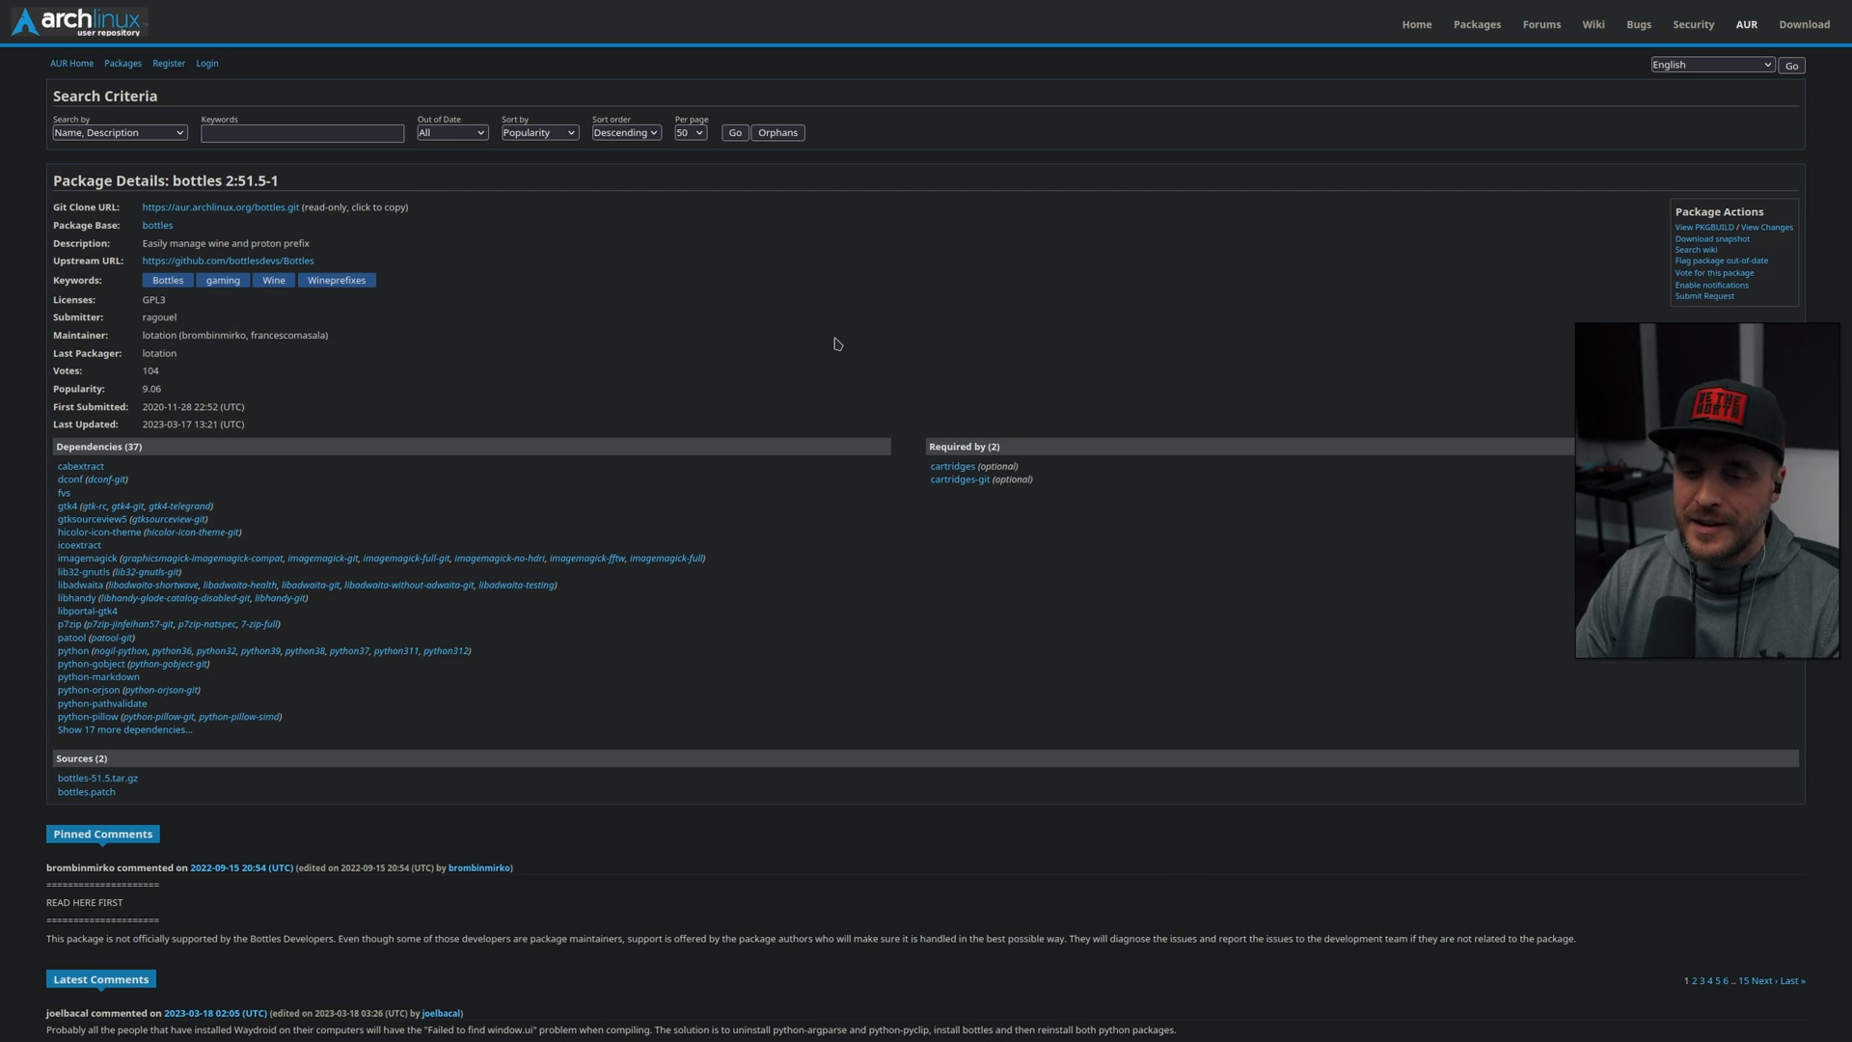
mouse_move(725, 299)
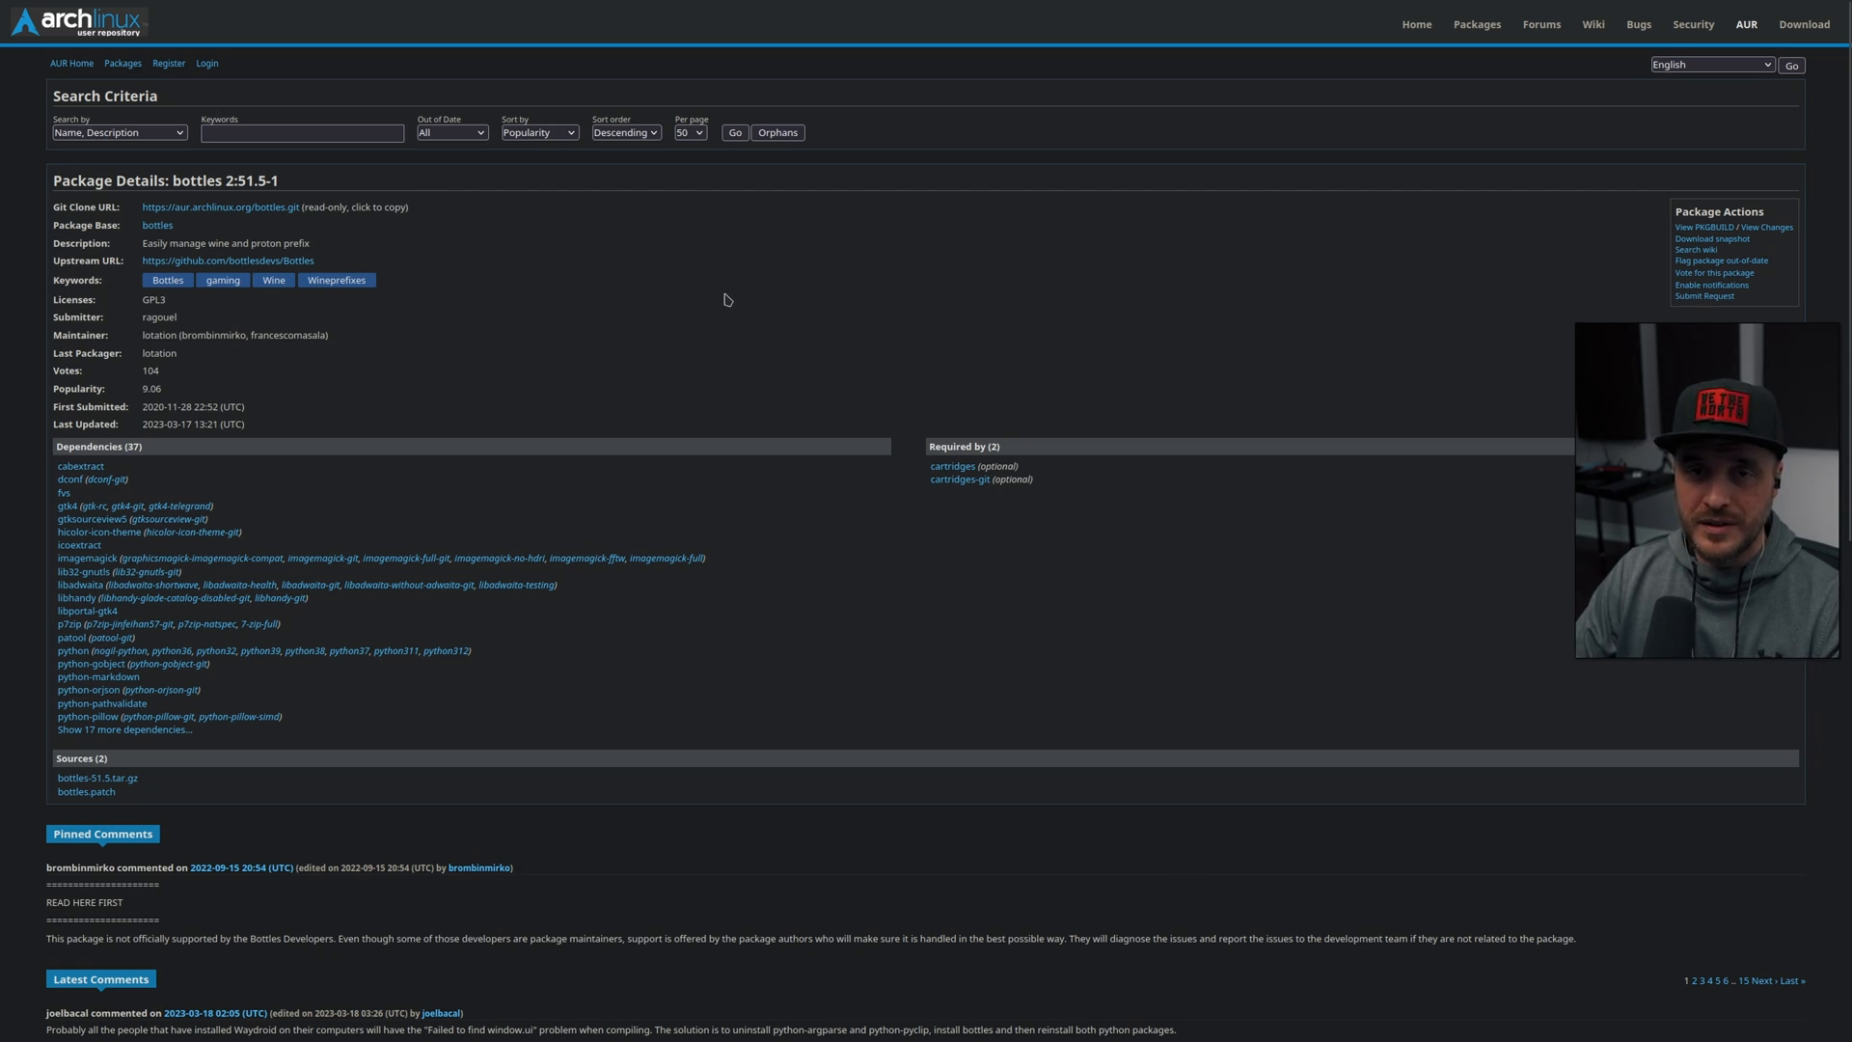
scroll("down", 3)
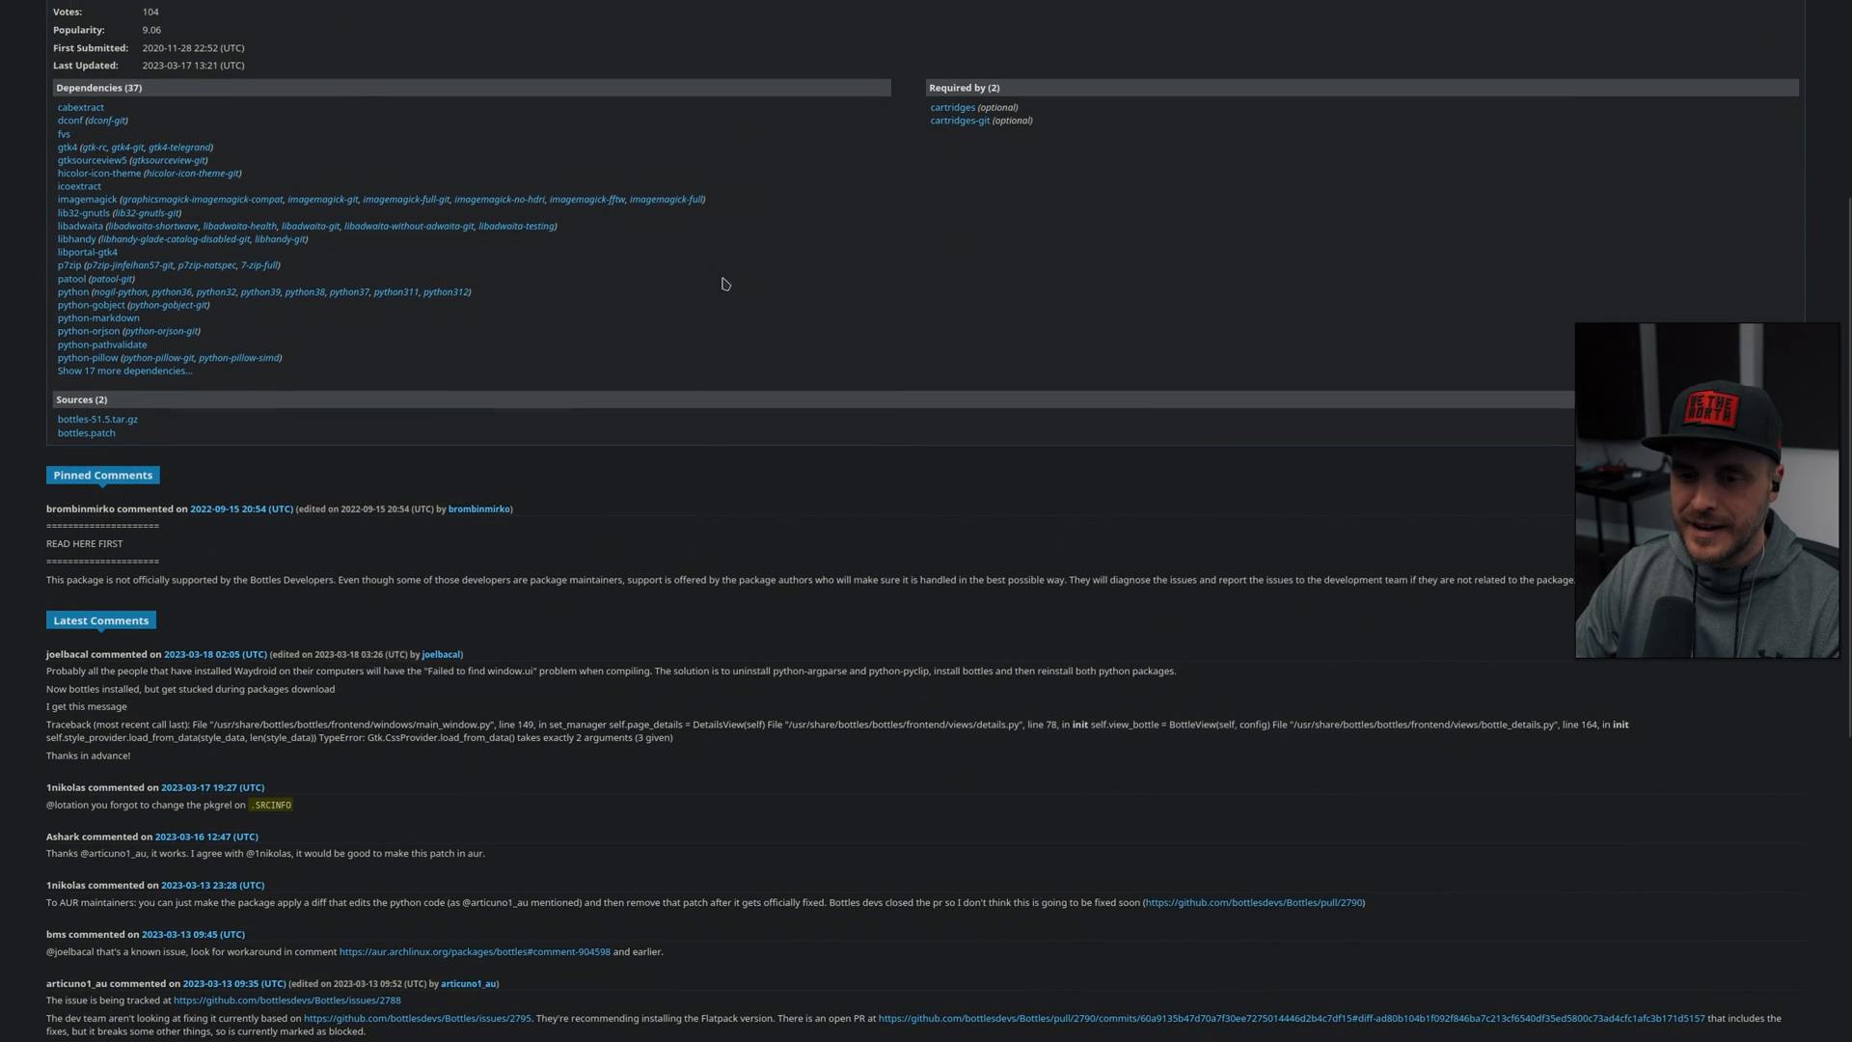
scroll("down", 3)
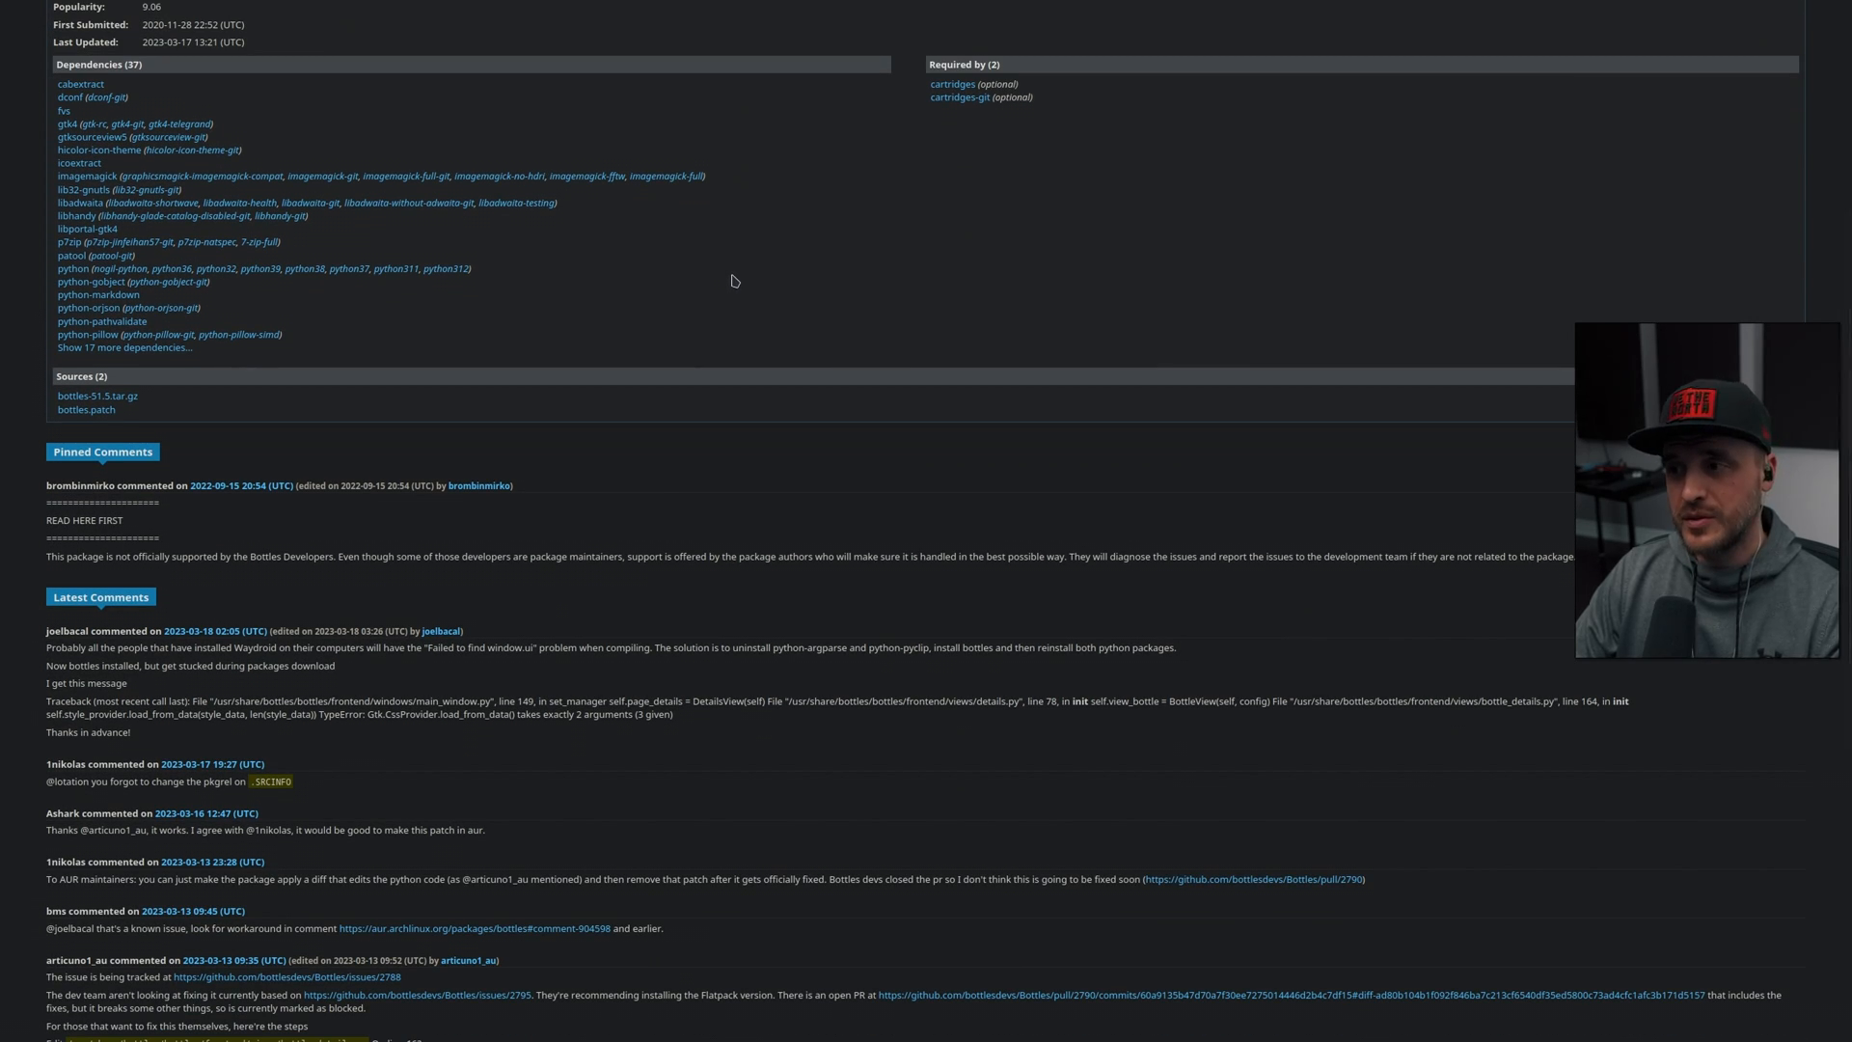
mouse_move(787, 311)
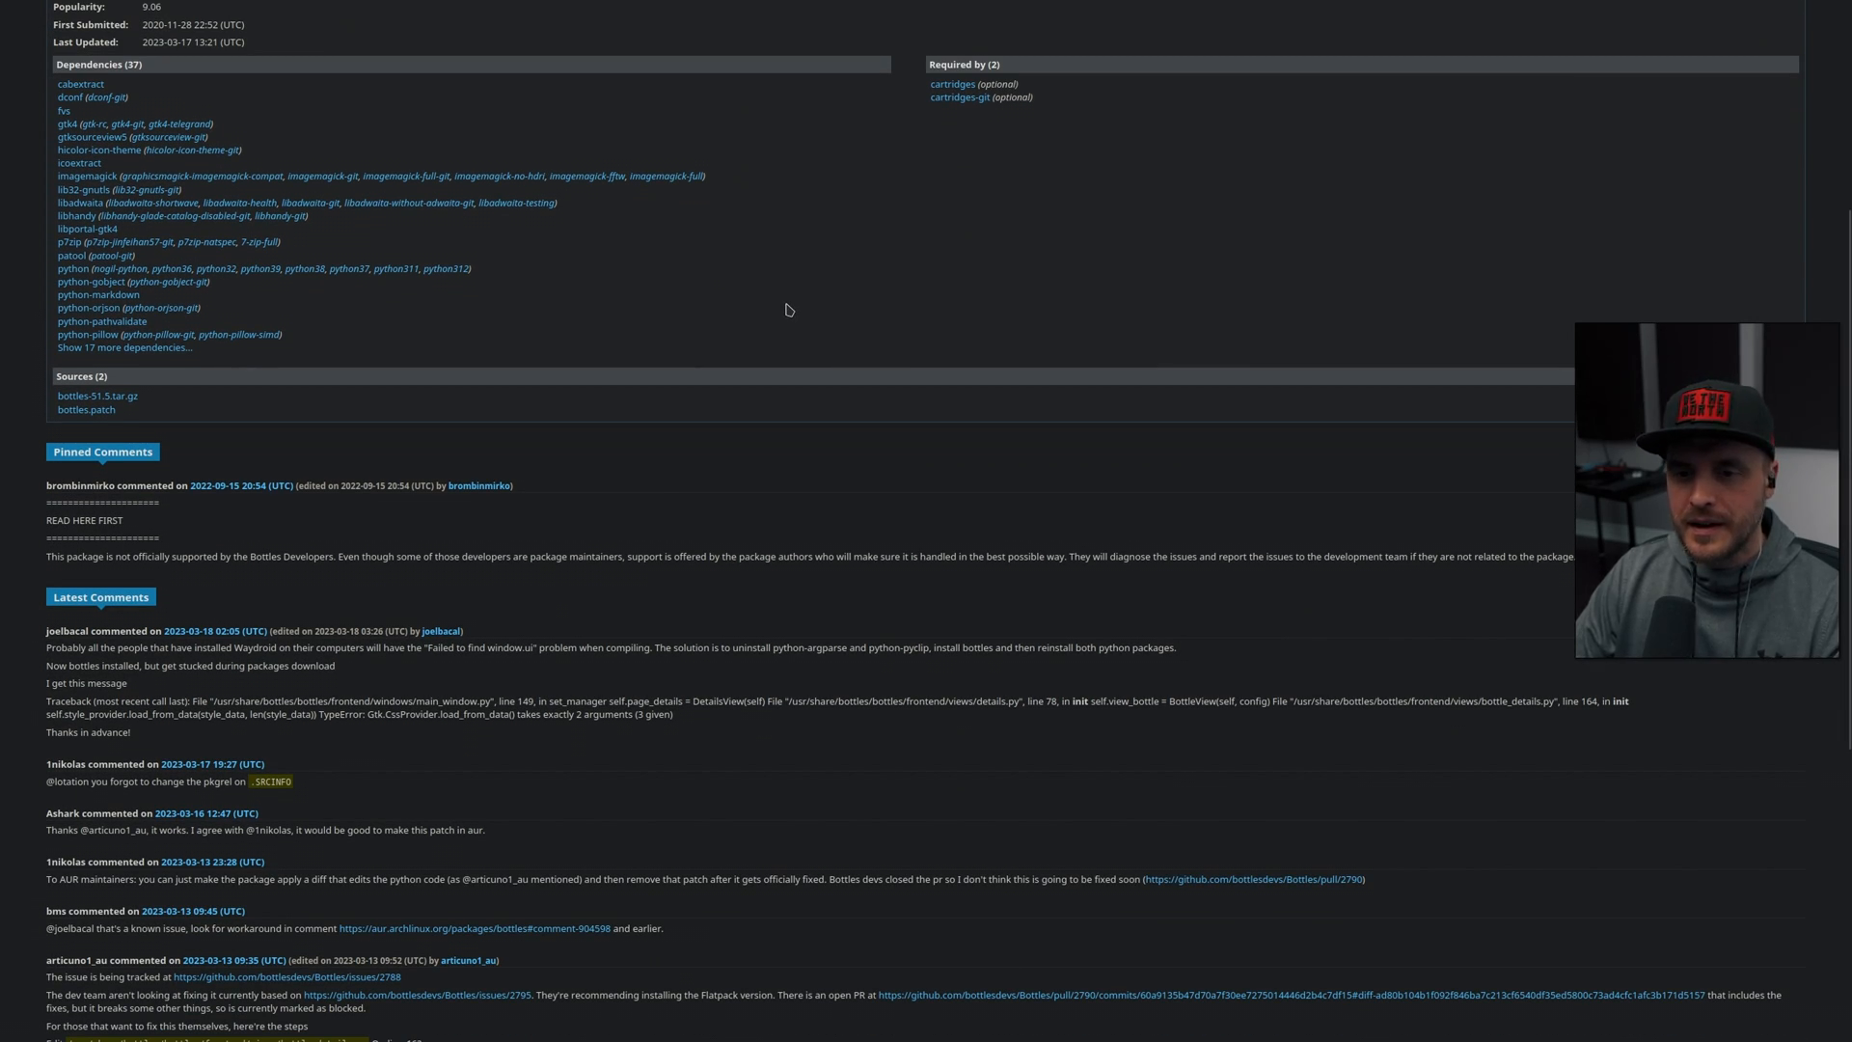
scroll("down", 3)
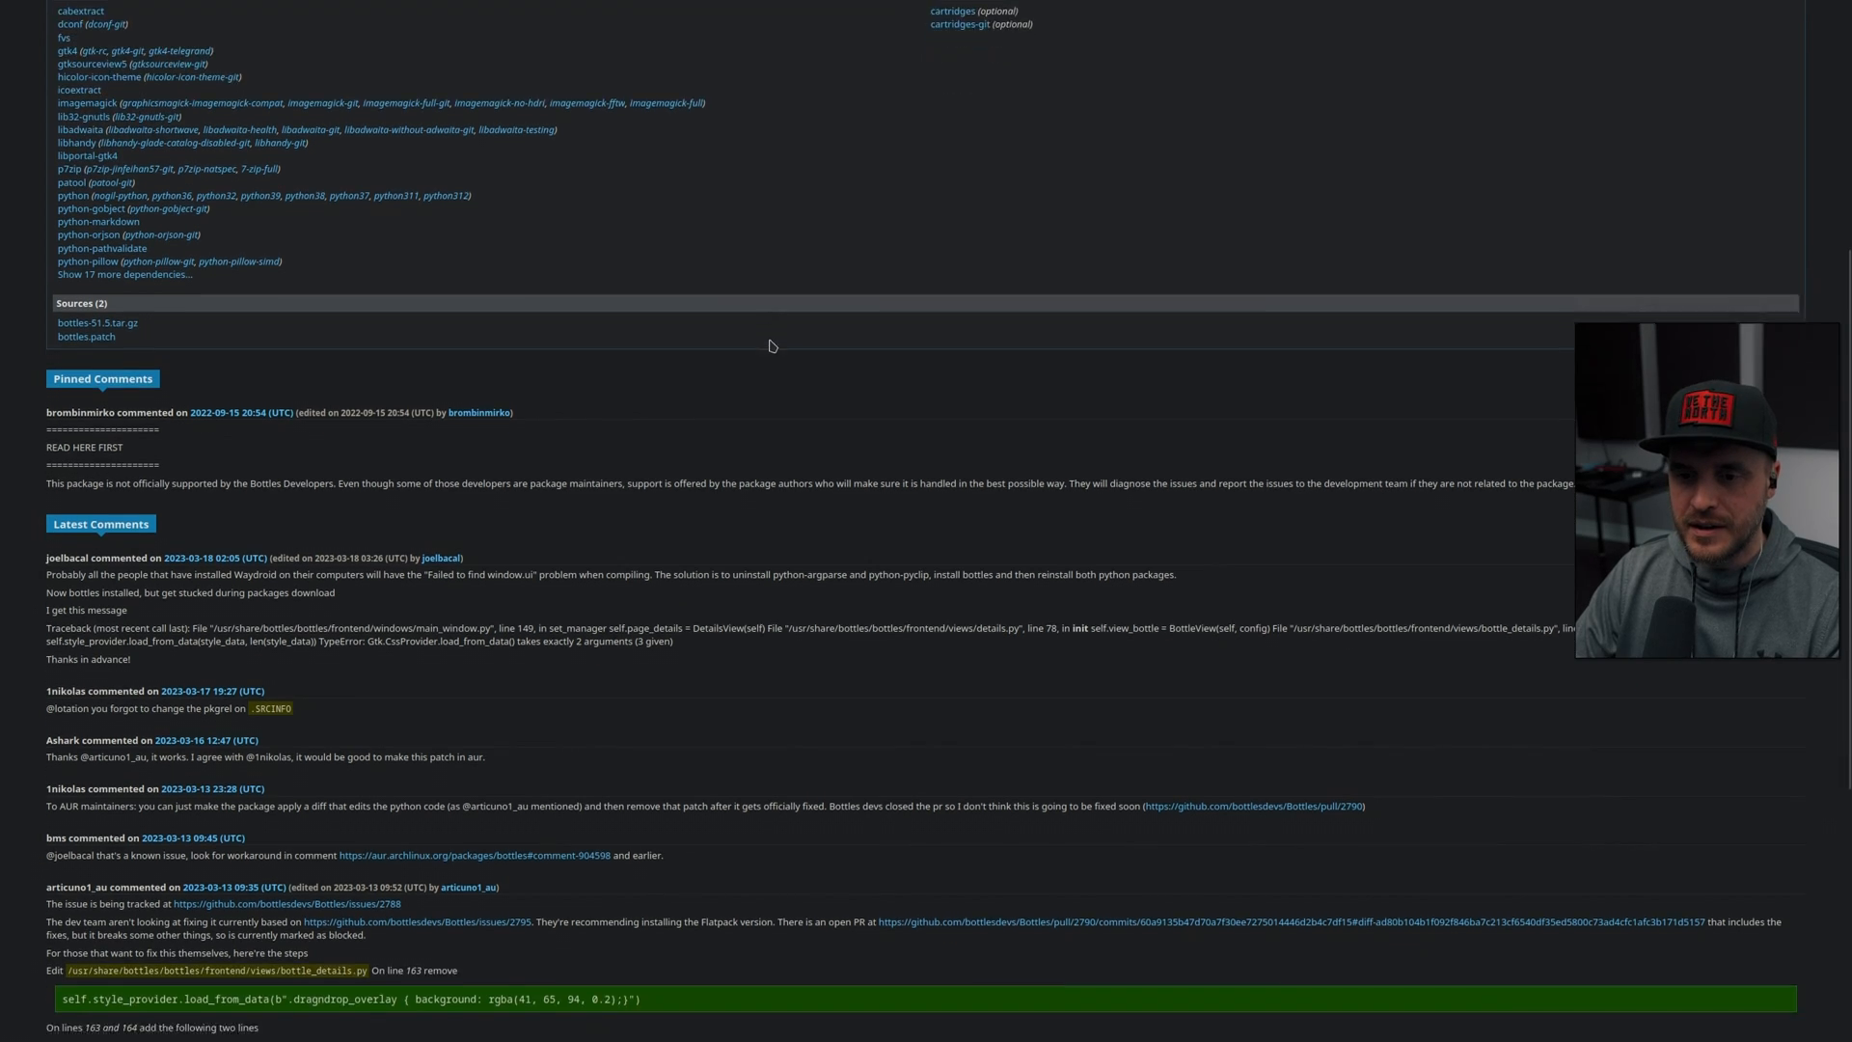
scroll("down", 3)
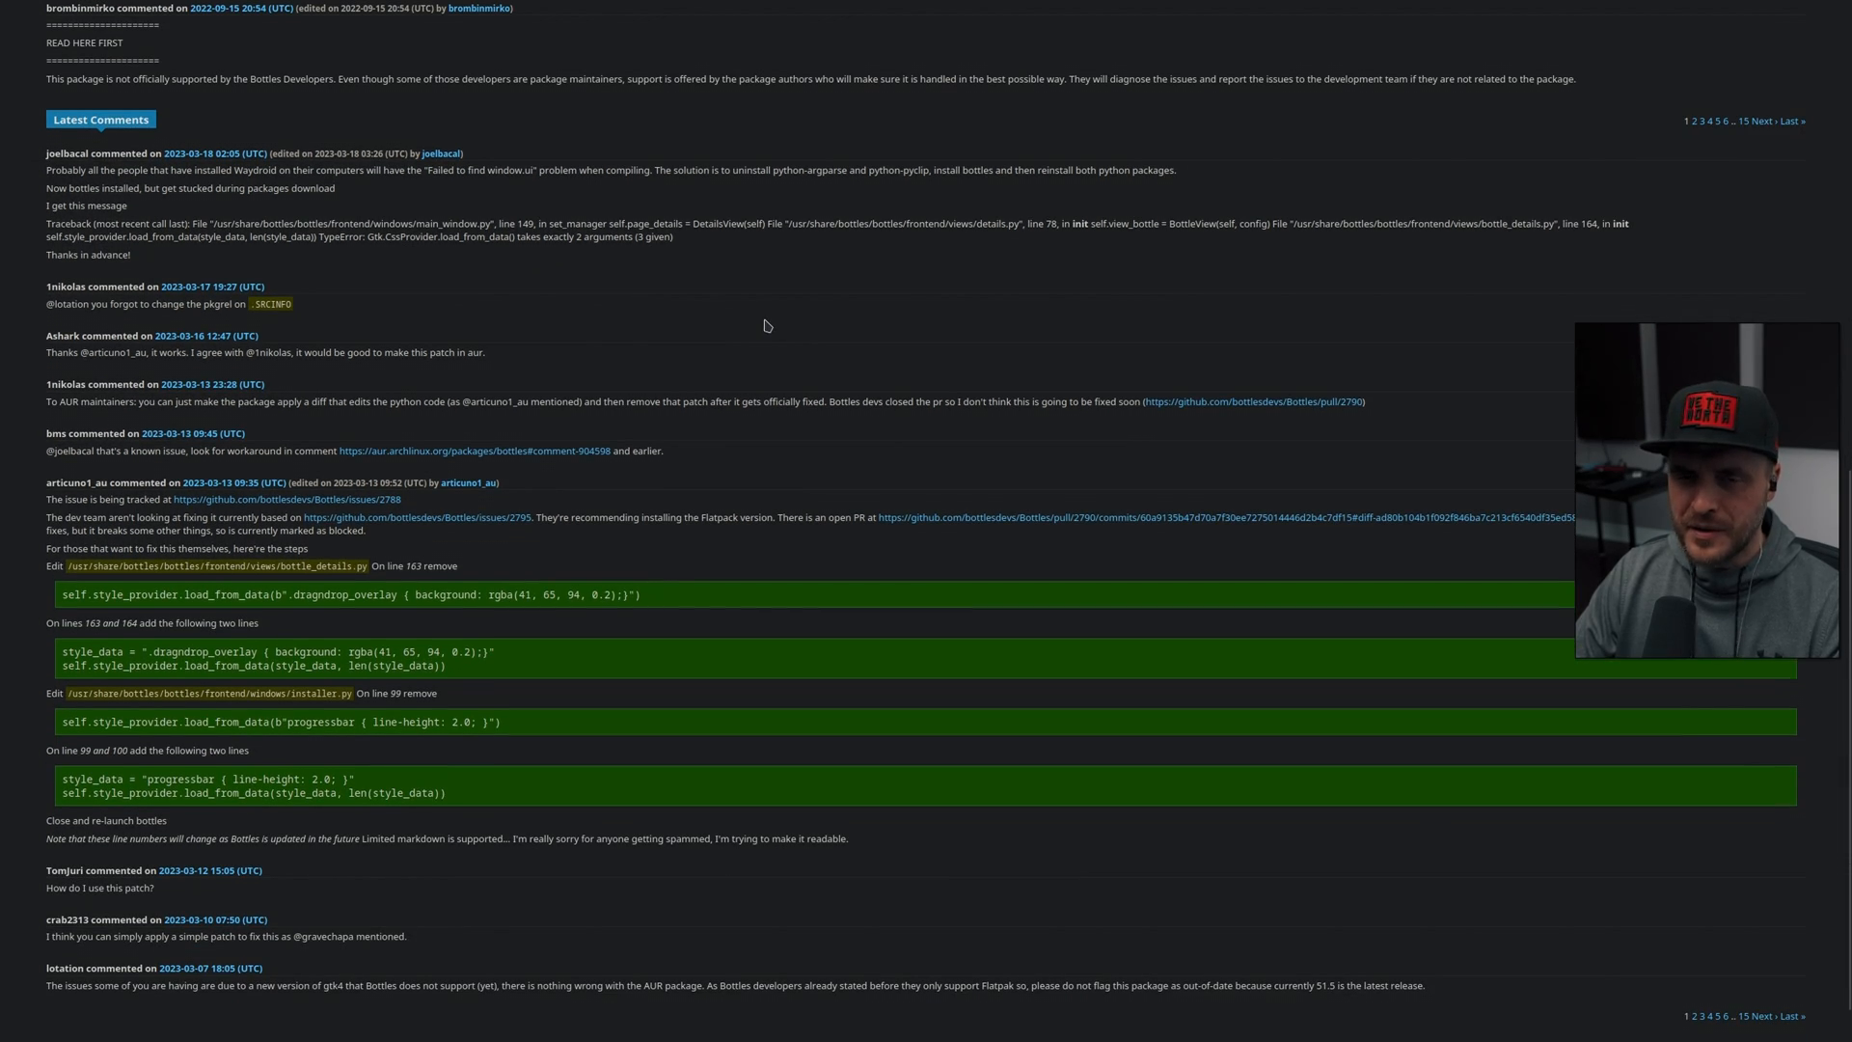
mouse_move(557, 532)
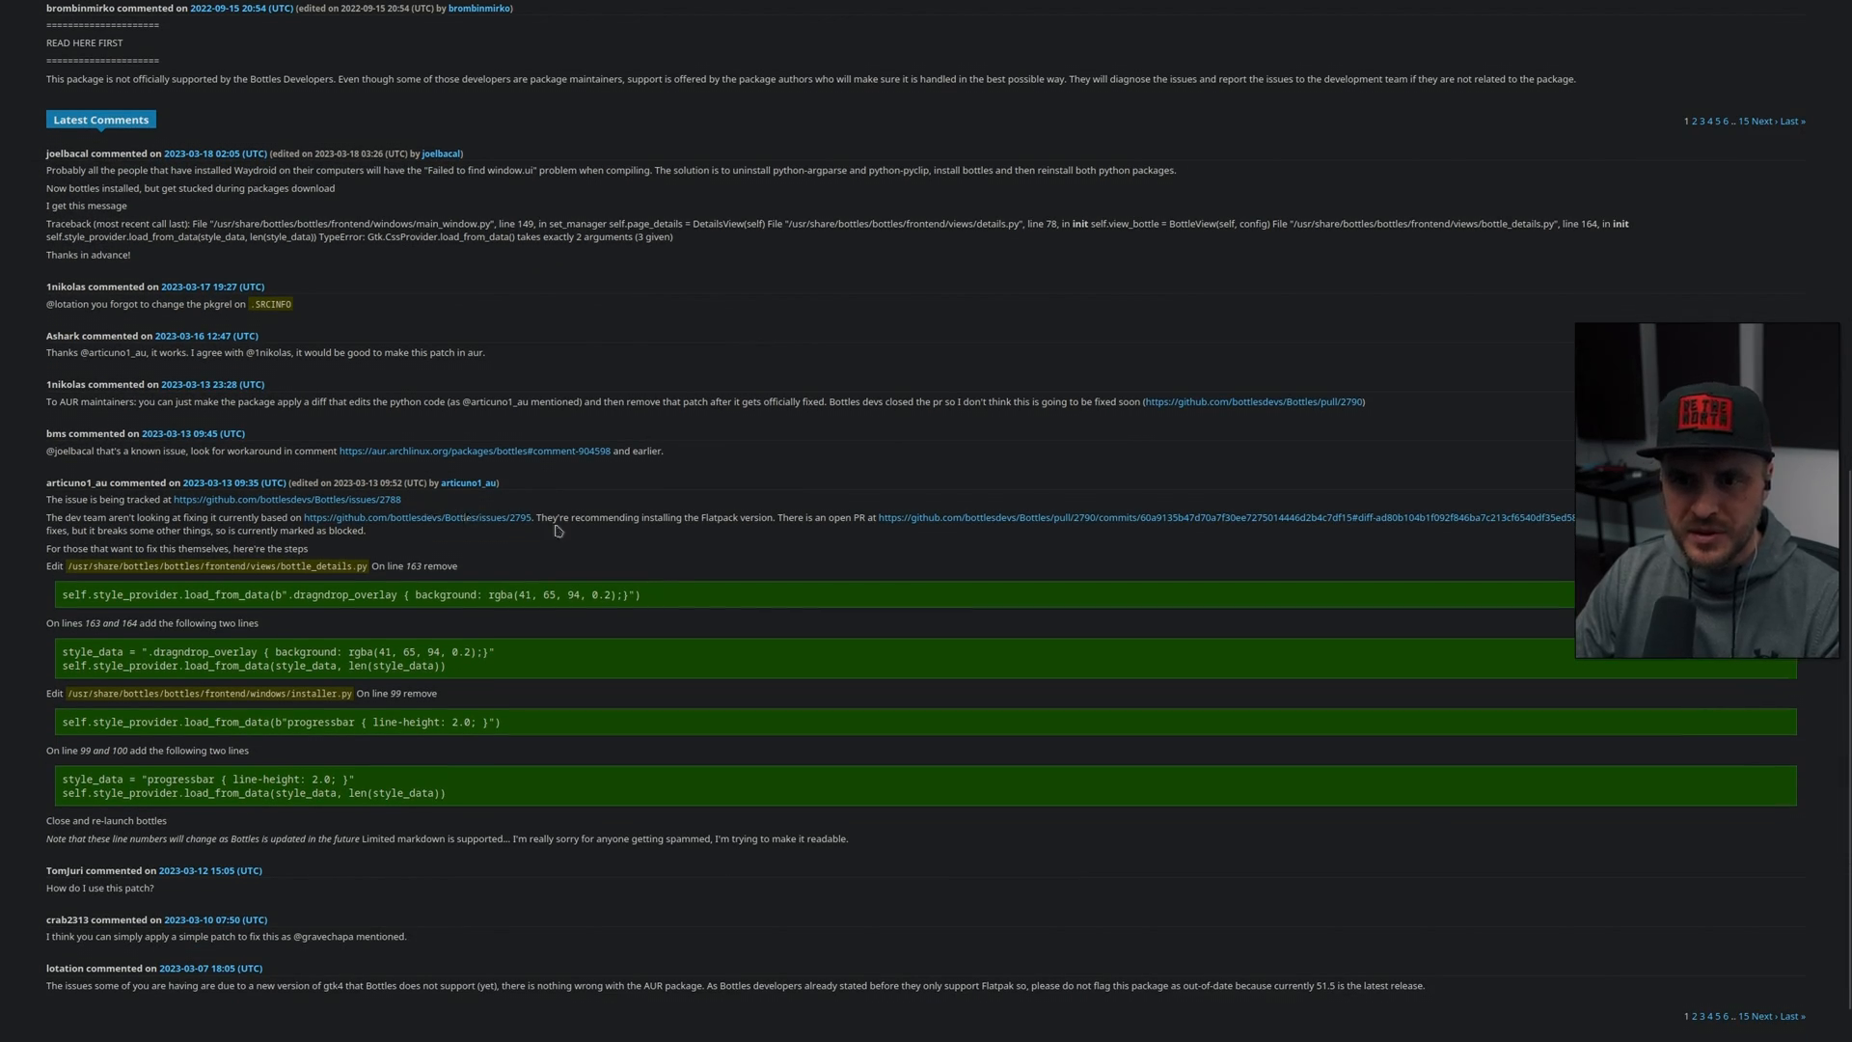
mouse_move(828, 589)
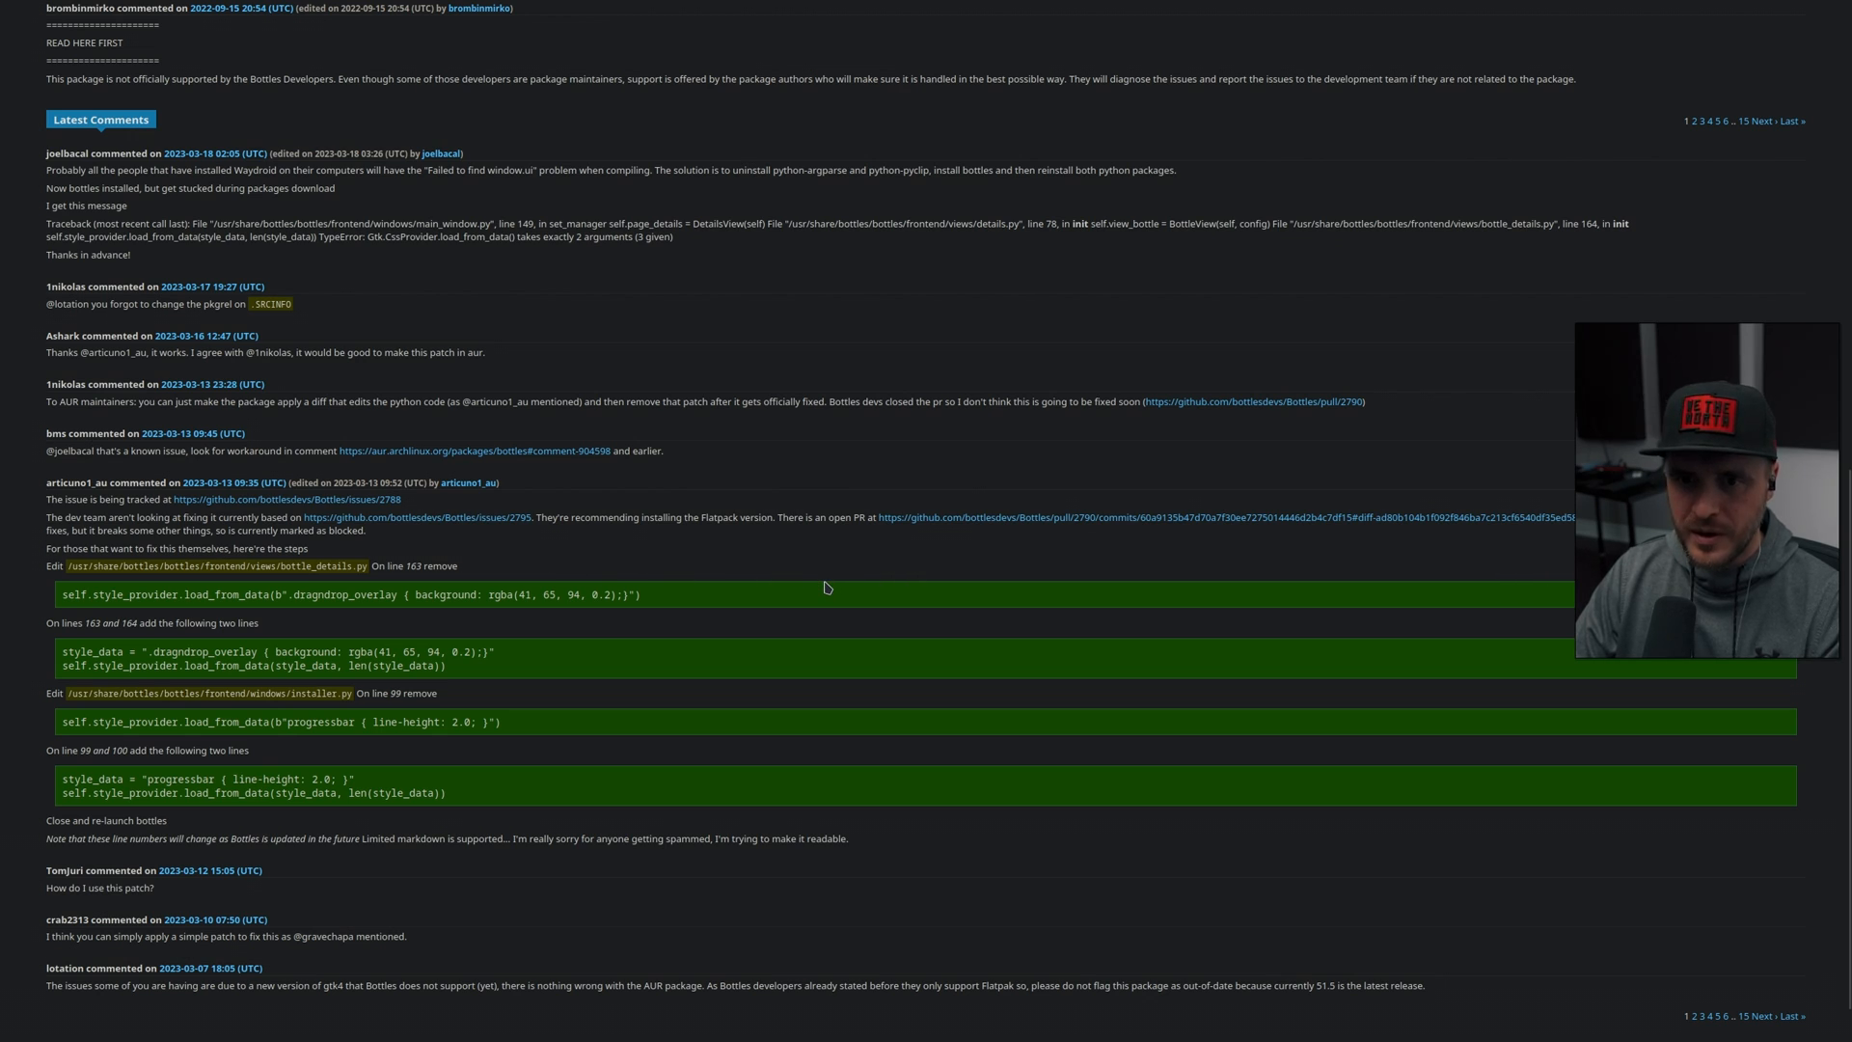
scroll("up", 3)
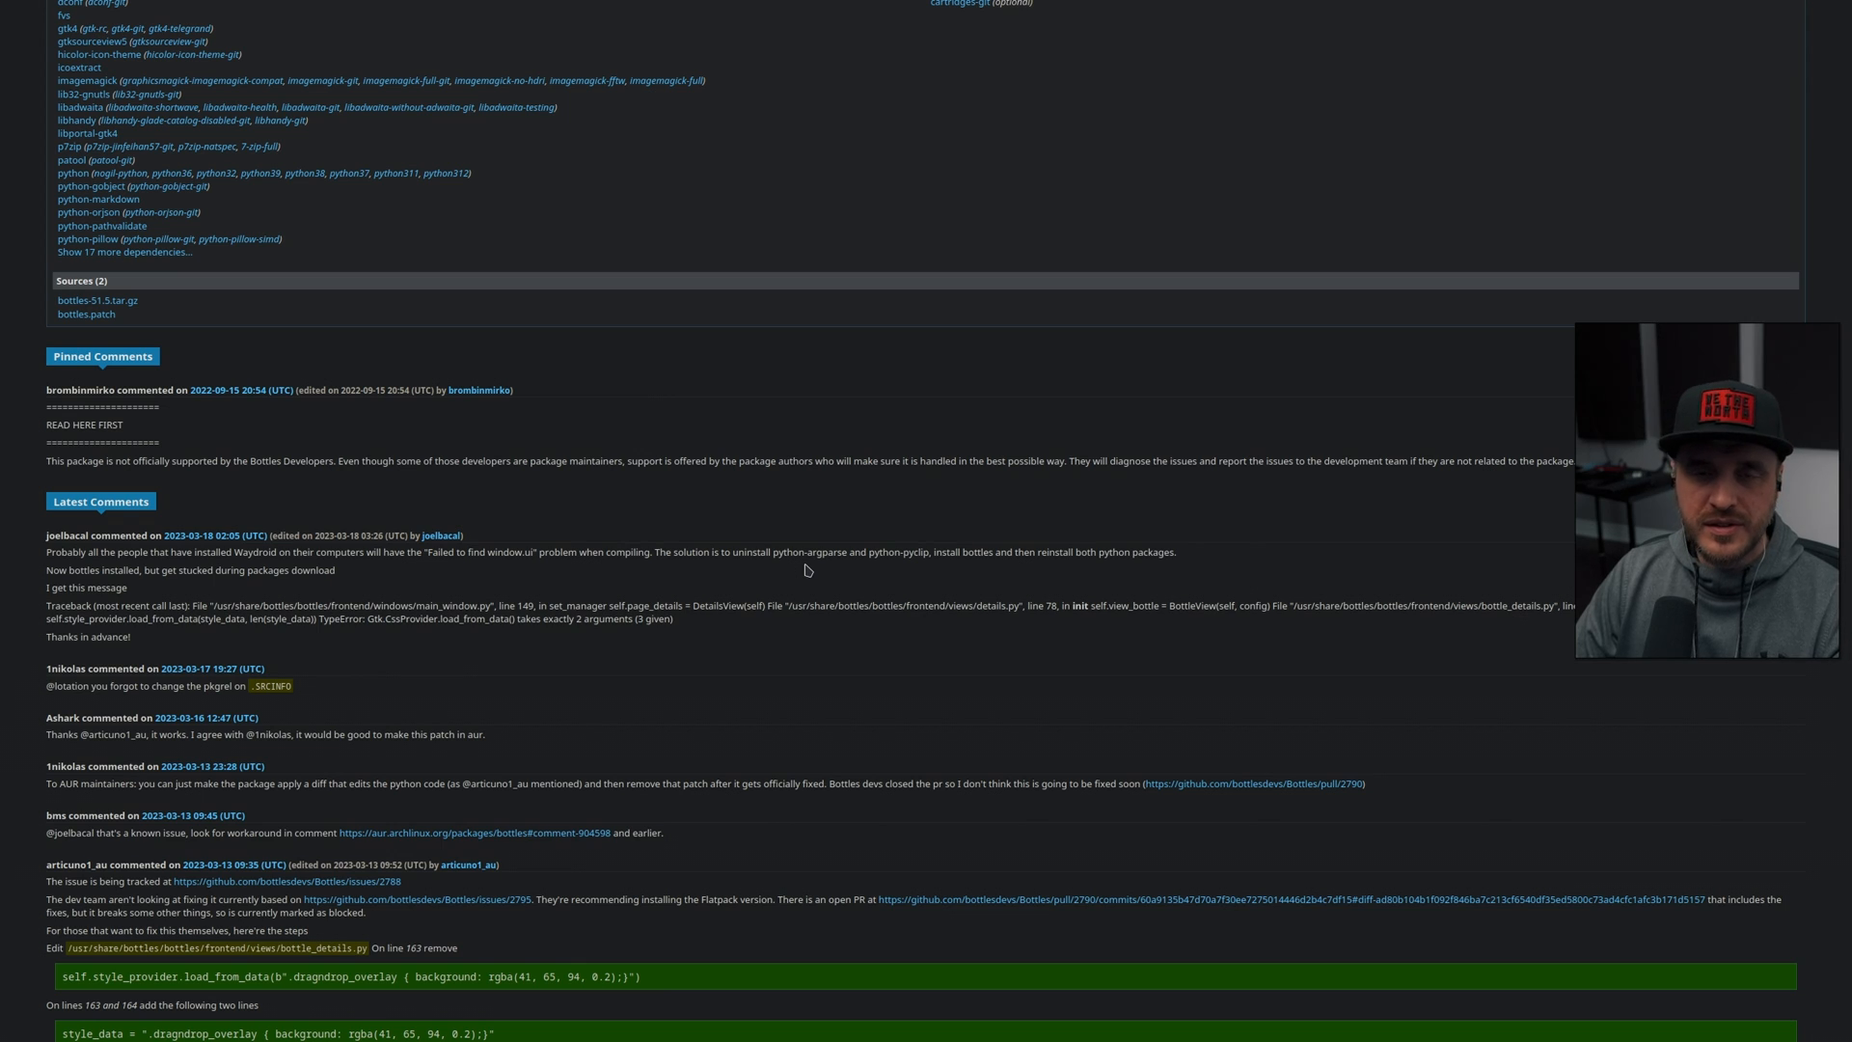
mouse_move(818, 526)
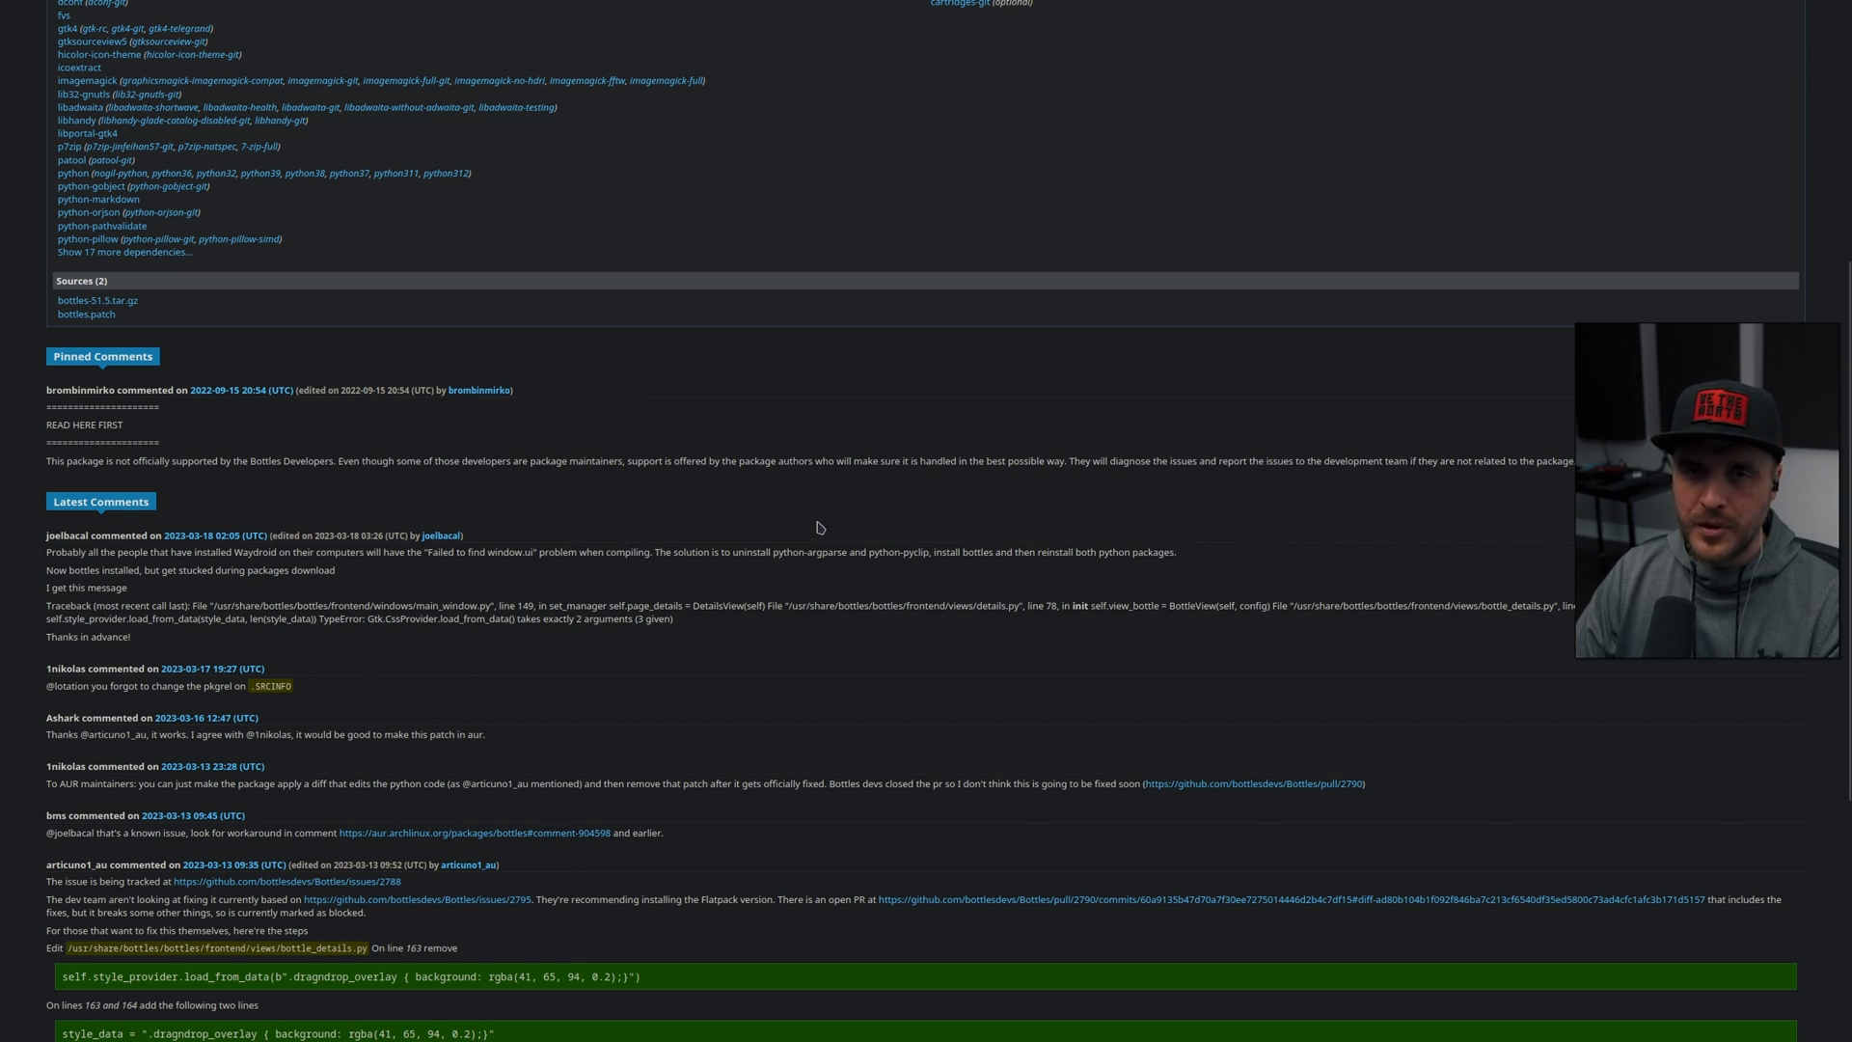
scroll("up", 3)
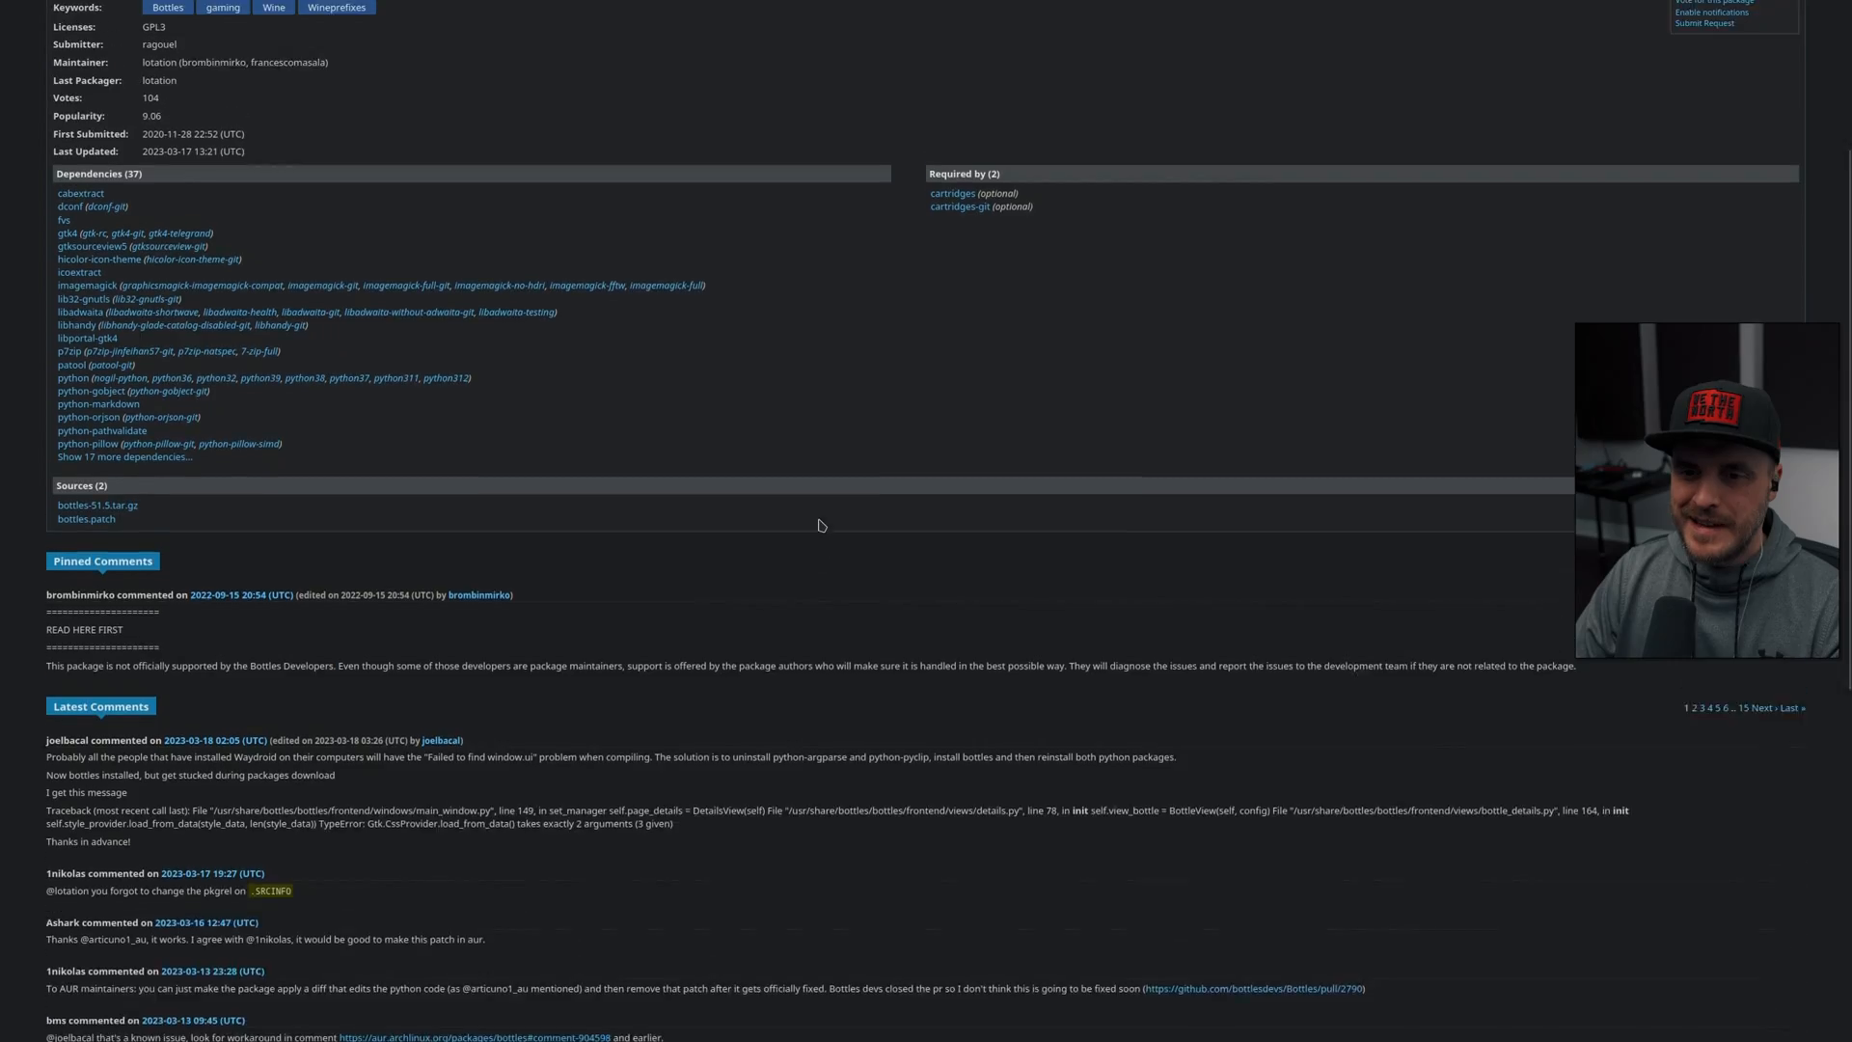
scroll("up", 3)
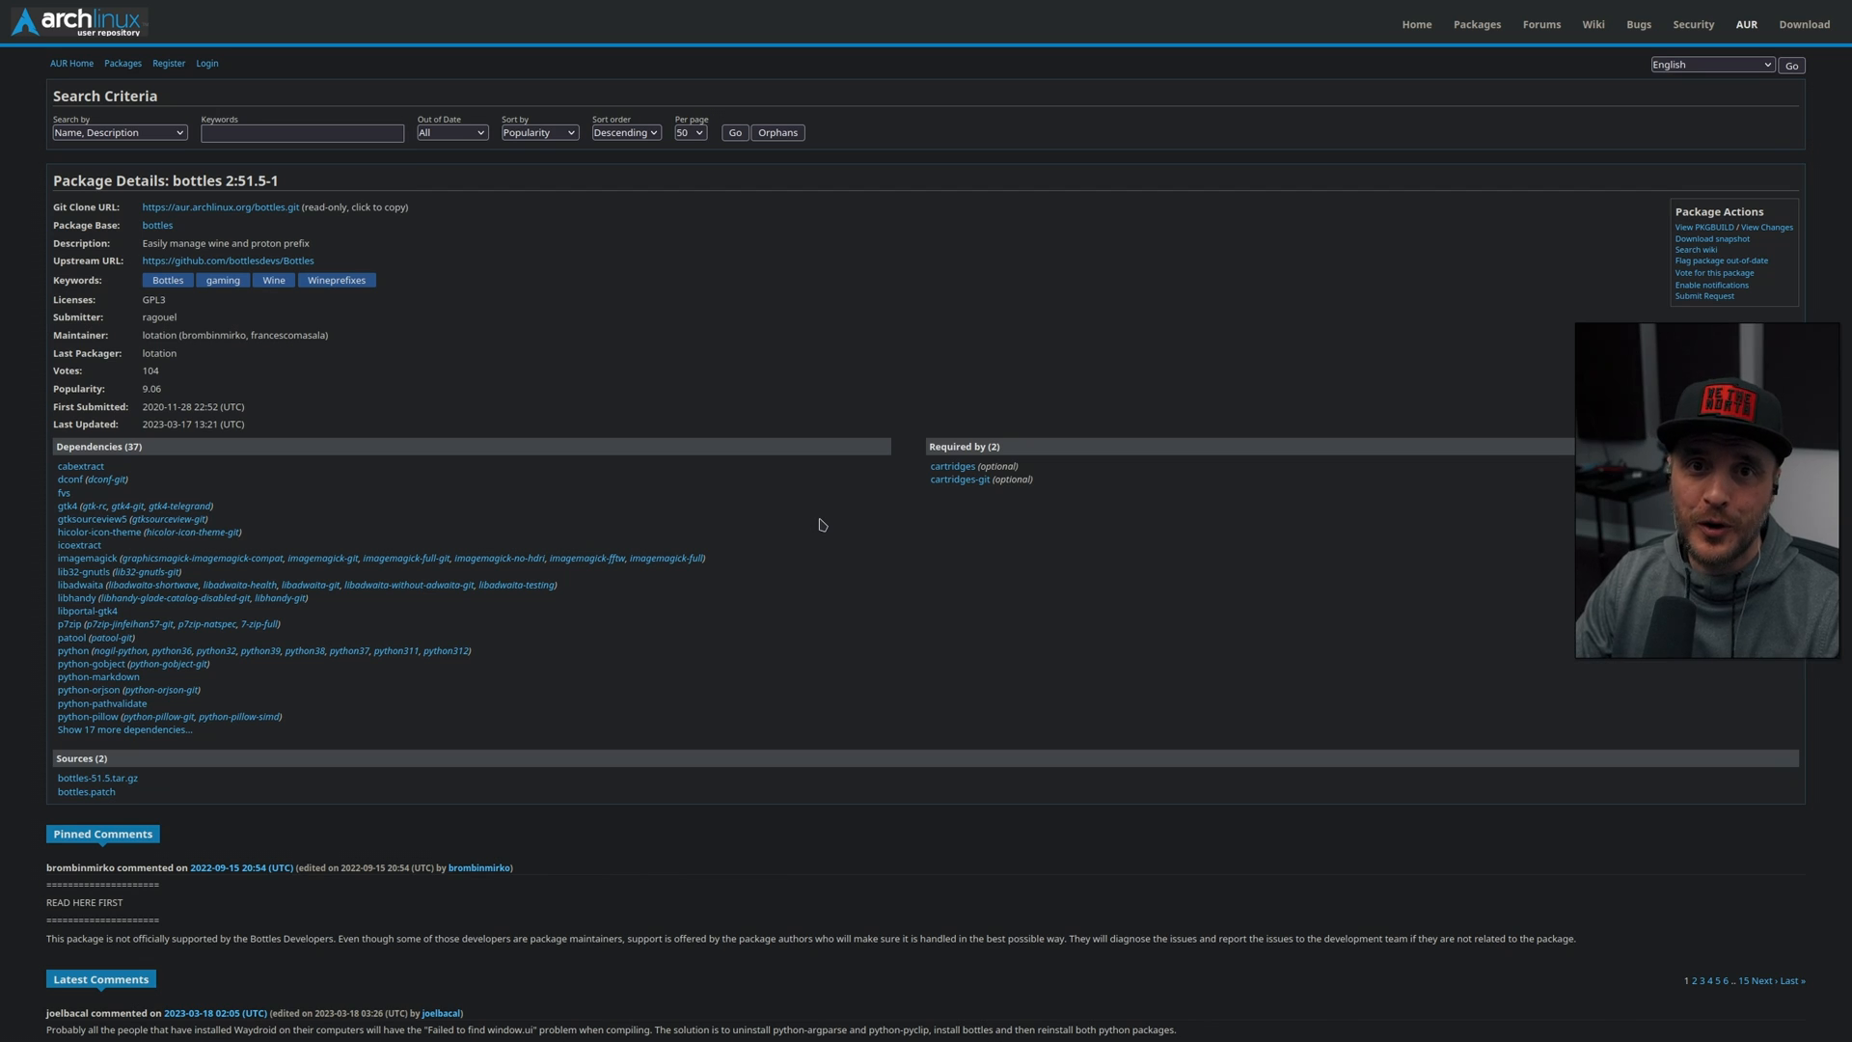
Leave fullscreen and switch through the Flatpak setup tab to the 'Download - Bottles' tab
key("F11")
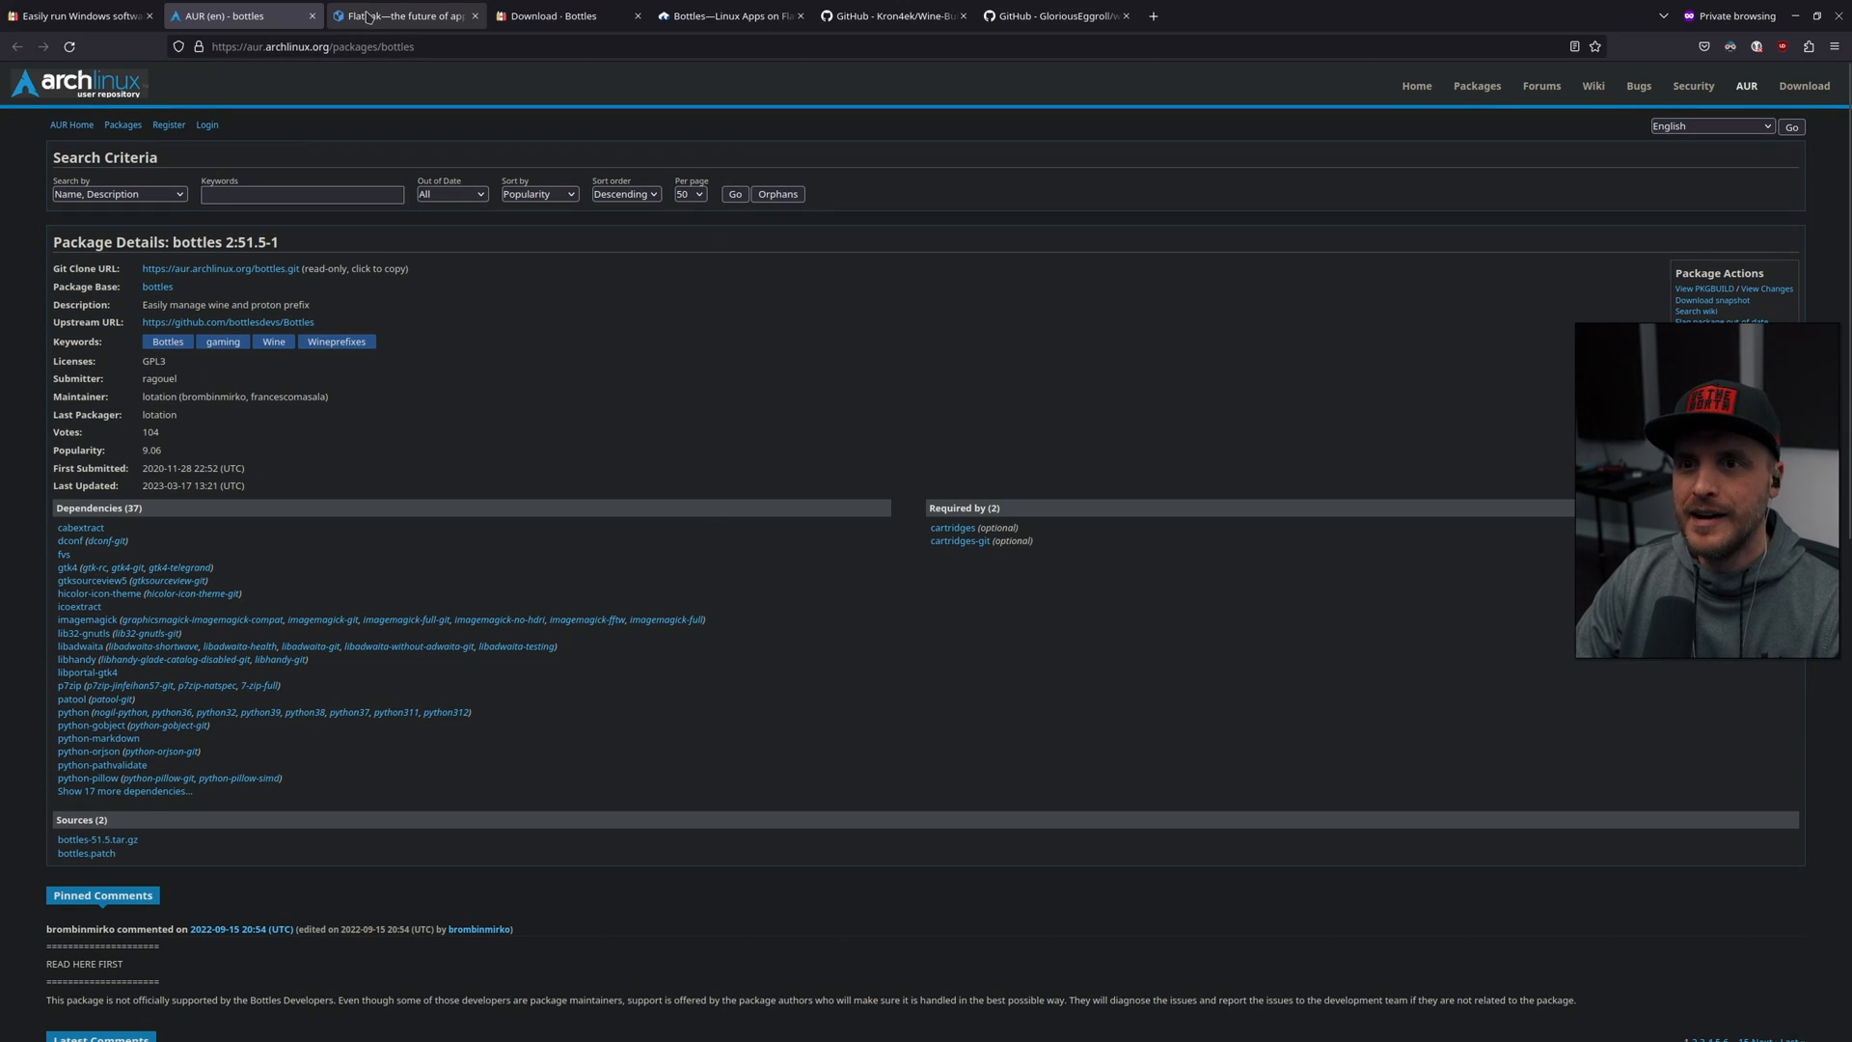
mouse_move(372, 19)
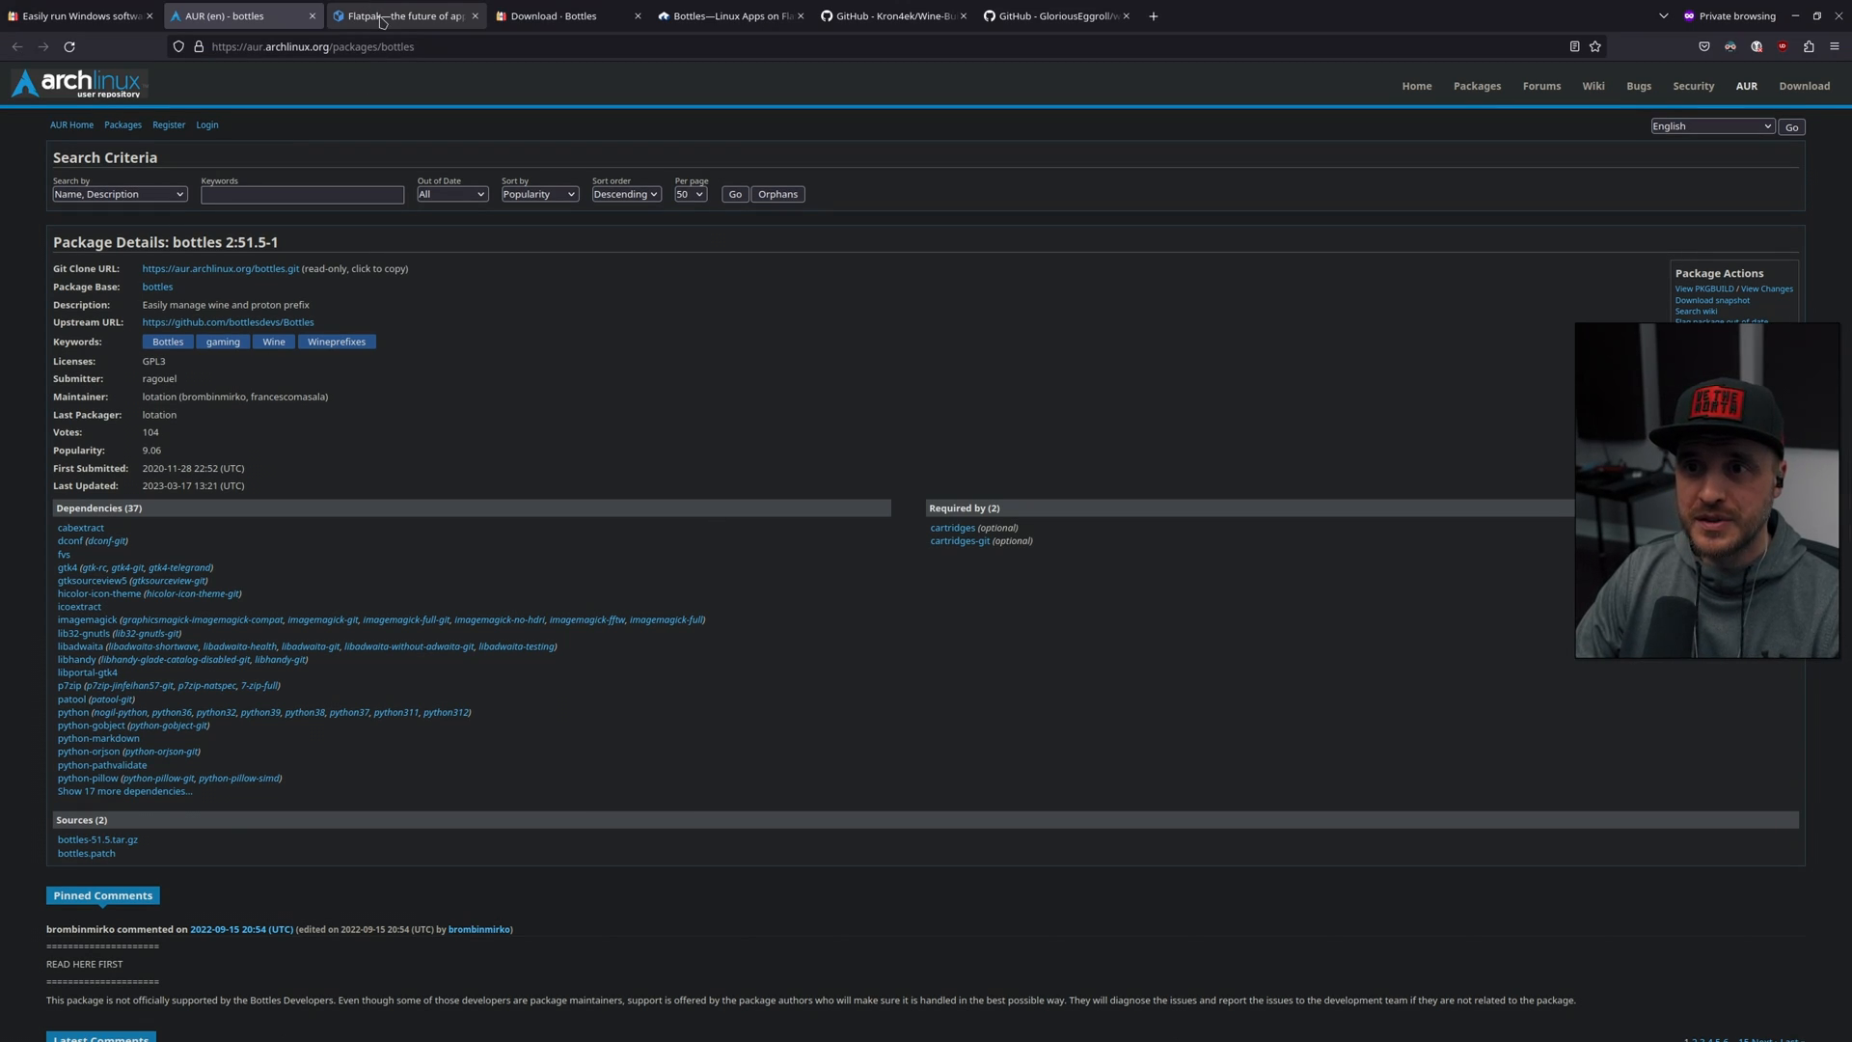
left_click(405, 15)
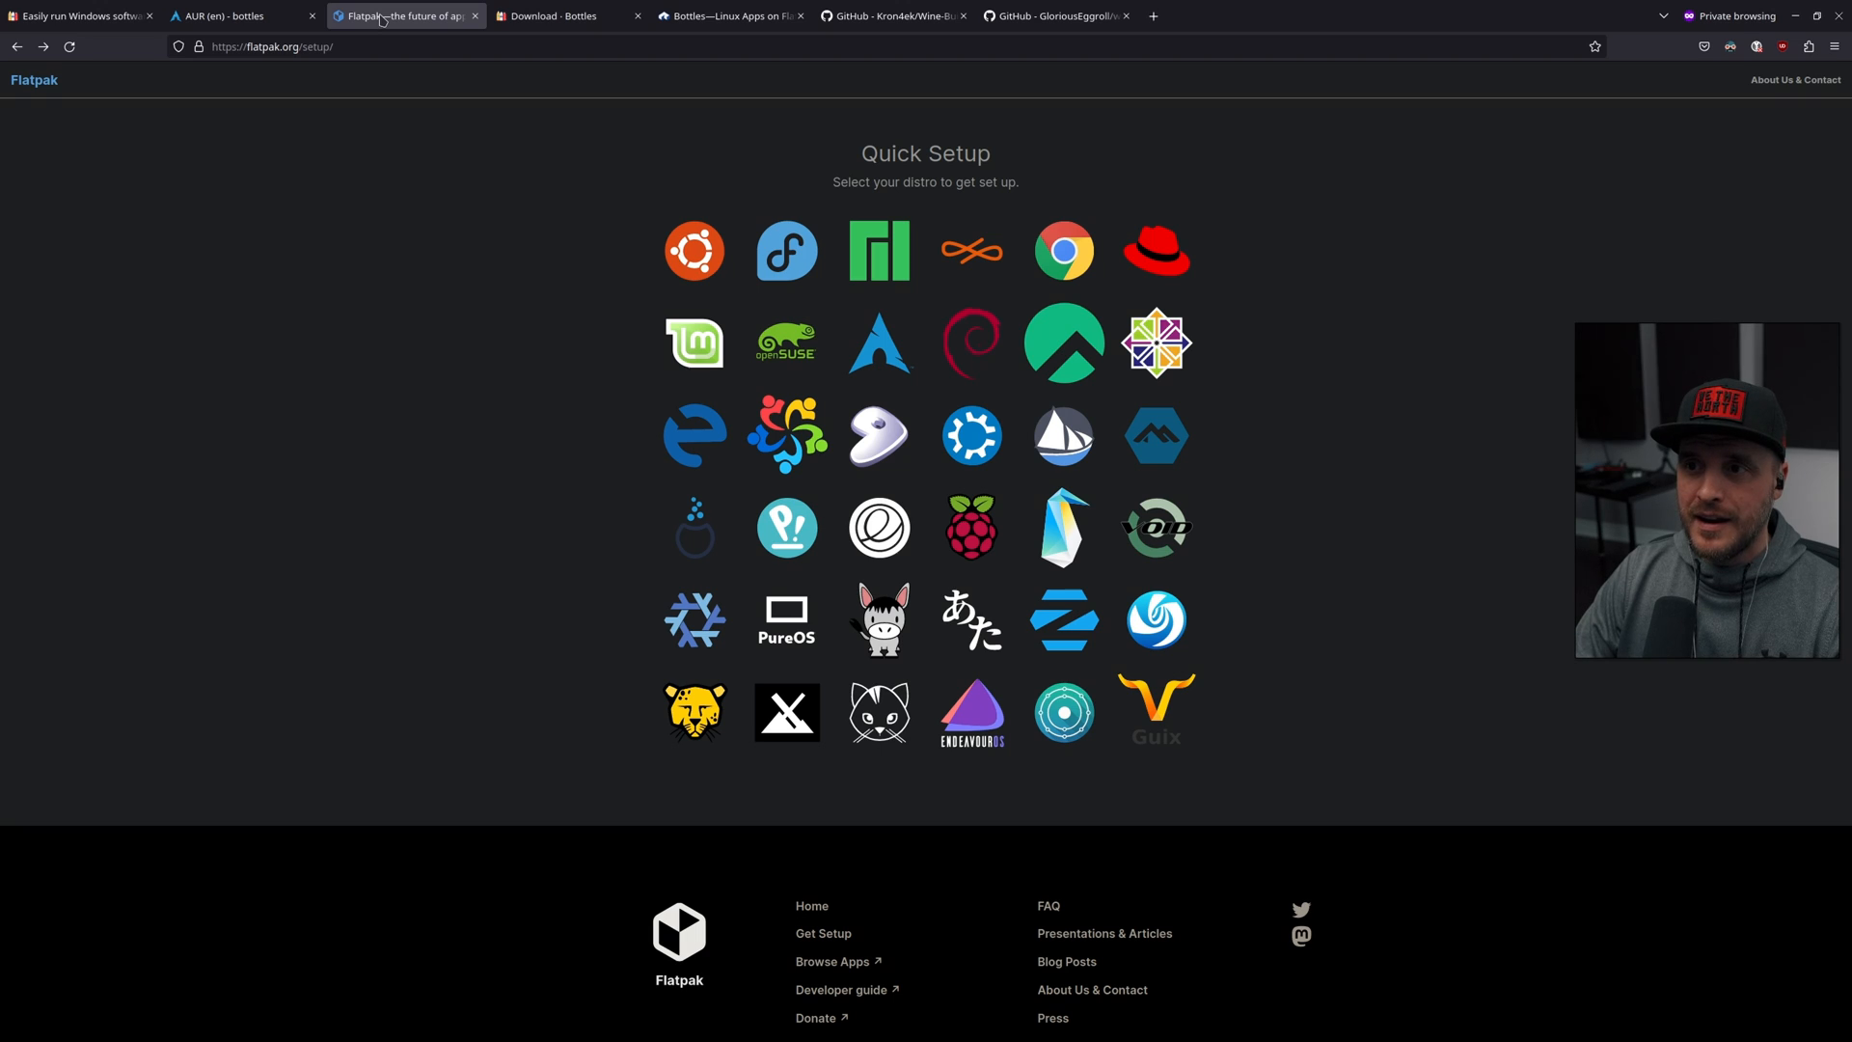
left_click(556, 16)
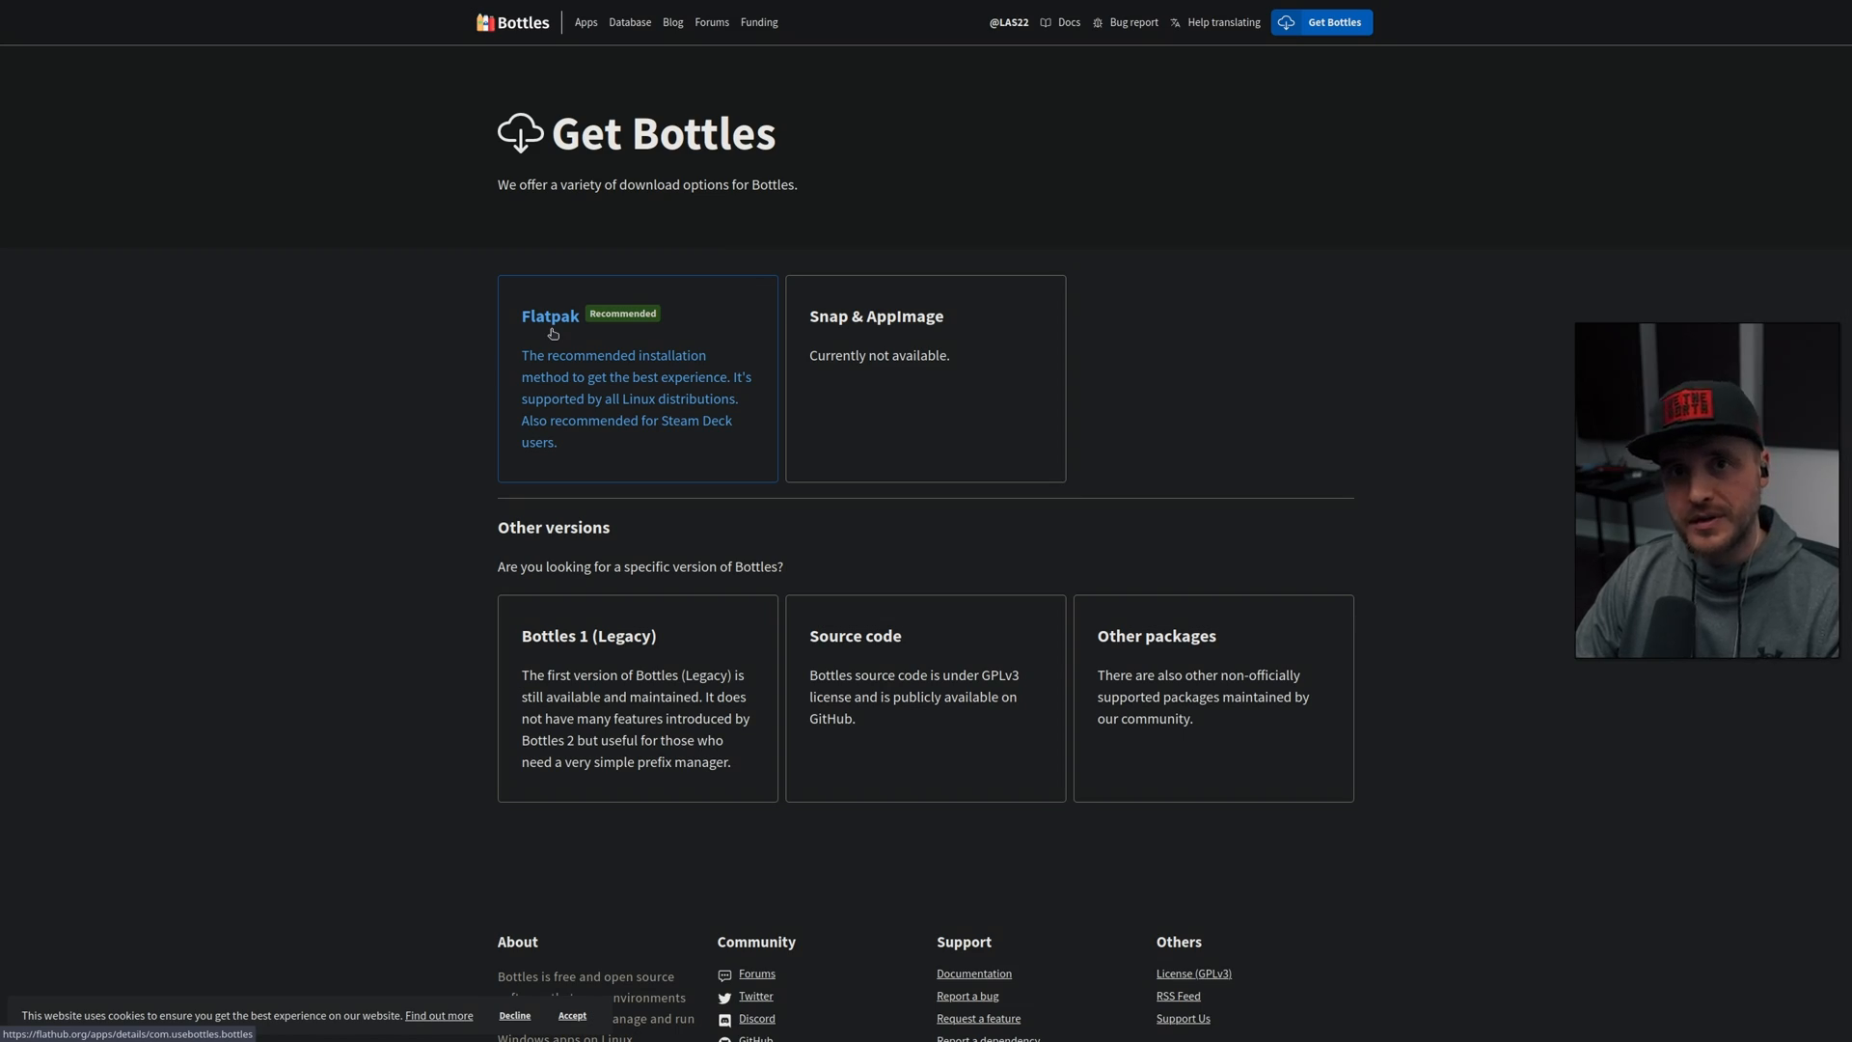
mouse_move(618, 330)
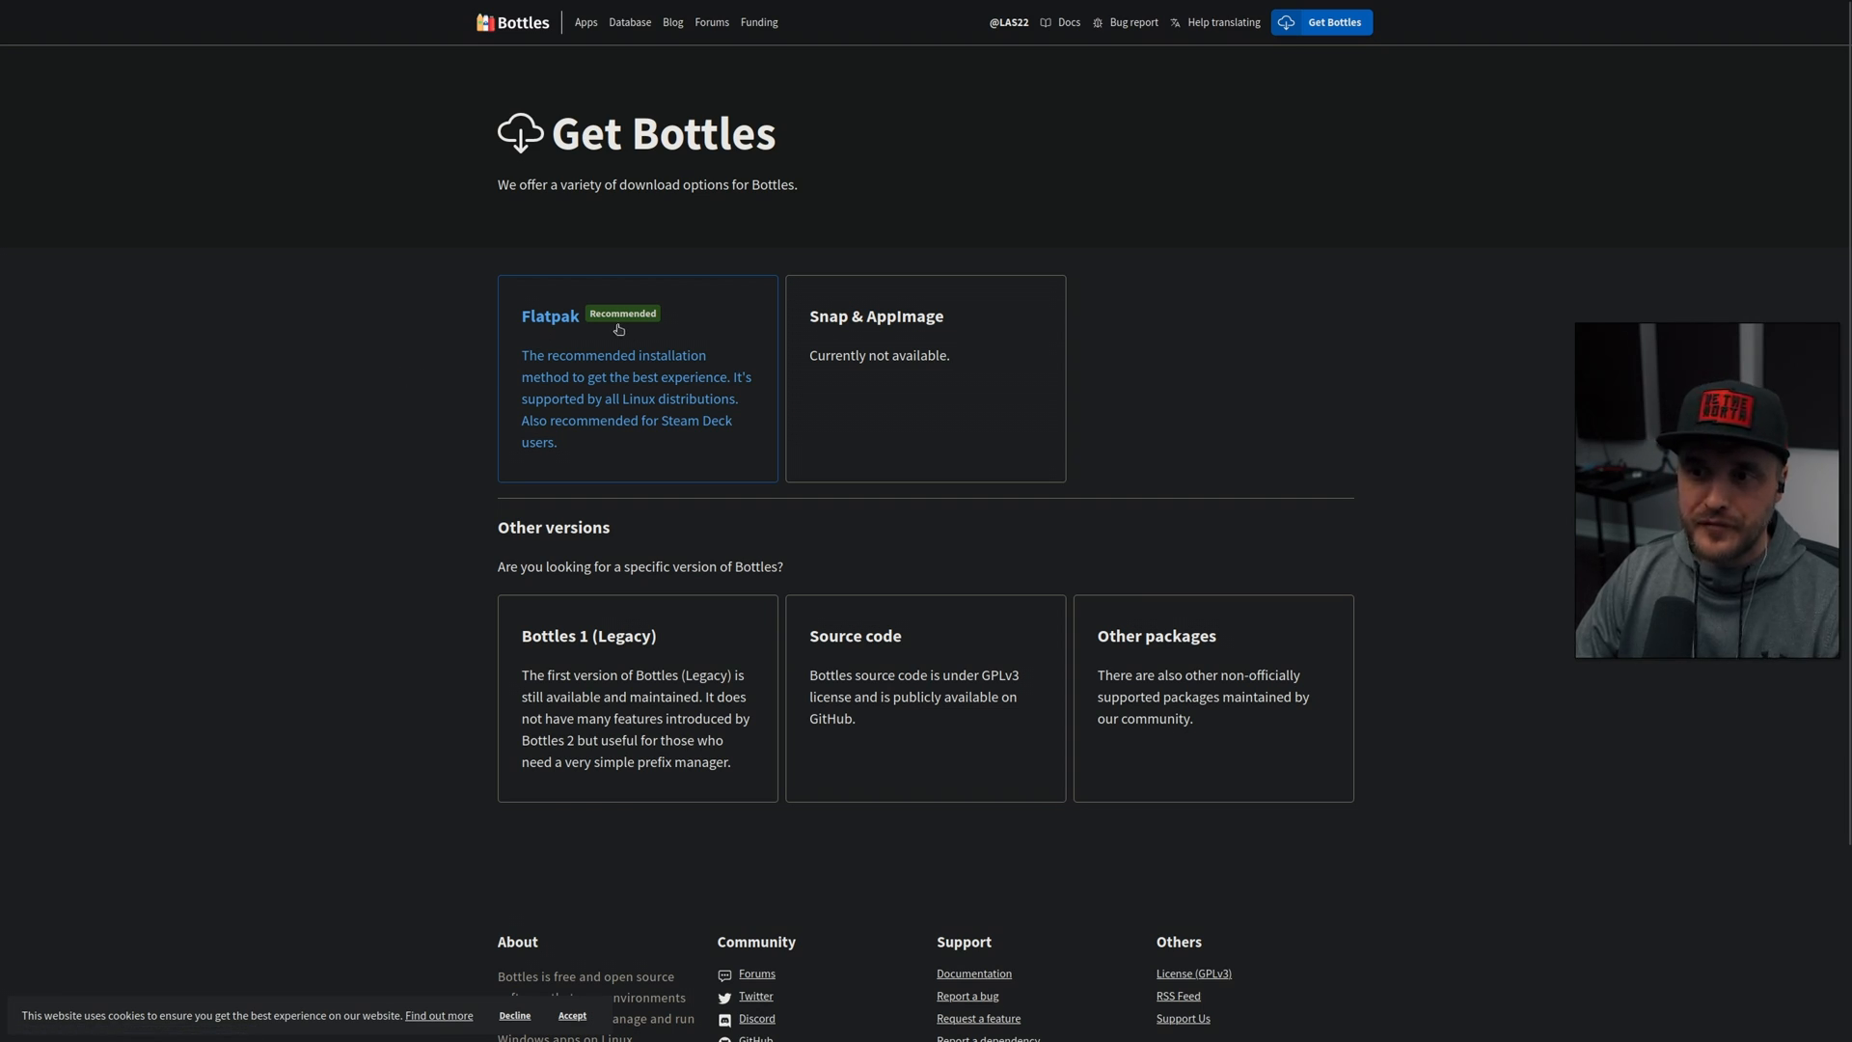
mouse_move(623, 330)
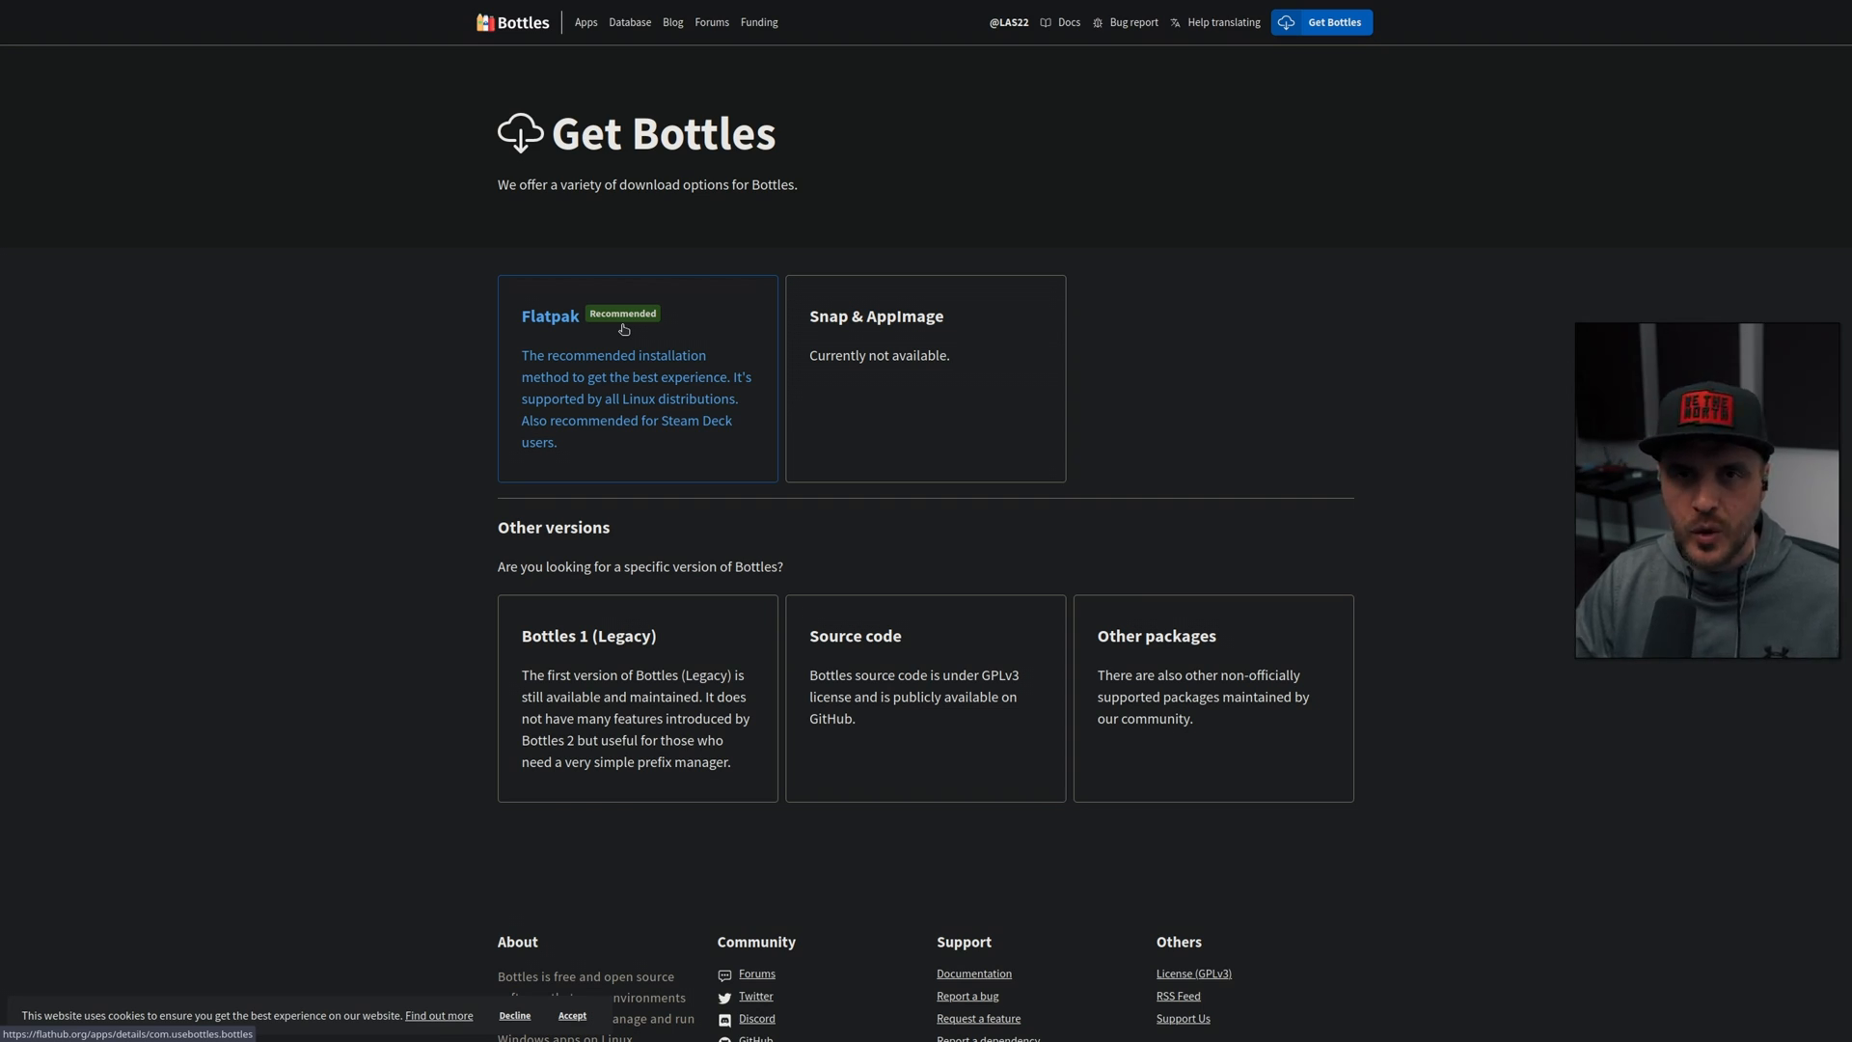
mouse_move(541, 391)
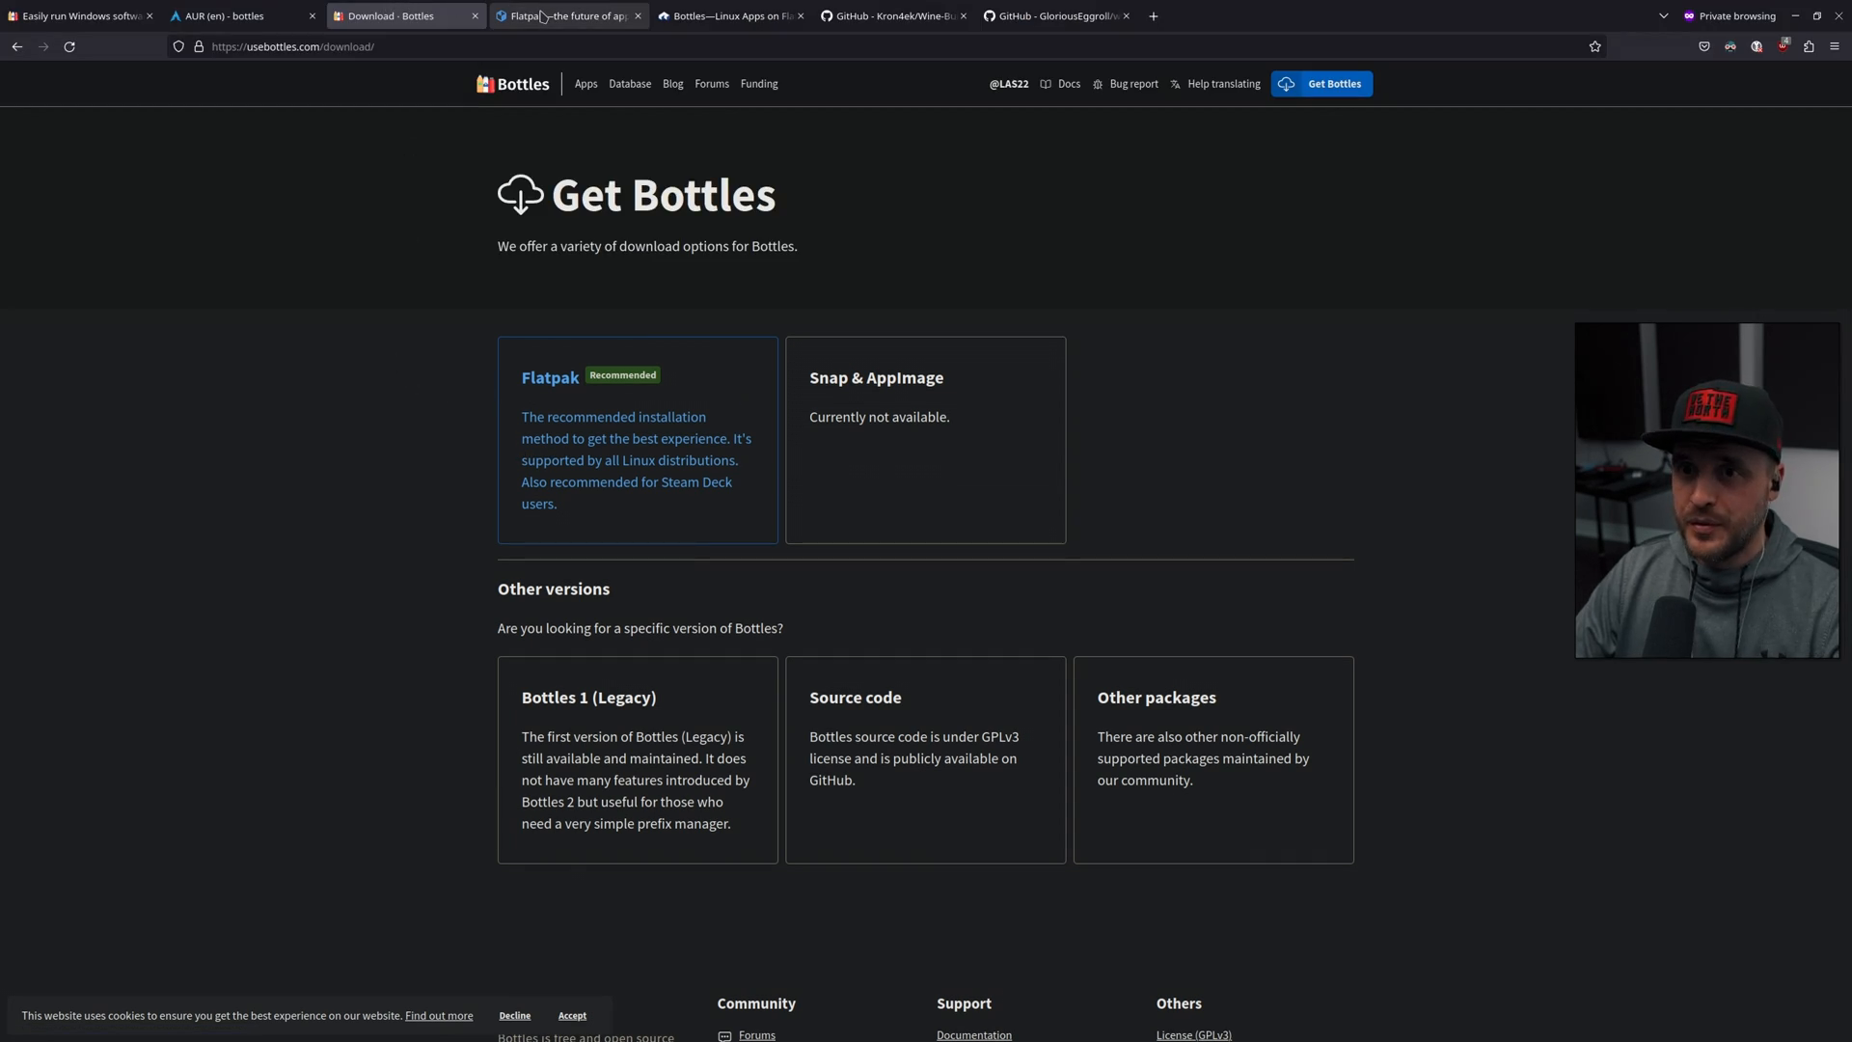
Return to the Flatpak EndeavourOS Quick Setup page, then switch to the locked VM window
left_click(565, 15)
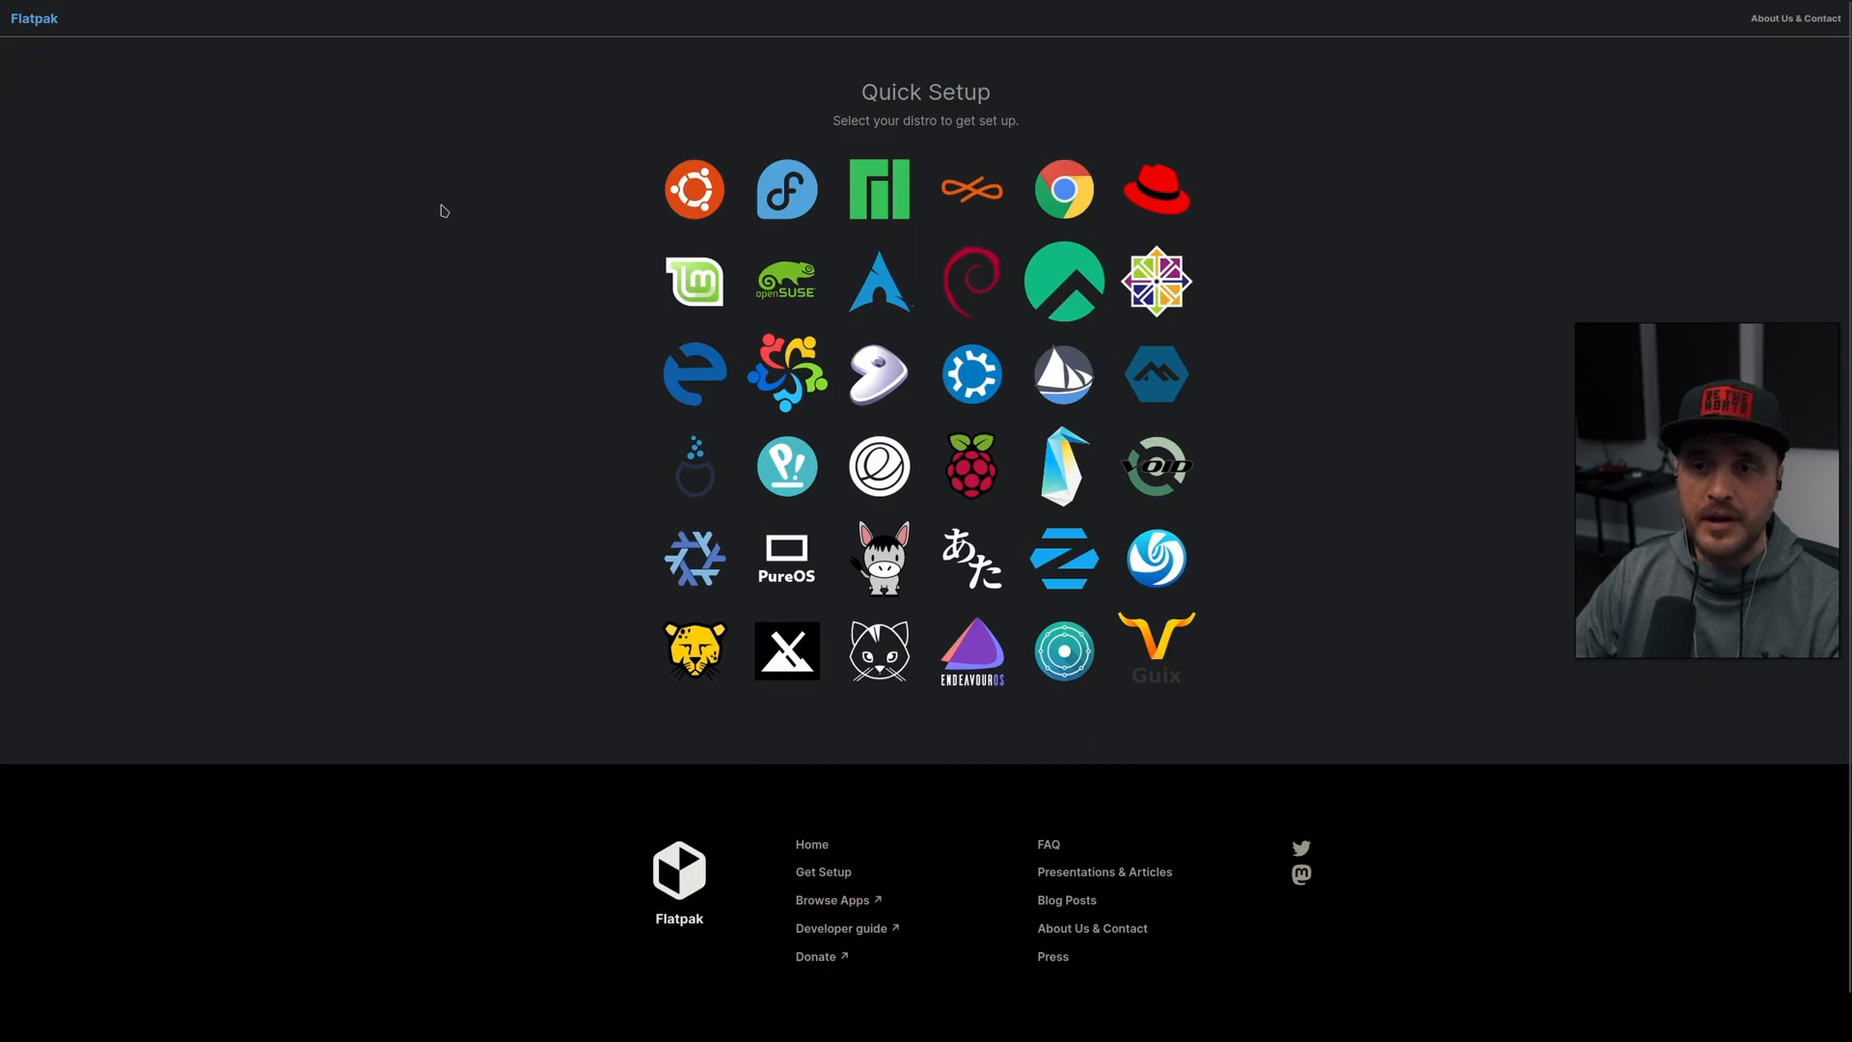
mouse_move(575, 654)
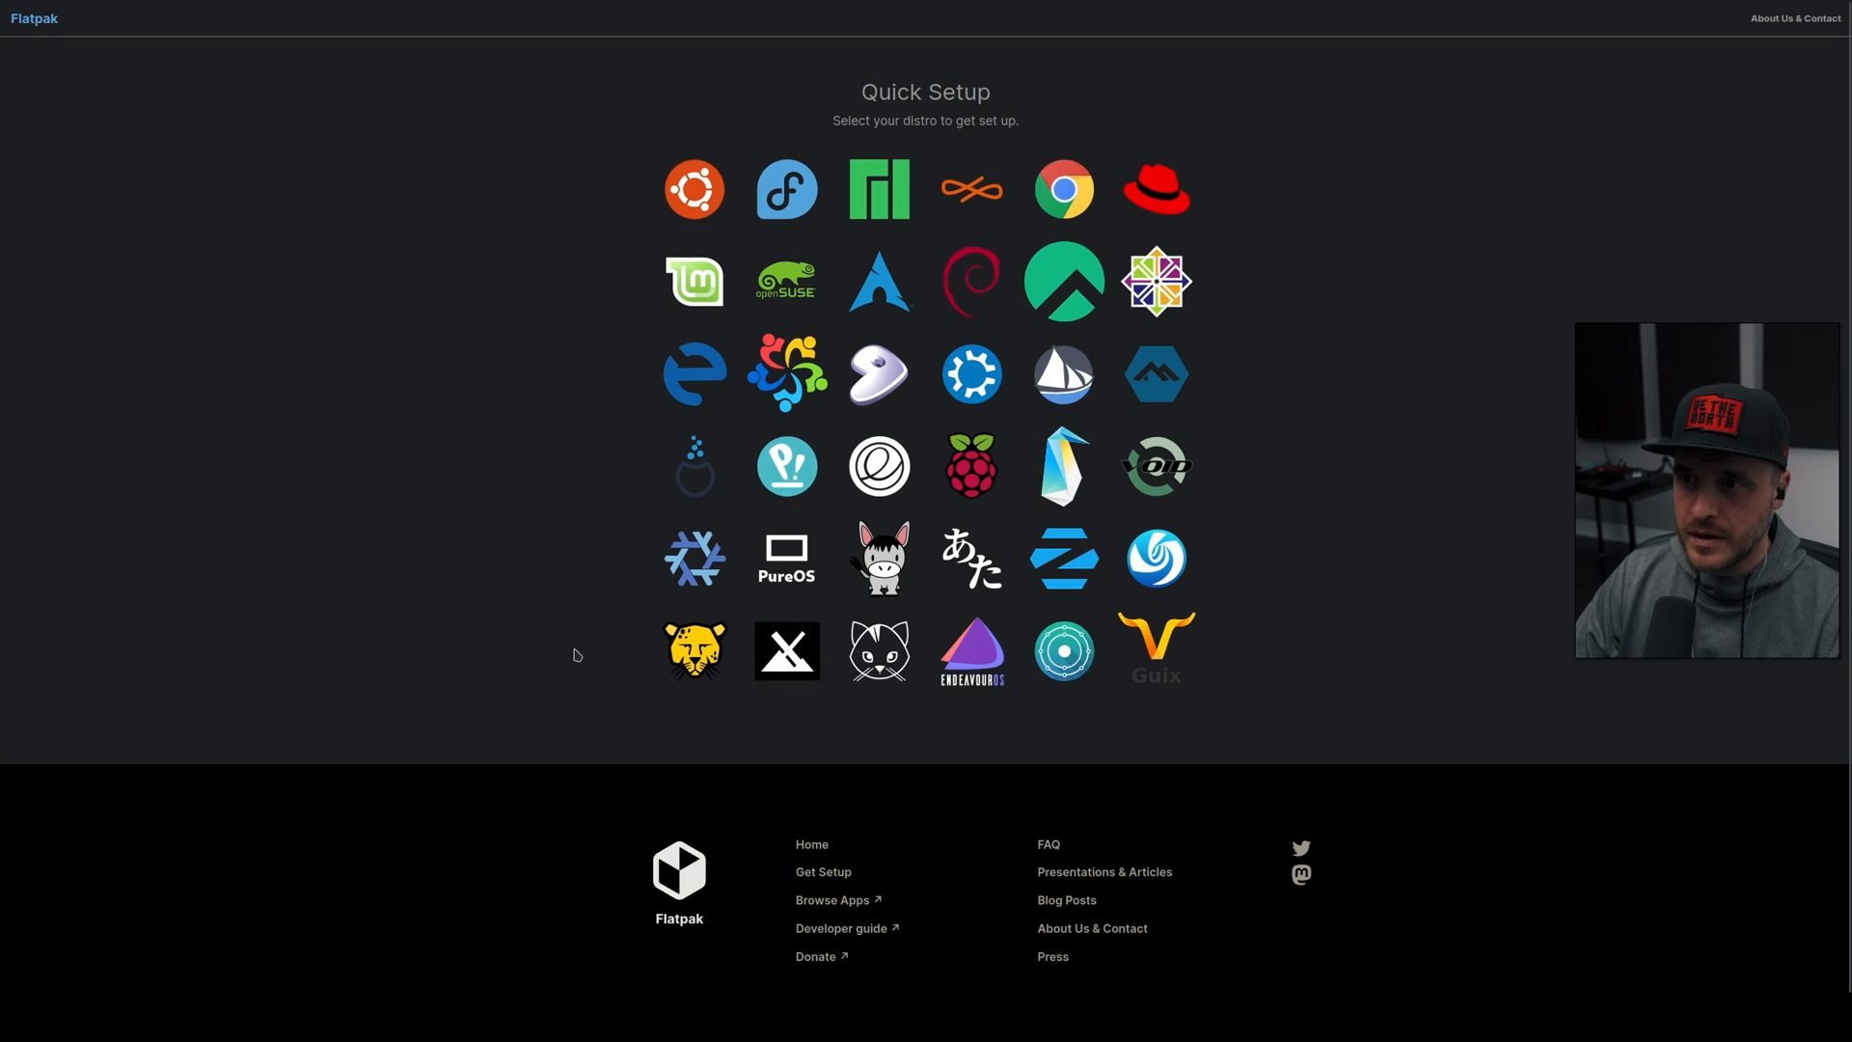
mouse_move(970, 651)
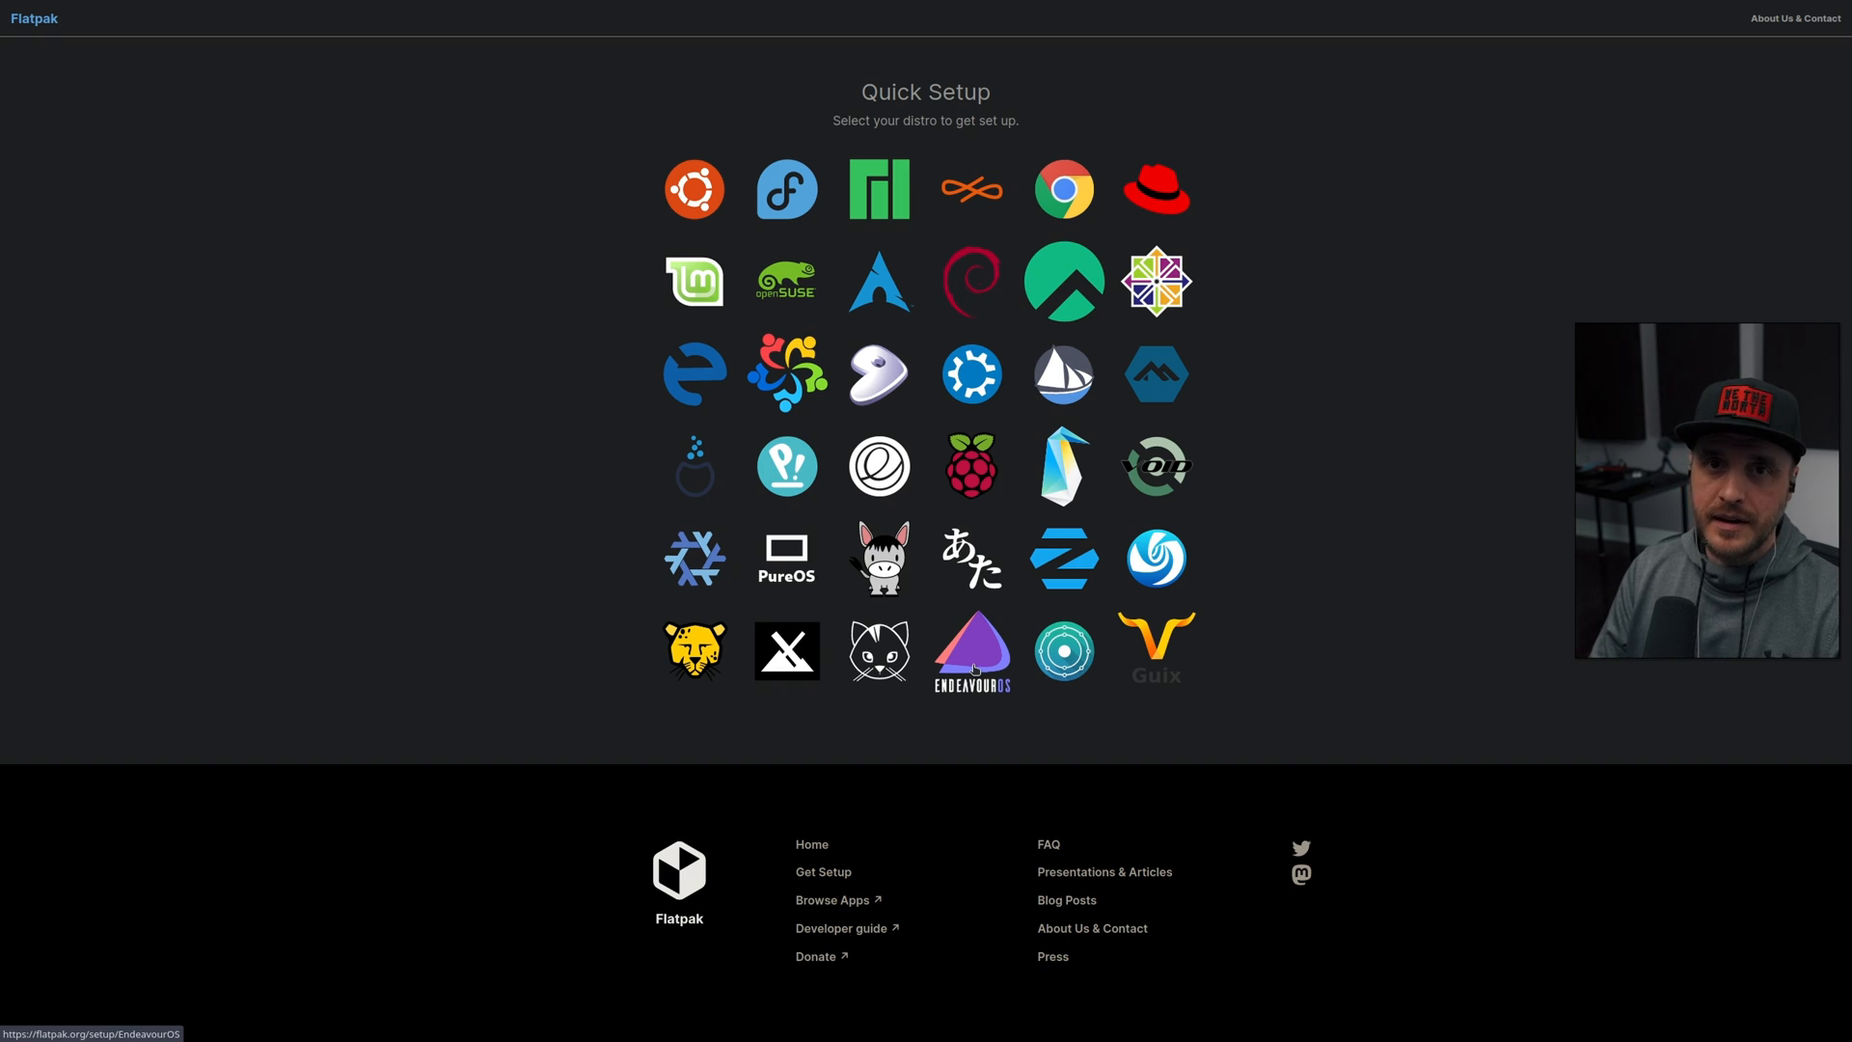
left_click(972, 651)
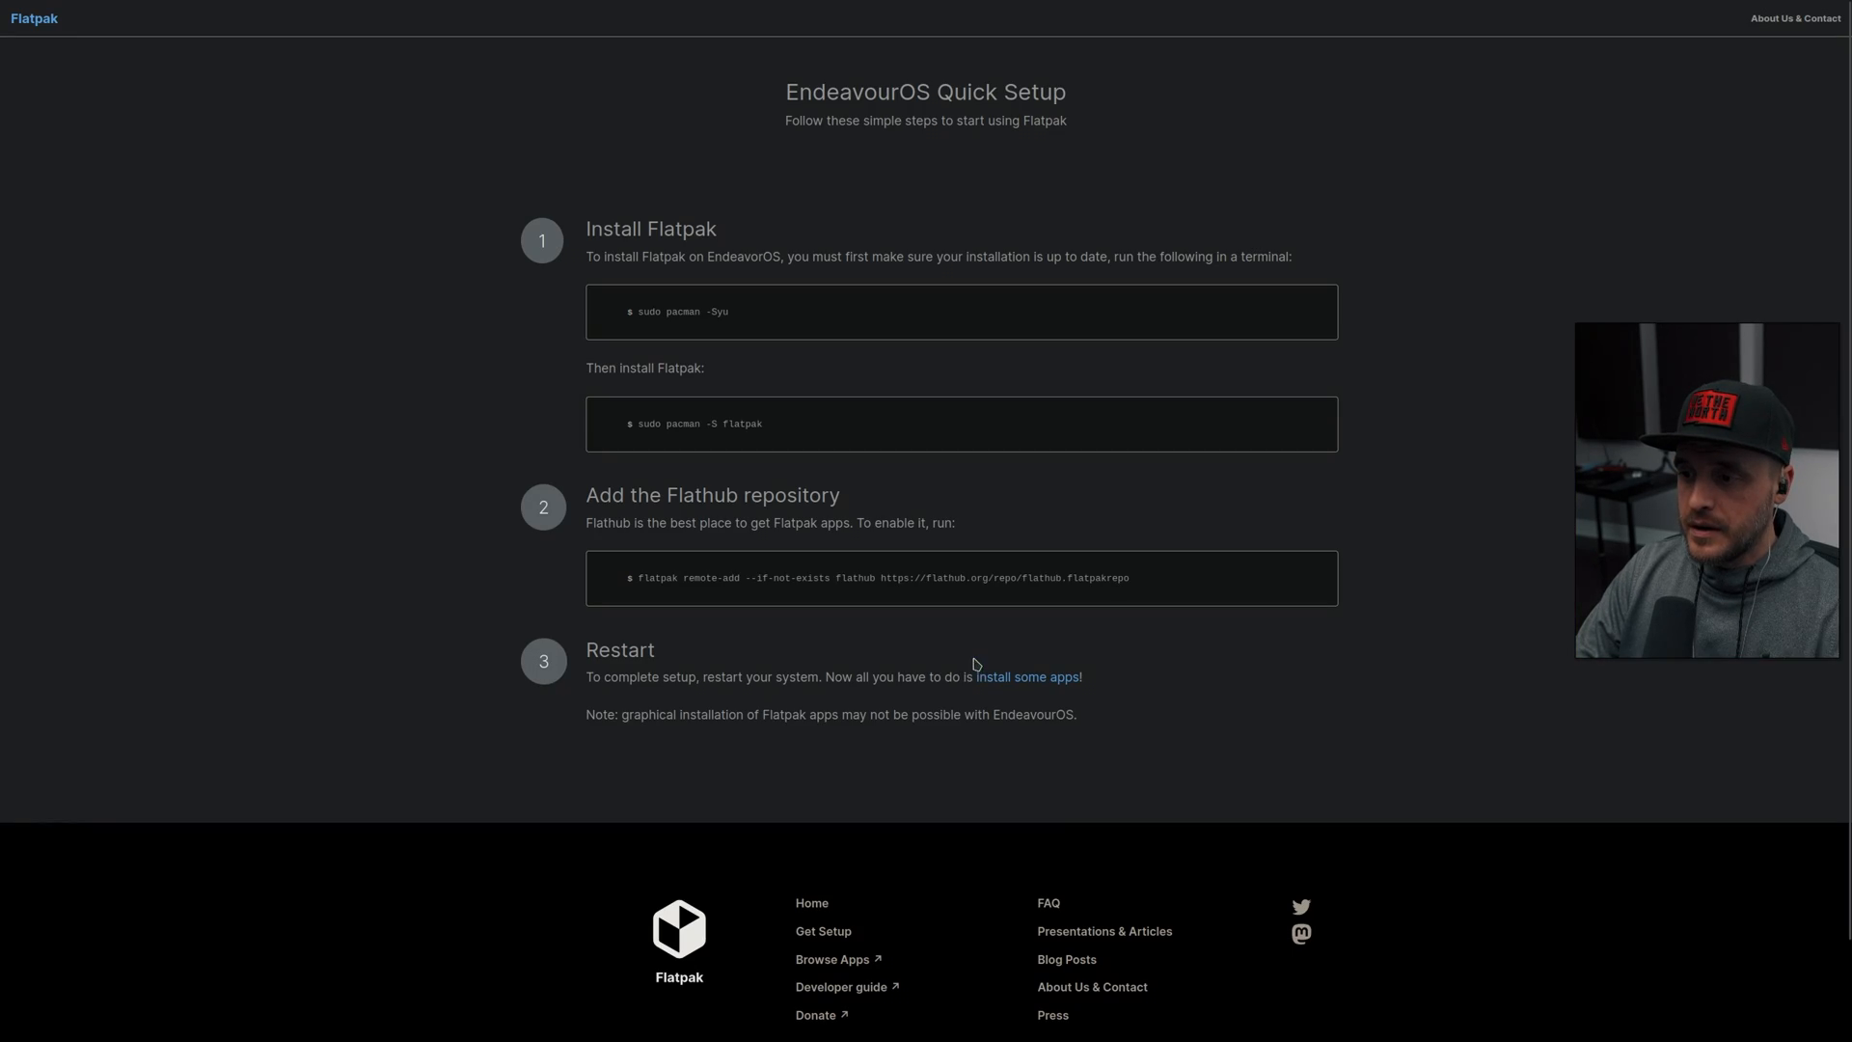
mouse_move(712, 249)
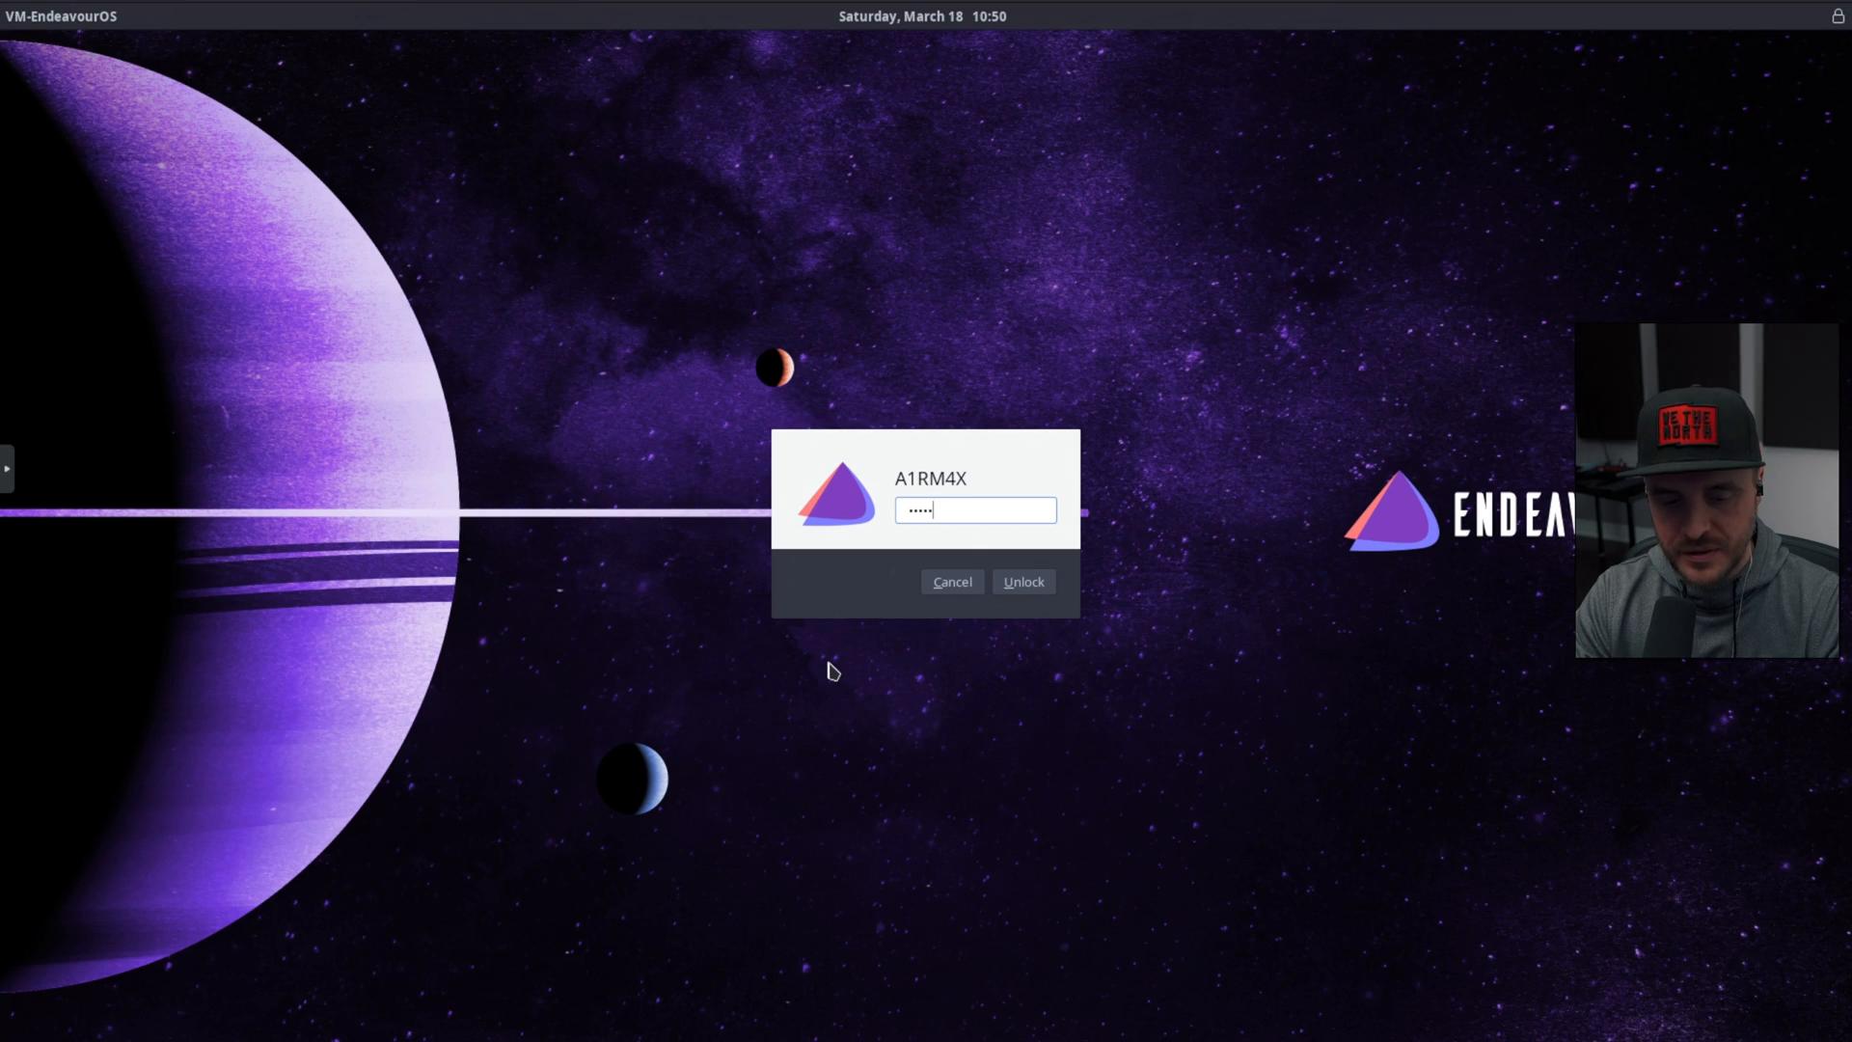
Unlock the VM and run a full system update with sudo pacman -Syu
left_click(1021, 580)
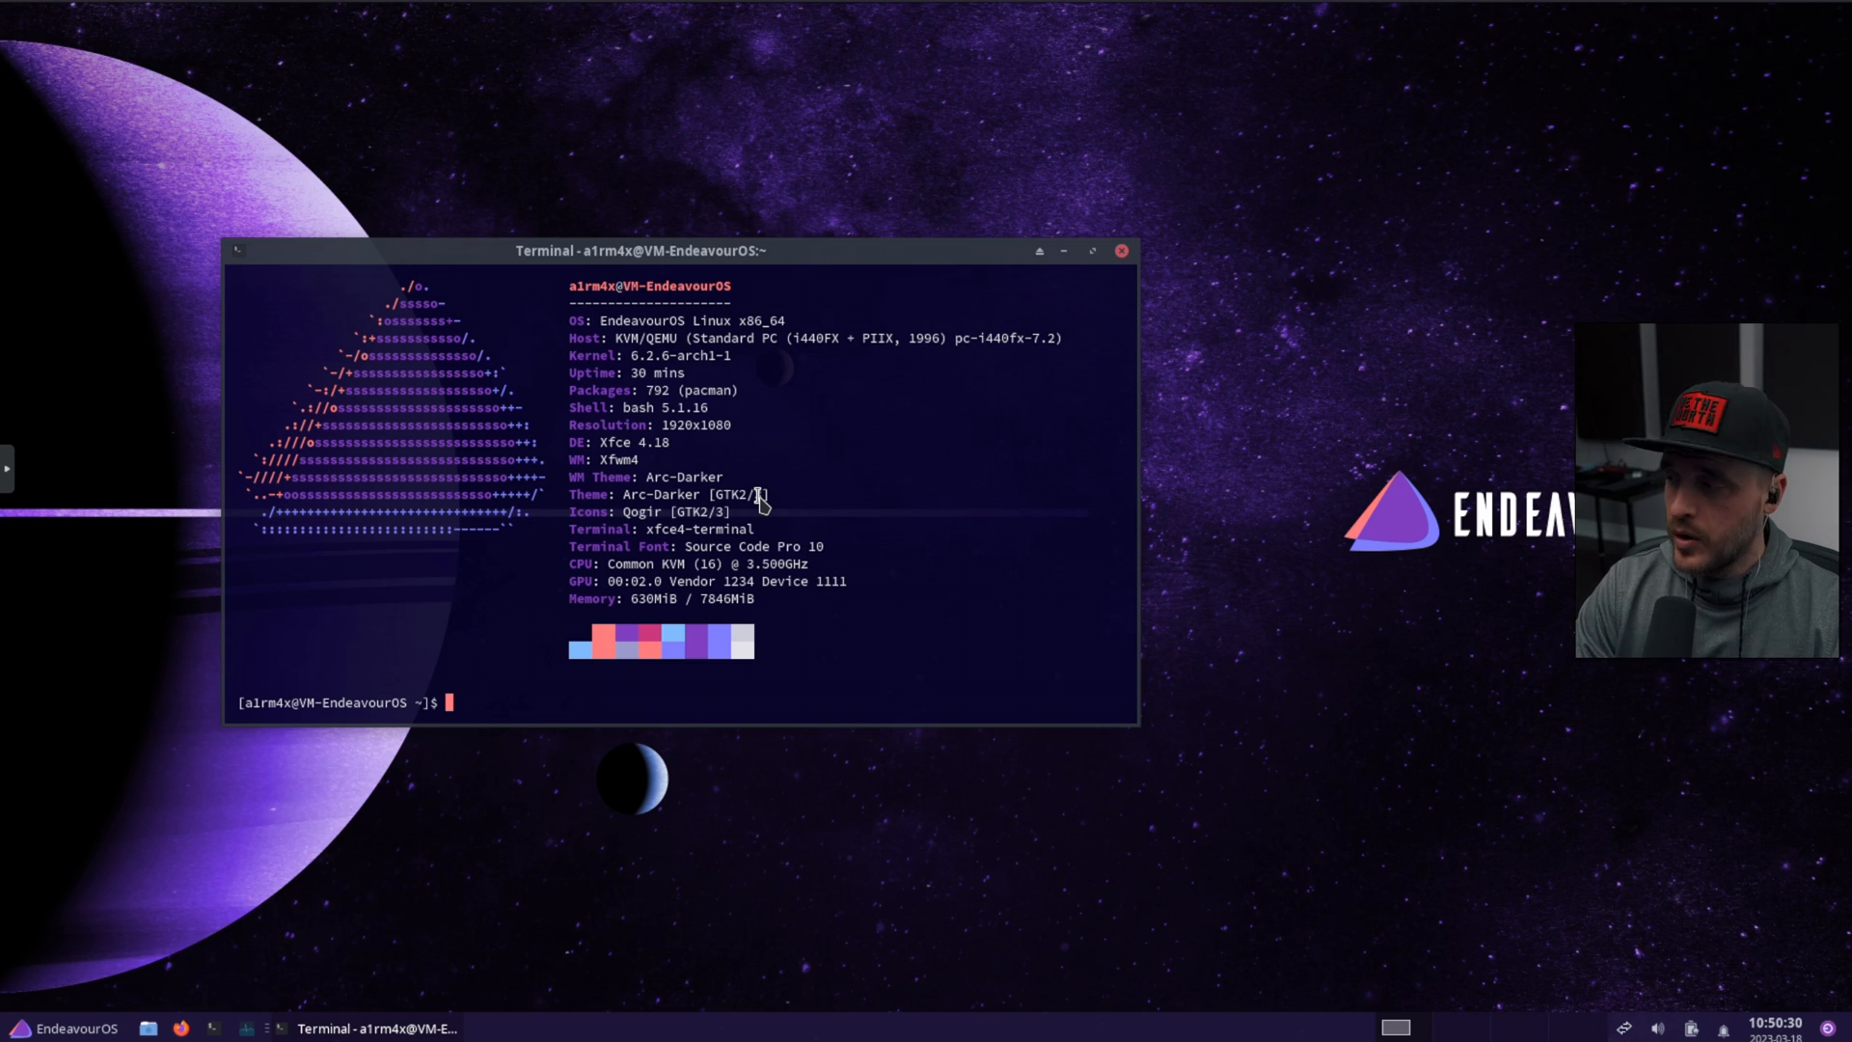
mouse_move(444, 14)
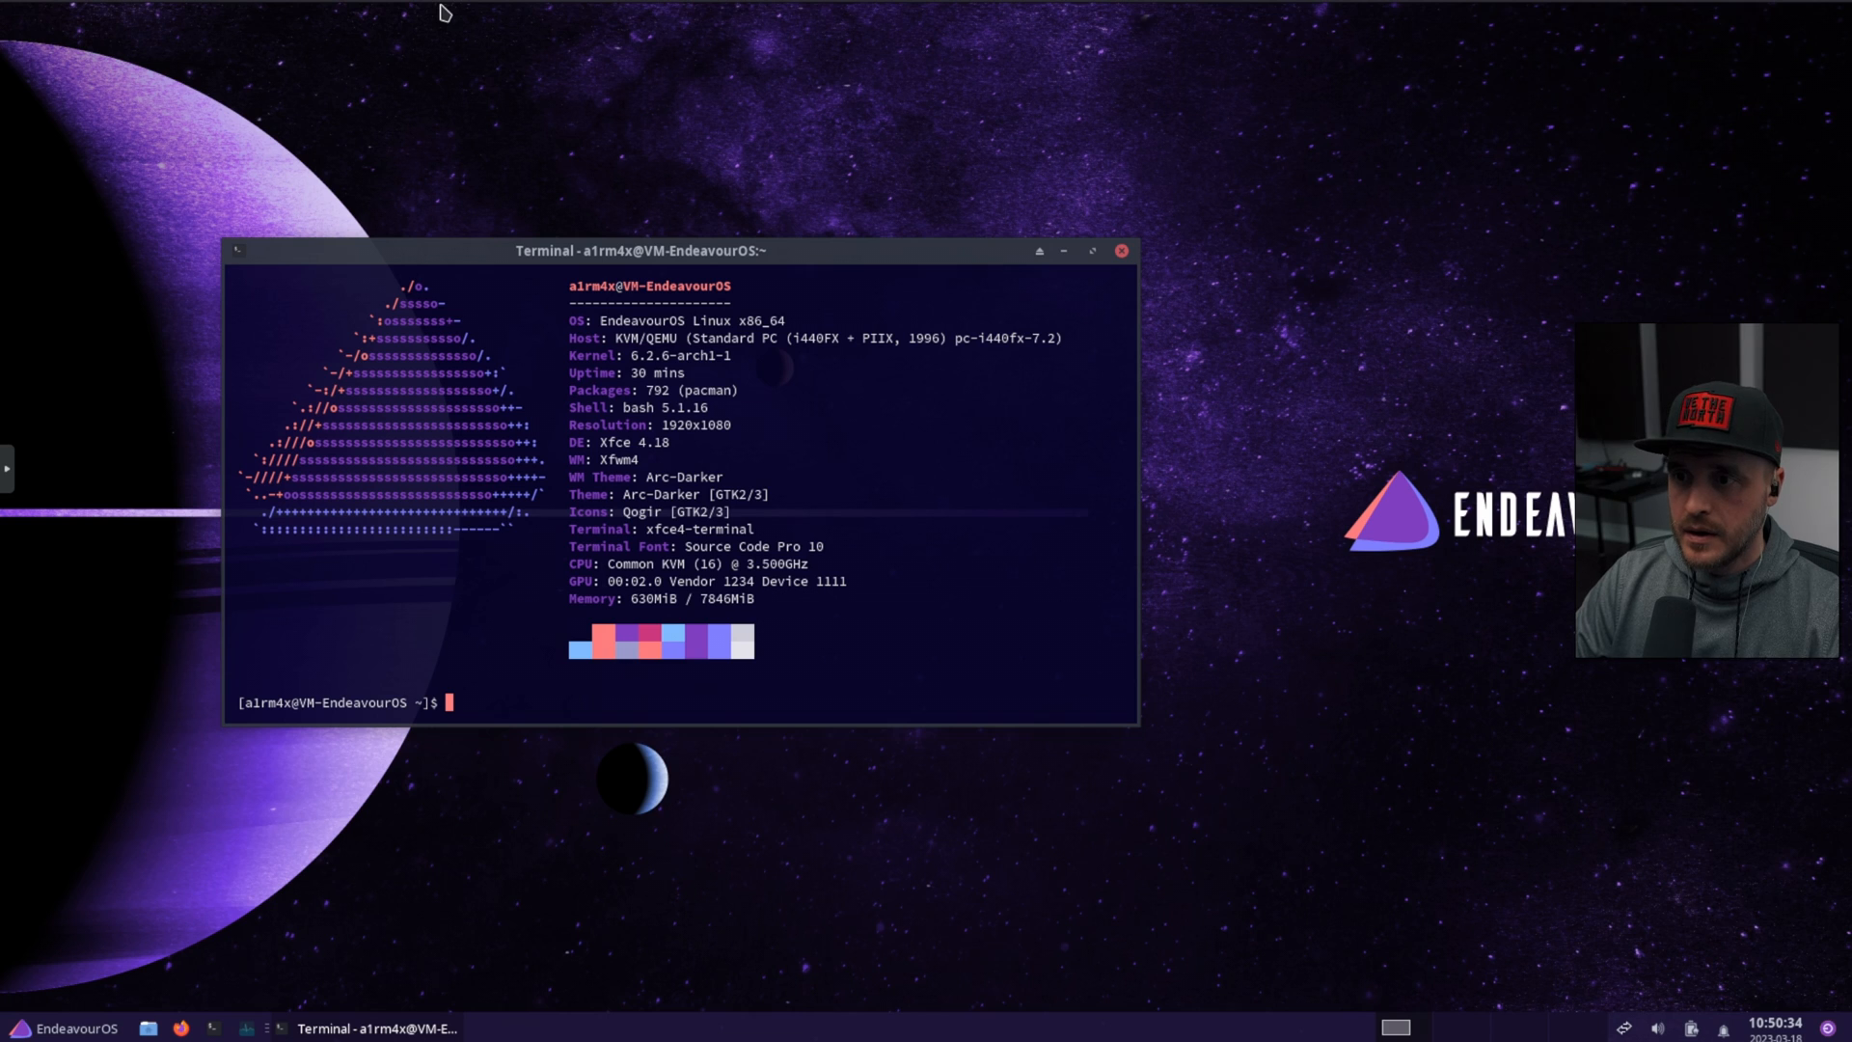
type("sudo pacman")
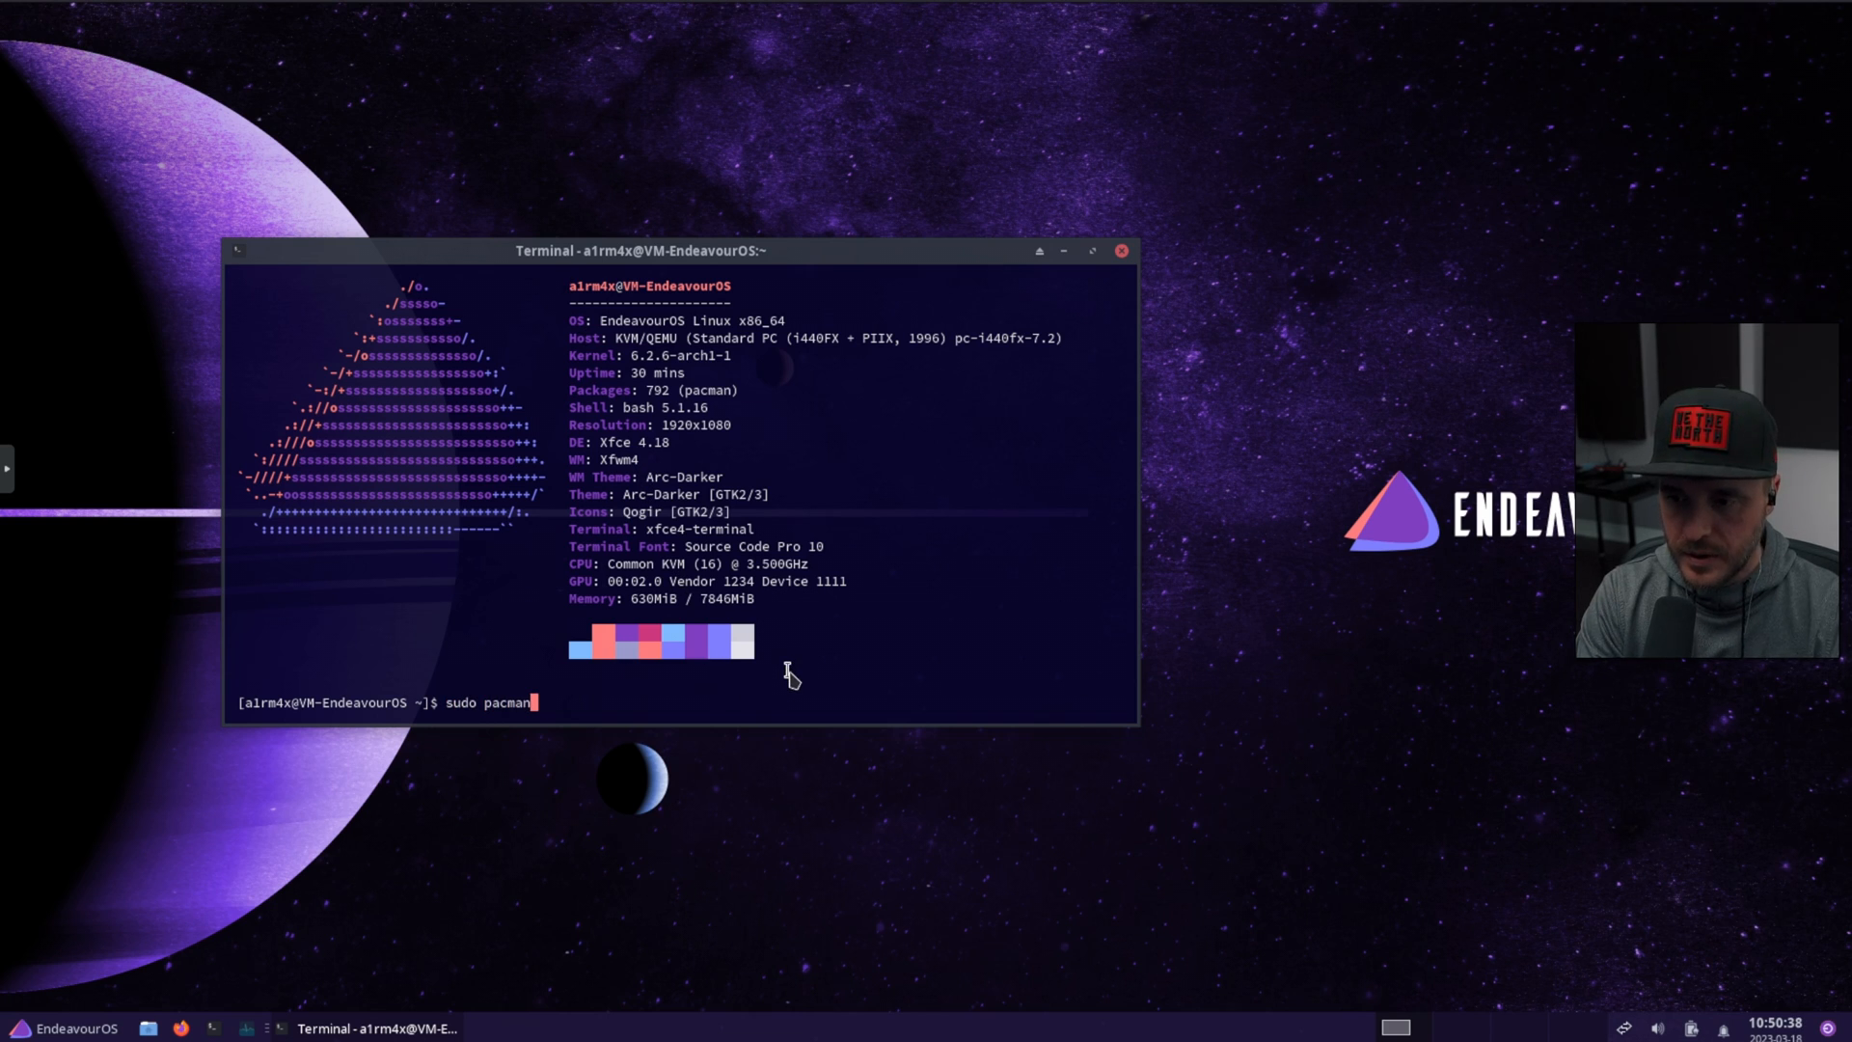
key("Return")
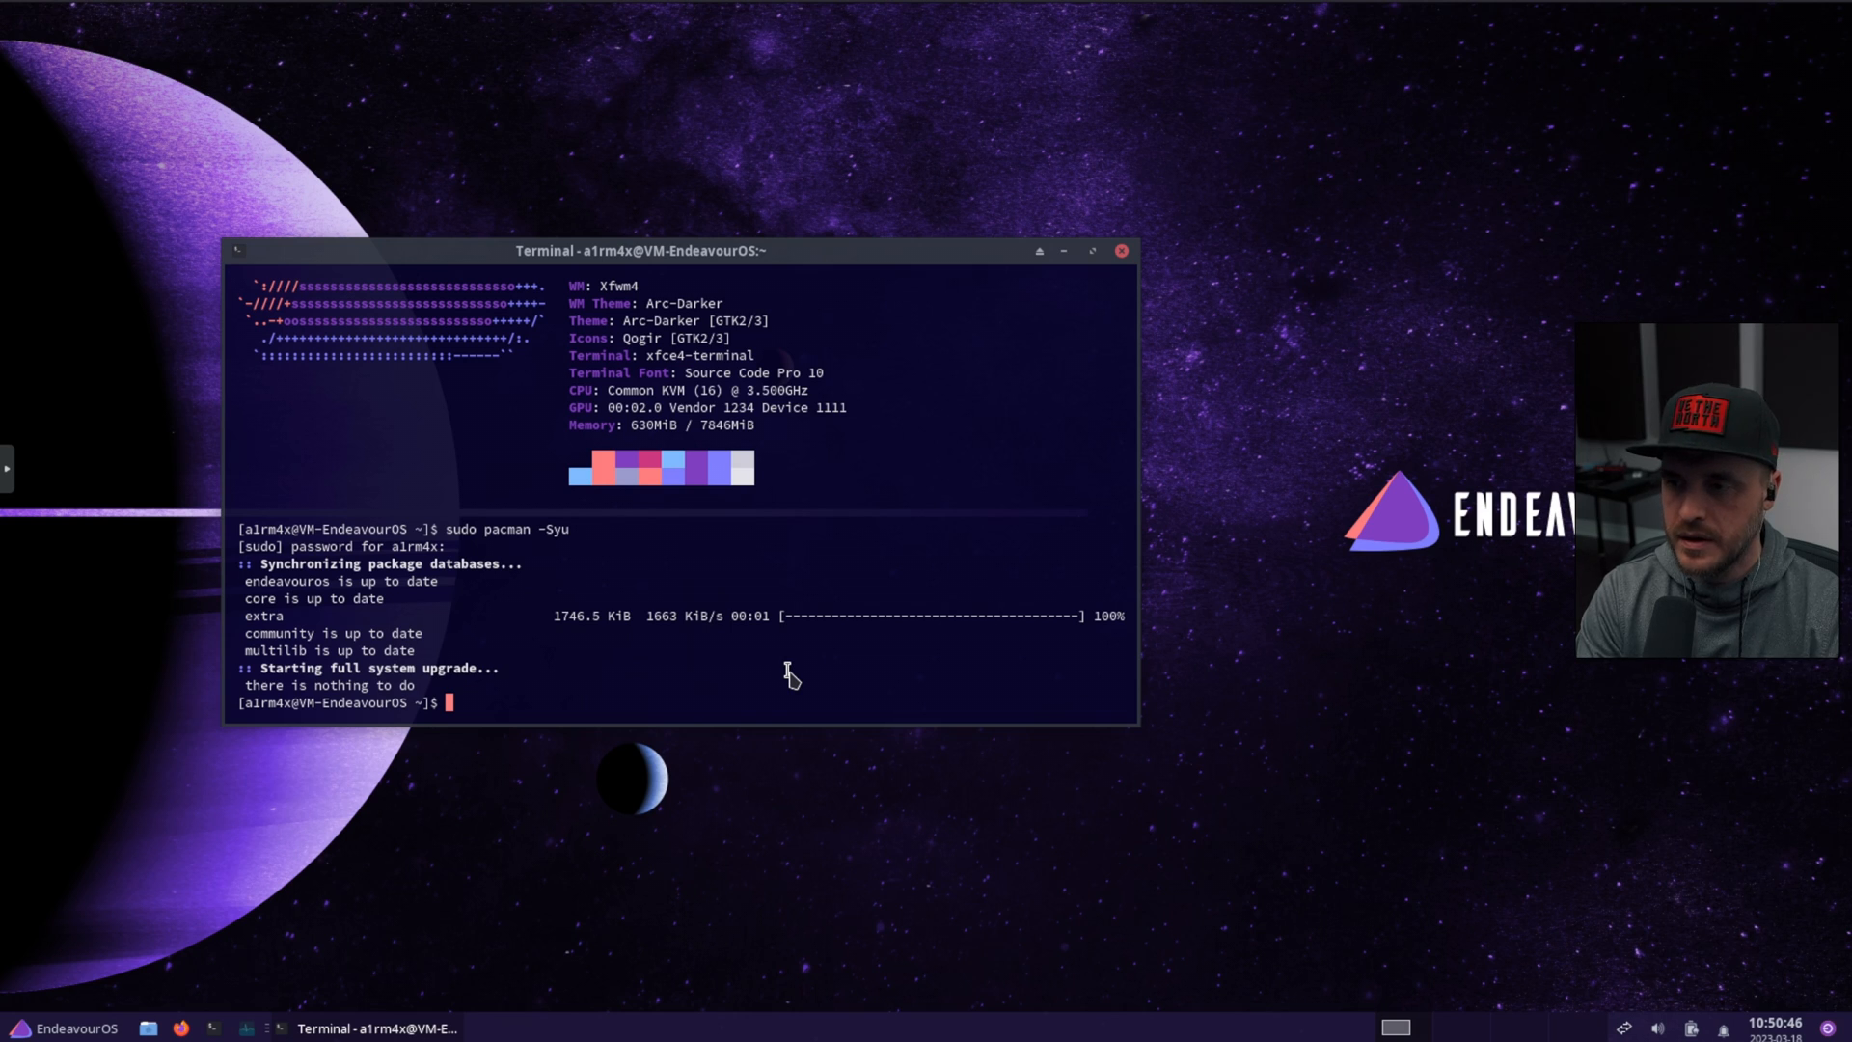
mouse_move(810, 11)
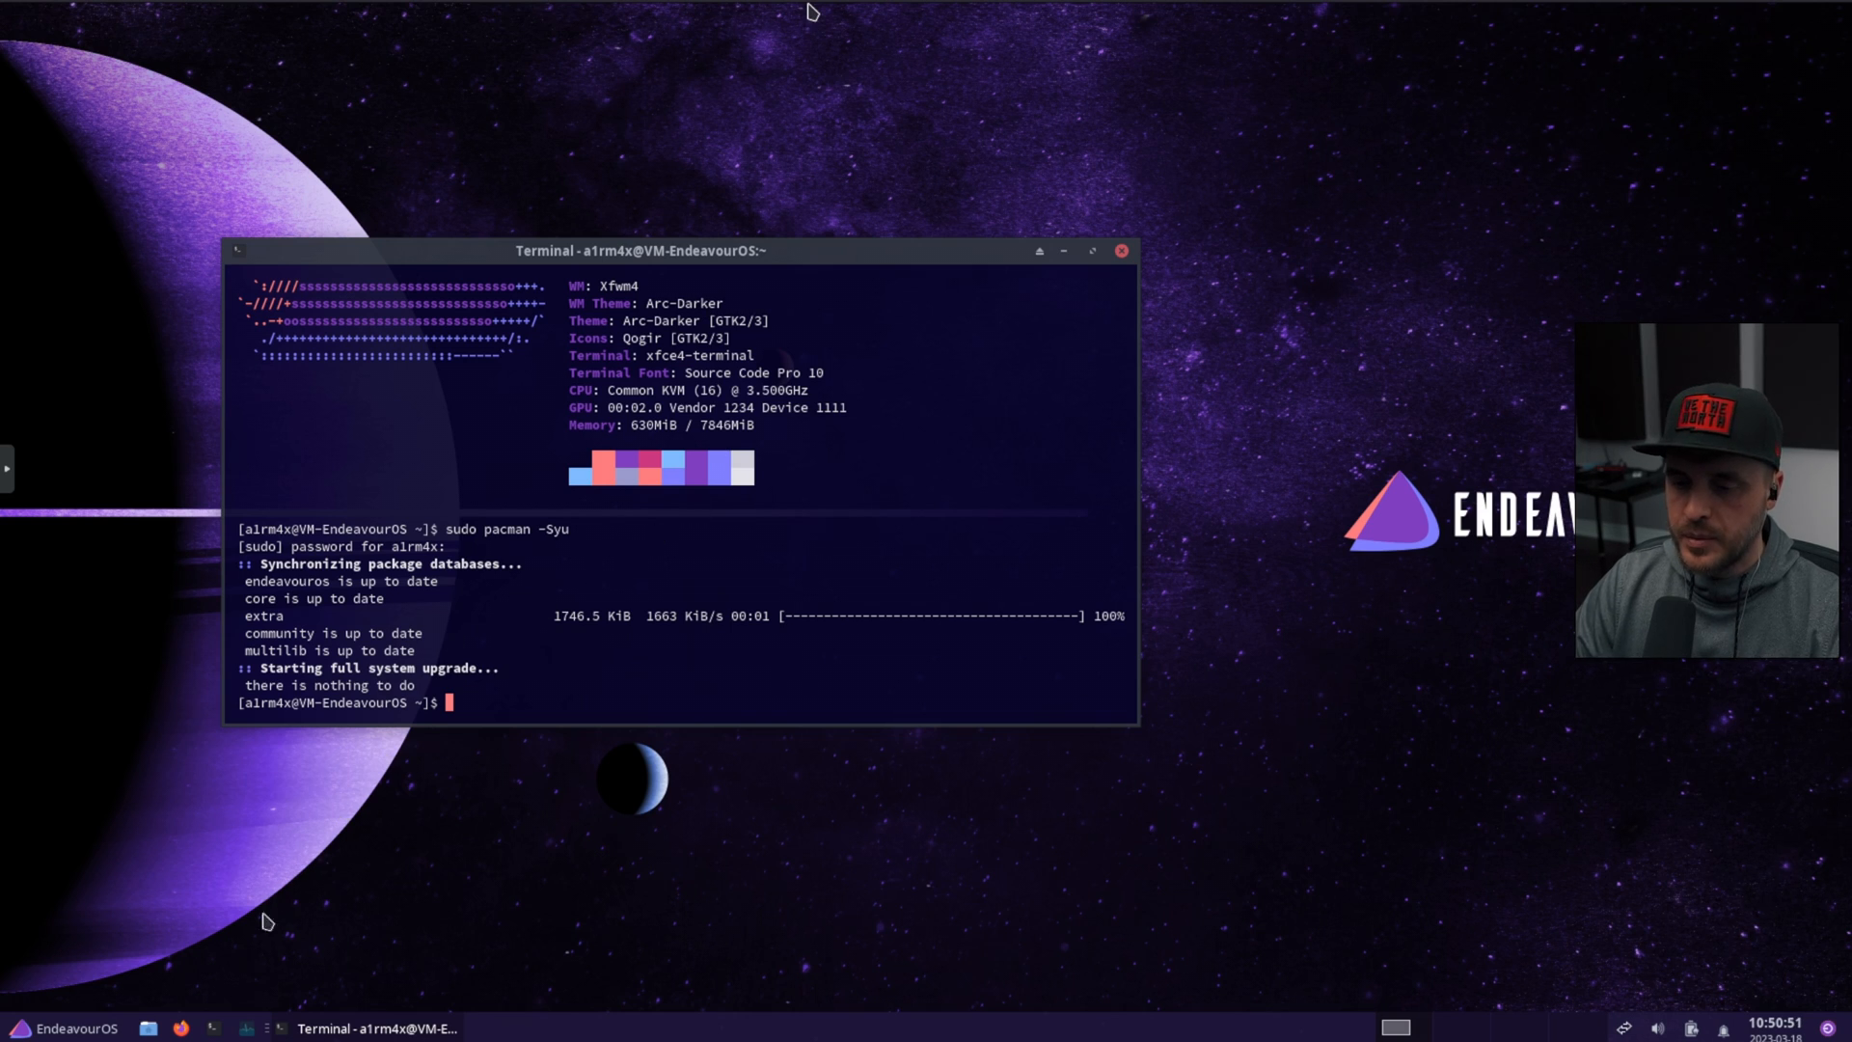
Install flatpak with pacman, choosing provider 2 (GTK desktop portal), and reposition the terminal
type("sudo pacman -S")
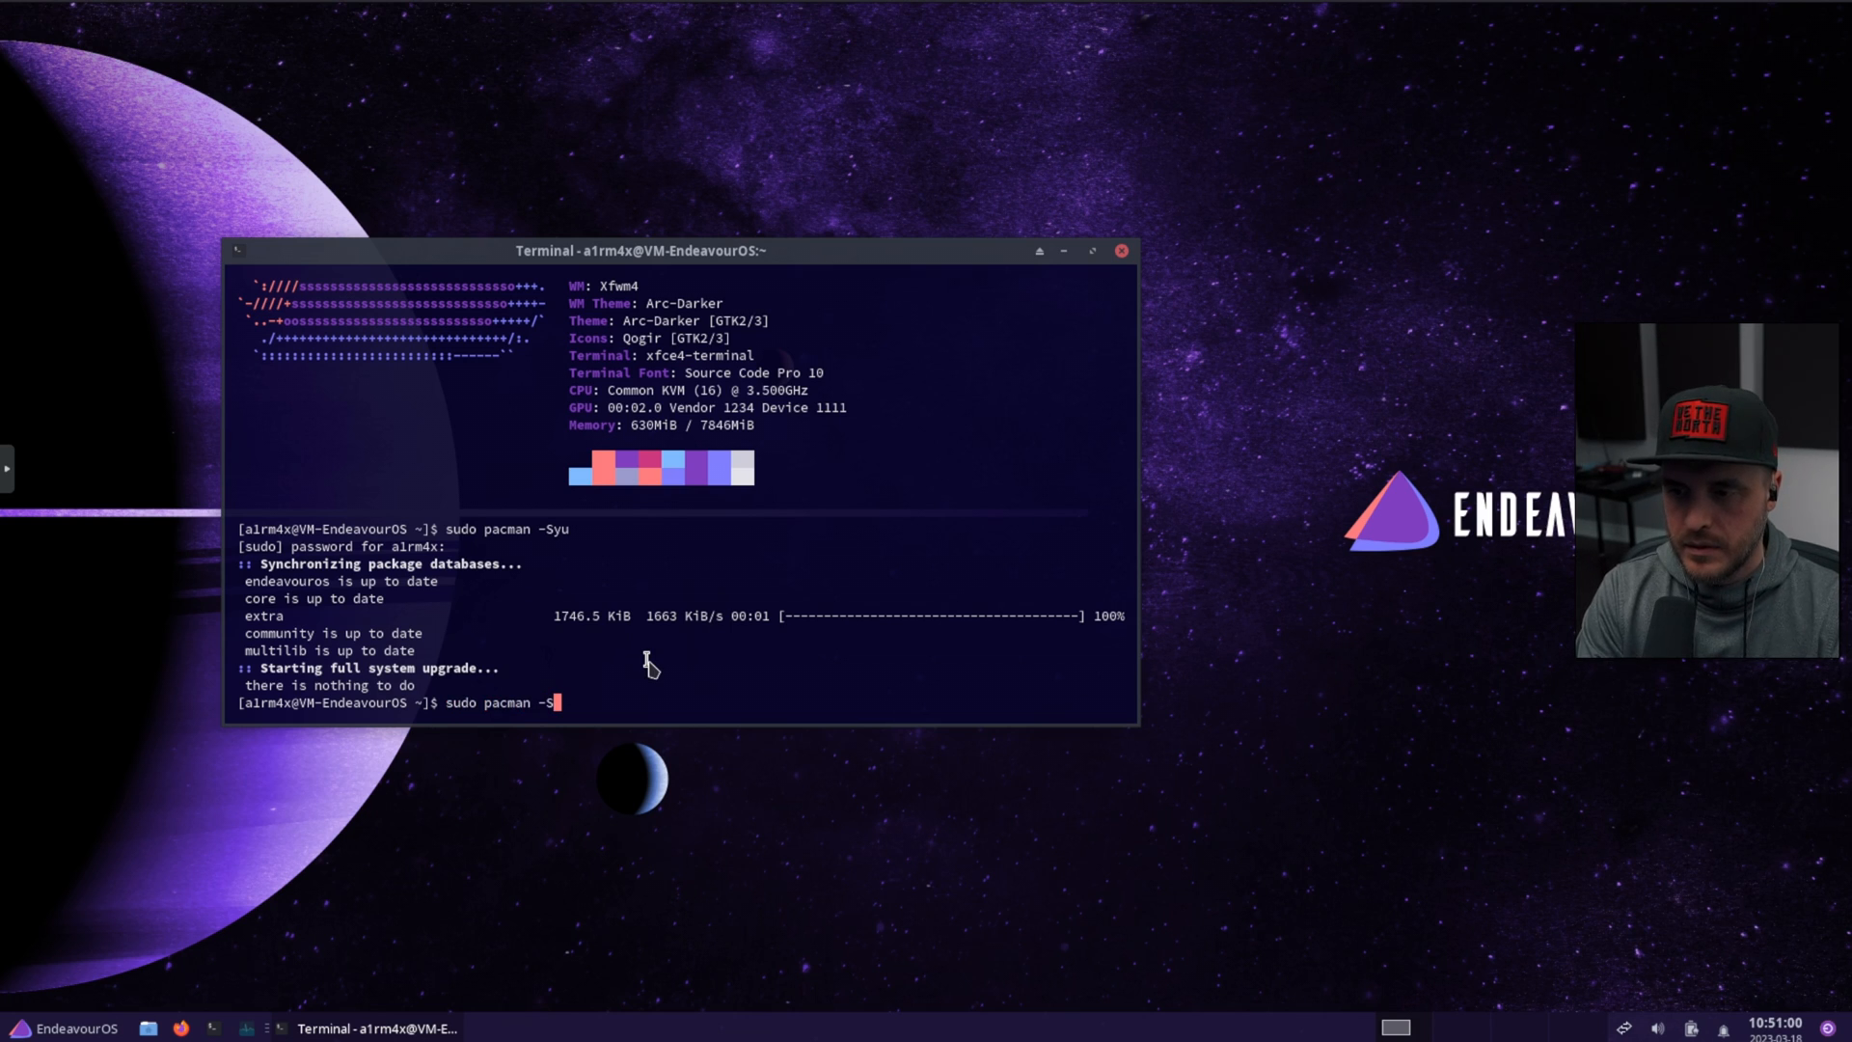
type("f")
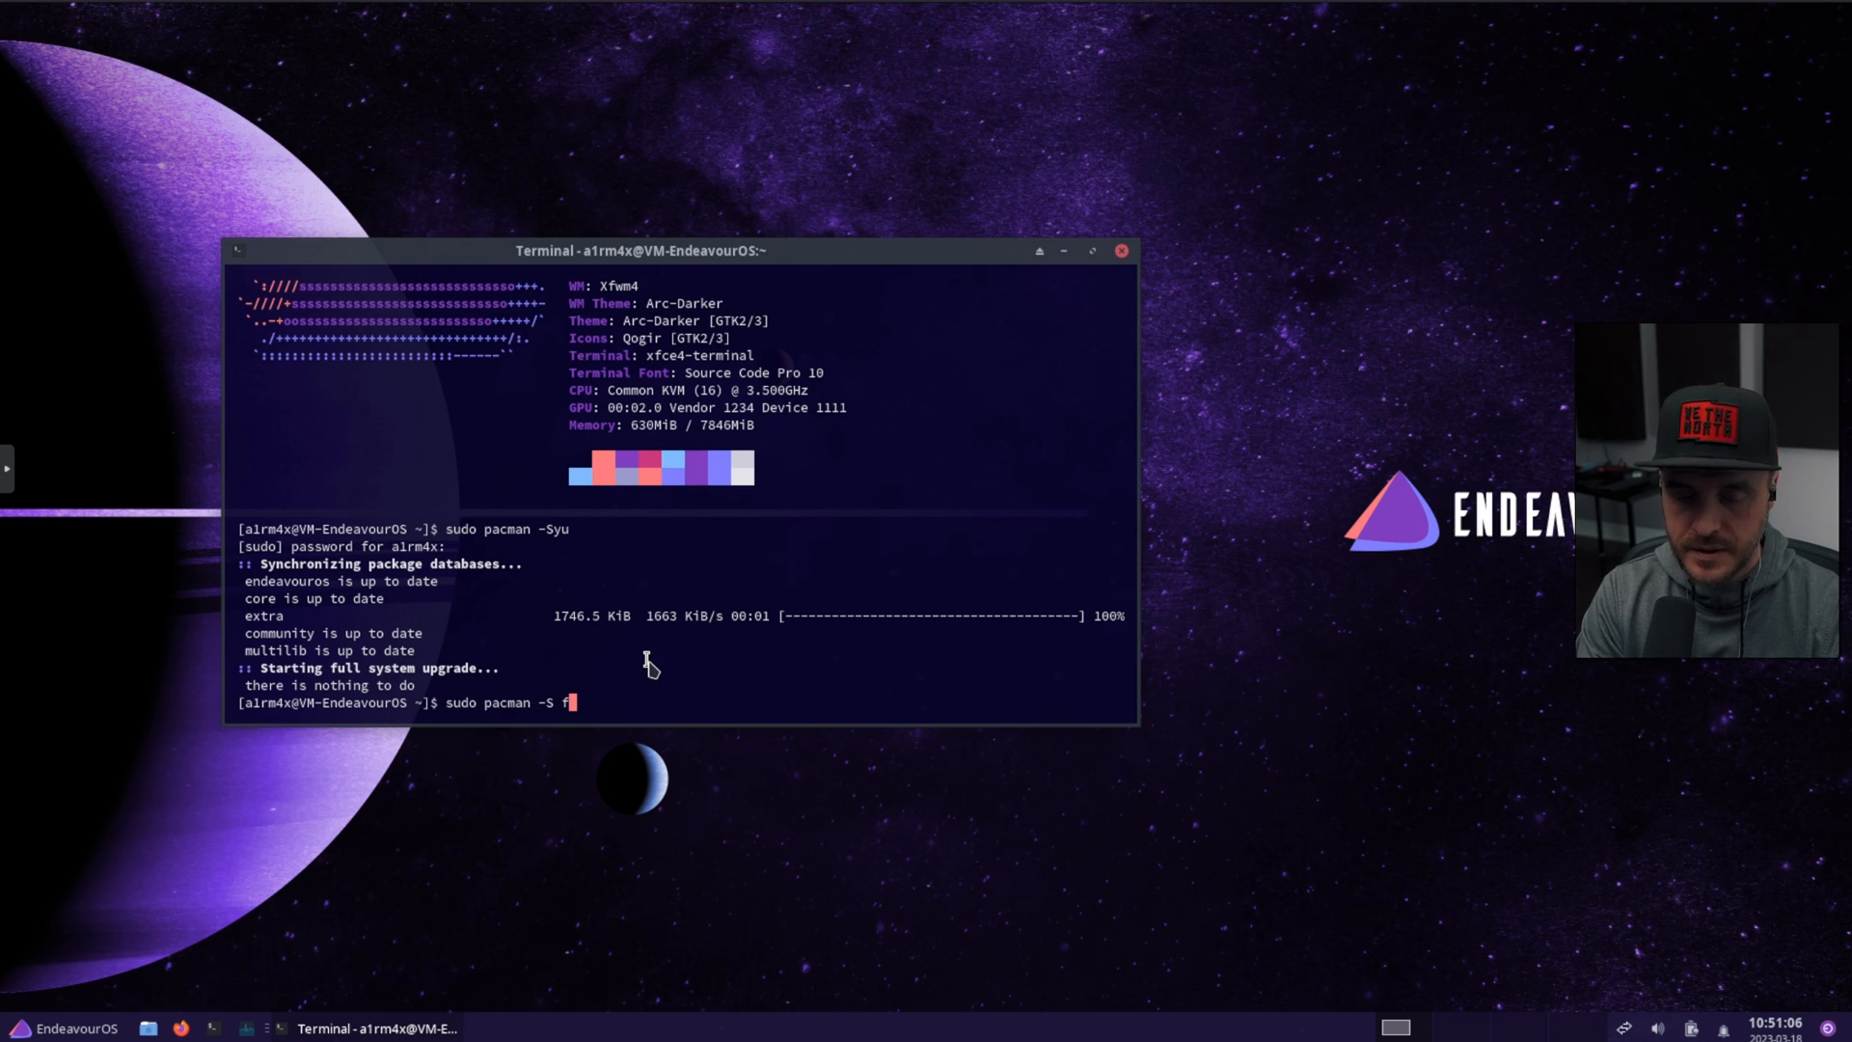
type("latpak")
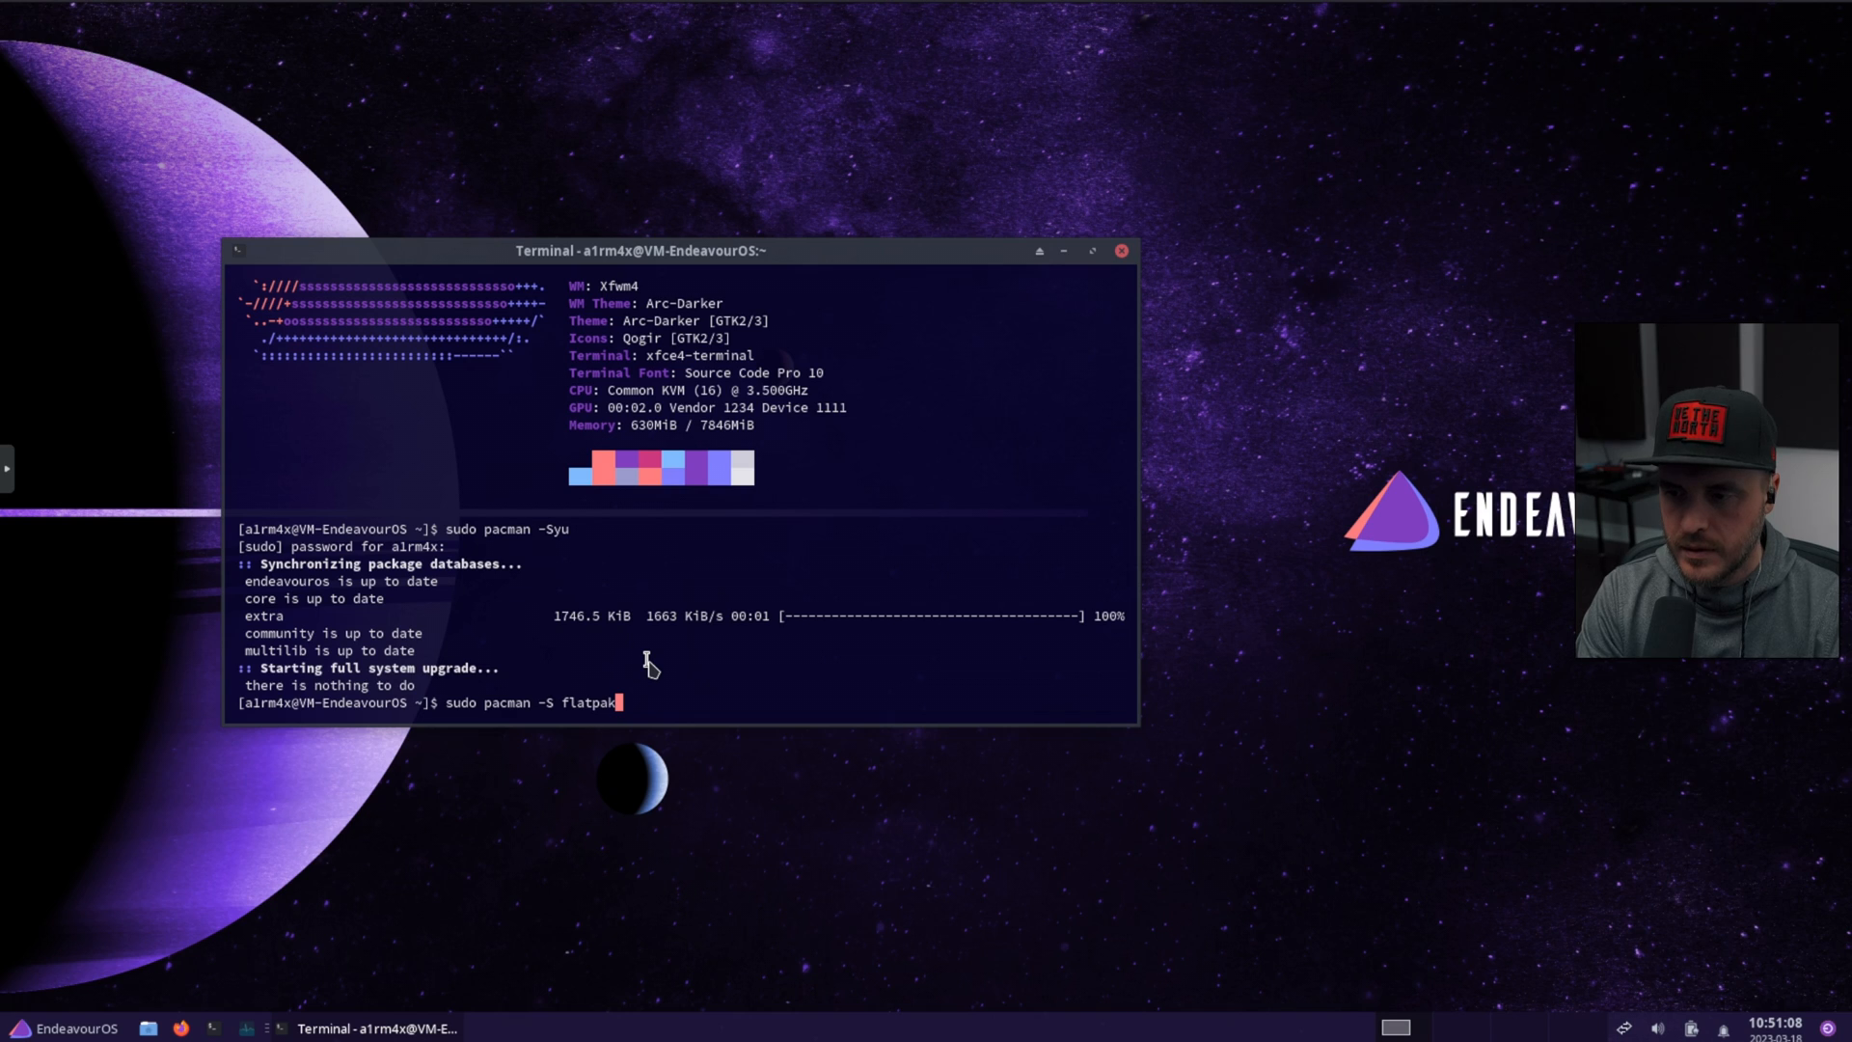
key("Return")
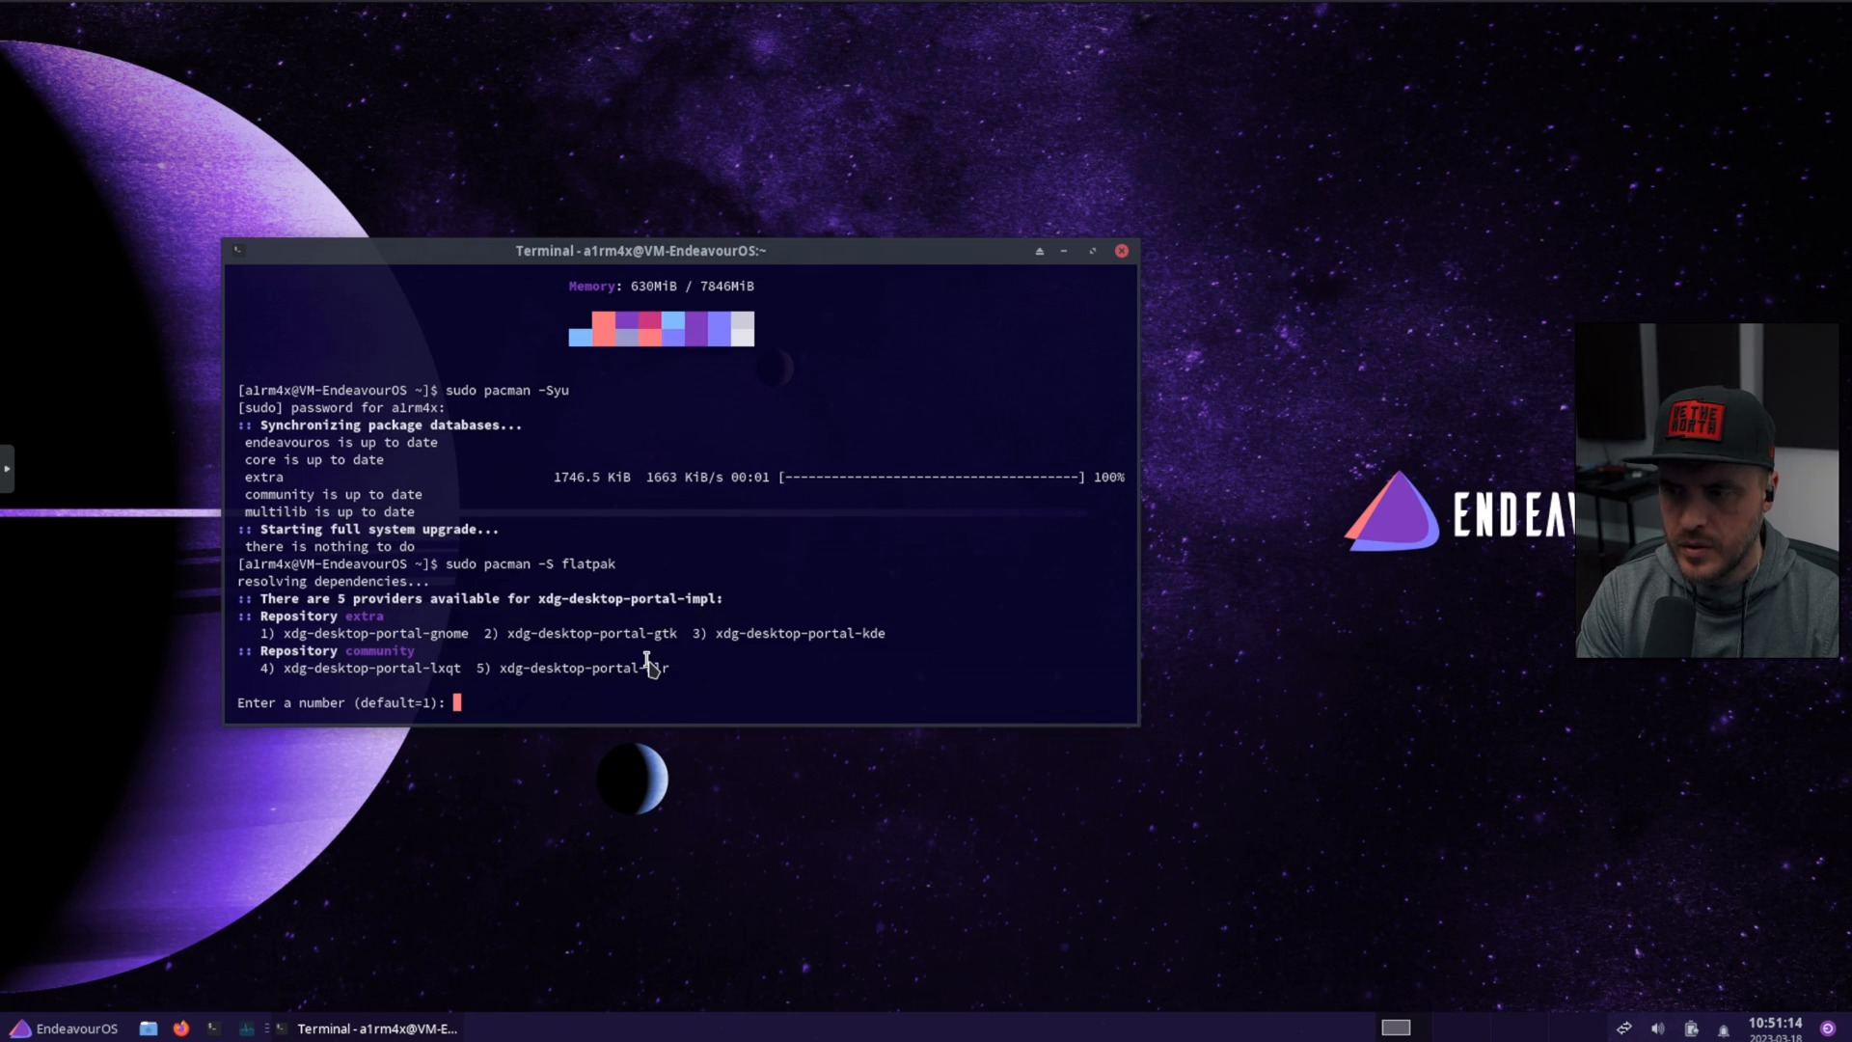
type("2")
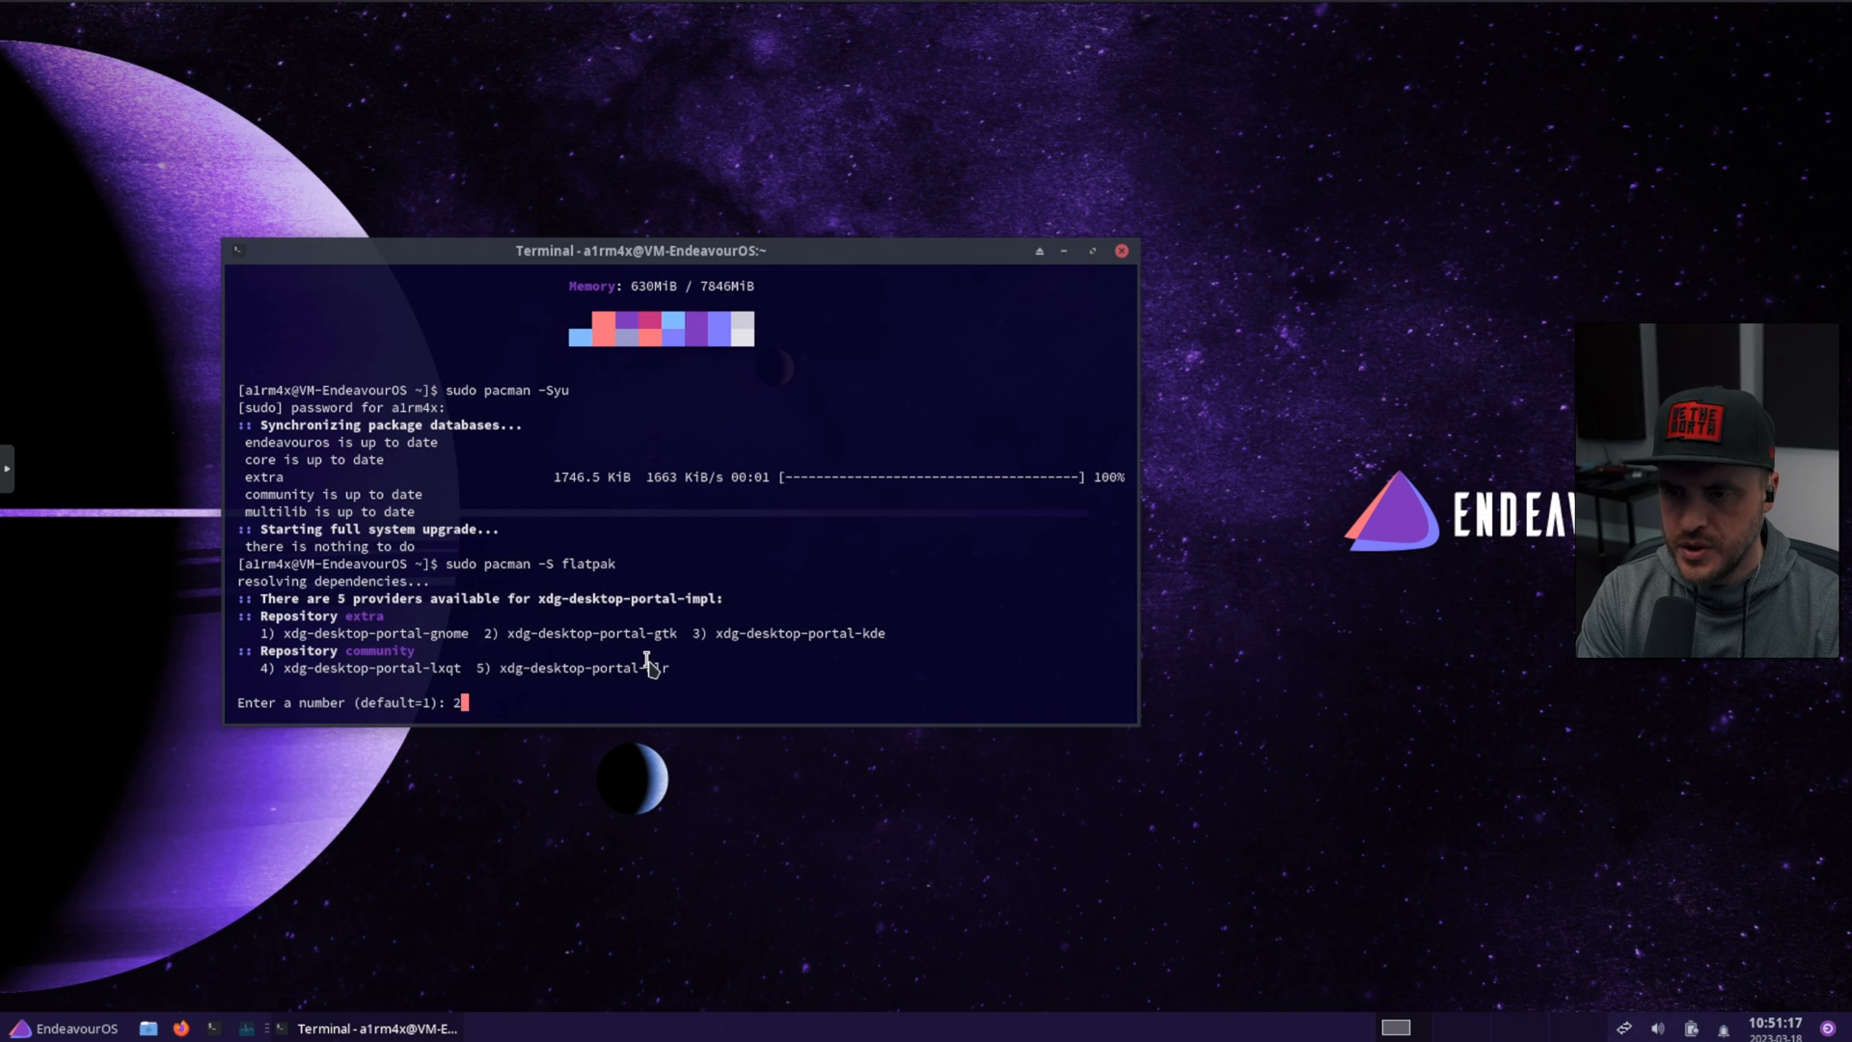
key("Return")
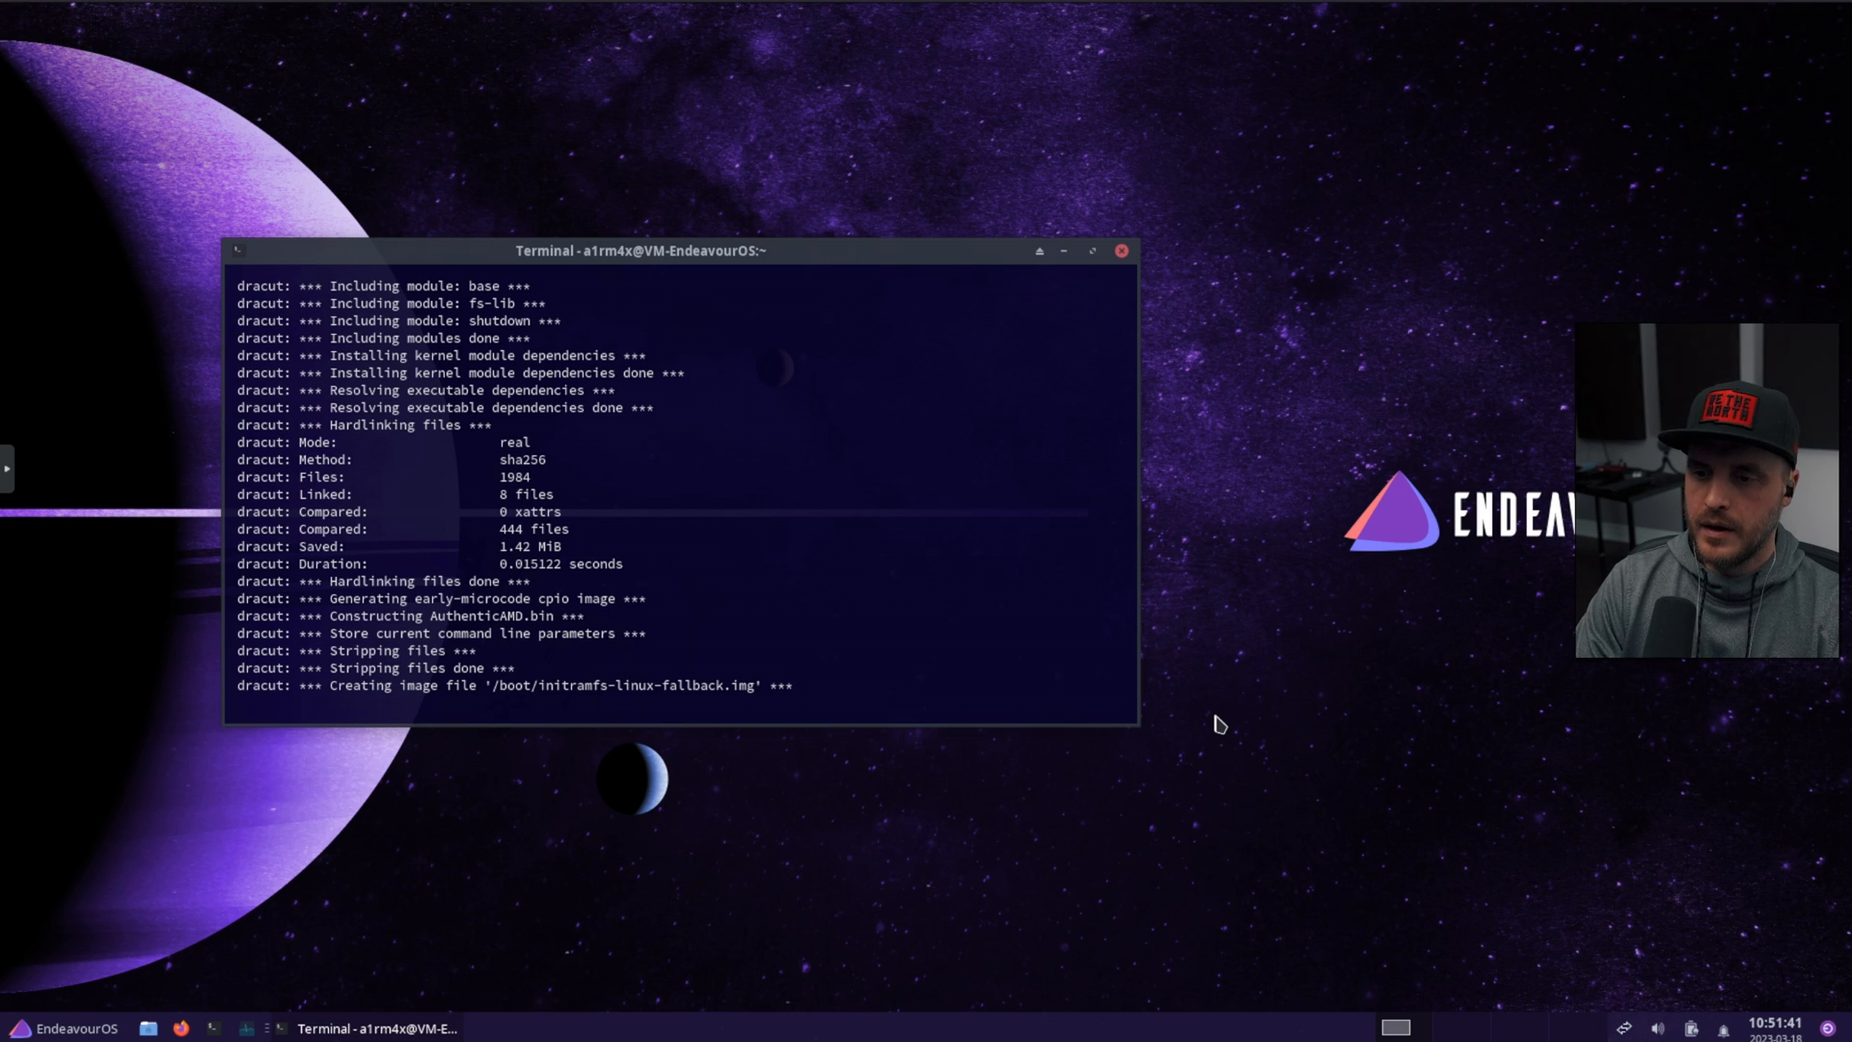
left_click_drag(641, 249, 640, 149)
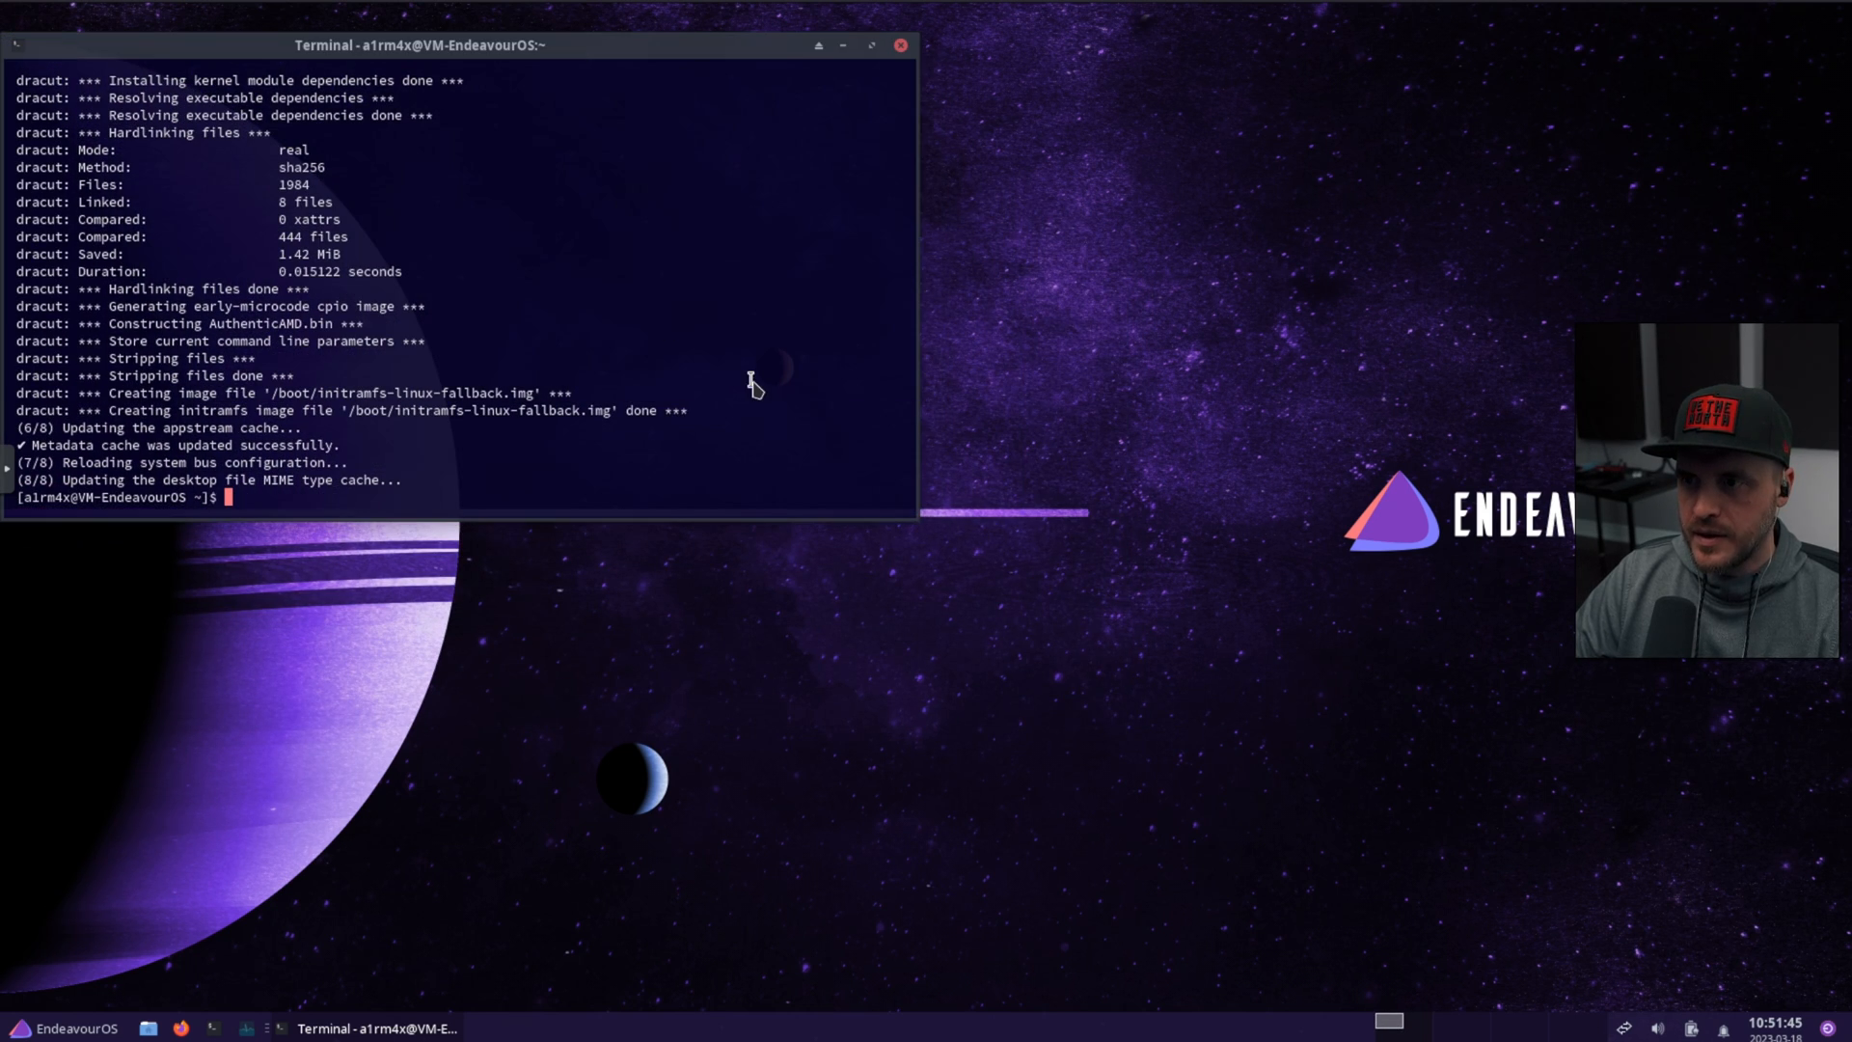
left_click_drag(419, 44, 571, 178)
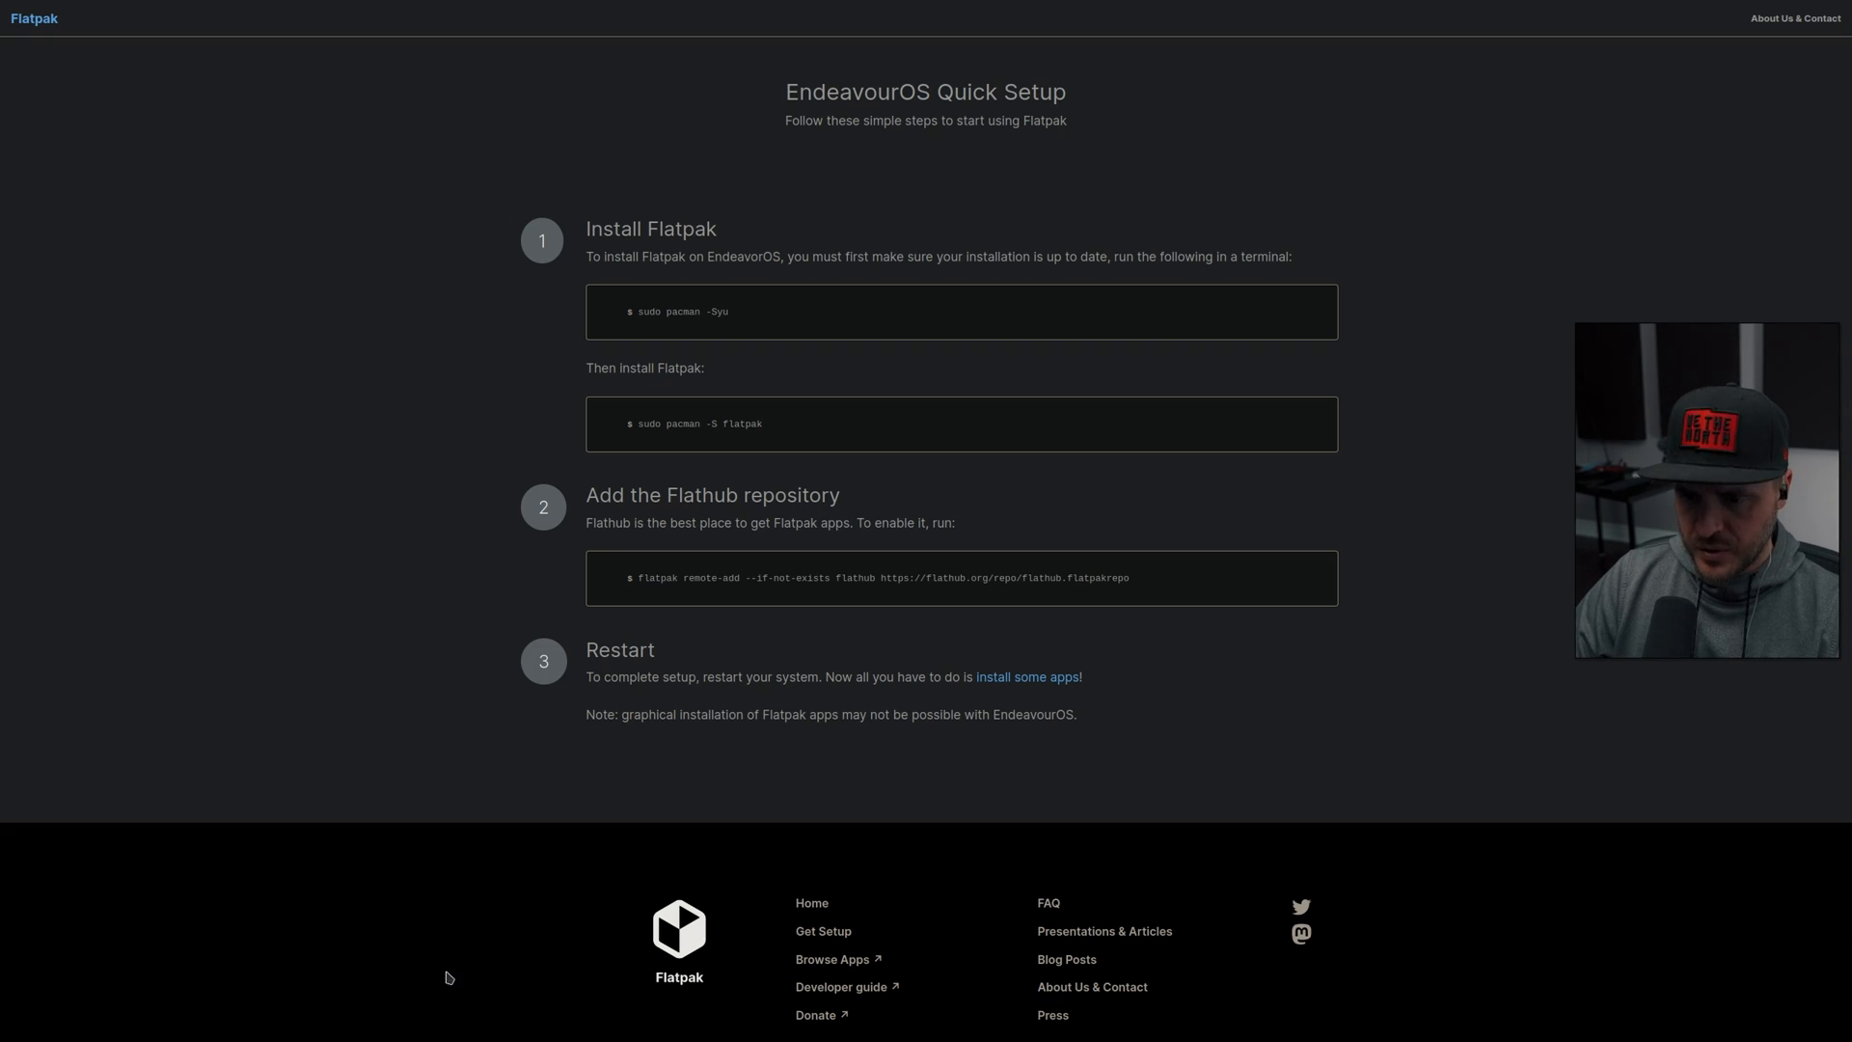
mouse_move(874, 610)
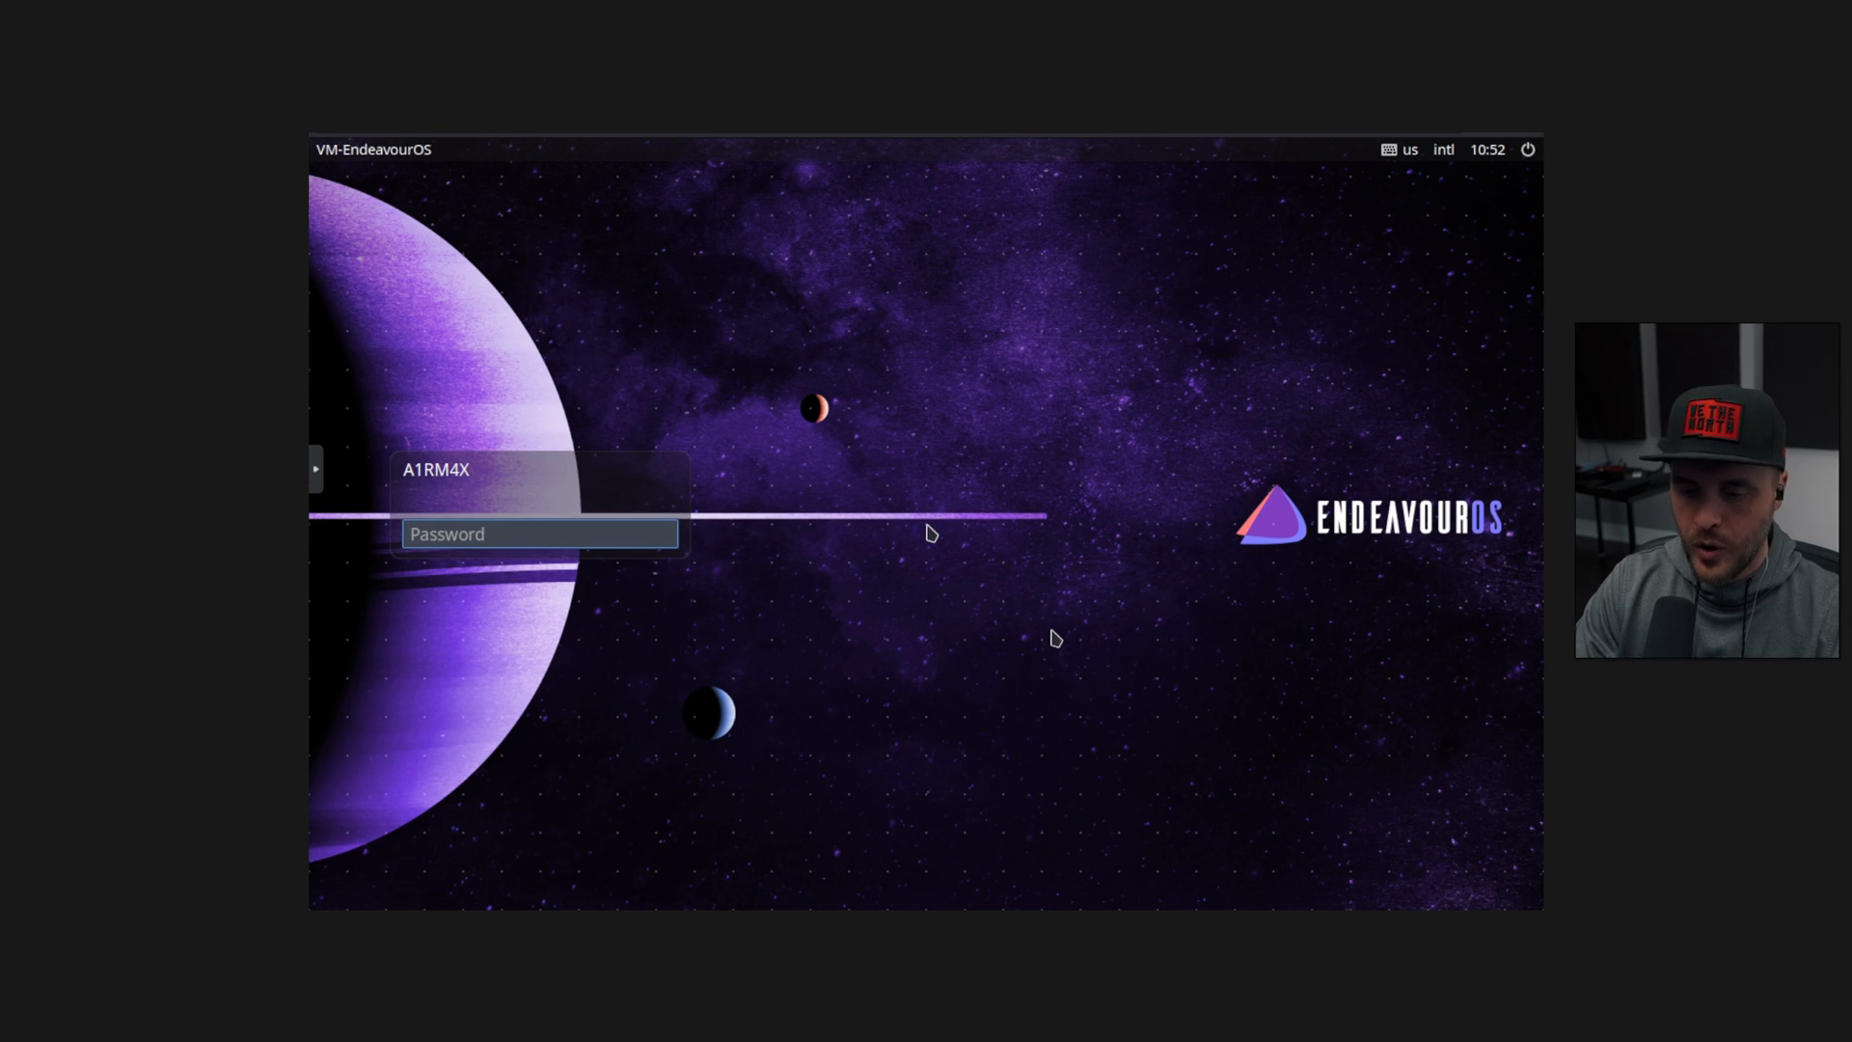
Enter the password on the EndeavourOS VM login screen
type("password")
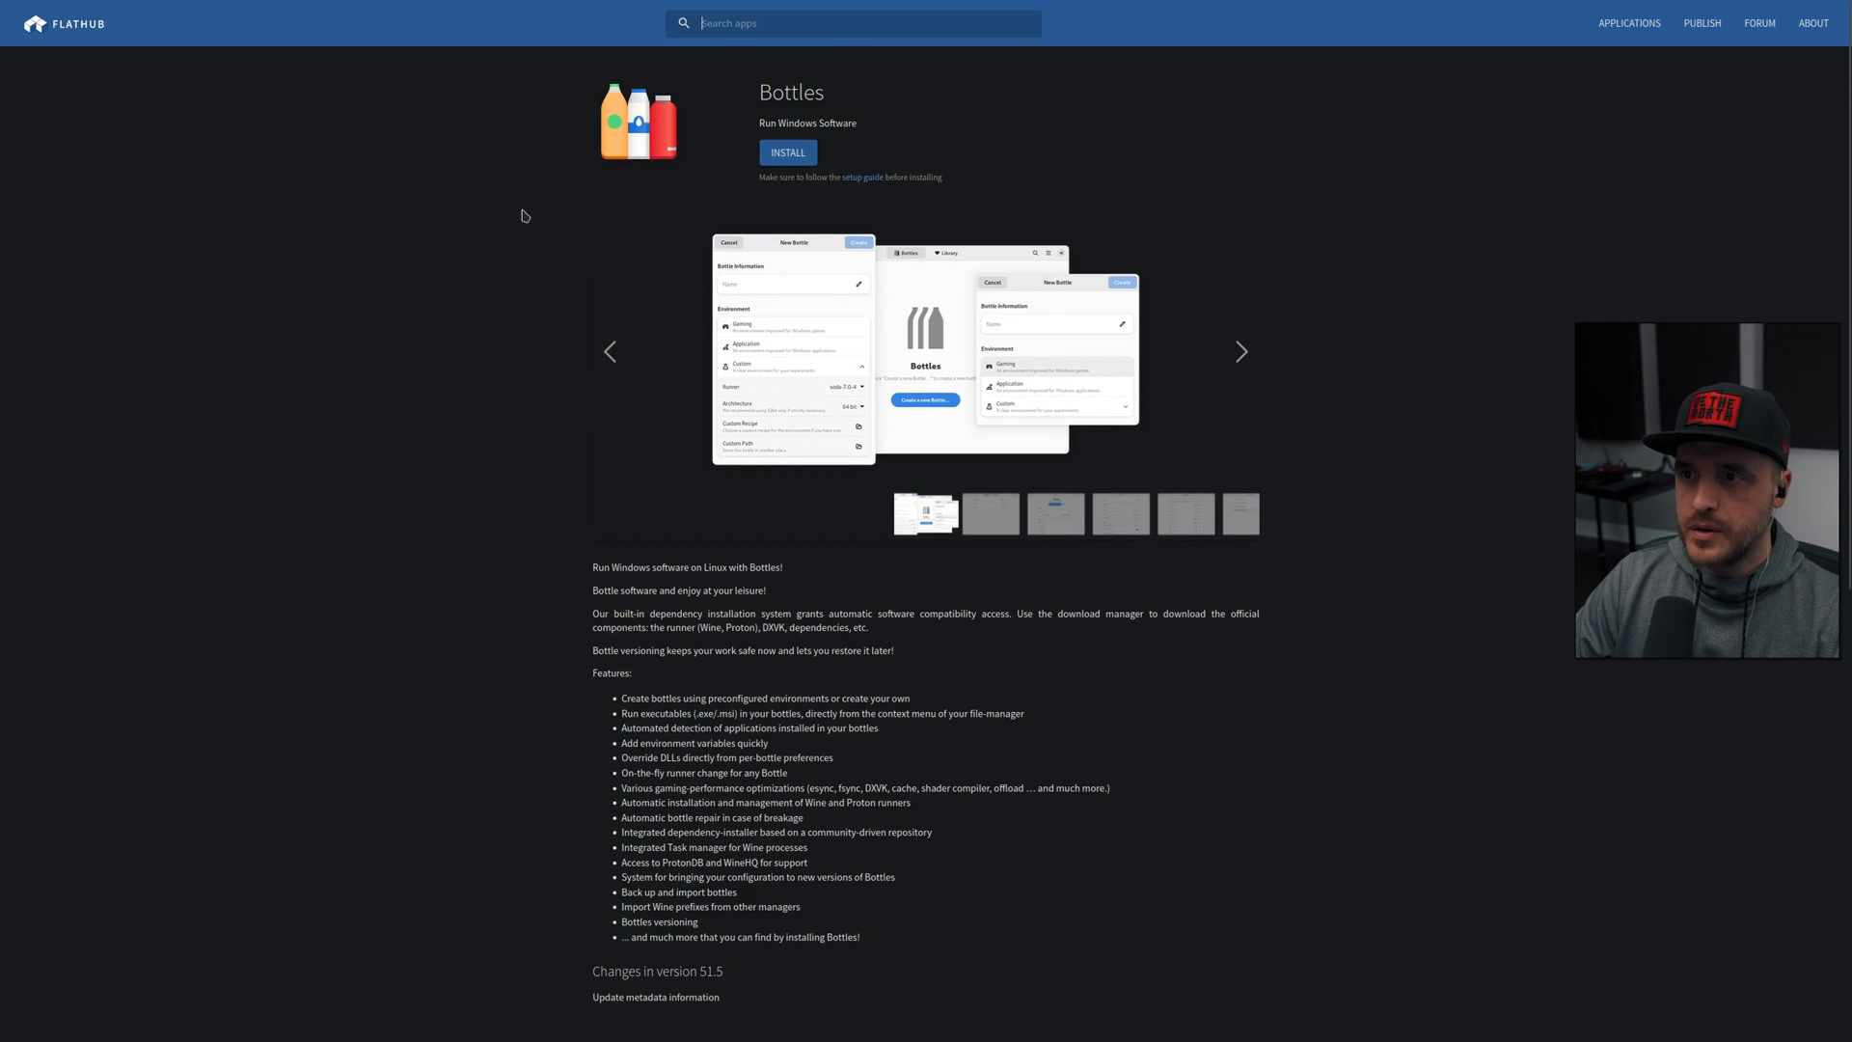
mouse_move(382, 315)
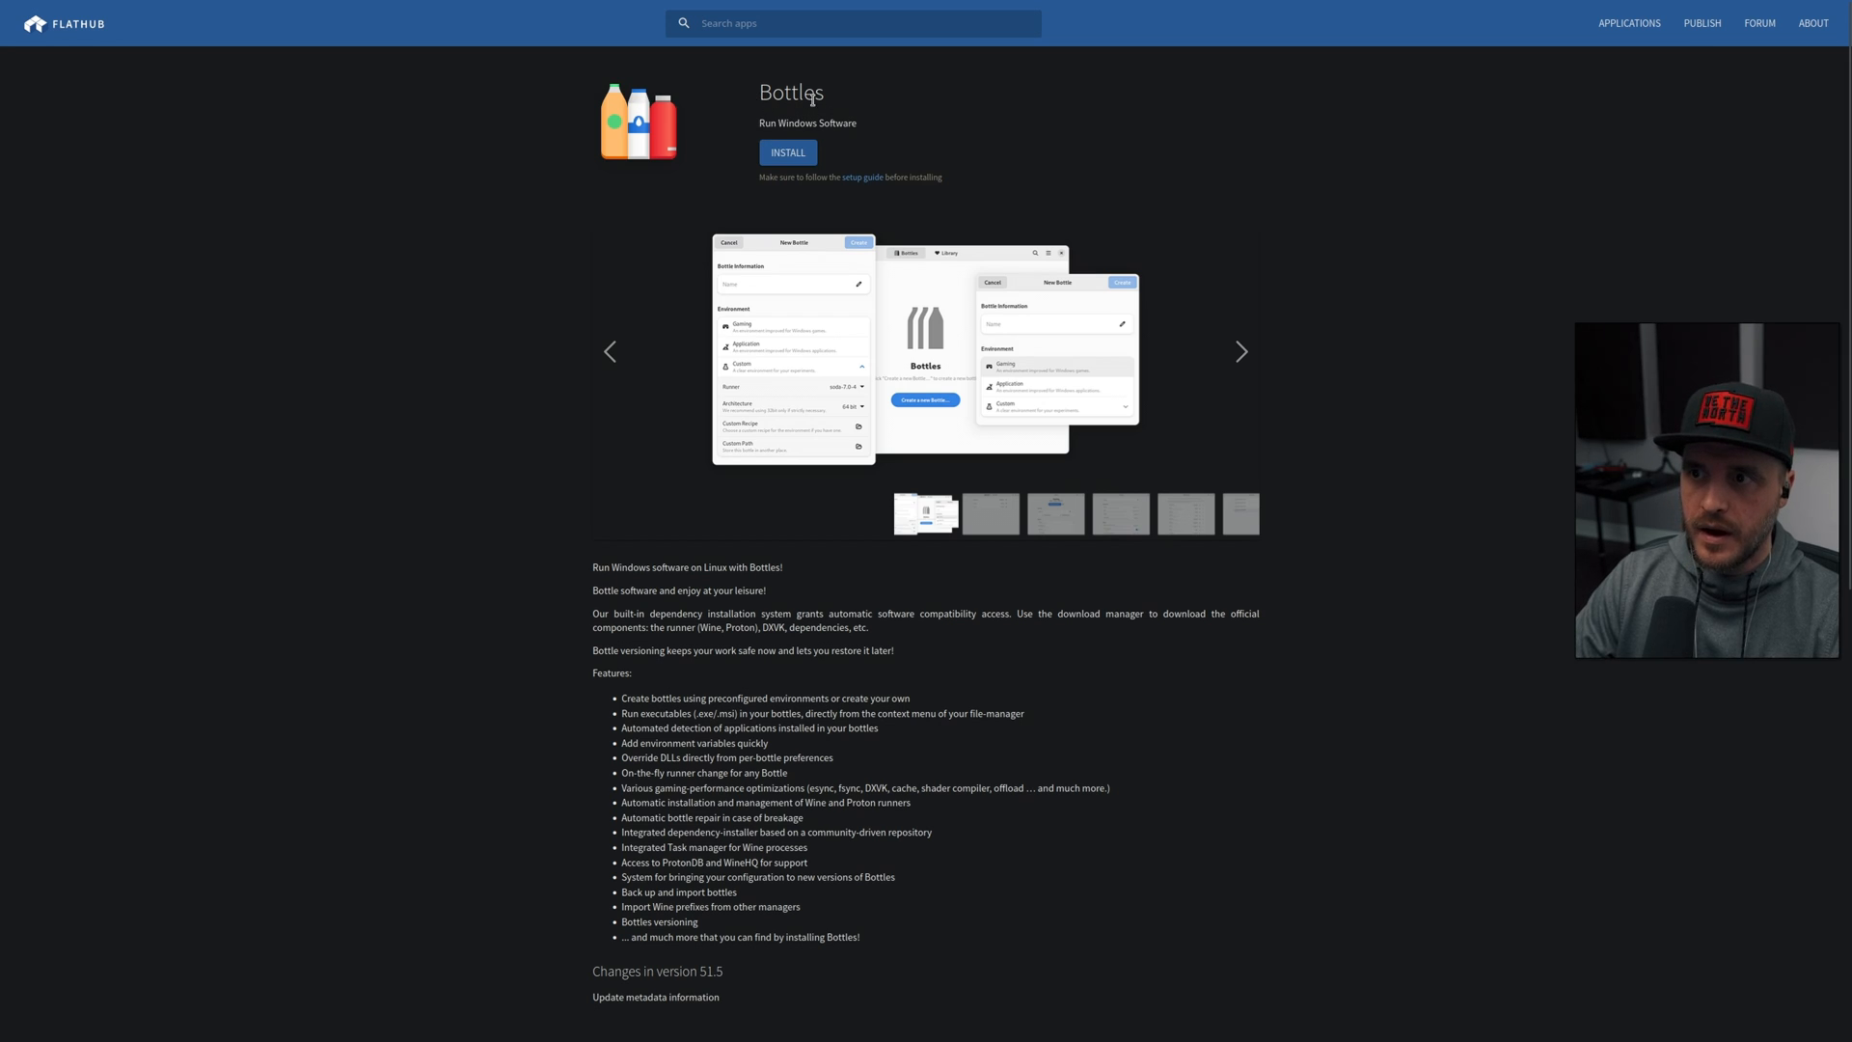
mouse_move(561, 332)
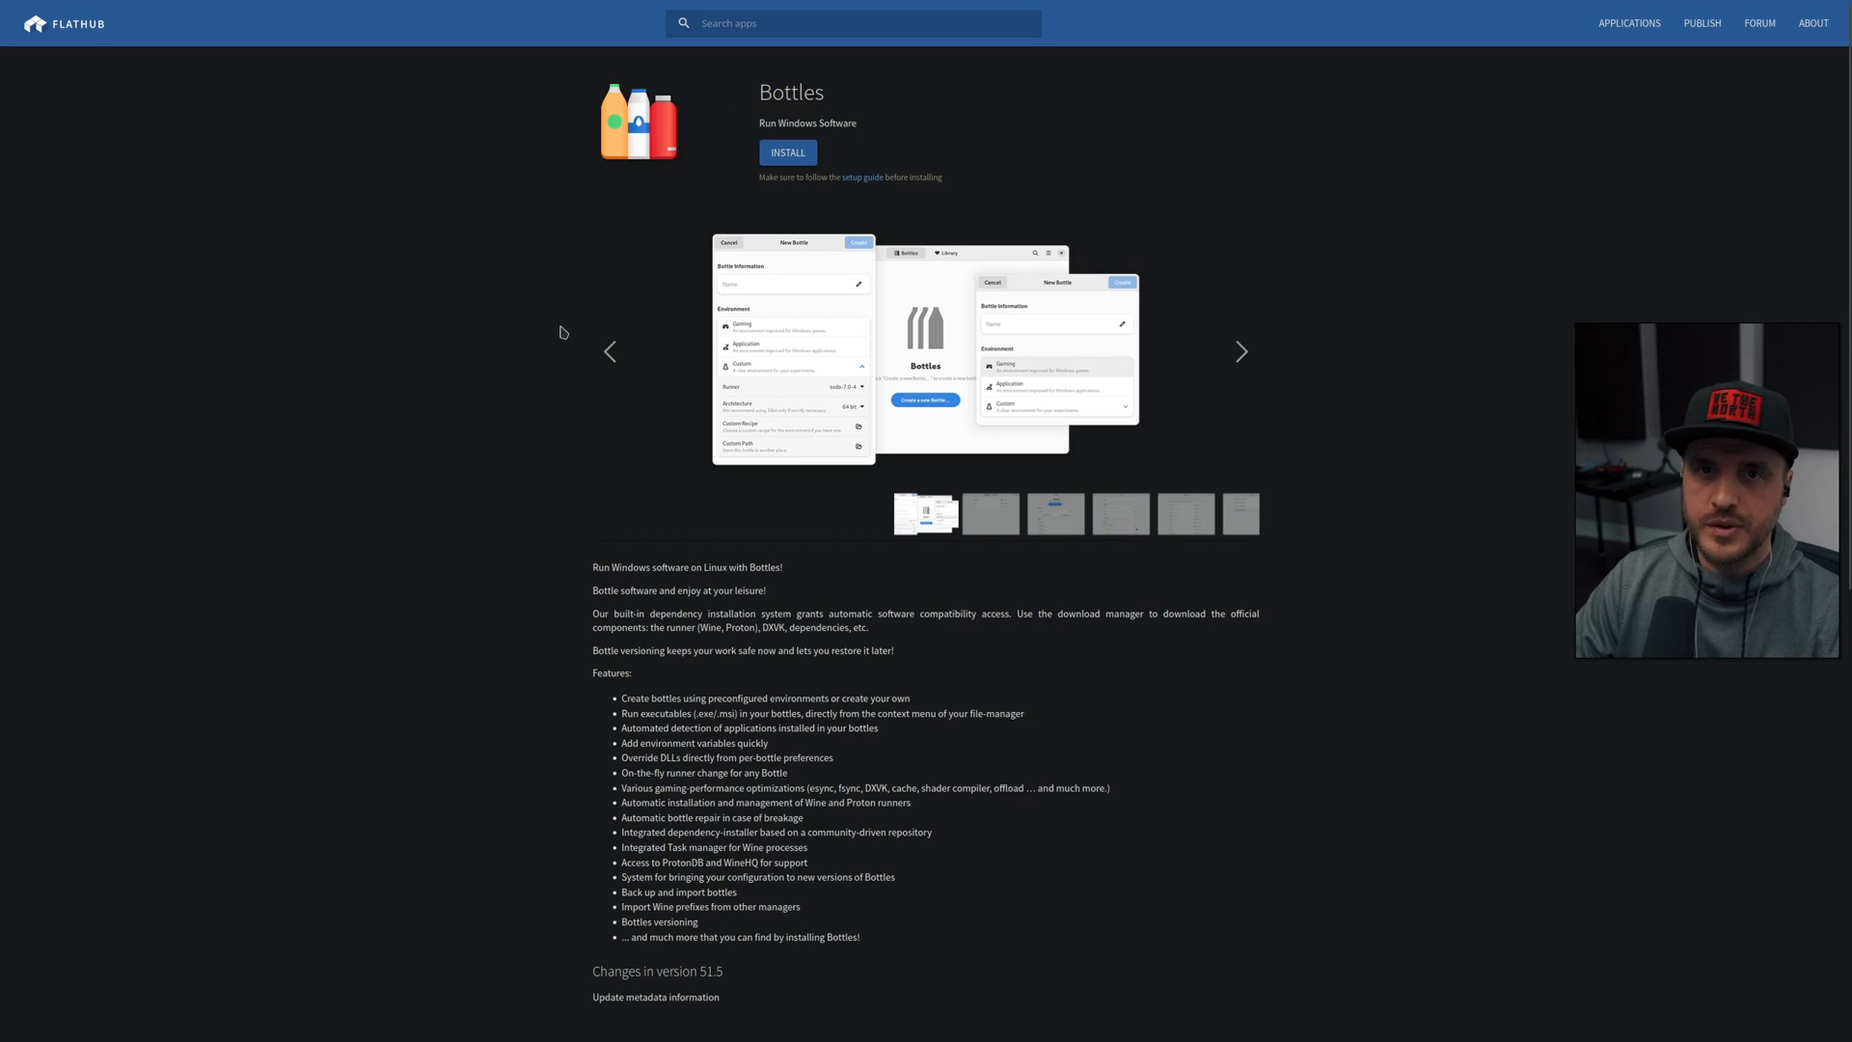
Scroll the Flathub Bottles page down to its Command line instructions section
scroll("down", 3)
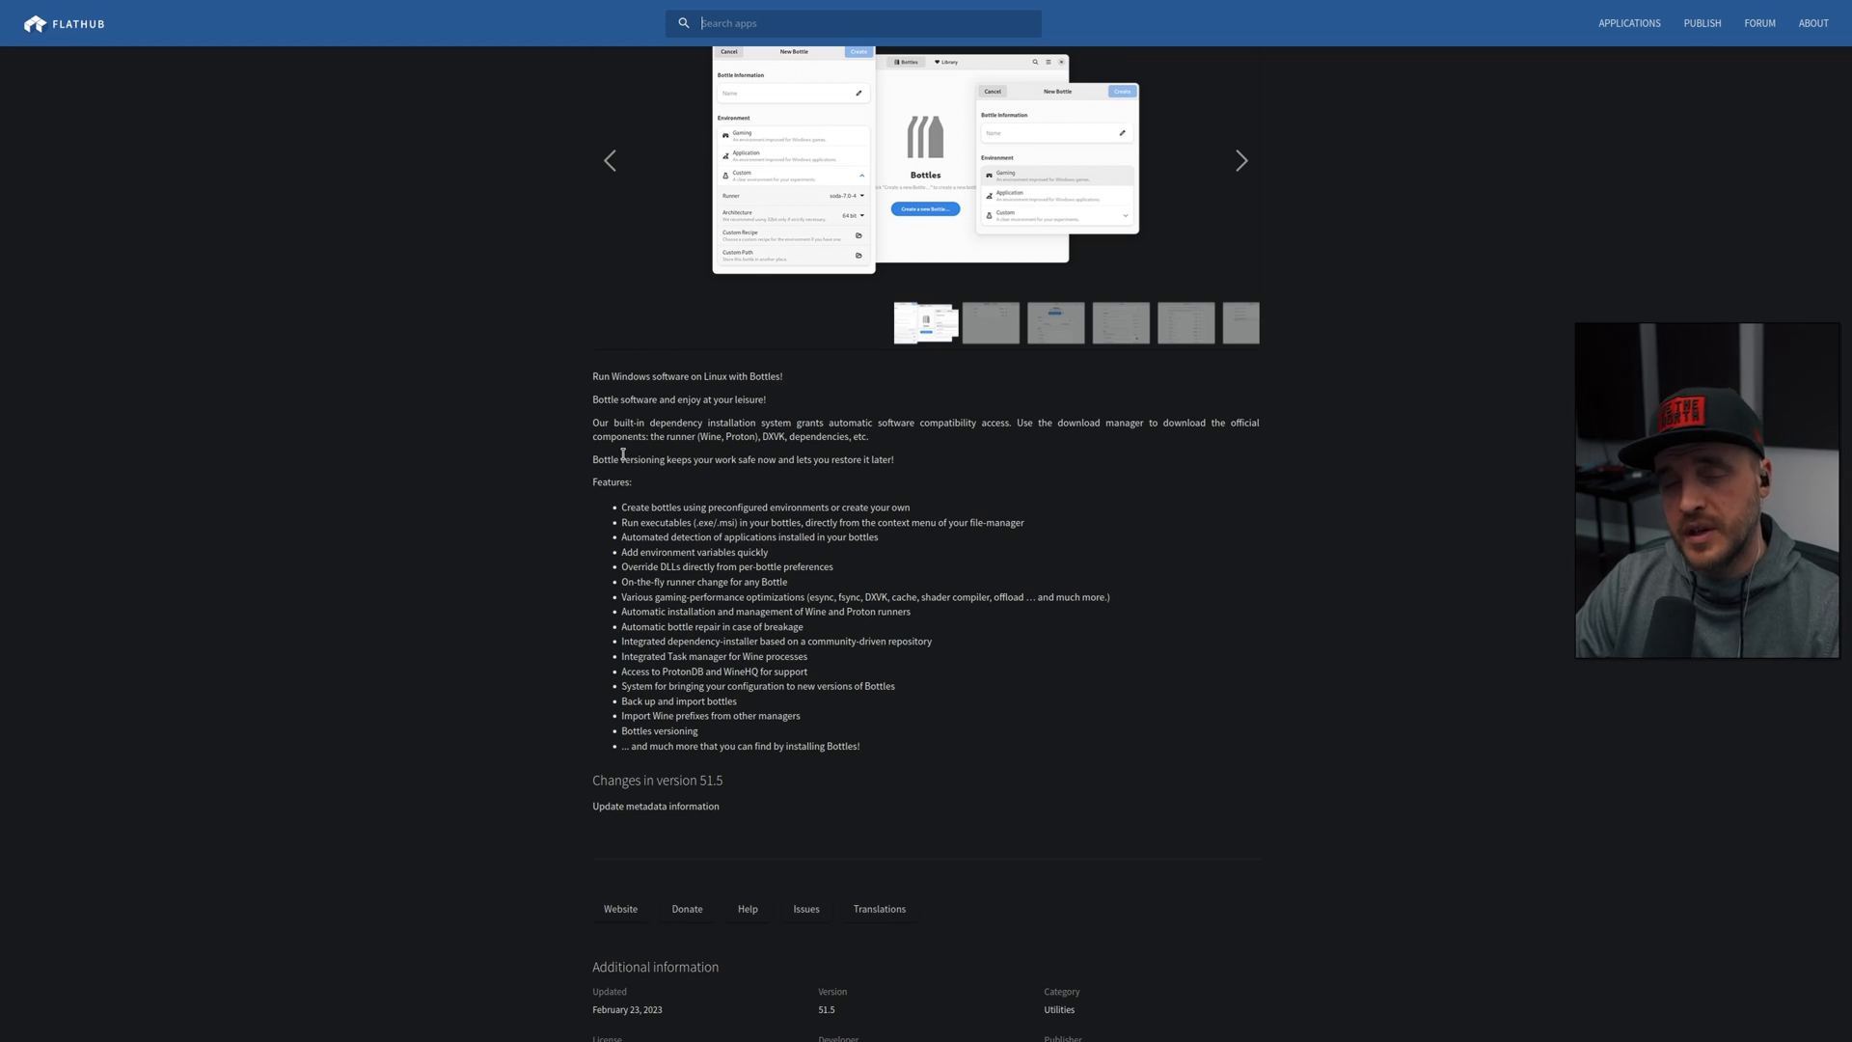
scroll("down", 3)
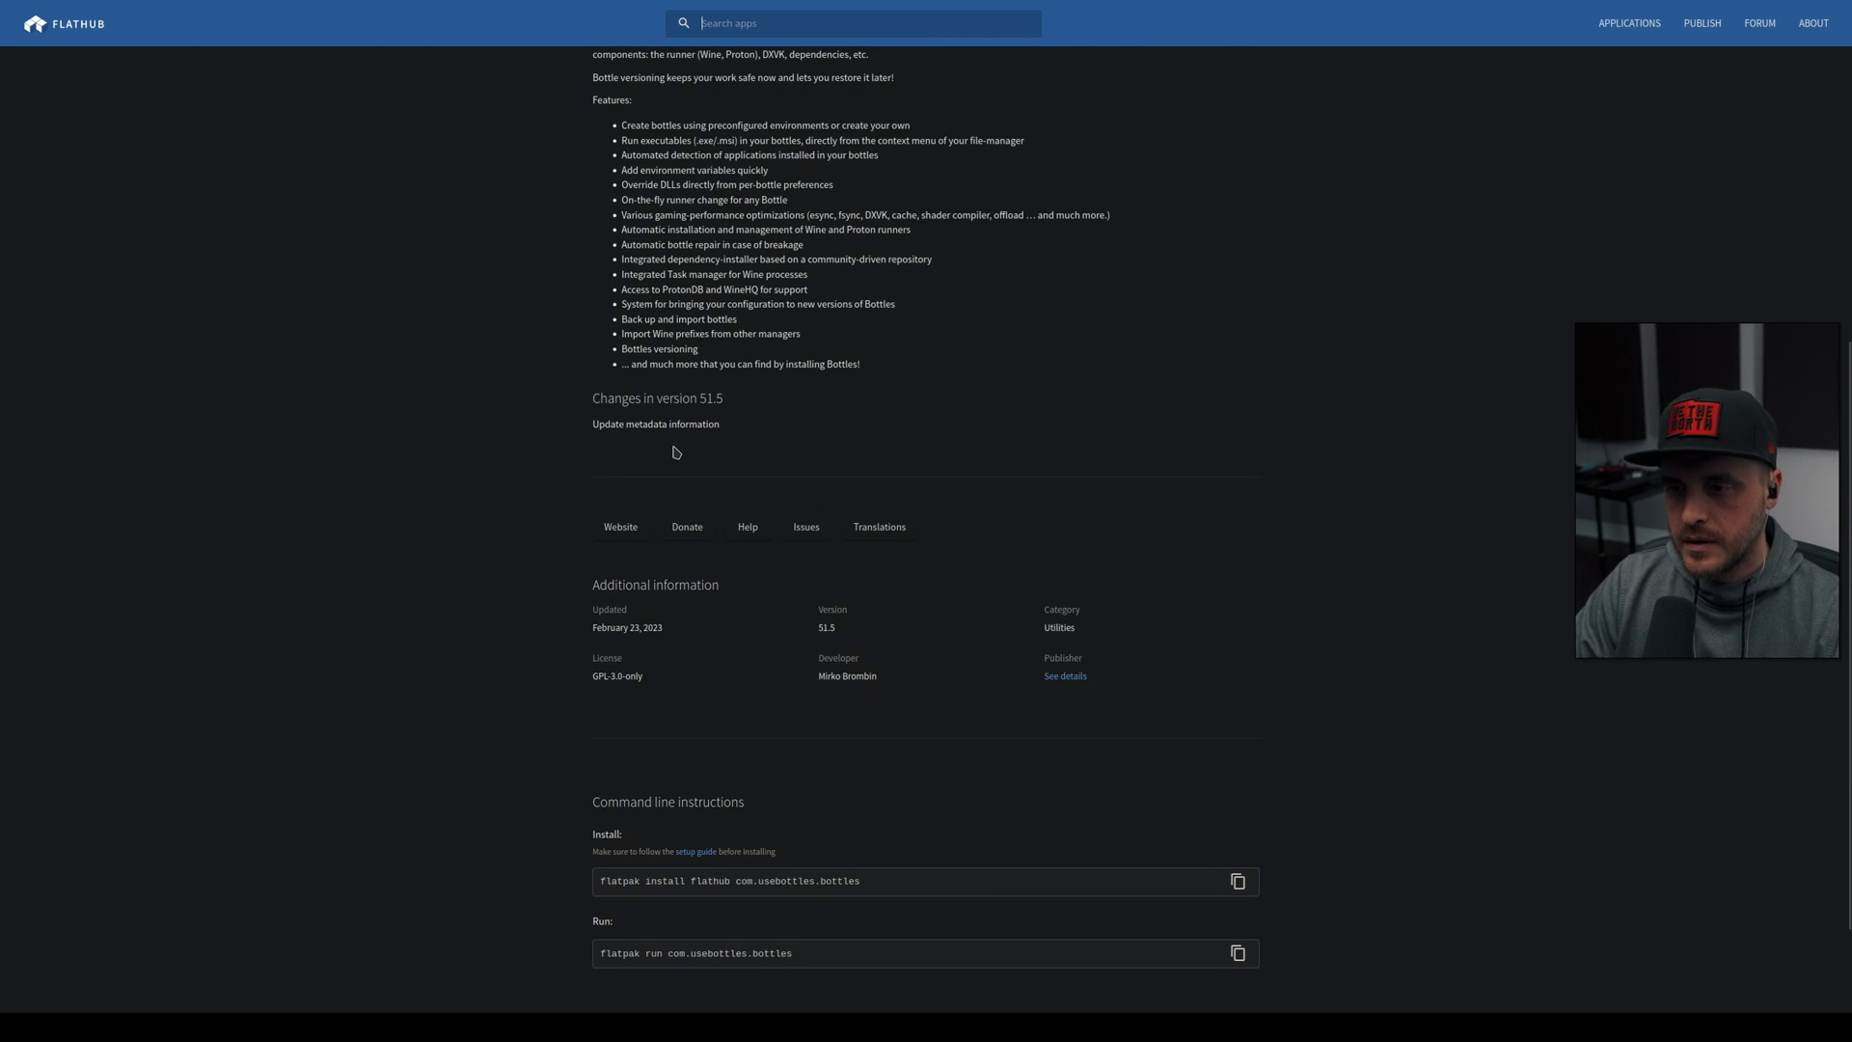
scroll("down", 3)
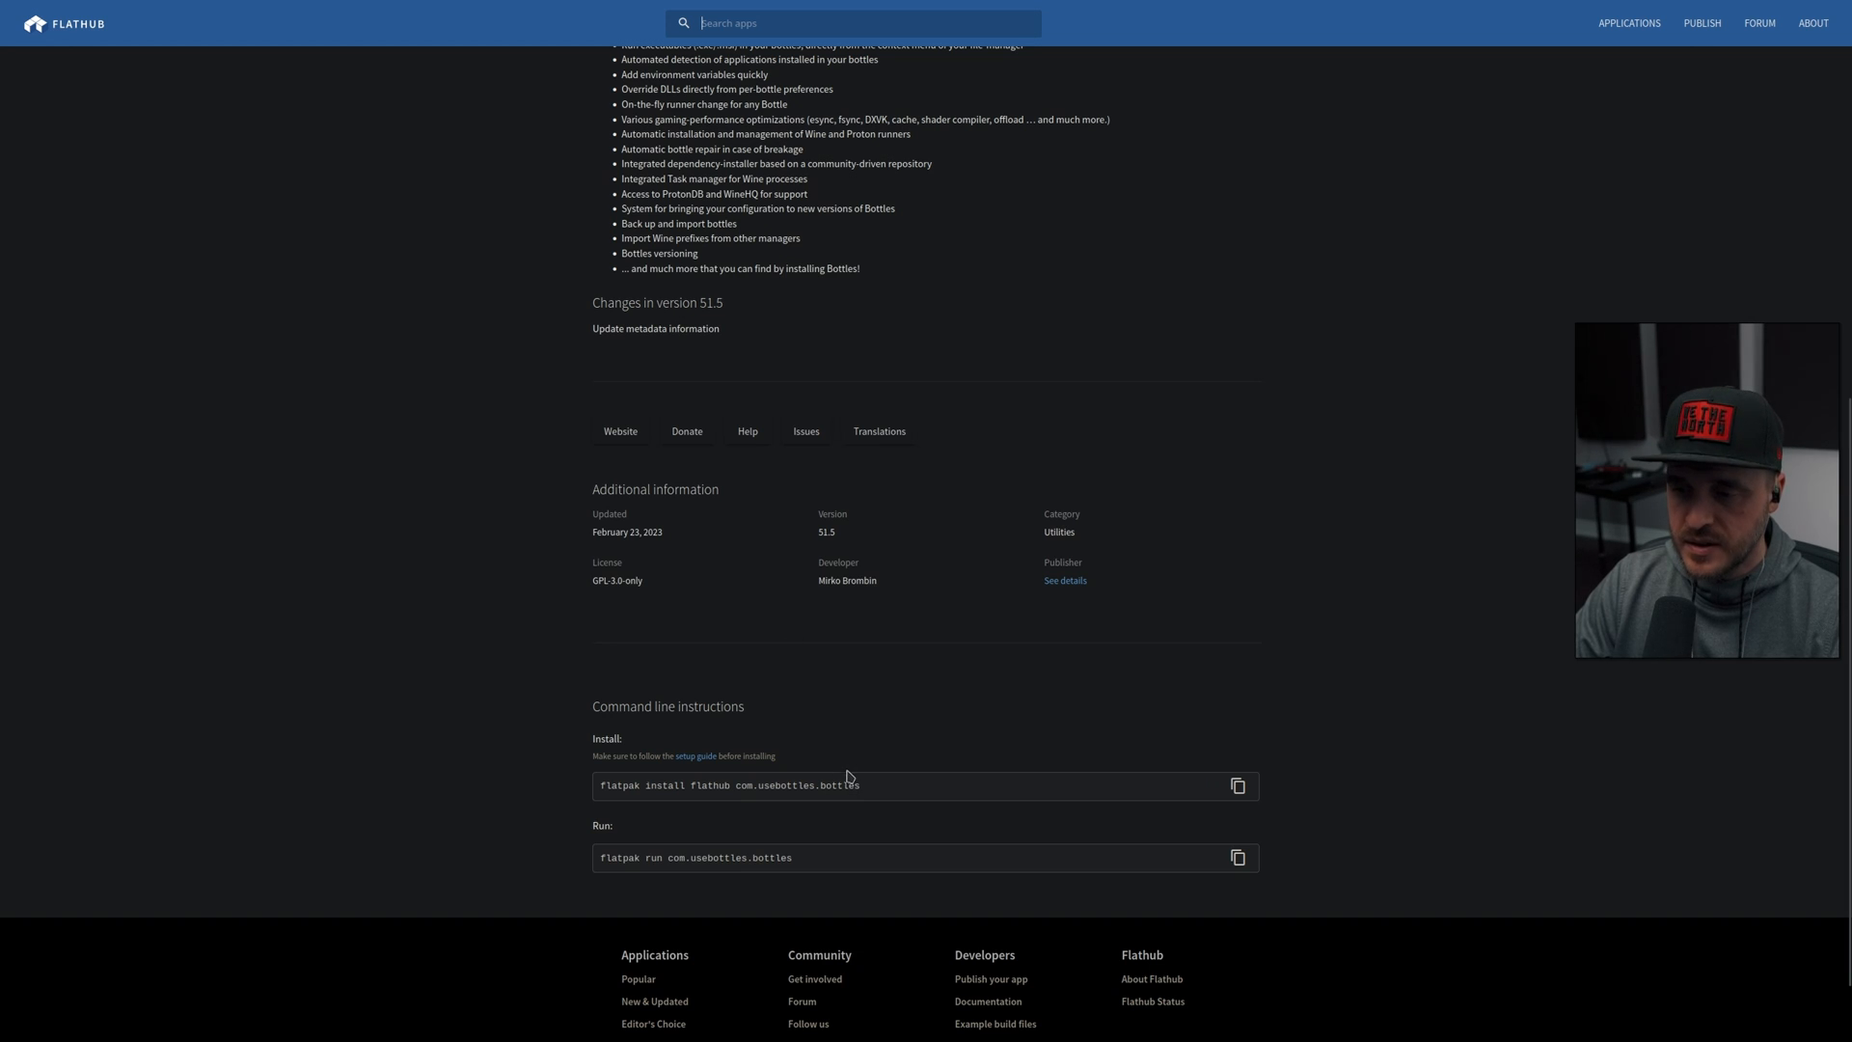
mouse_move(698, 787)
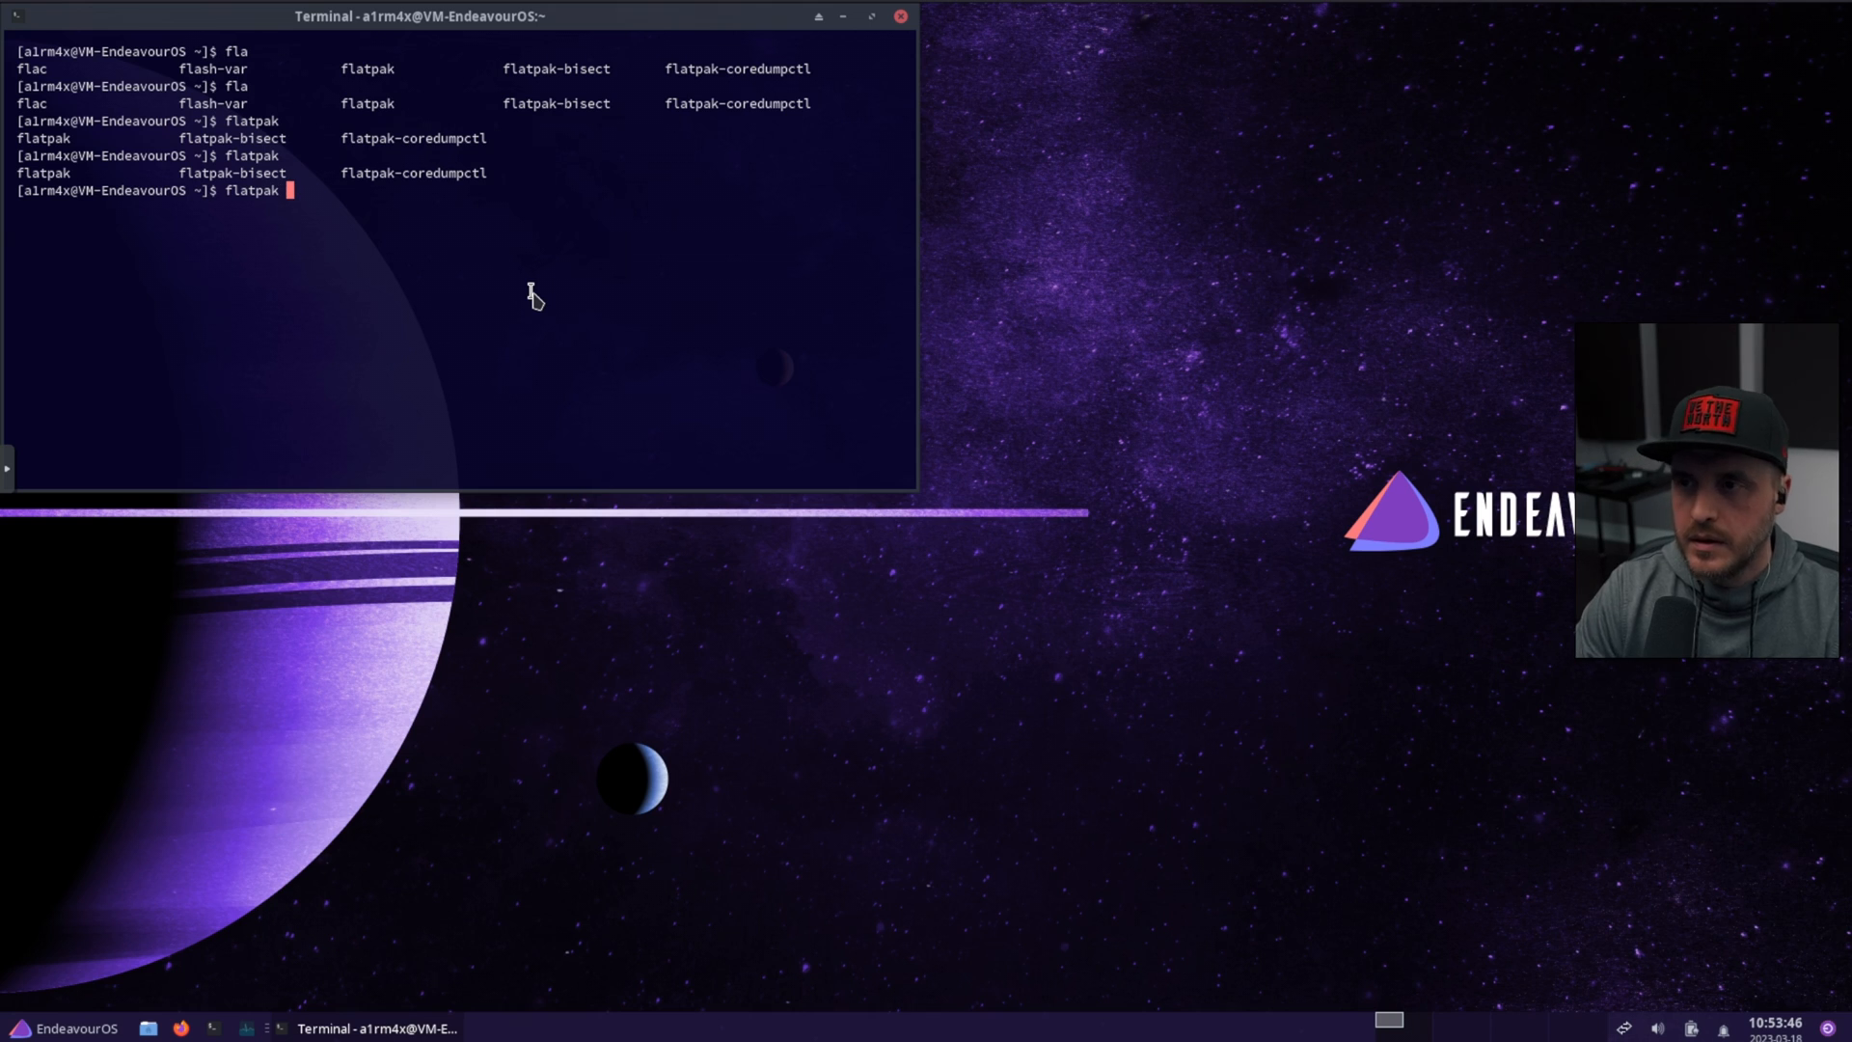
Run 'flatpak install flathub com.usebottles.bottles' and answer Y to install Bottles and its runtimes
type("i")
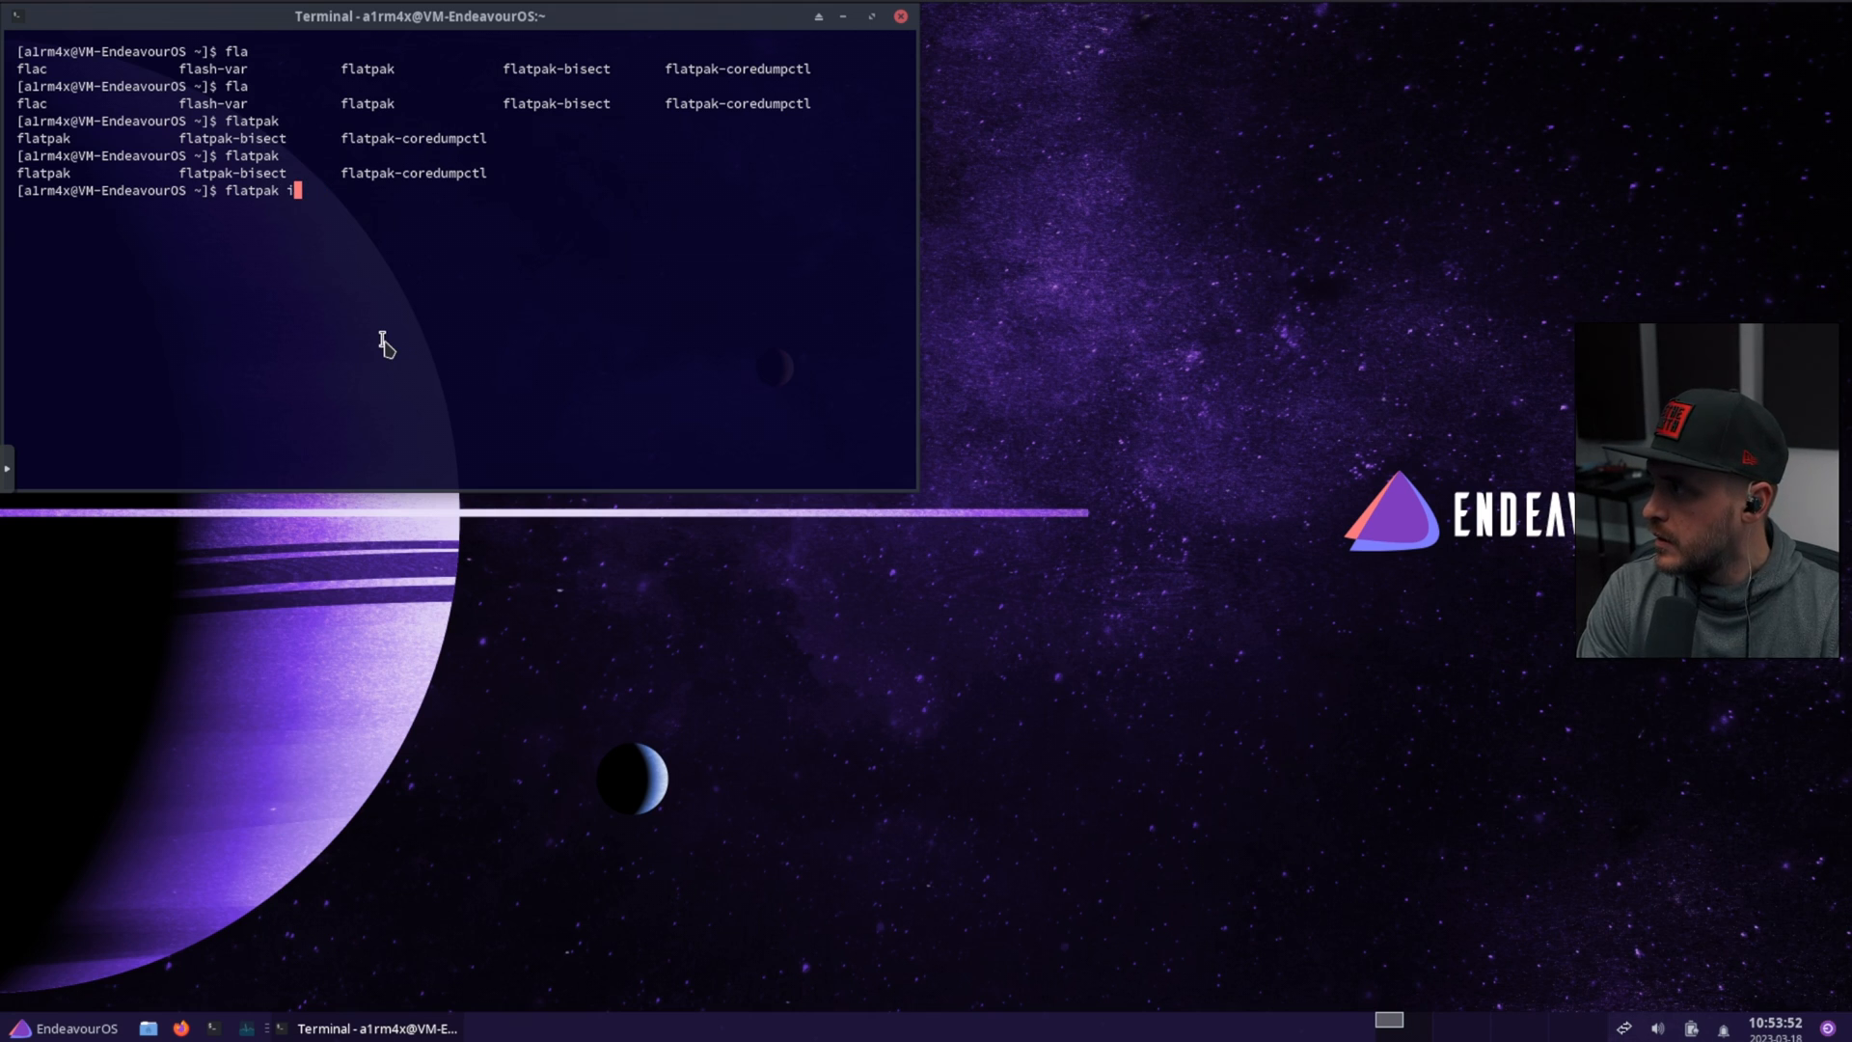
type("nstall flathub")
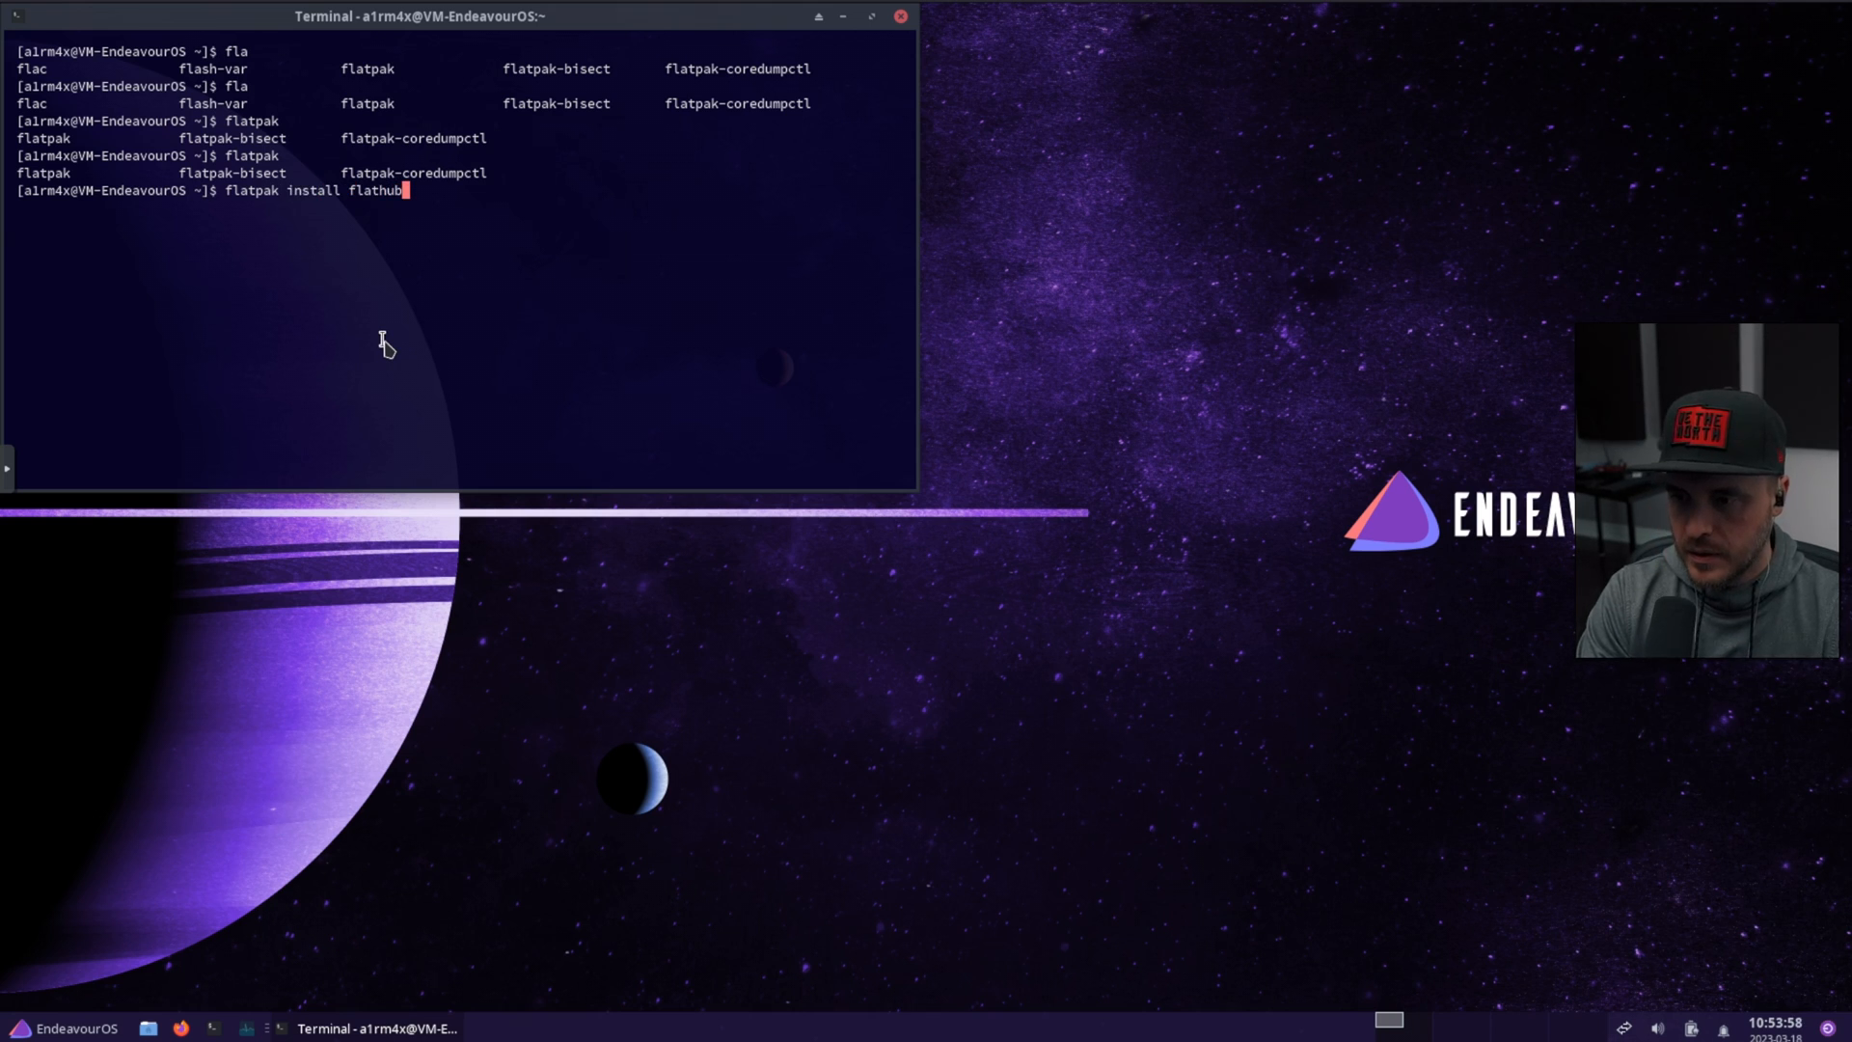
type("com.")
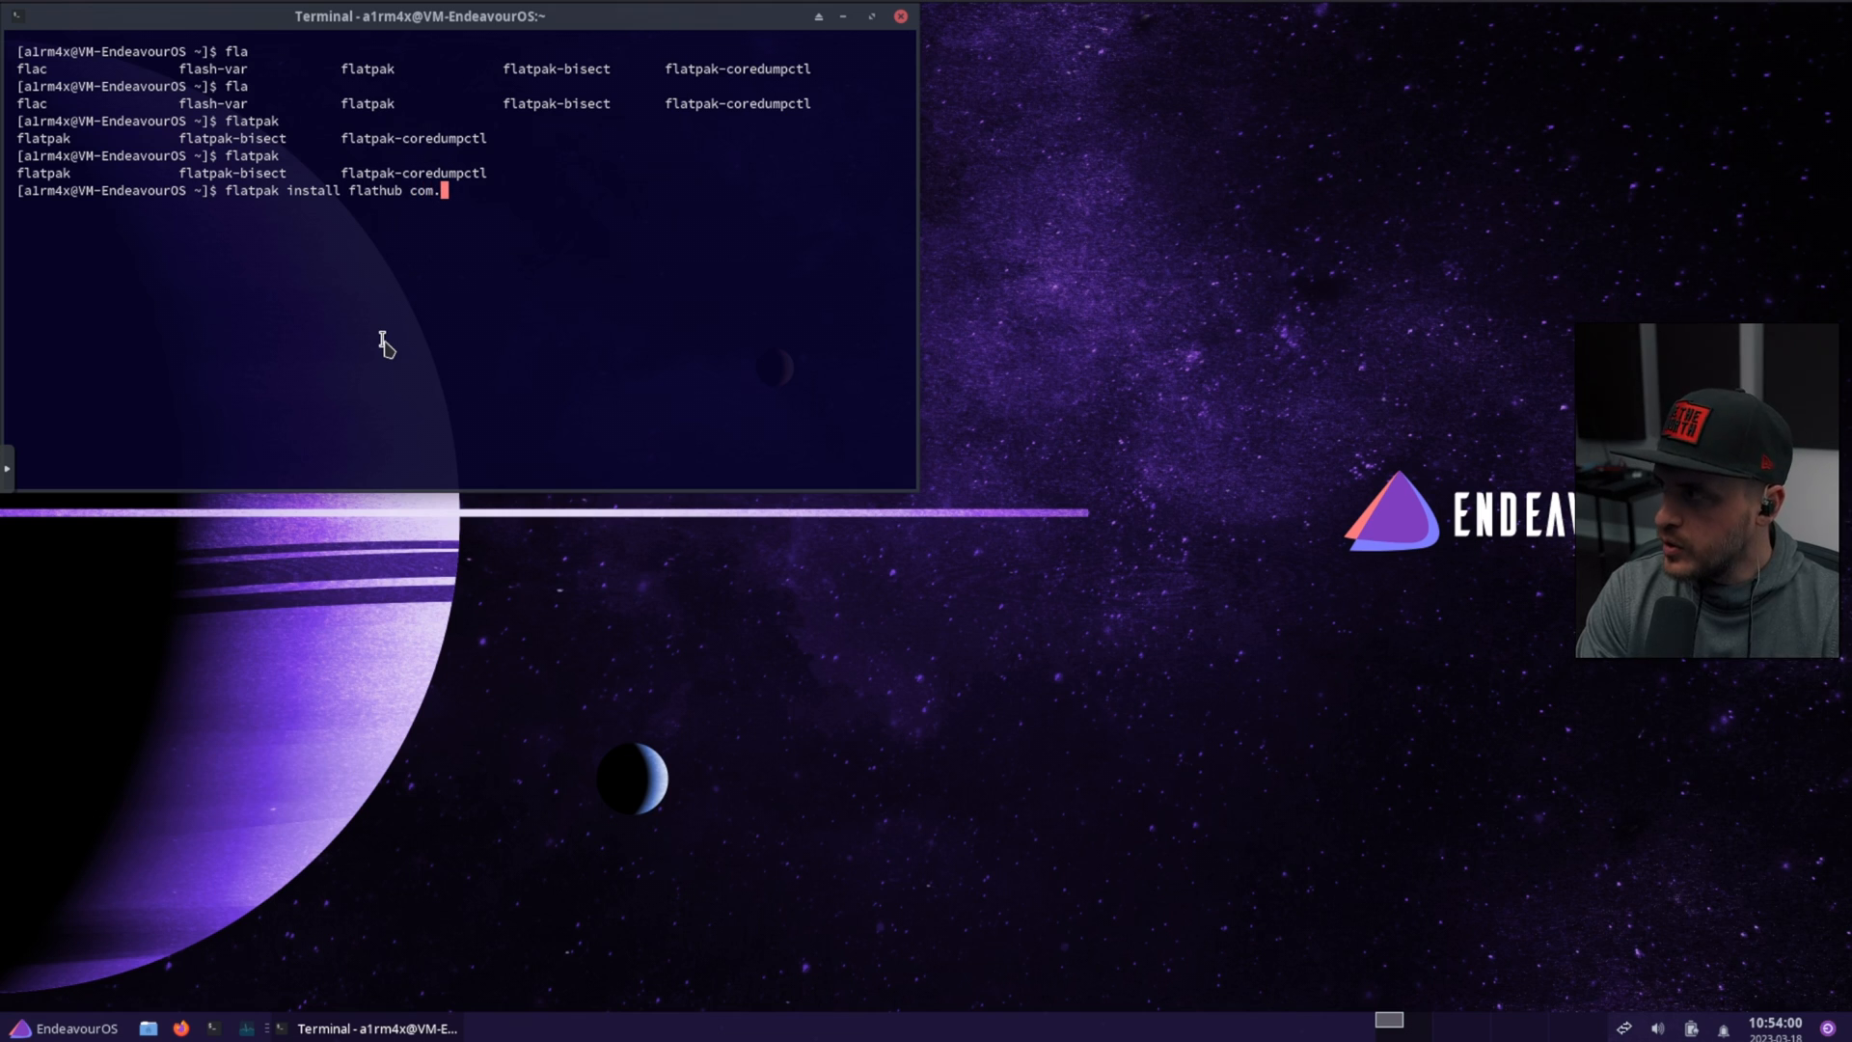
type("u")
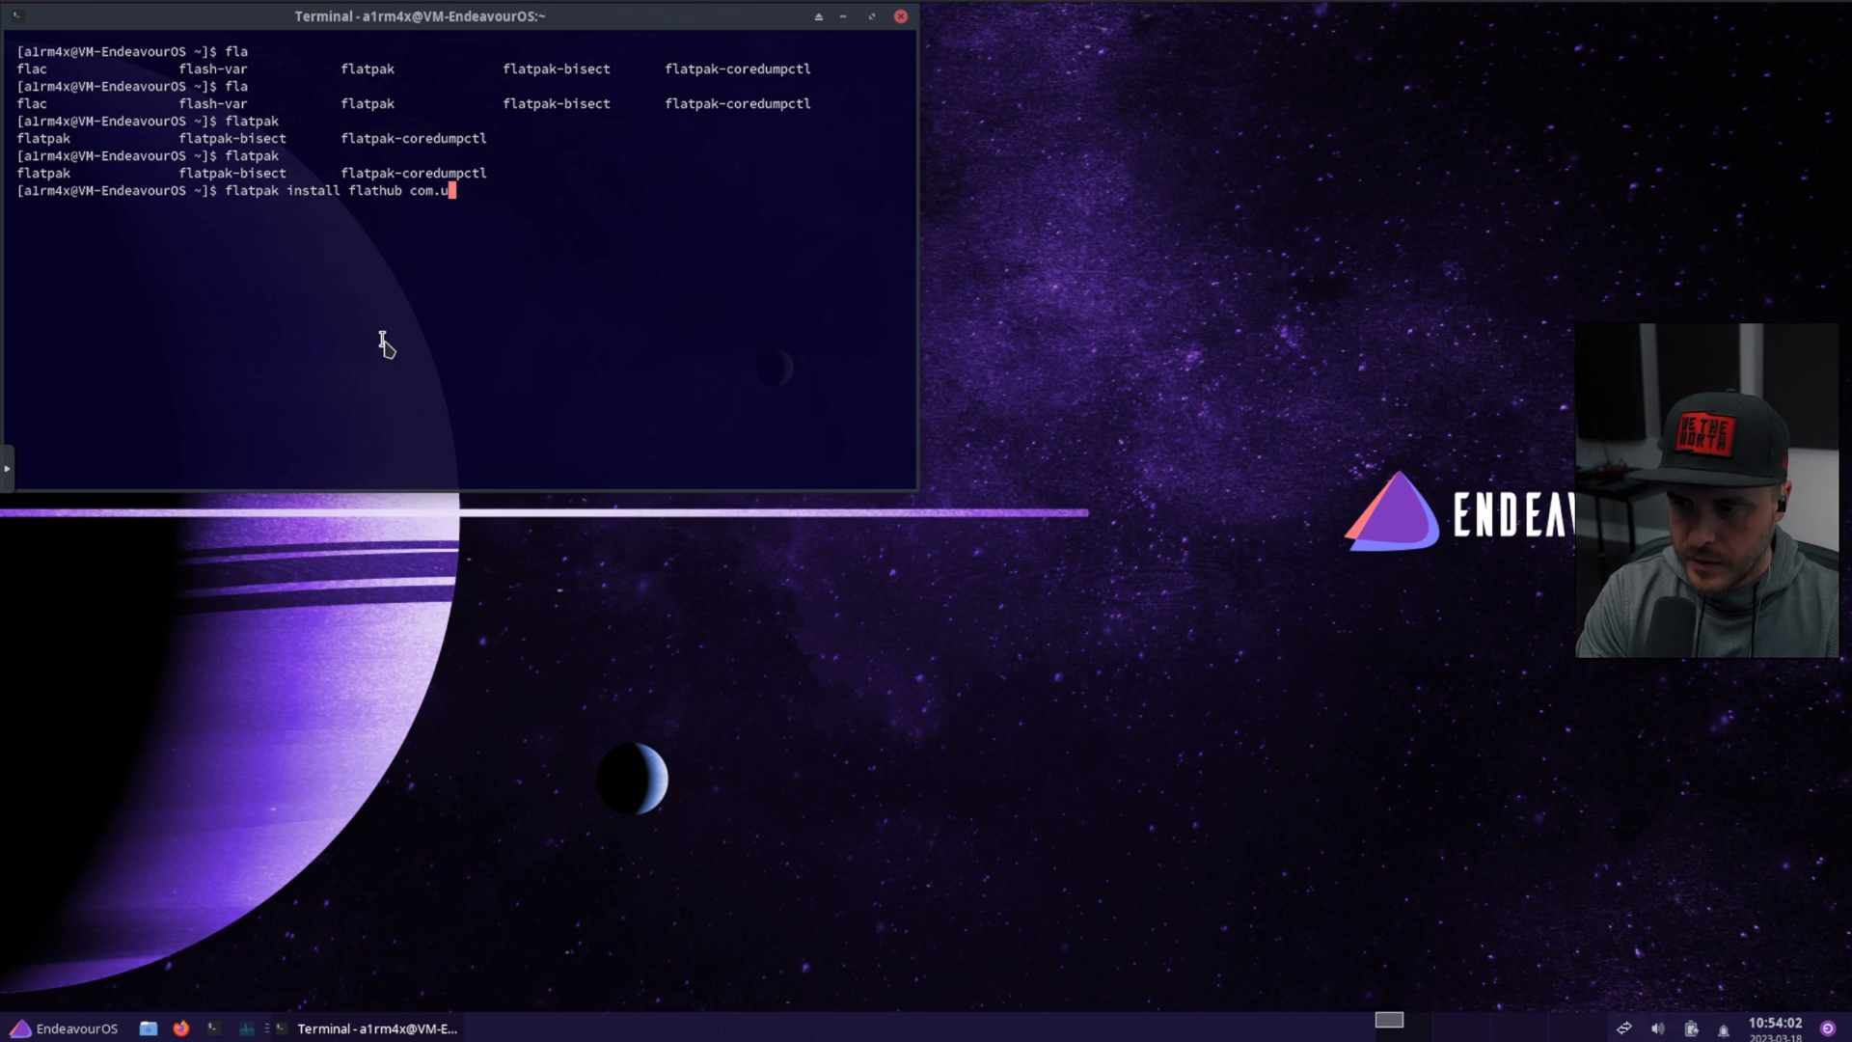
type("se")
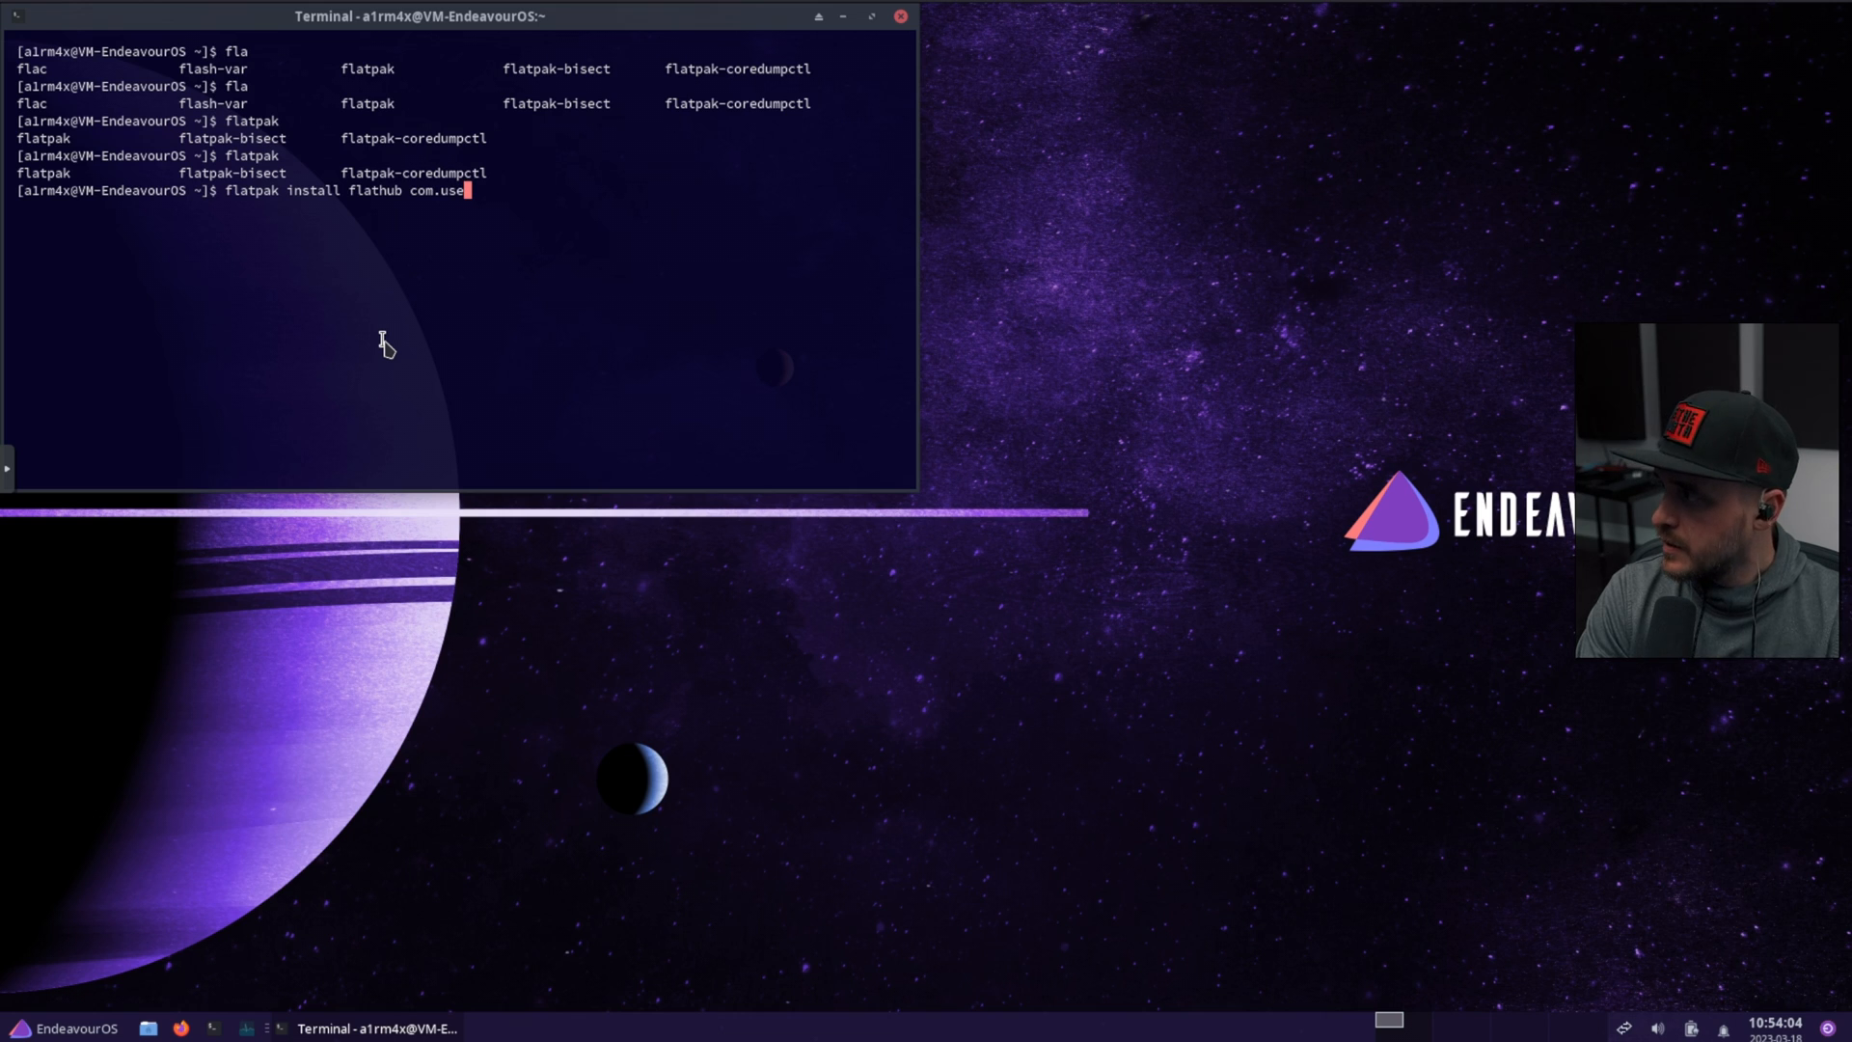
type("bottle")
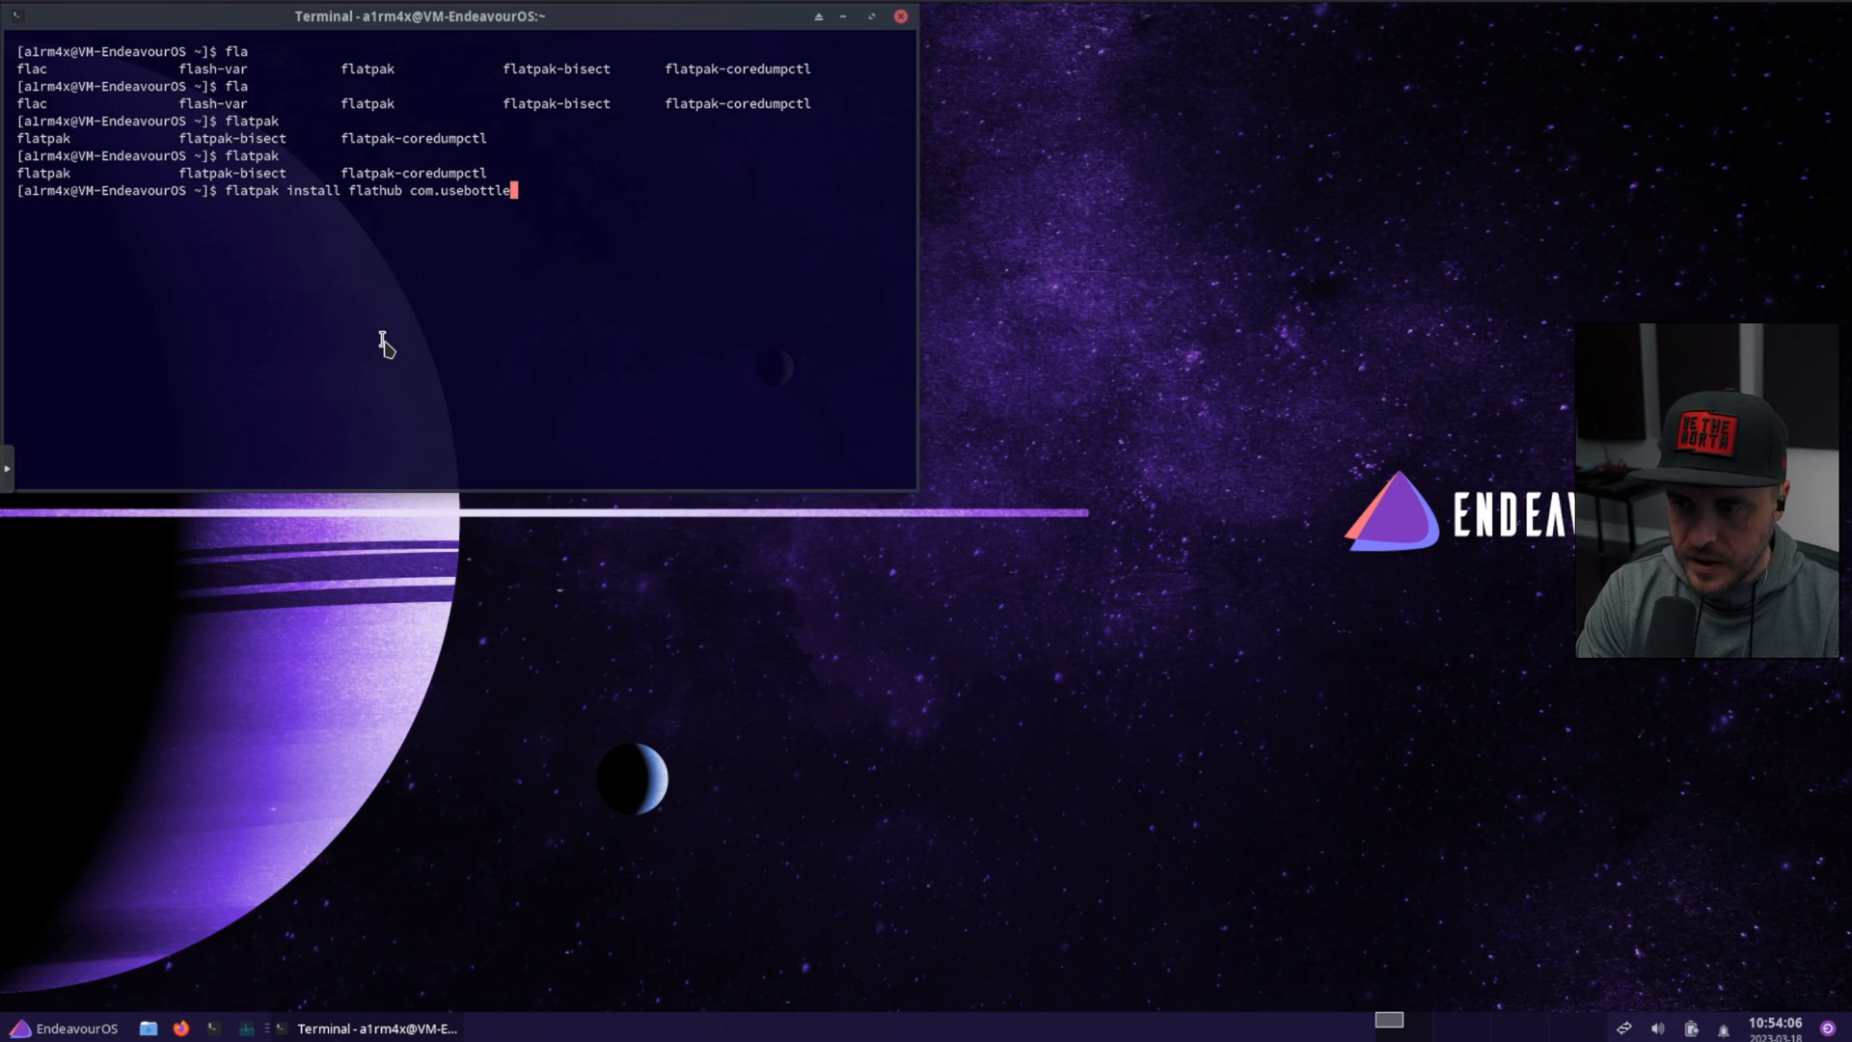
type("s.bottle")
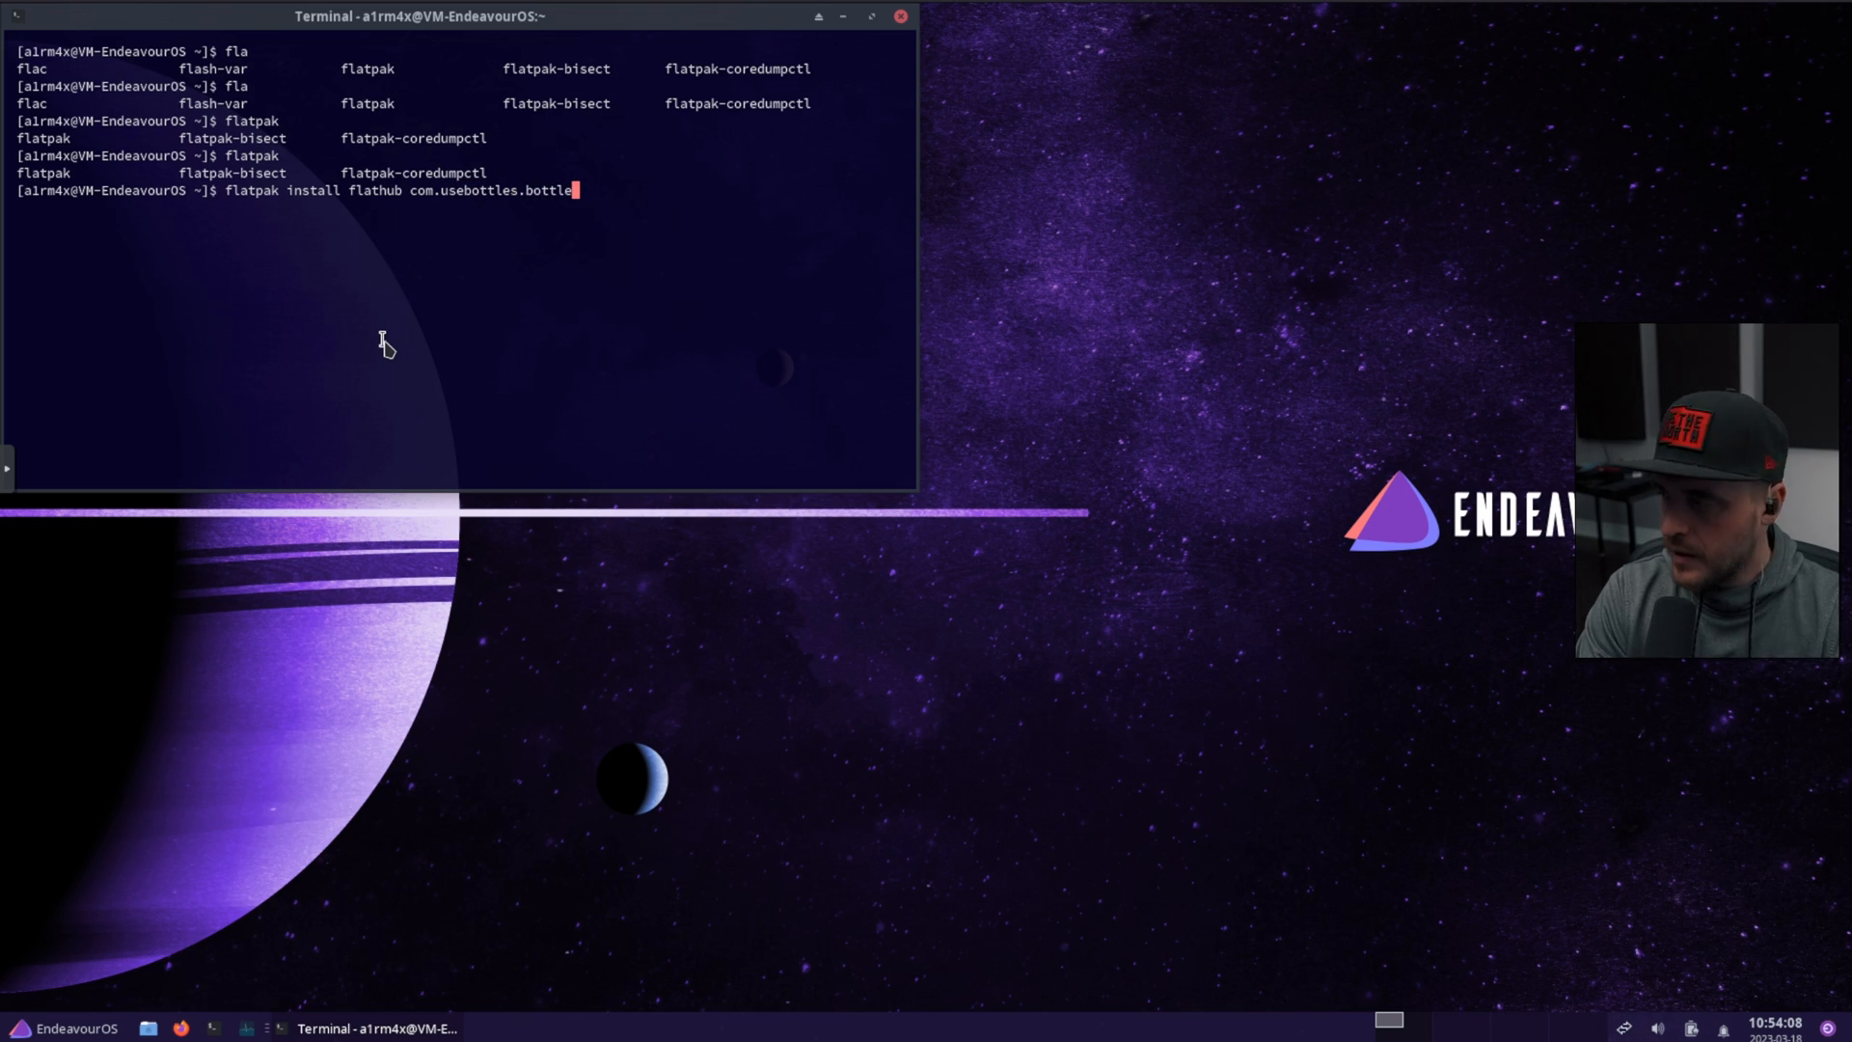
key("Return")
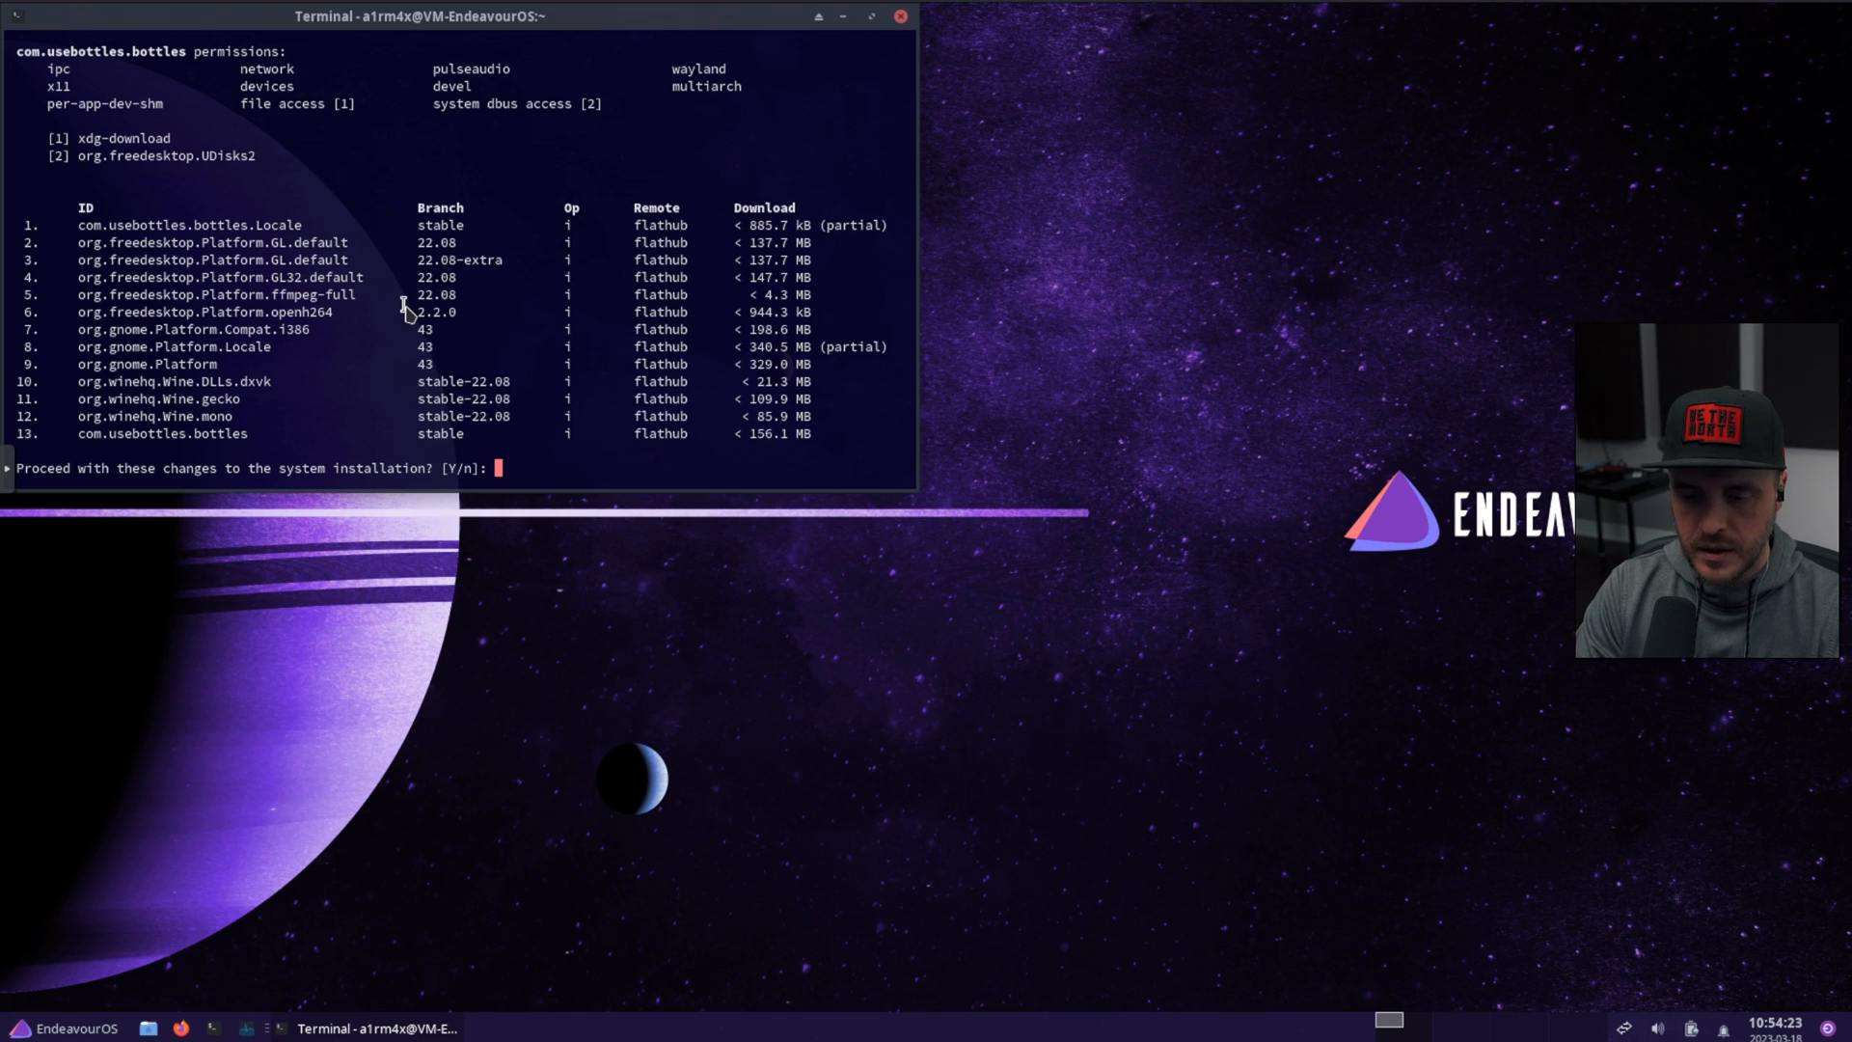
type("Y")
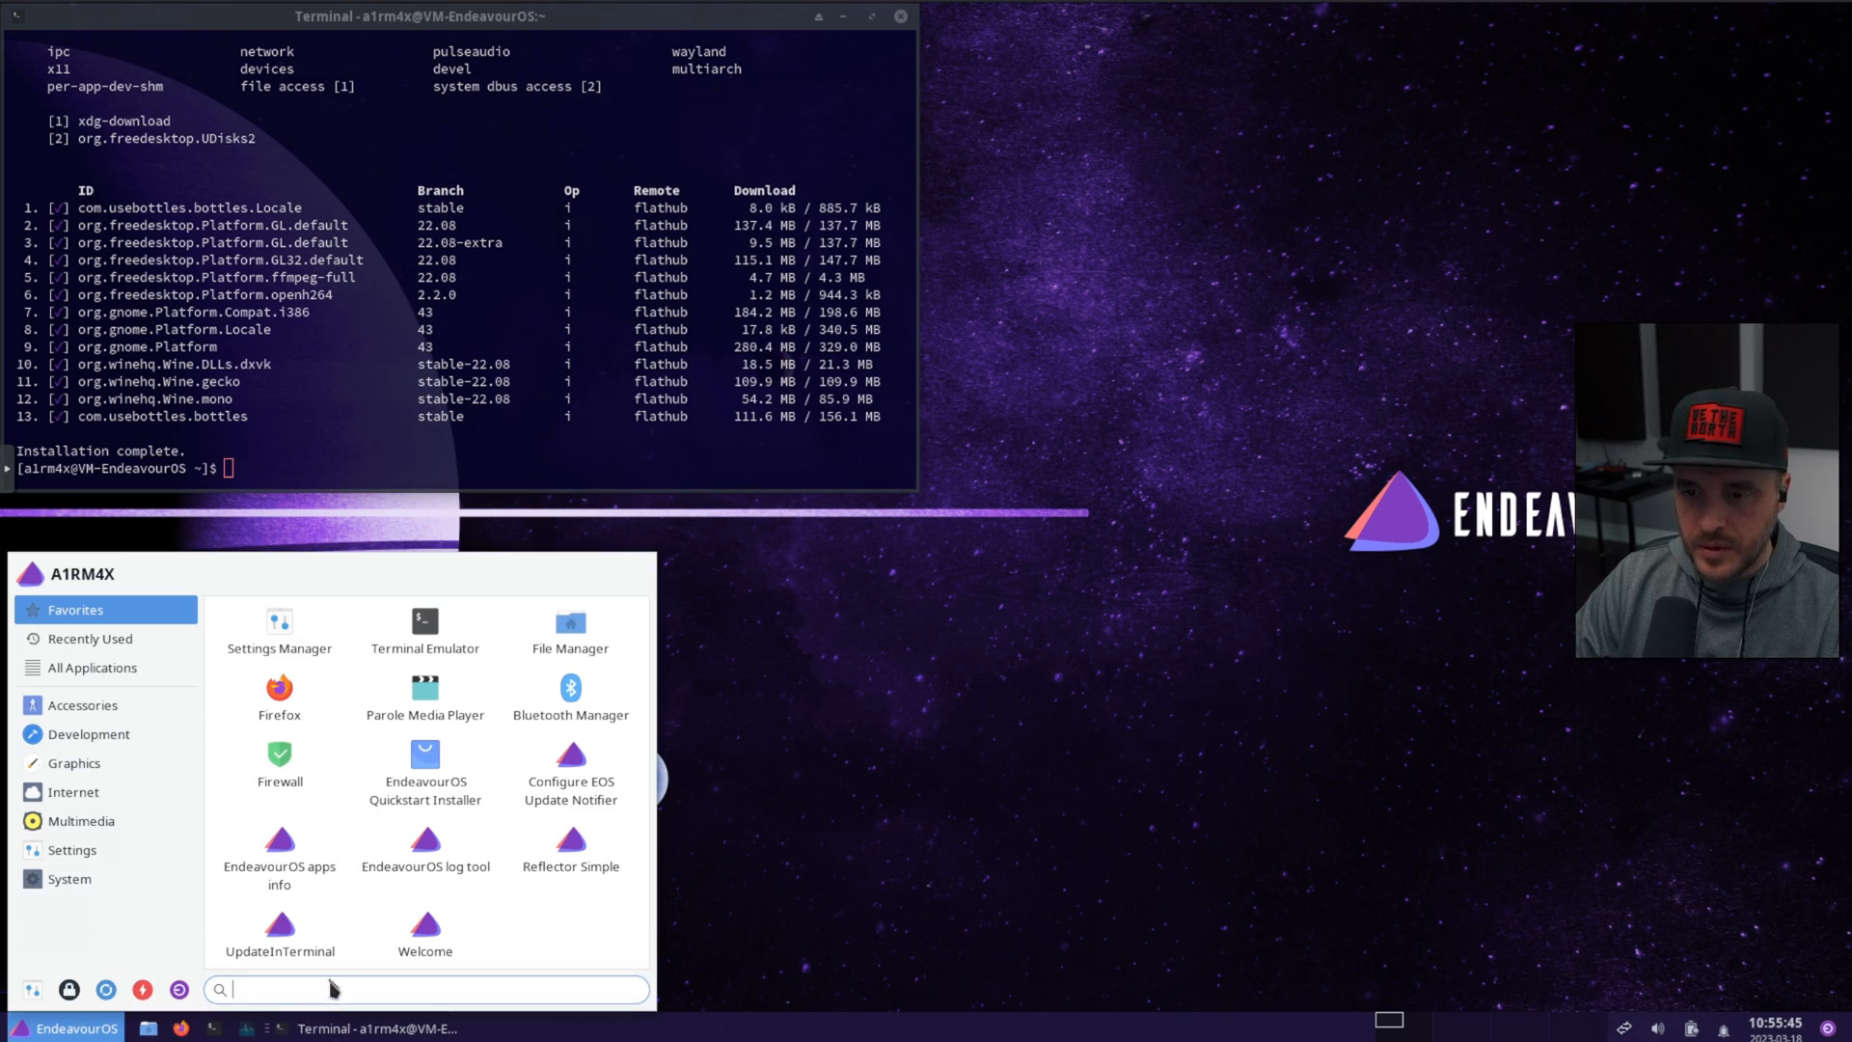
Launch Bottles from the app menu ('bot') and click through the welcome pages to Start using Bottles
type("bot")
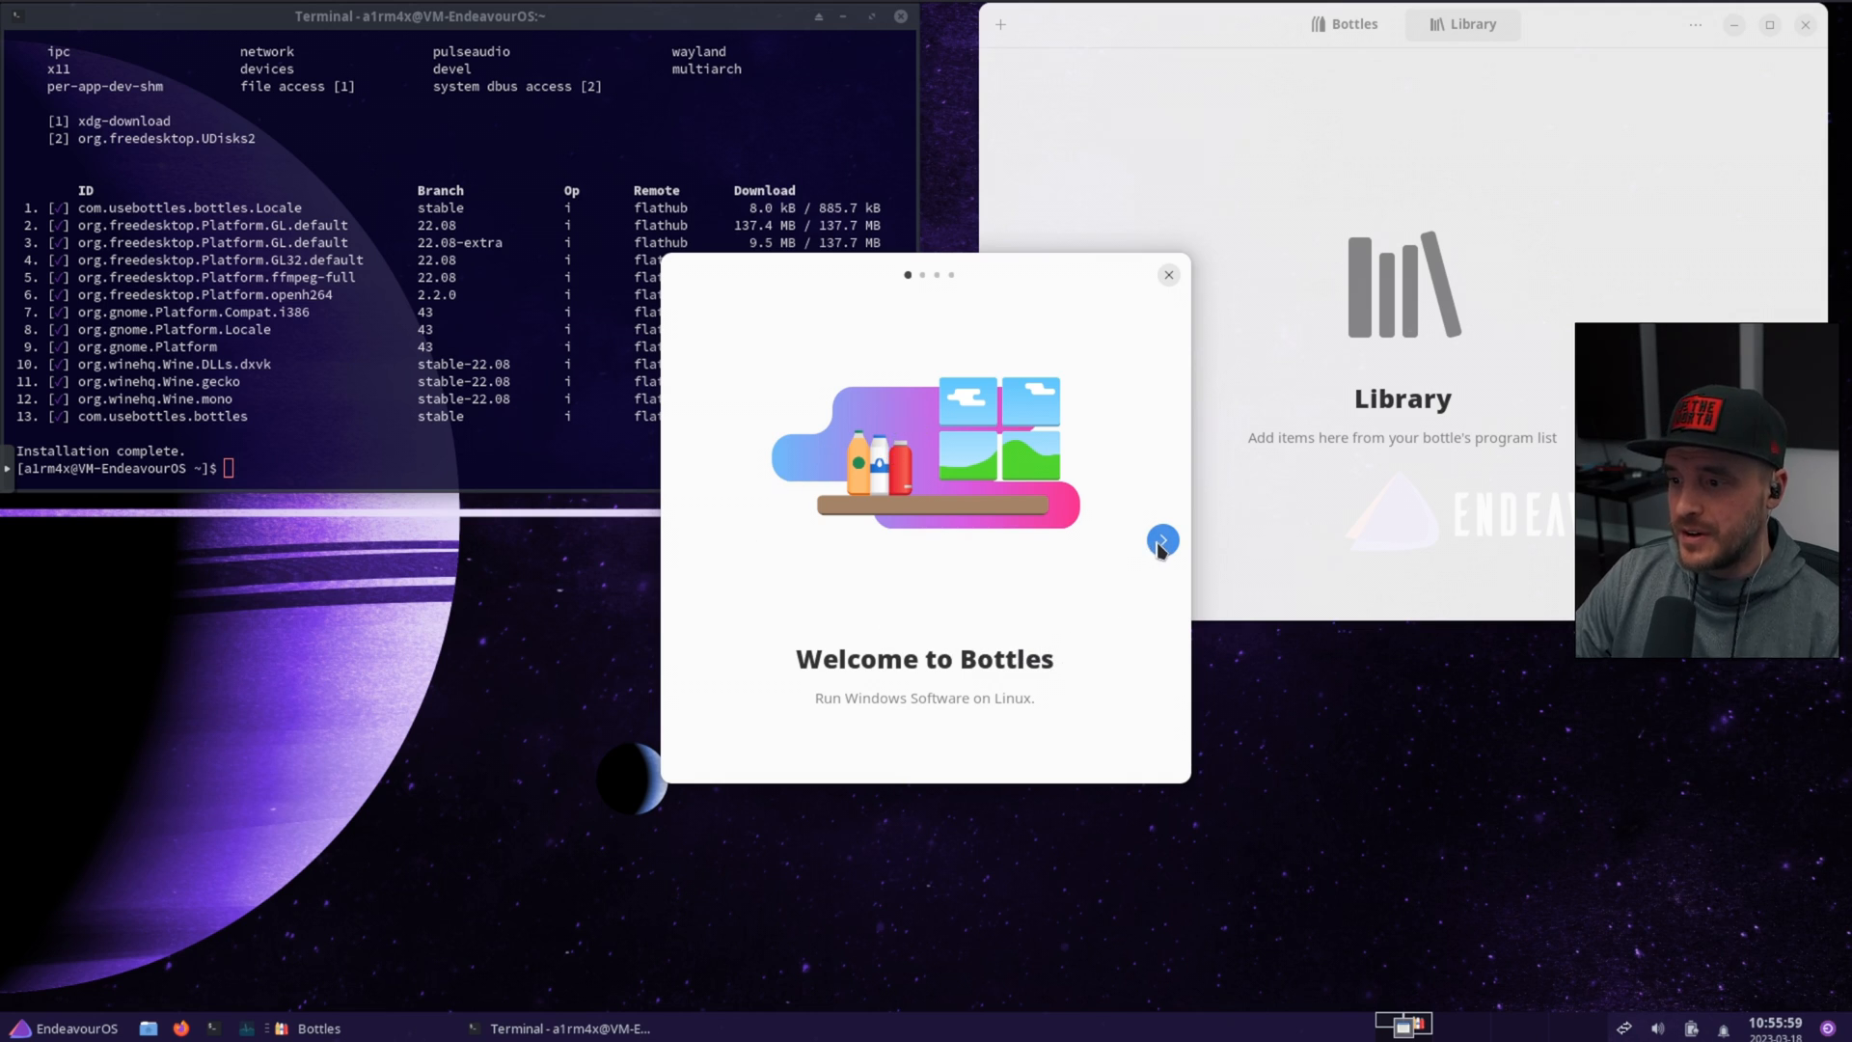
left_click(1161, 540)
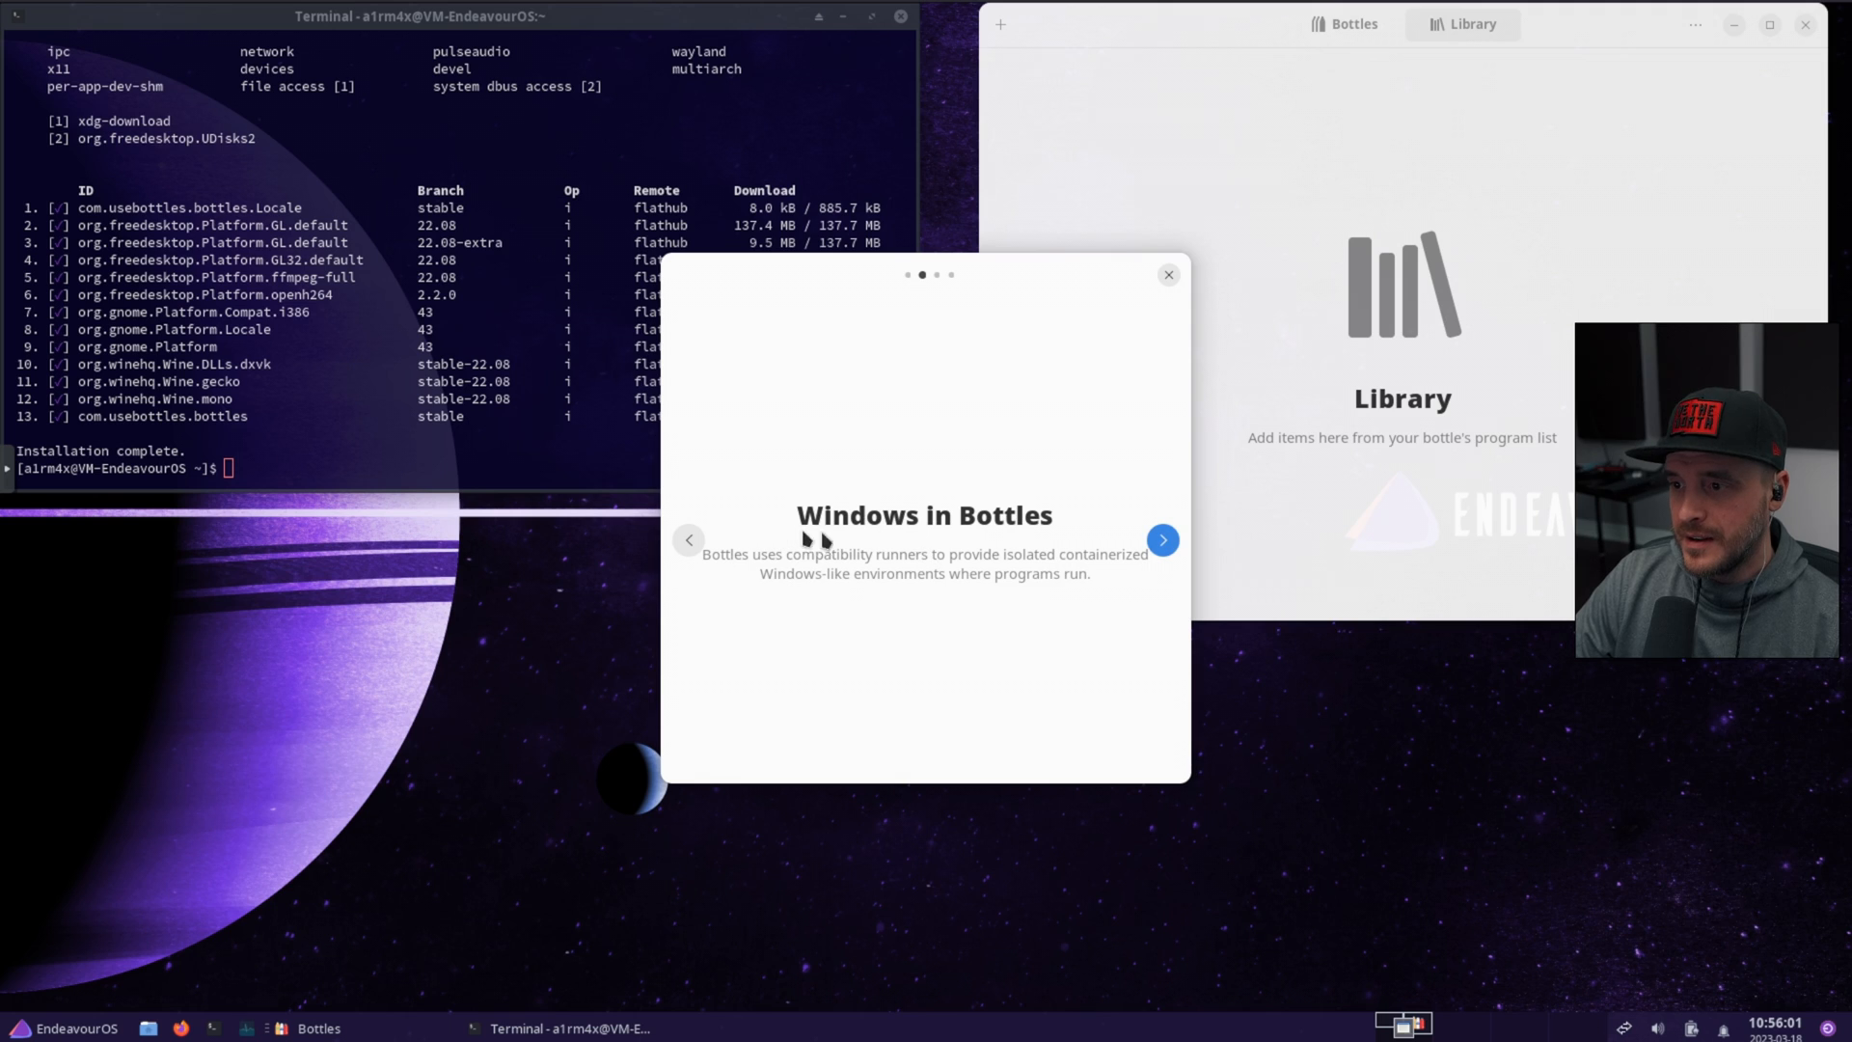
mouse_move(1056, 575)
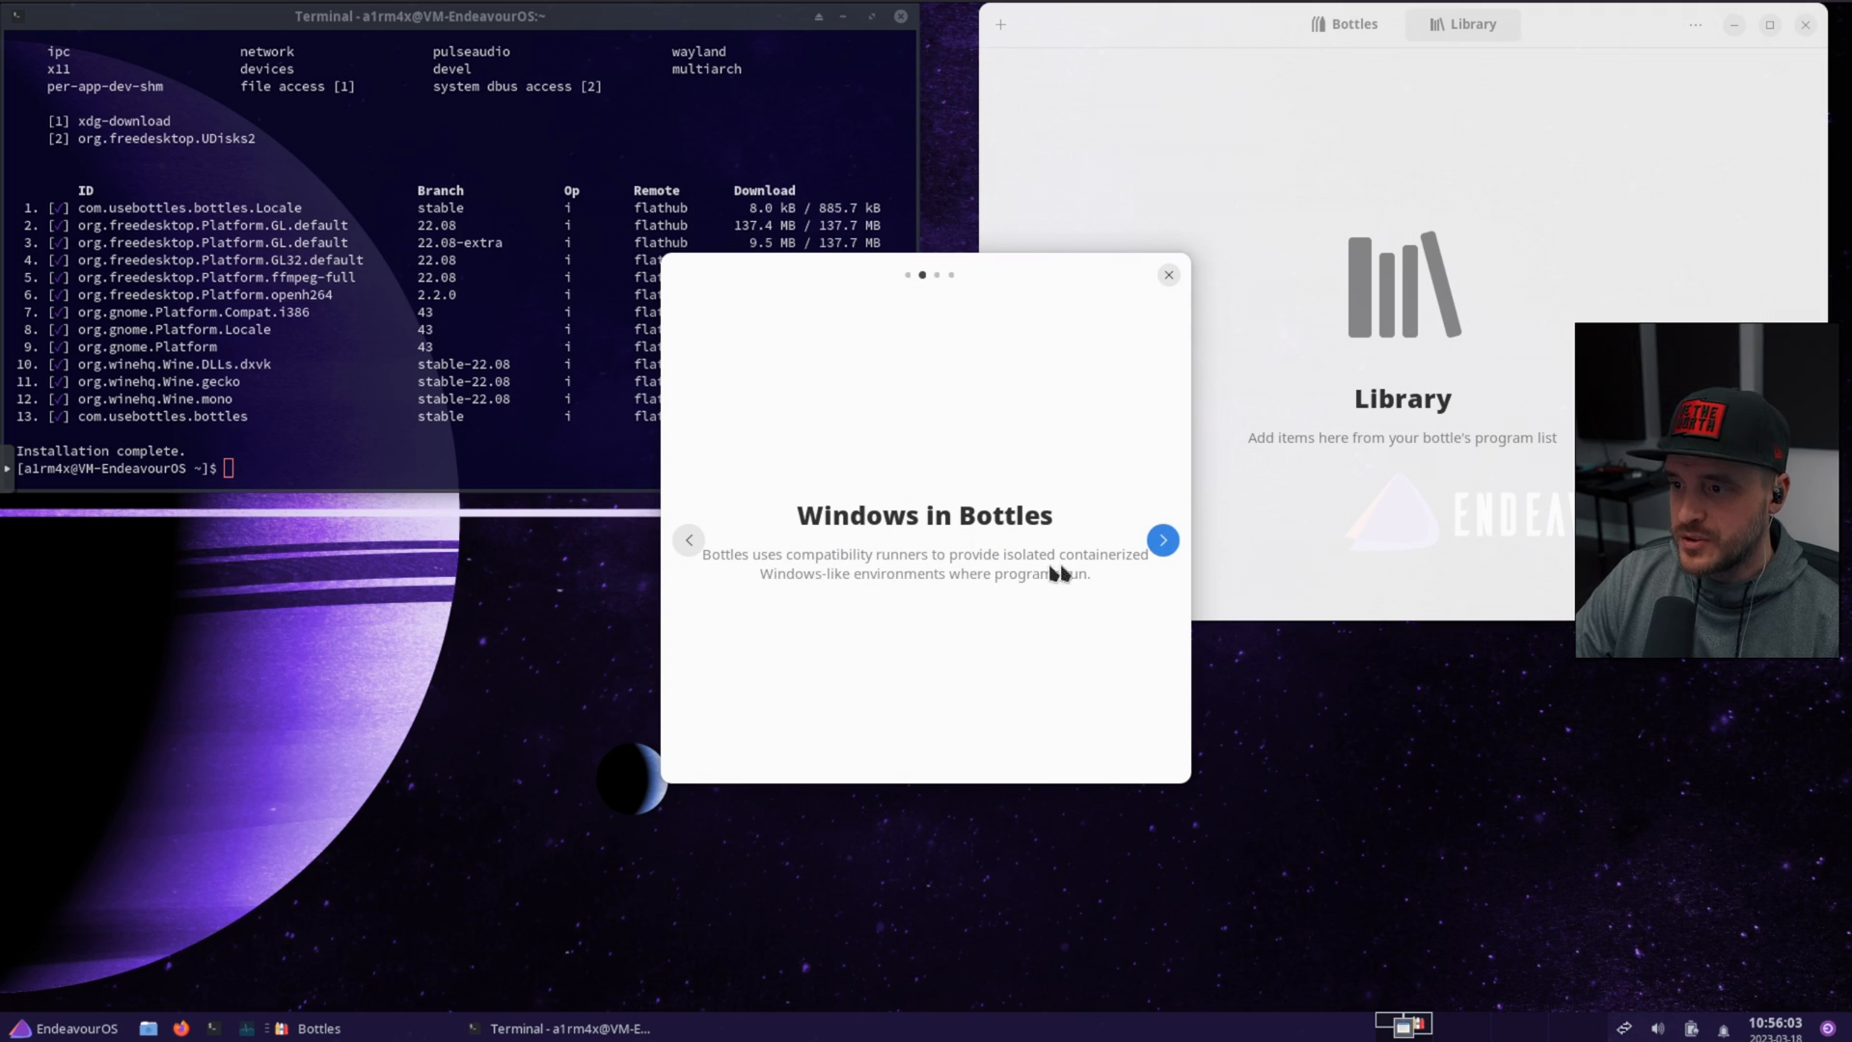
left_click(1161, 540)
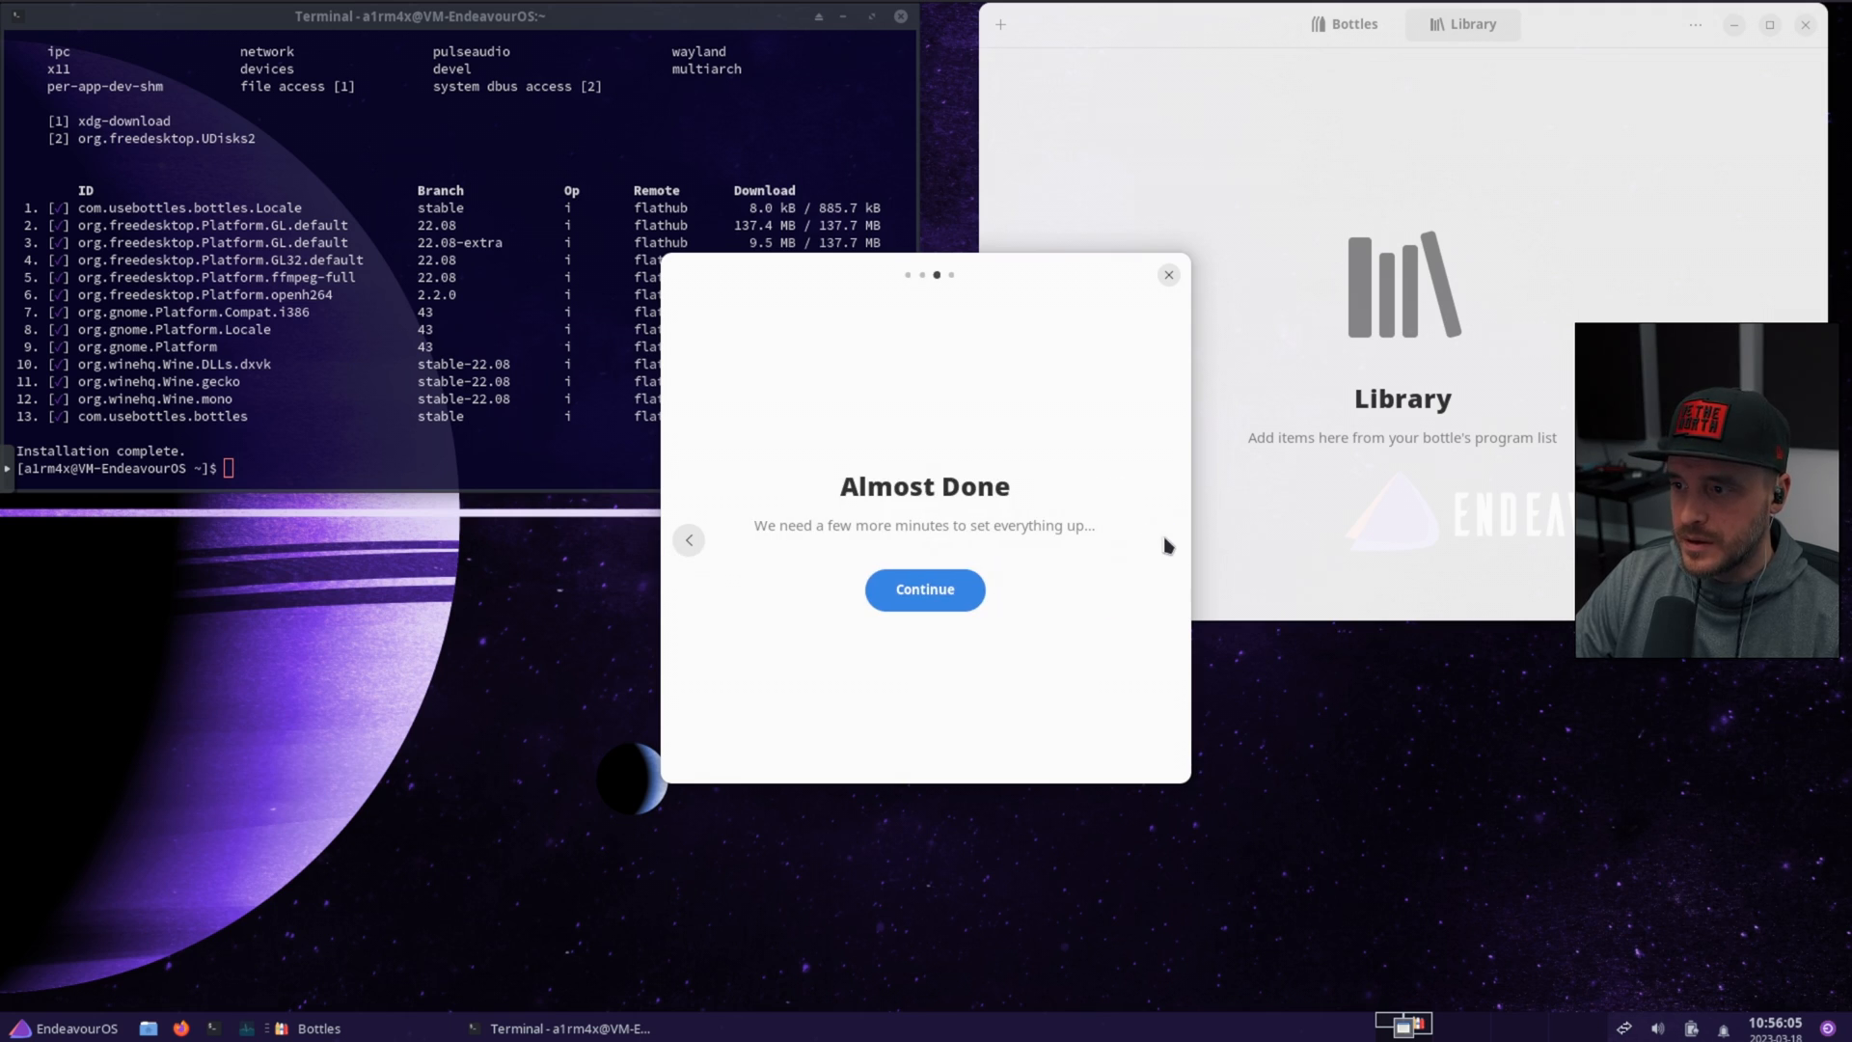
left_click(924, 590)
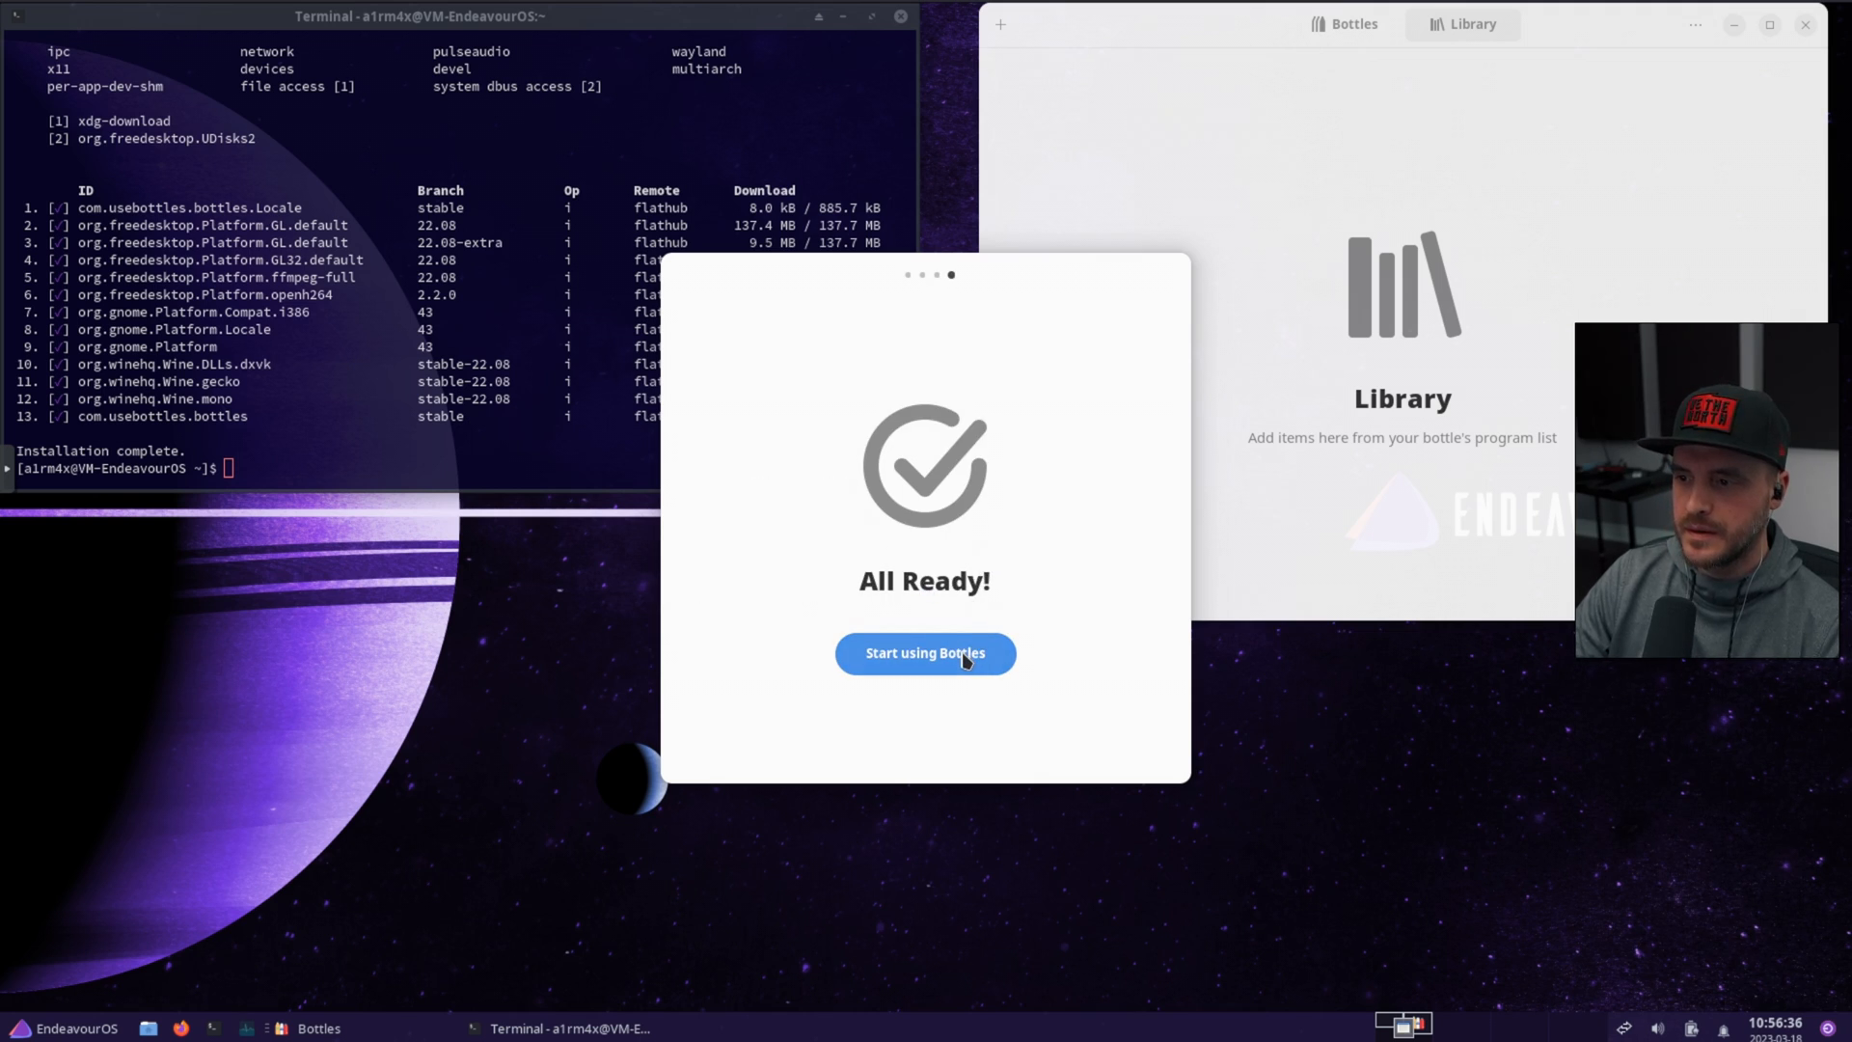
left_click(925, 655)
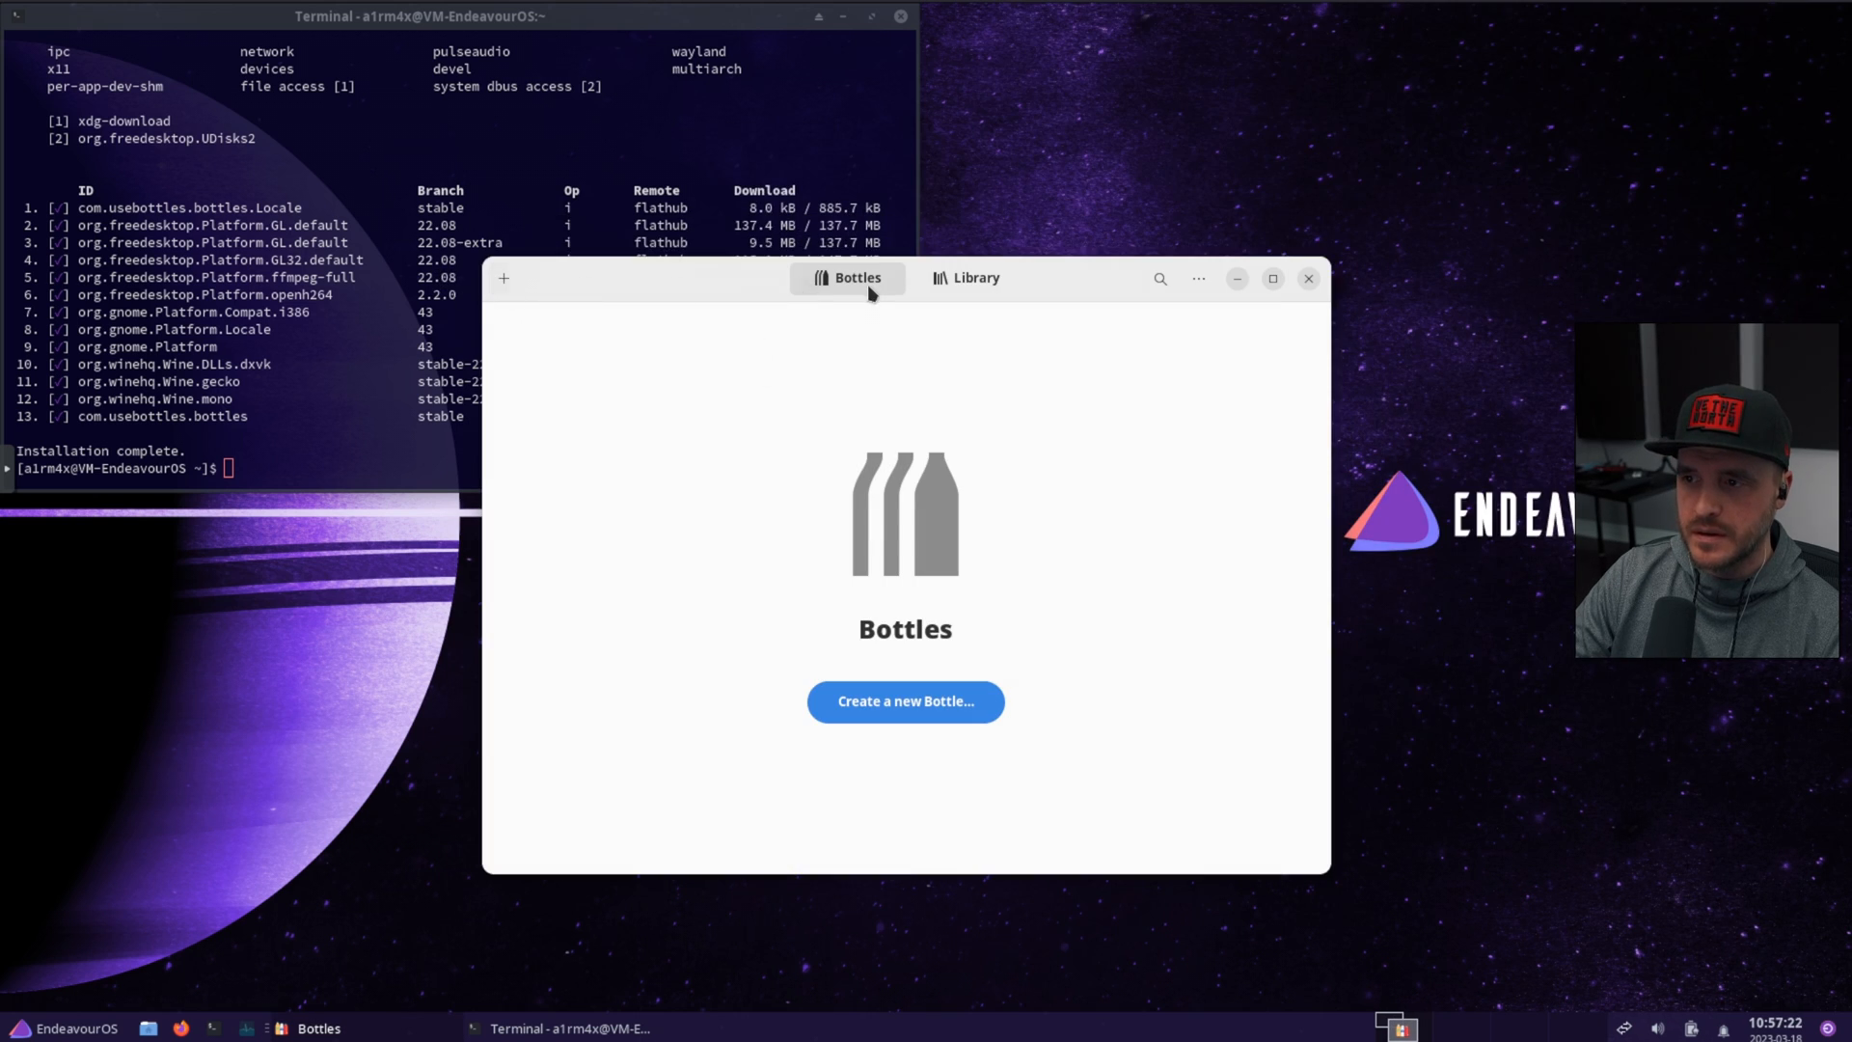
mouse_move(905, 700)
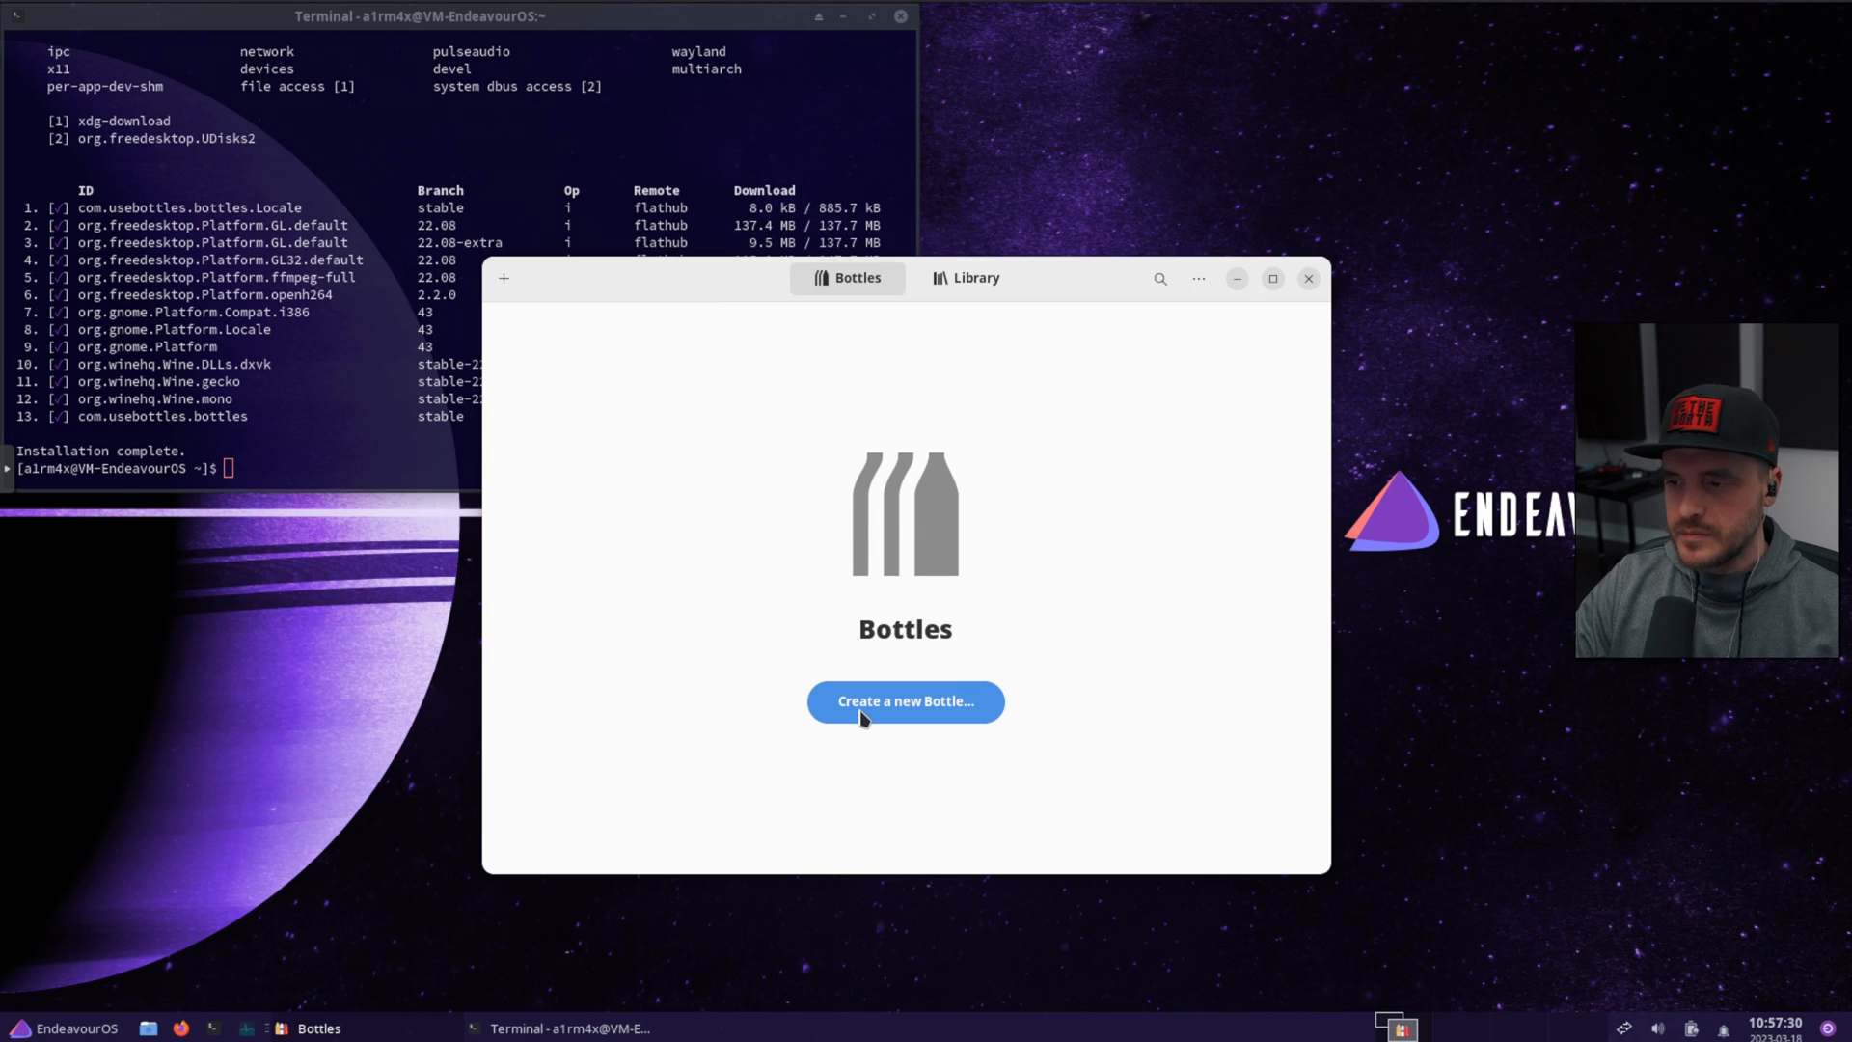
Create a Gaming bottle named BattleNet and dismiss the creation confirmation
left_click(905, 700)
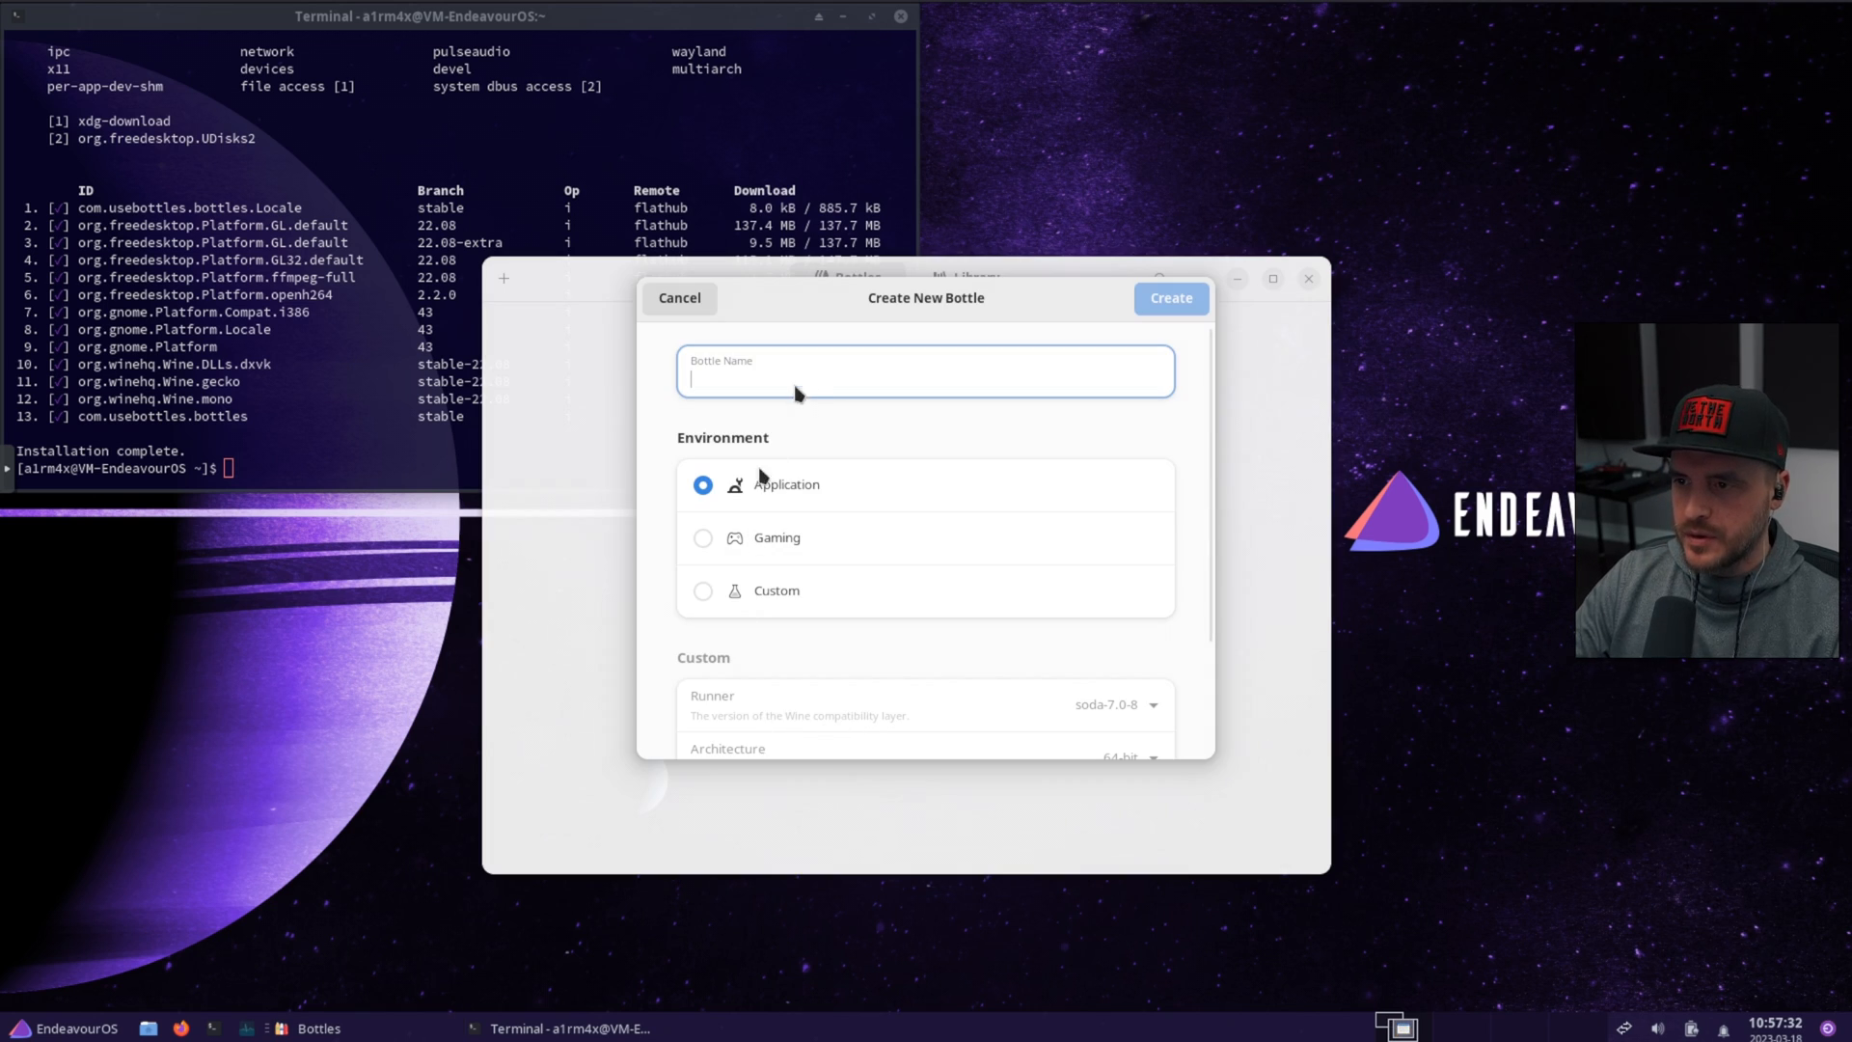
type("Batt")
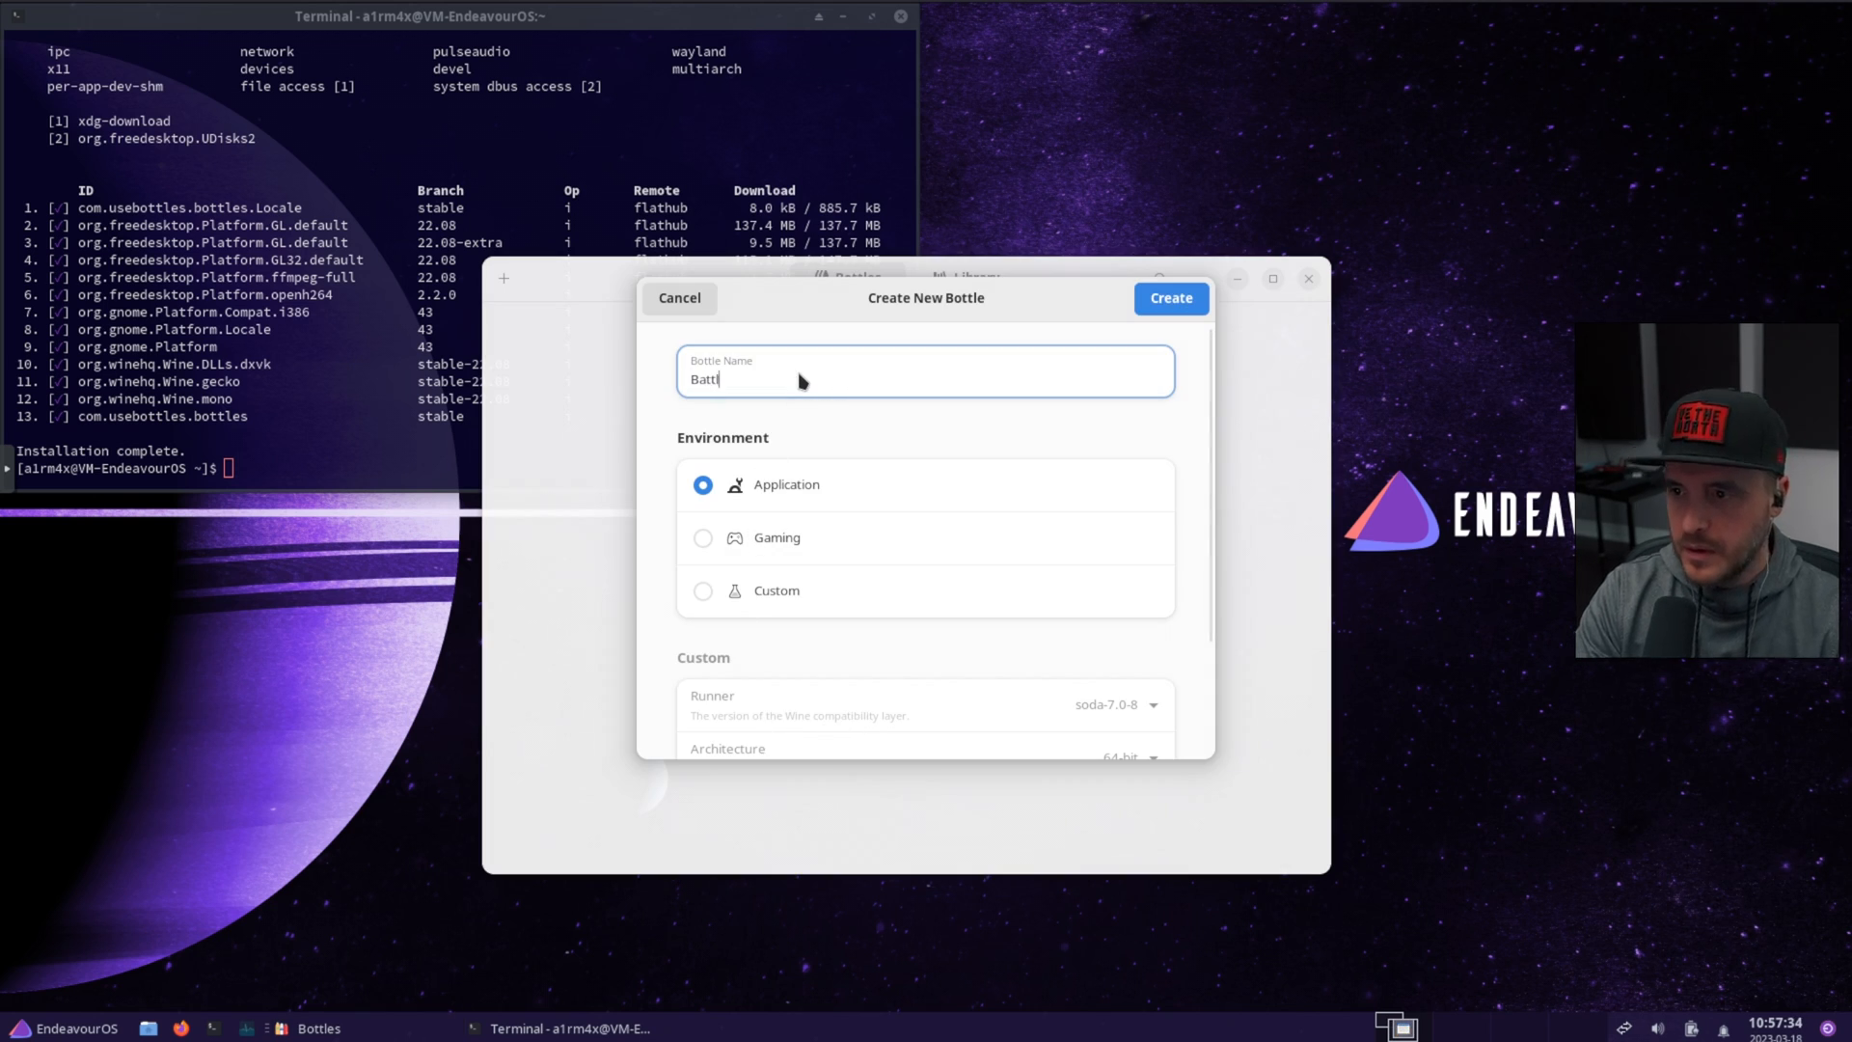
type("leNet")
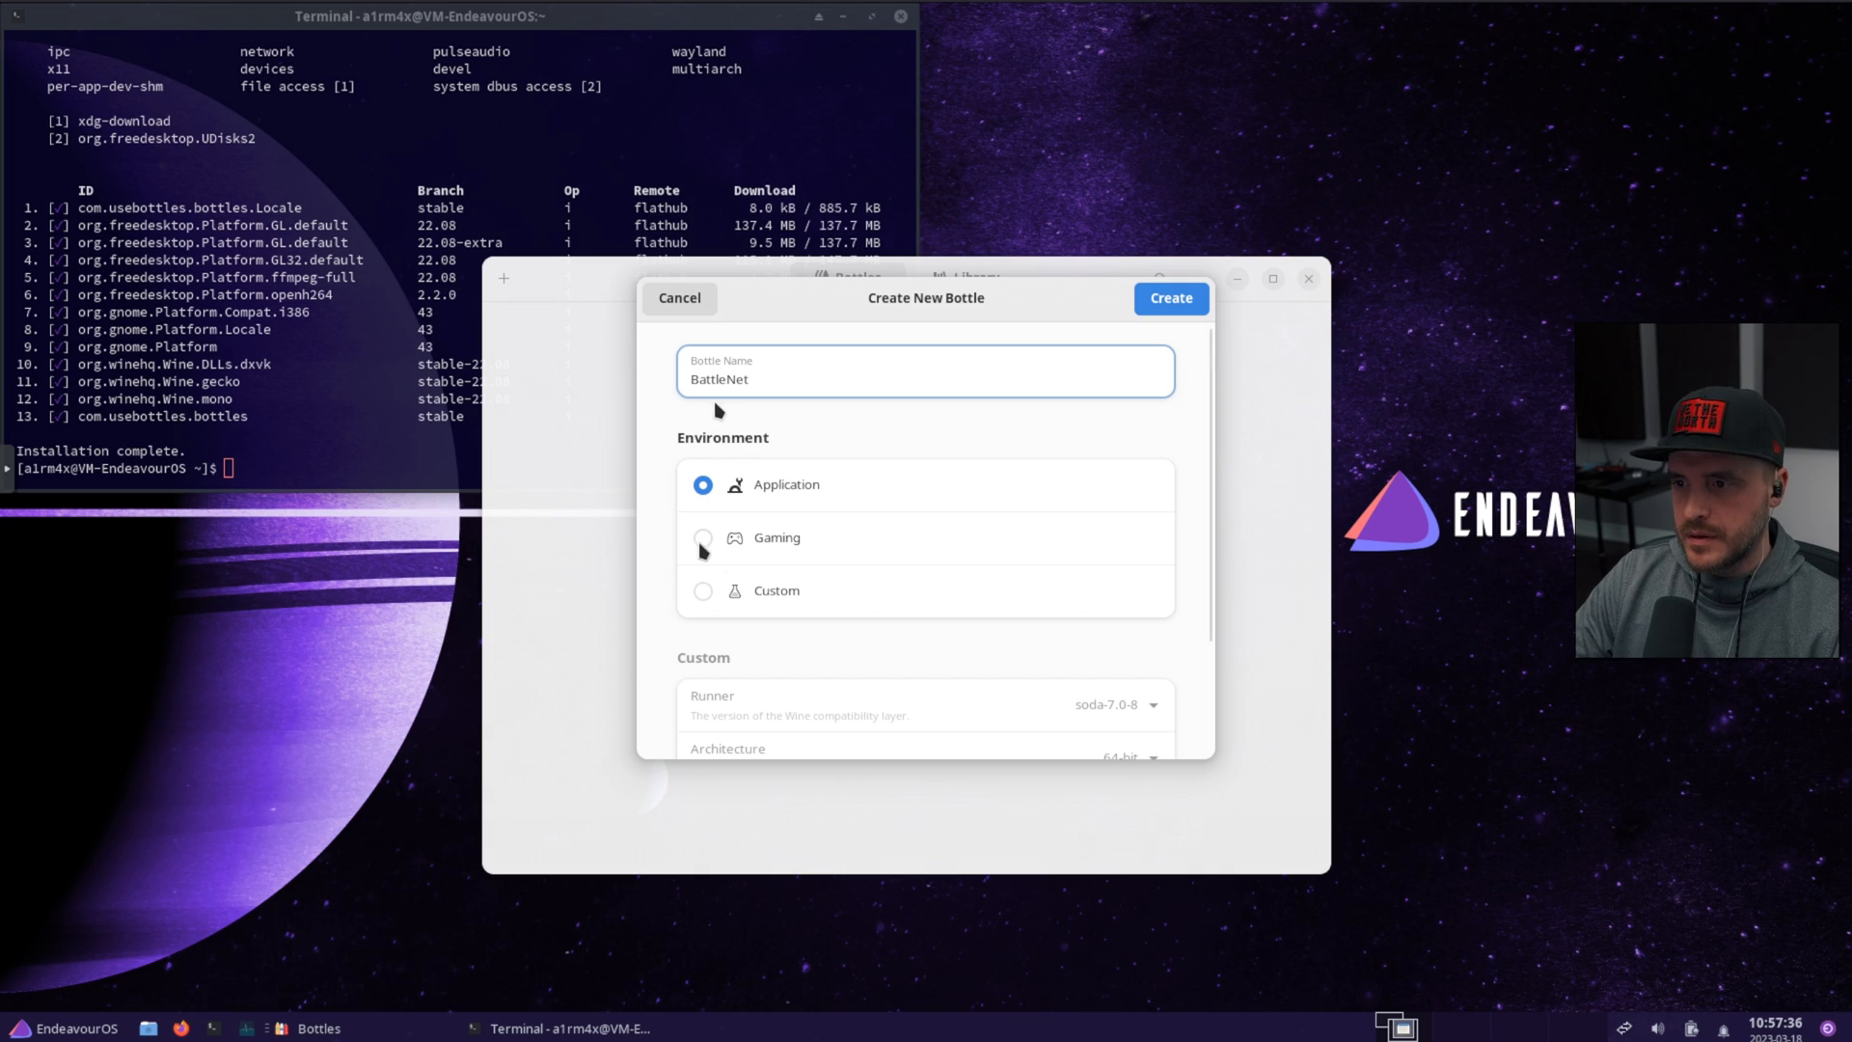
left_click(702, 539)
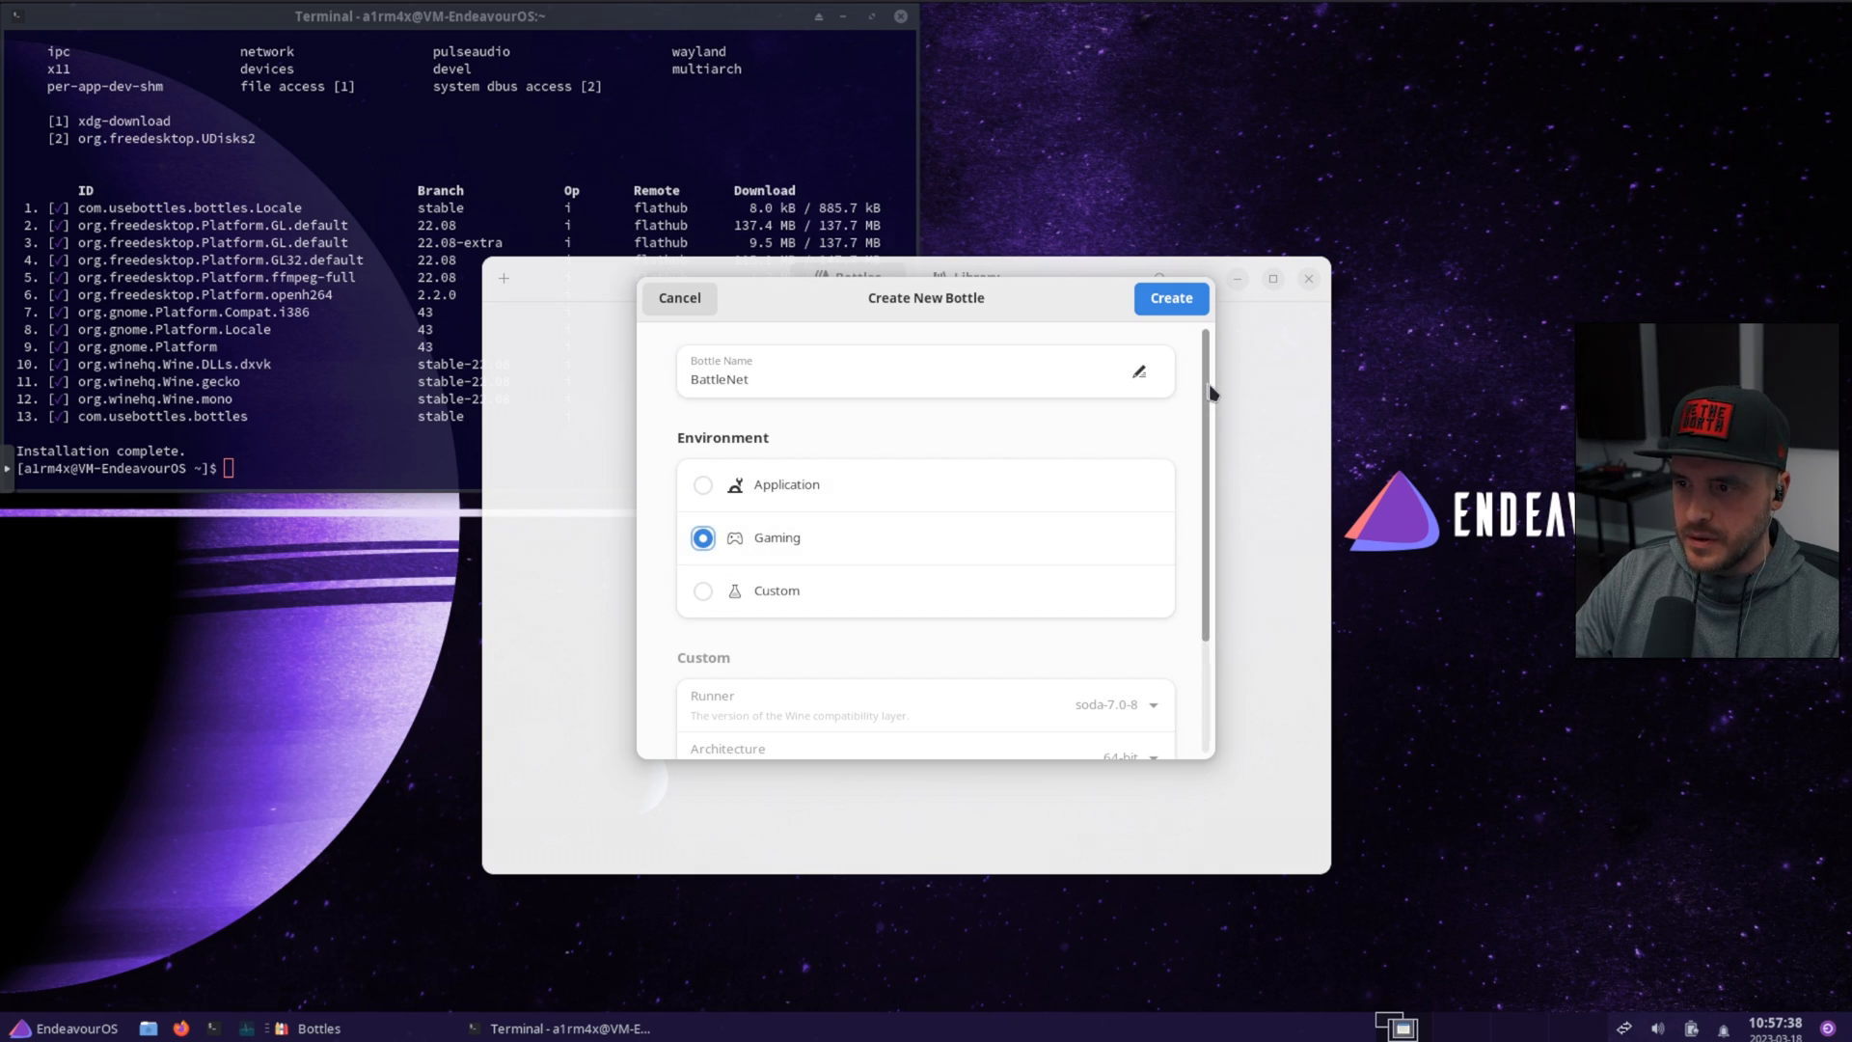
scroll("down", 3)
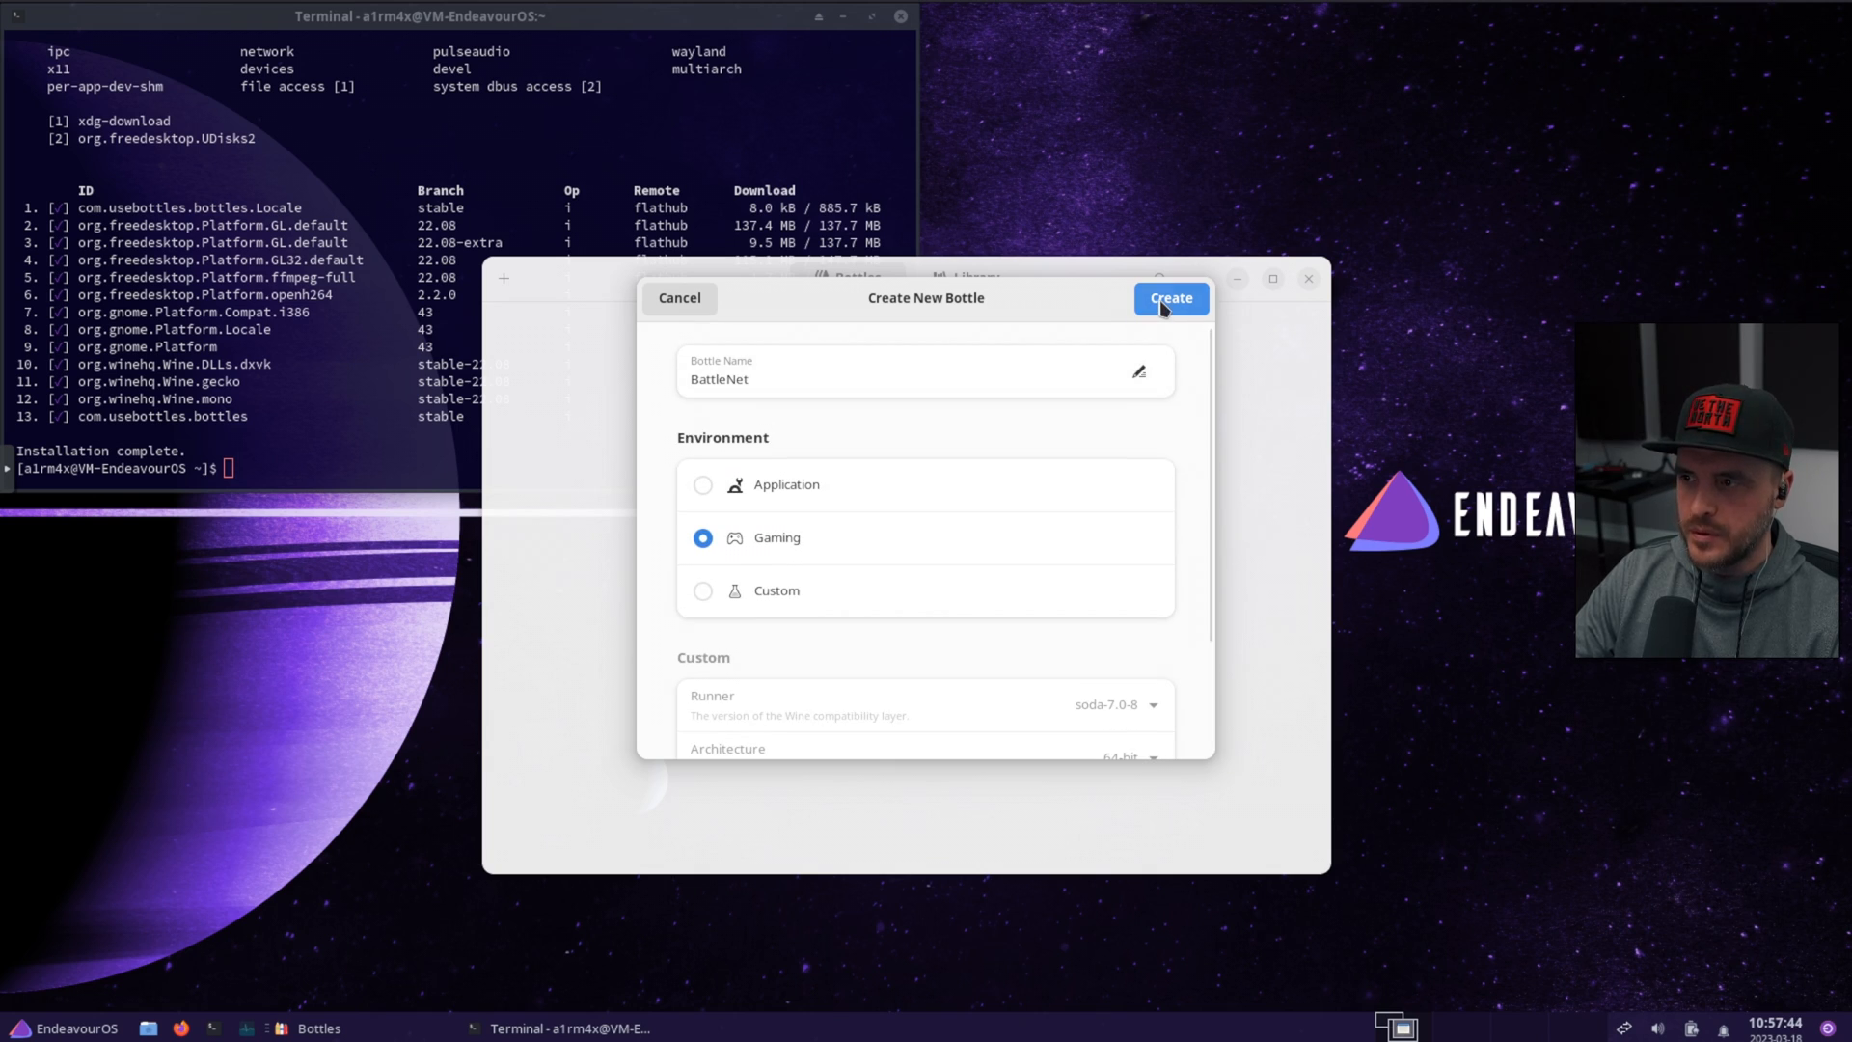
left_click(1170, 297)
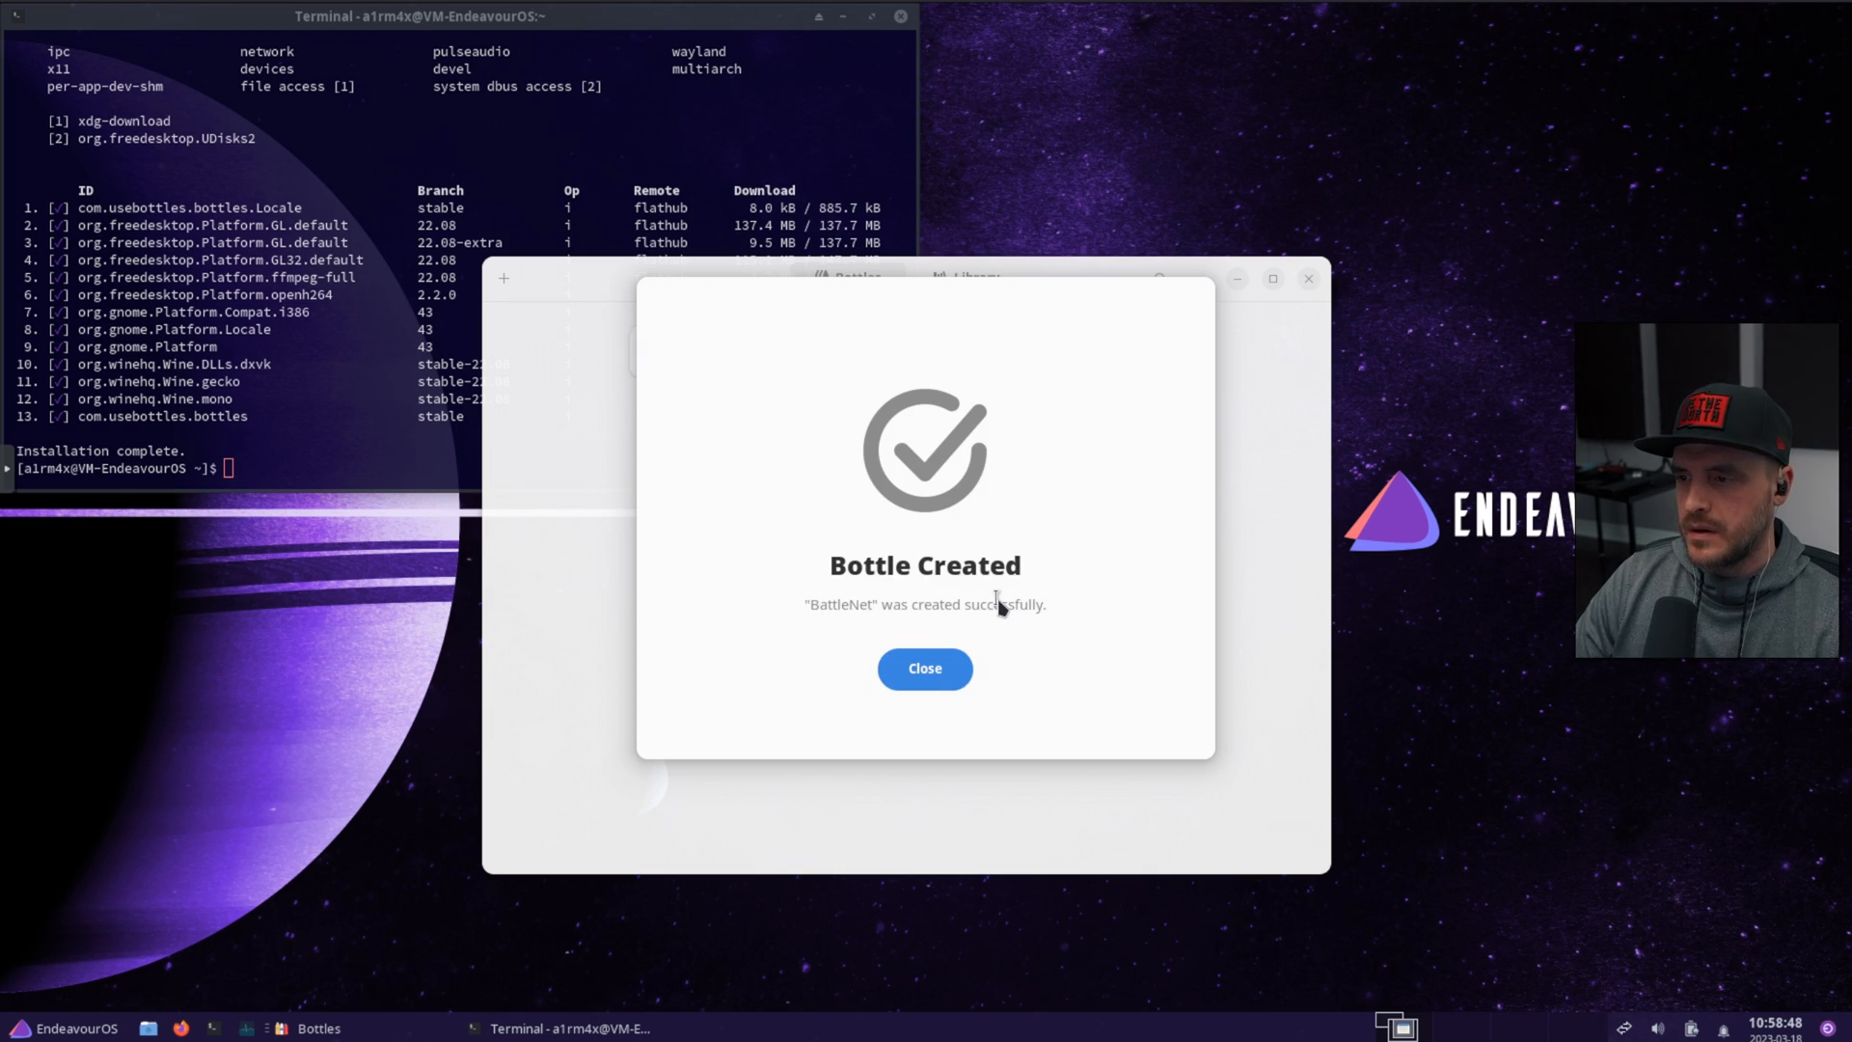
left_click(924, 667)
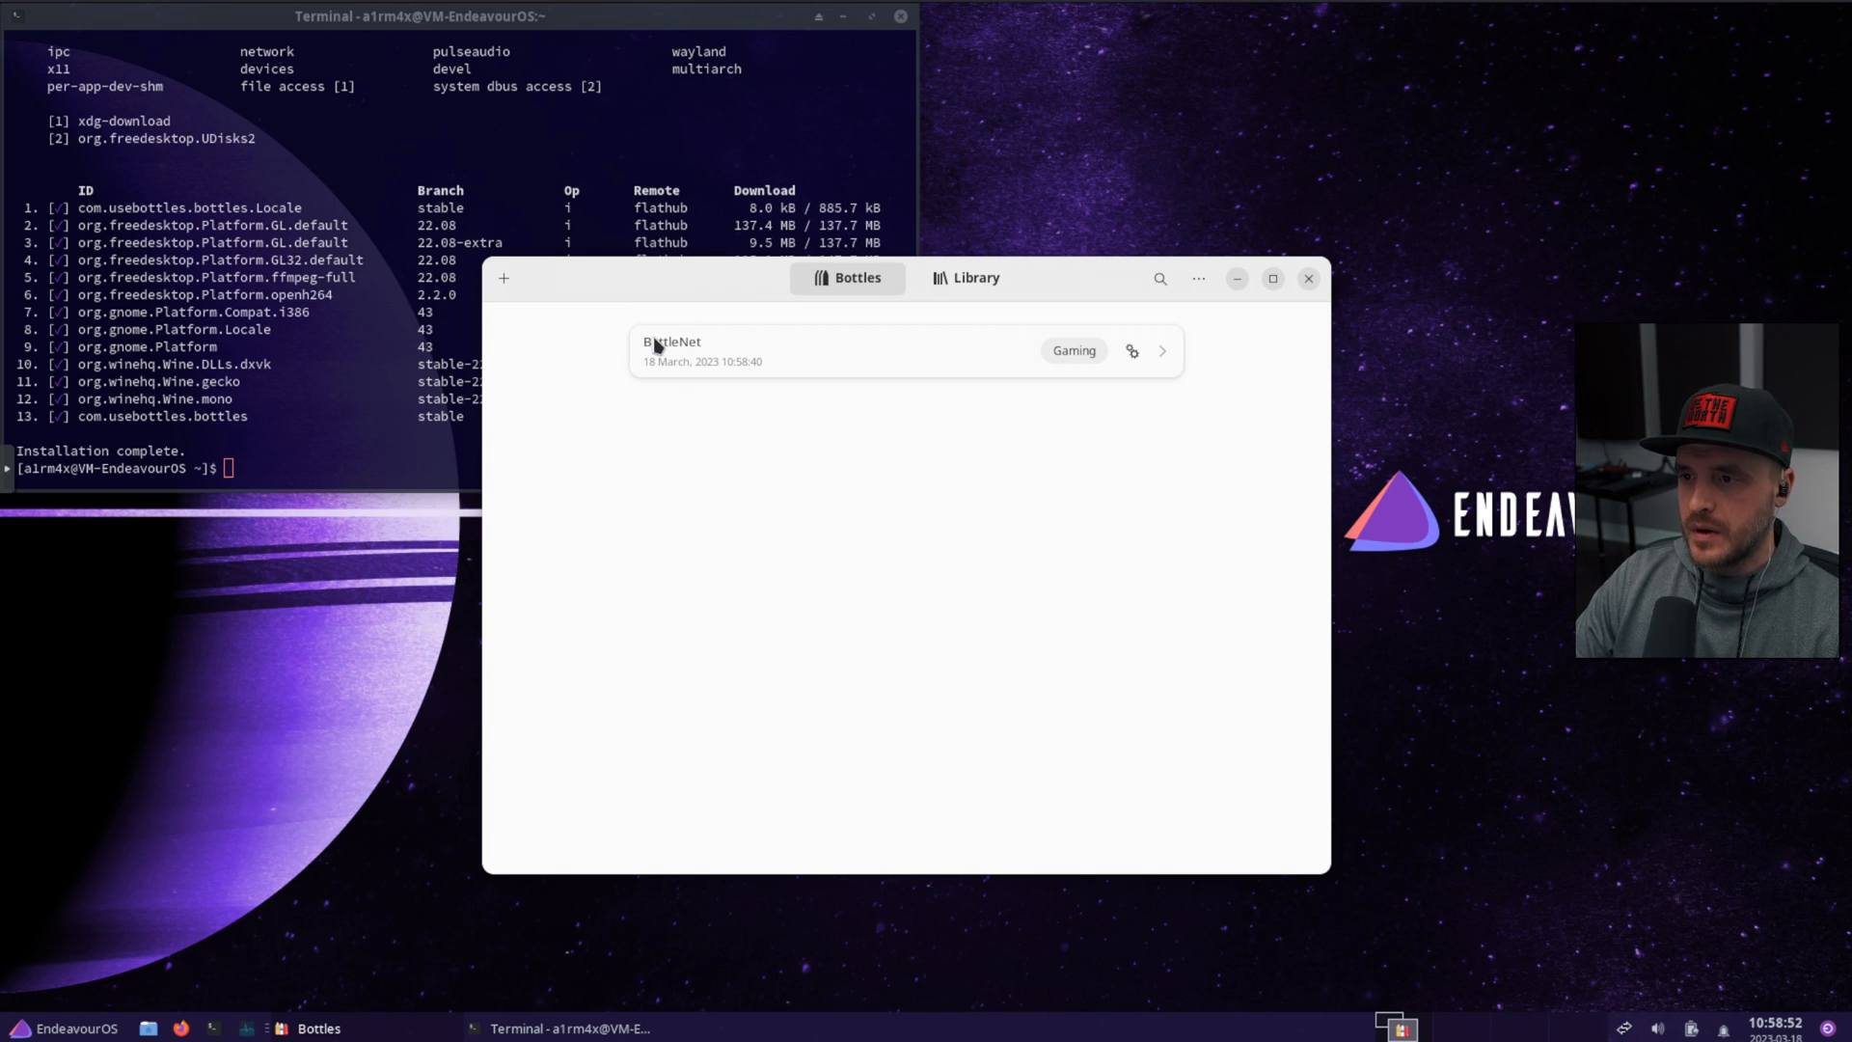
mouse_move(1165, 351)
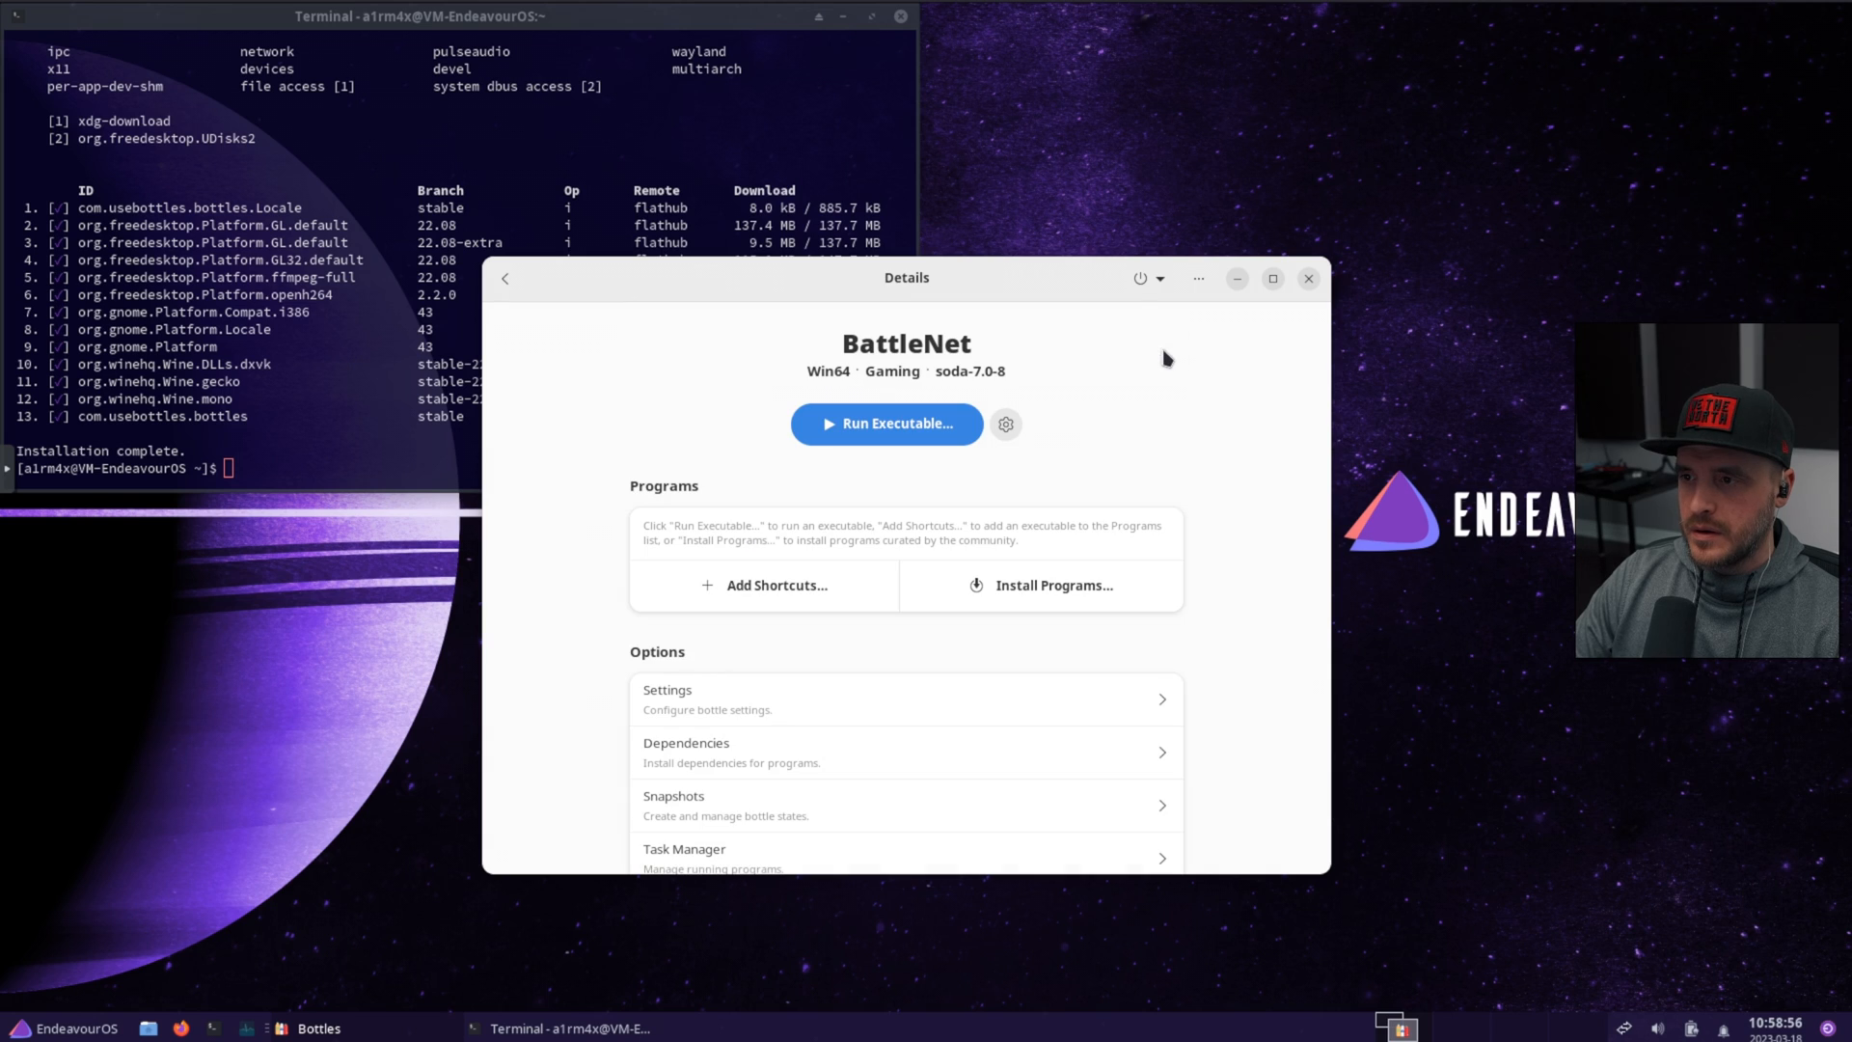
mouse_move(869, 349)
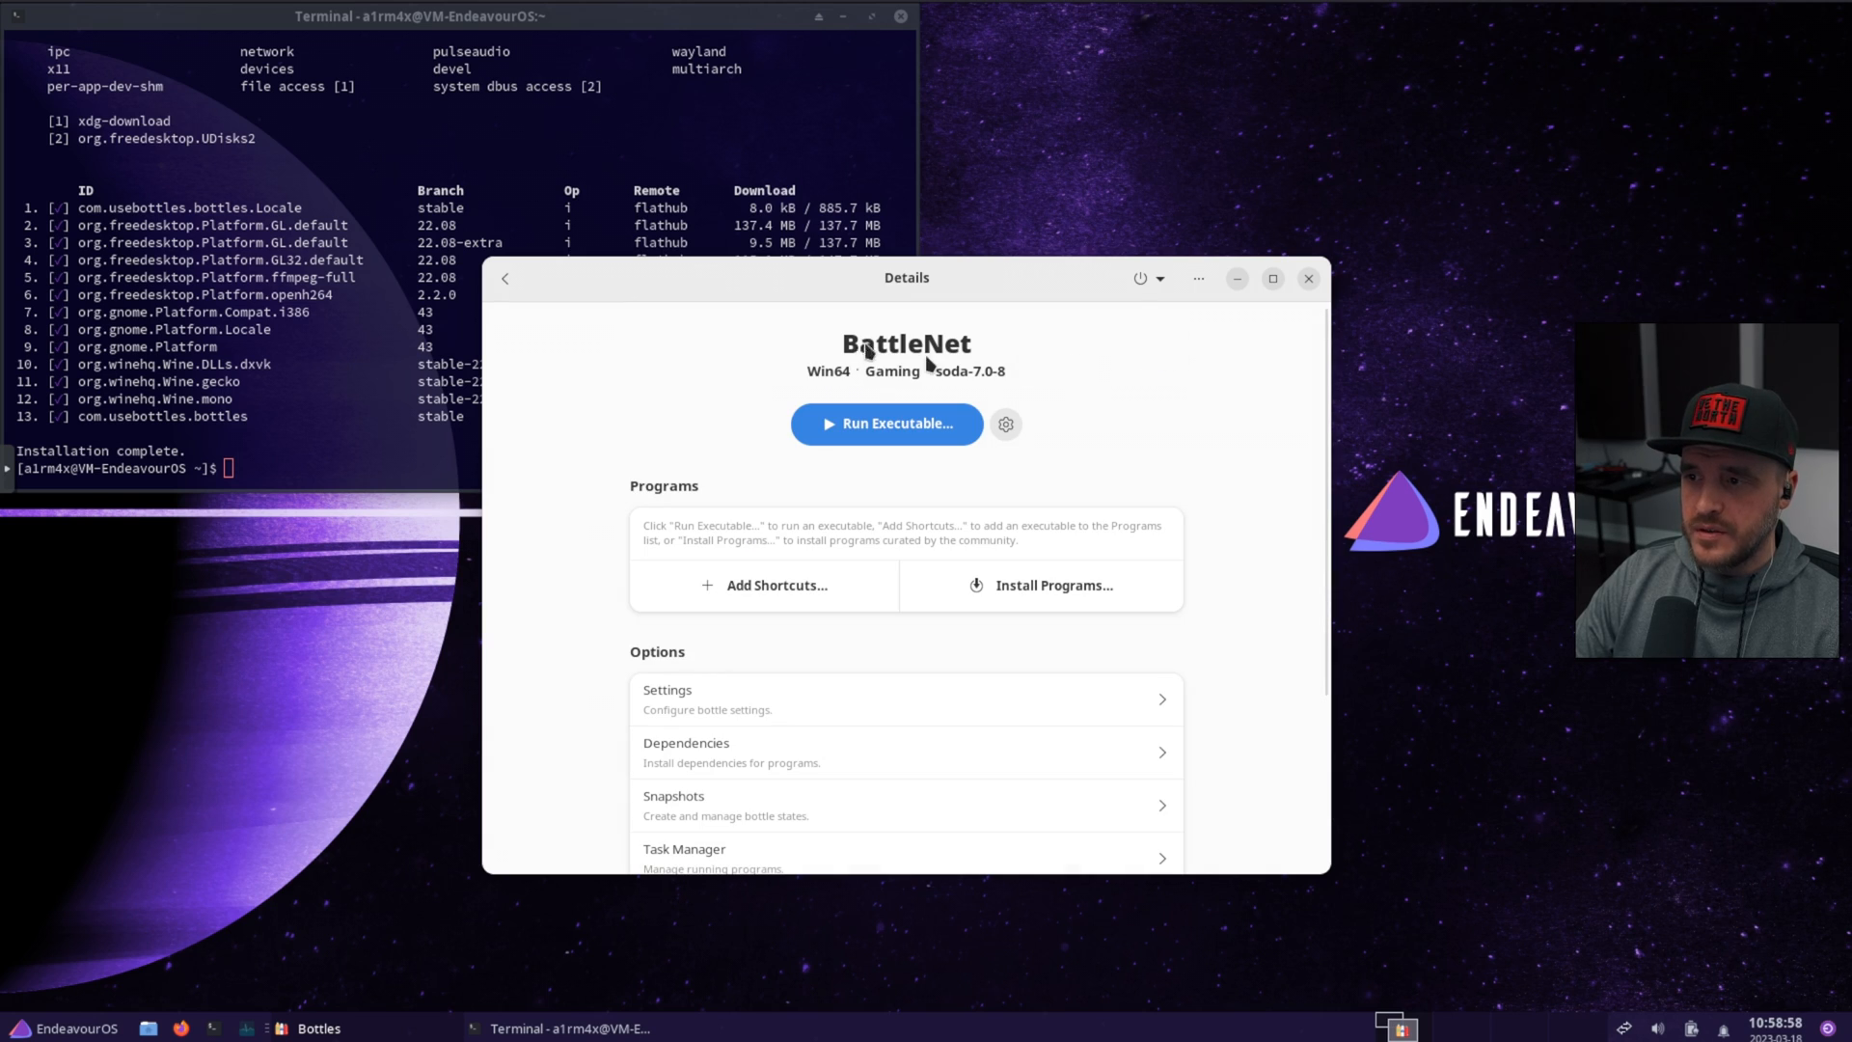
mouse_move(1248, 693)
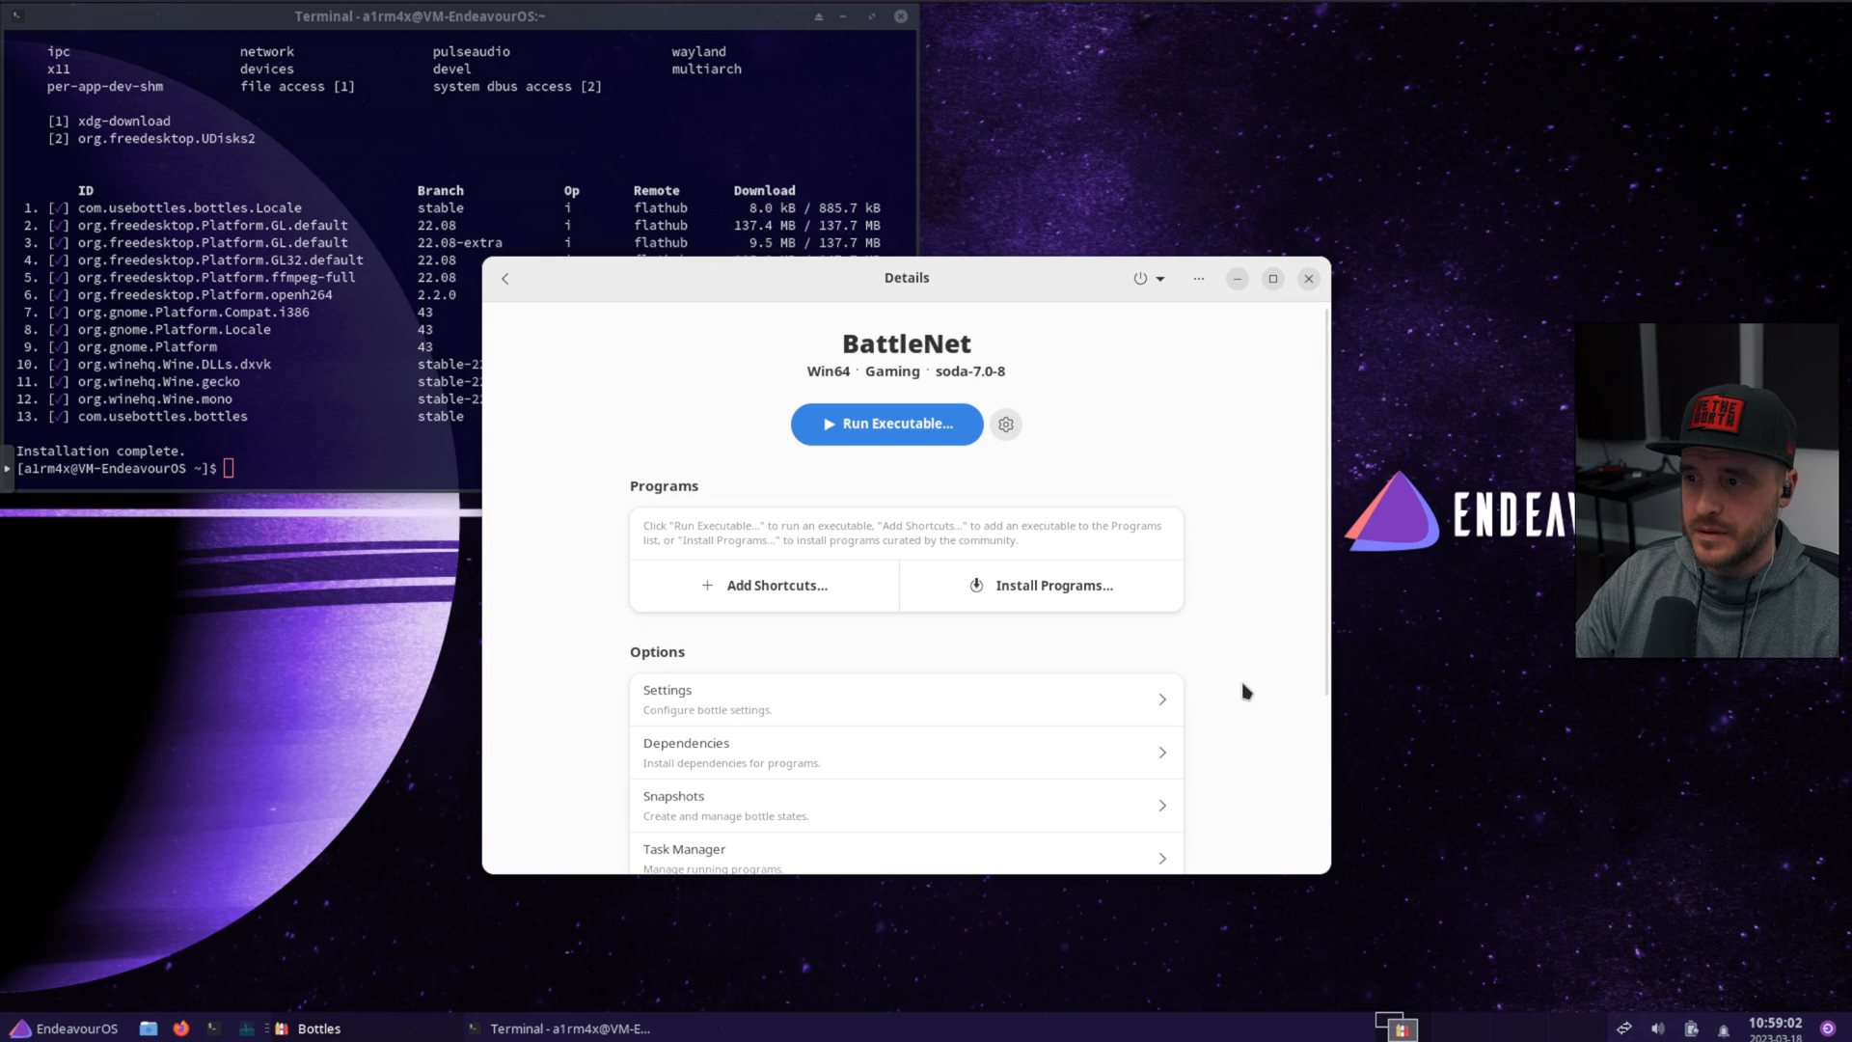
Scroll through the BattleNet bottle's Details page, reviewing its Win64 gaming setup on soda-7.0-8
scroll("down", 3)
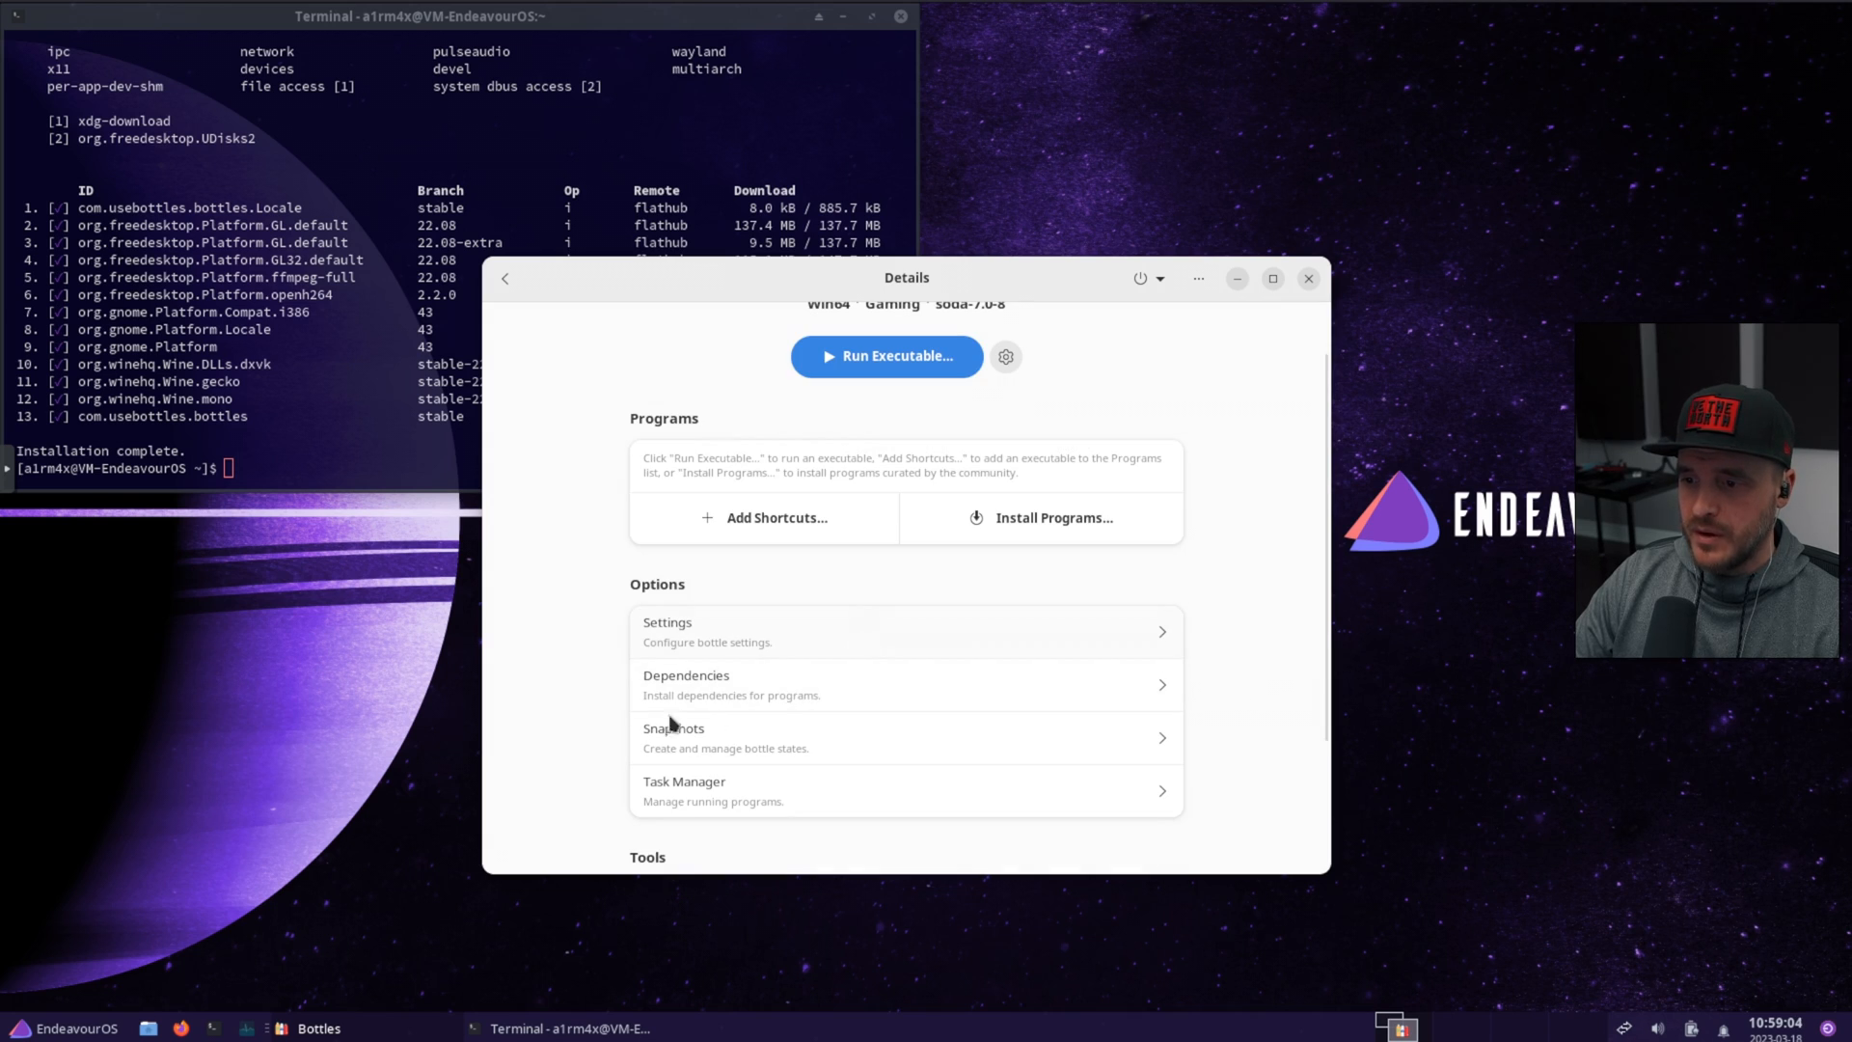
scroll("down", 3)
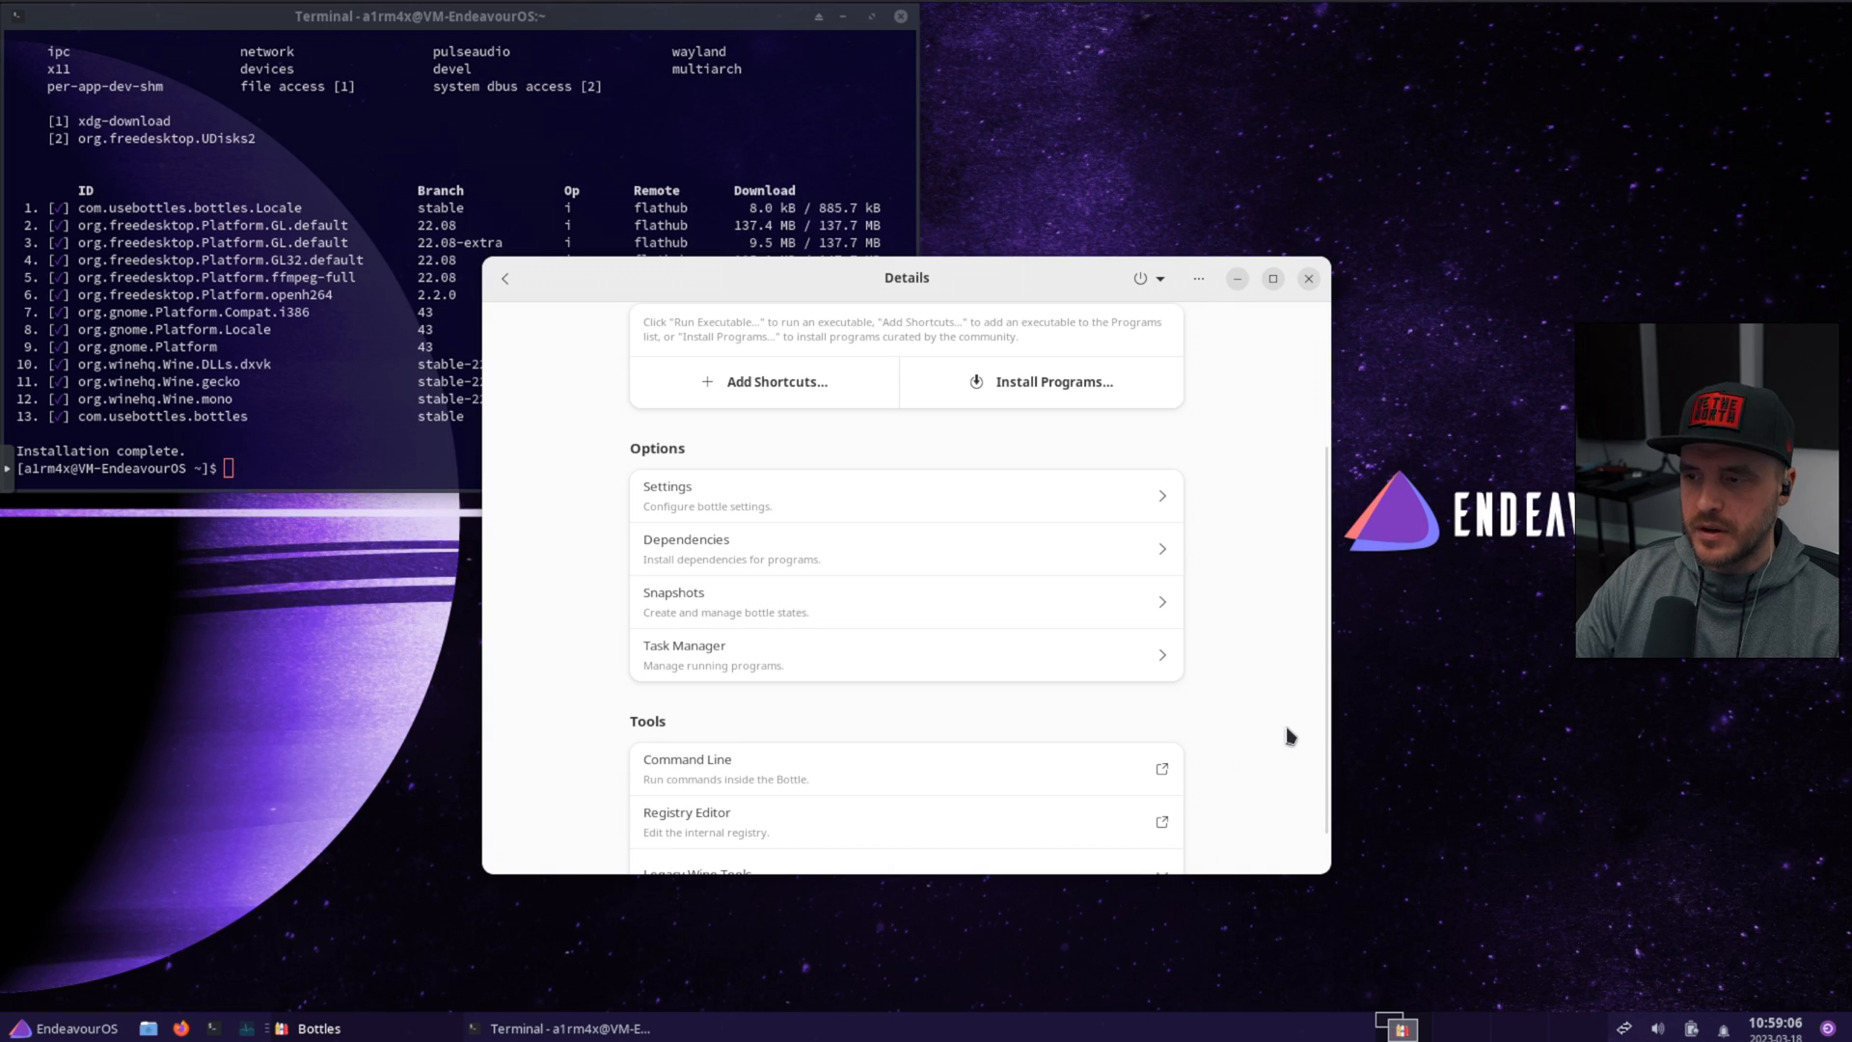
scroll("up", 3)
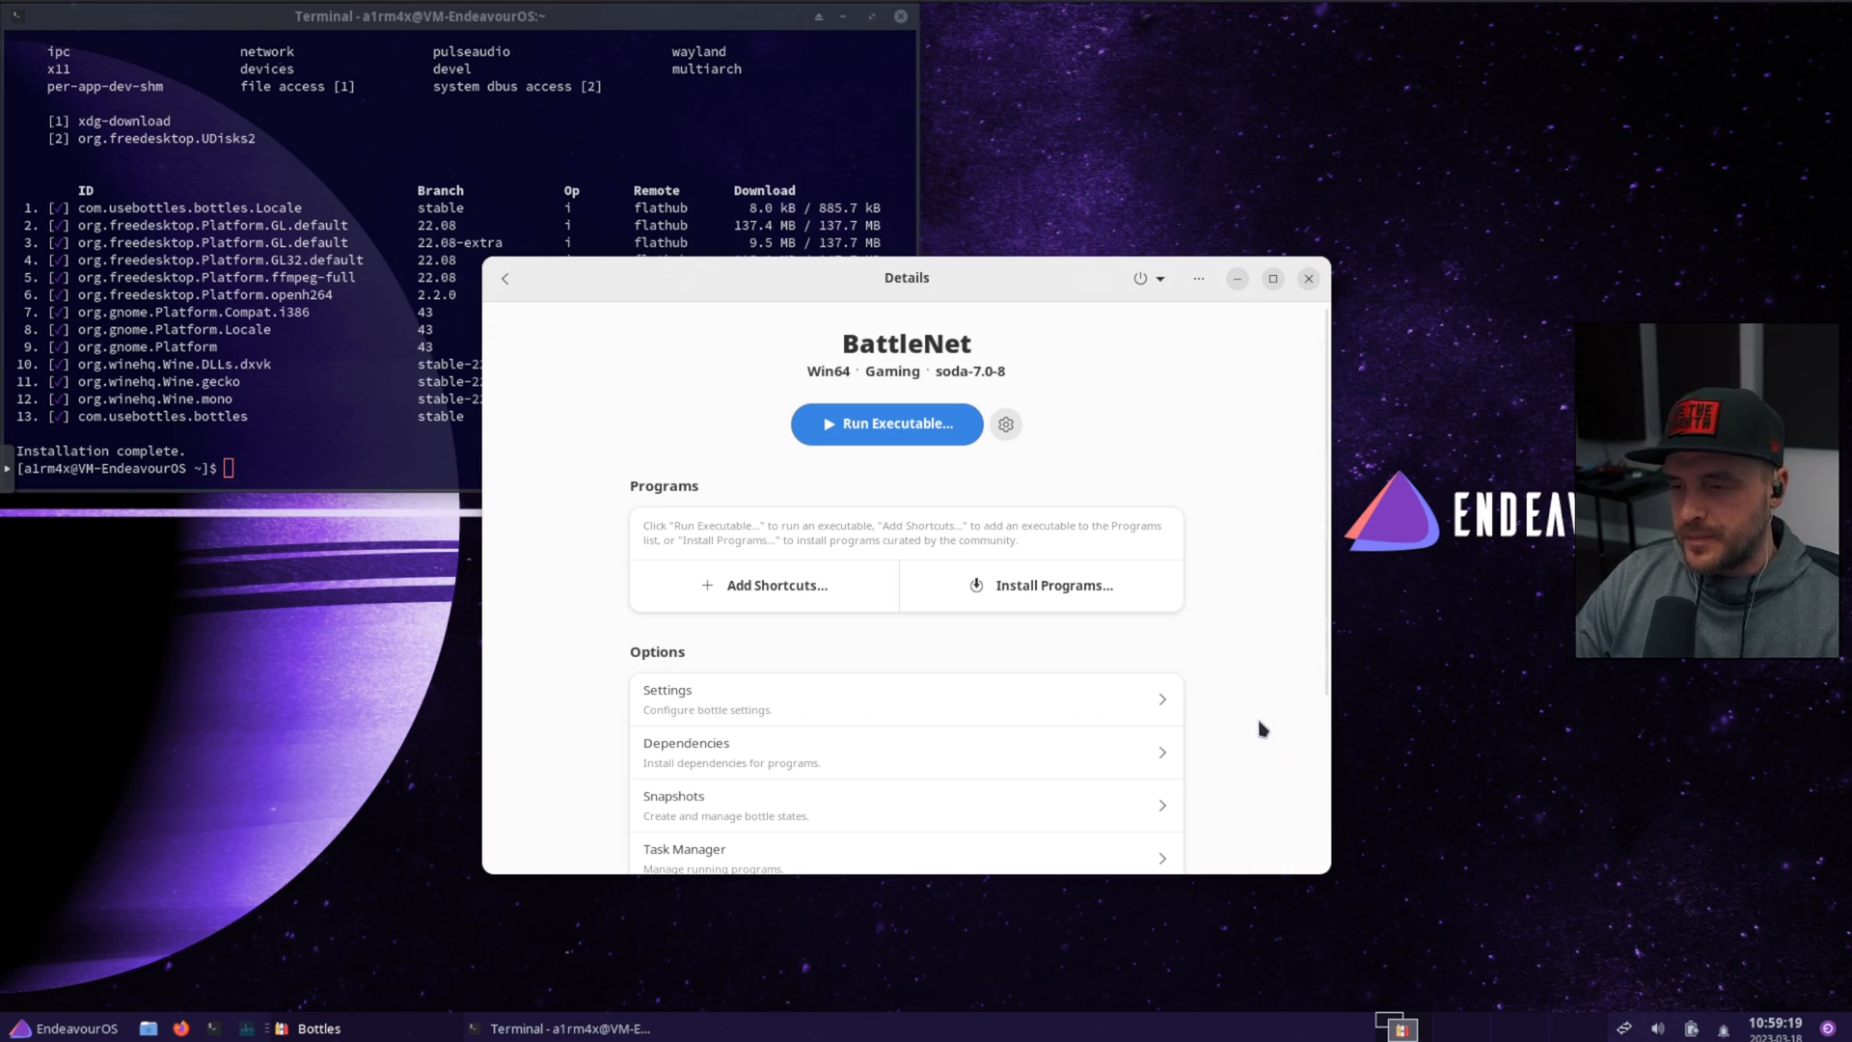
scroll("down", 3)
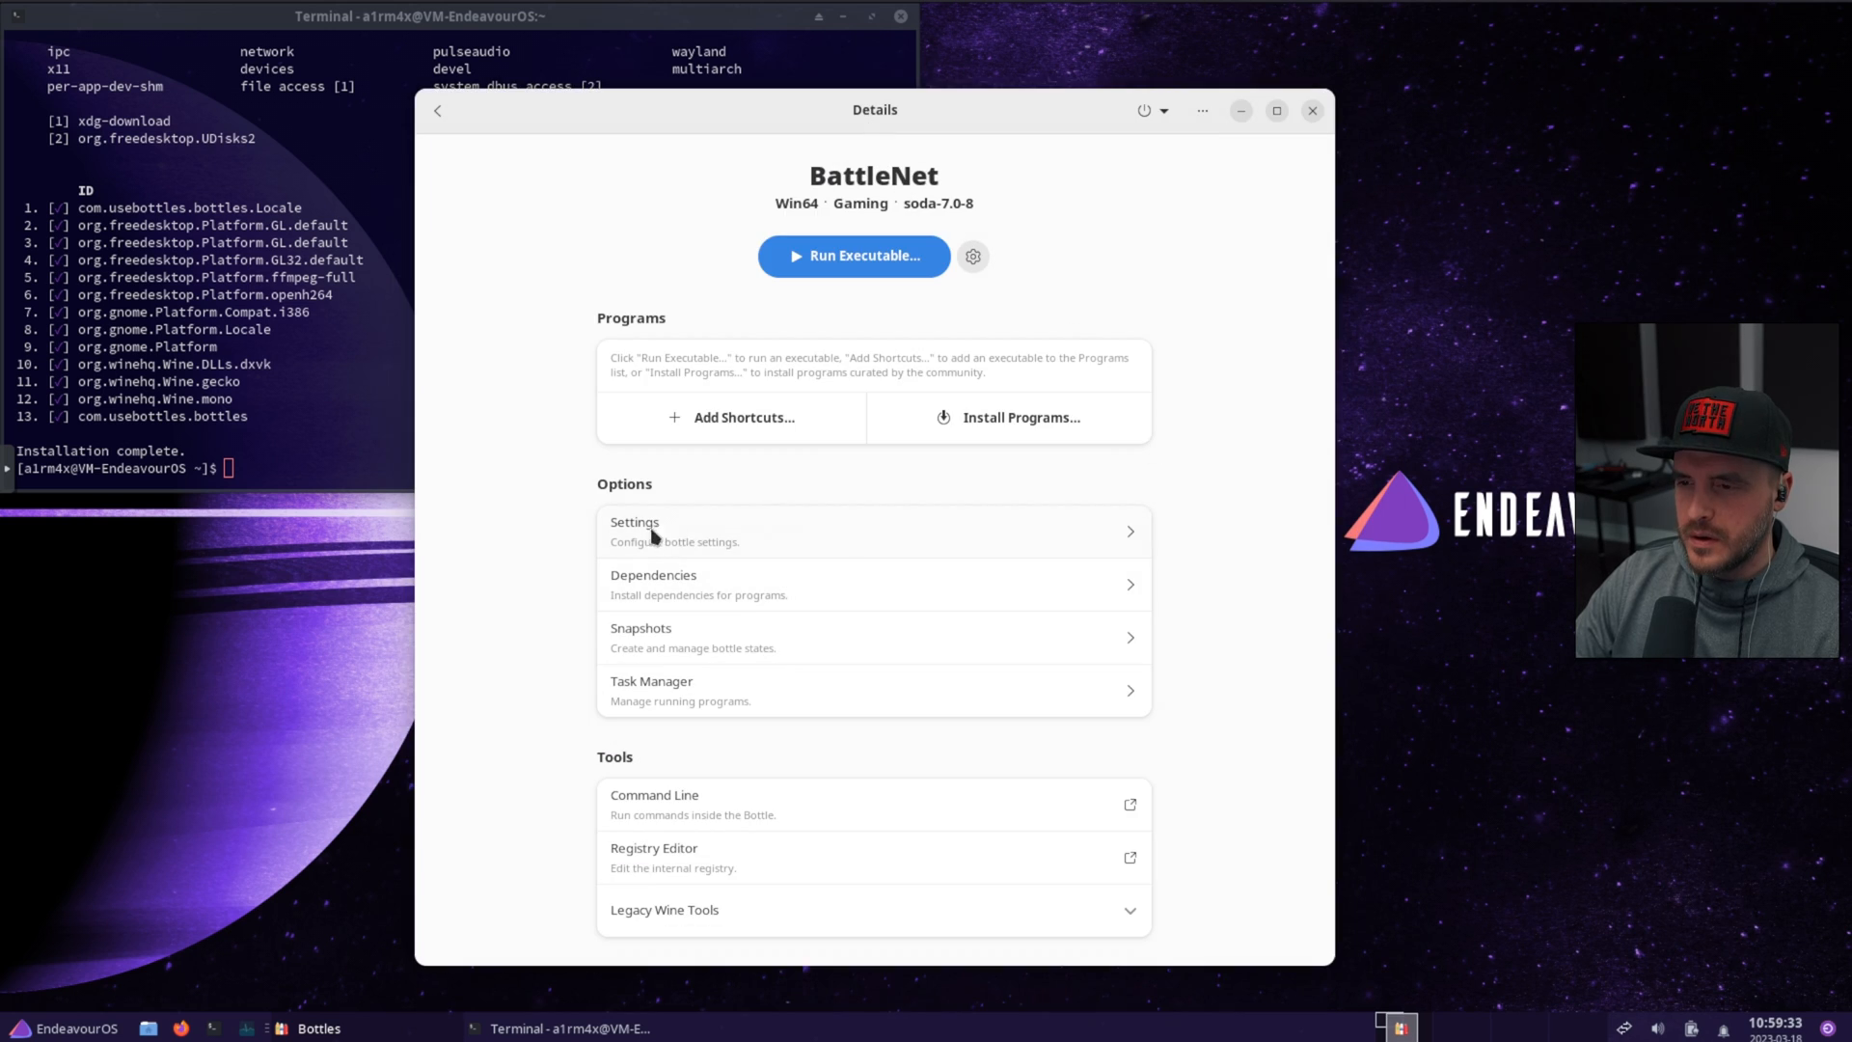
left_click(635, 531)
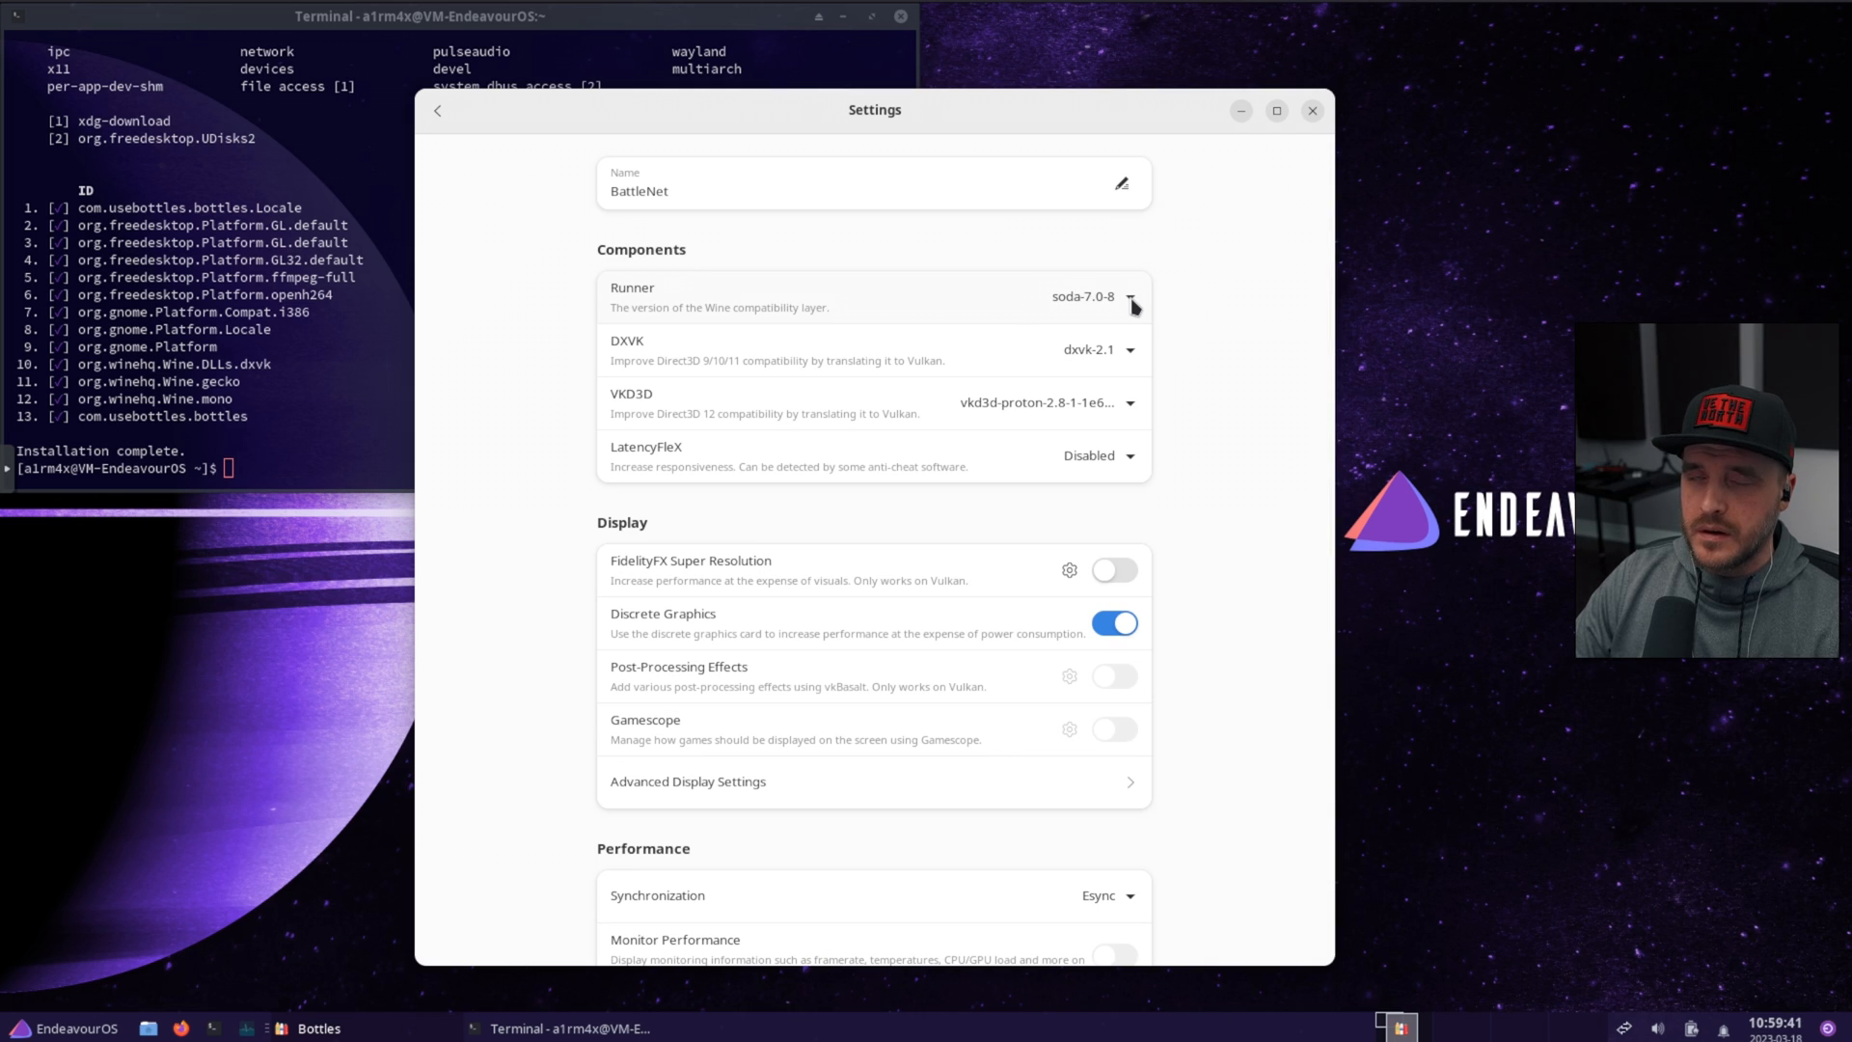
mouse_move(847, 322)
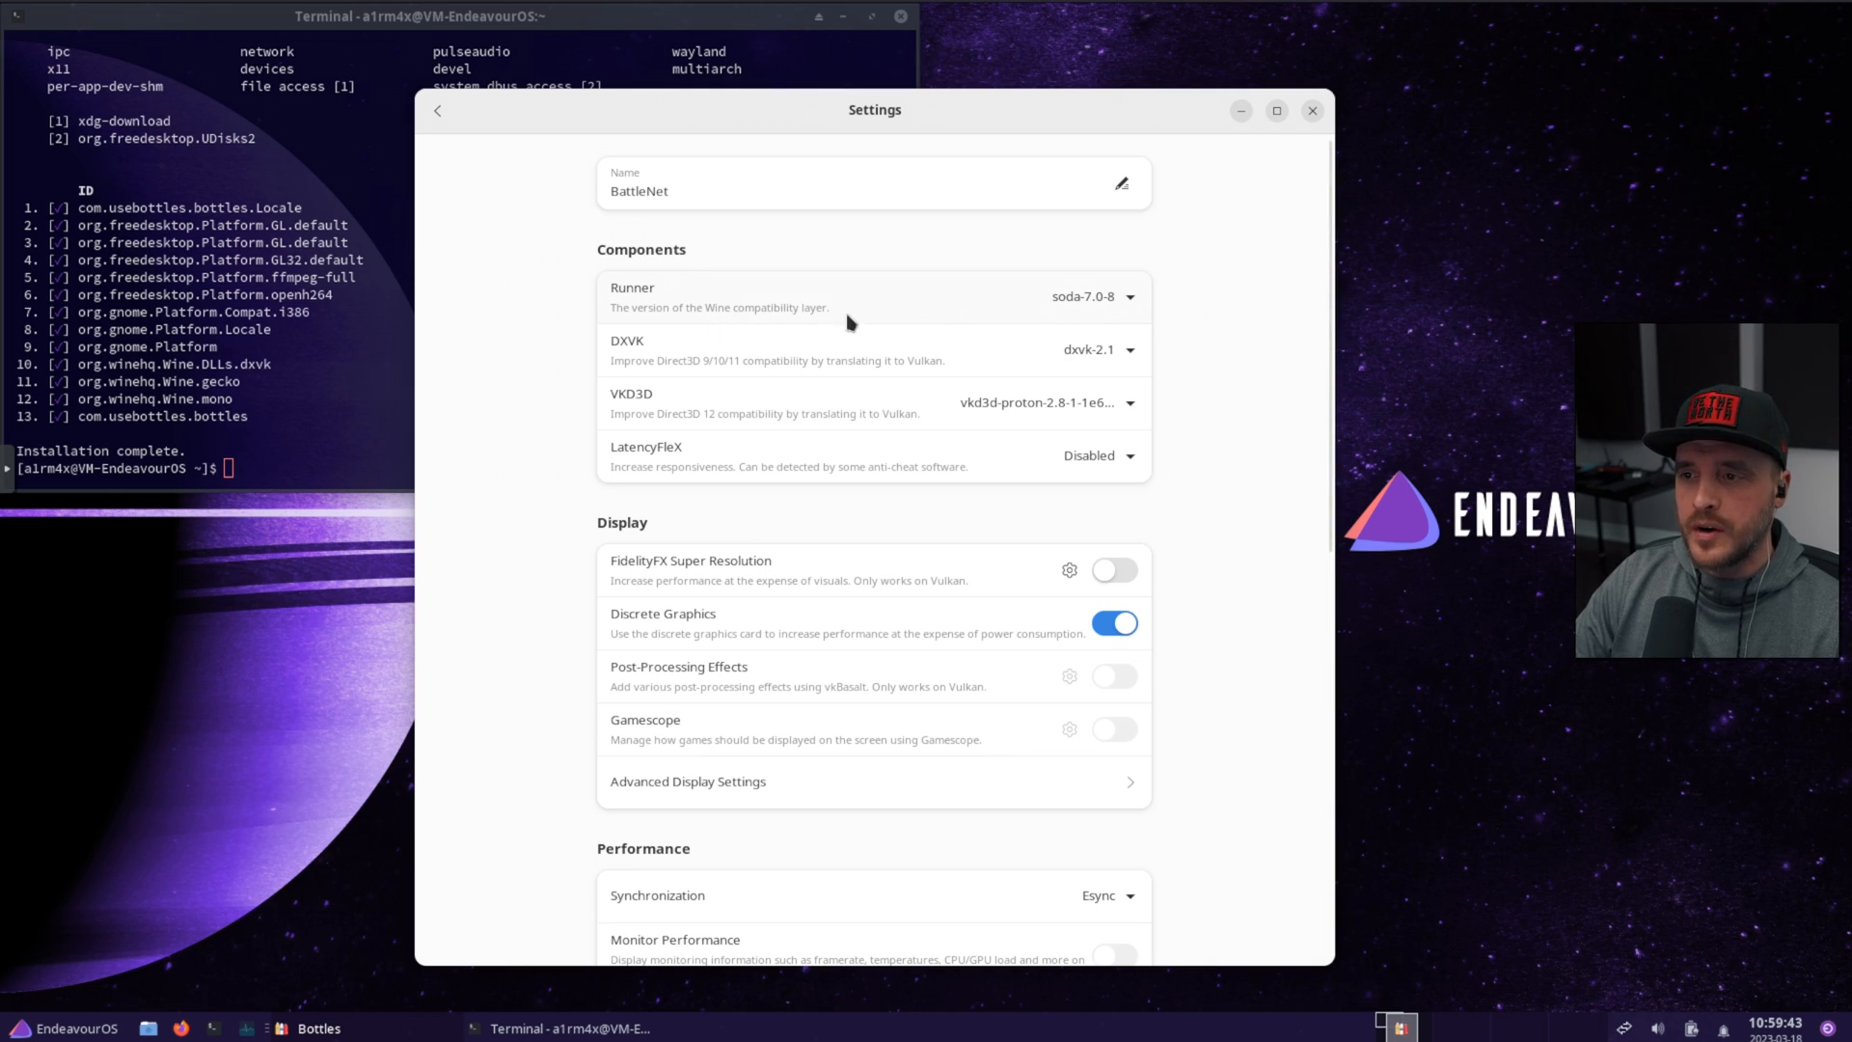
mouse_move(951, 318)
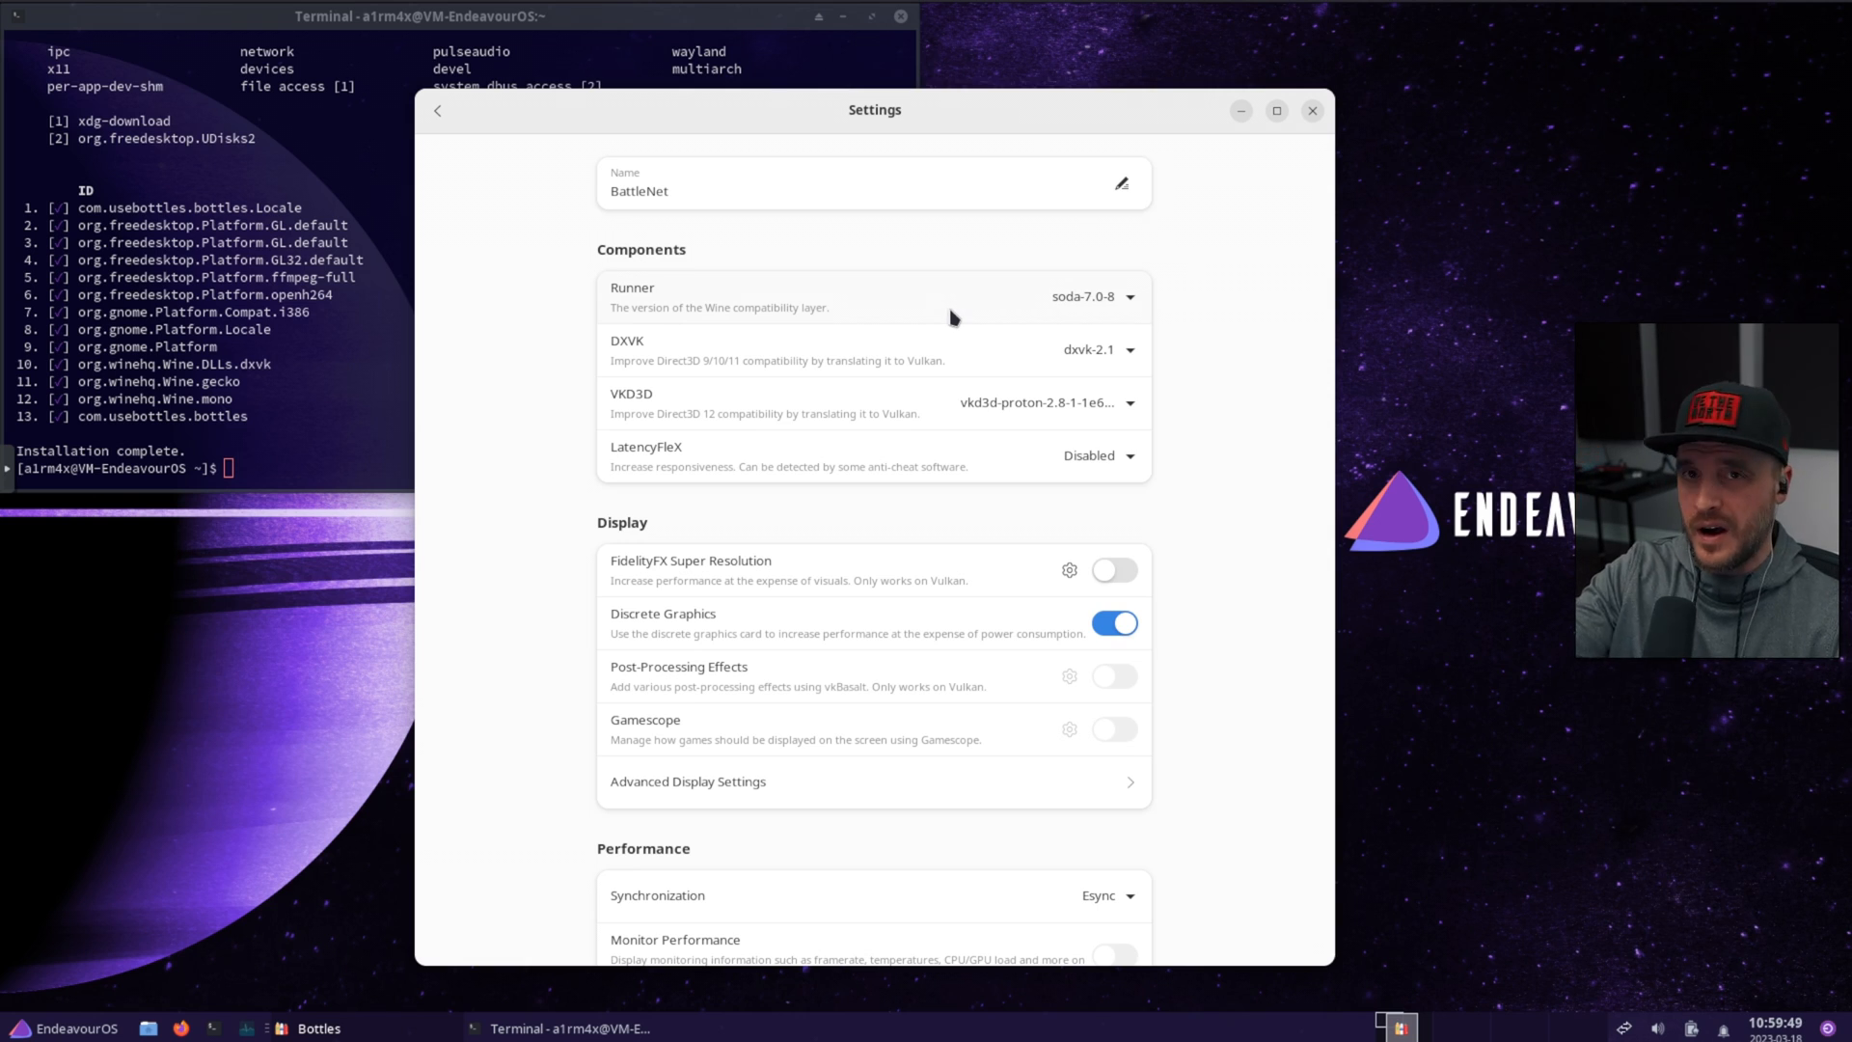
mouse_move(1052, 349)
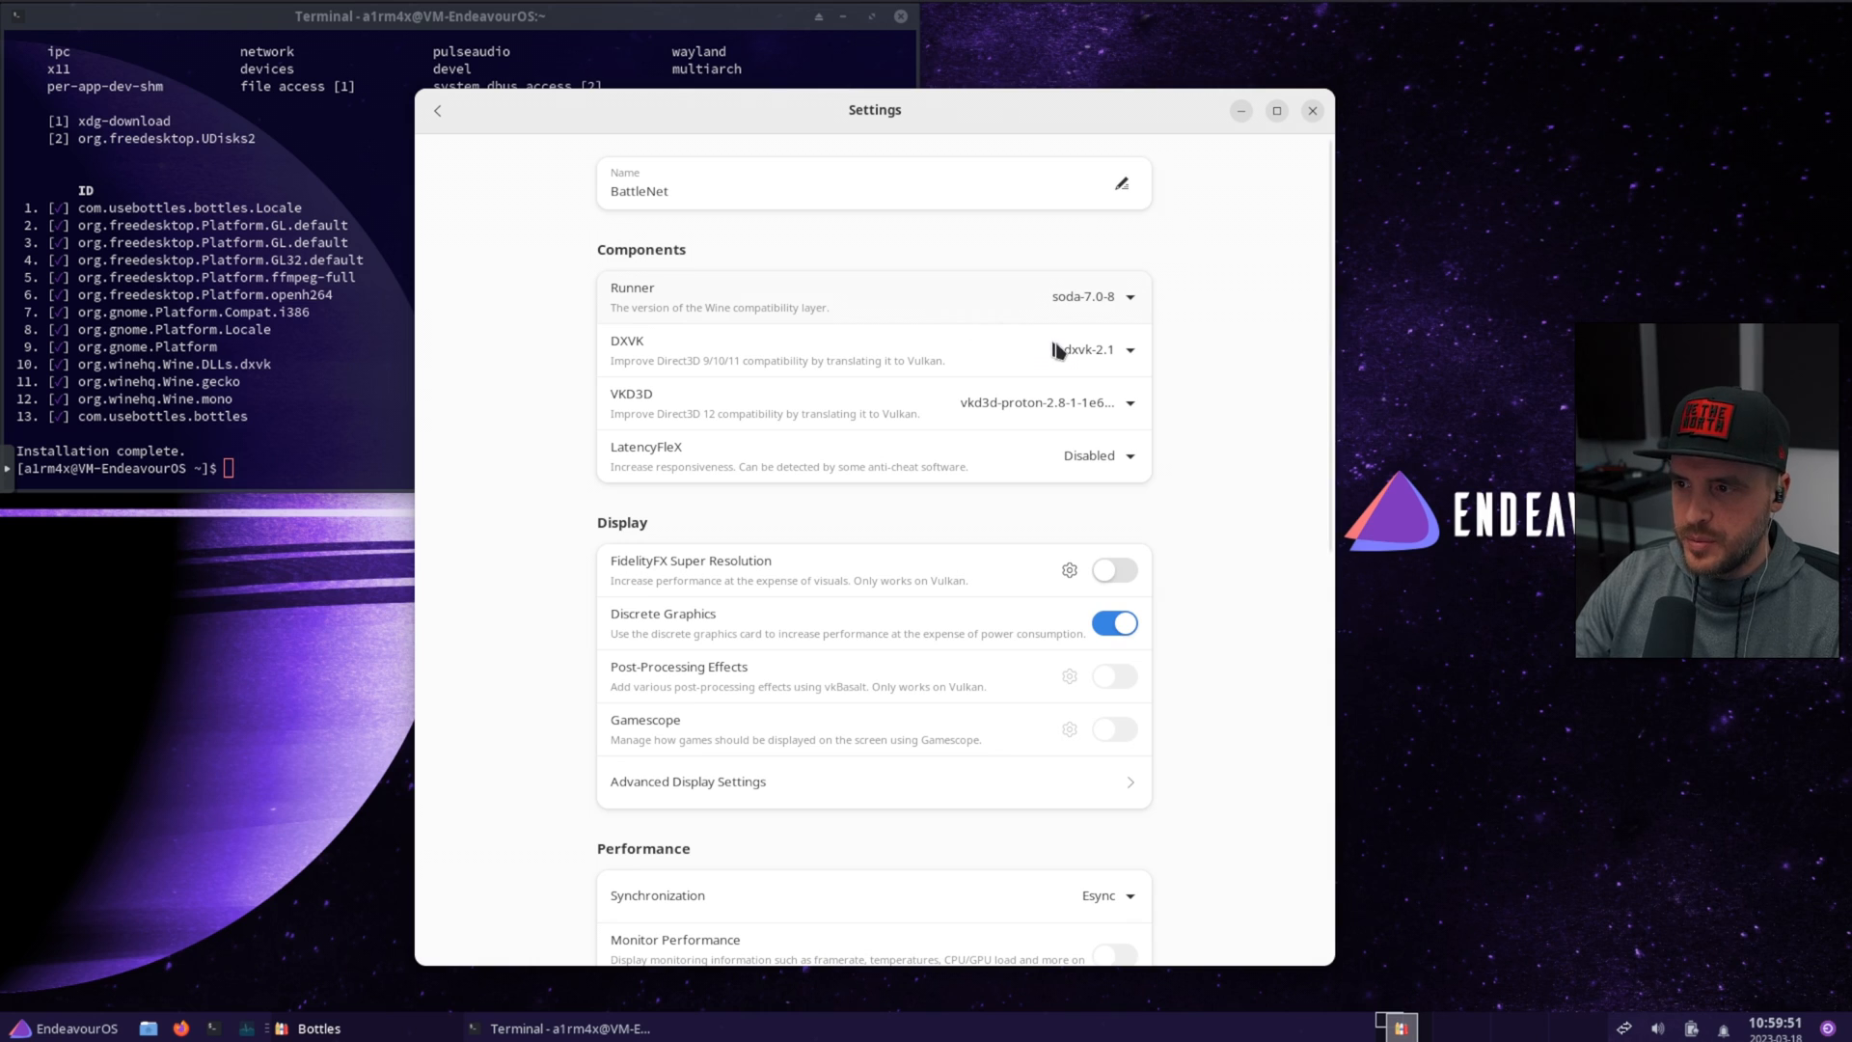
mouse_move(1314, 336)
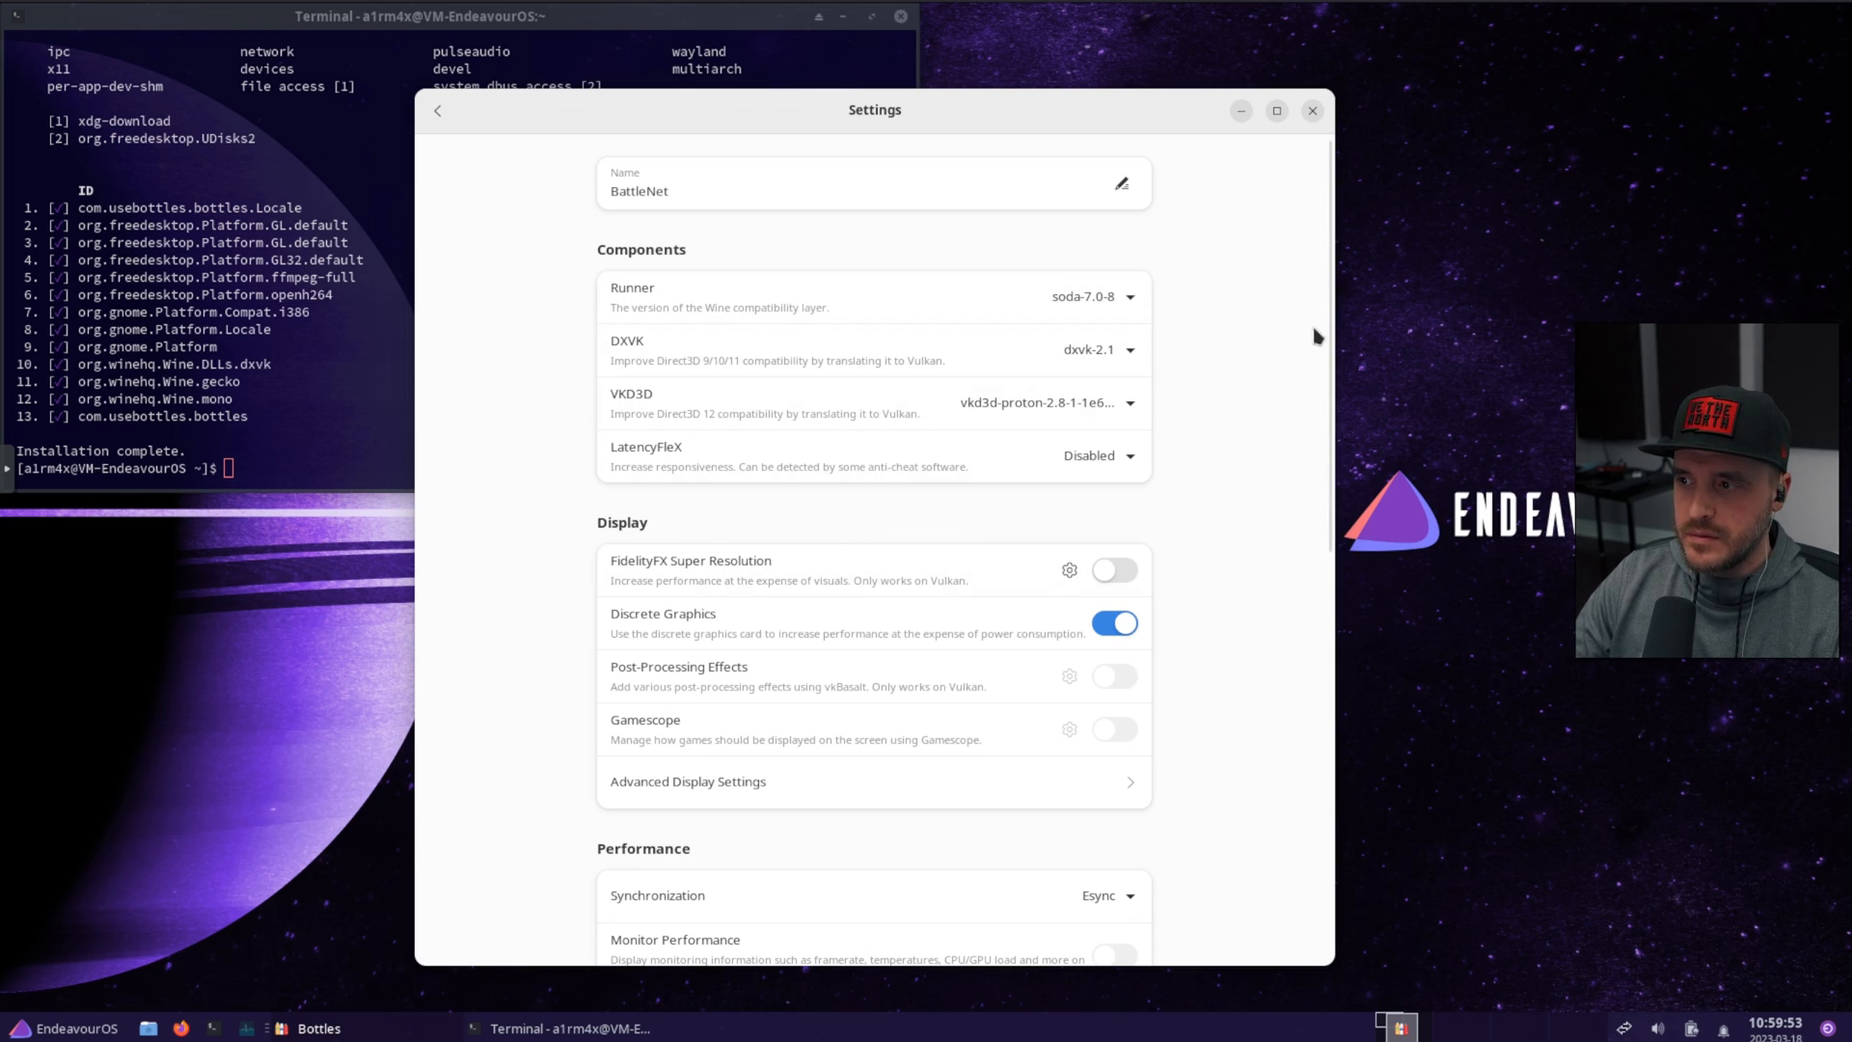
scroll("down", 3)
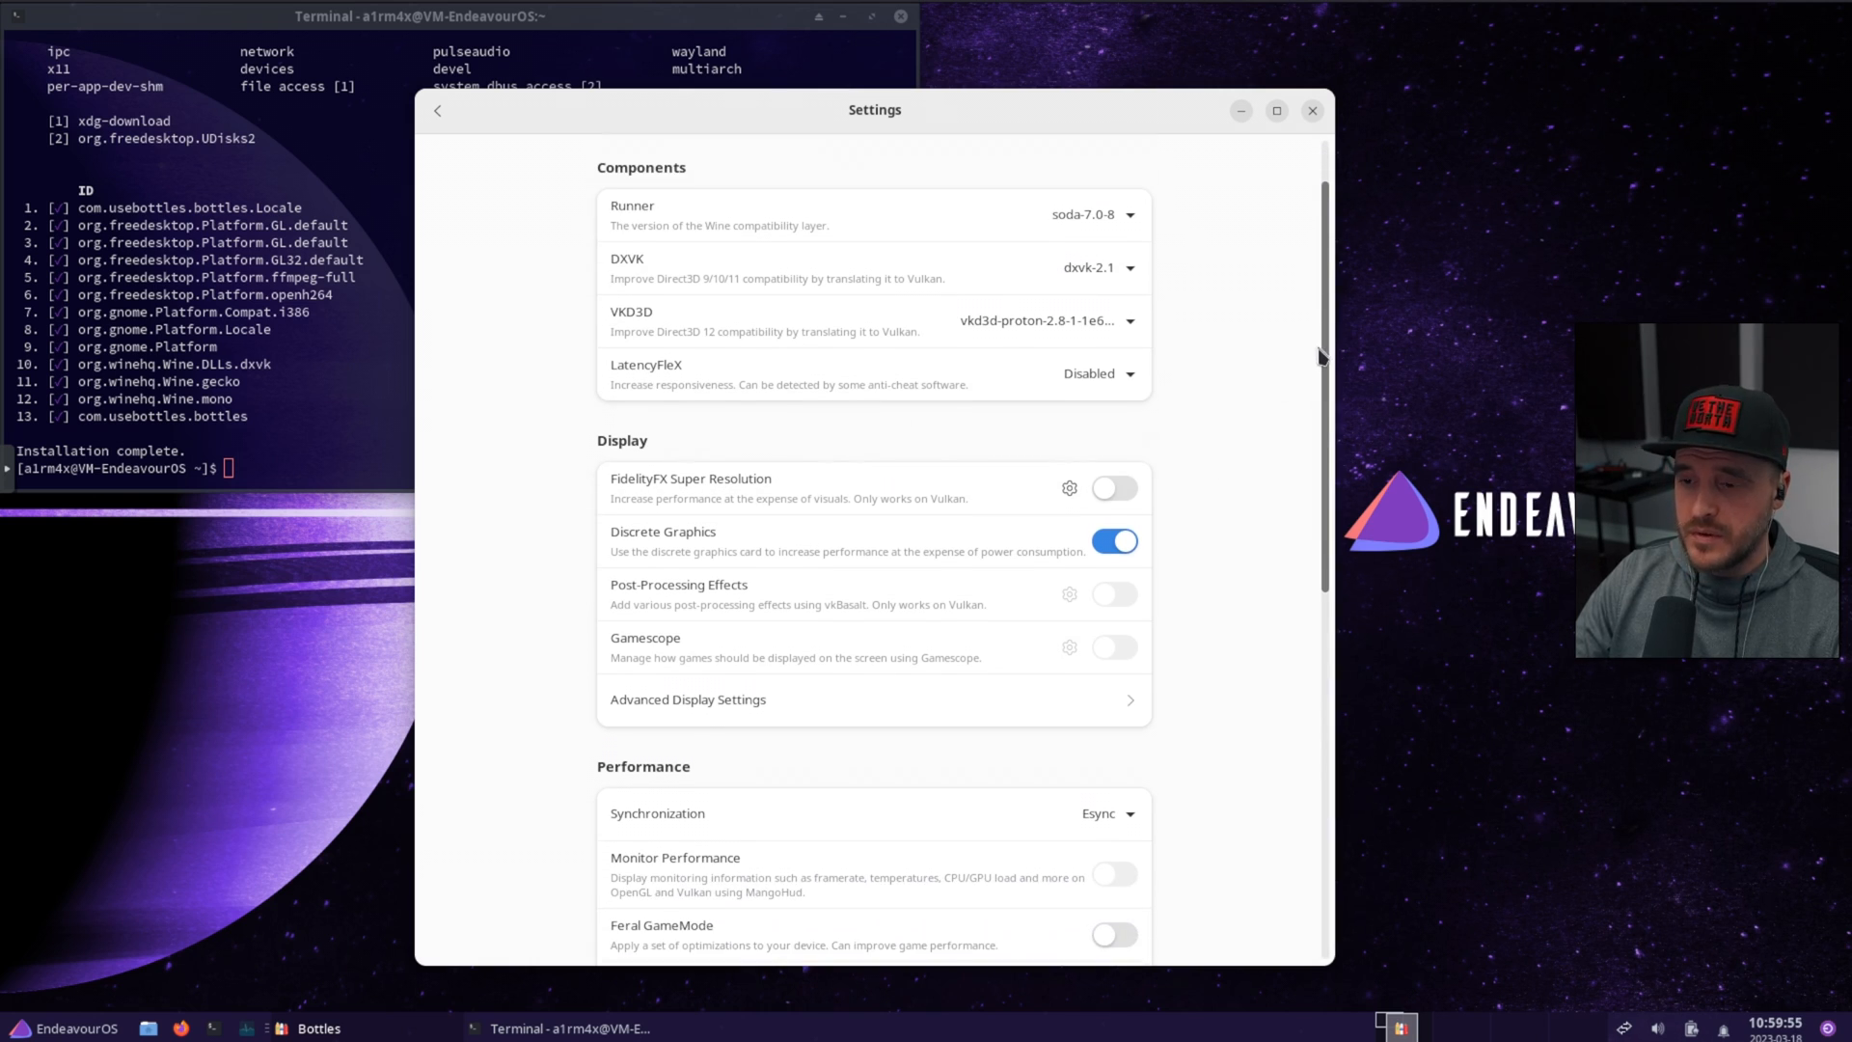
scroll("down", 3)
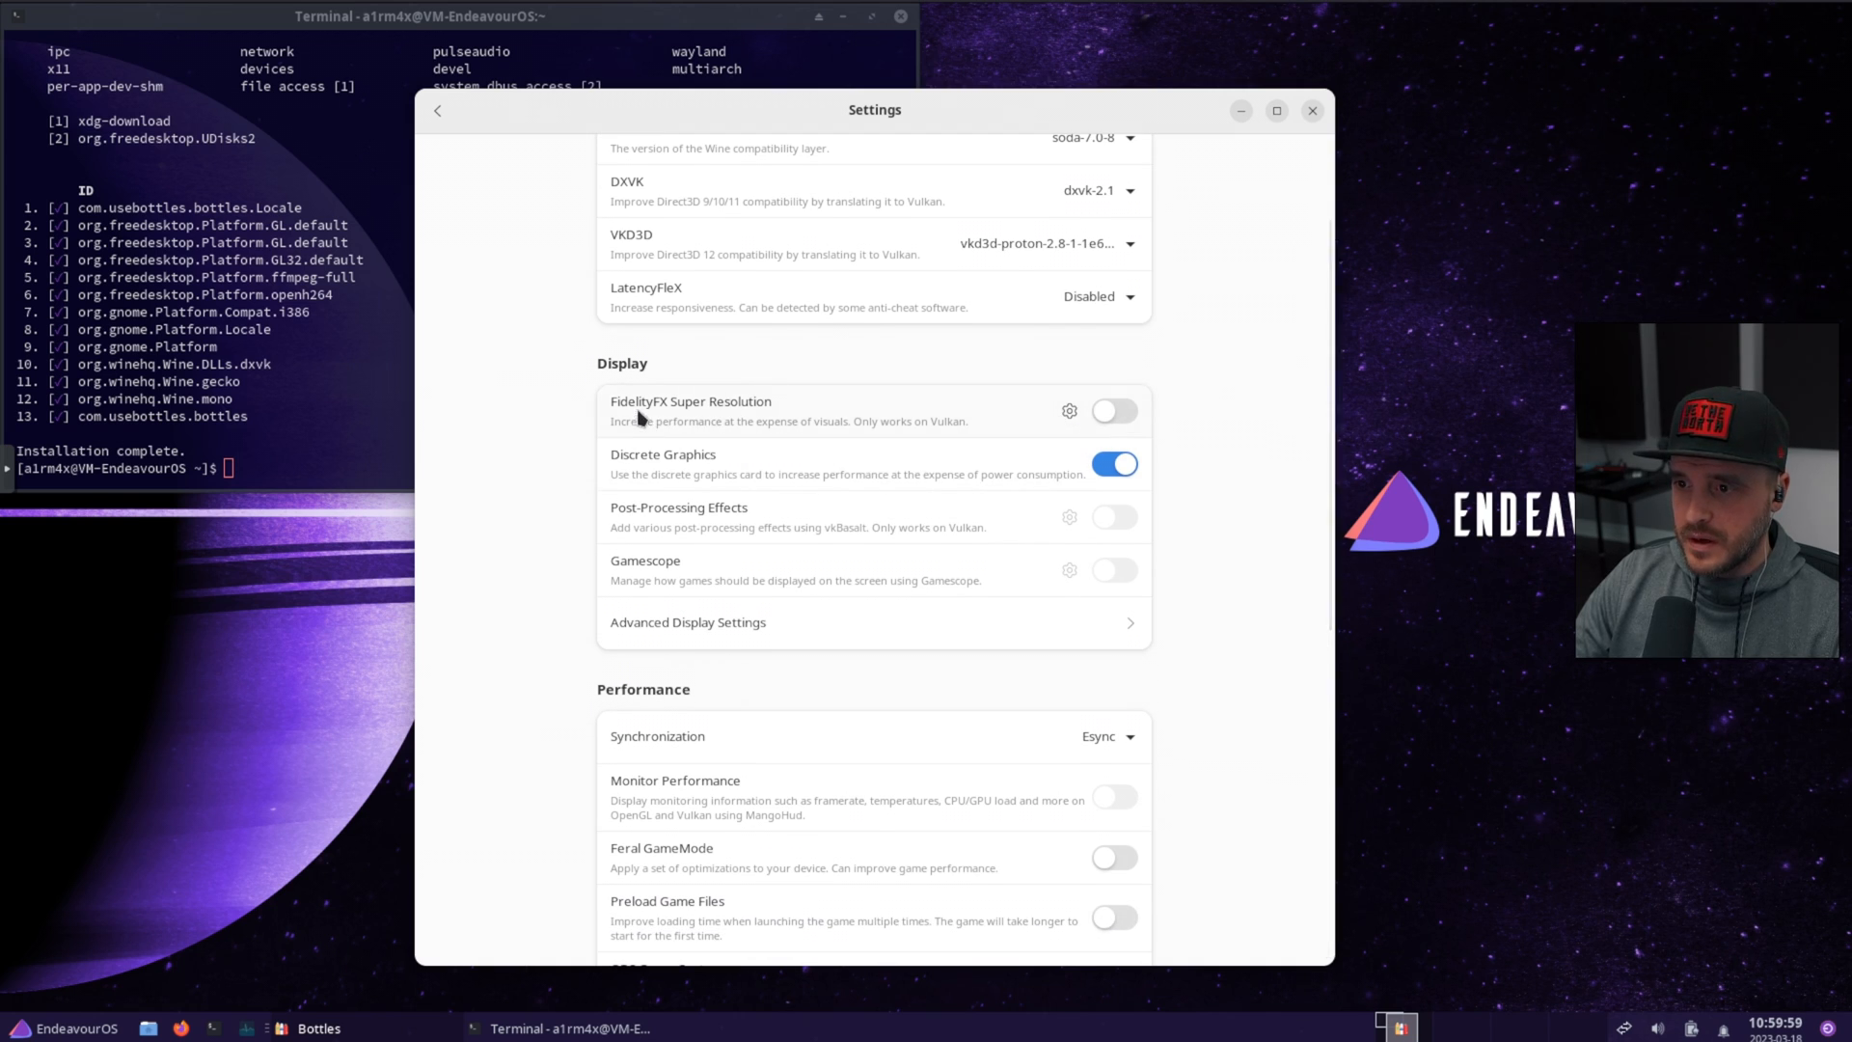
mouse_move(694, 419)
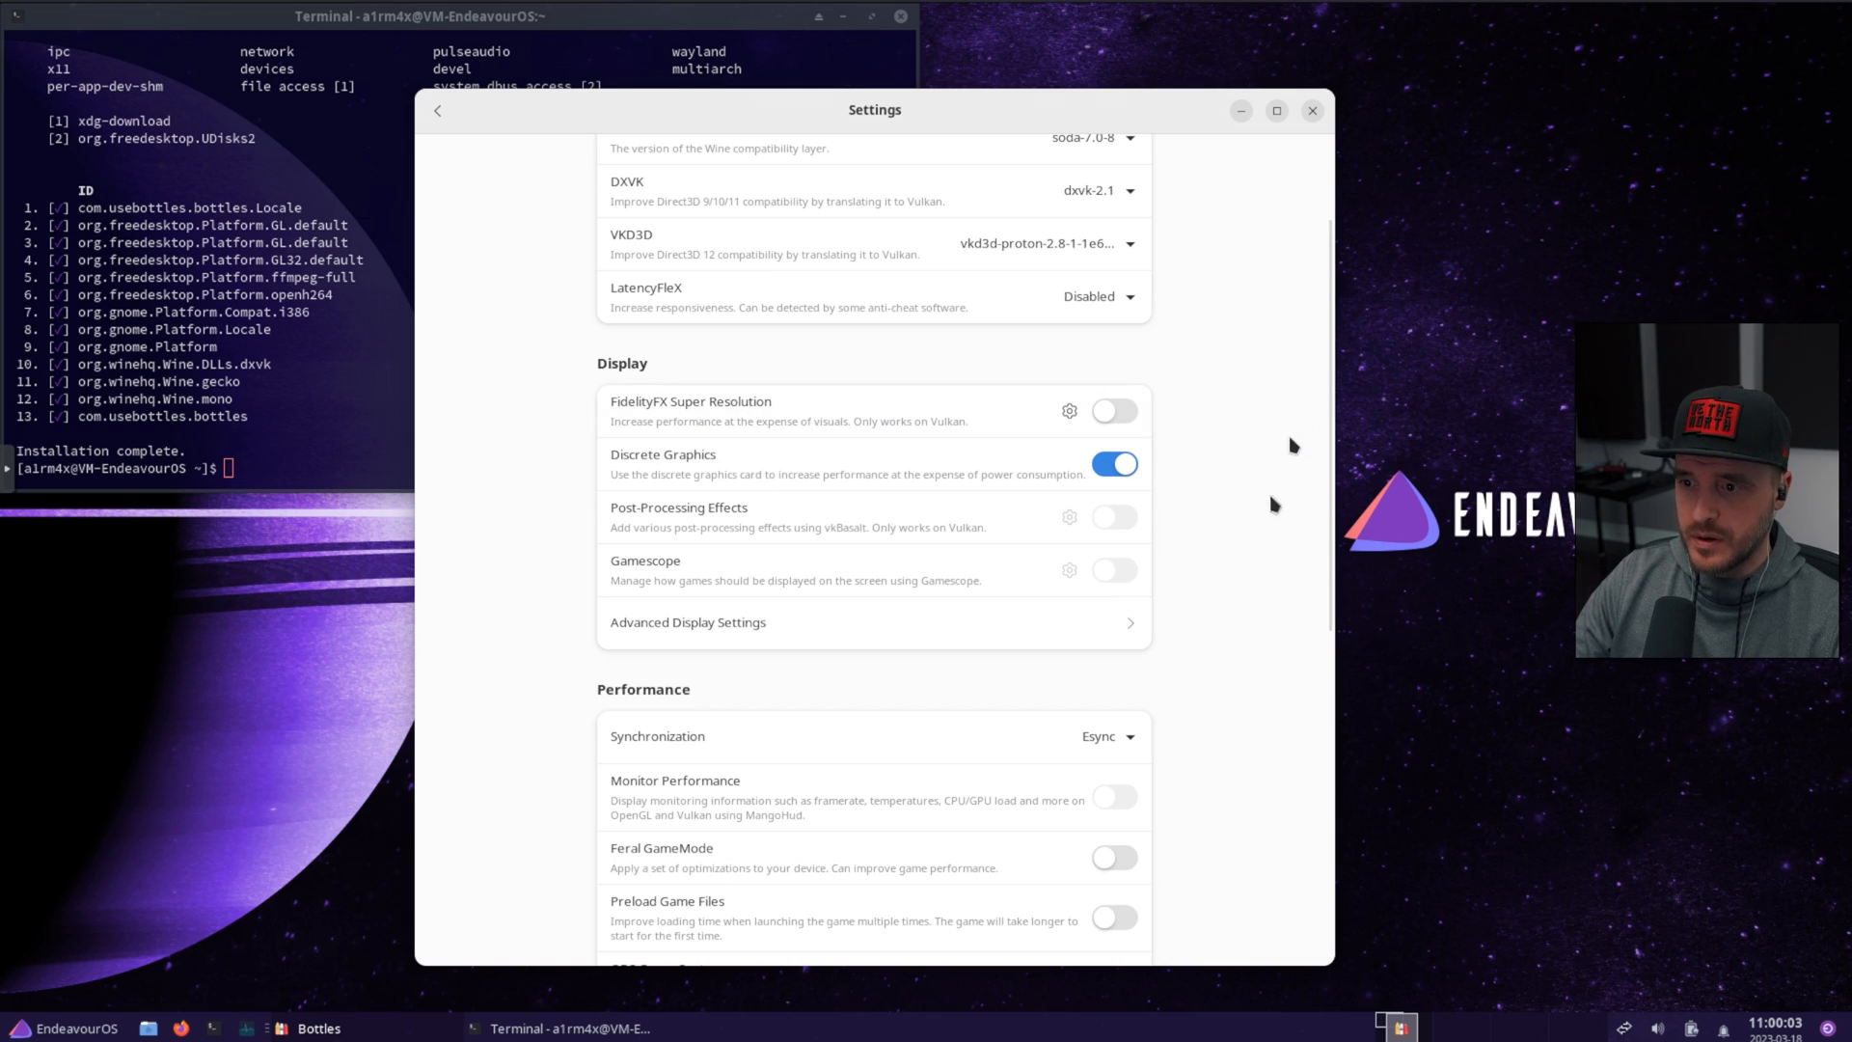
mouse_move(1244, 538)
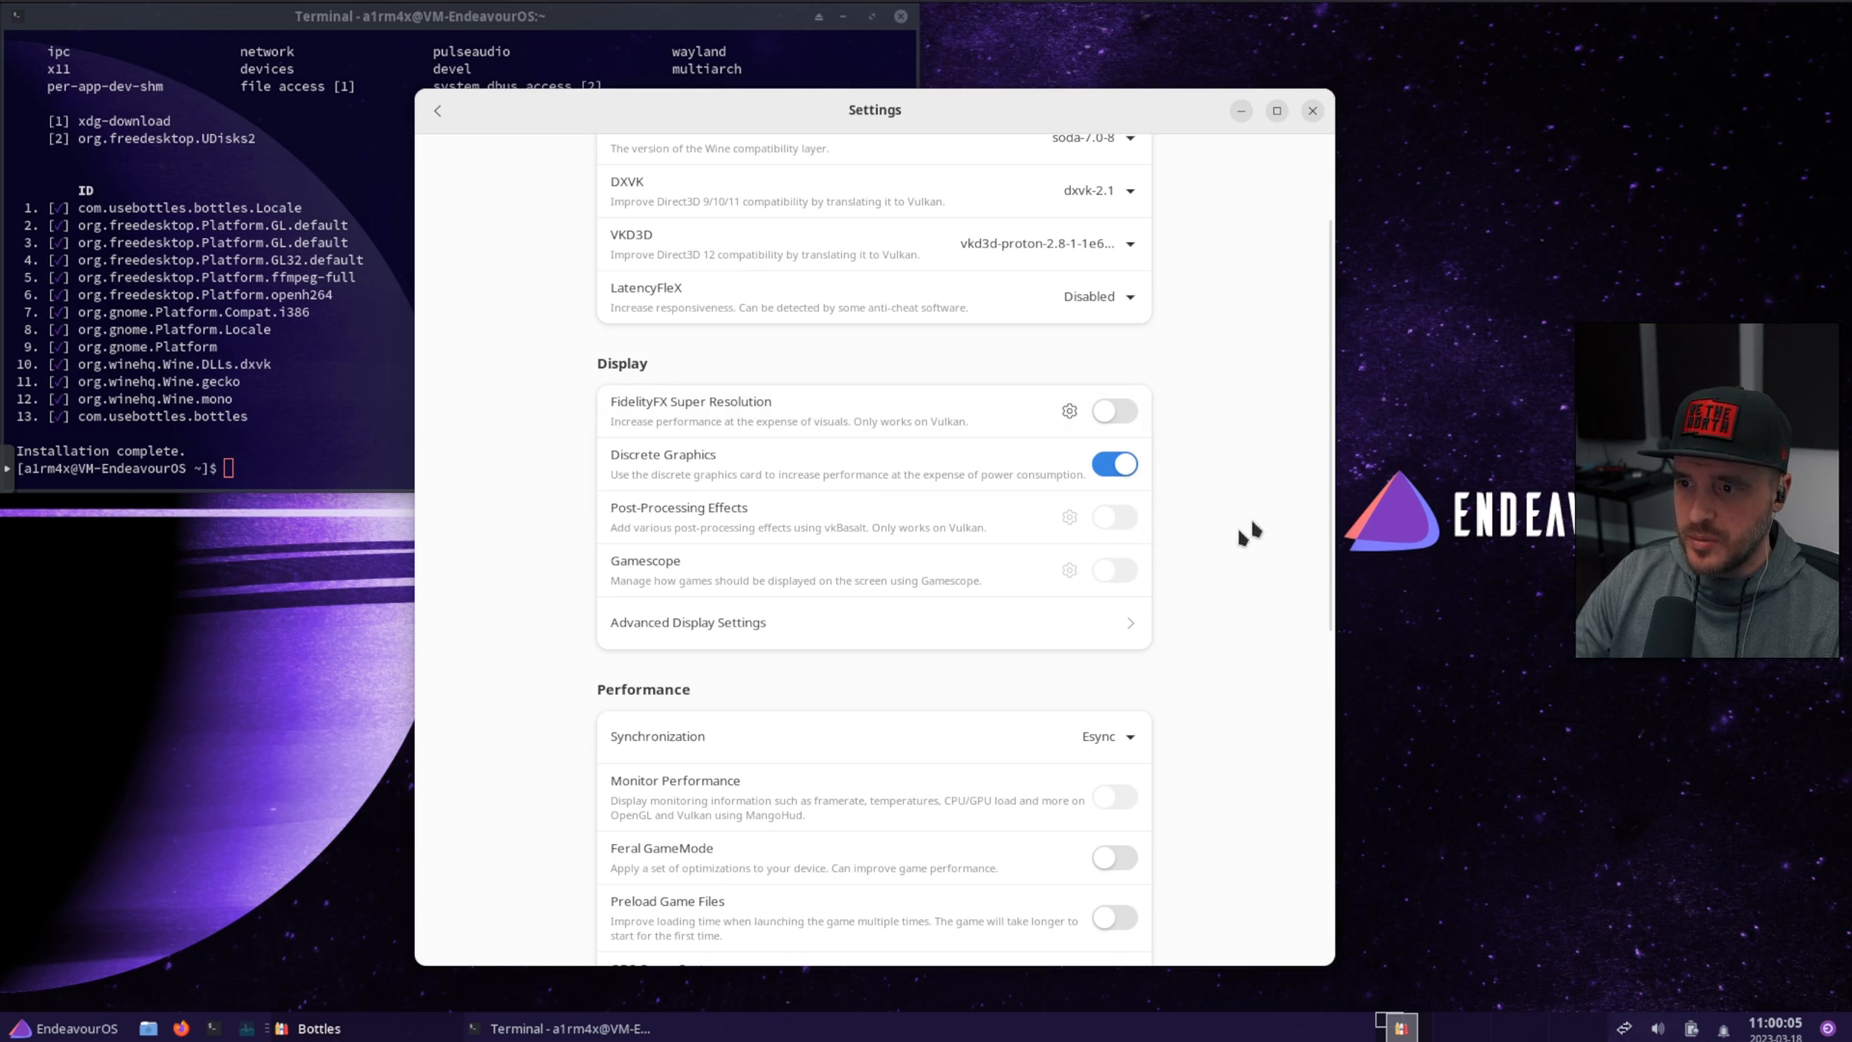
scroll("down", 3)
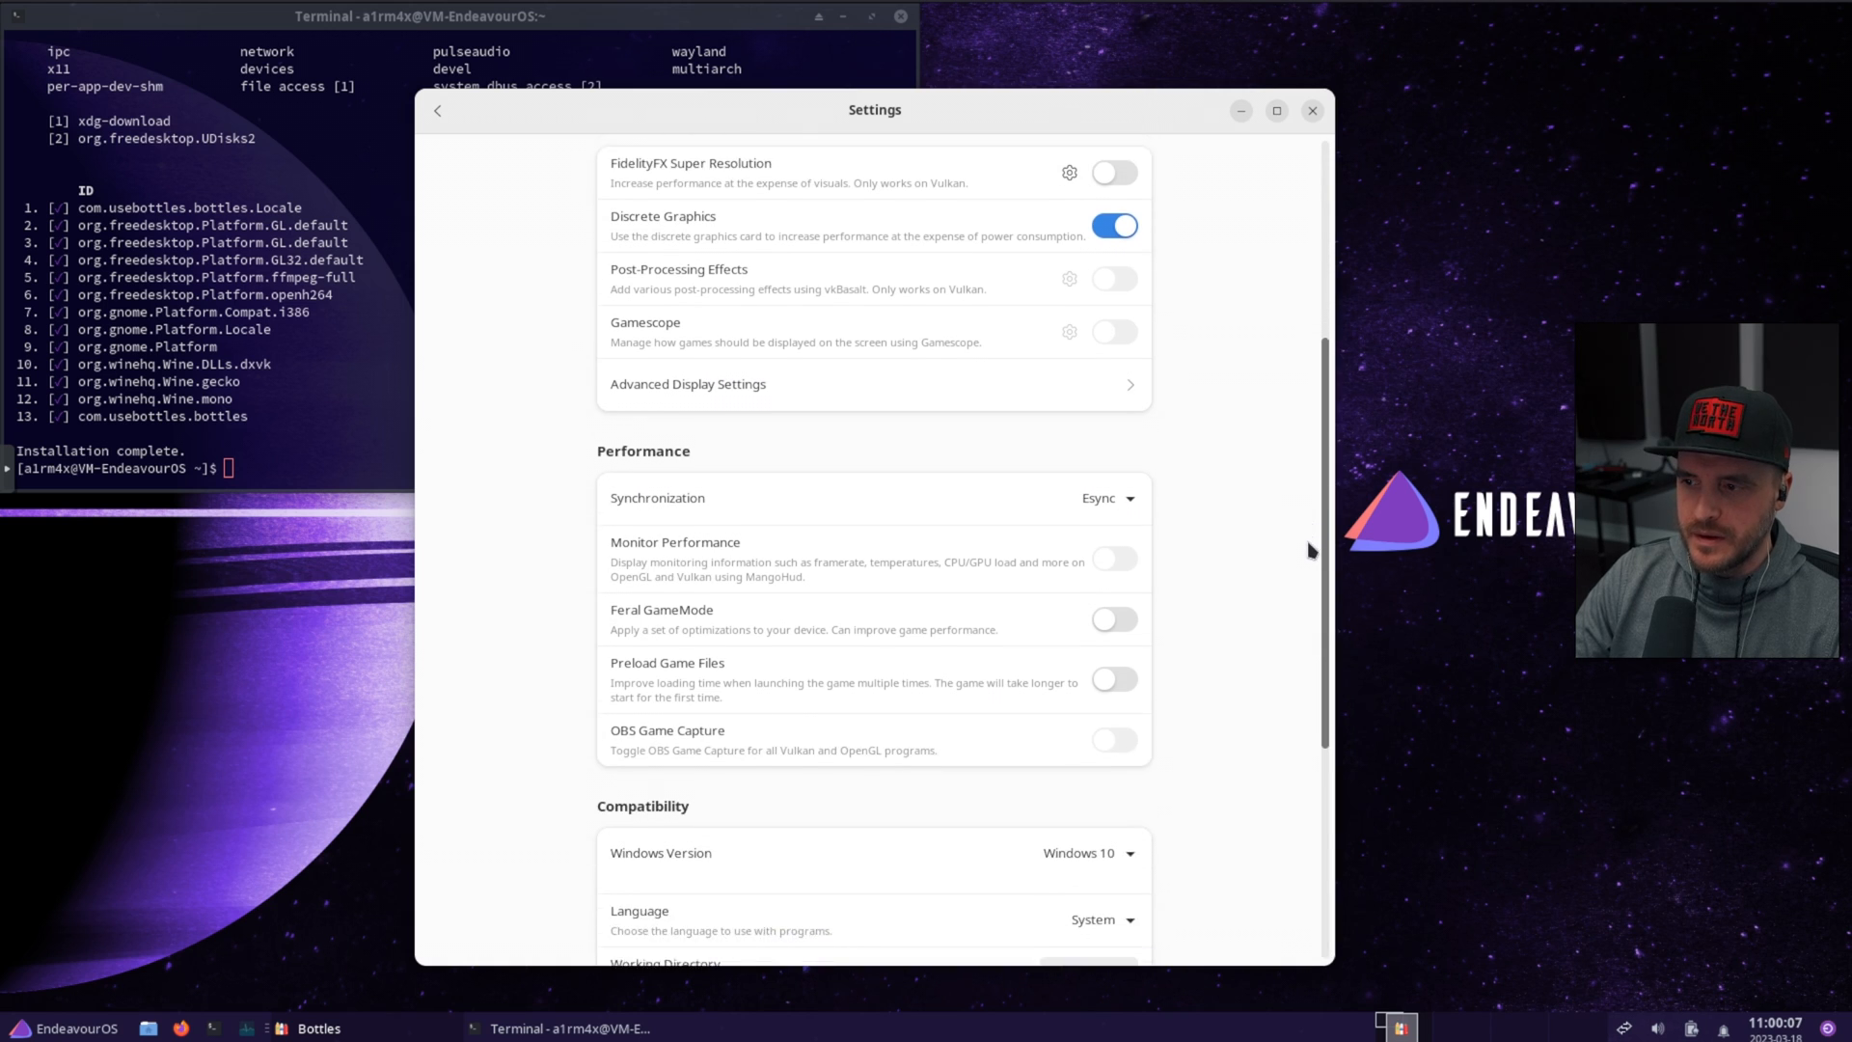
scroll("down", 3)
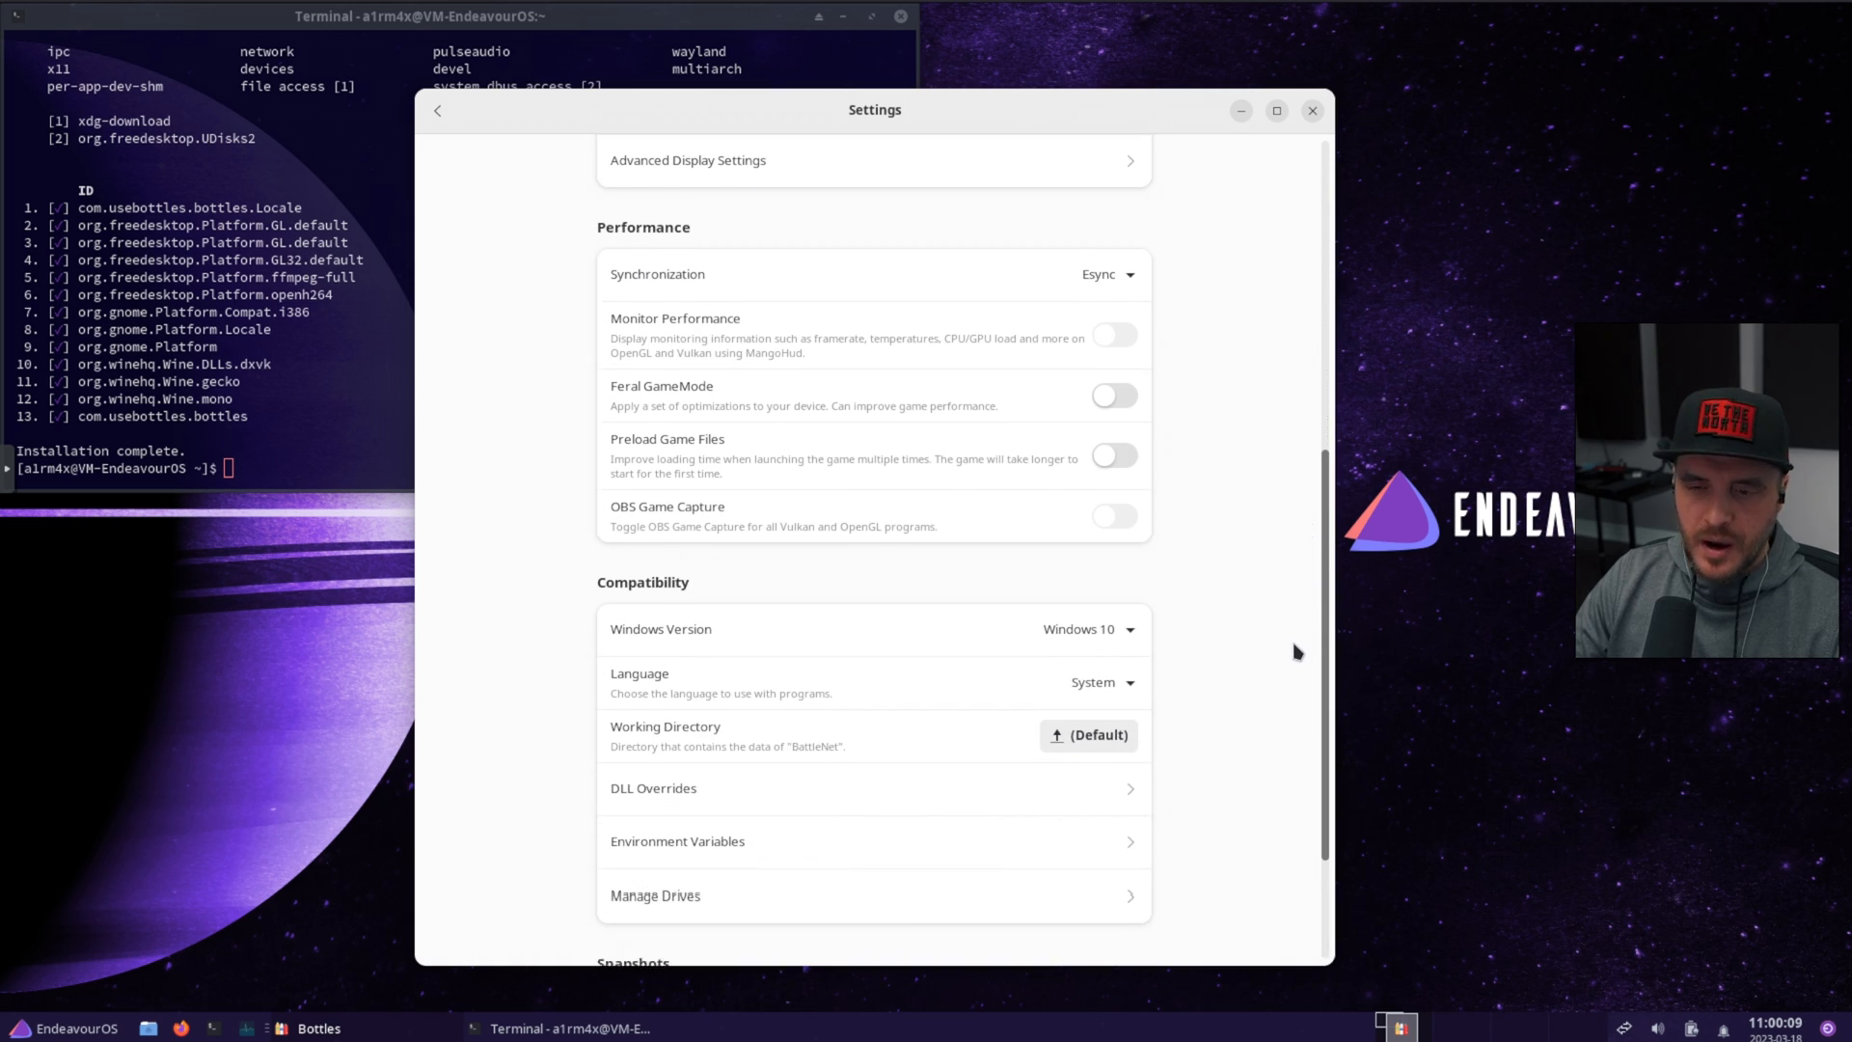
scroll("up", 3)
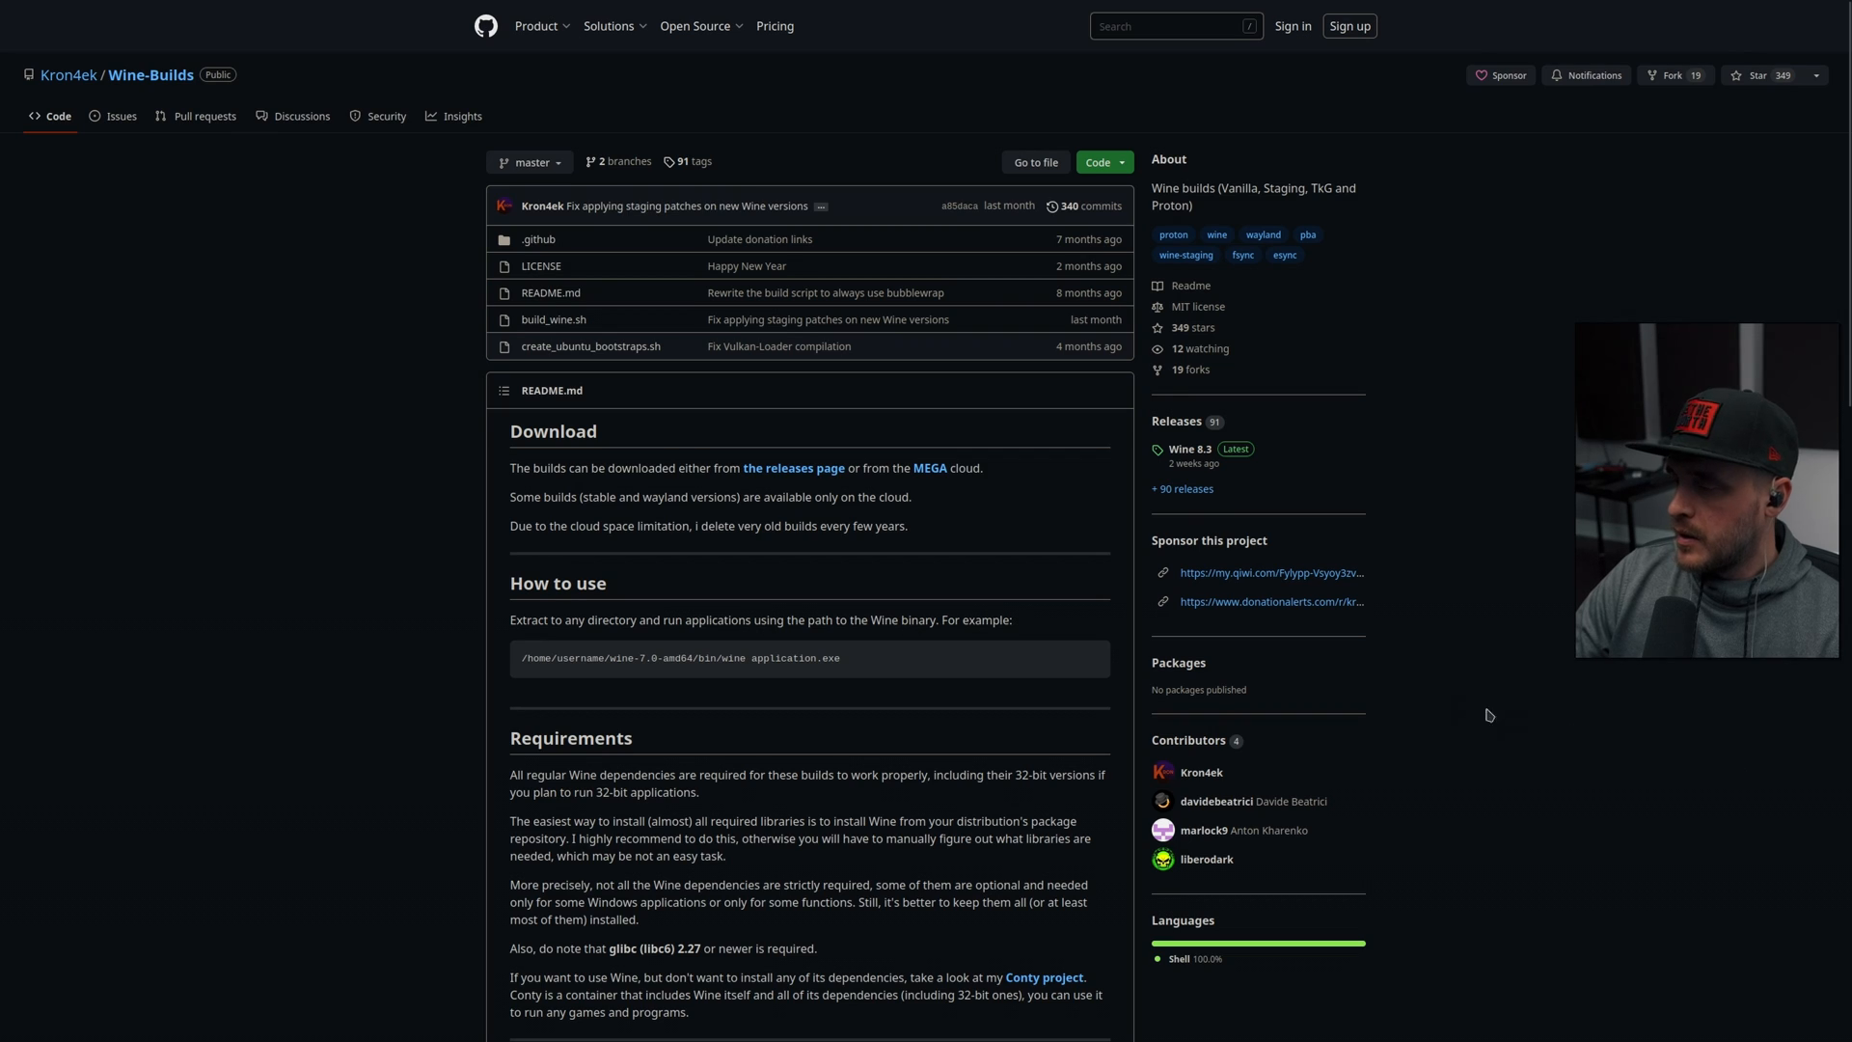
mouse_move(94, 540)
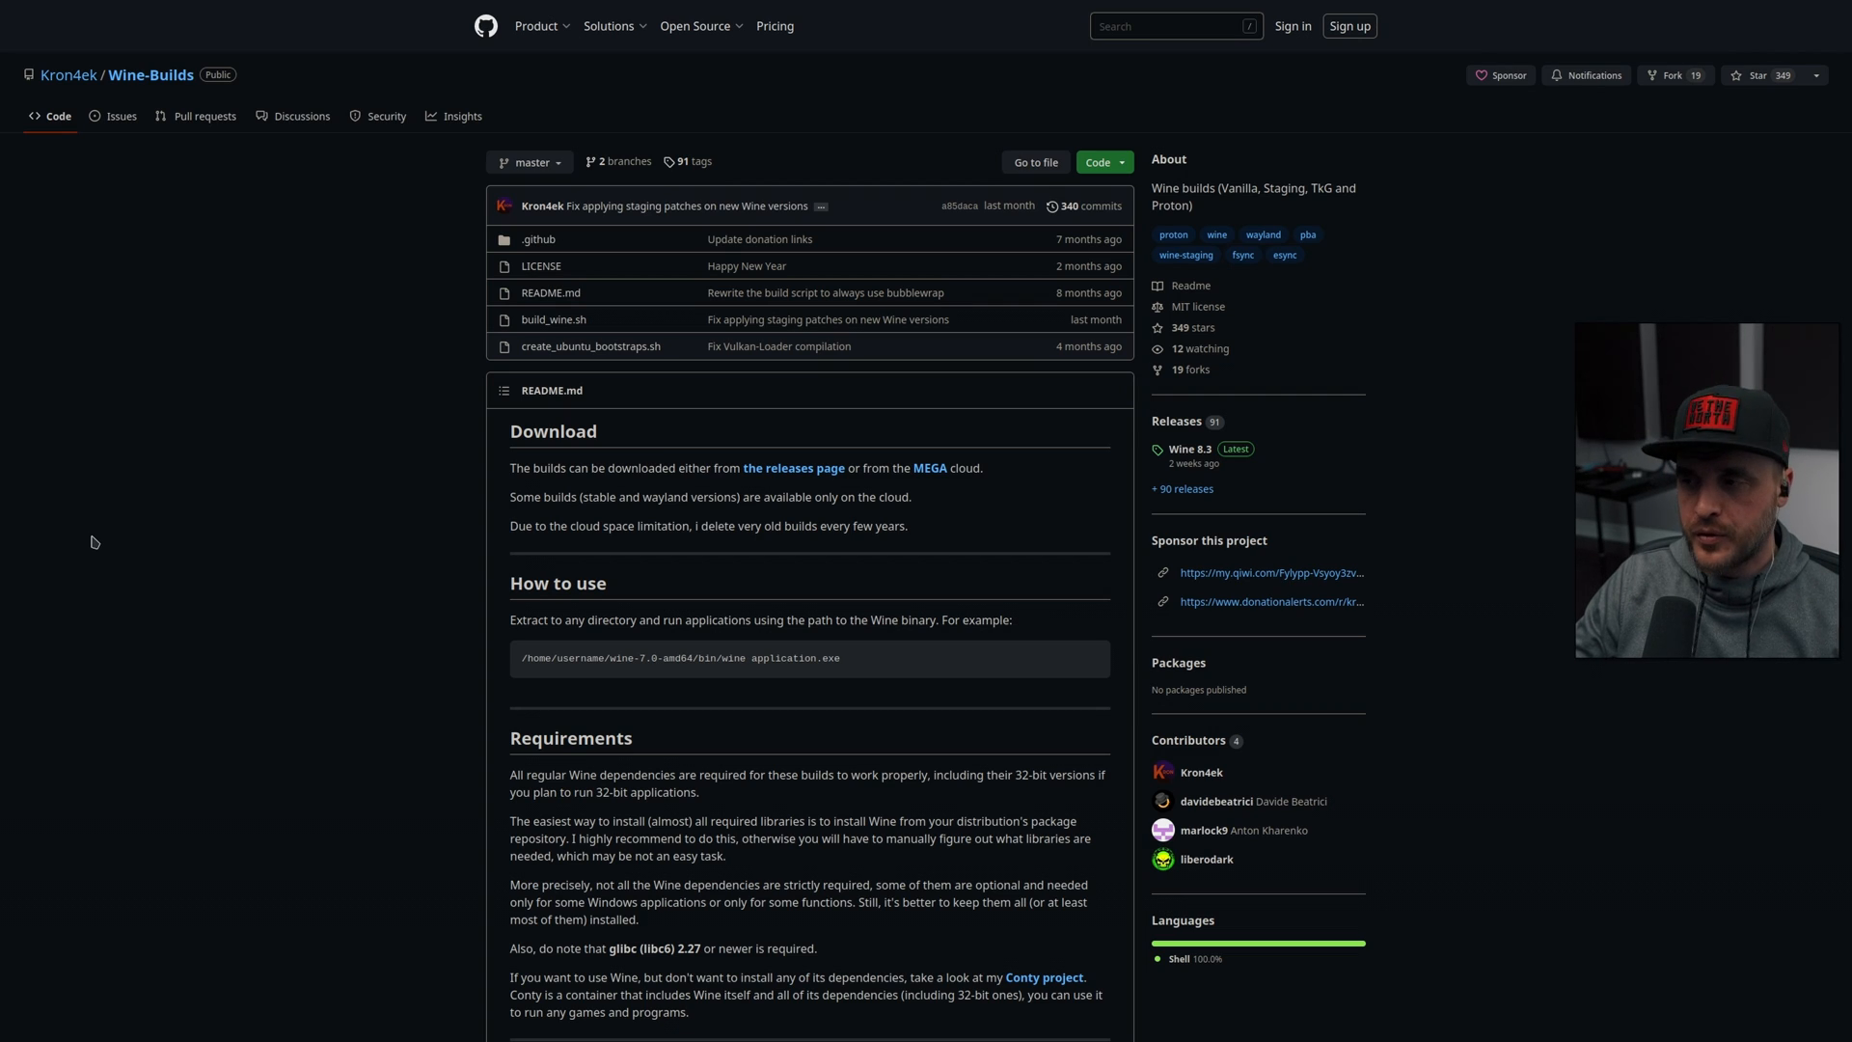
mouse_move(1522, 666)
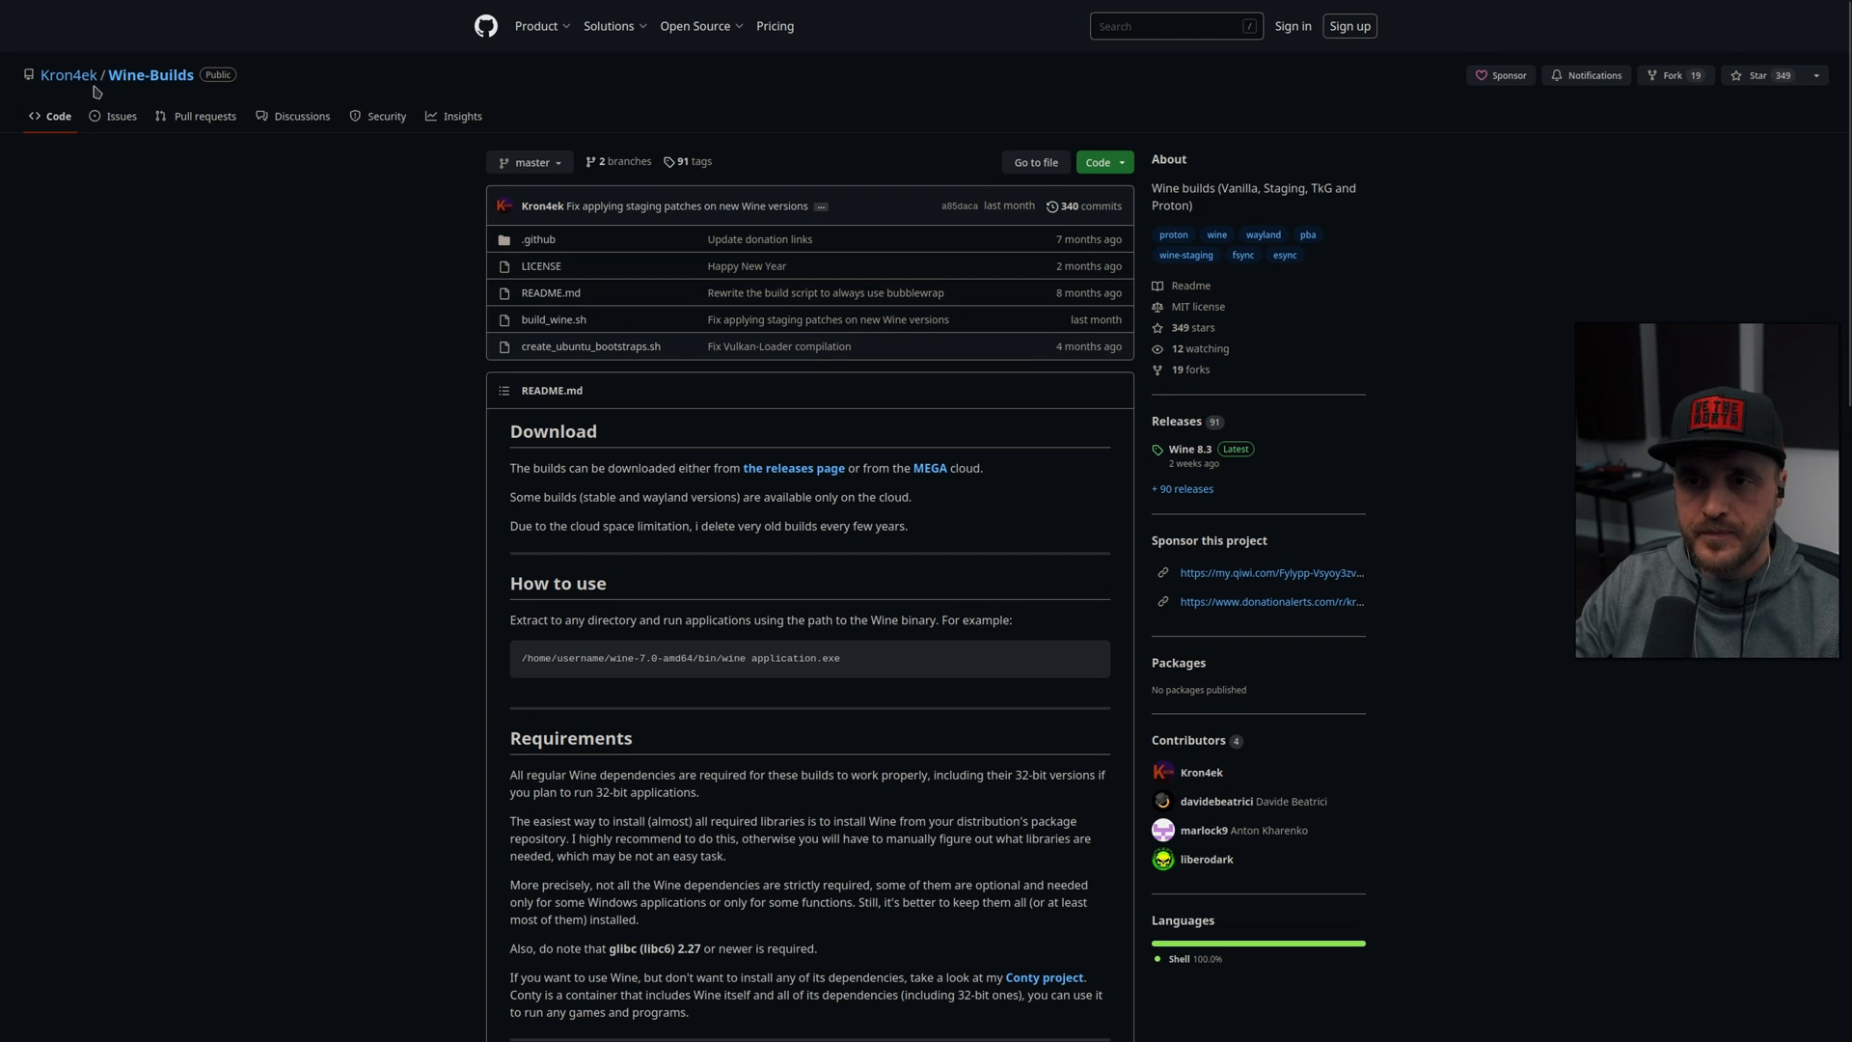
mouse_move(95, 93)
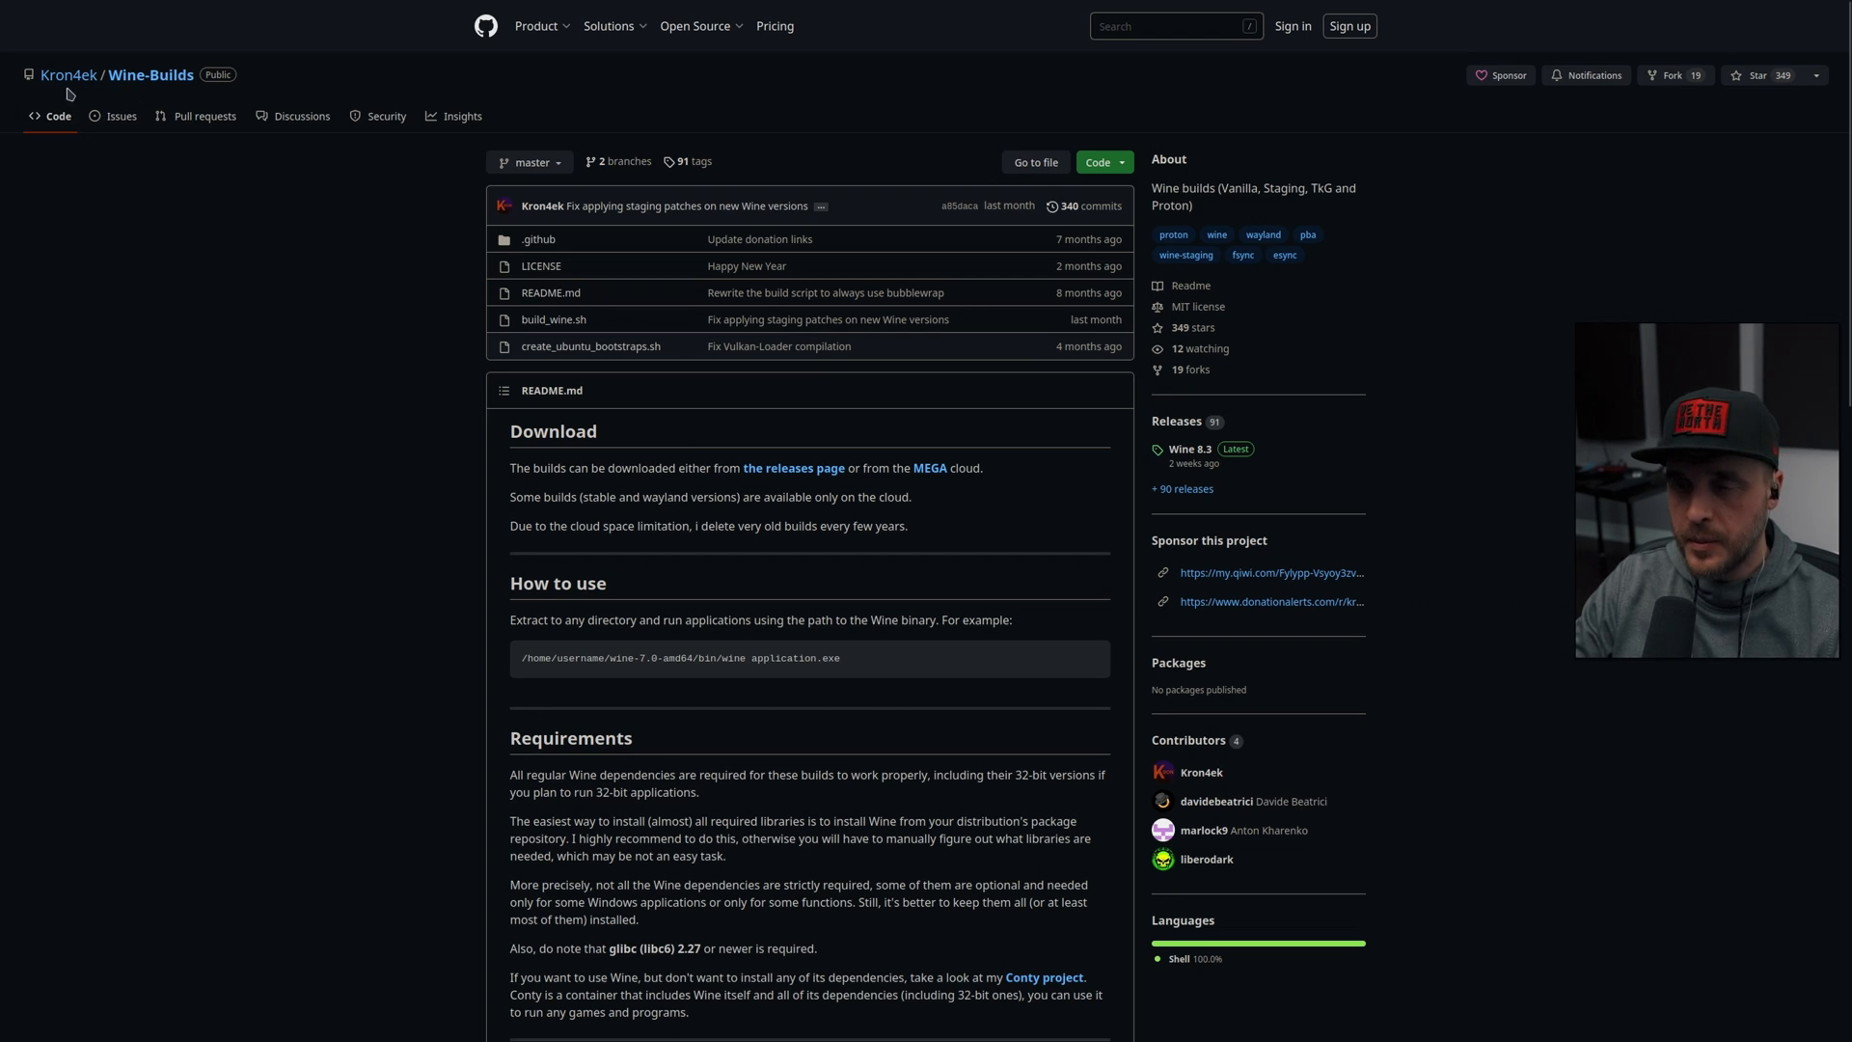
mouse_move(1081, 535)
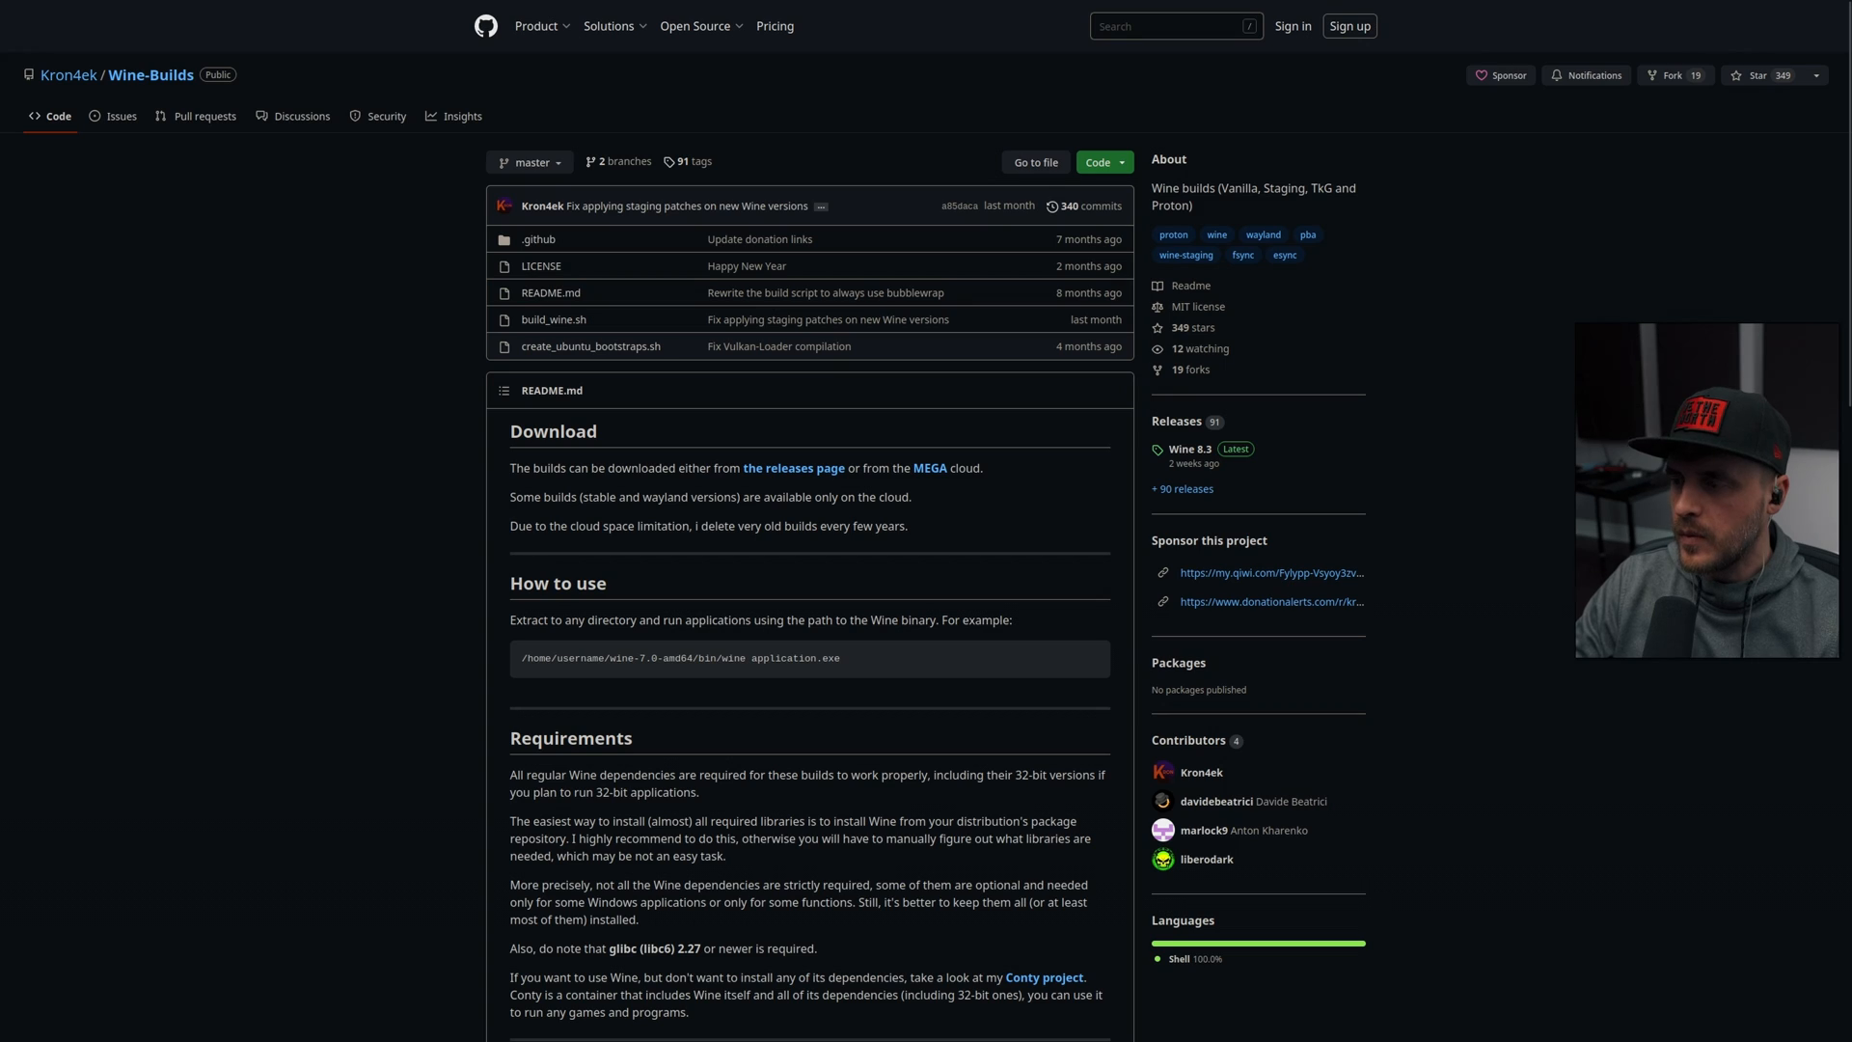
mouse_move(1191, 450)
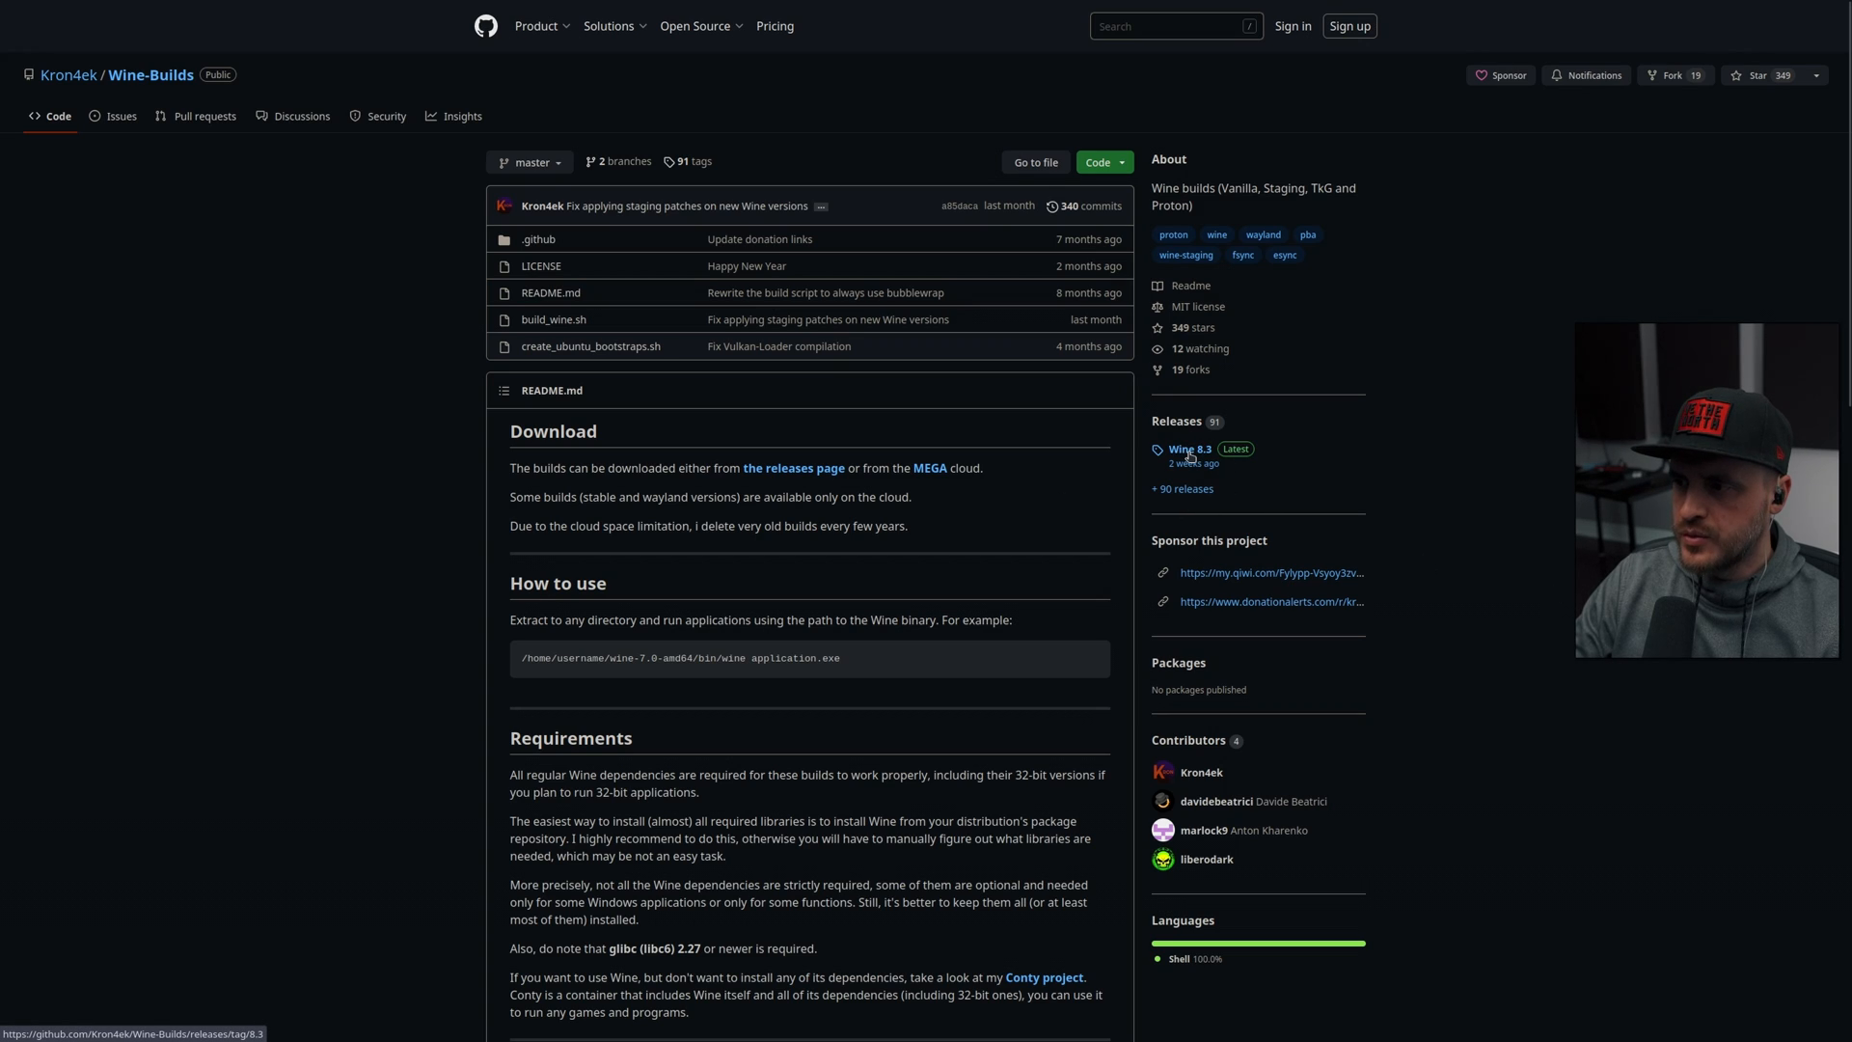
Go to the Kron4ek Wine 8.3 release page listing its downloadable wine-8.3 tar.xz builds
left_click(1189, 449)
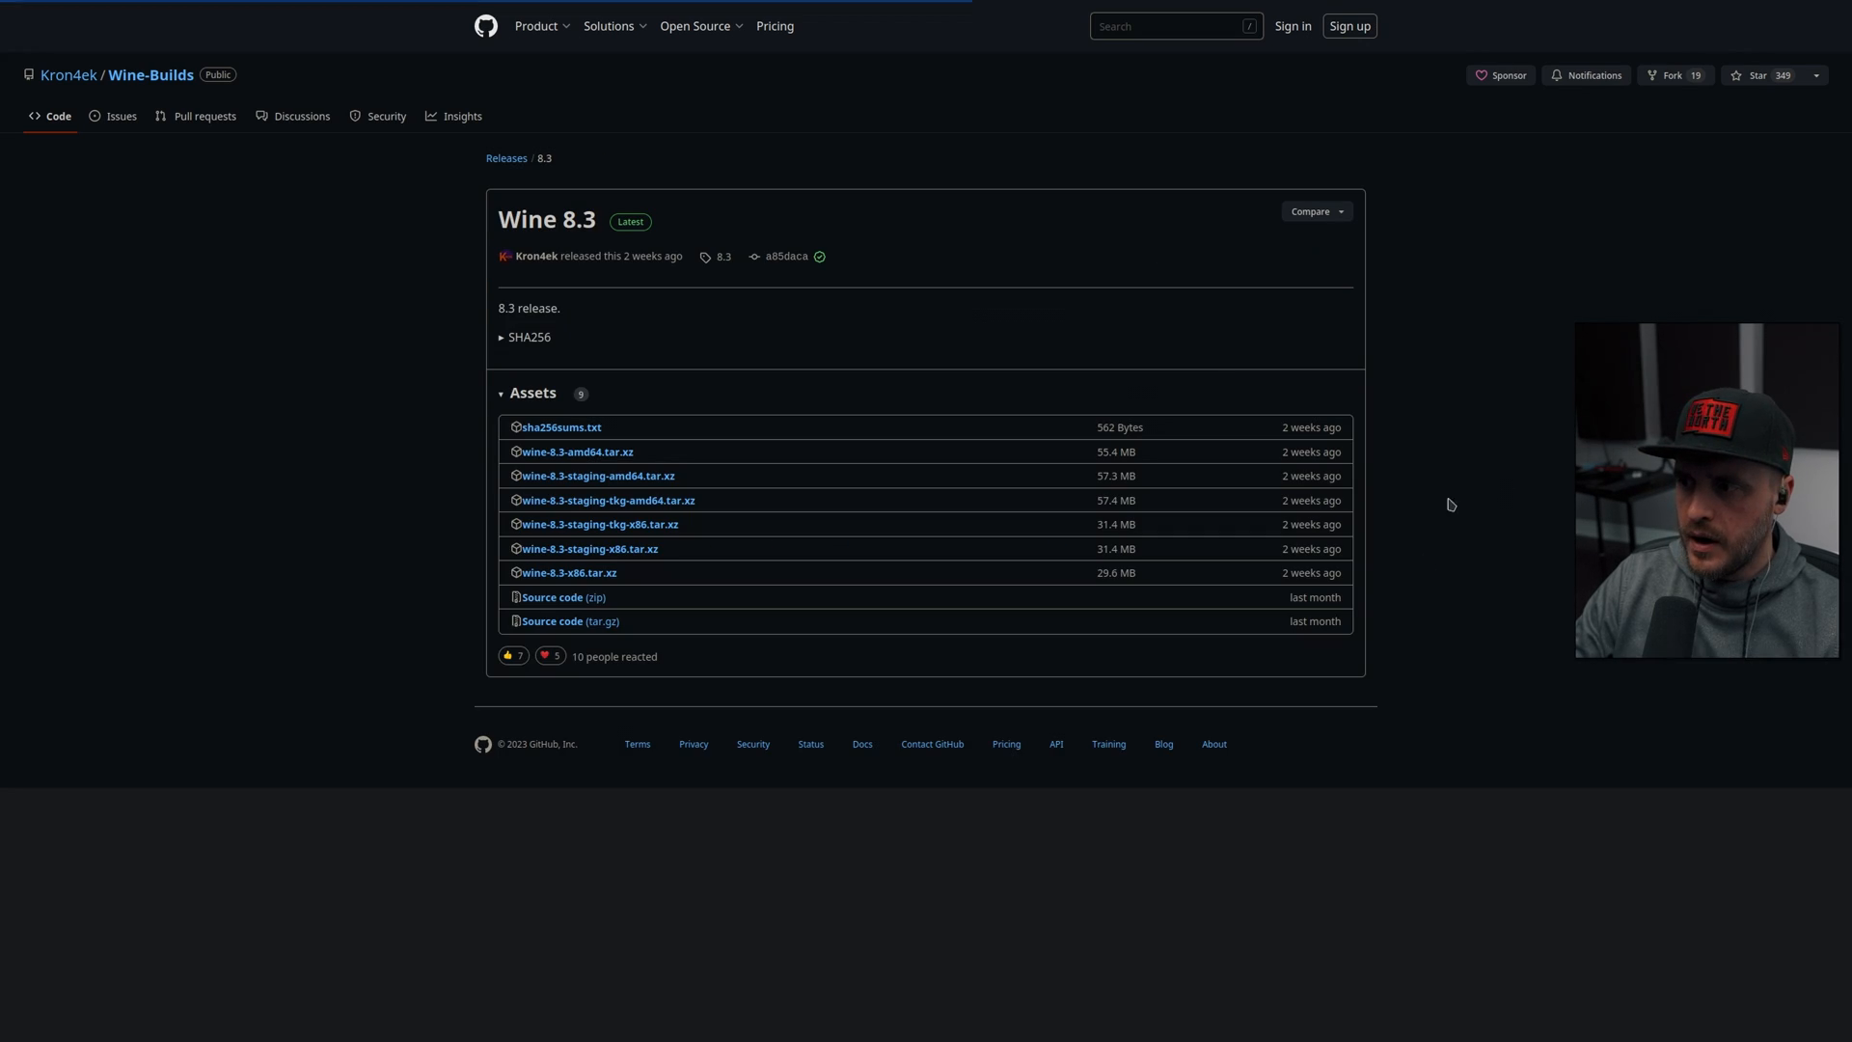
mouse_move(764, 523)
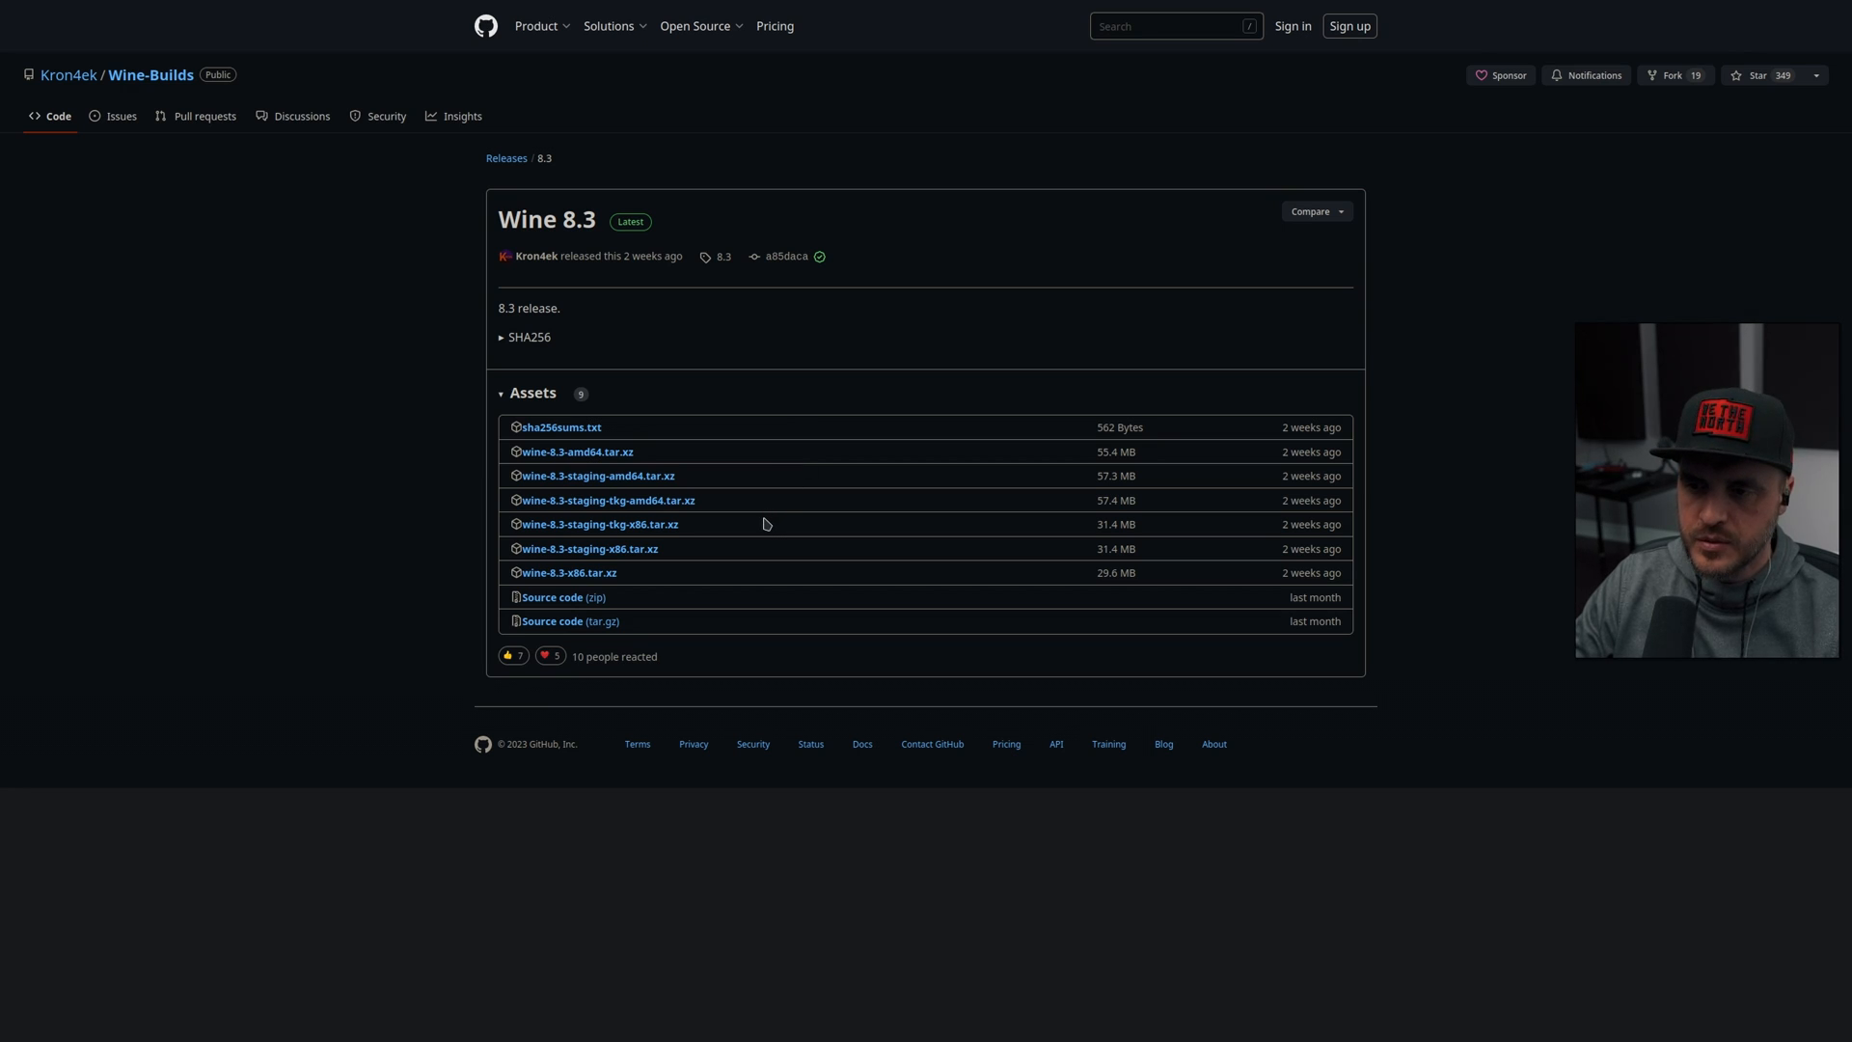
mouse_move(605, 500)
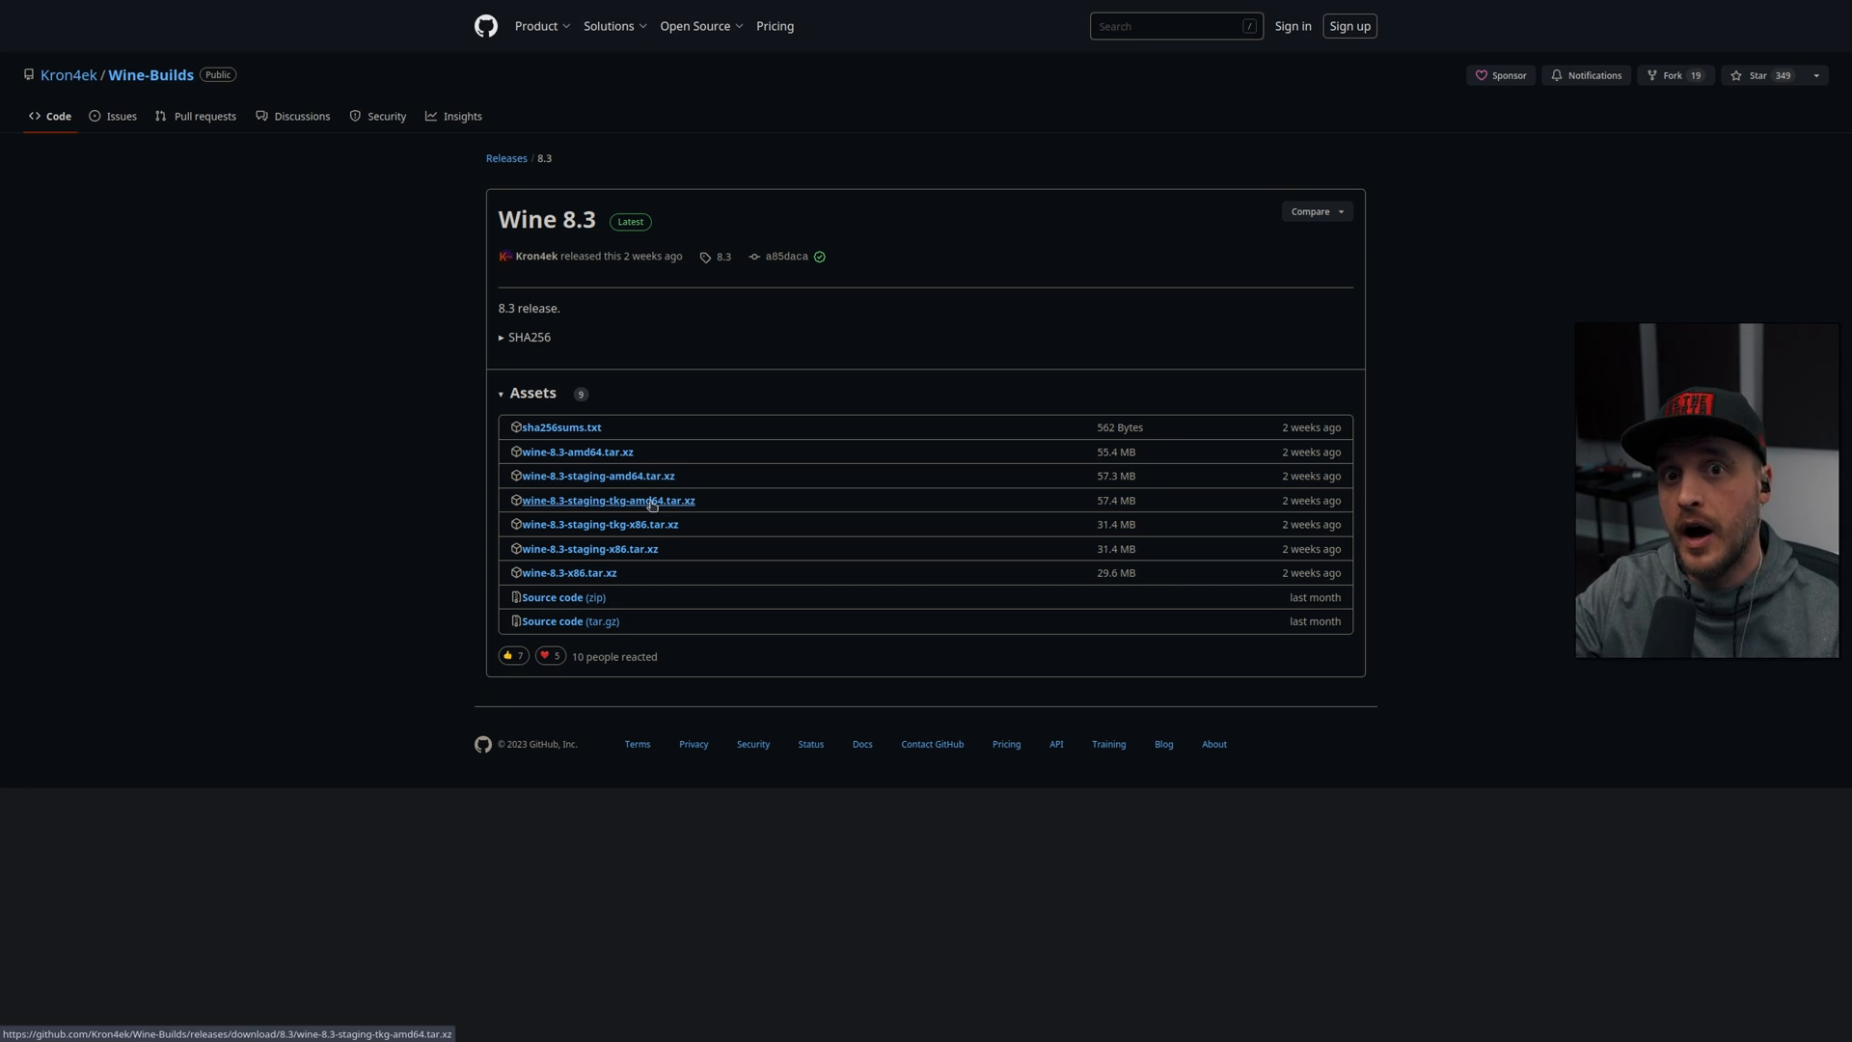
mouse_move(697, 244)
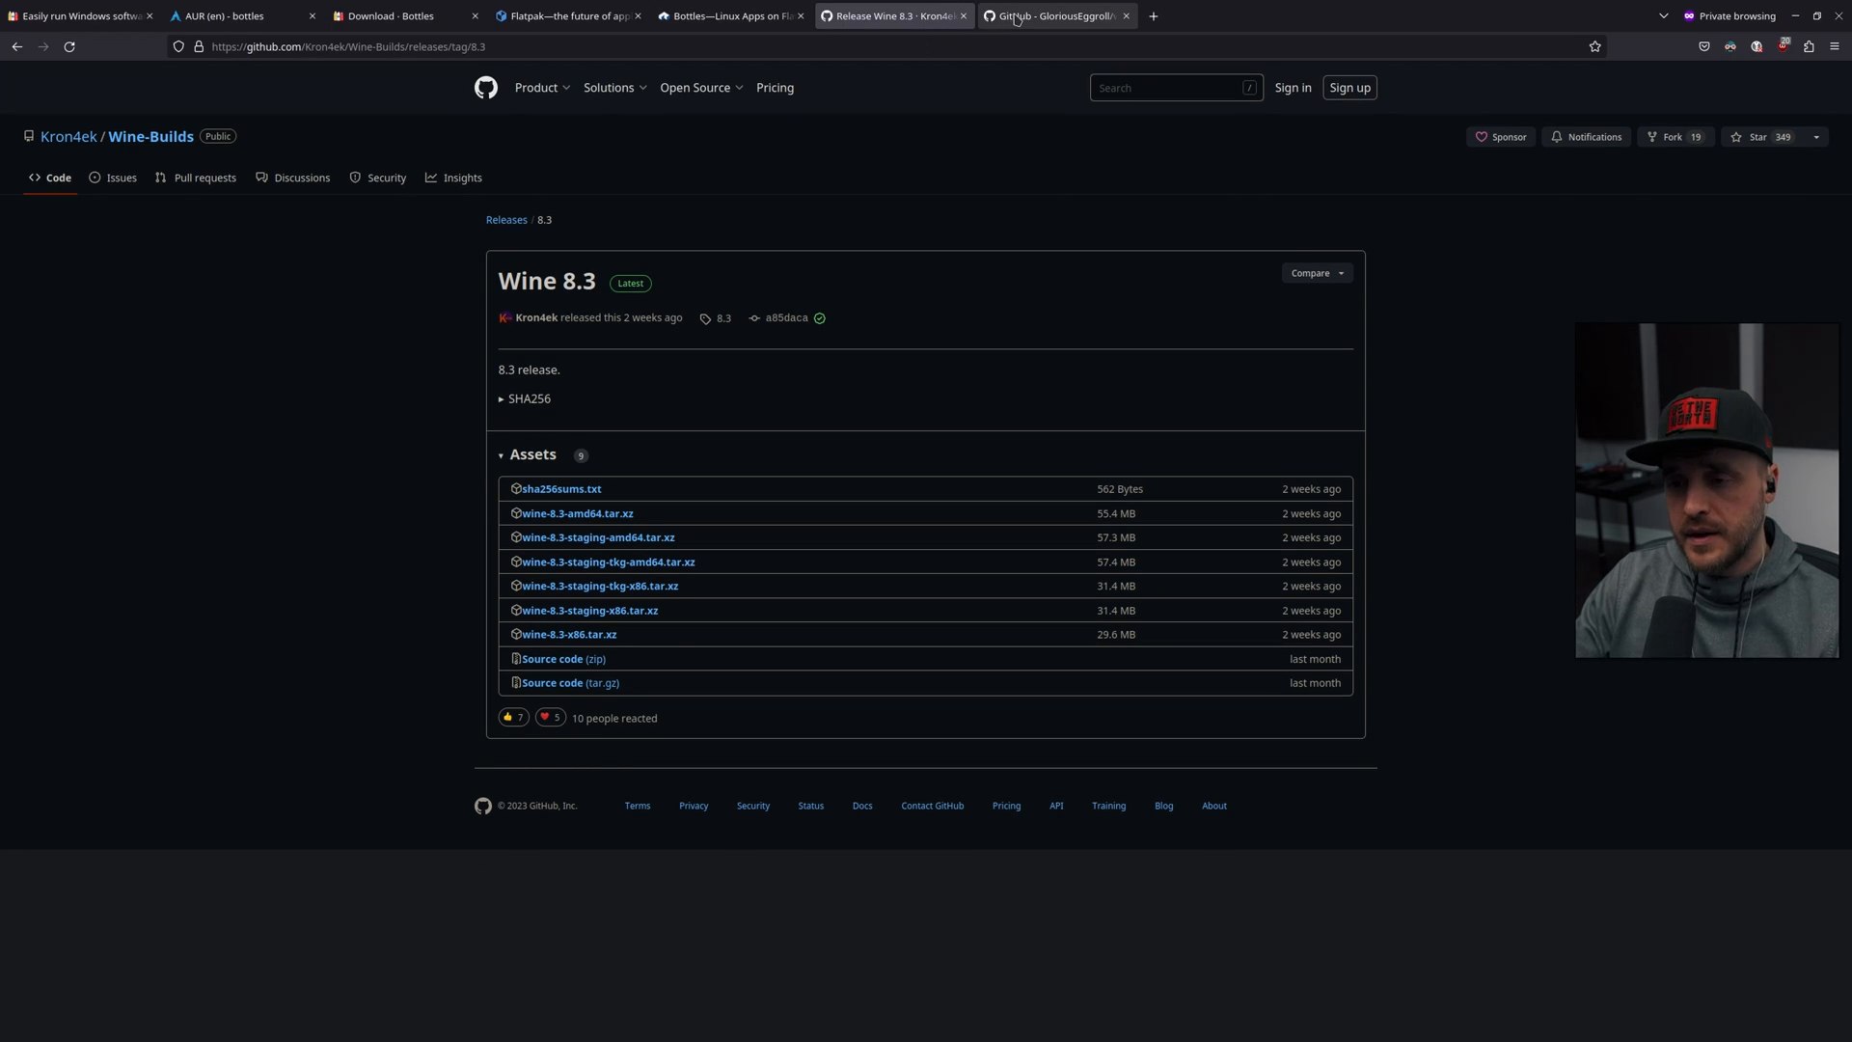
View the wine-ge-custom Wine-GE-Proton7-39-diablo_4_beta release and highlight the note that it is only for Diablo 4
left_click(1052, 15)
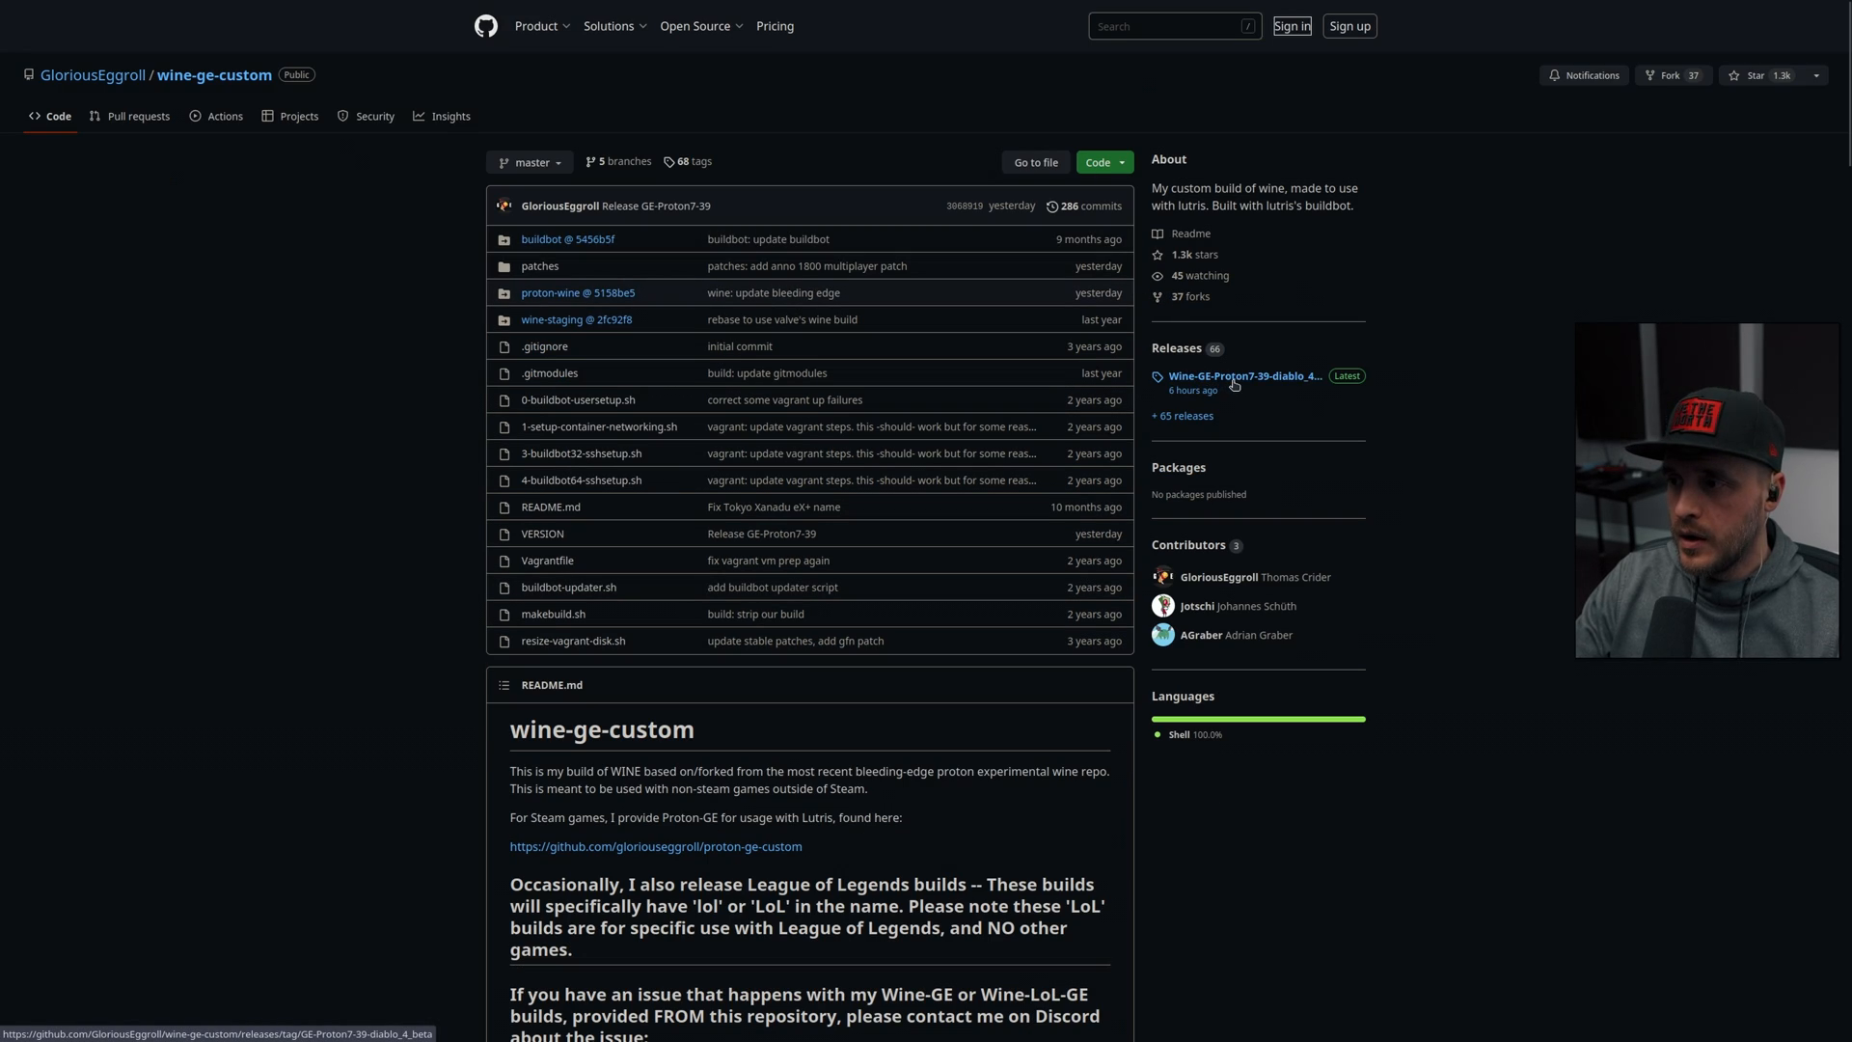
left_click(1242, 376)
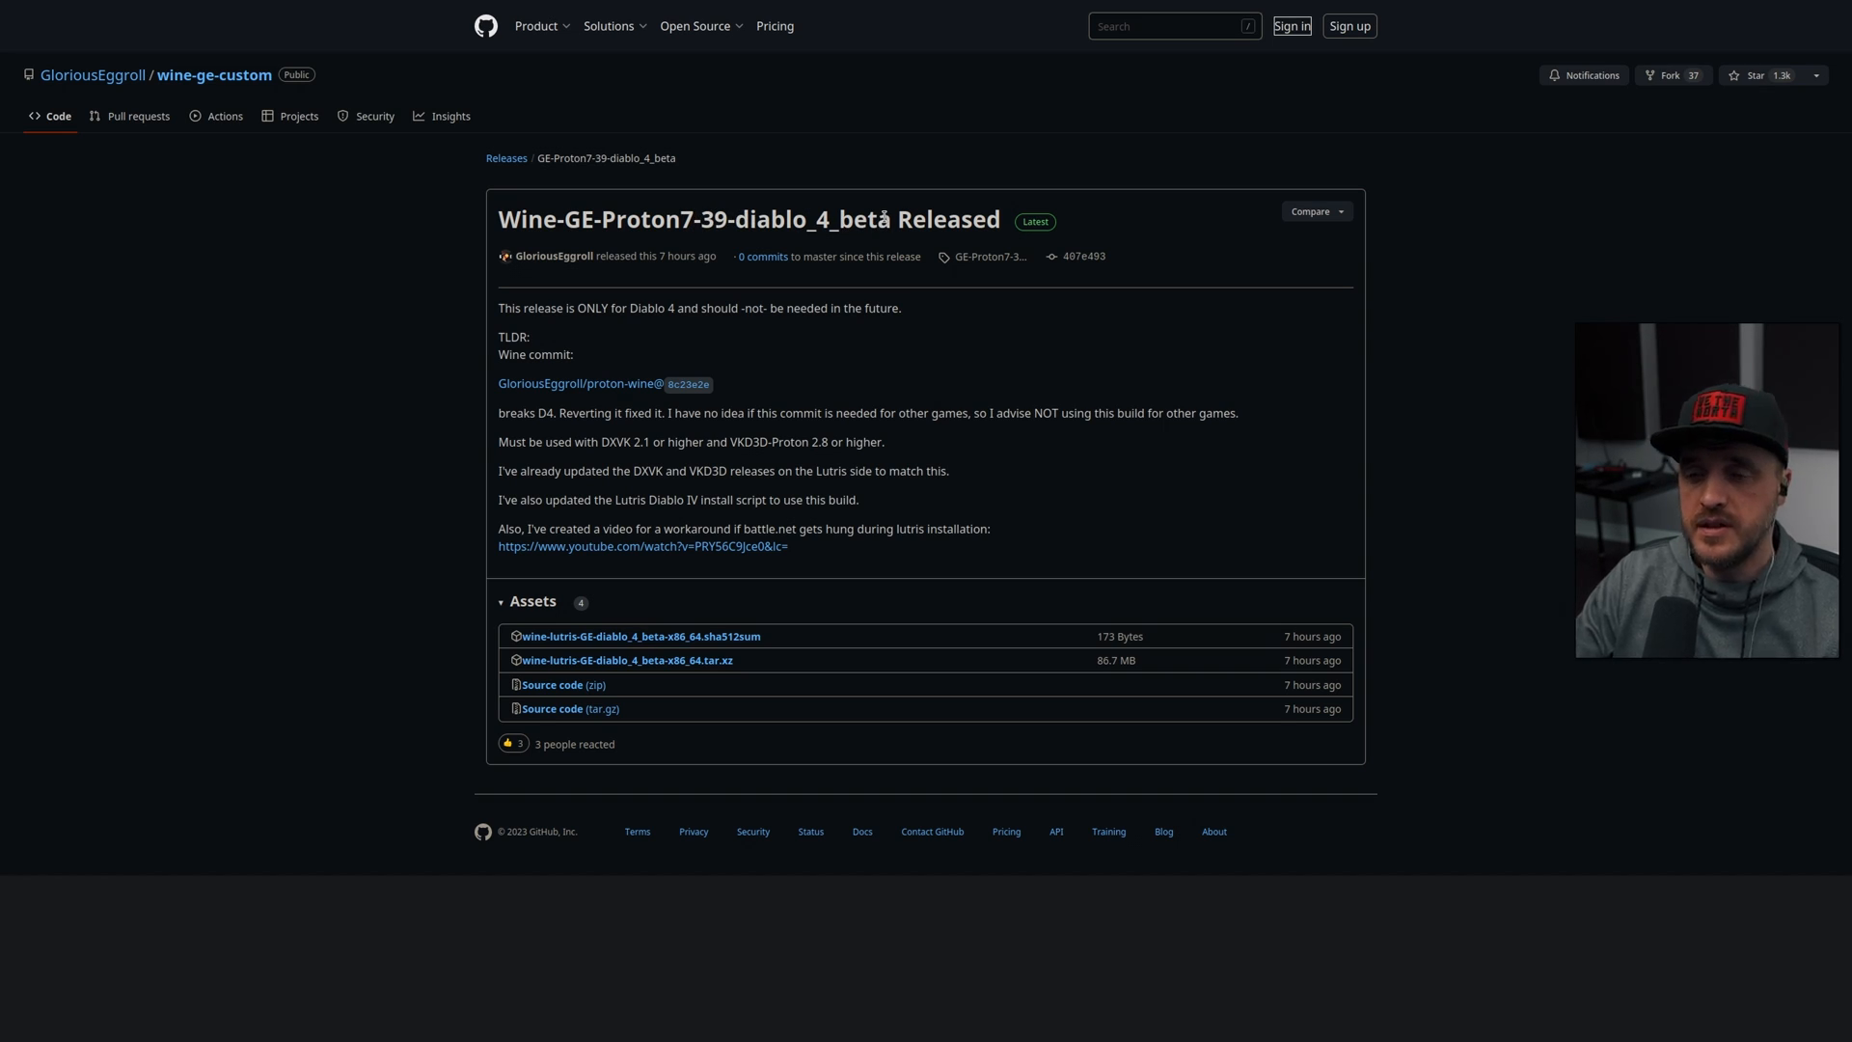
mouse_move(532, 409)
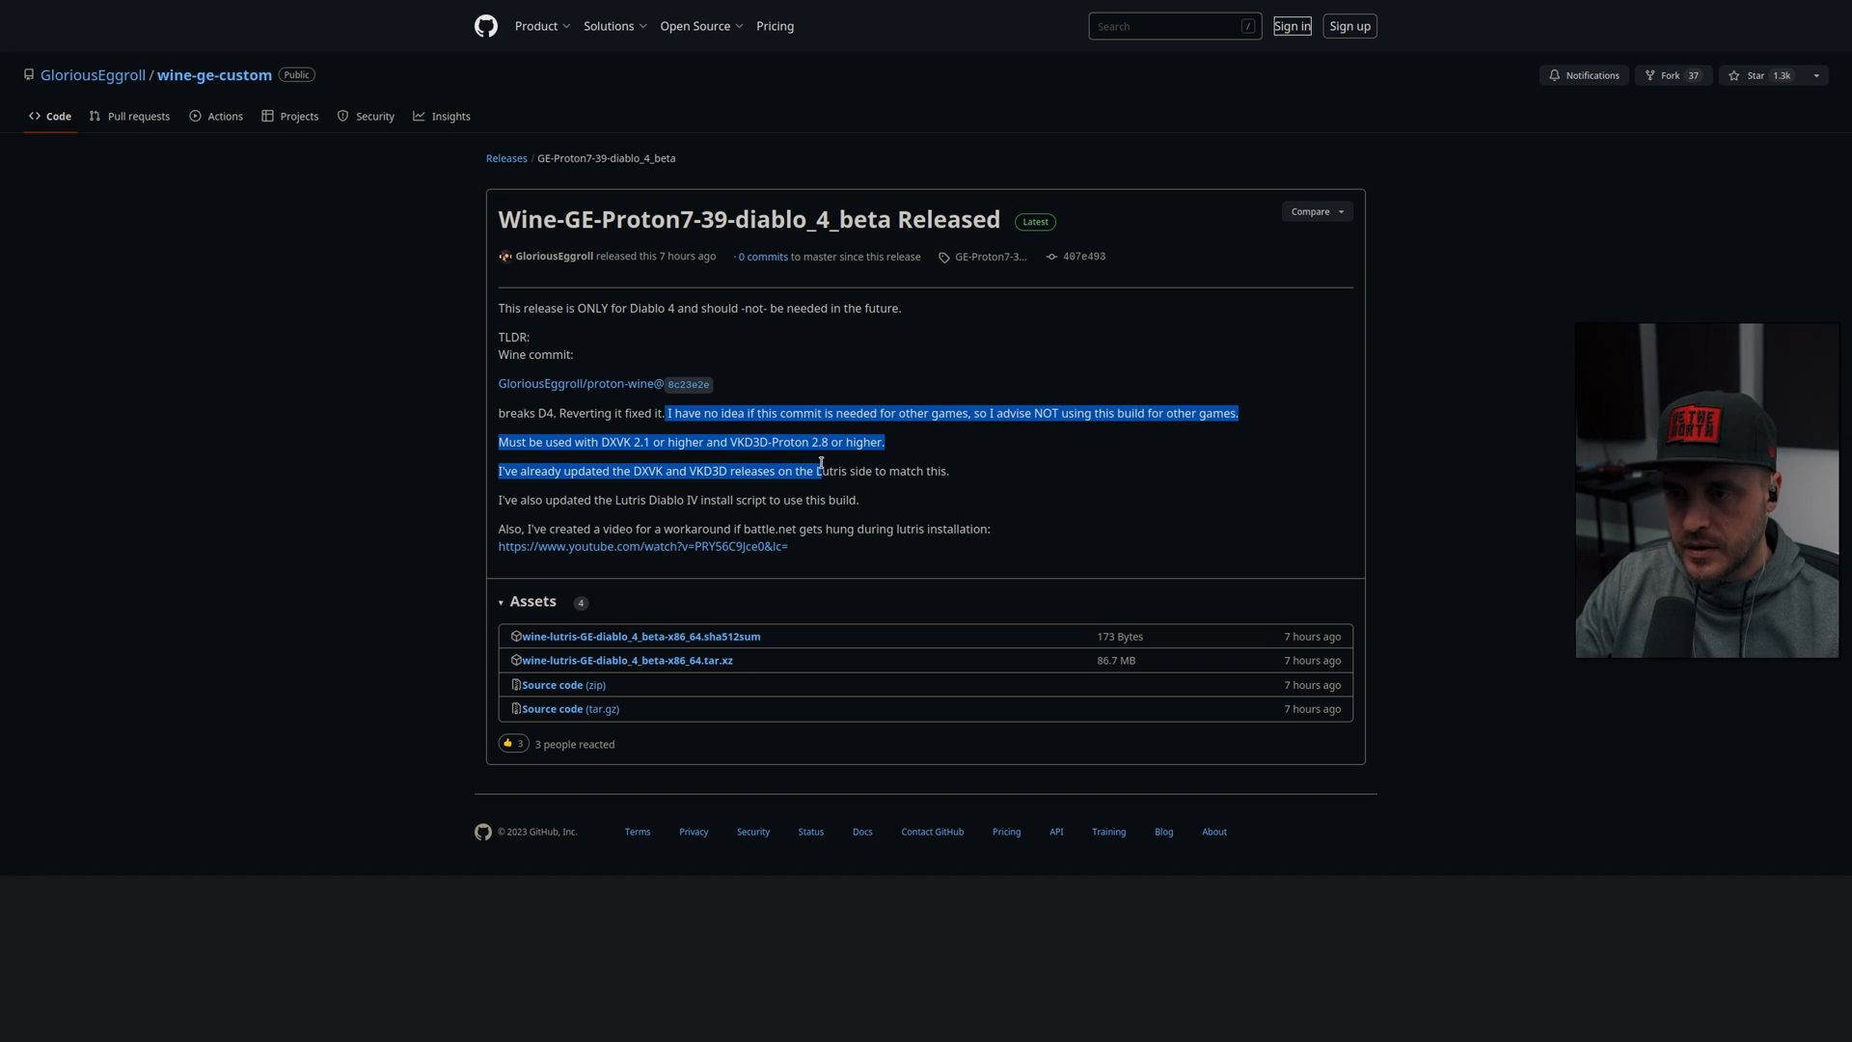
left_click(650, 500)
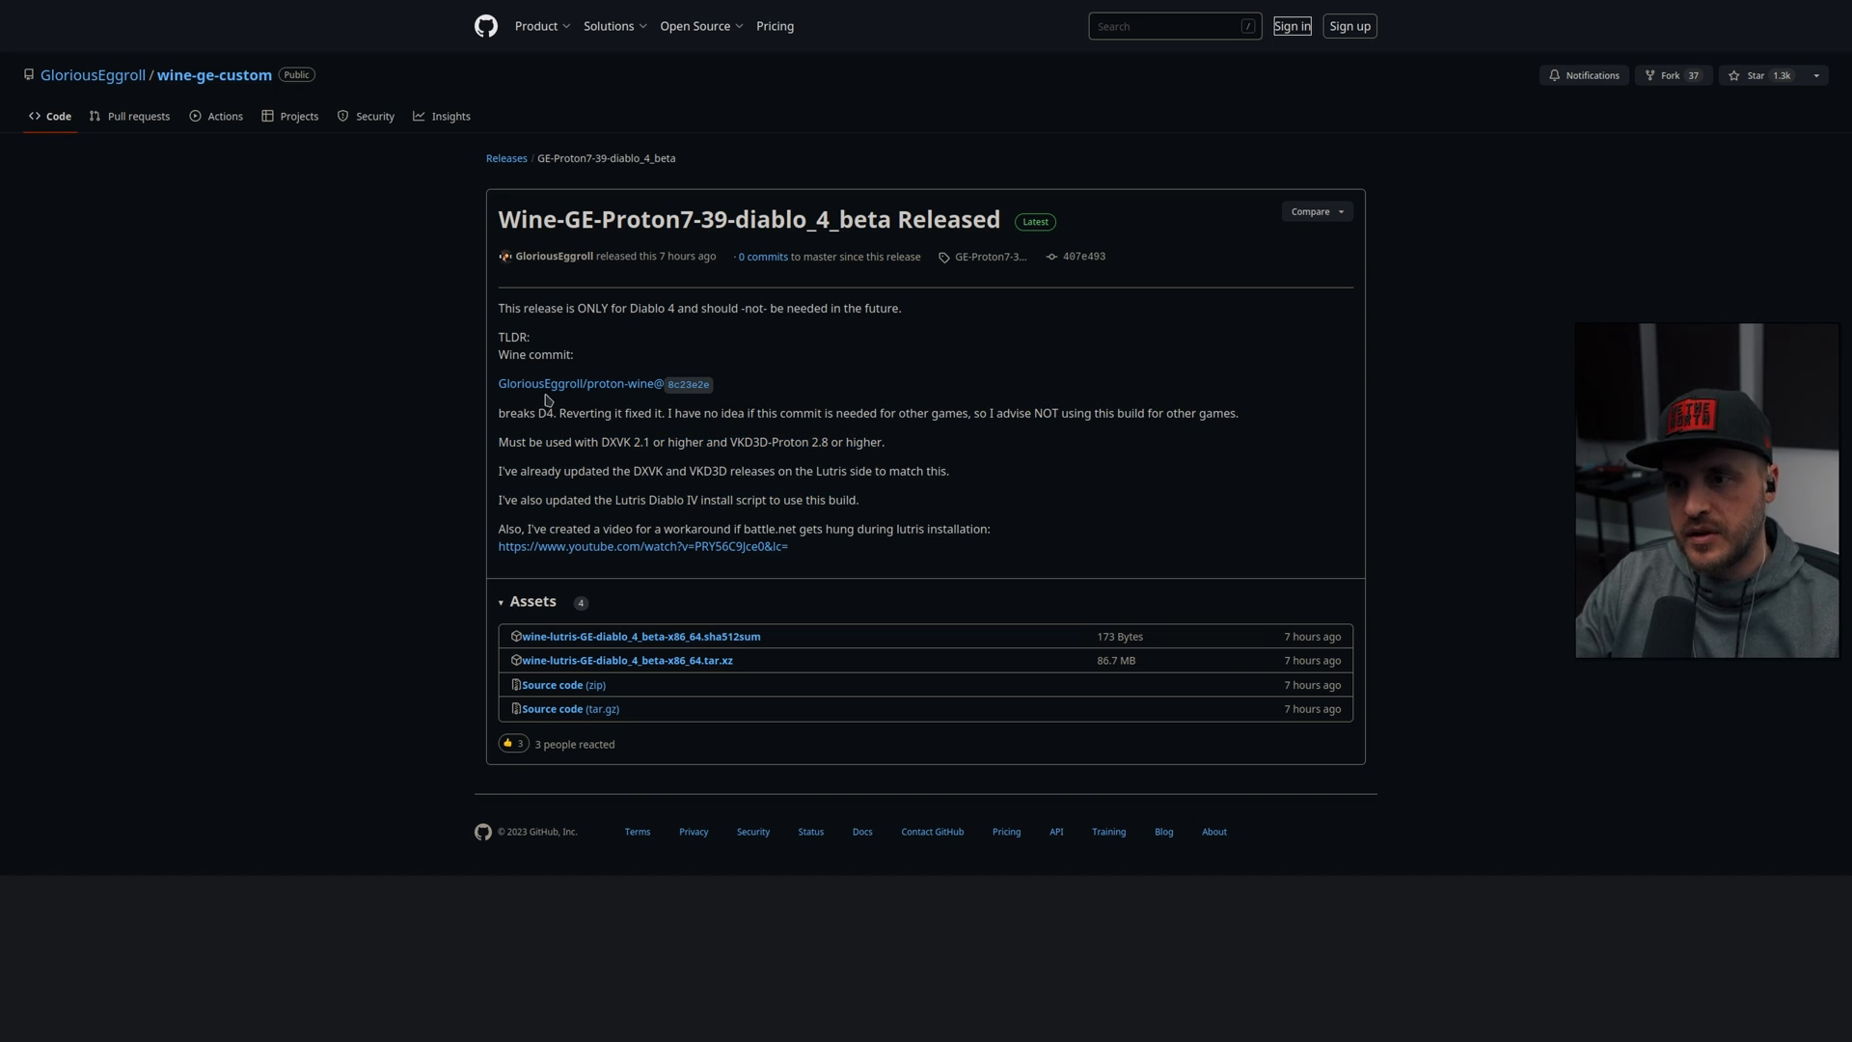
mouse_move(803, 488)
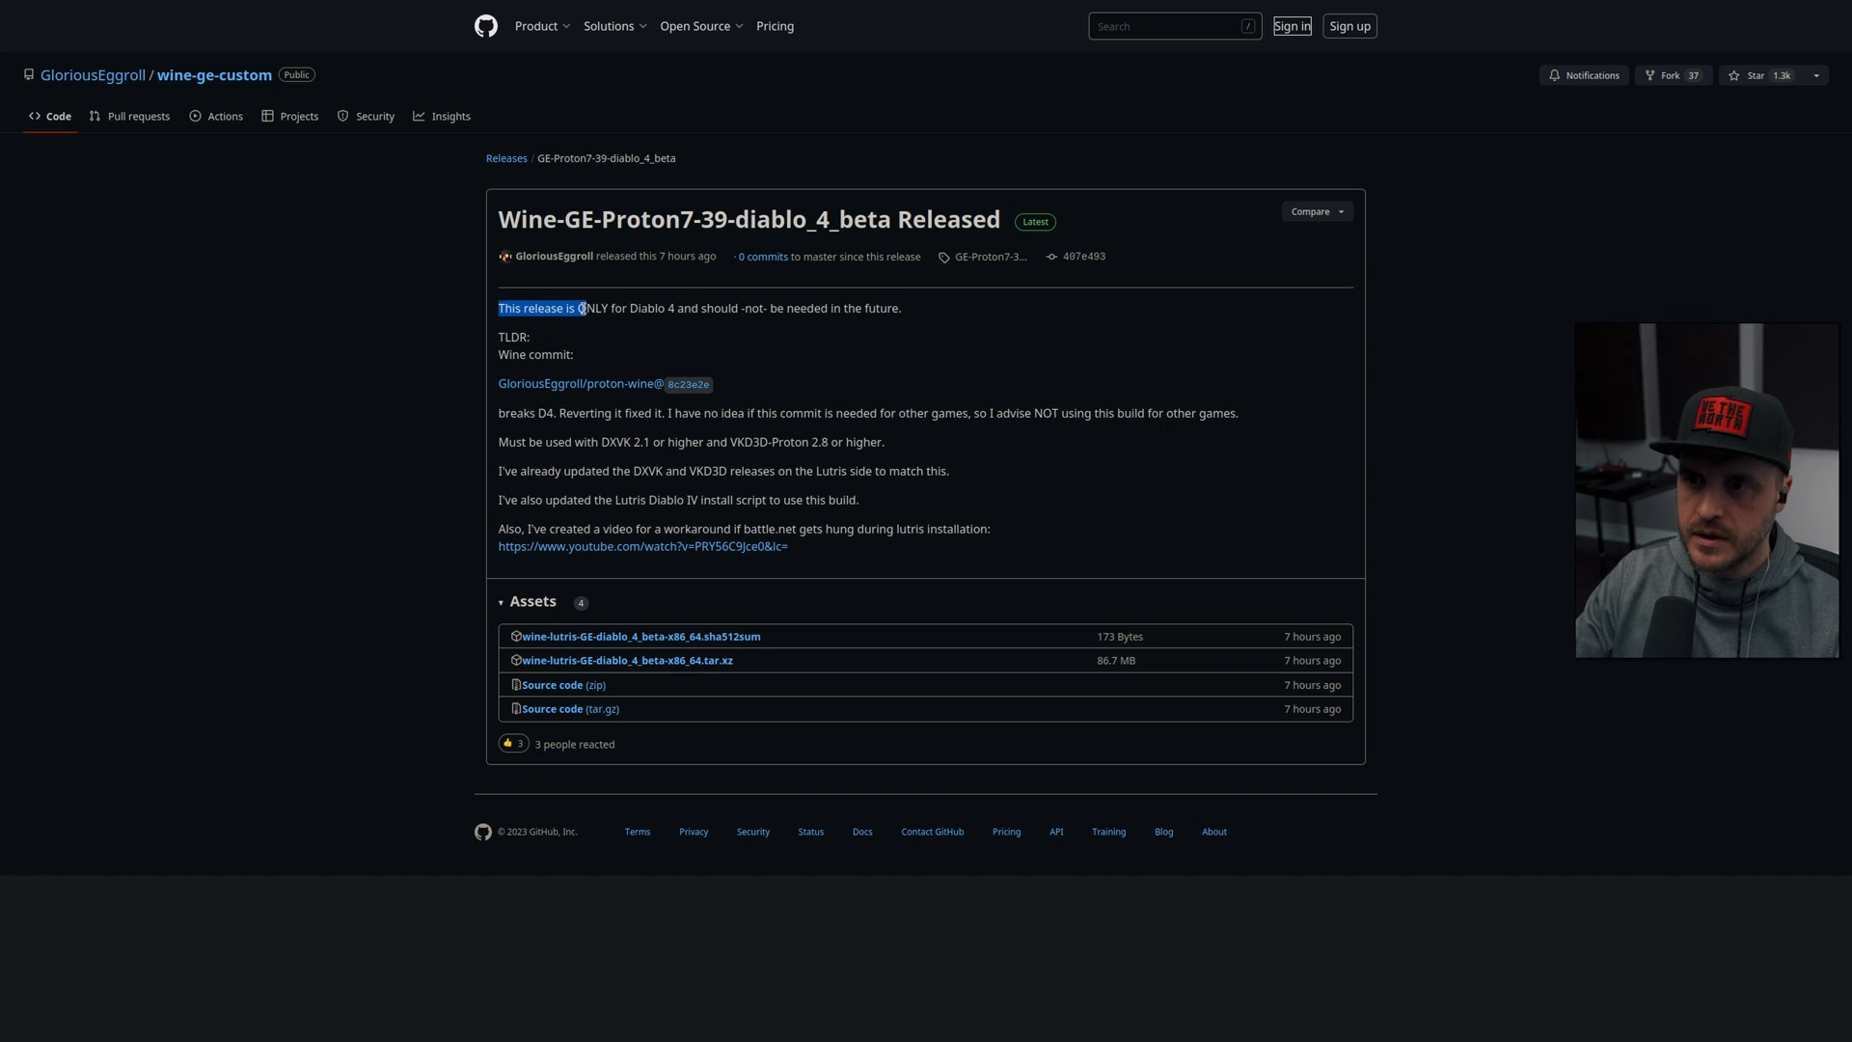
left_click_drag(579, 309, 755, 308)
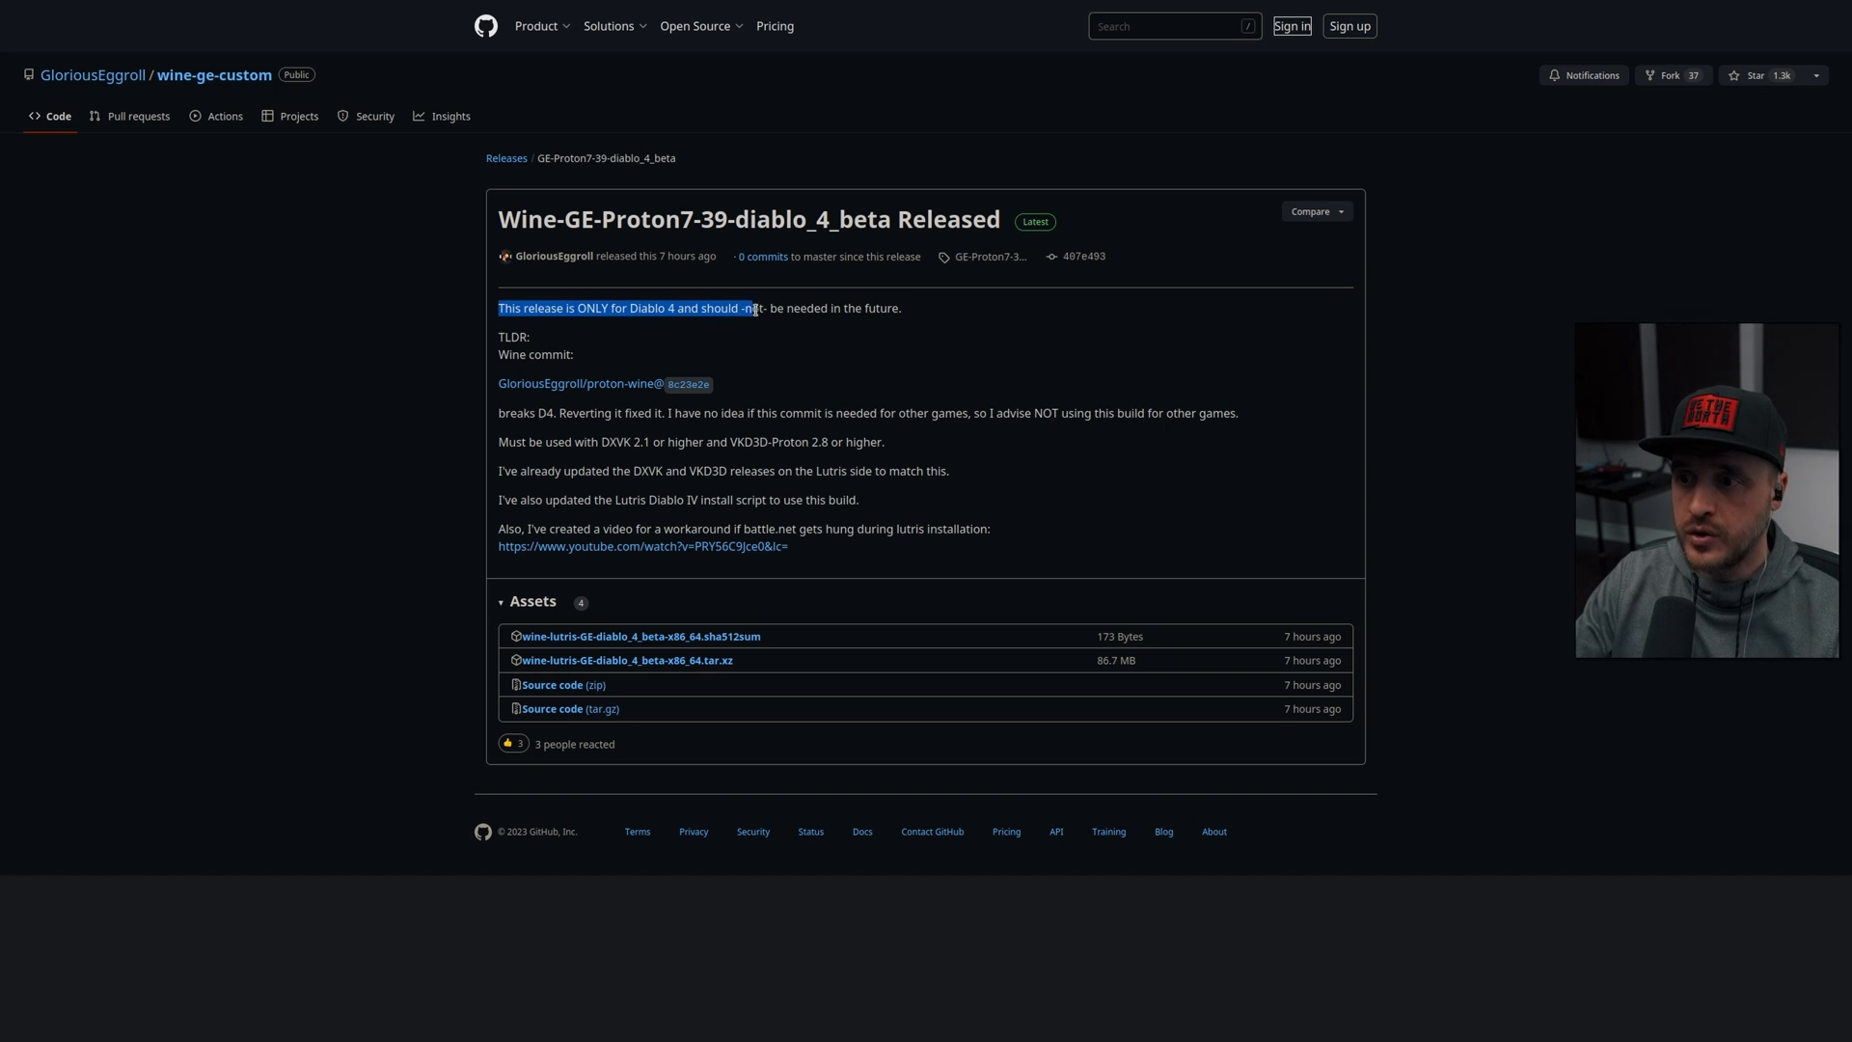
left_click(949, 324)
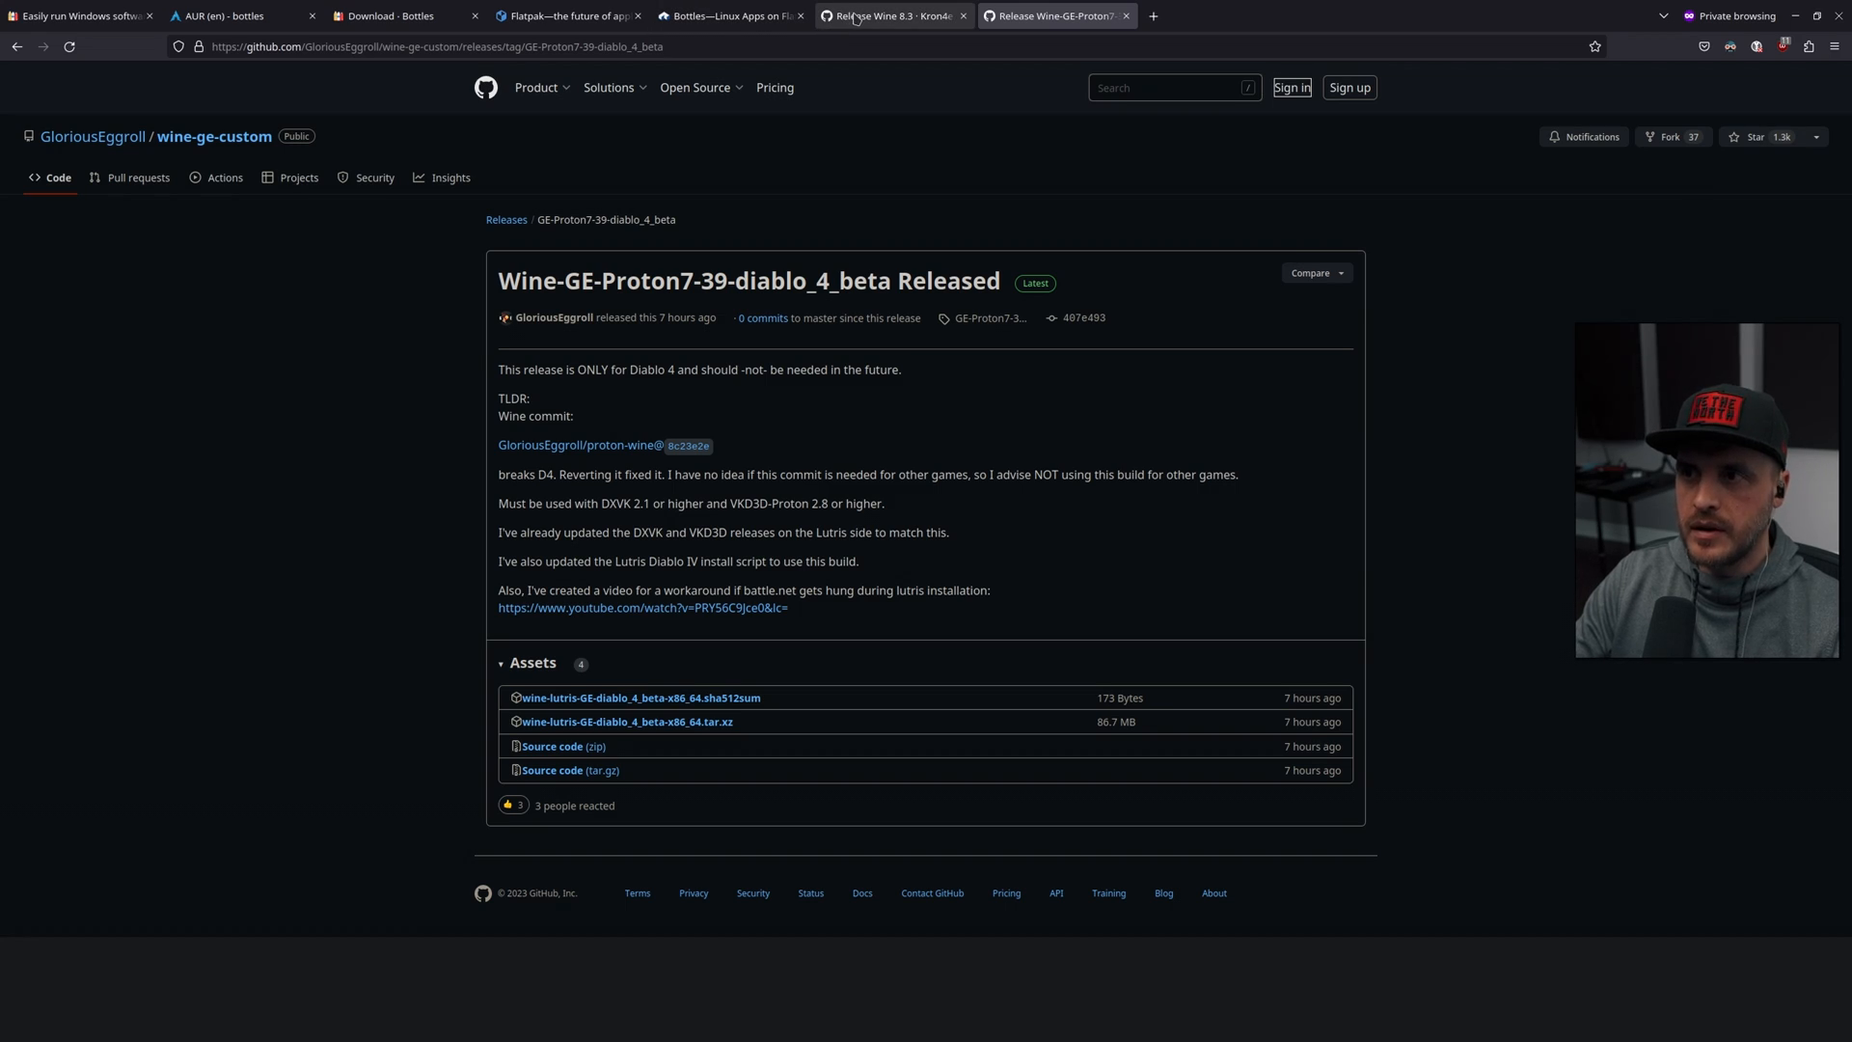
Return to the Wine 8.3 release page with its downloadable builds
left_click(892, 15)
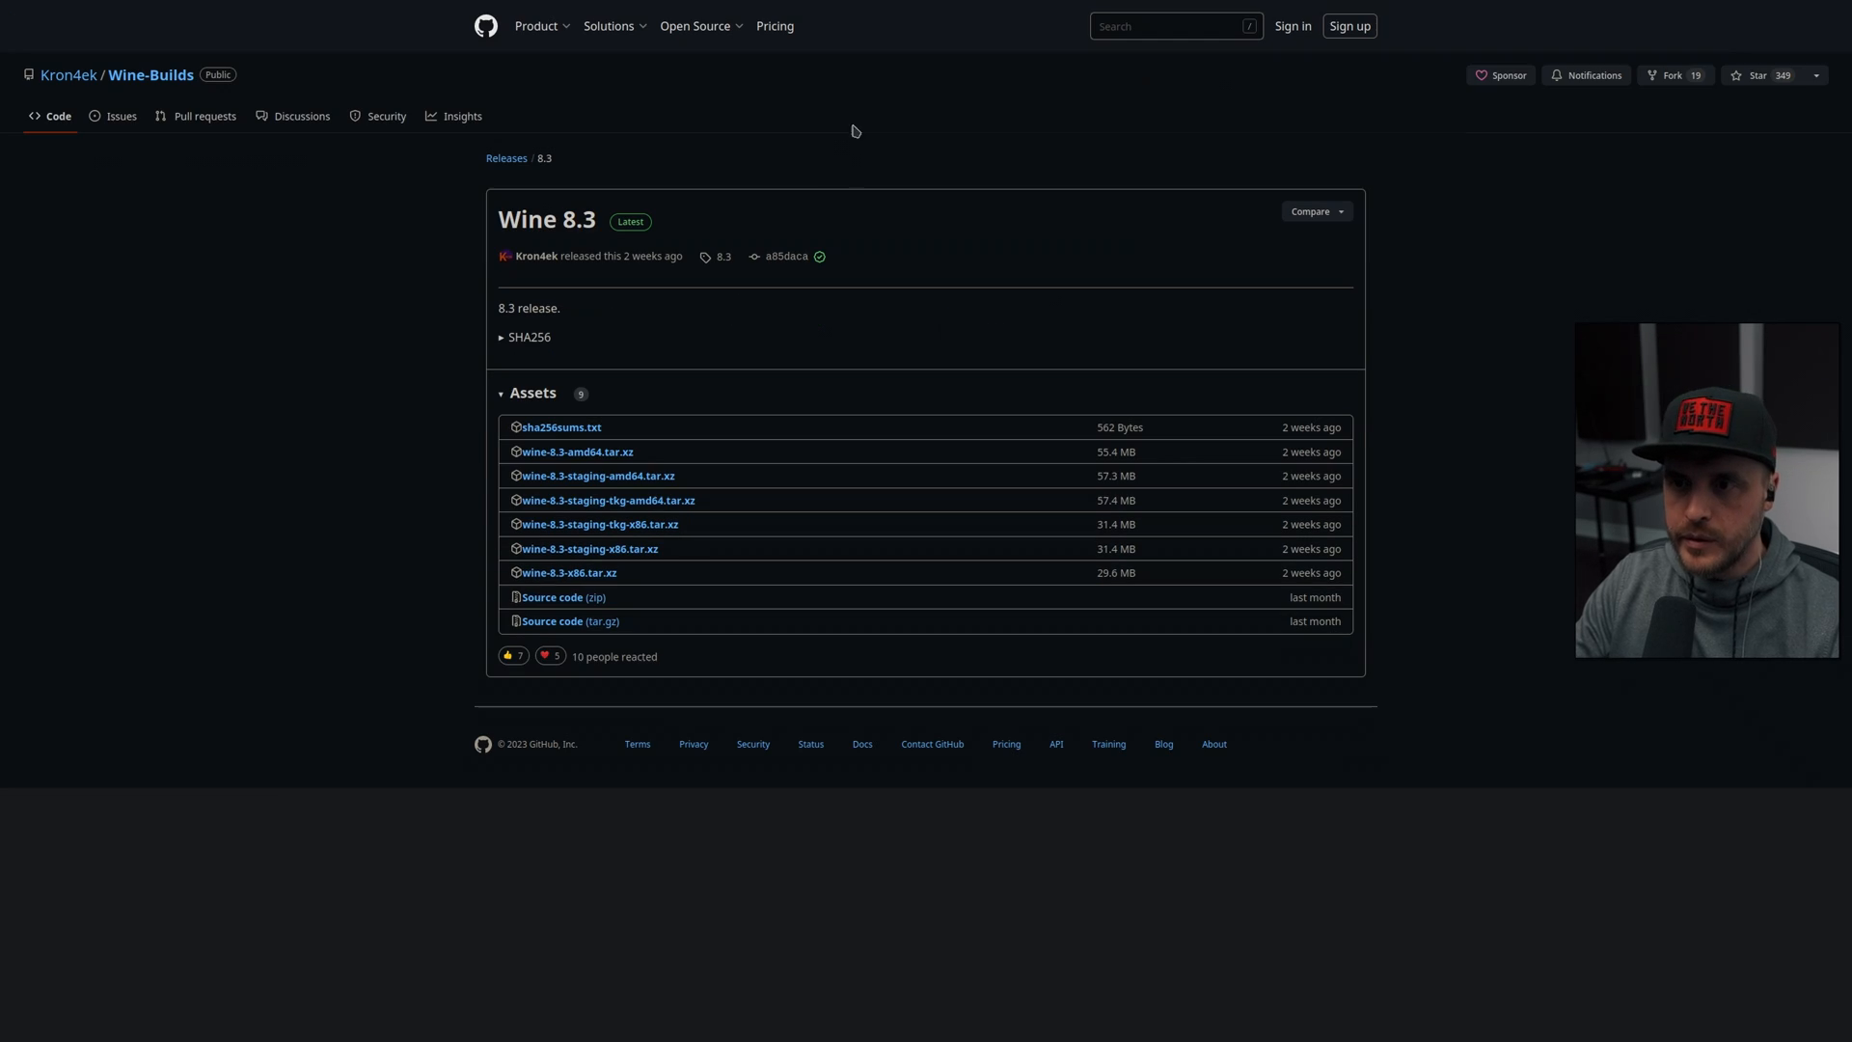
mouse_move(629, 404)
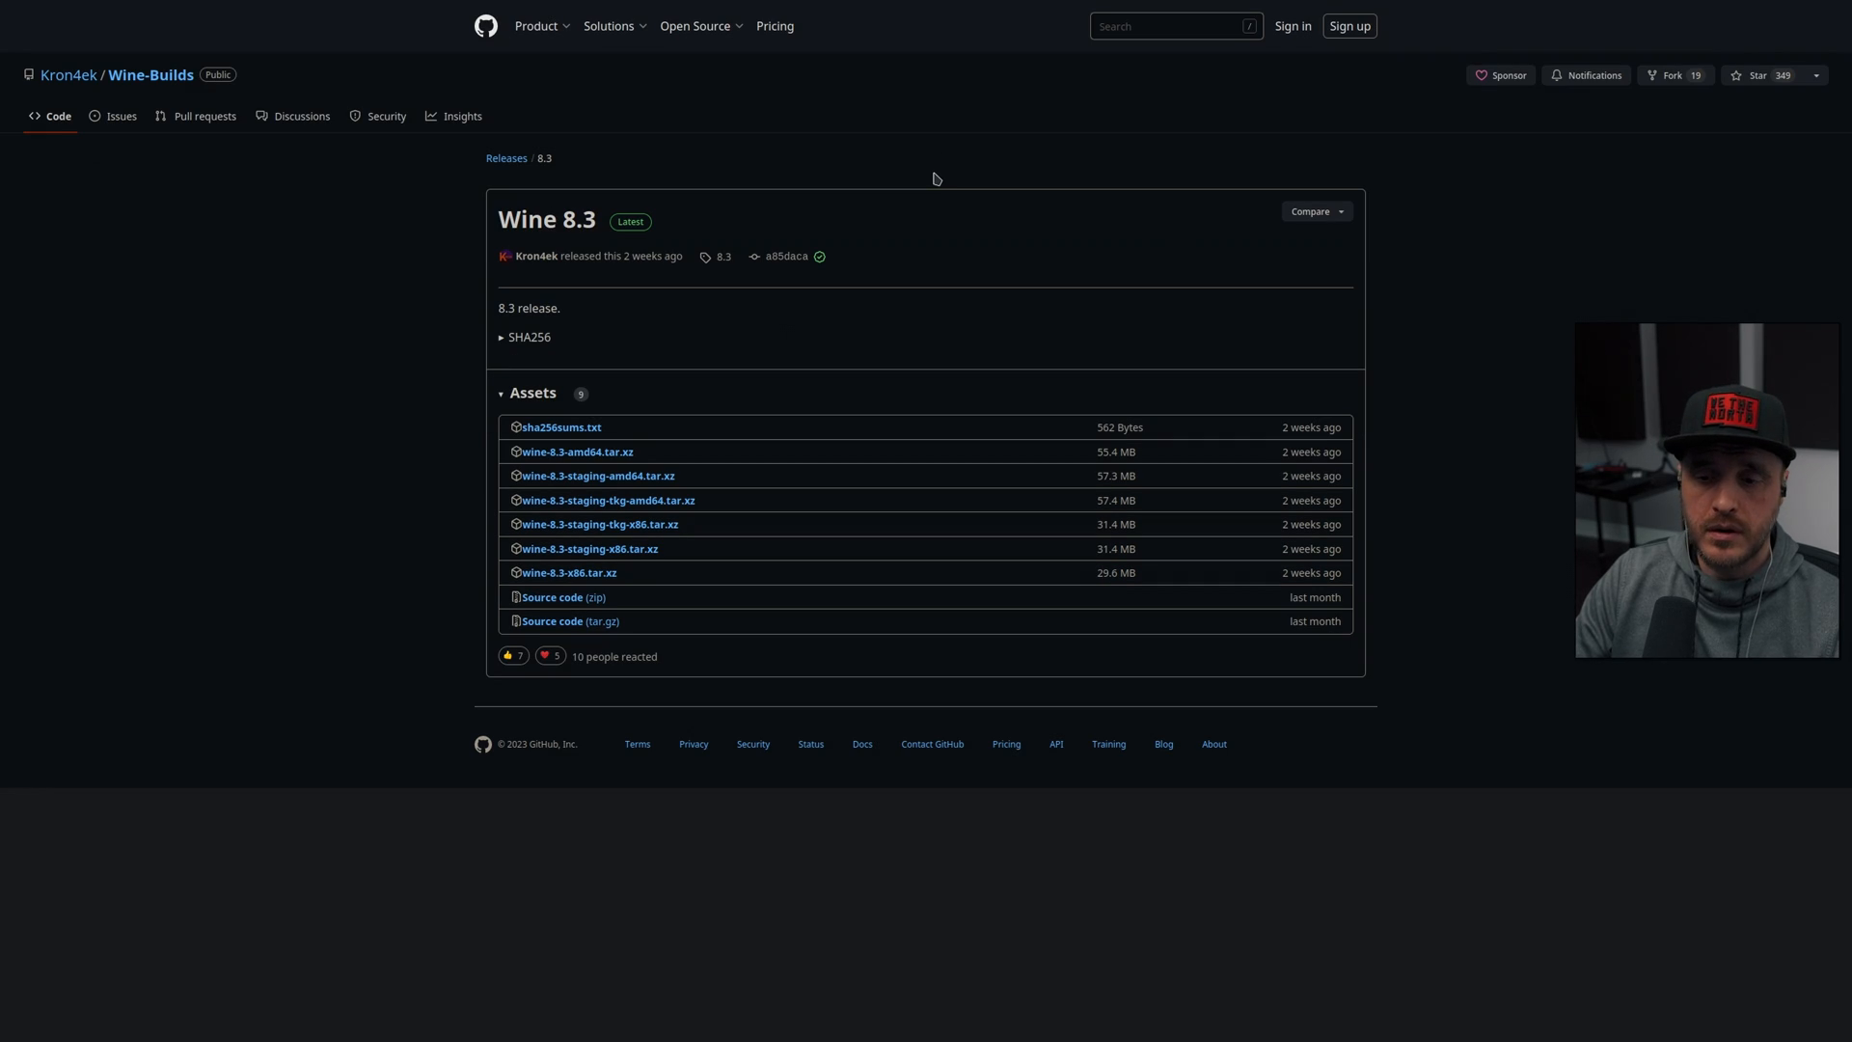
mouse_move(928, 183)
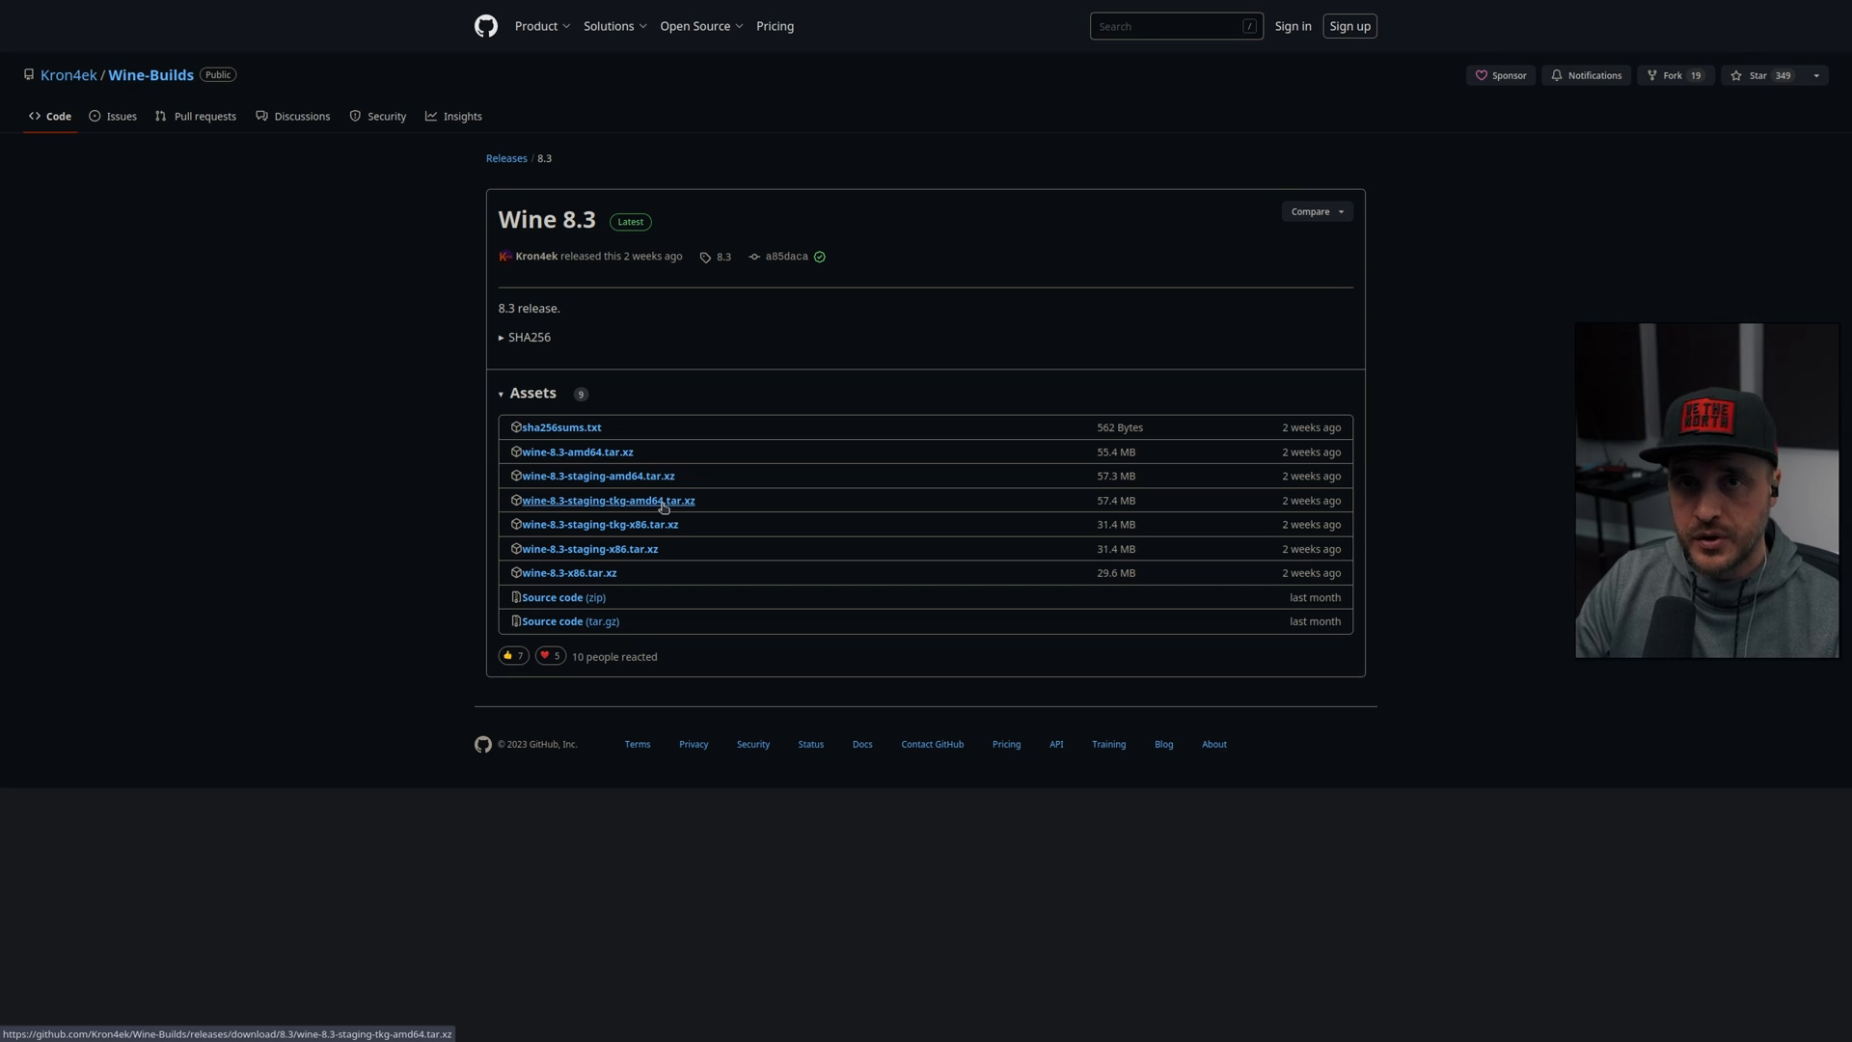
mouse_move(1630, 710)
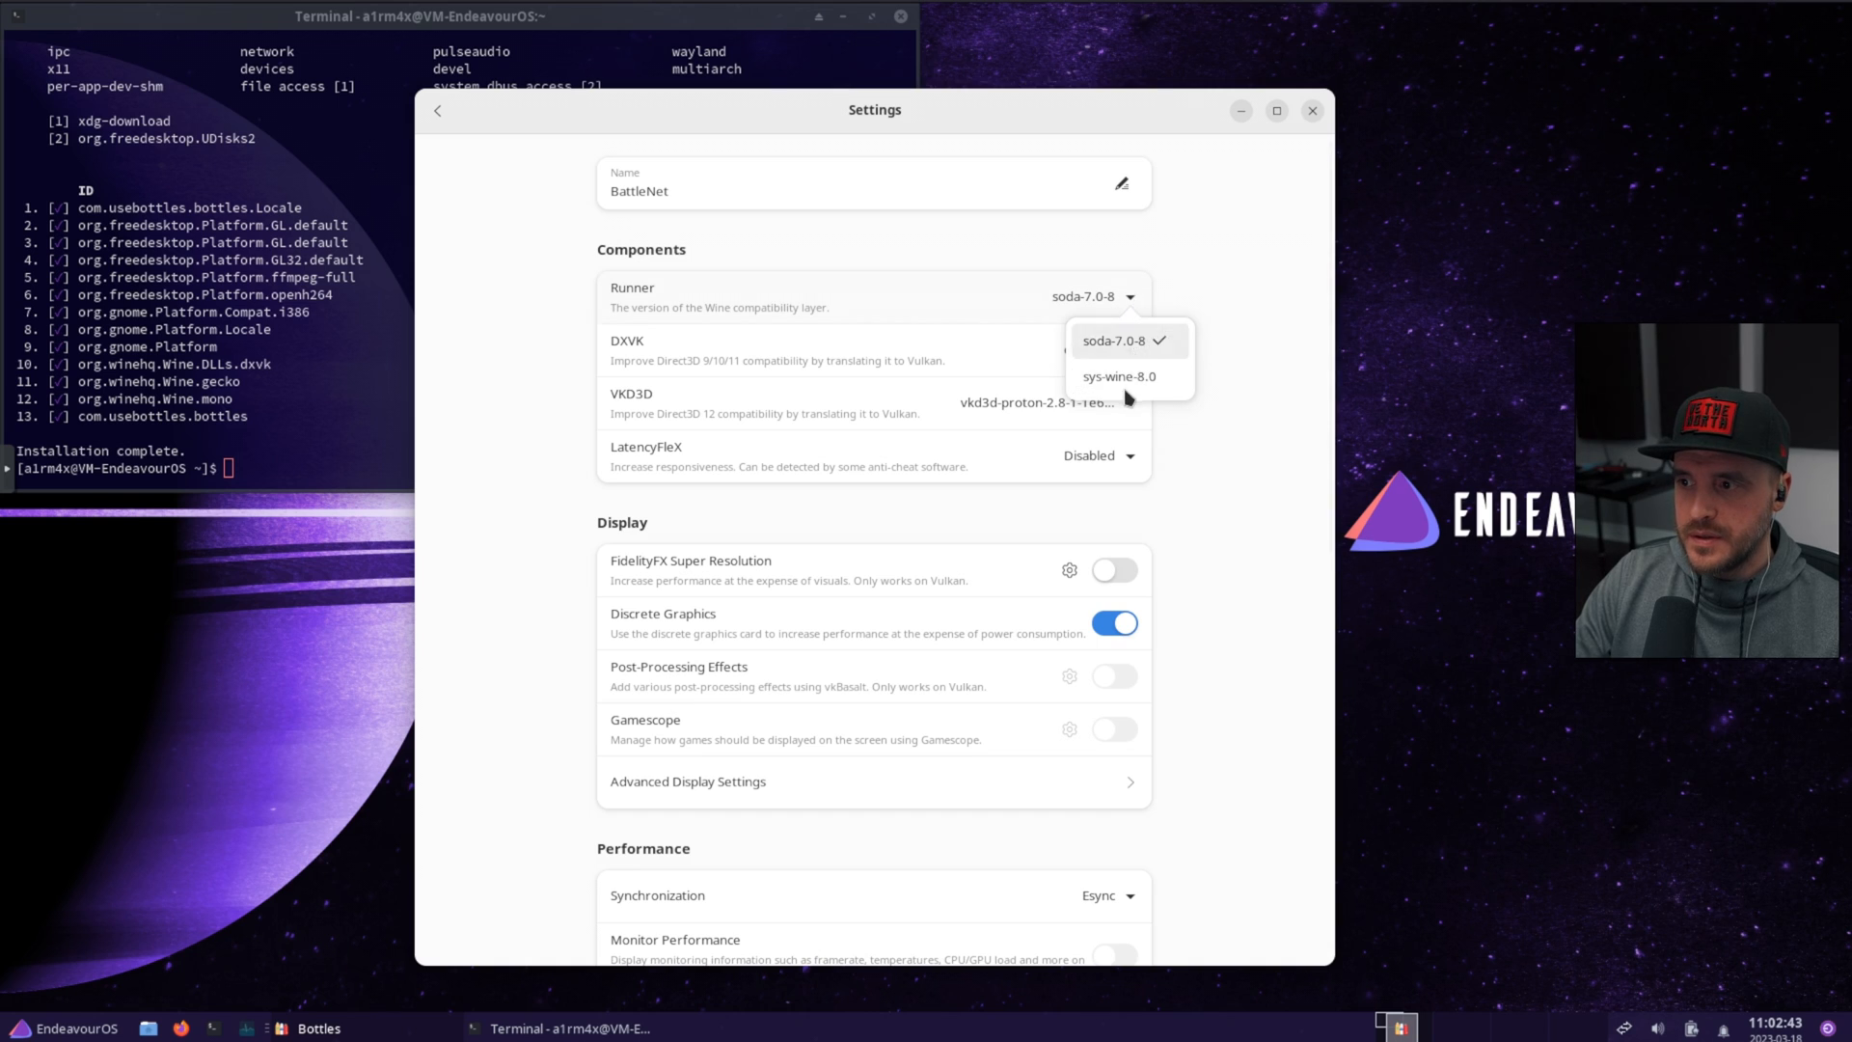
mouse_move(1119, 376)
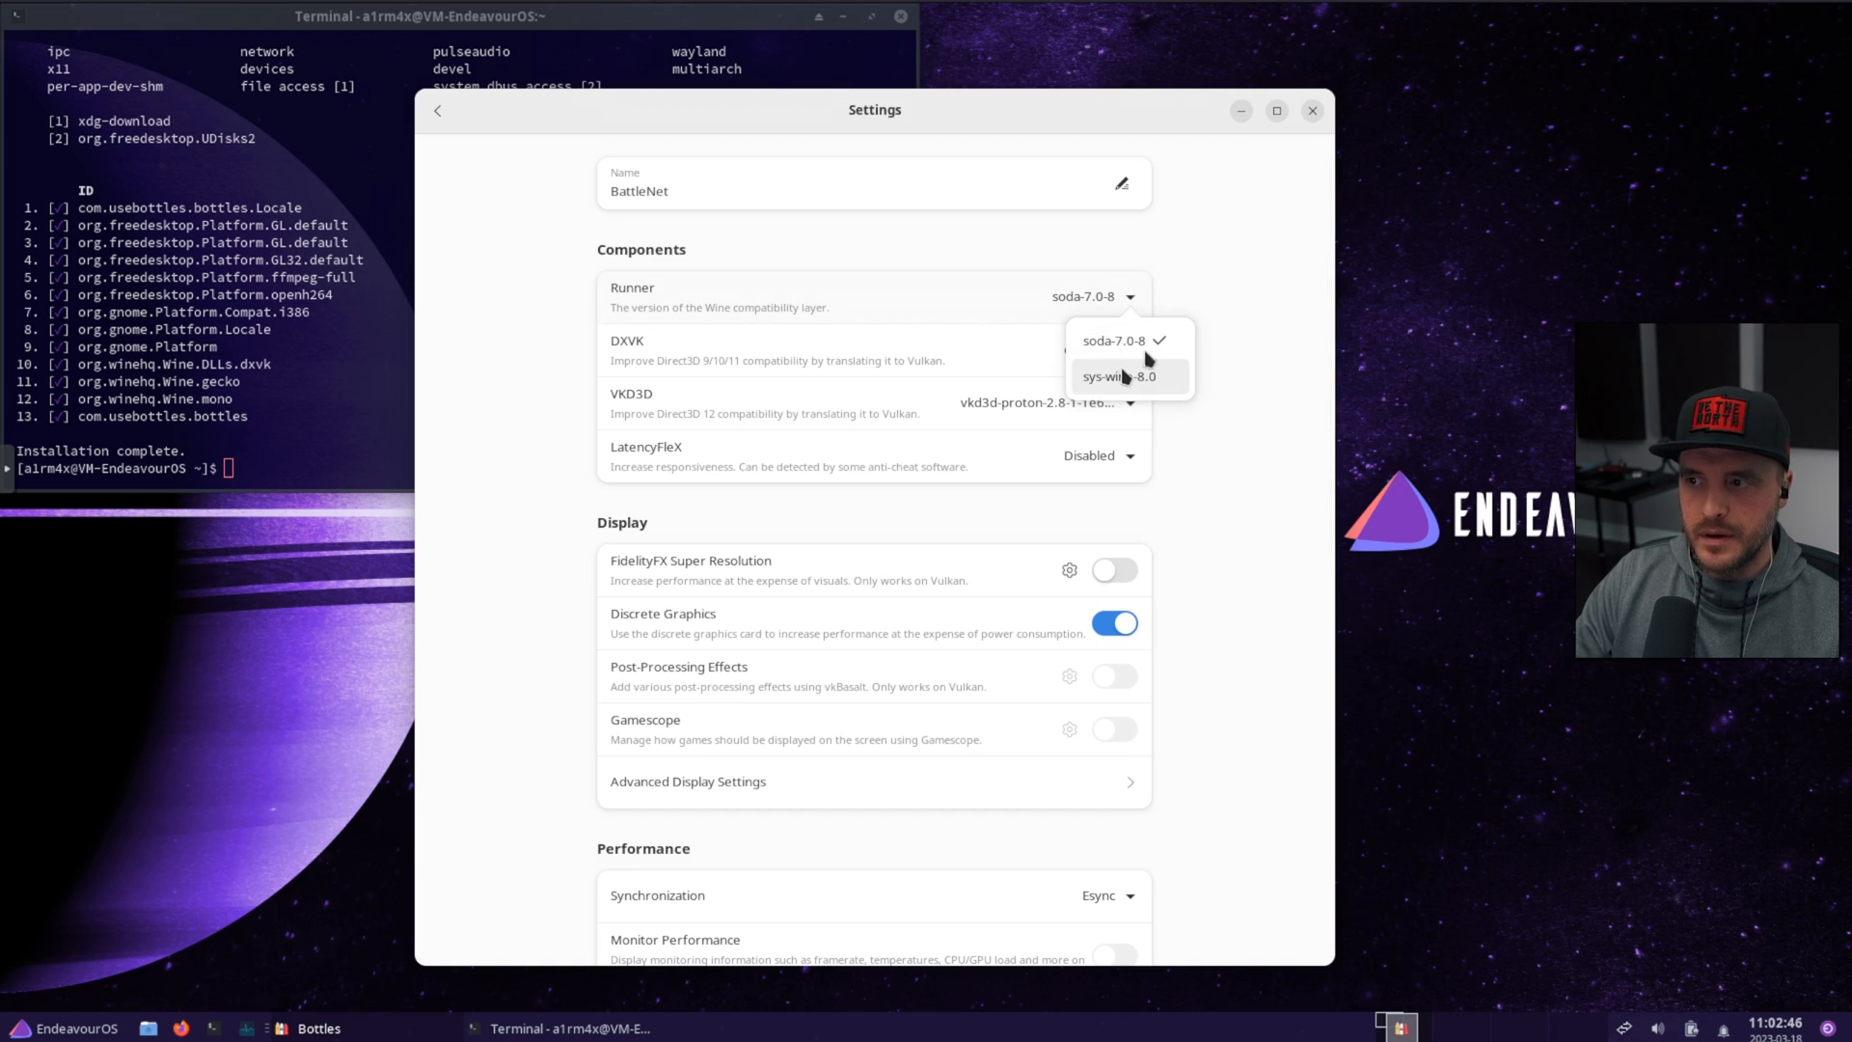
left_click(438, 110)
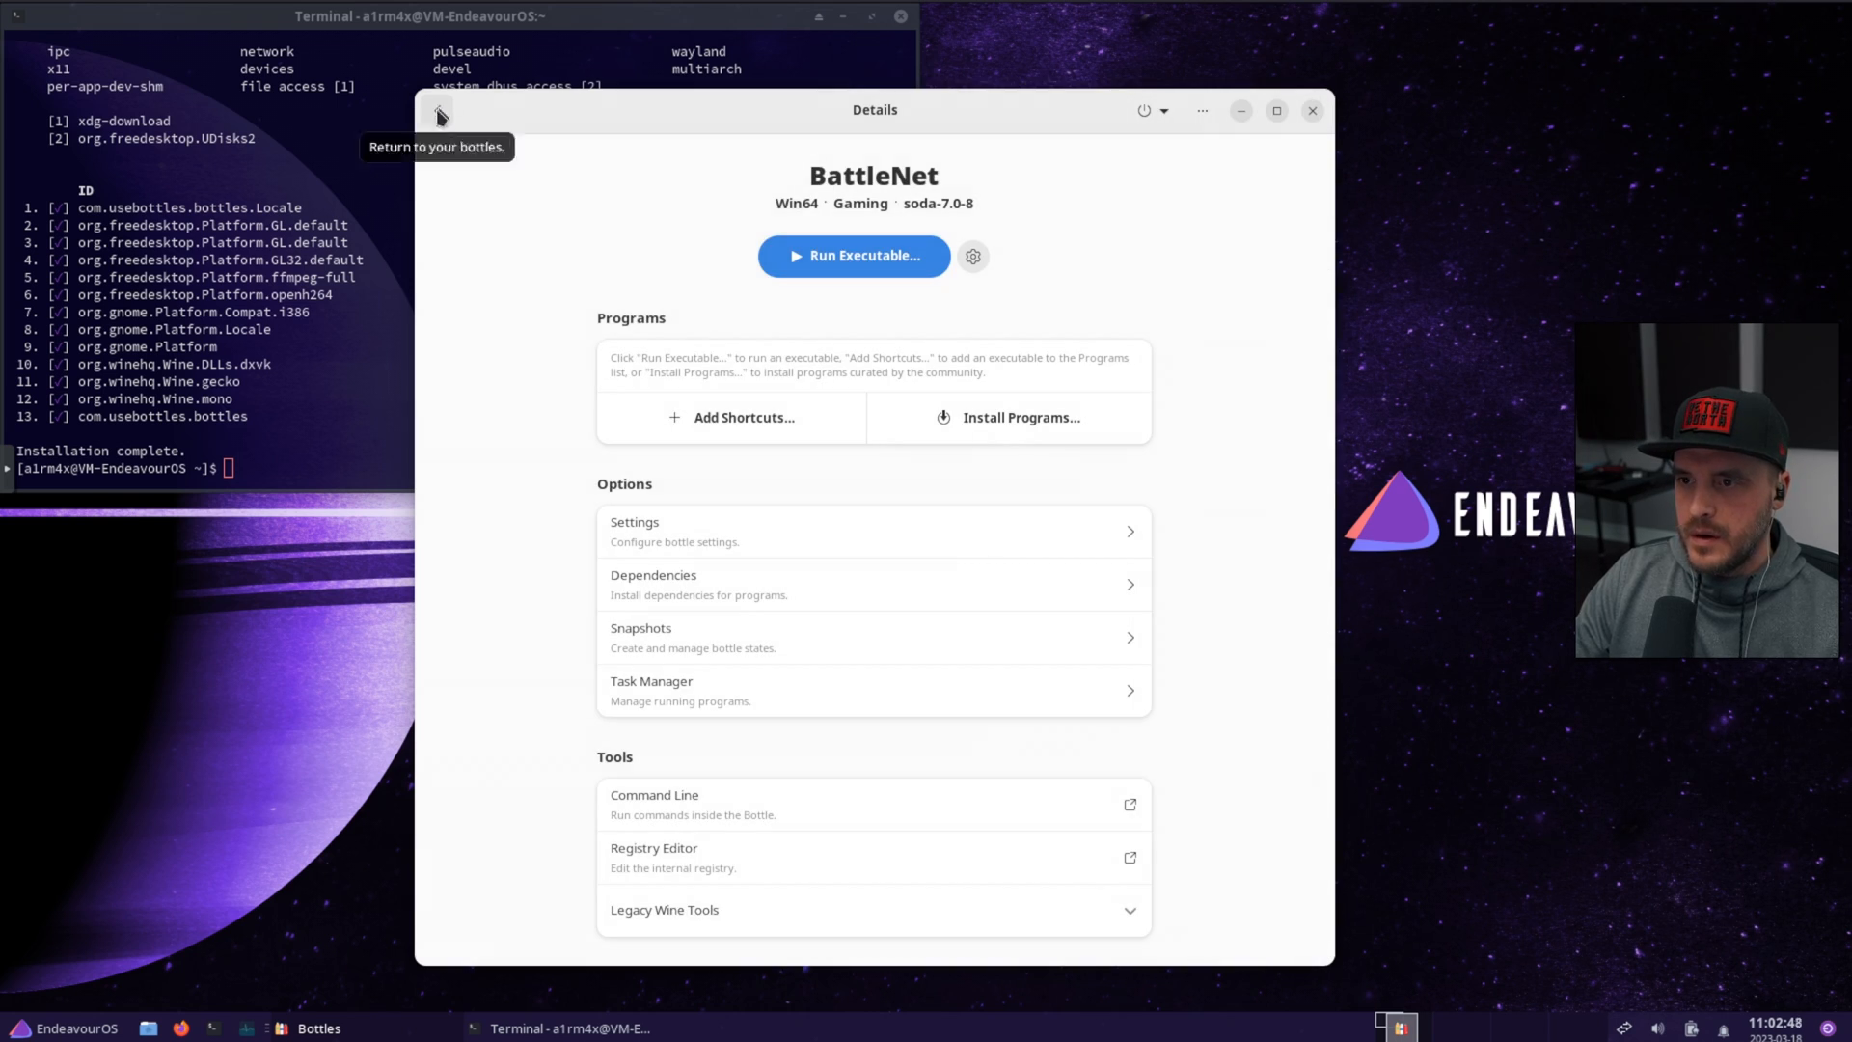
left_click(438, 110)
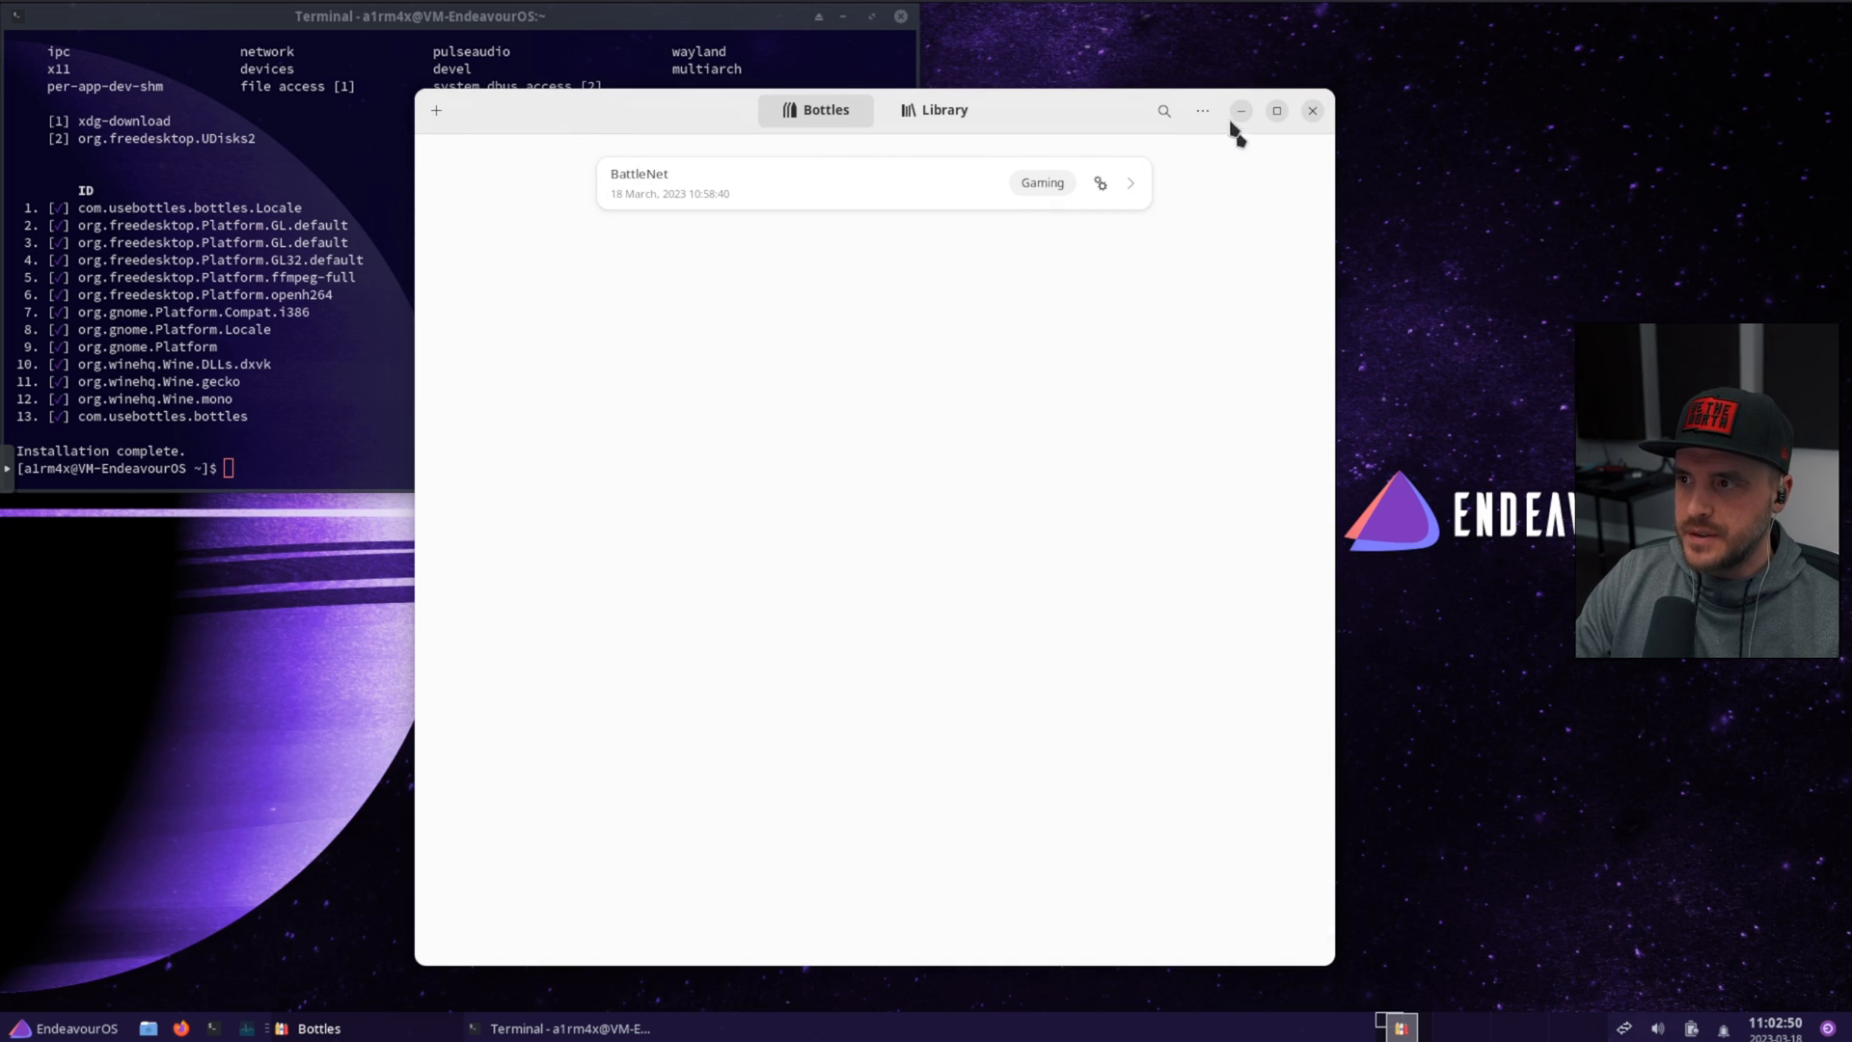
left_click(1202, 110)
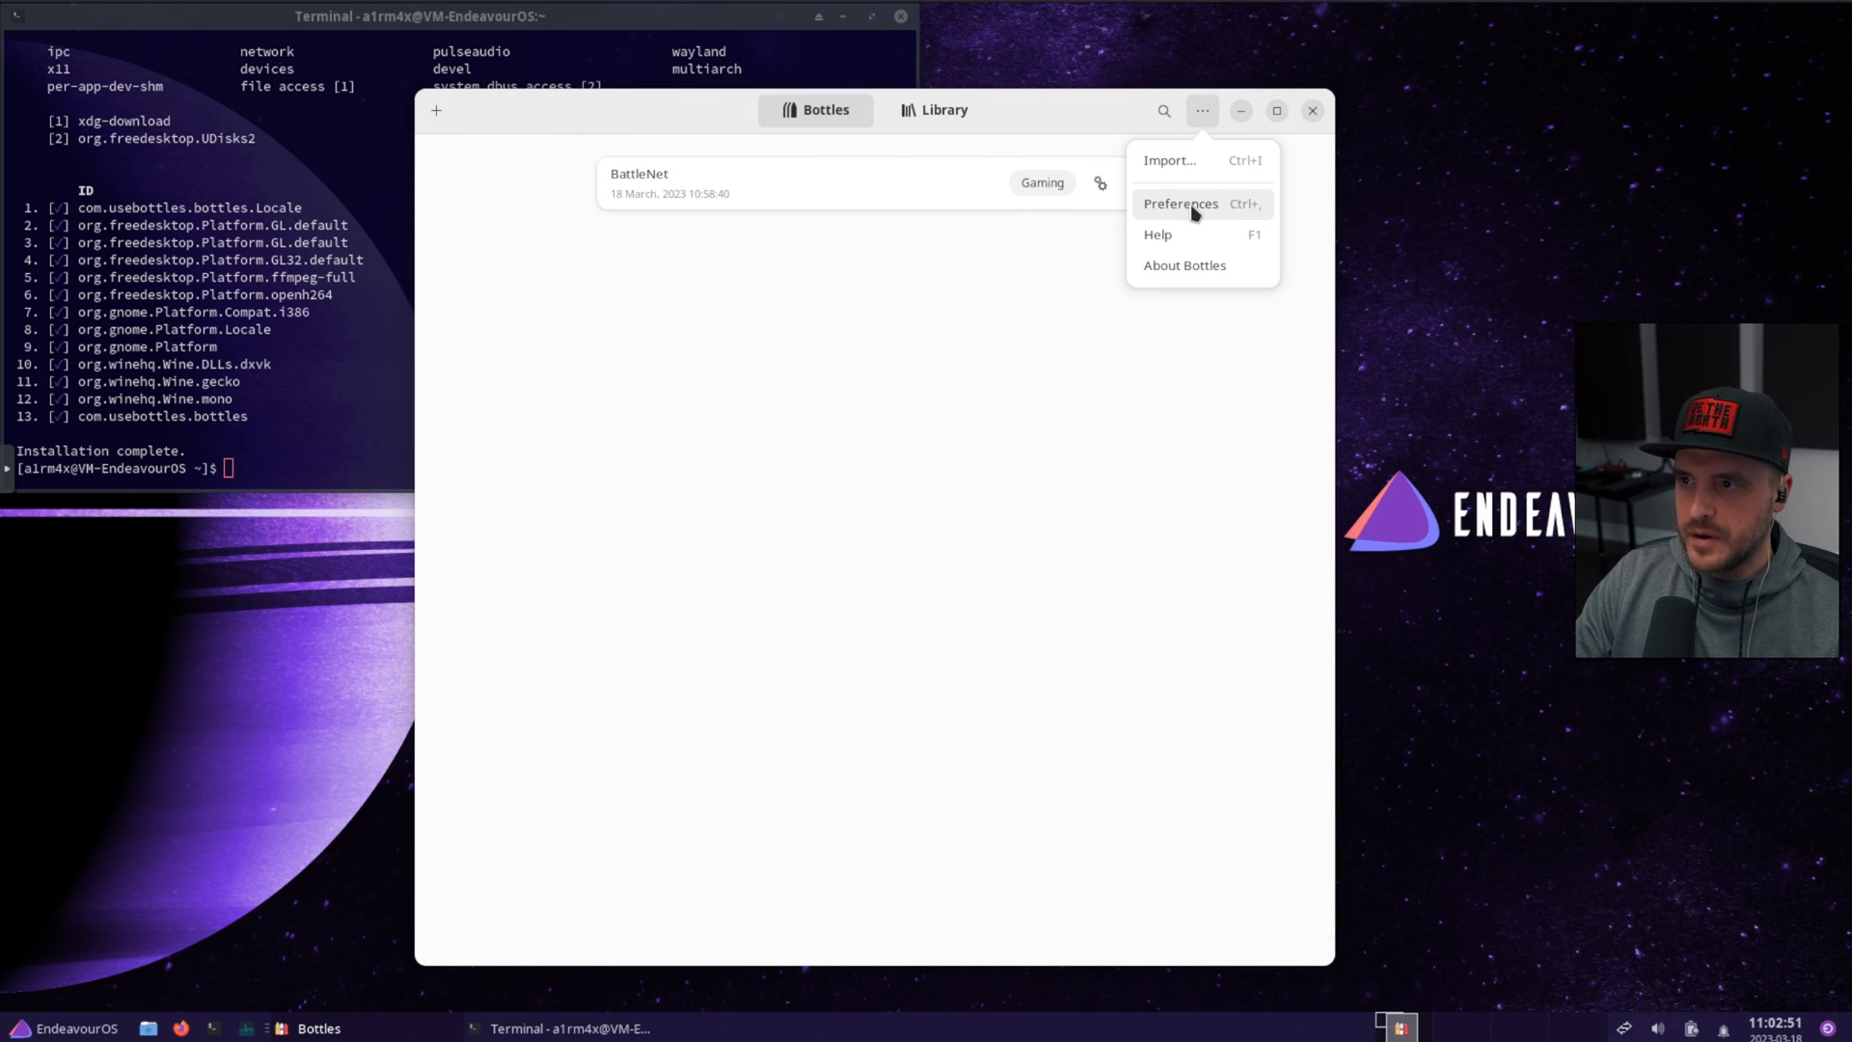
mouse_move(1202, 112)
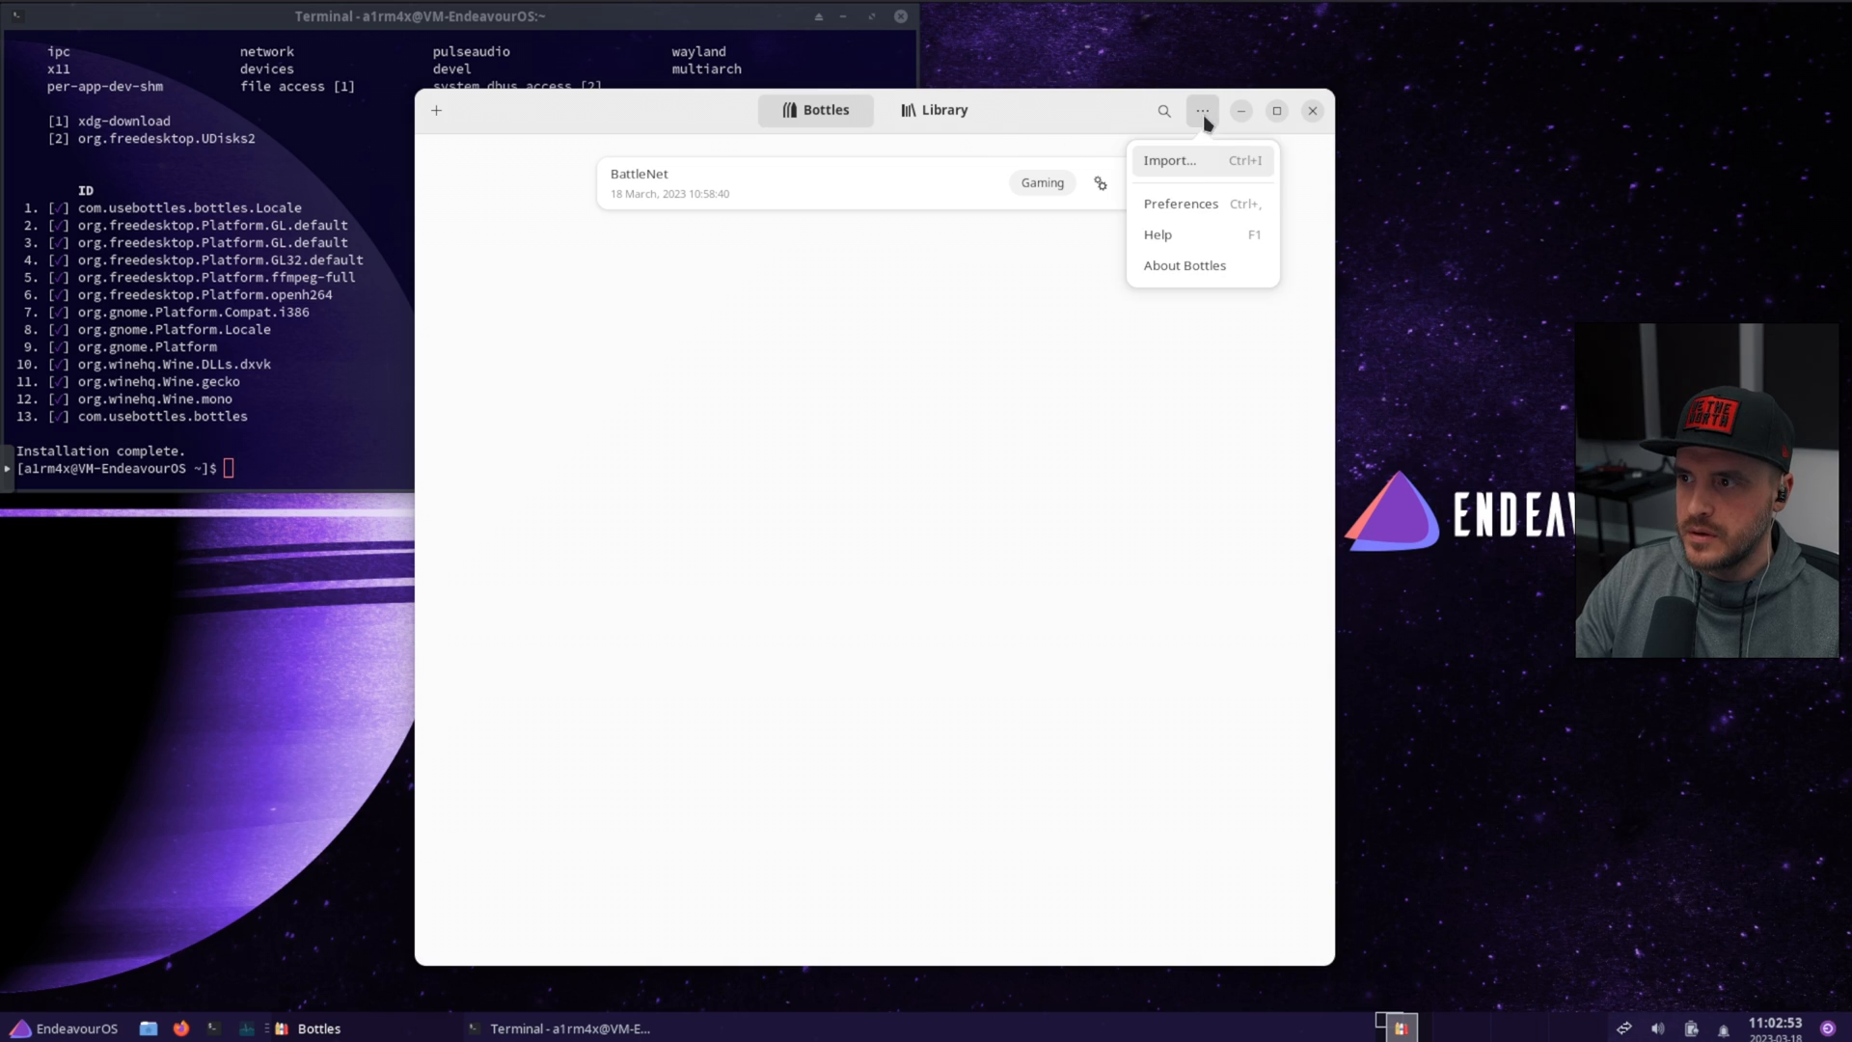
left_click(1181, 202)
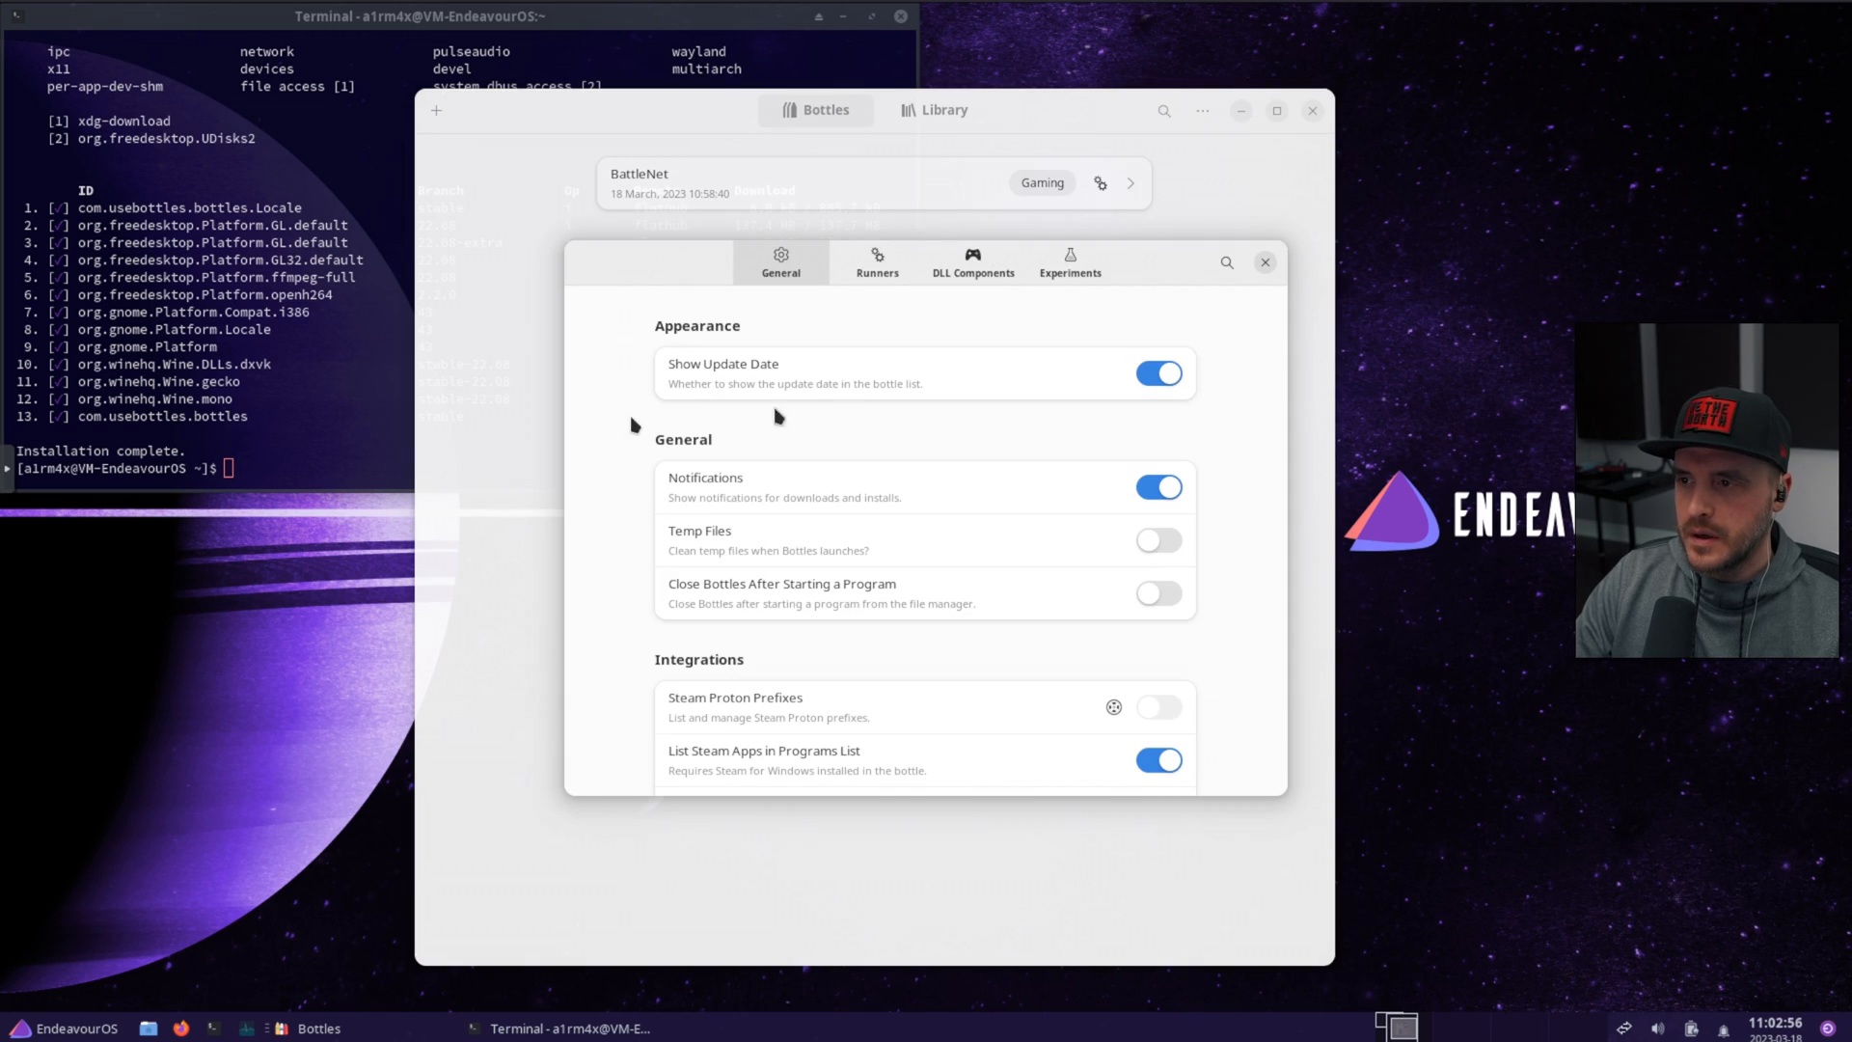
left_click(876, 261)
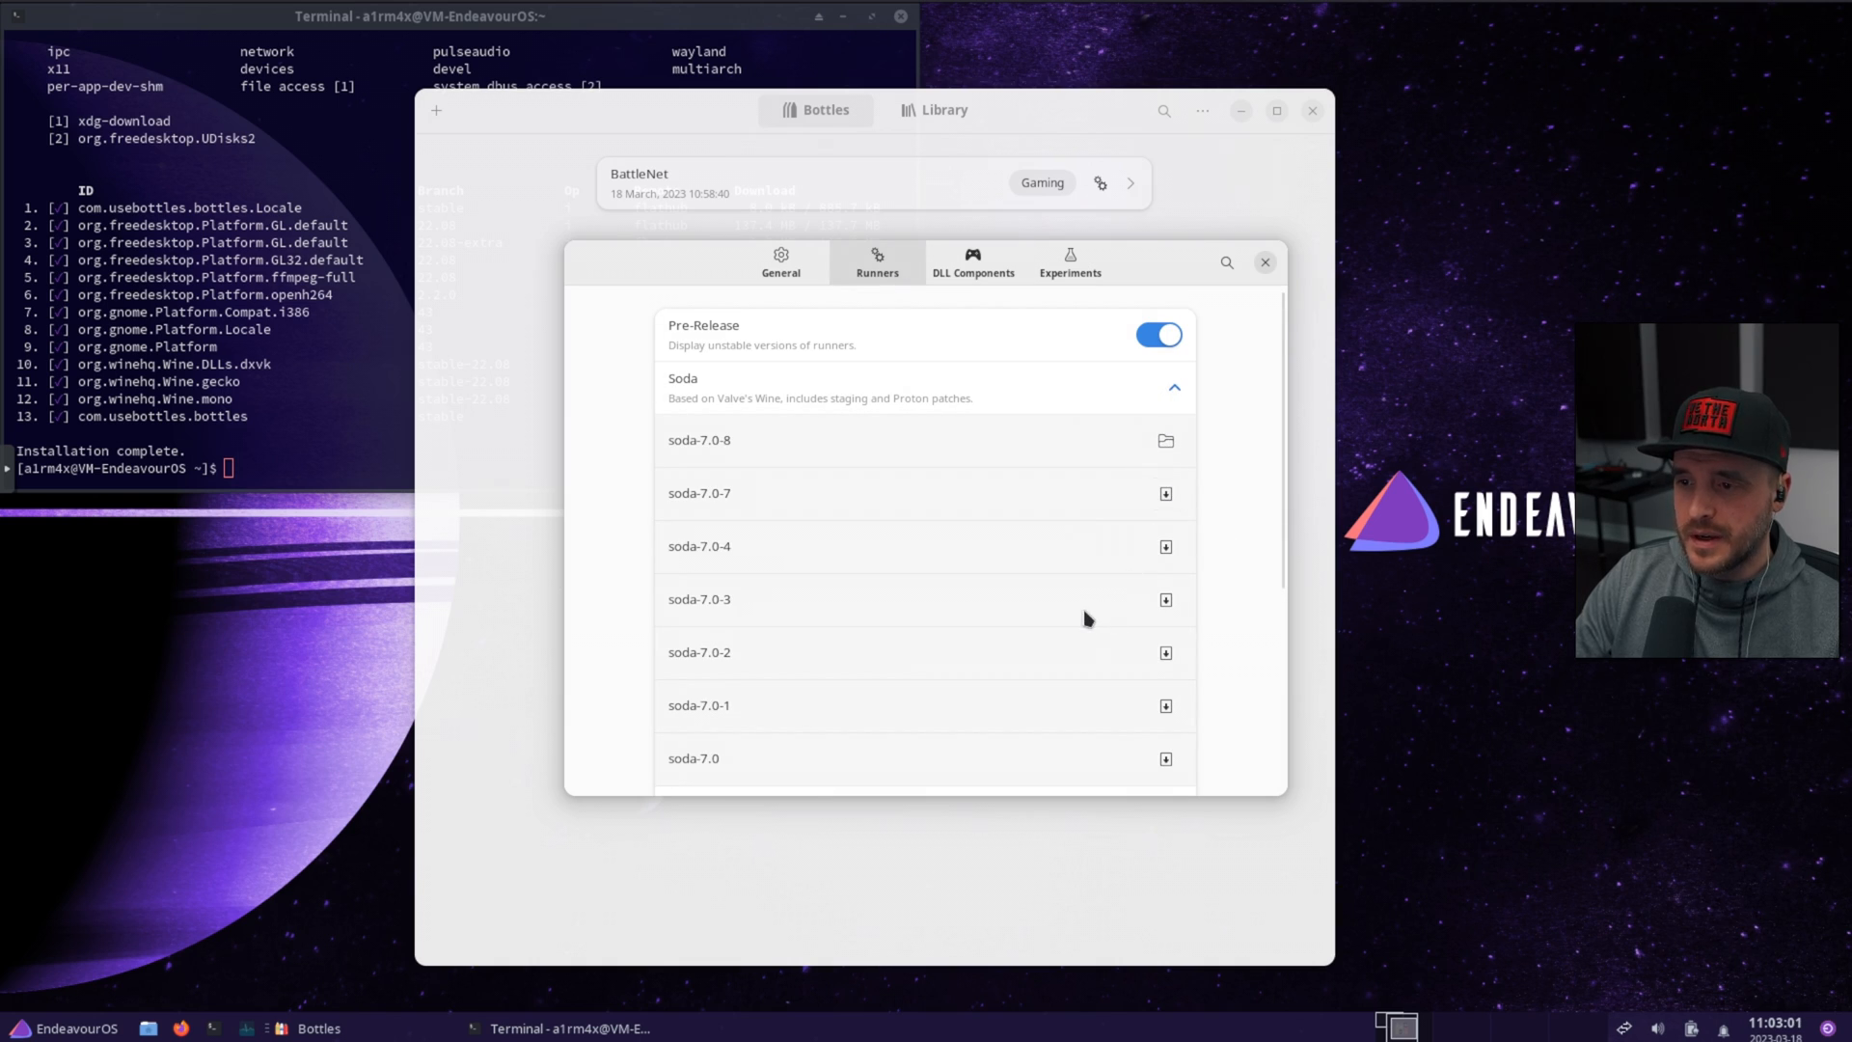
left_click(1175, 387)
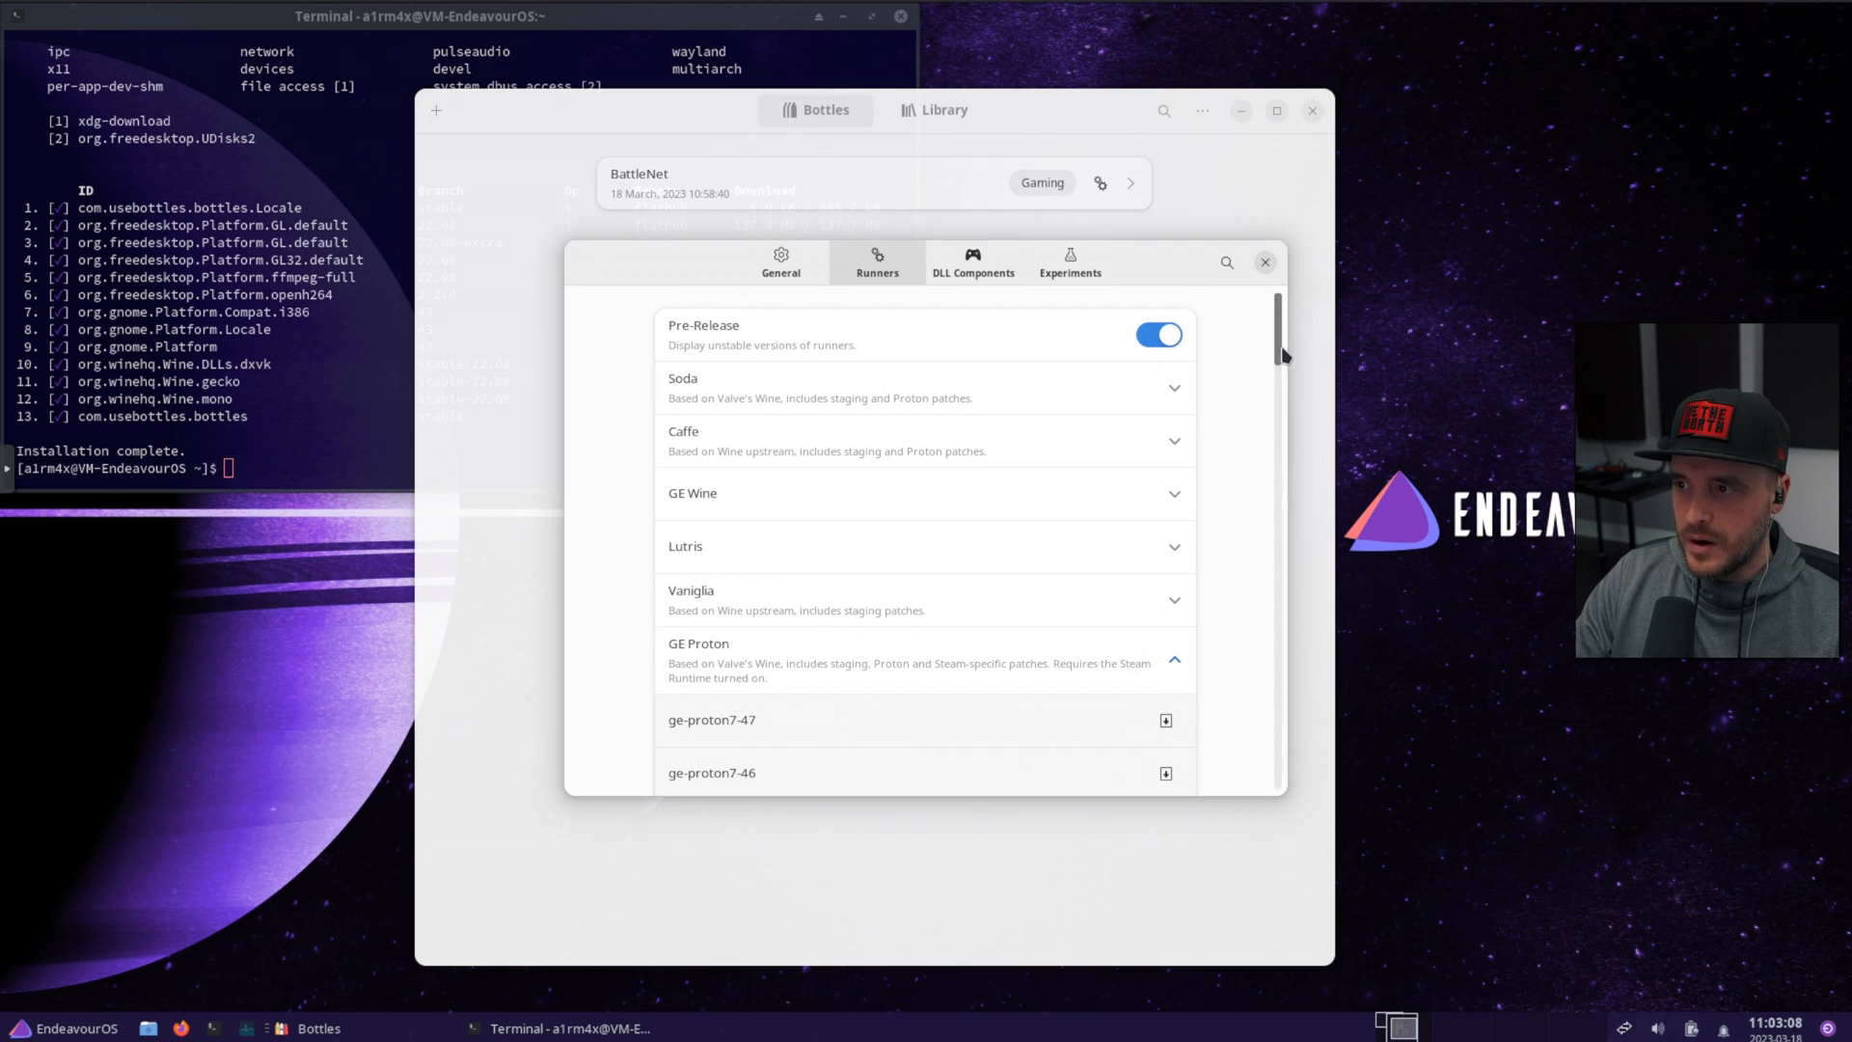
scroll("down", 3)
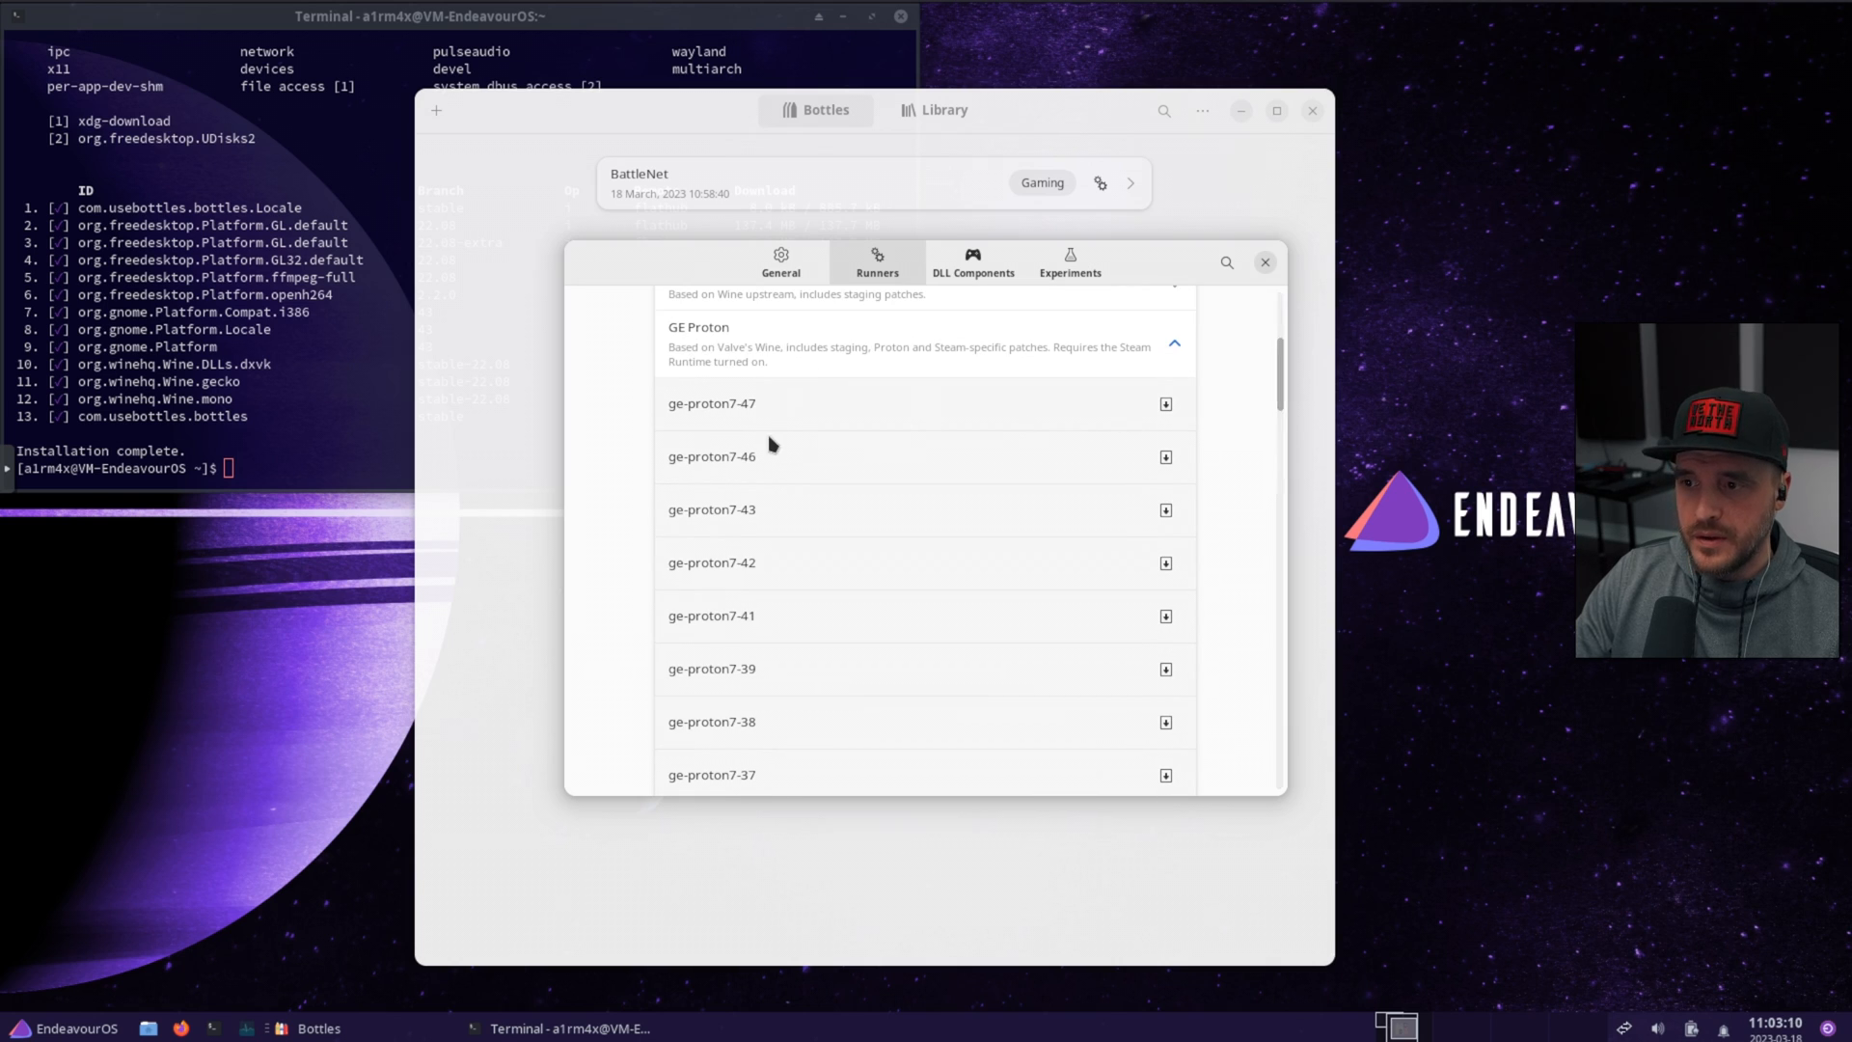
mouse_move(861, 423)
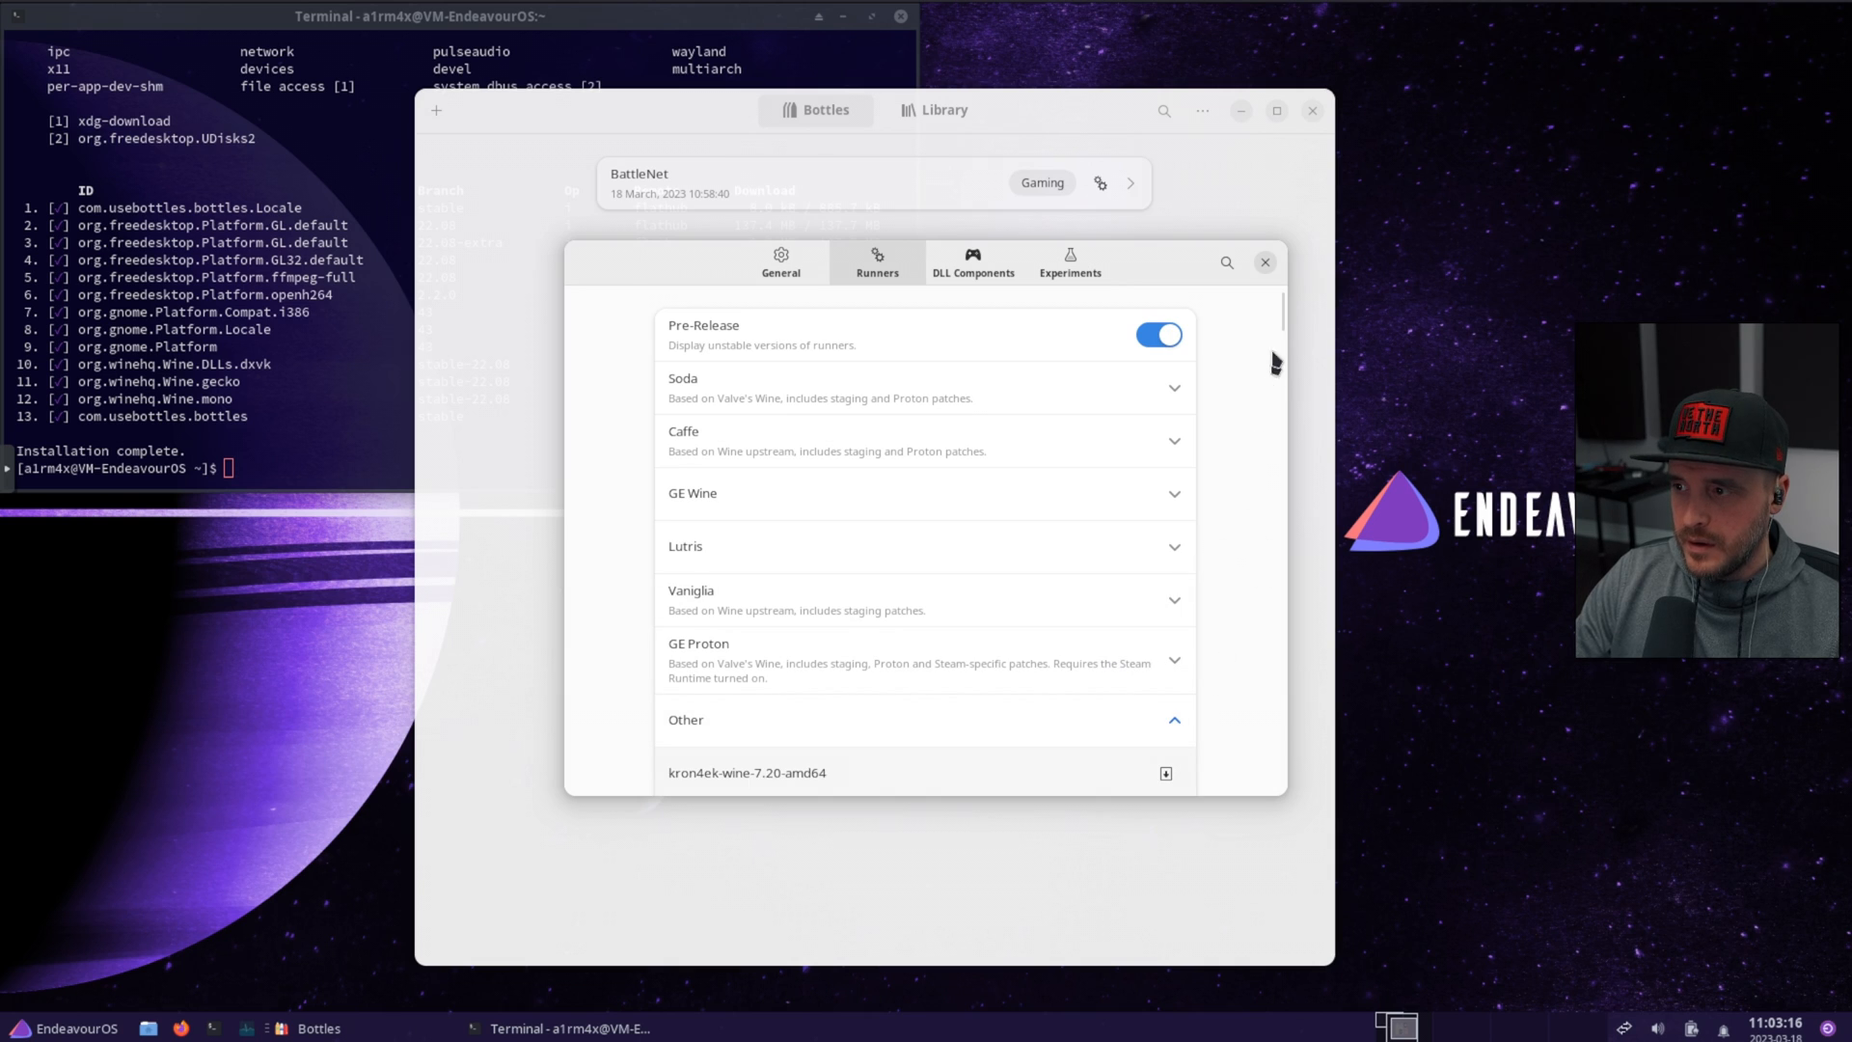
scroll("down", 3)
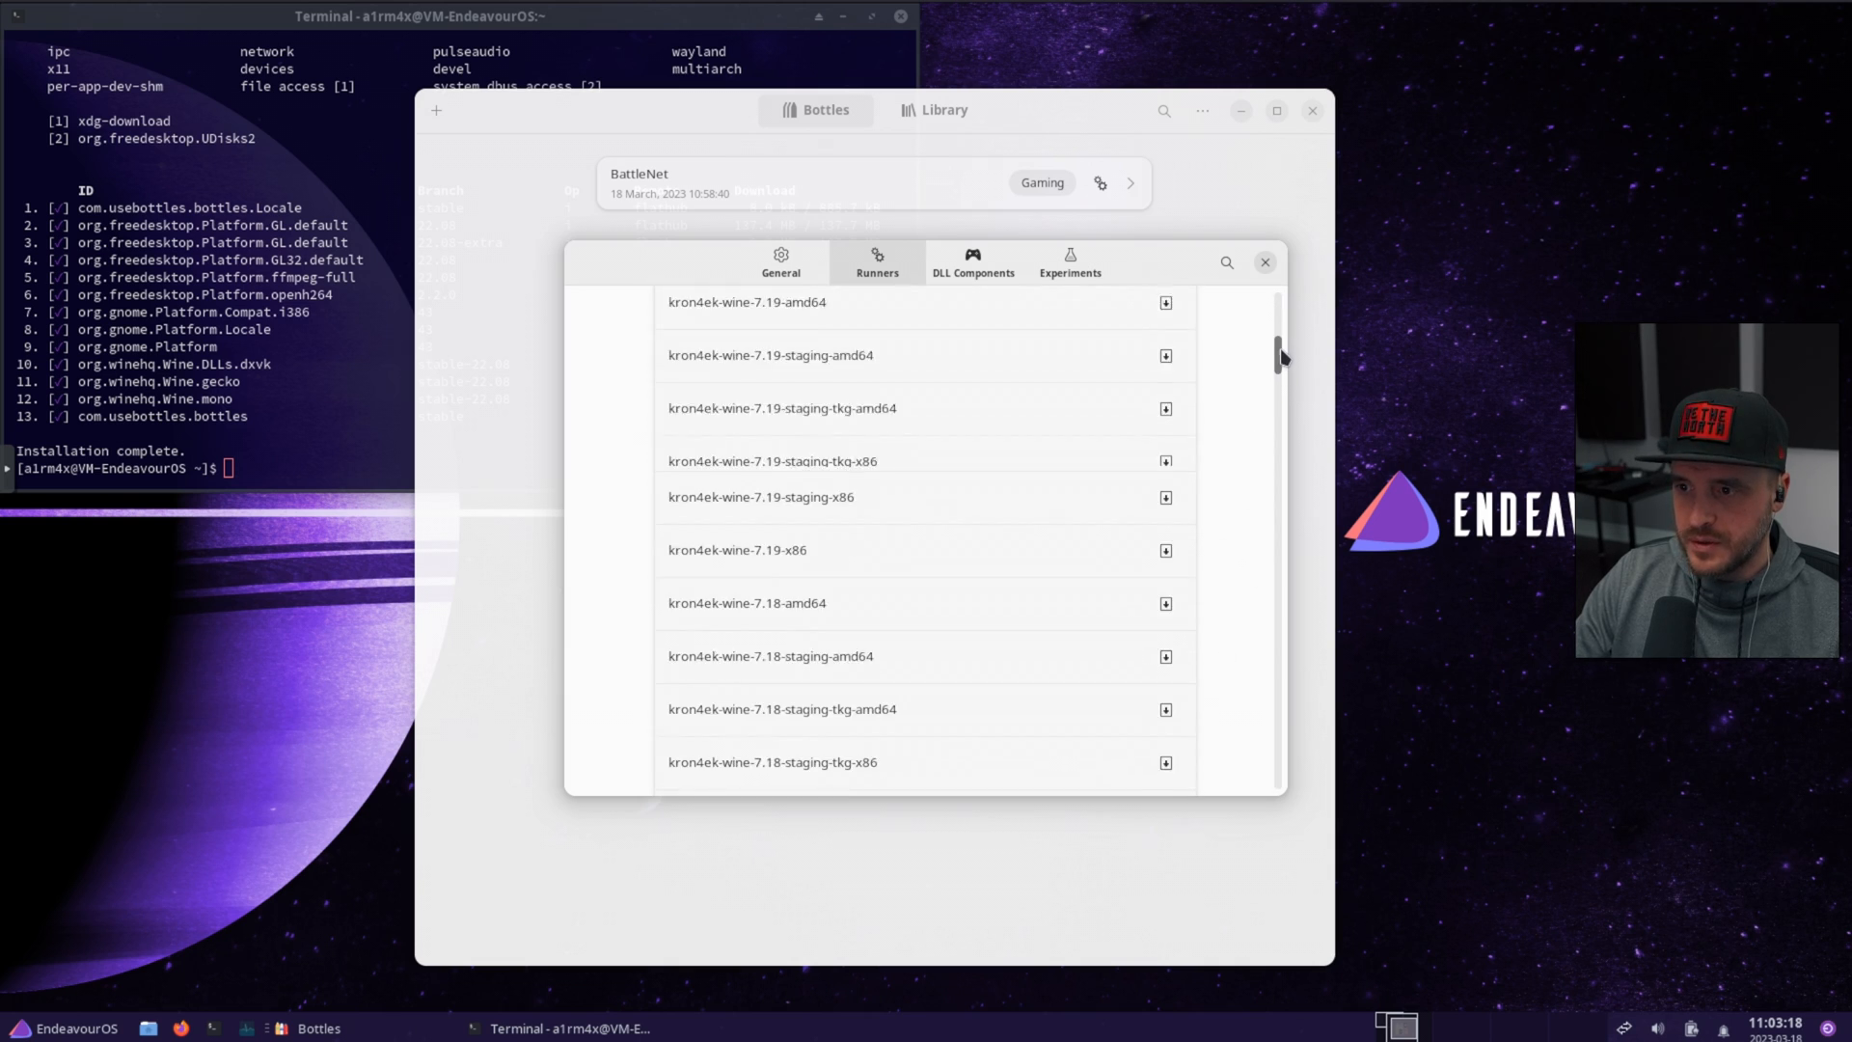
scroll("up", 3)
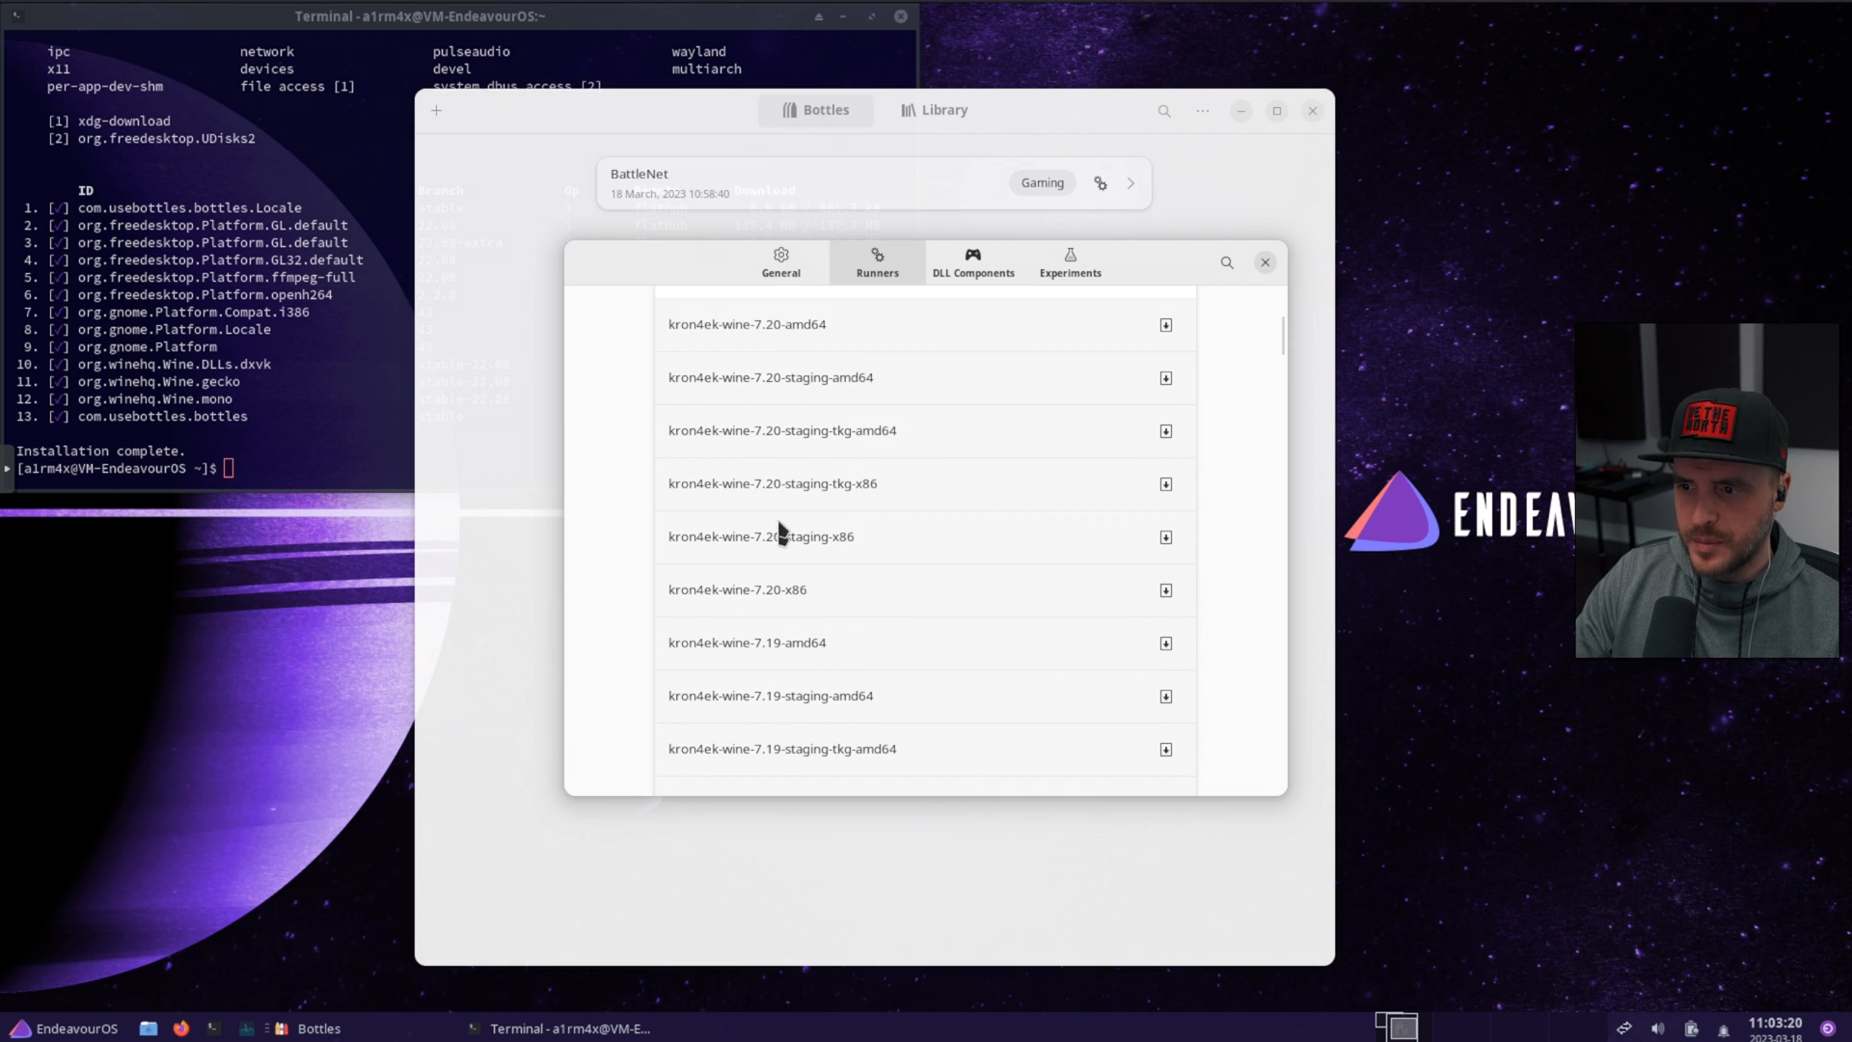
scroll("down", 3)
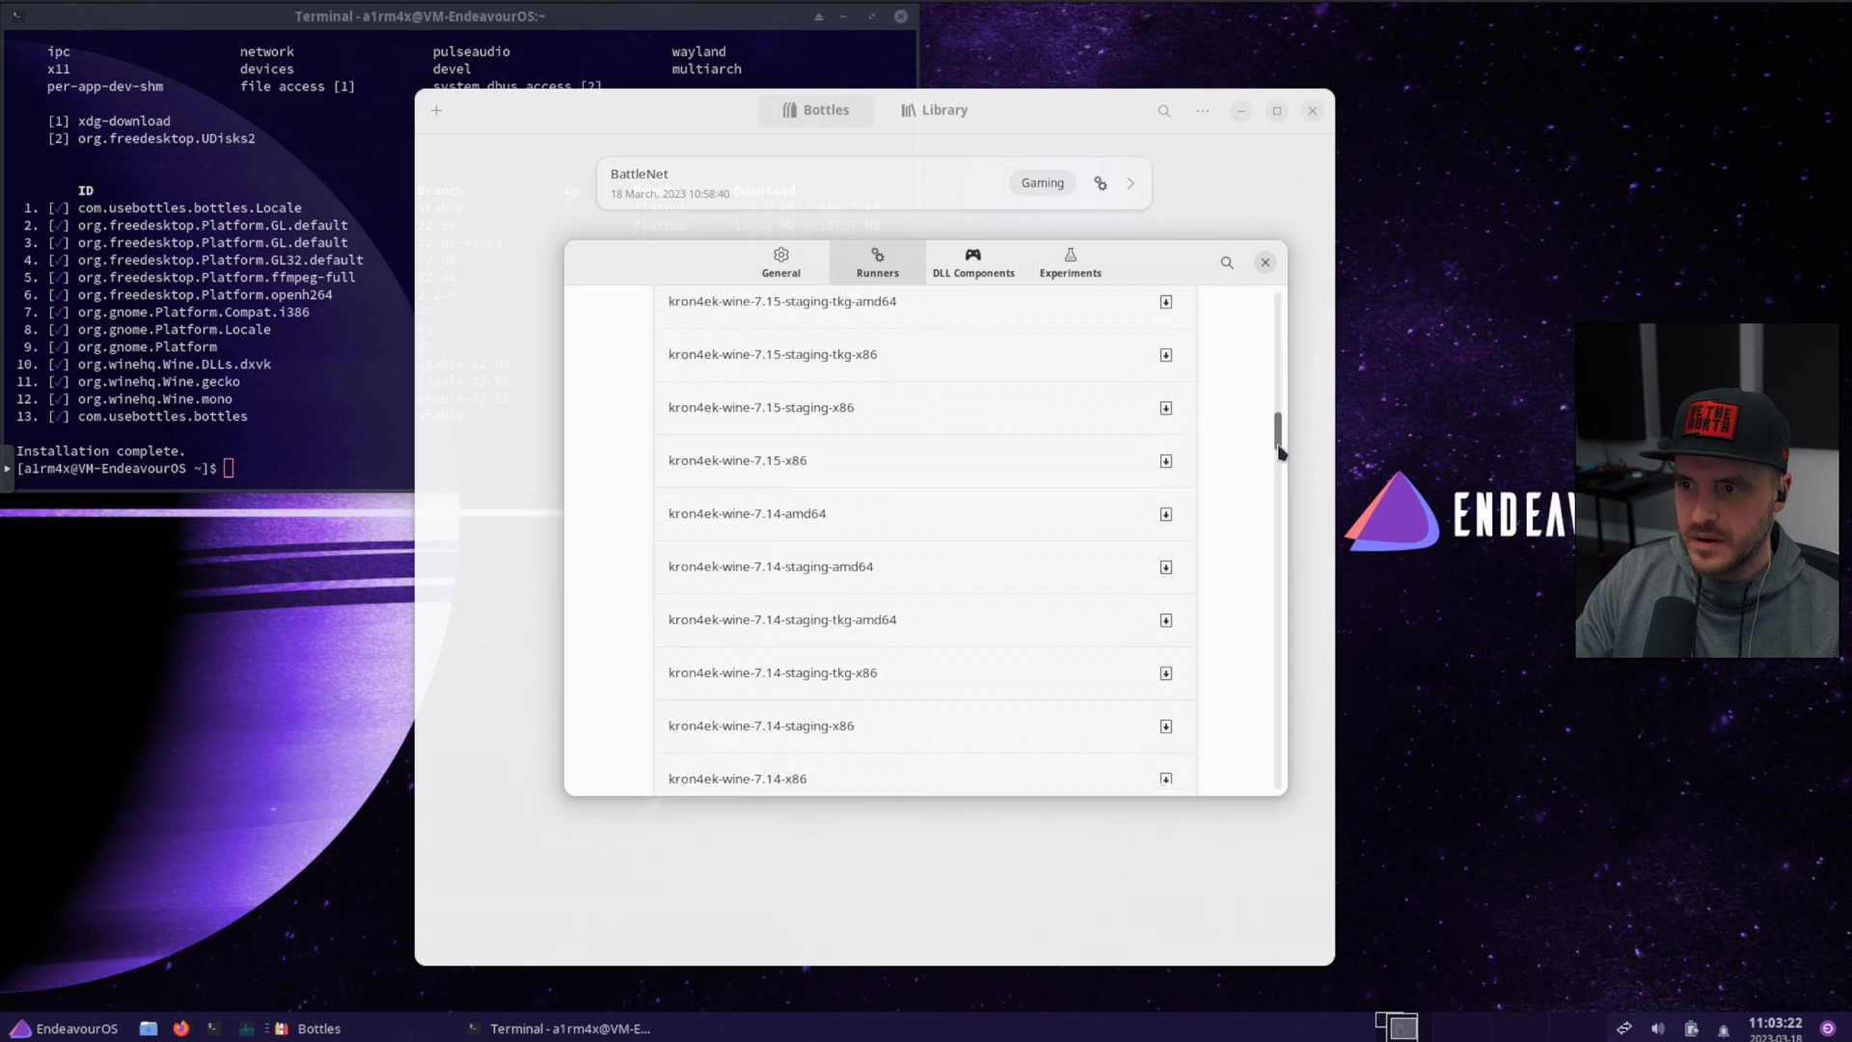
scroll("down", 3)
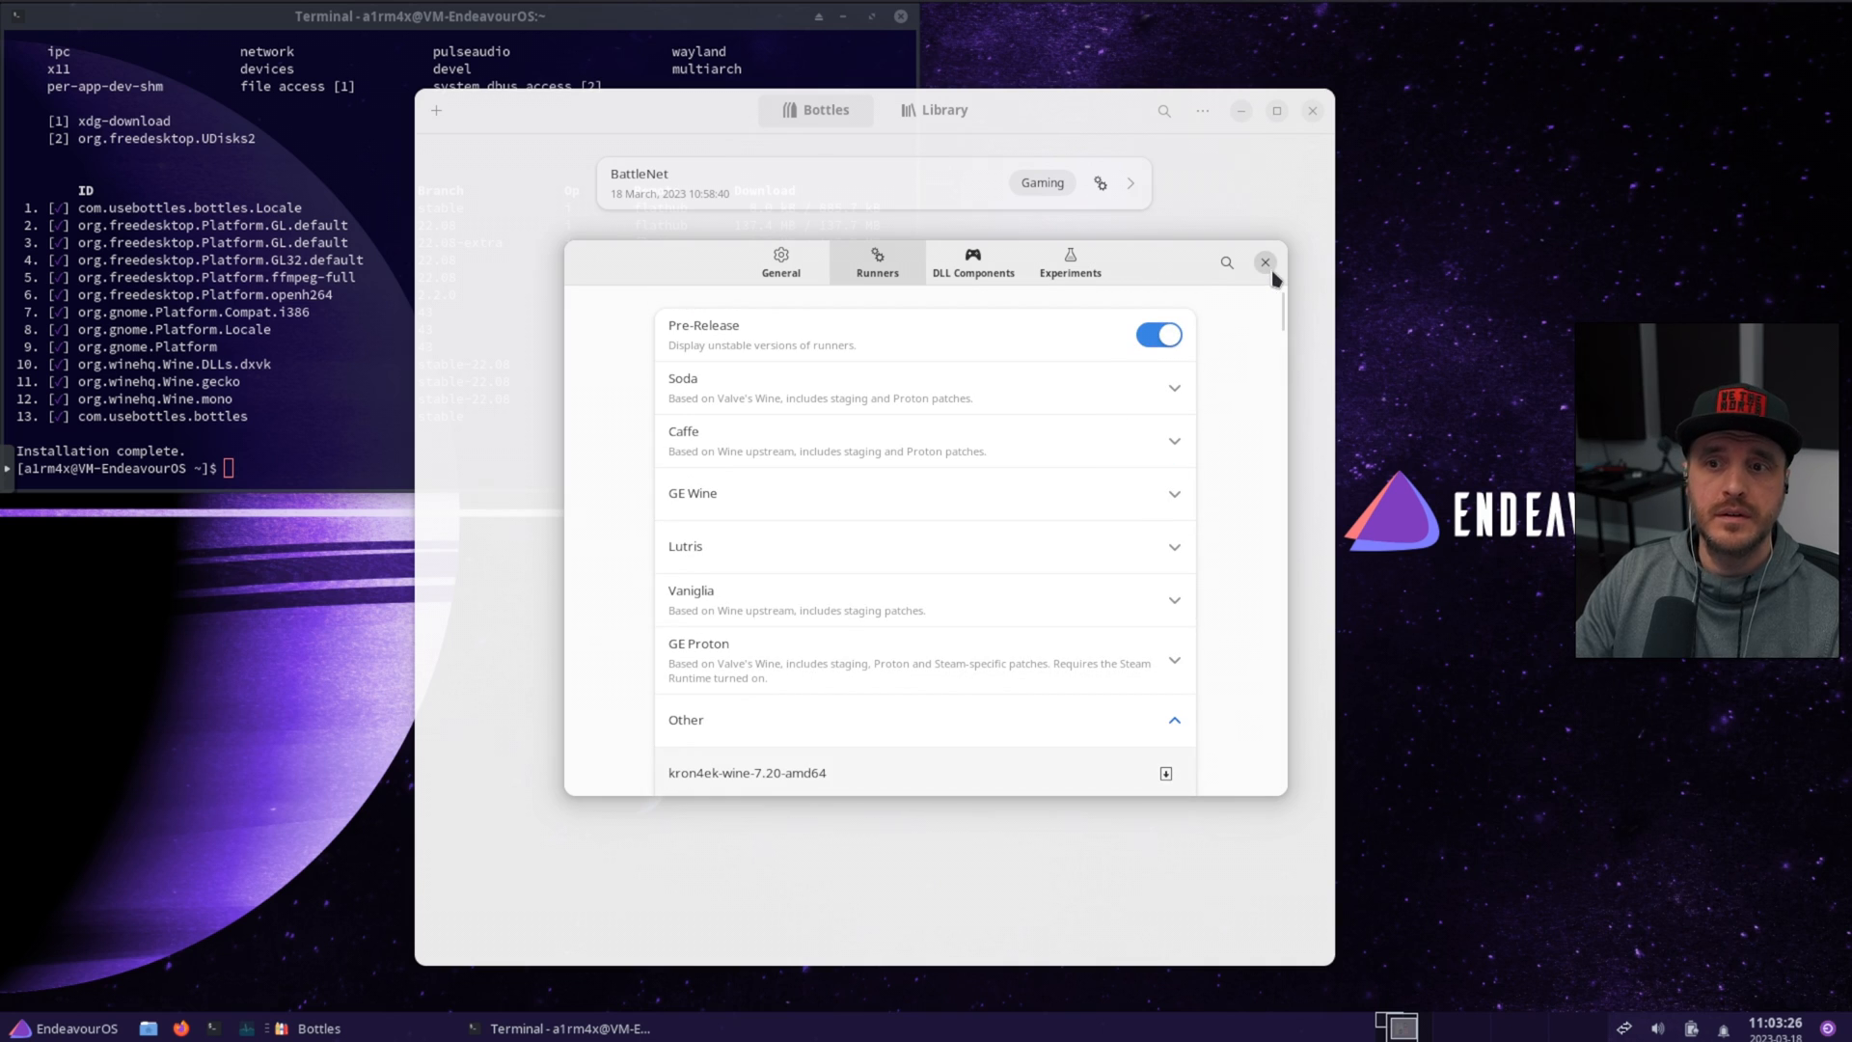
mouse_move(1266, 264)
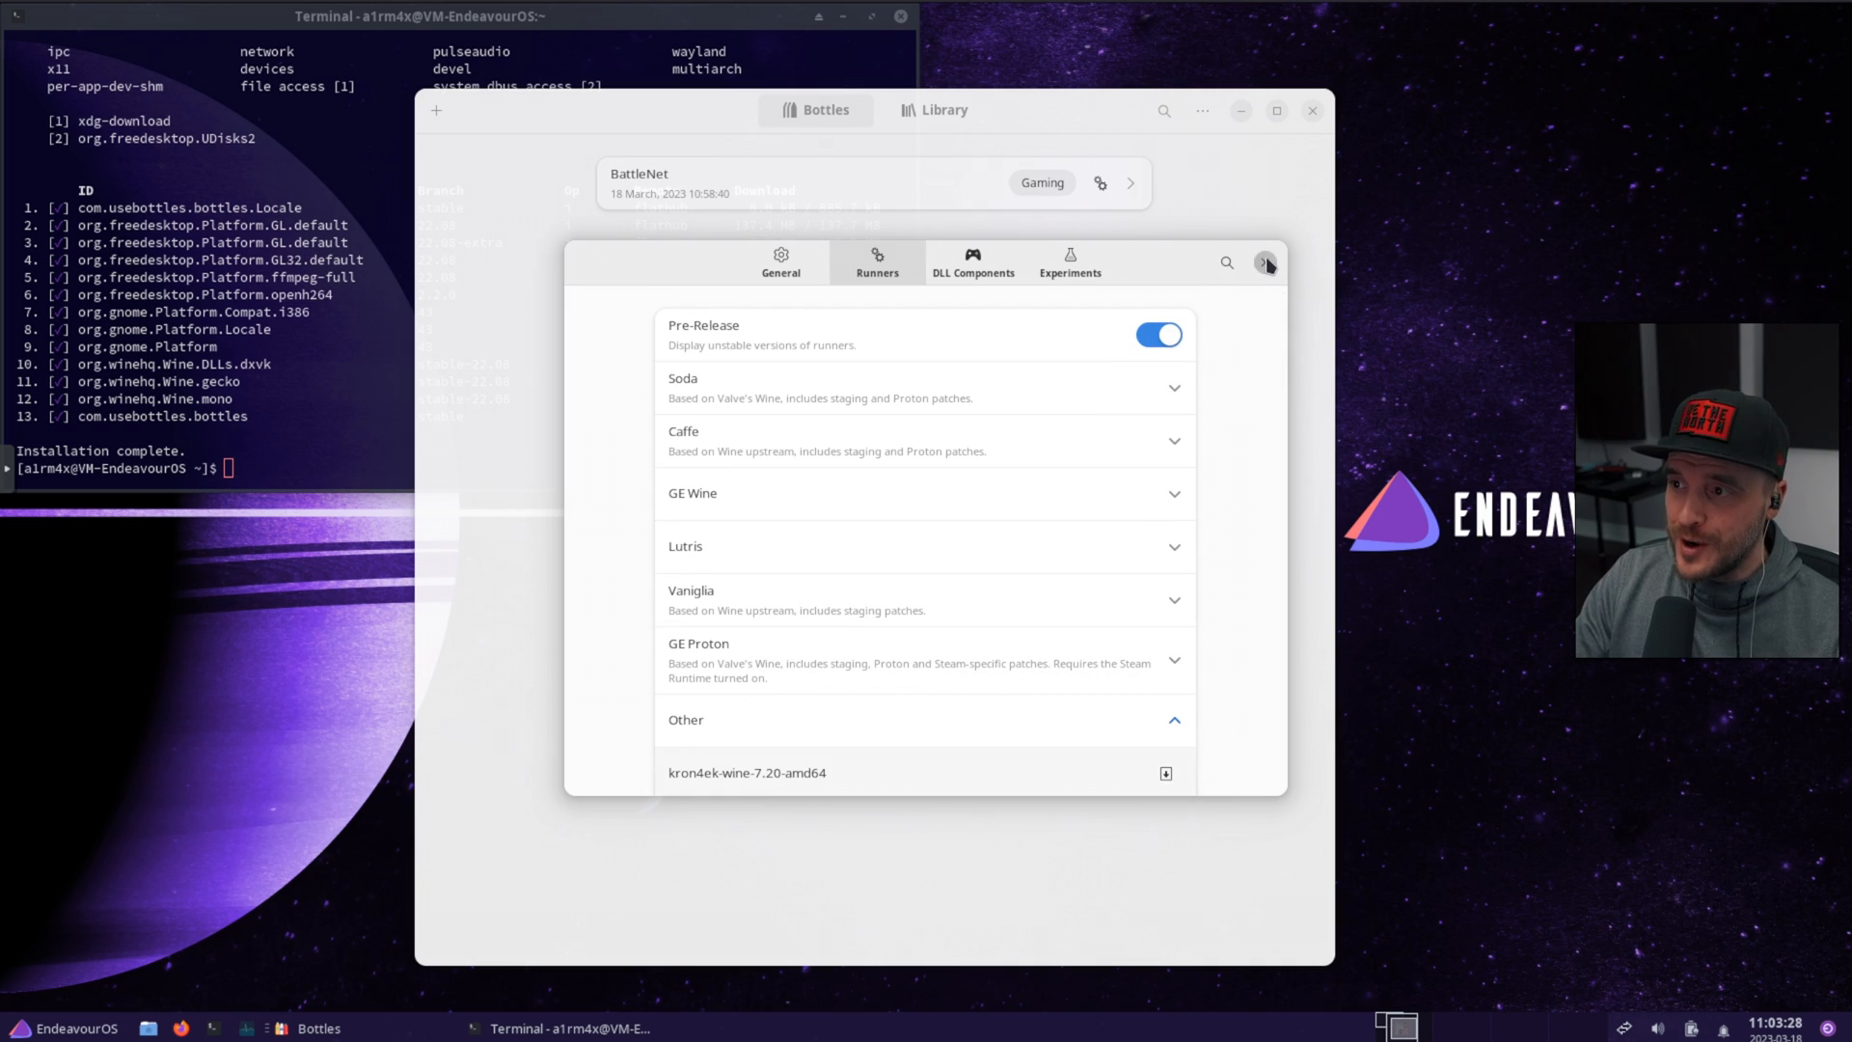
left_click(1266, 262)
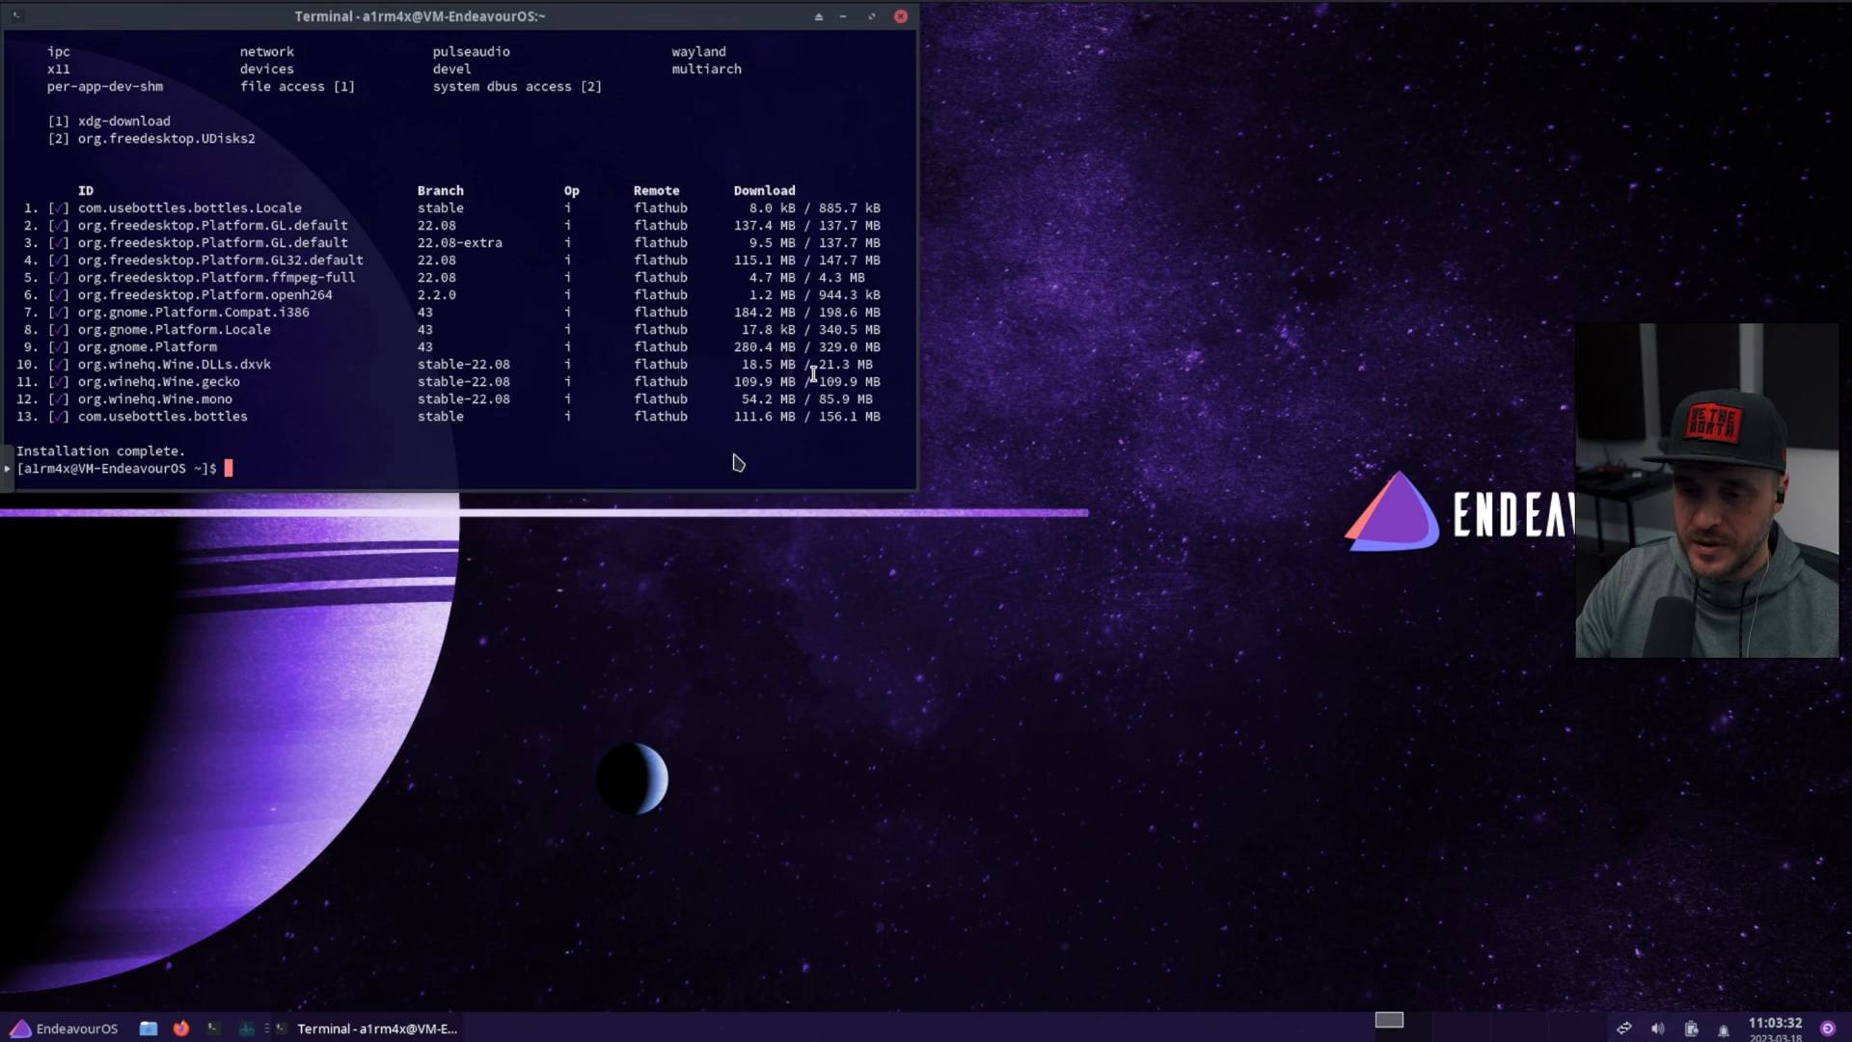
mouse_move(1481, 491)
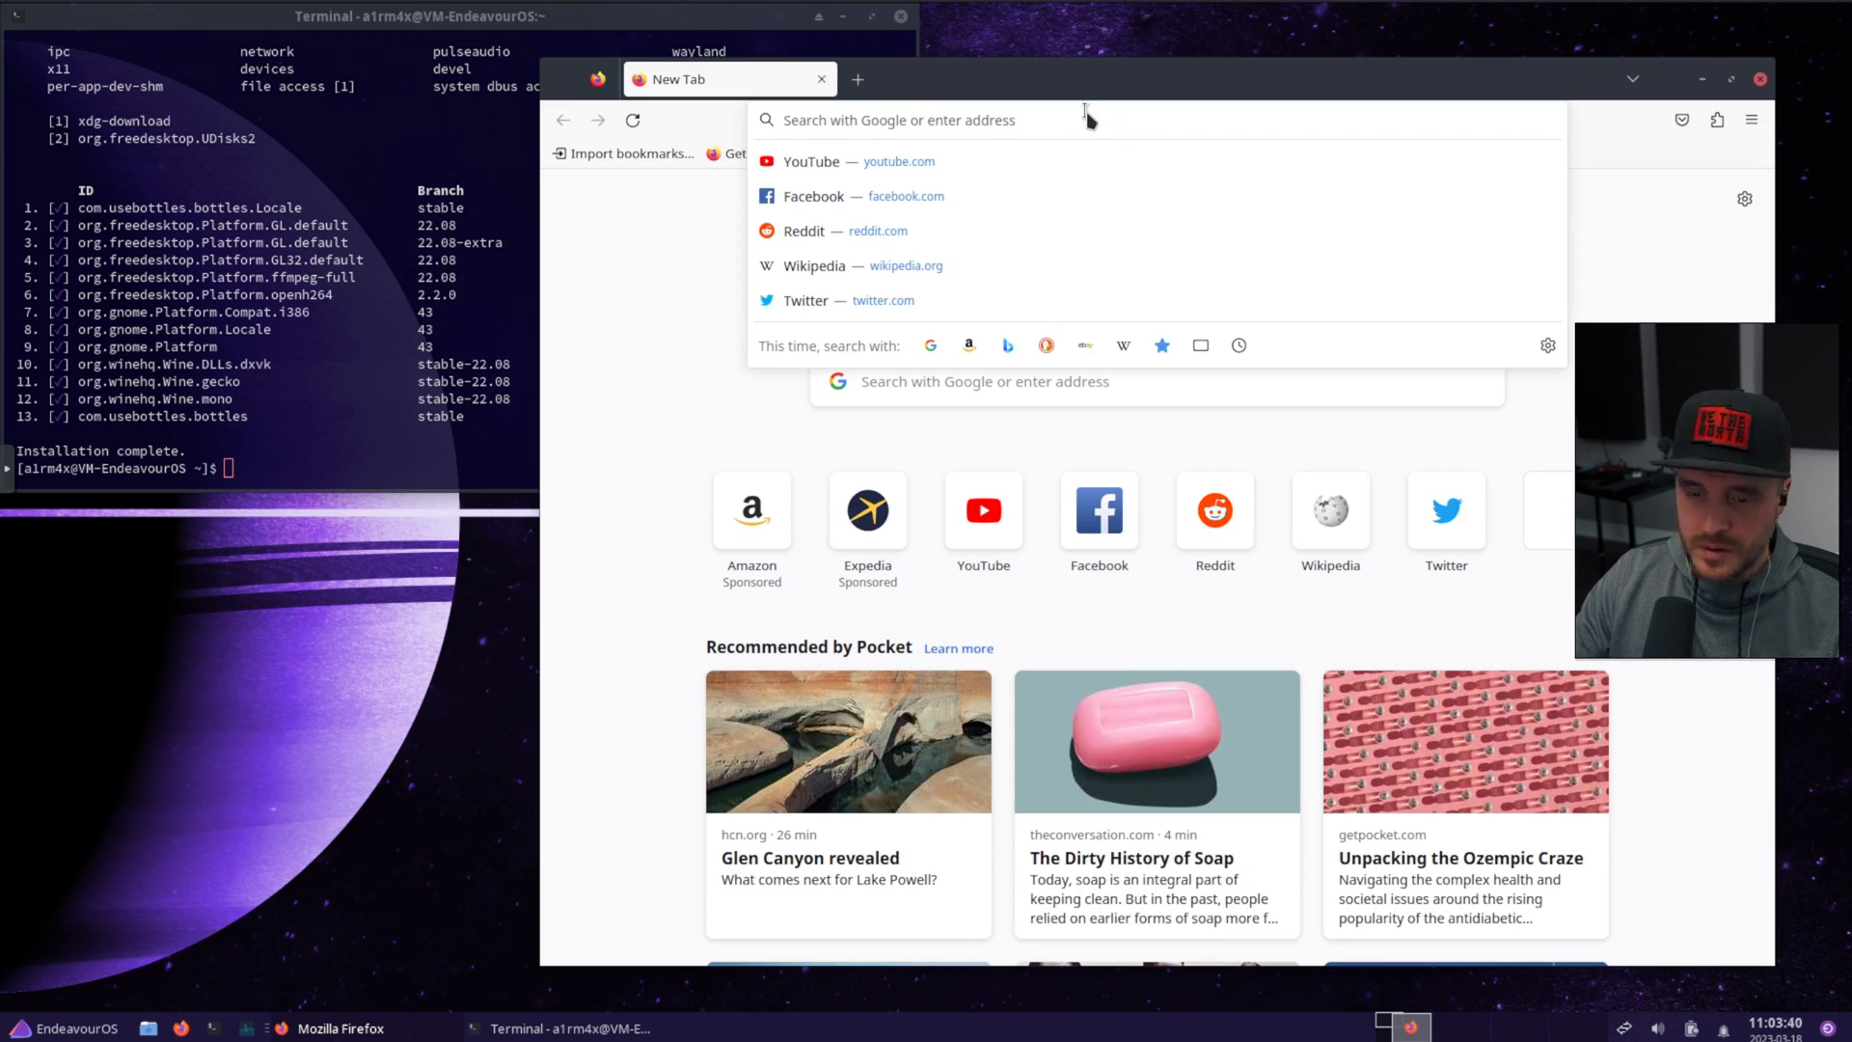
Search Google for "github proton ge wine" from the address bar
type("githu")
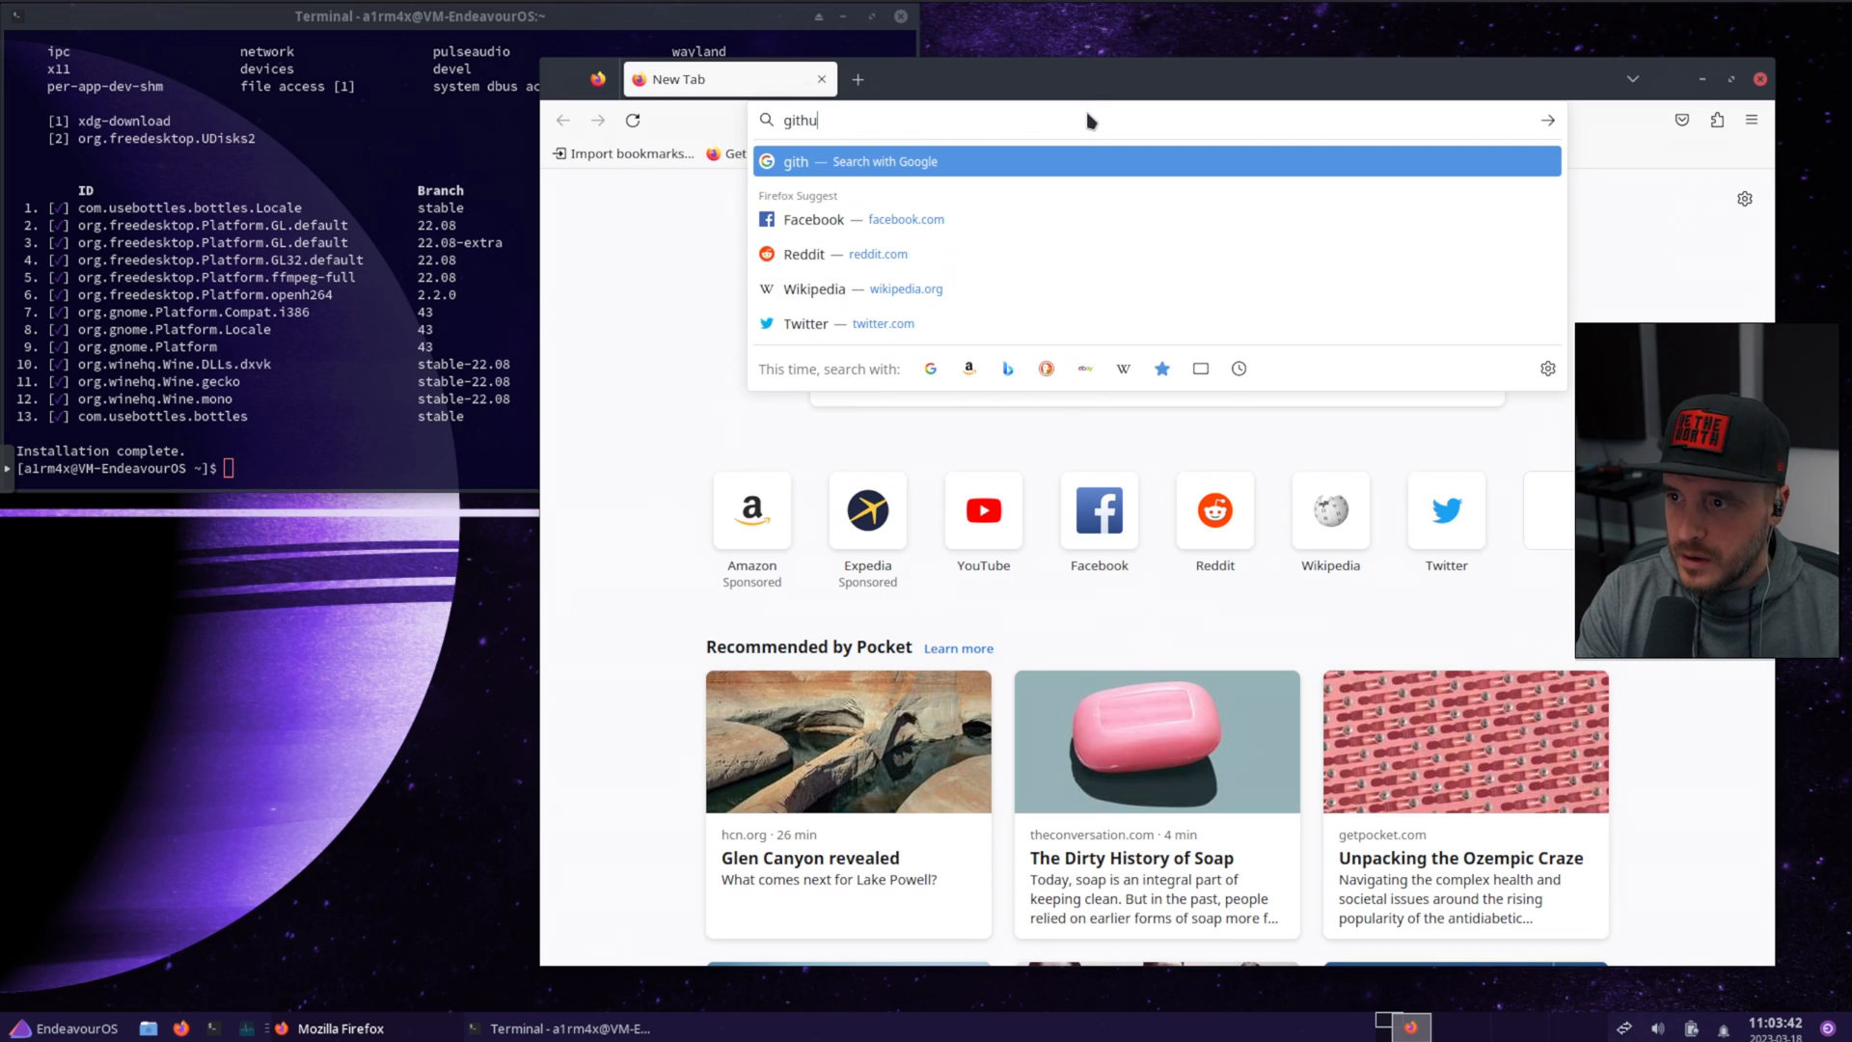
type("b proto")
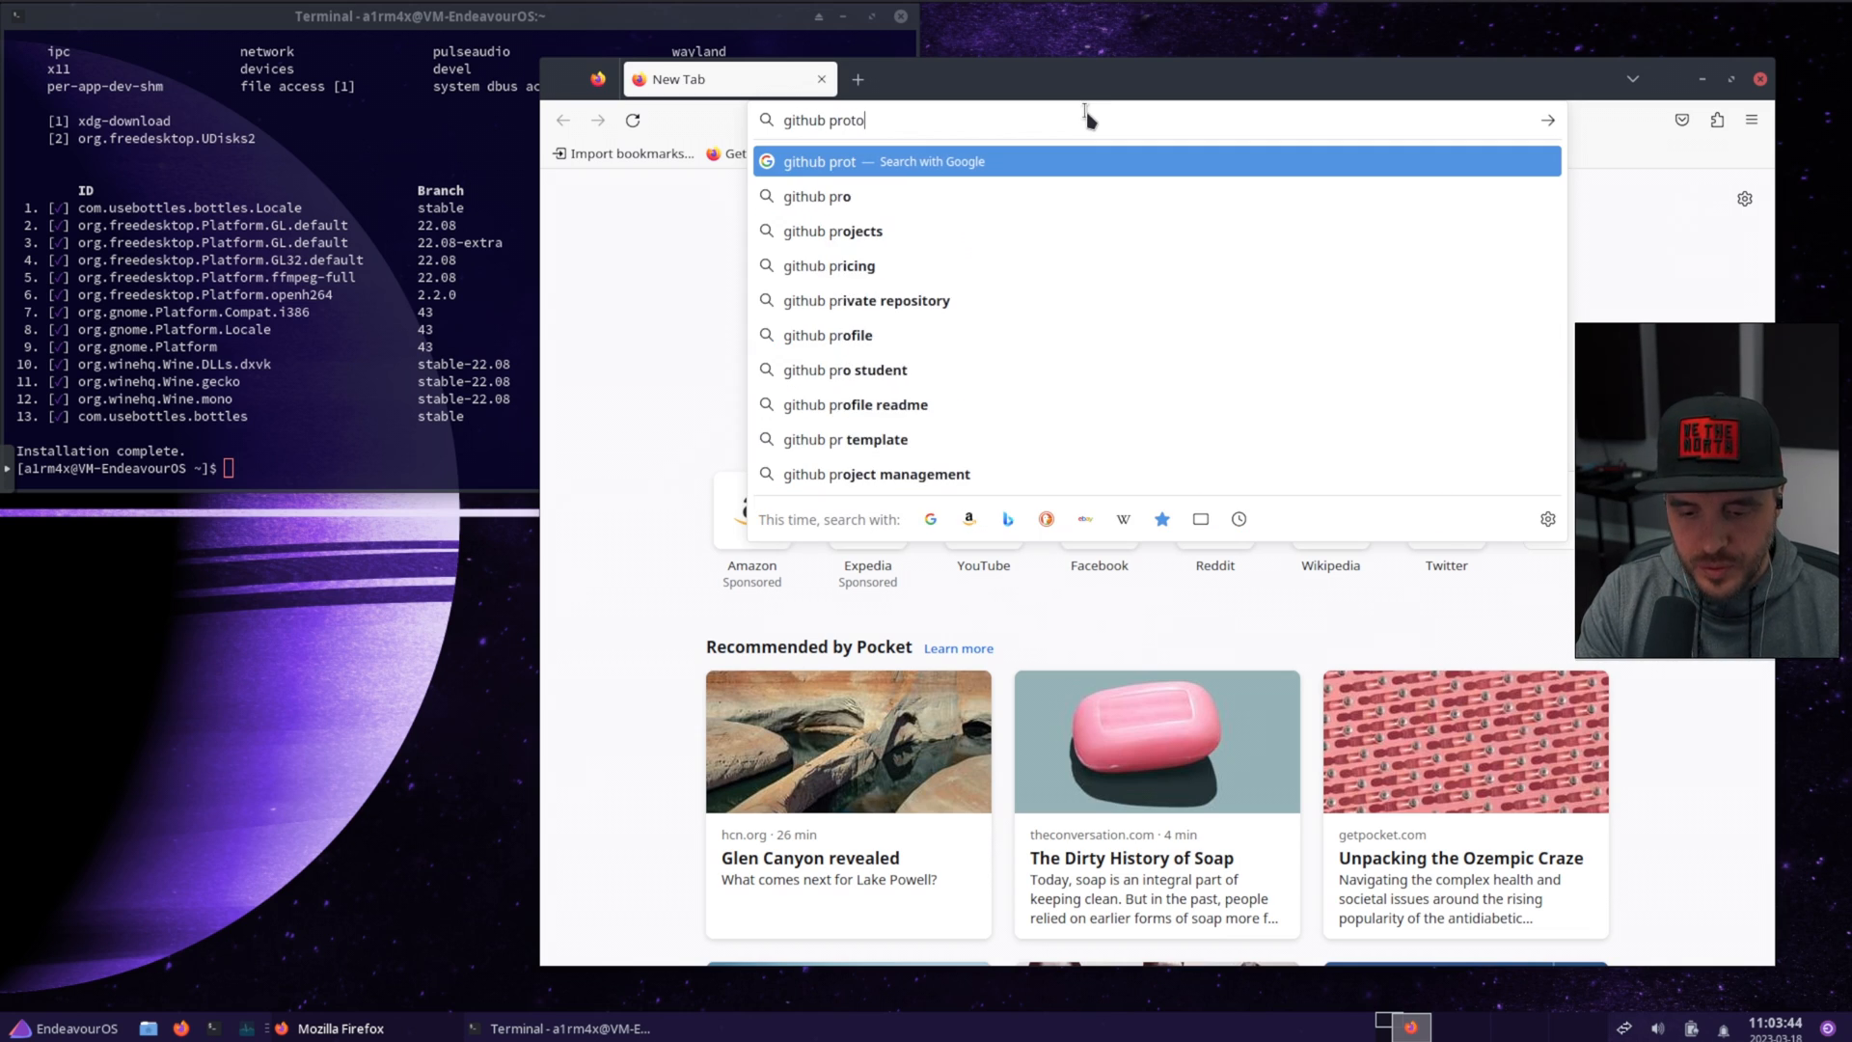
type("ton ge")
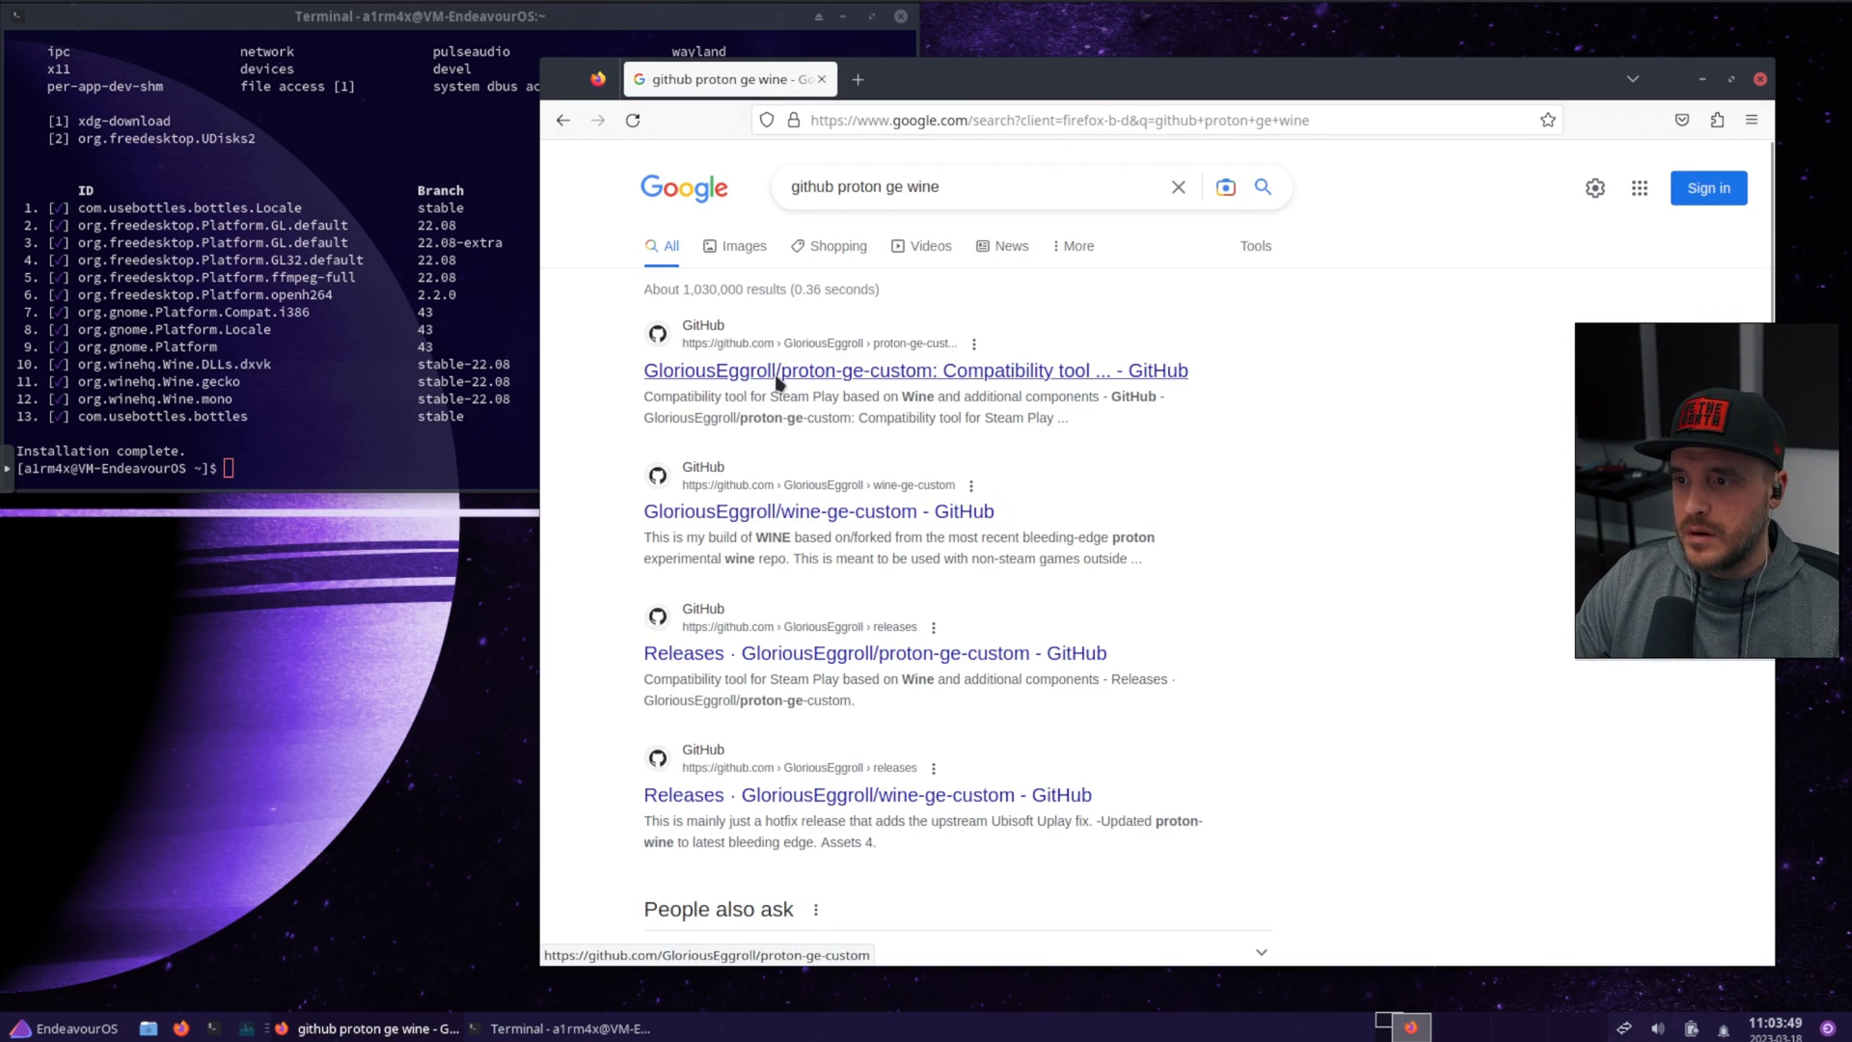
mouse_move(802, 523)
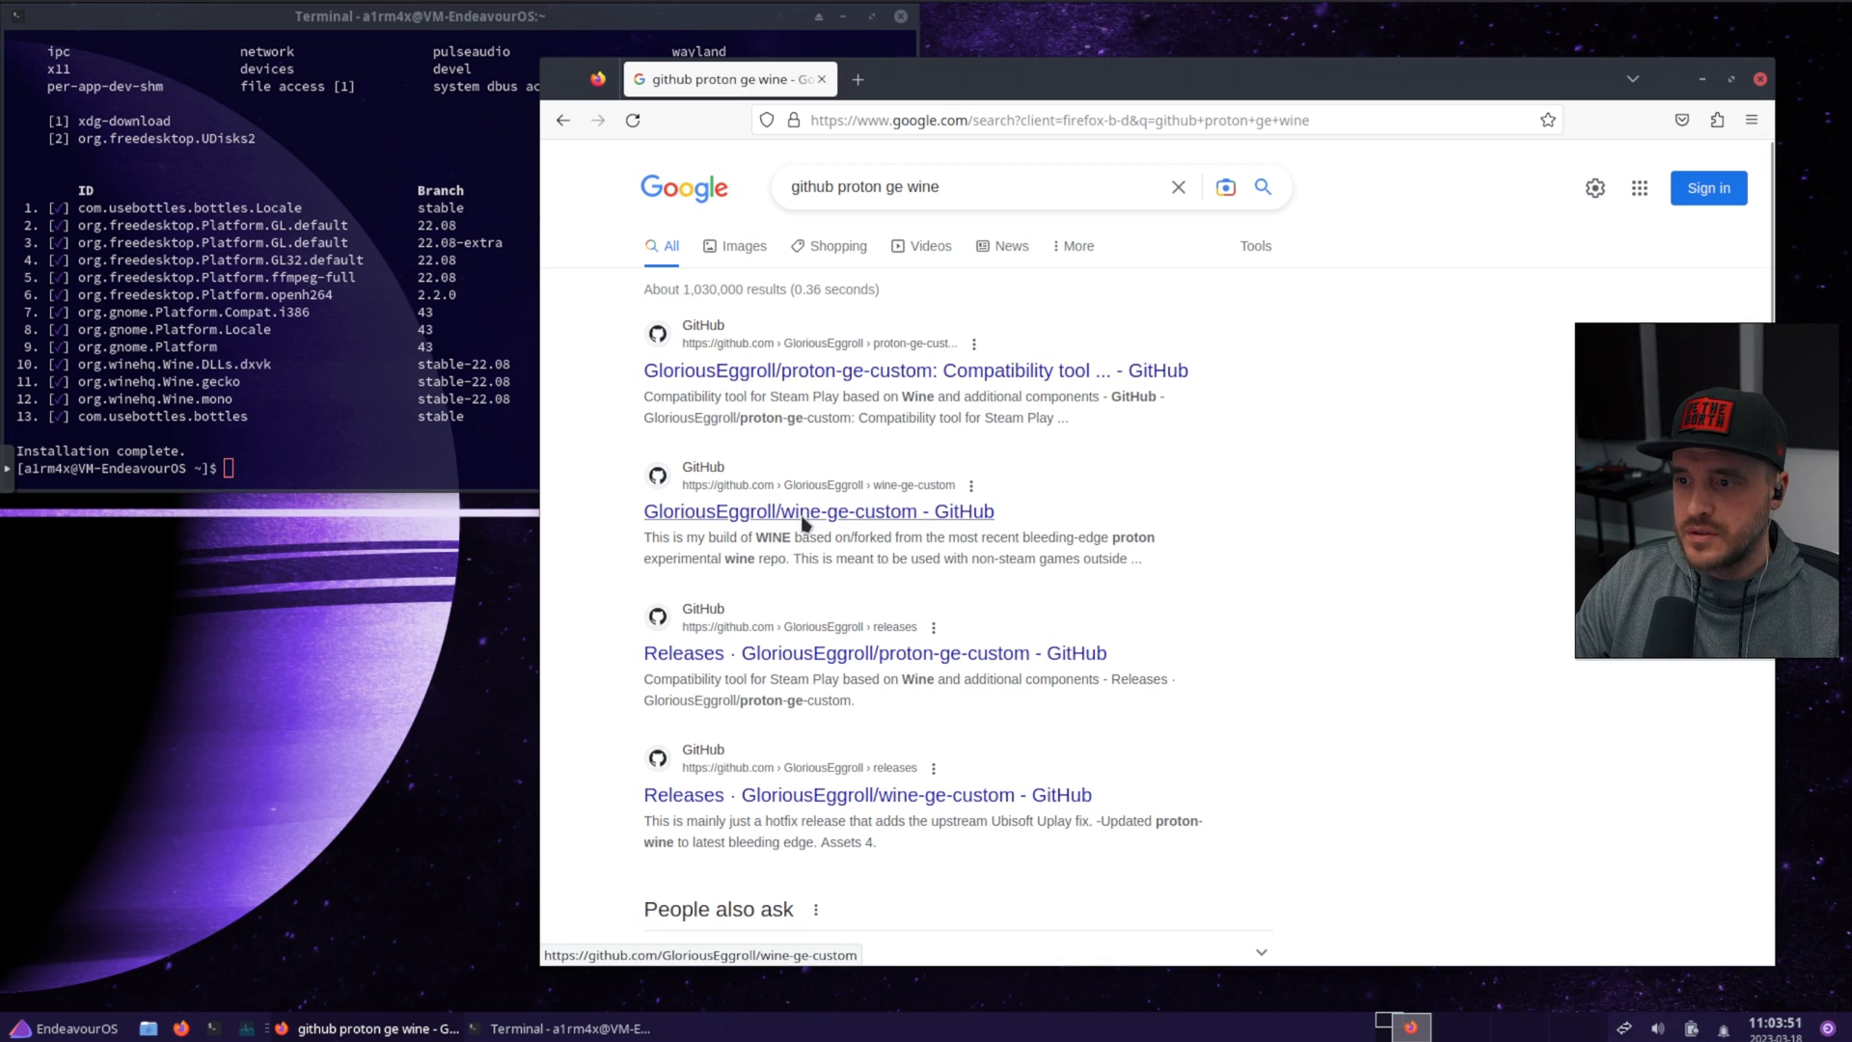
From the wine-ge-custom Diablo 4 beta release, download wine-lutris-GE-diablo_4_beta-x86_64.tar.xz to Downloads
left_click(818, 512)
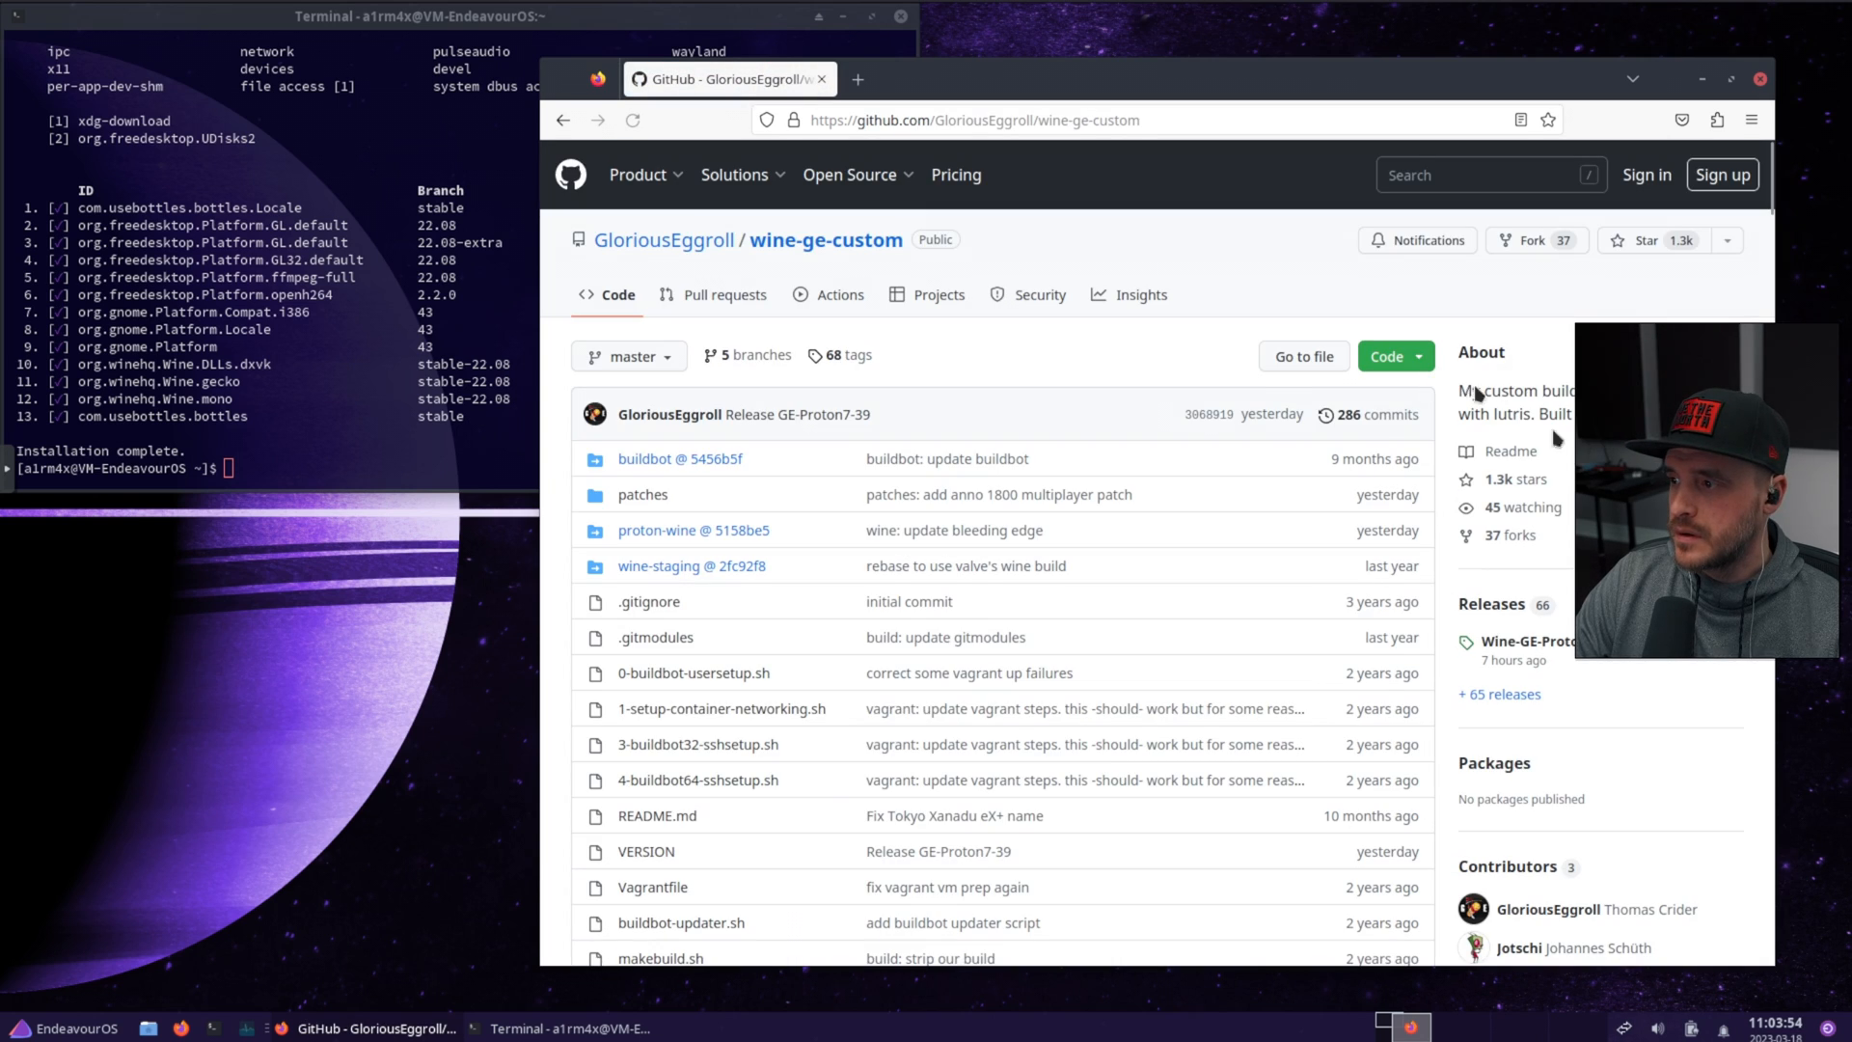
mouse_move(1524, 641)
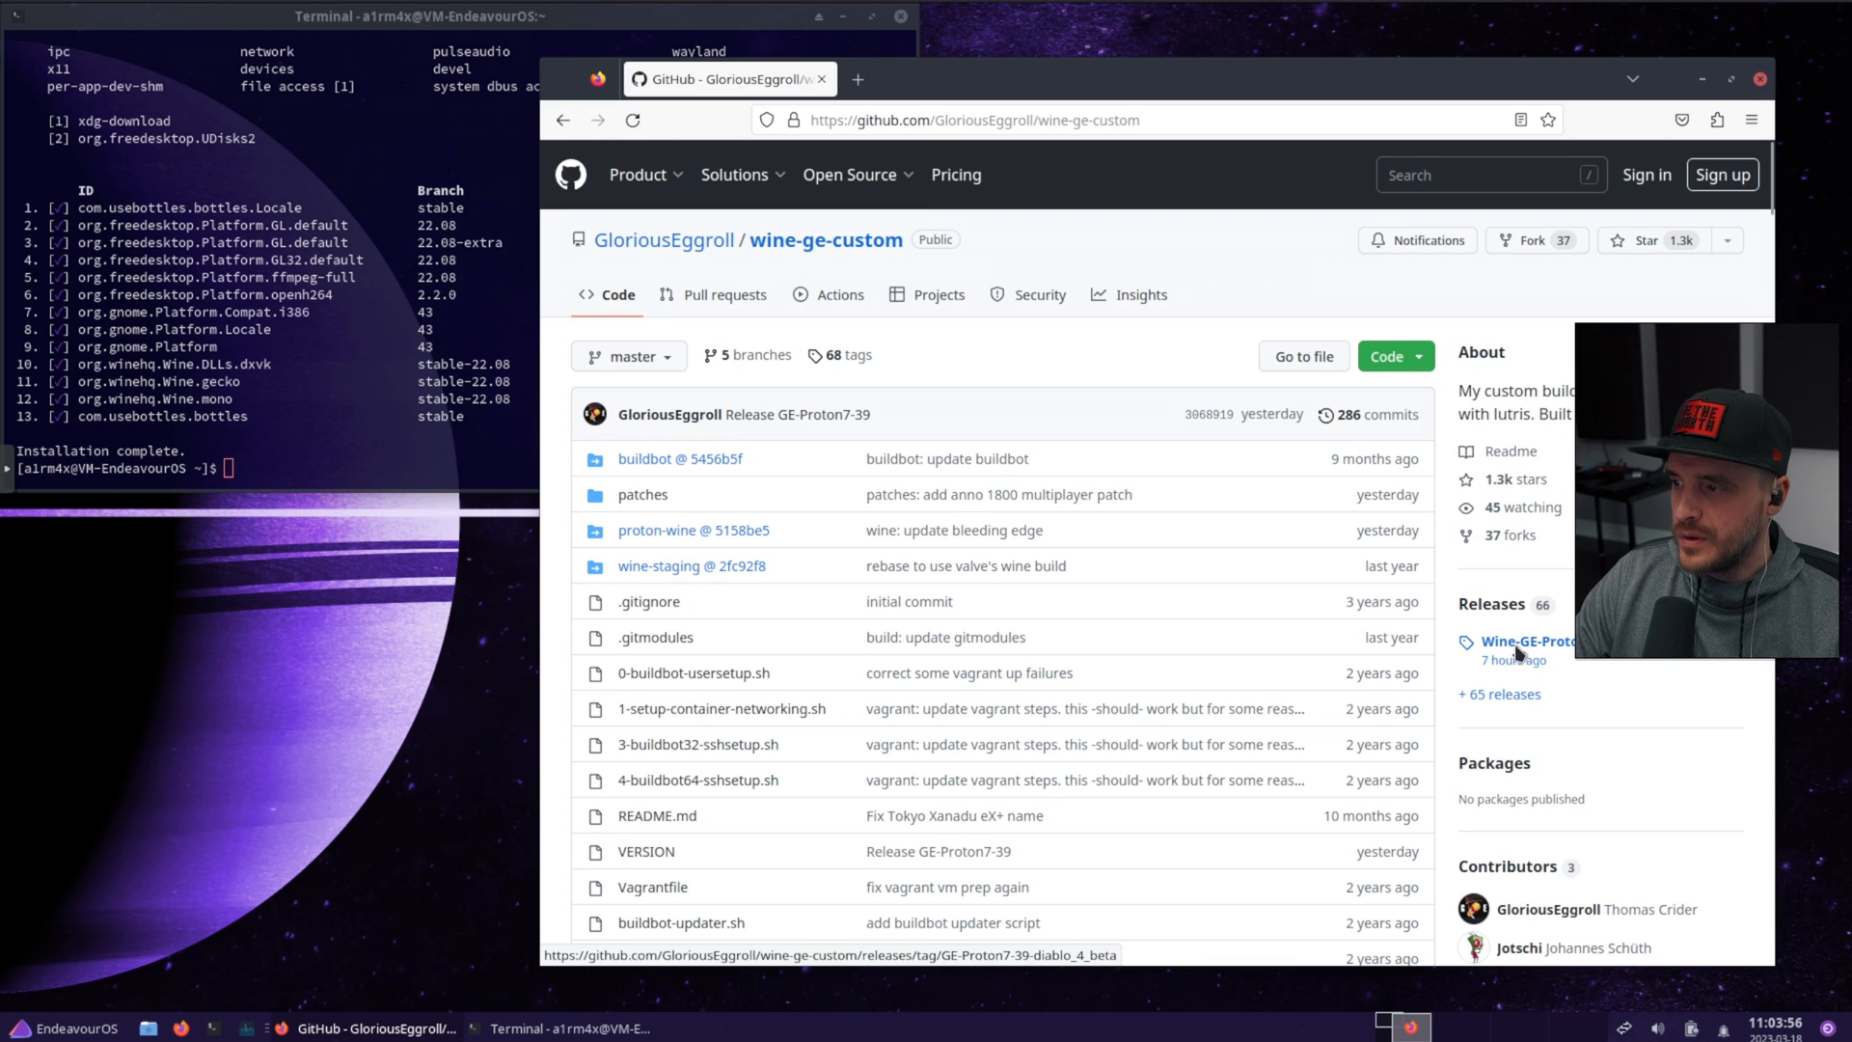
left_click(1524, 641)
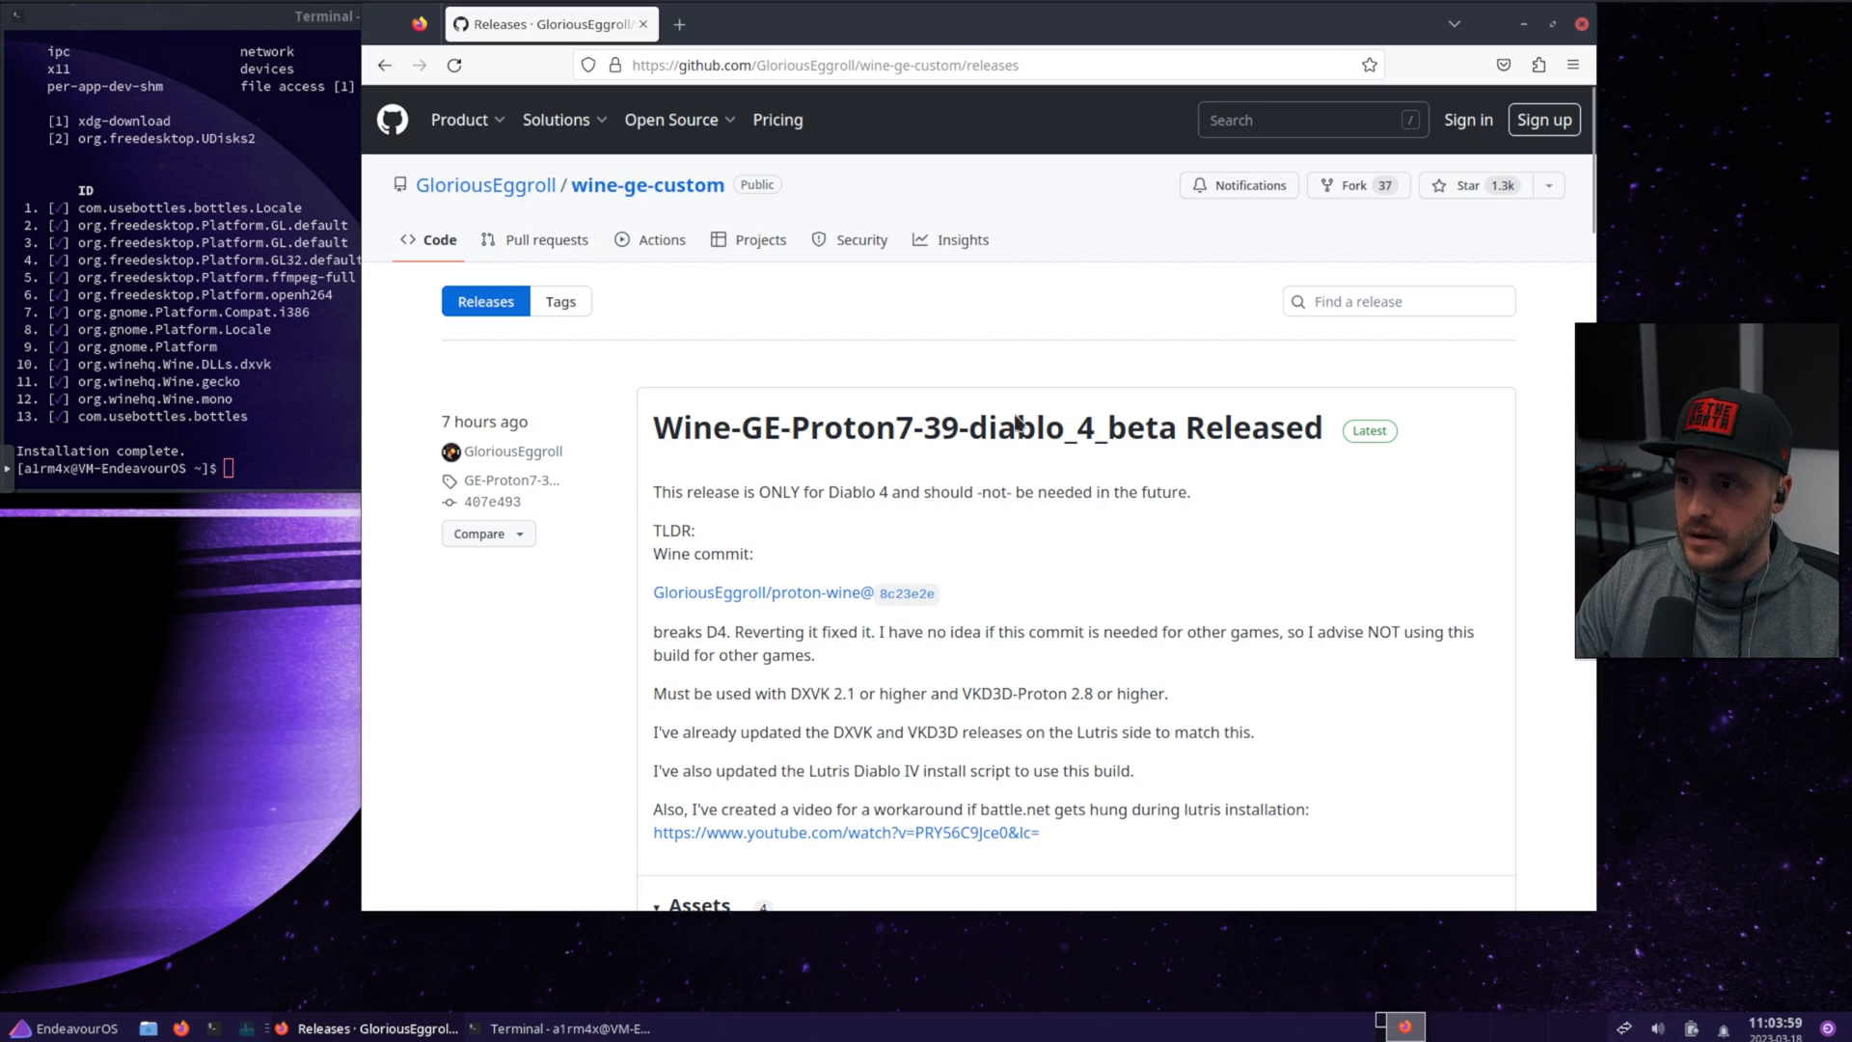
scroll("down", 3)
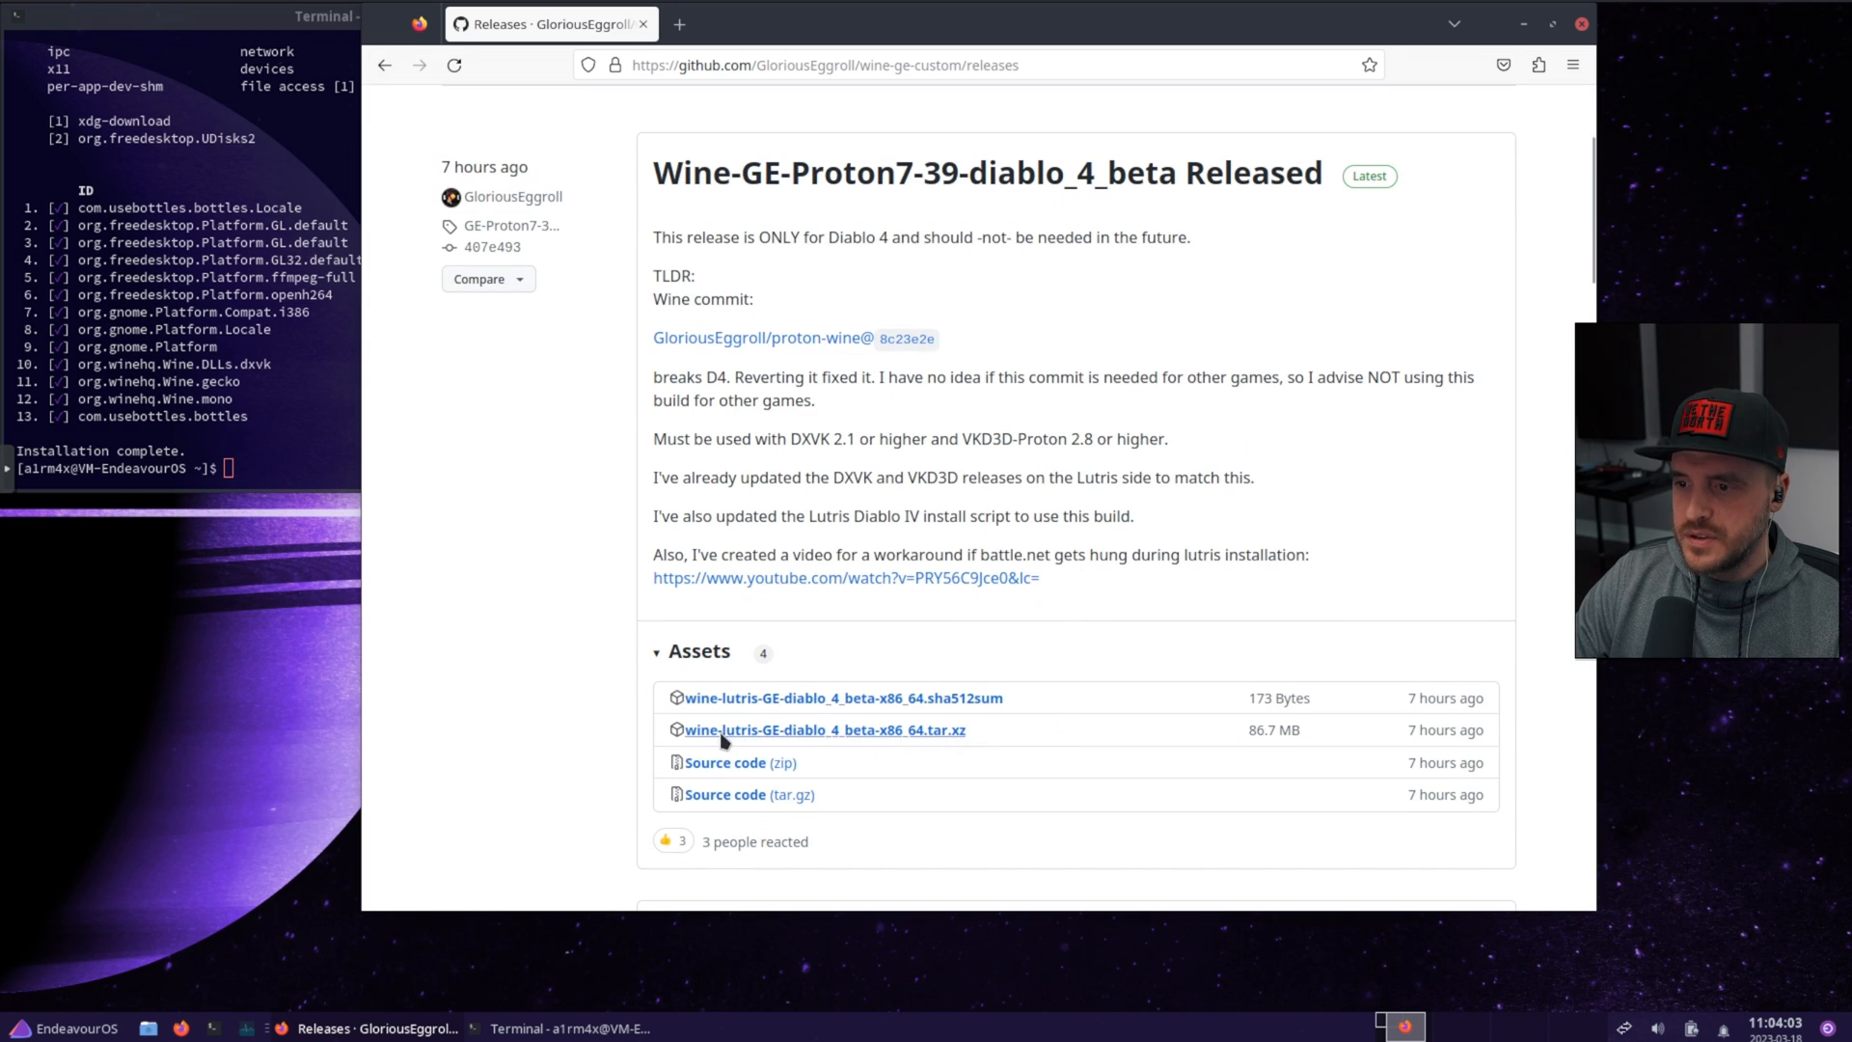
mouse_move(757, 739)
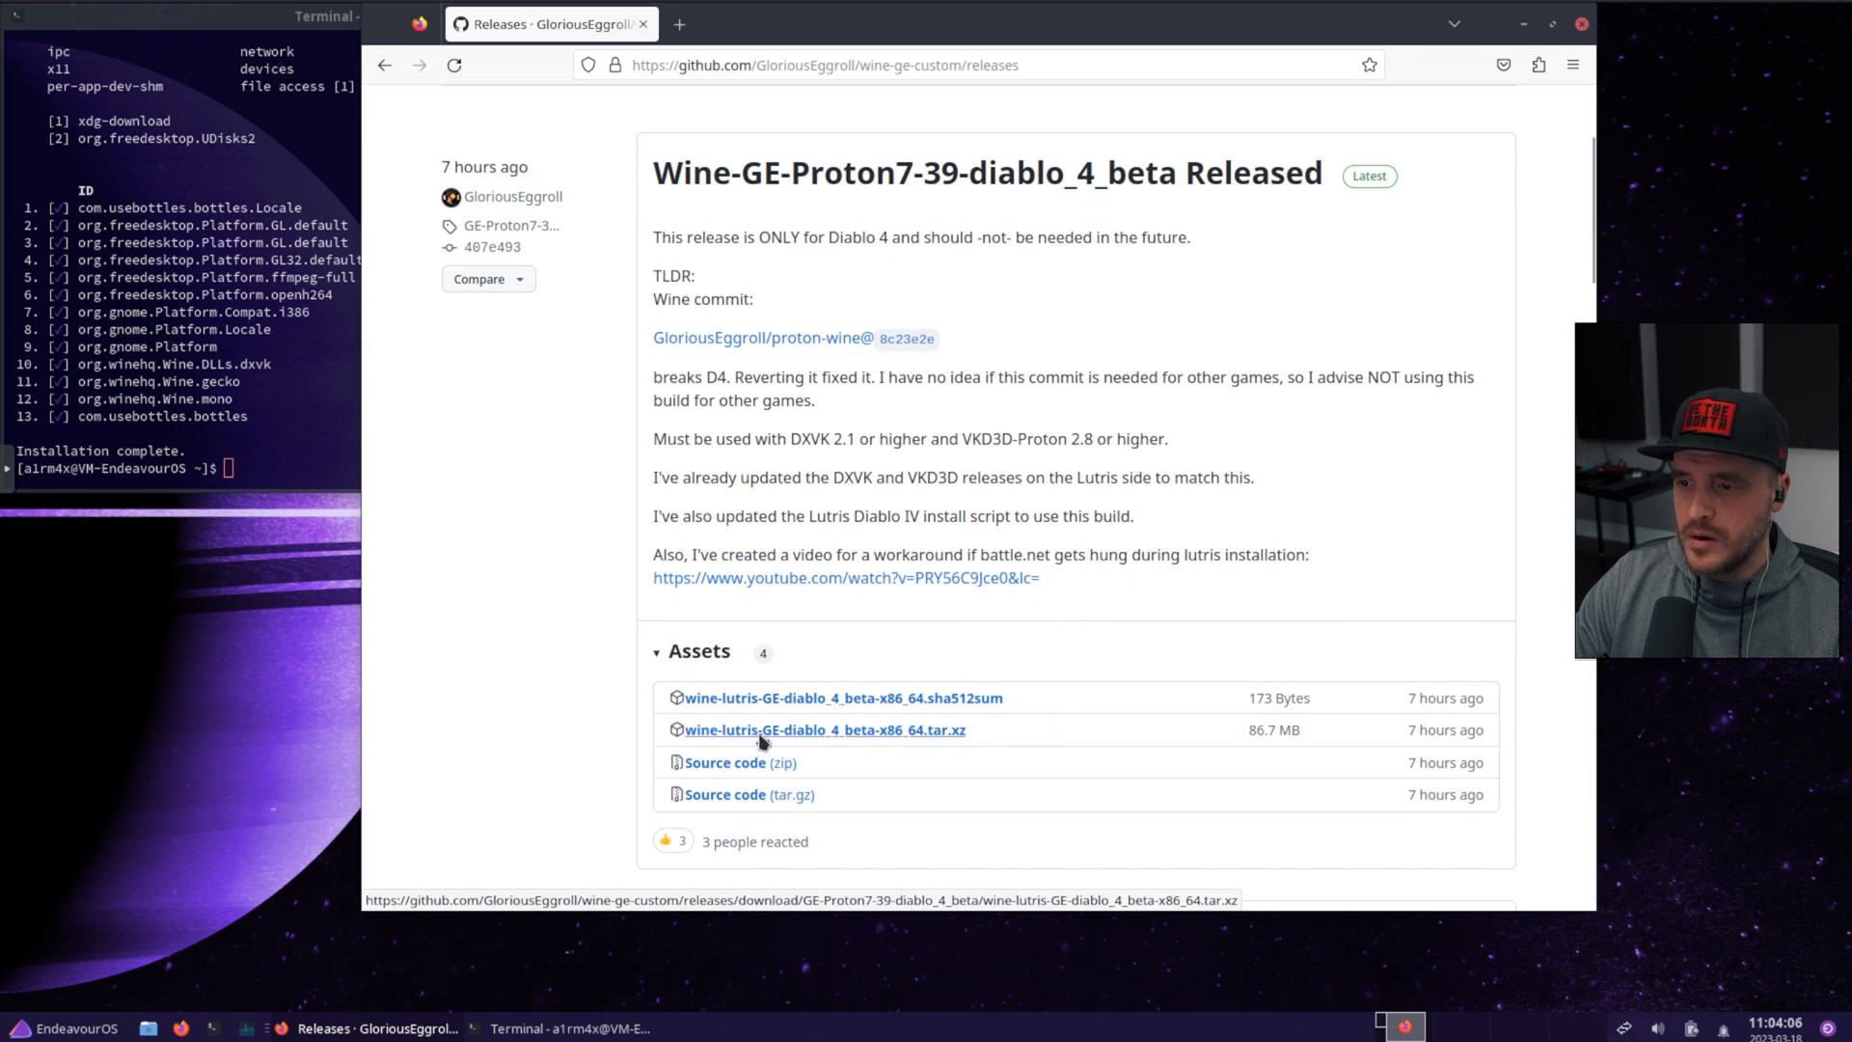
mouse_move(934, 729)
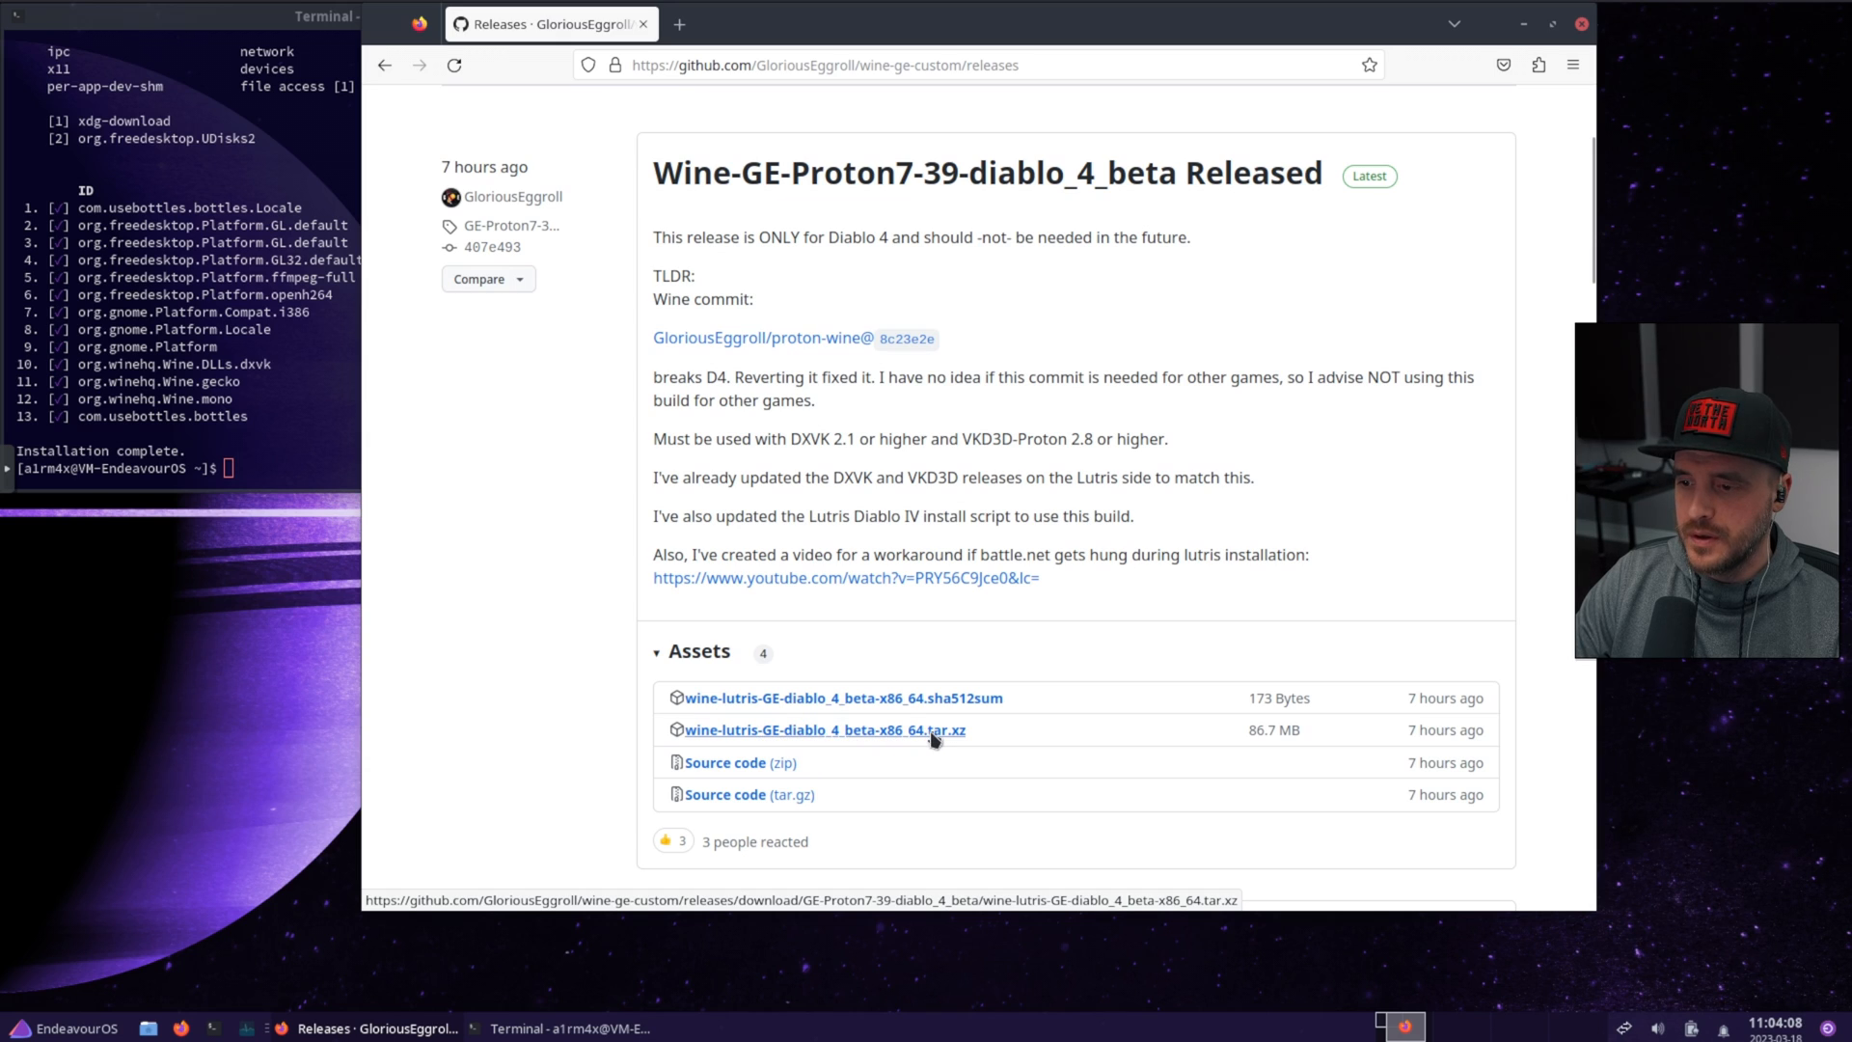
left_click(824, 729)
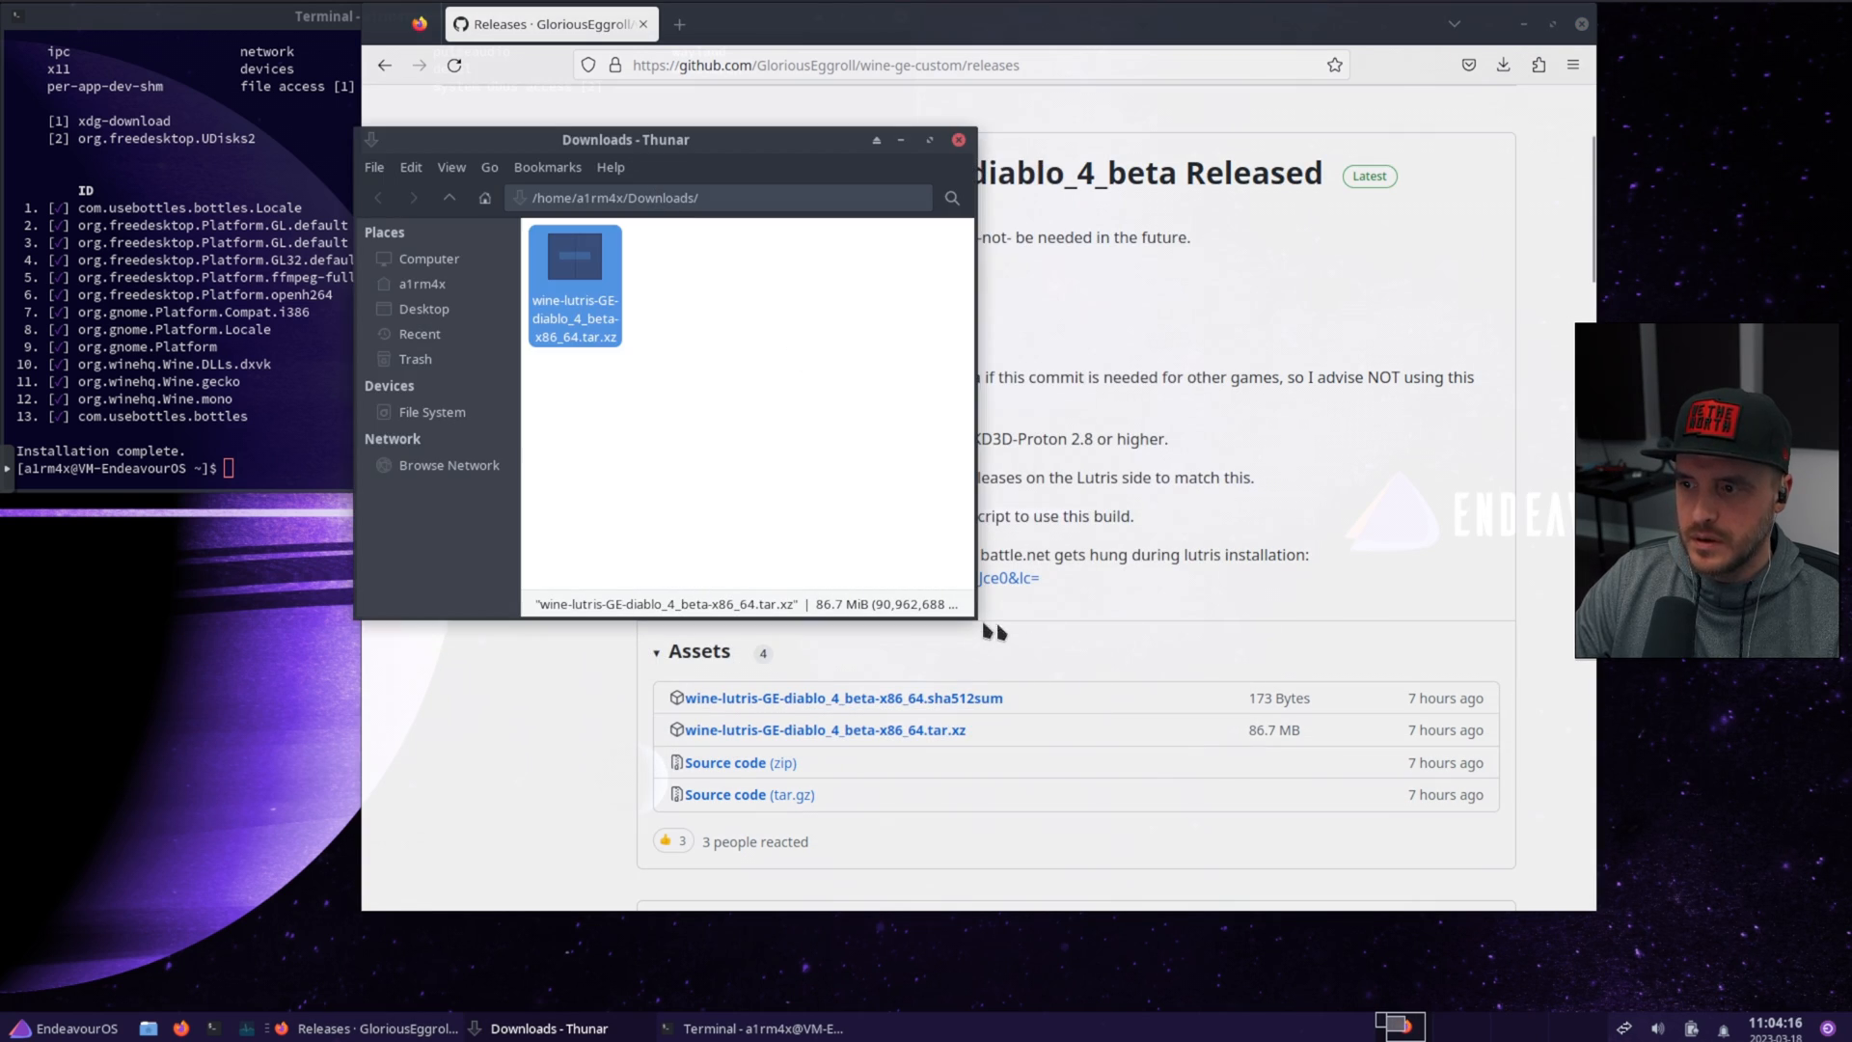
mouse_move(978, 623)
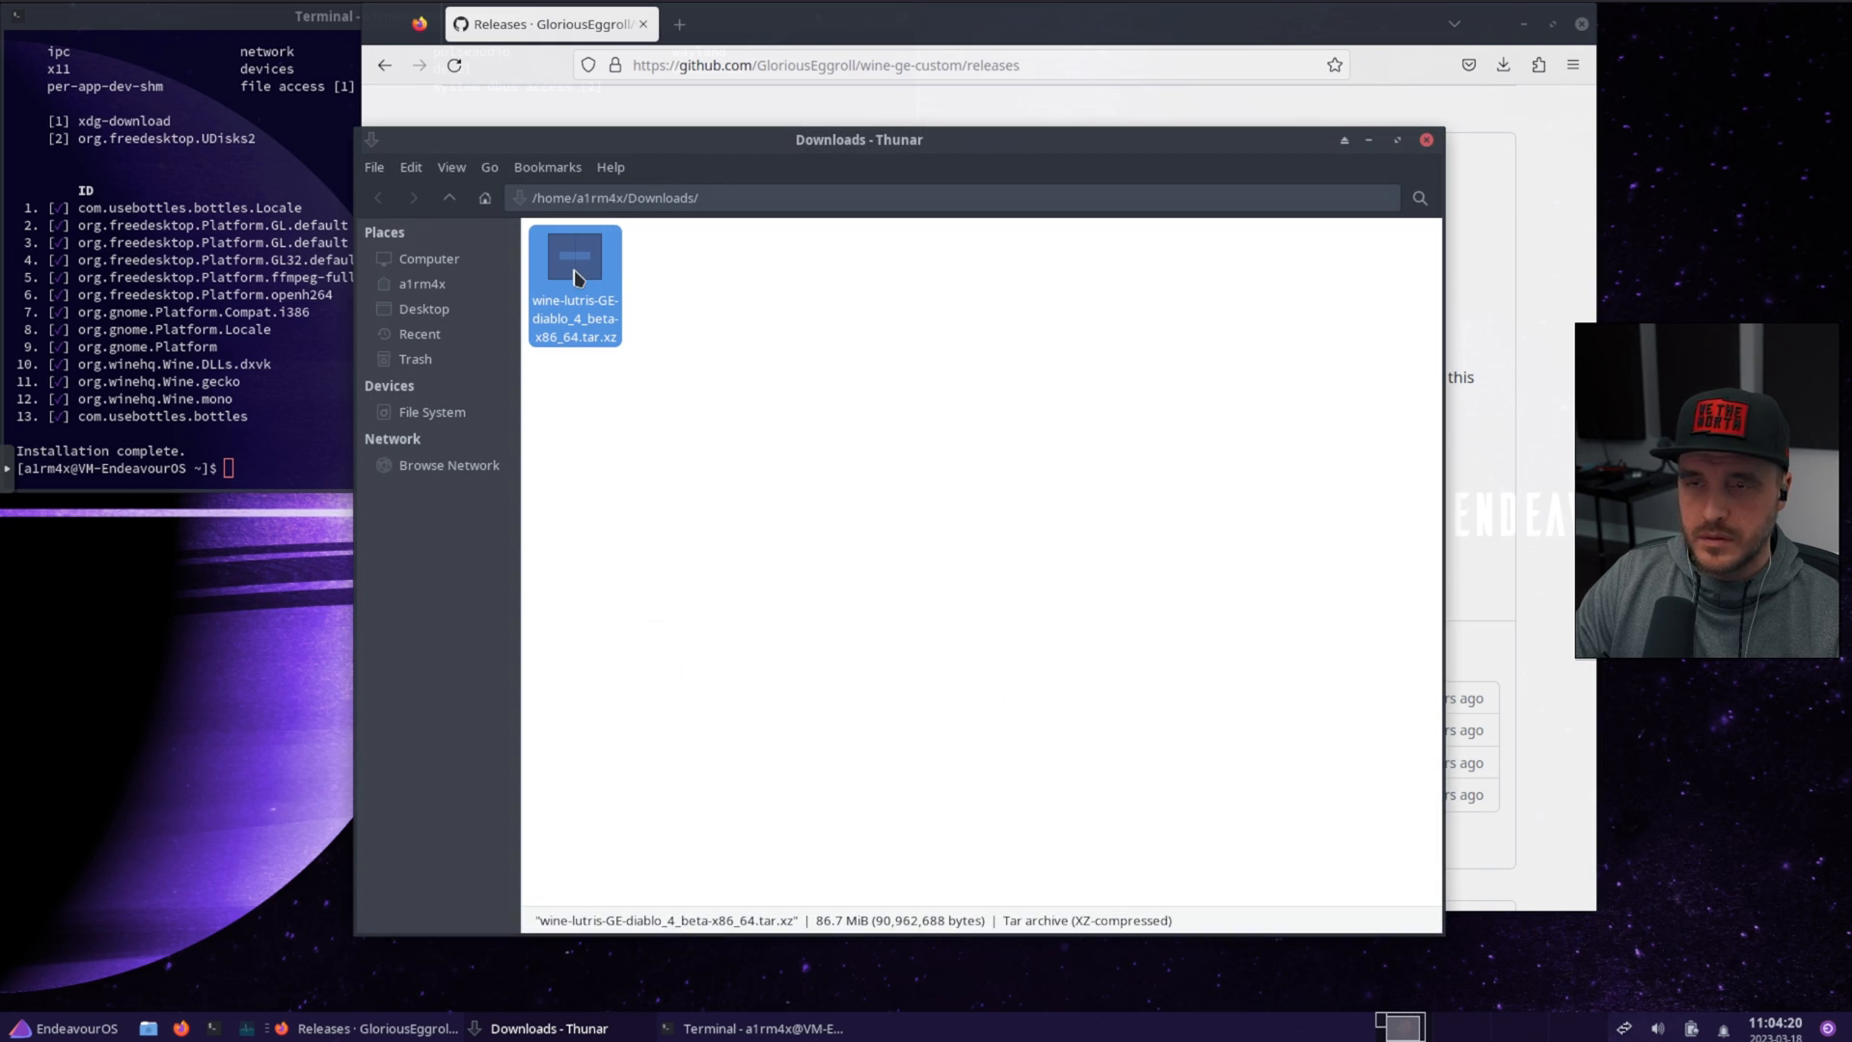
Extract the archive in Downloads, check the lutris-GE-diablo_4_beta-x86_64 folder's contents, and copy that folder
right_click(575, 283)
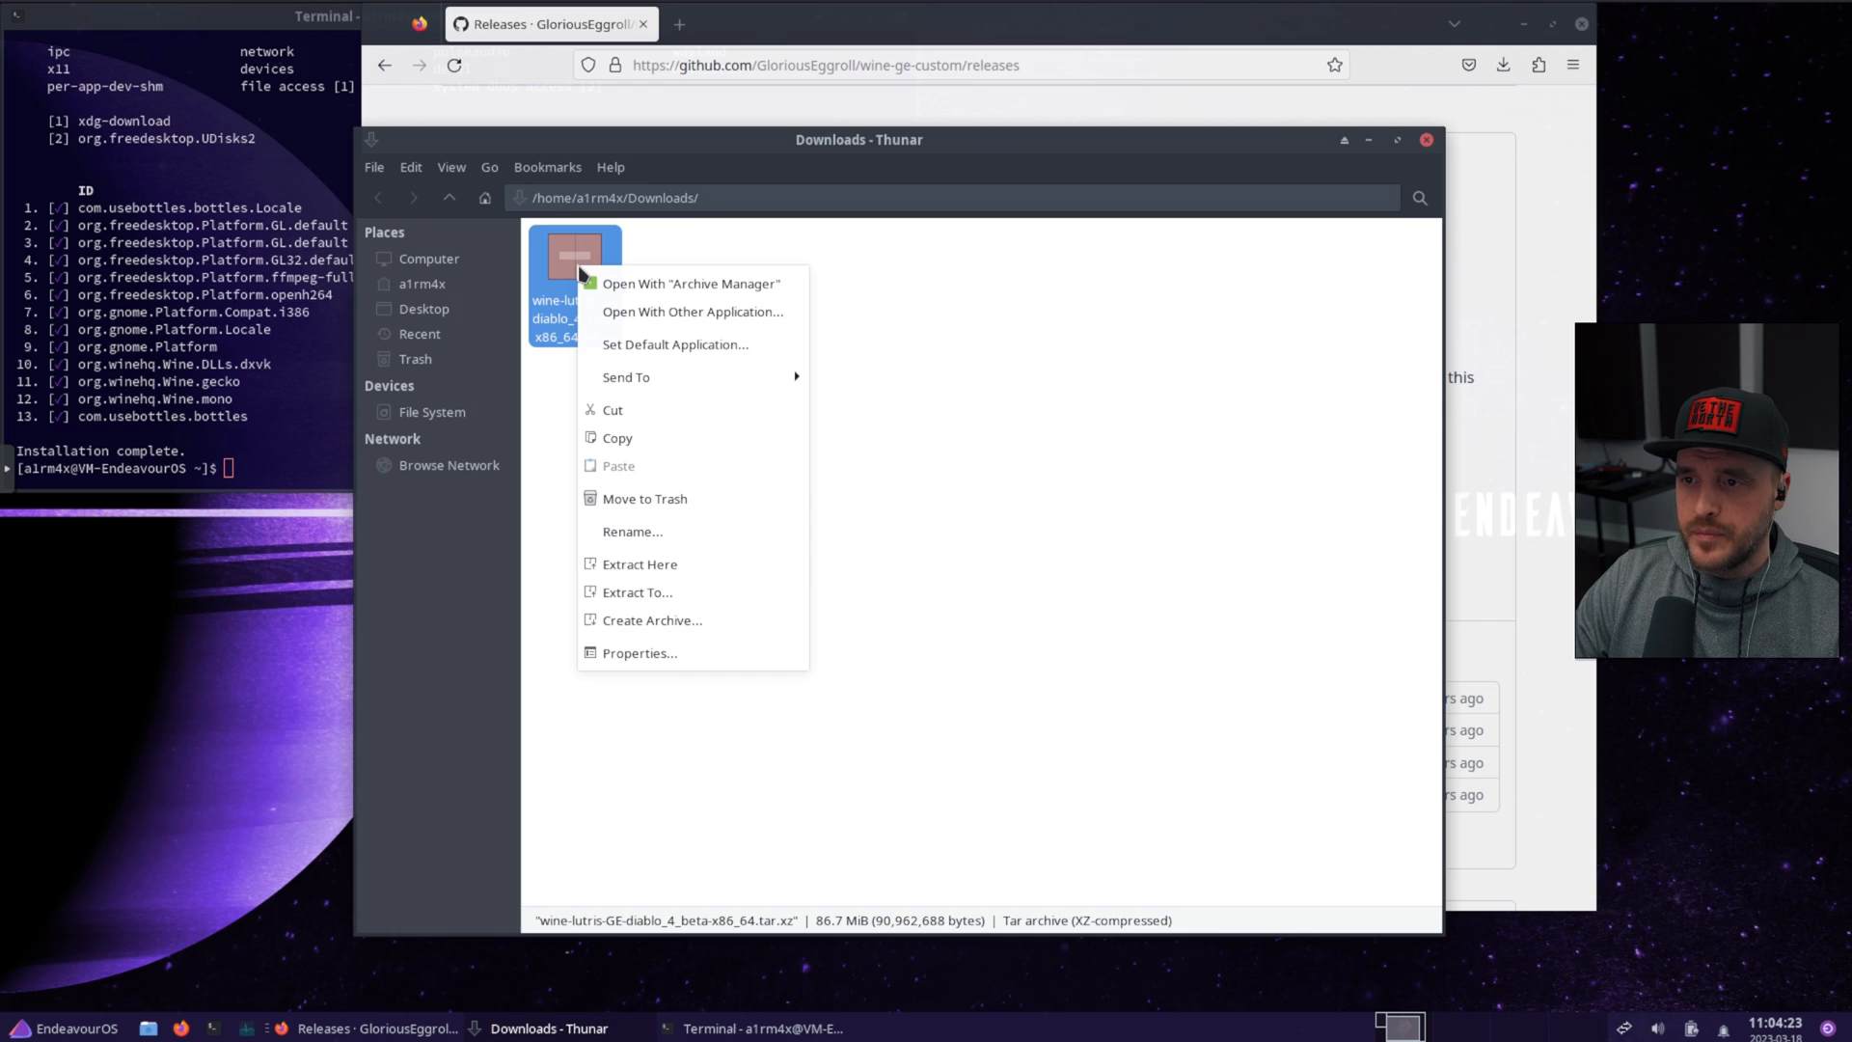
left_click(696, 571)
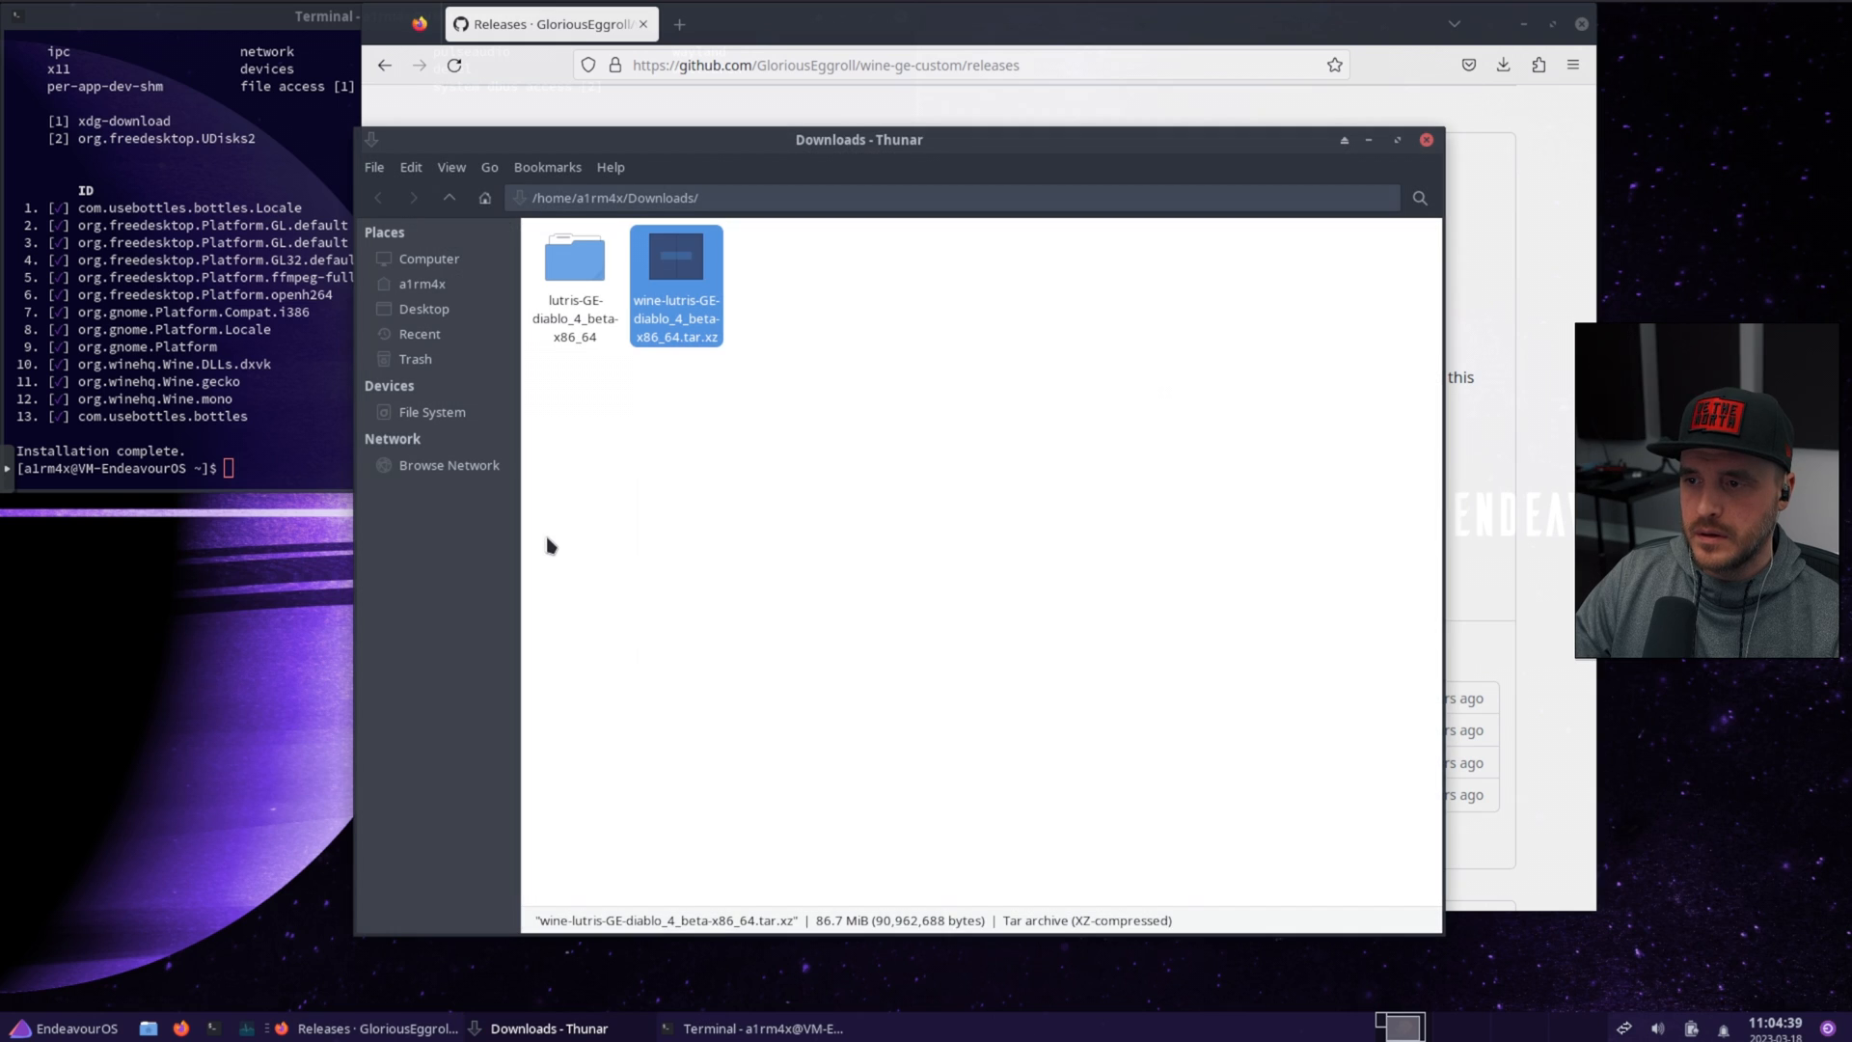
double_click(575, 255)
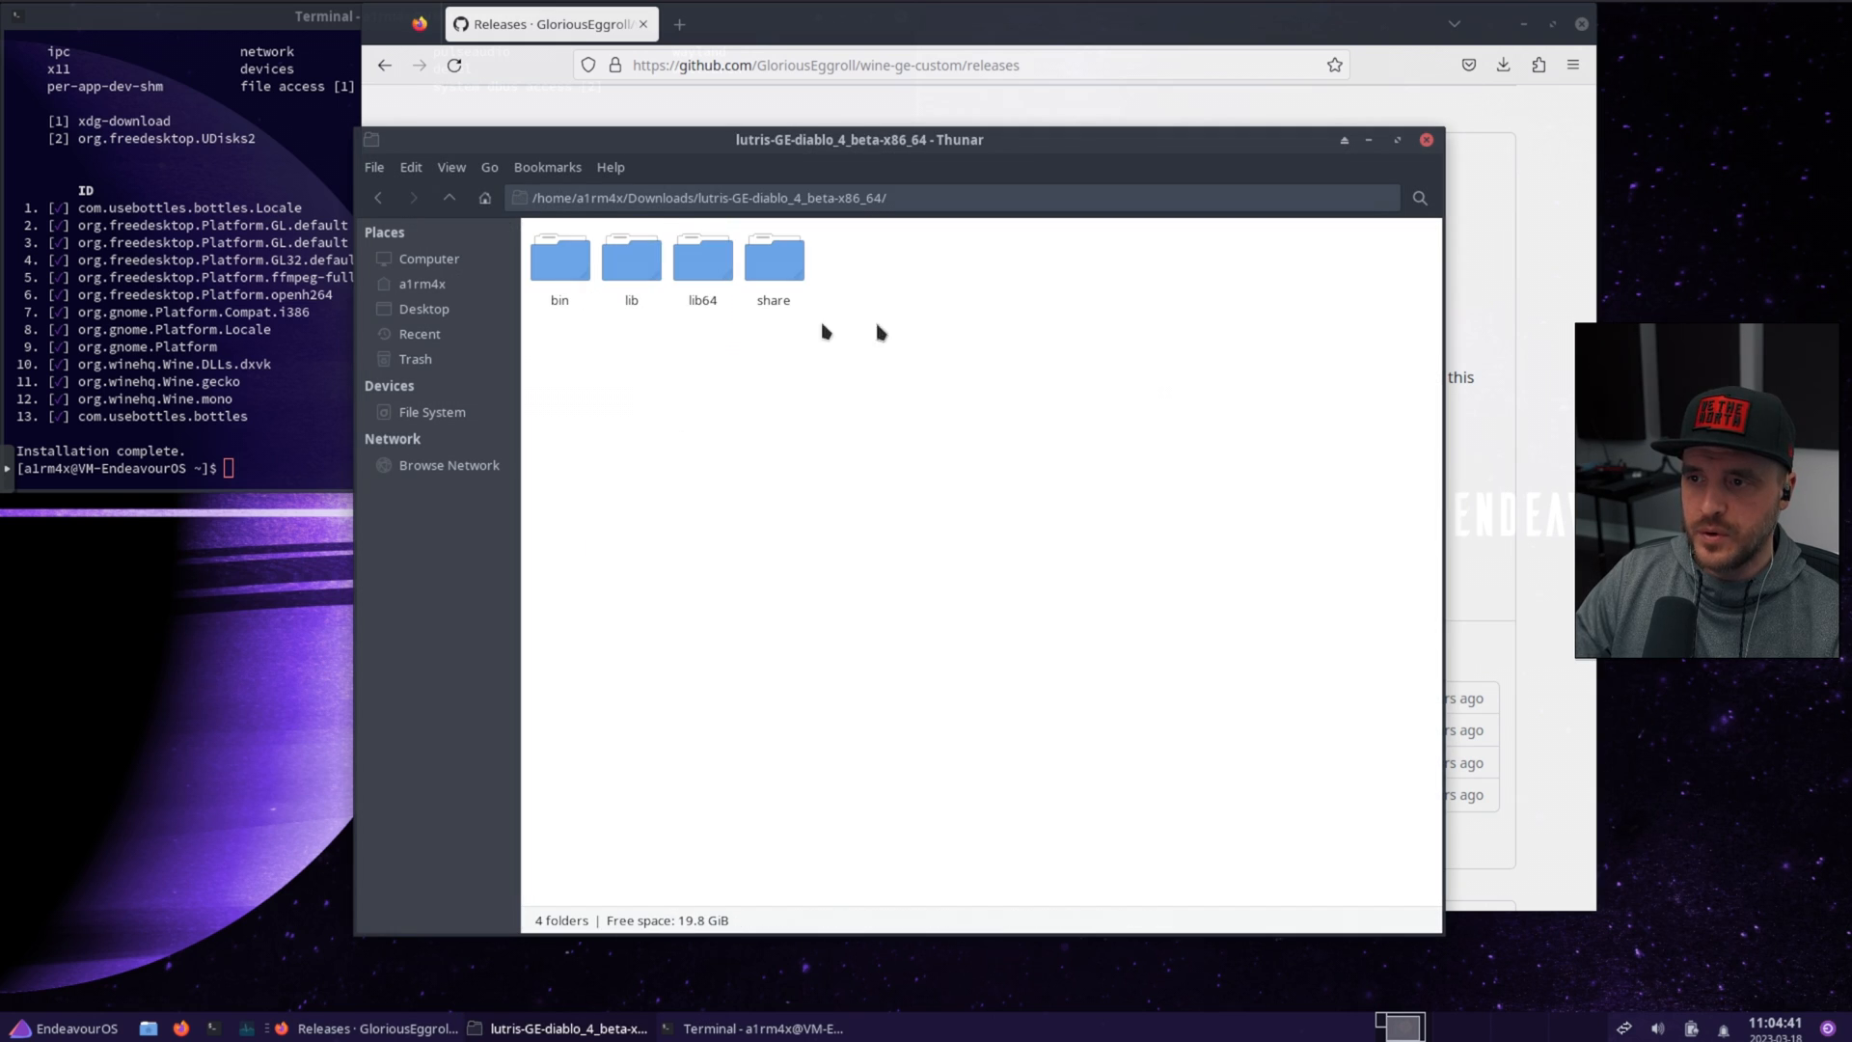
right_click(575, 272)
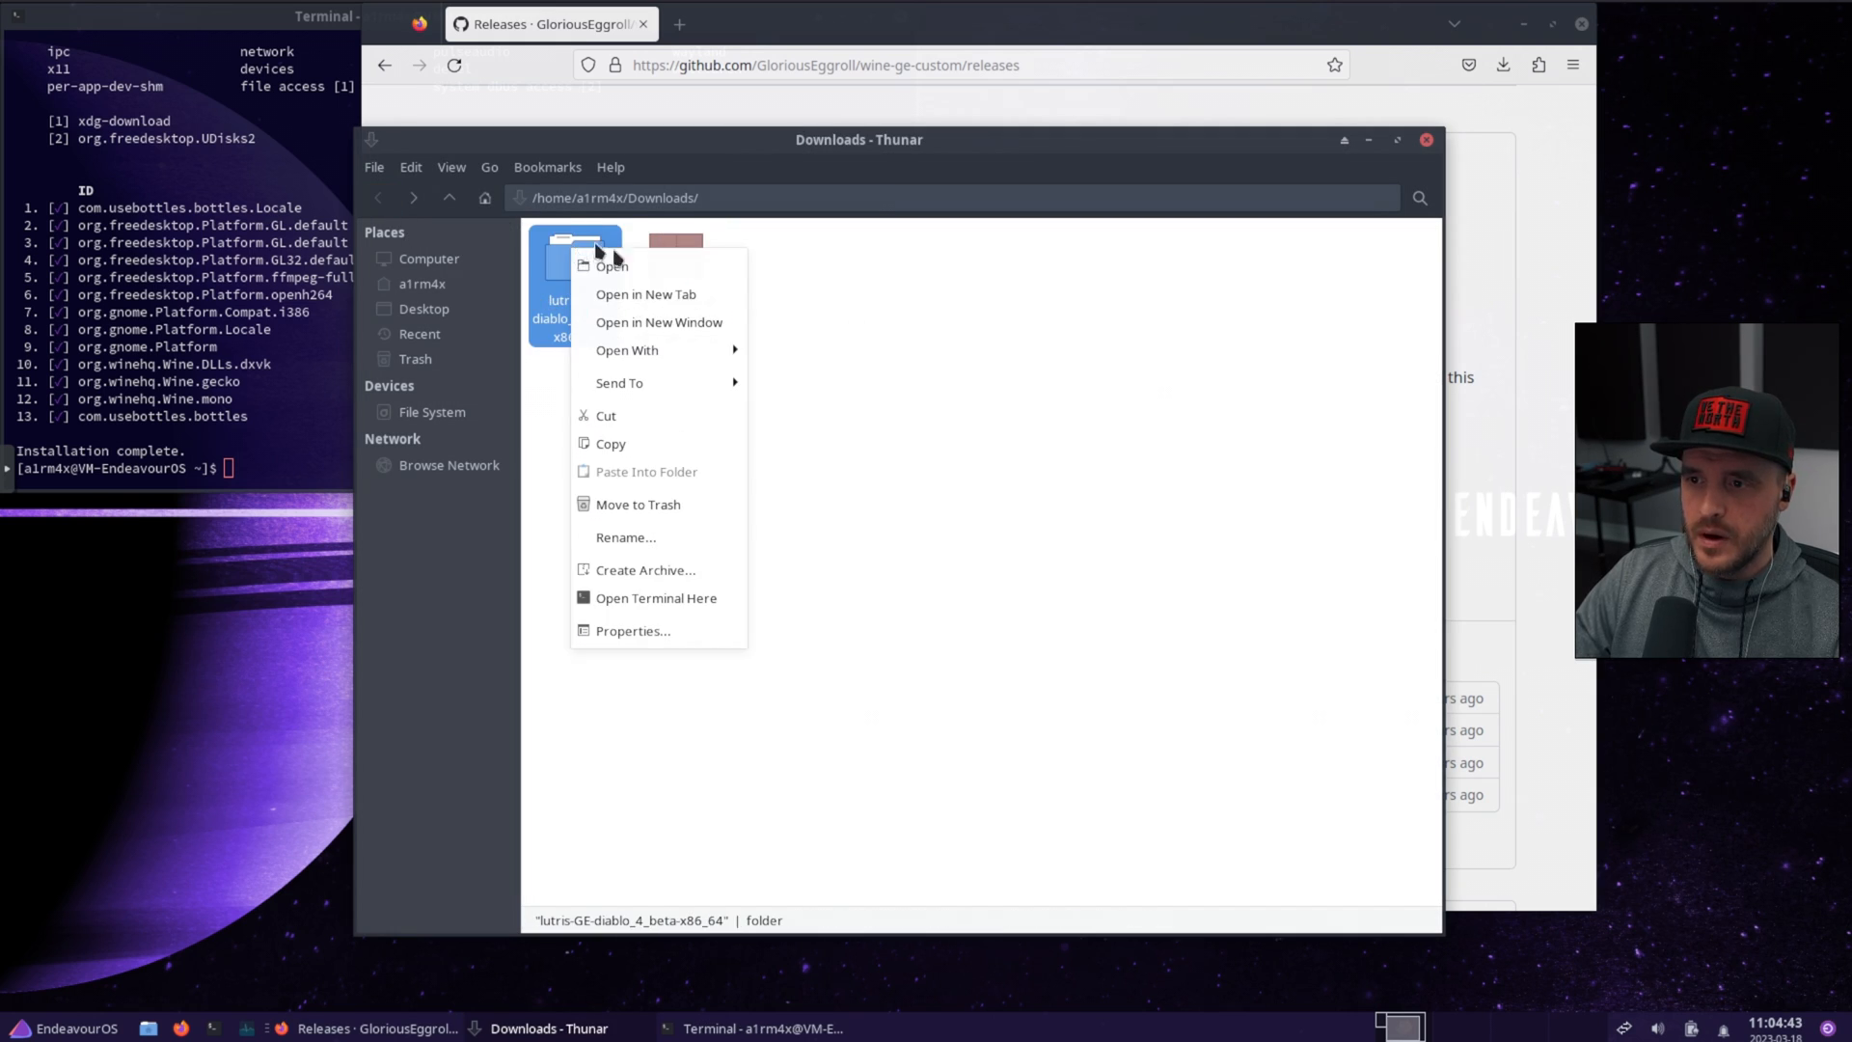
left_click(751, 197)
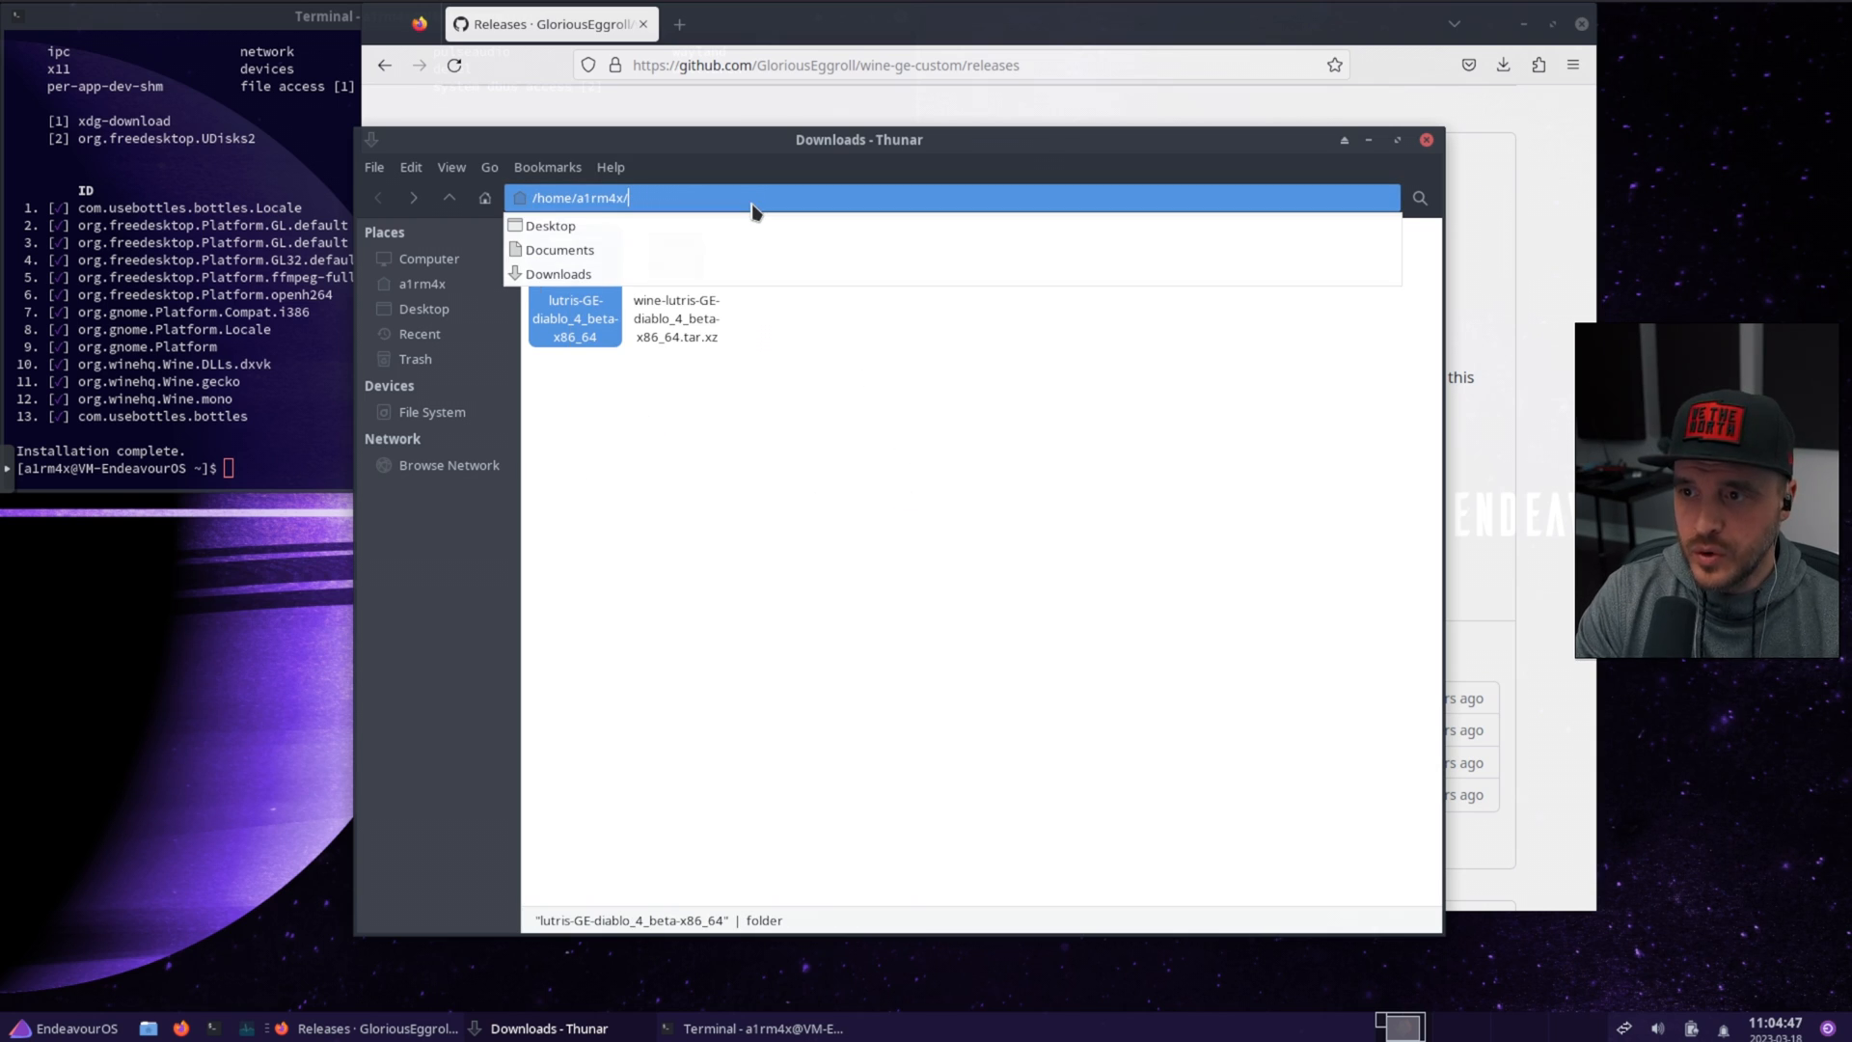
Navigate to ~/.var/app/com.usebottles.bottles/data/bottles/runners, the Bottles runners folder holding soda-7.0-8
type(".var")
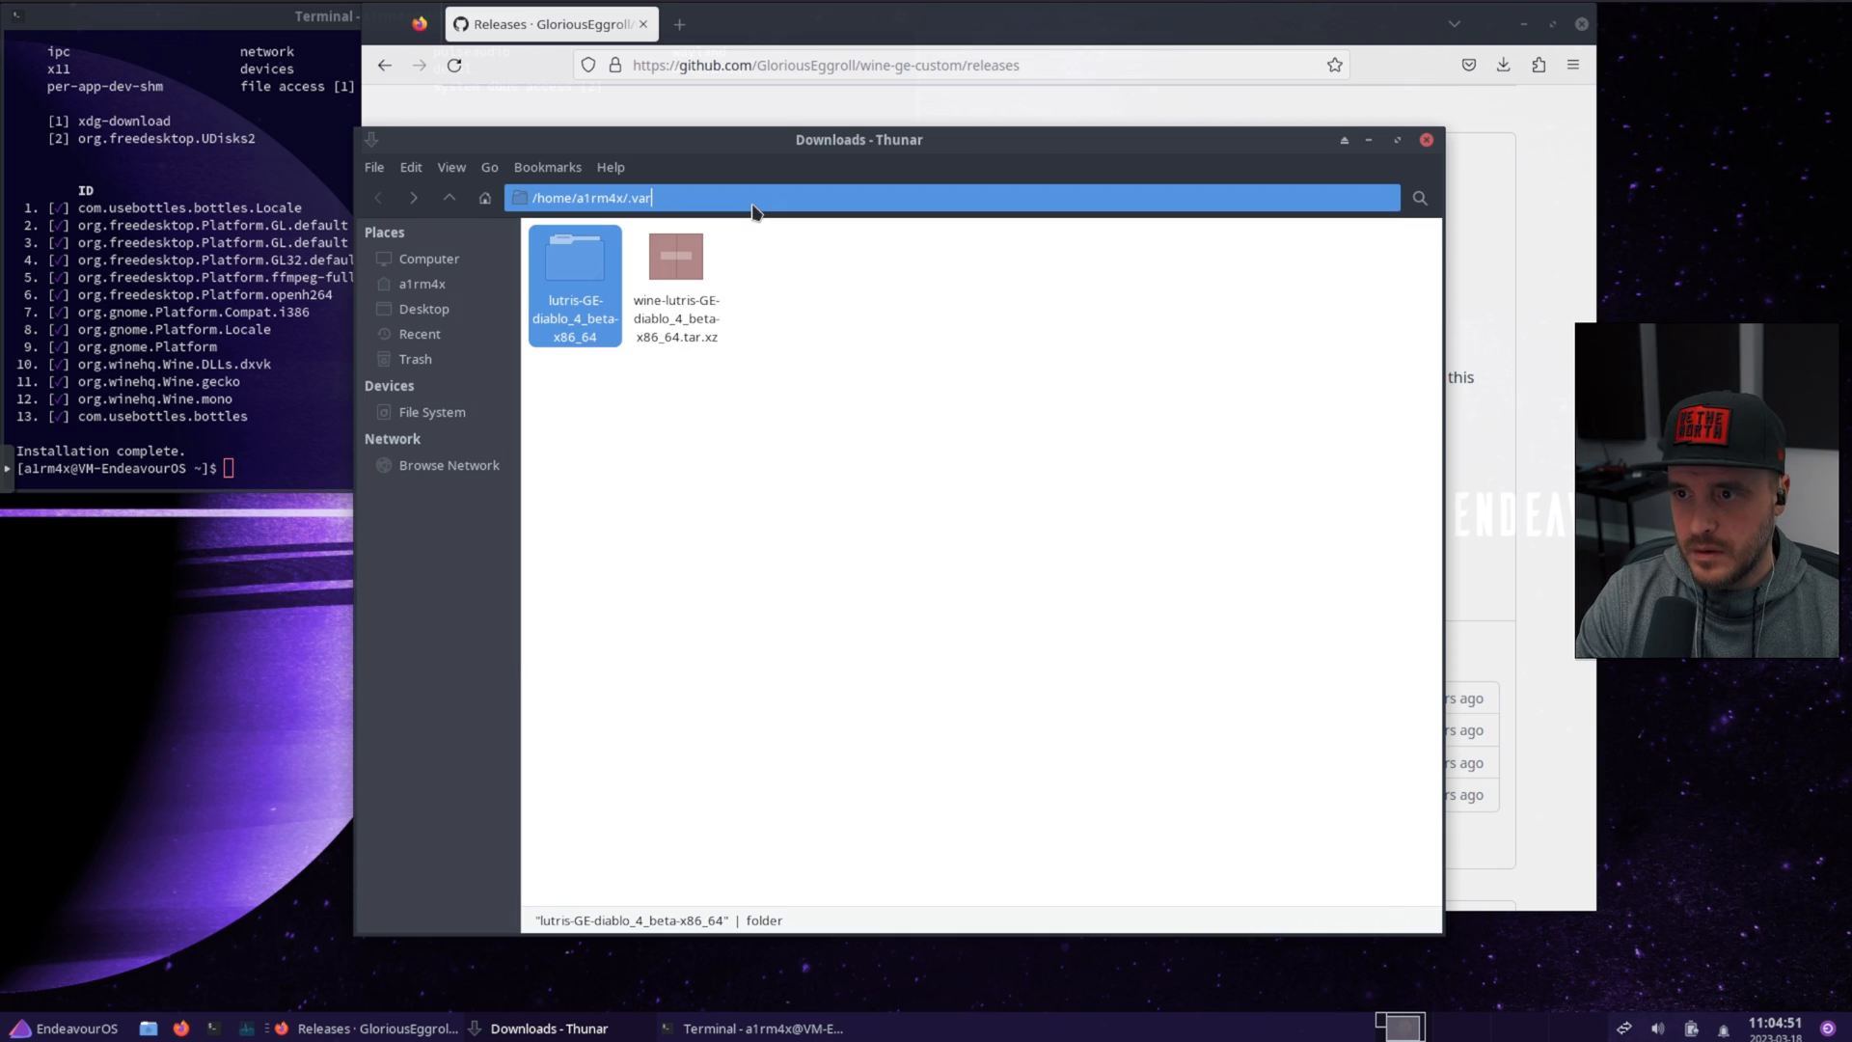
key("Return")
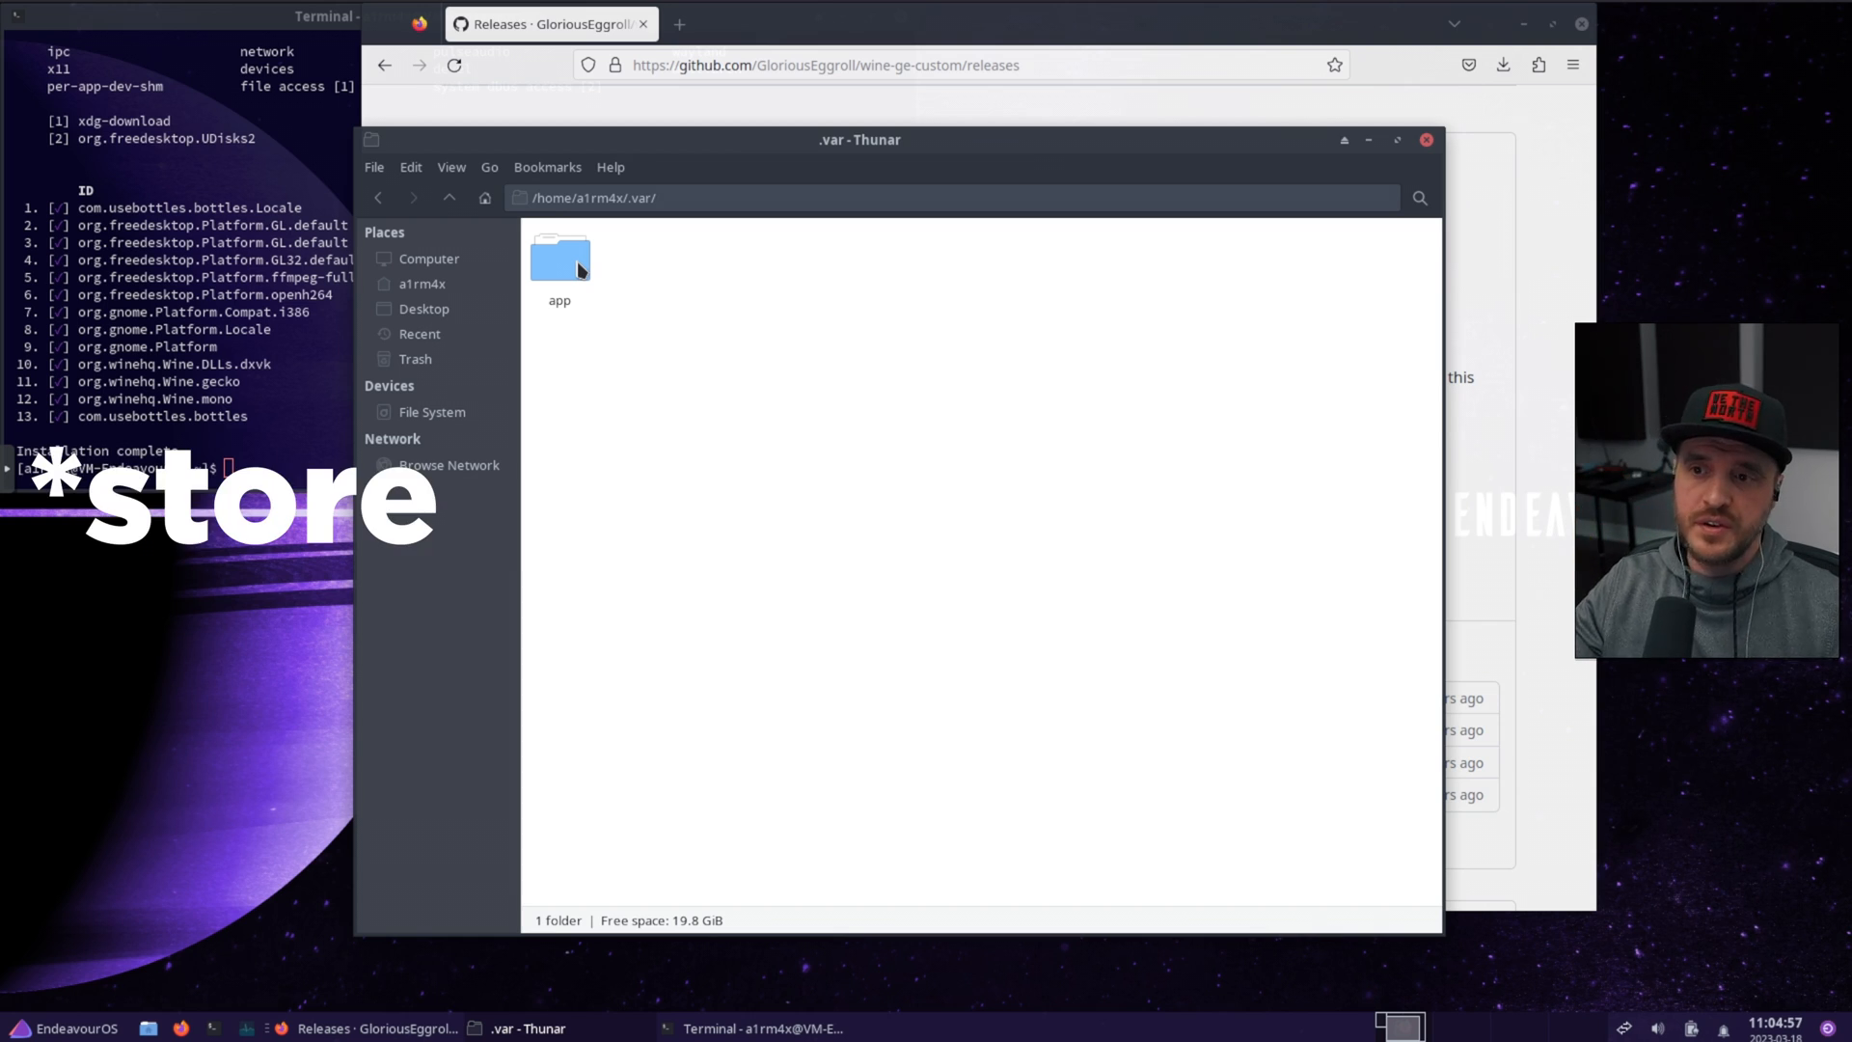
double_click(559, 256)
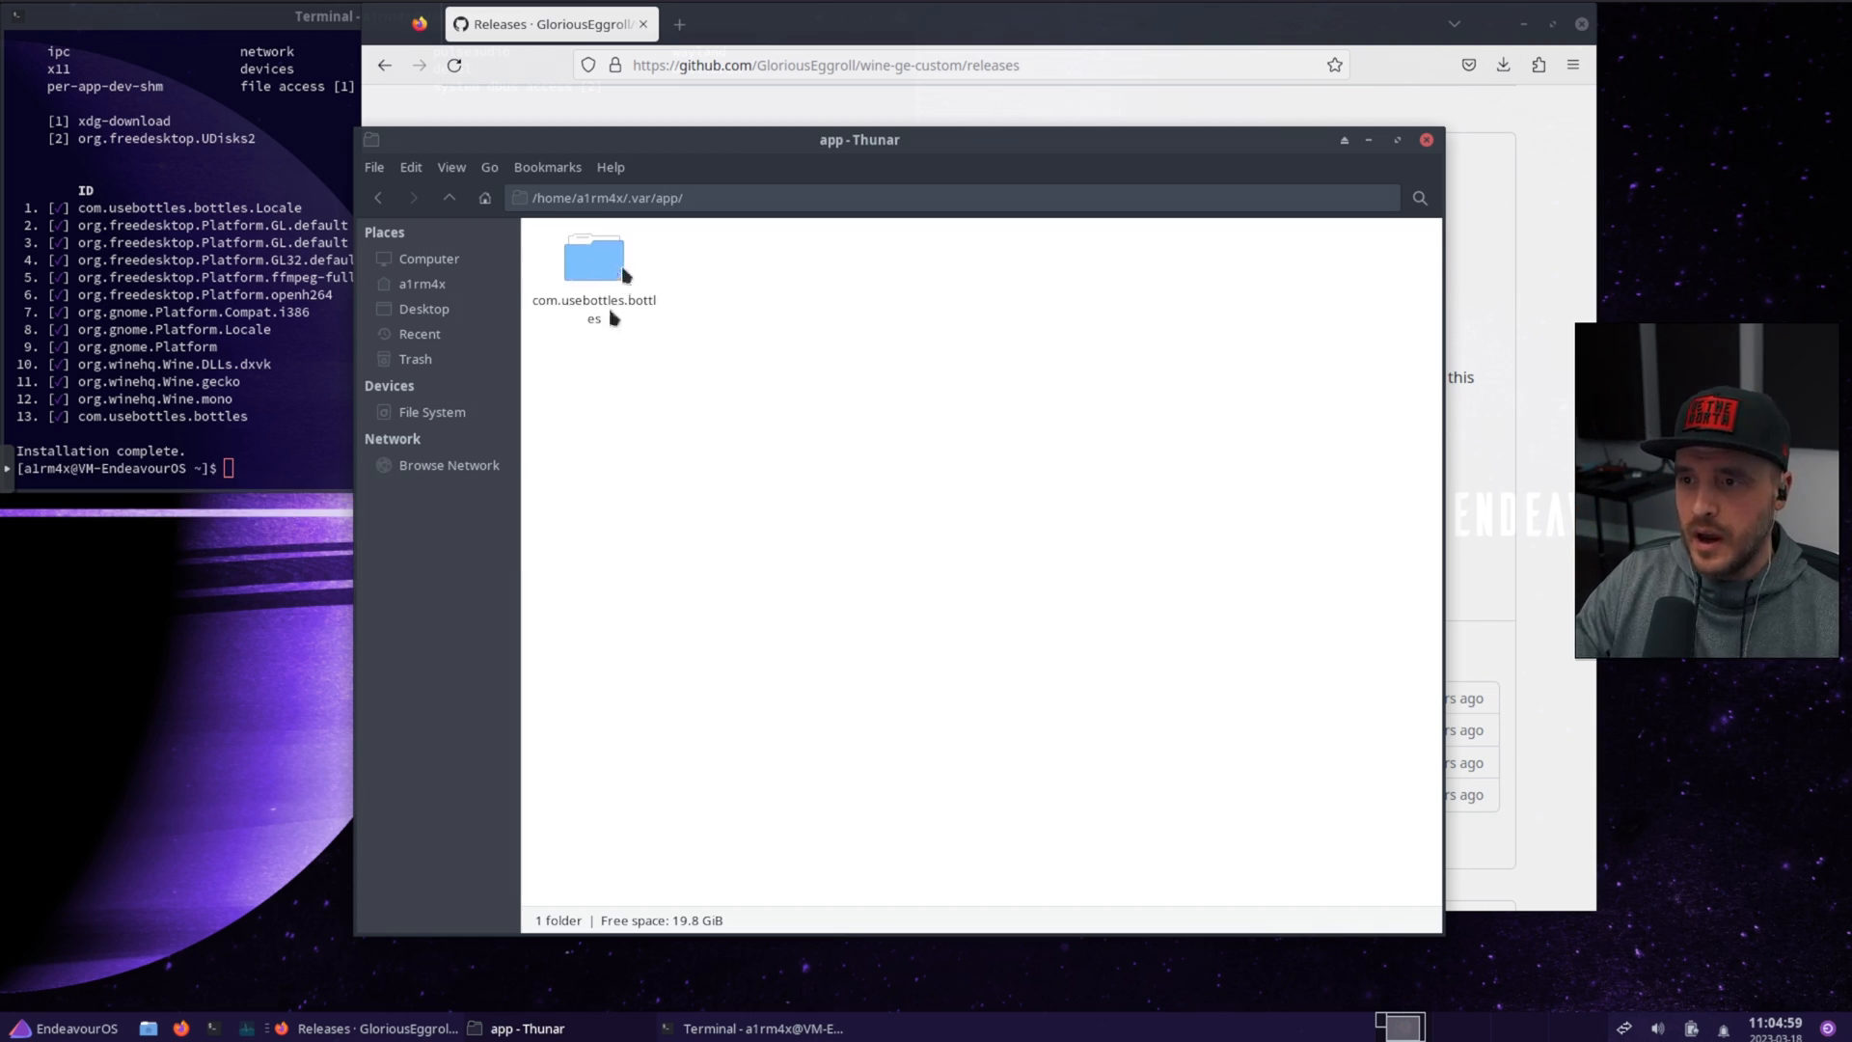
left_click(593, 272)
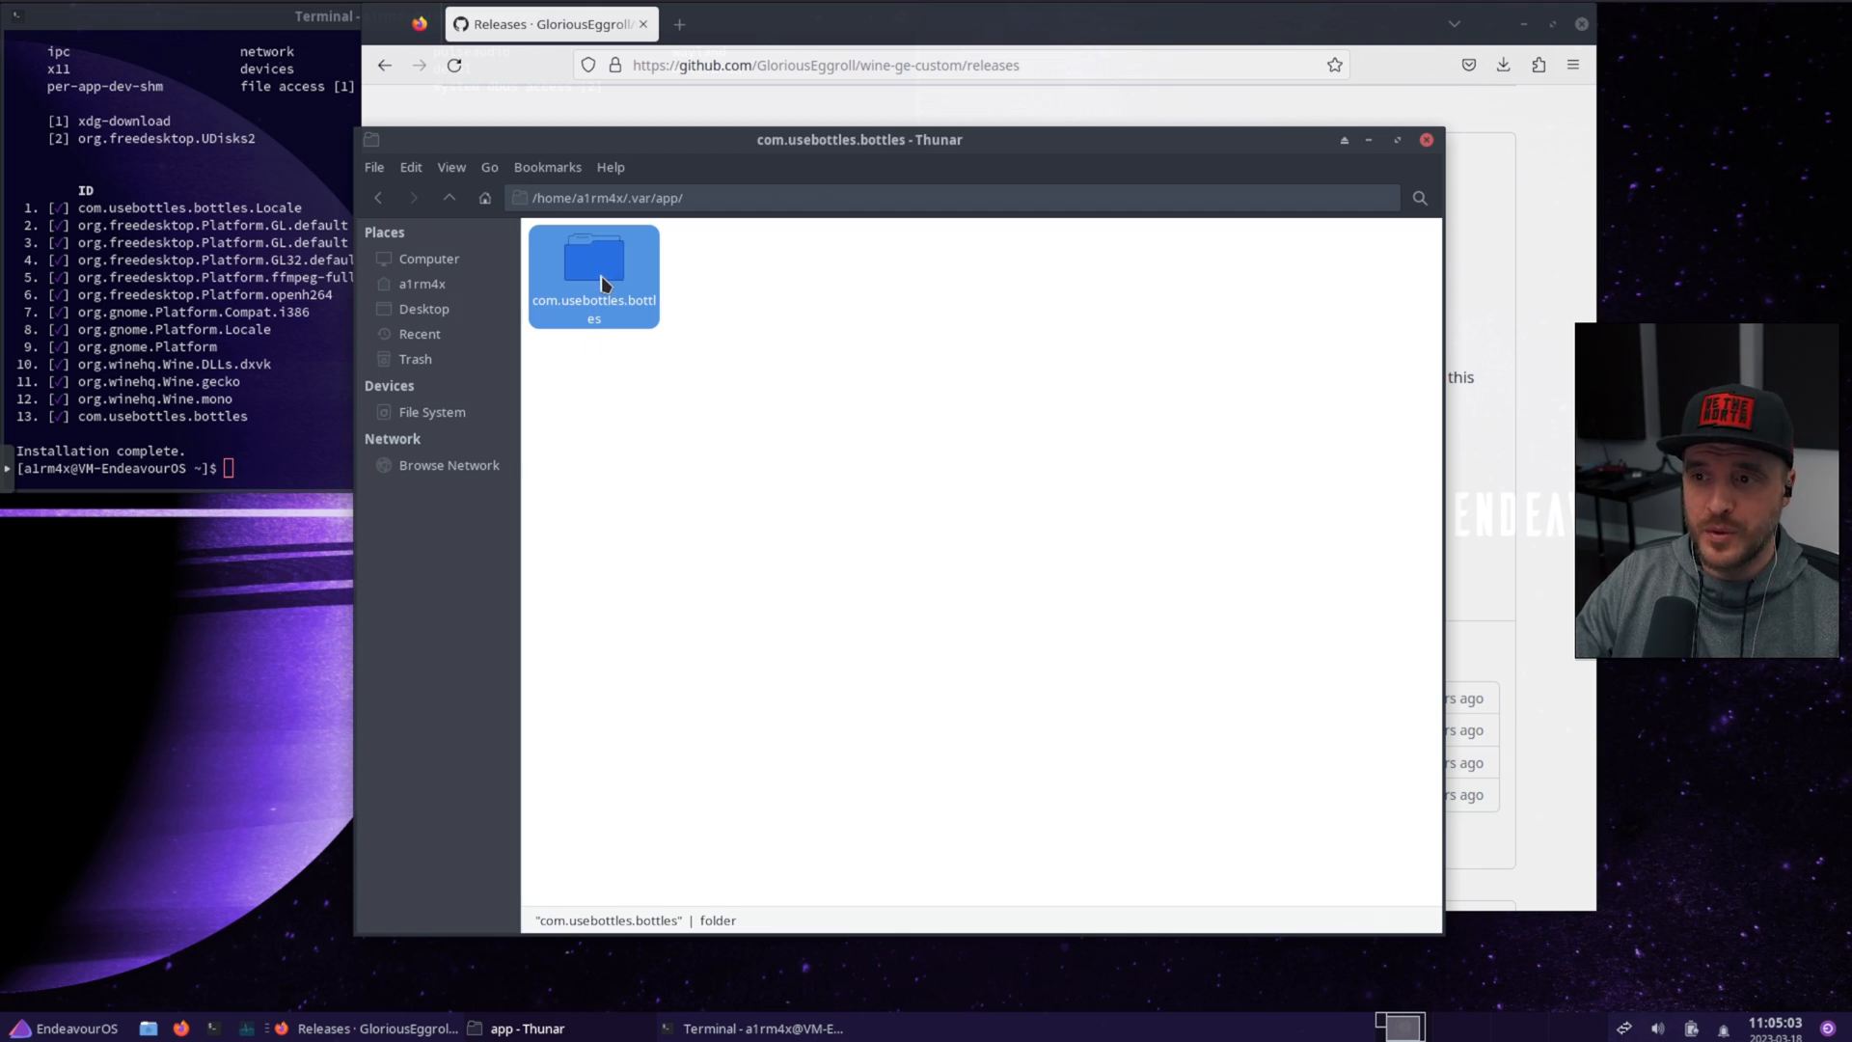
double_click(593, 260)
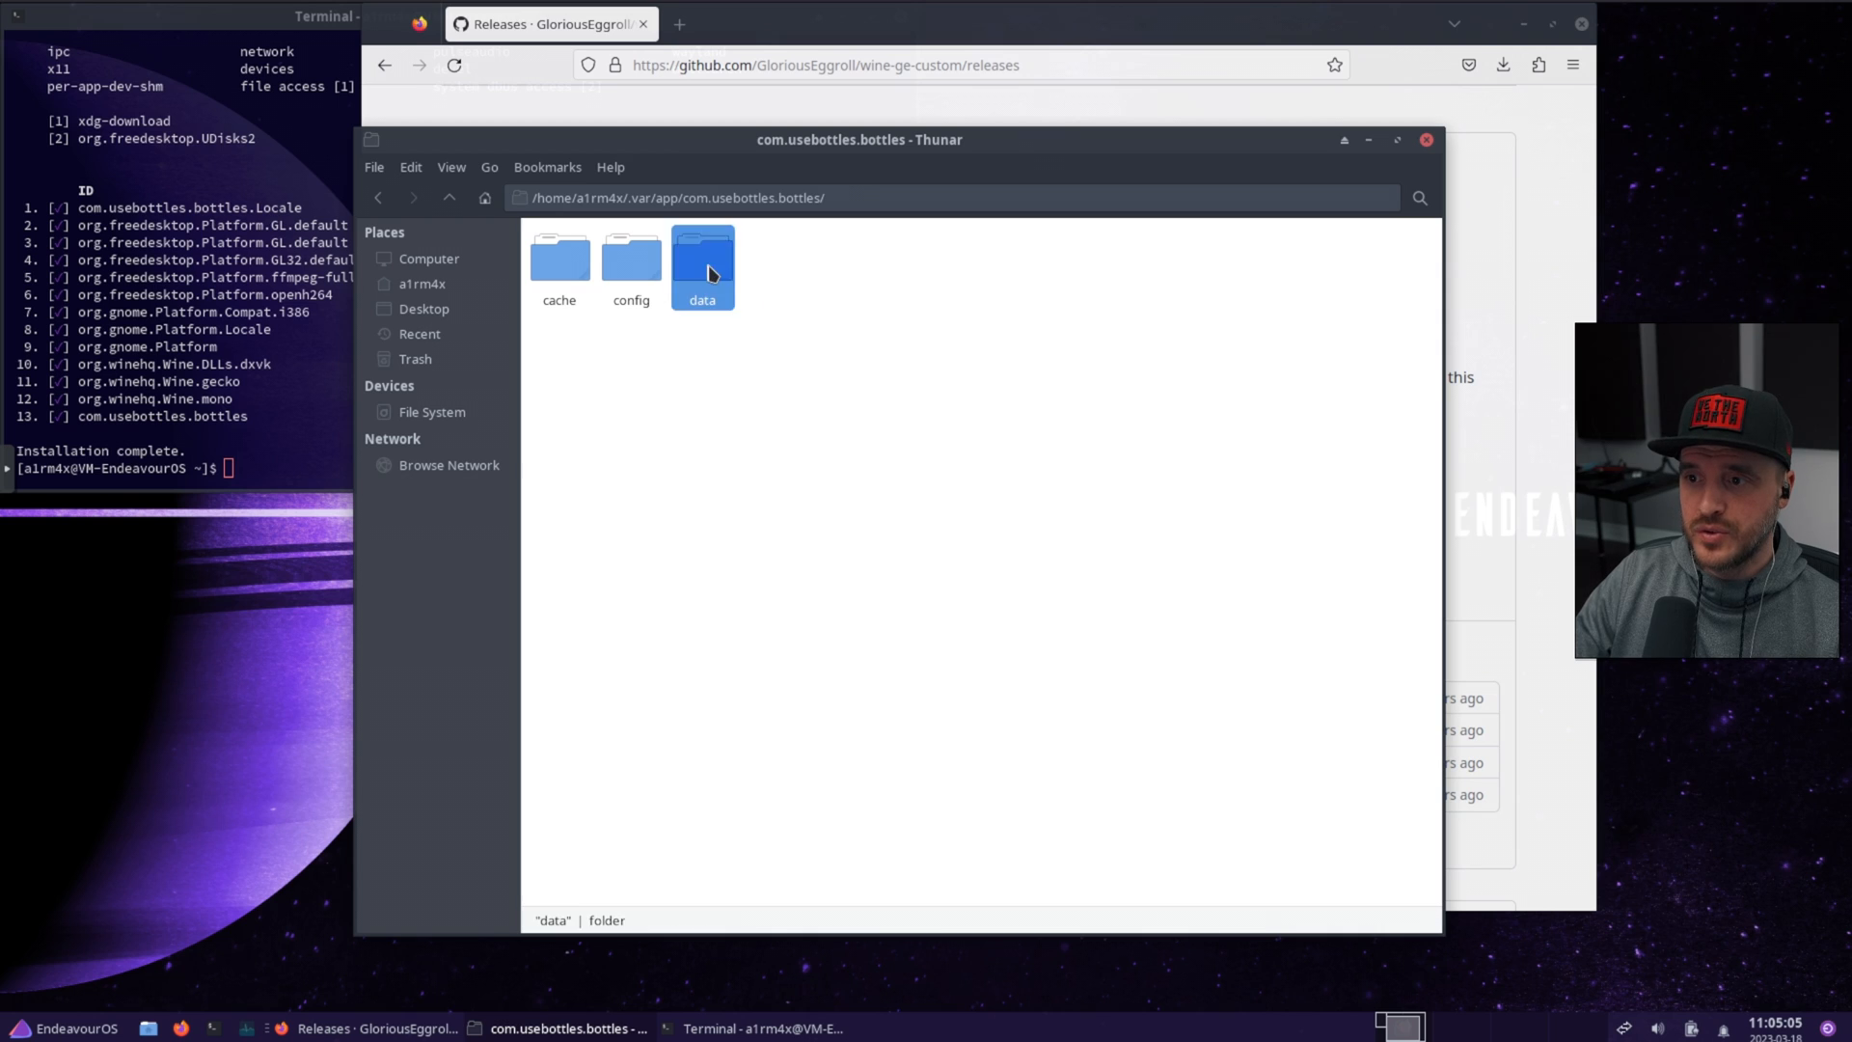
double_click(702, 261)
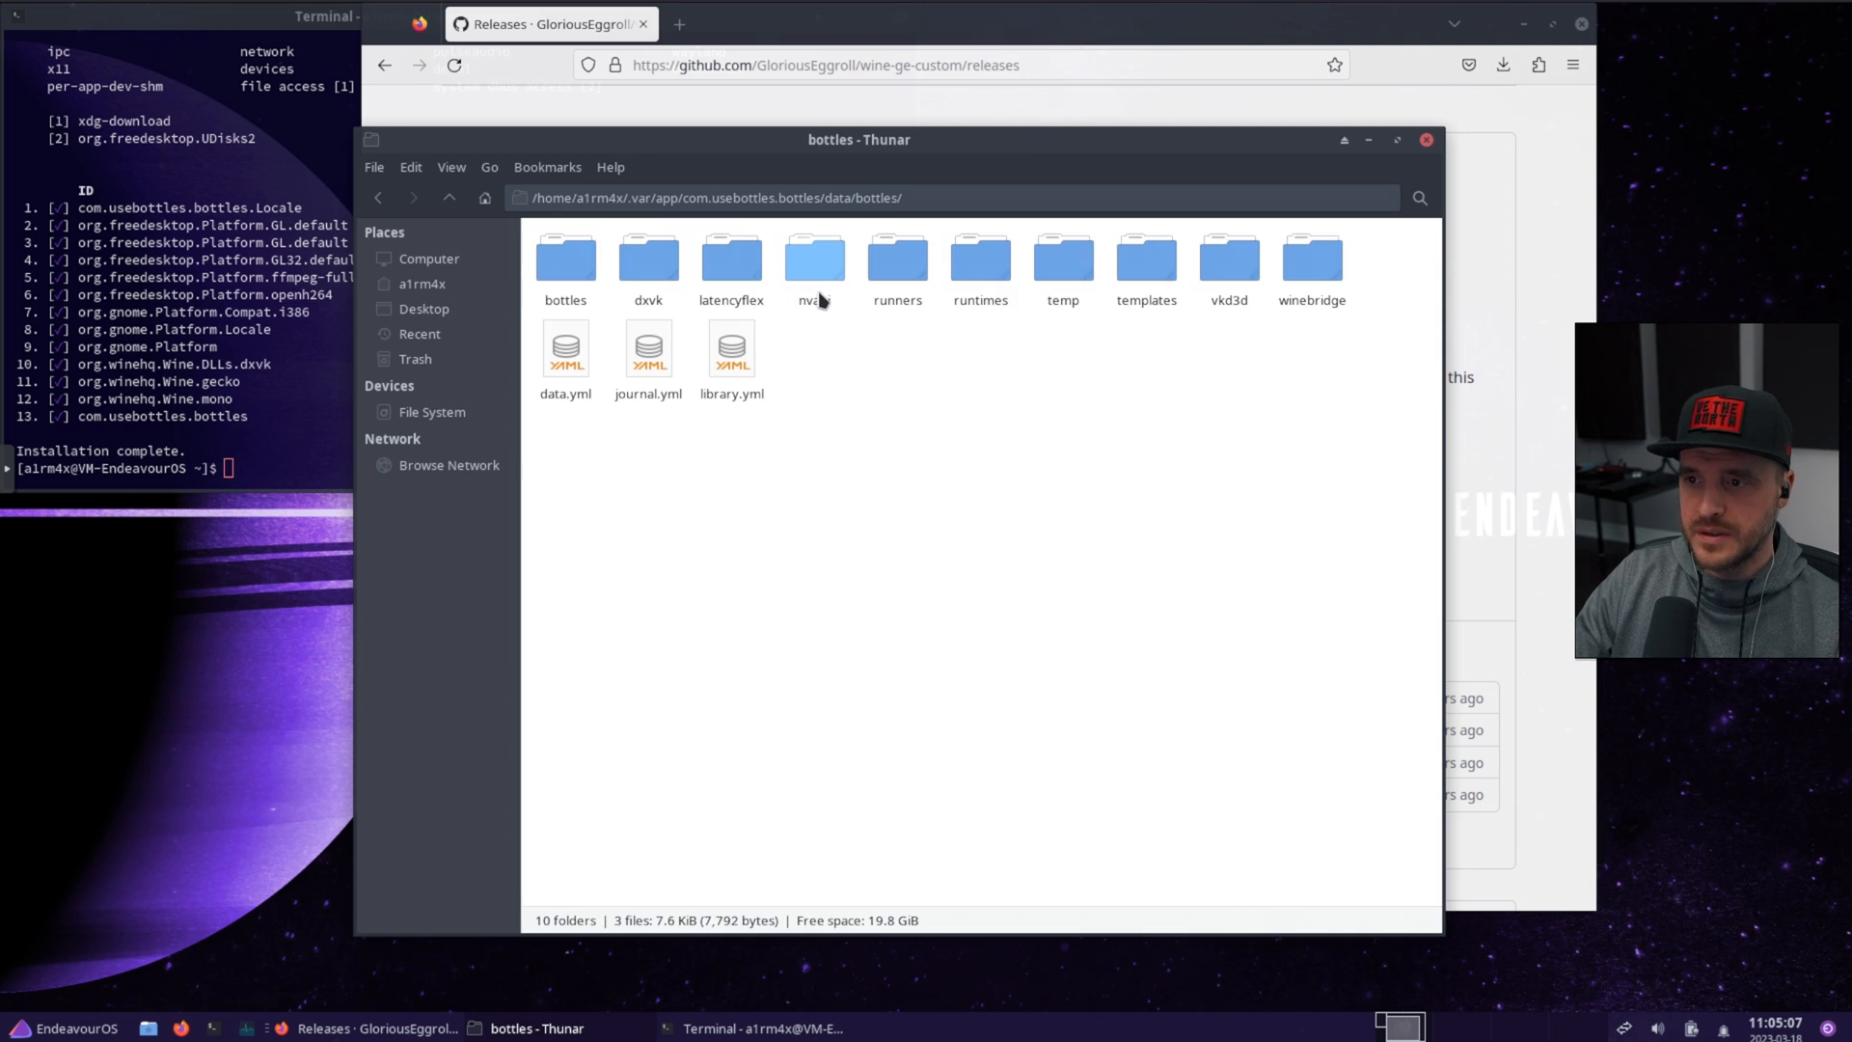
mouse_move(897, 255)
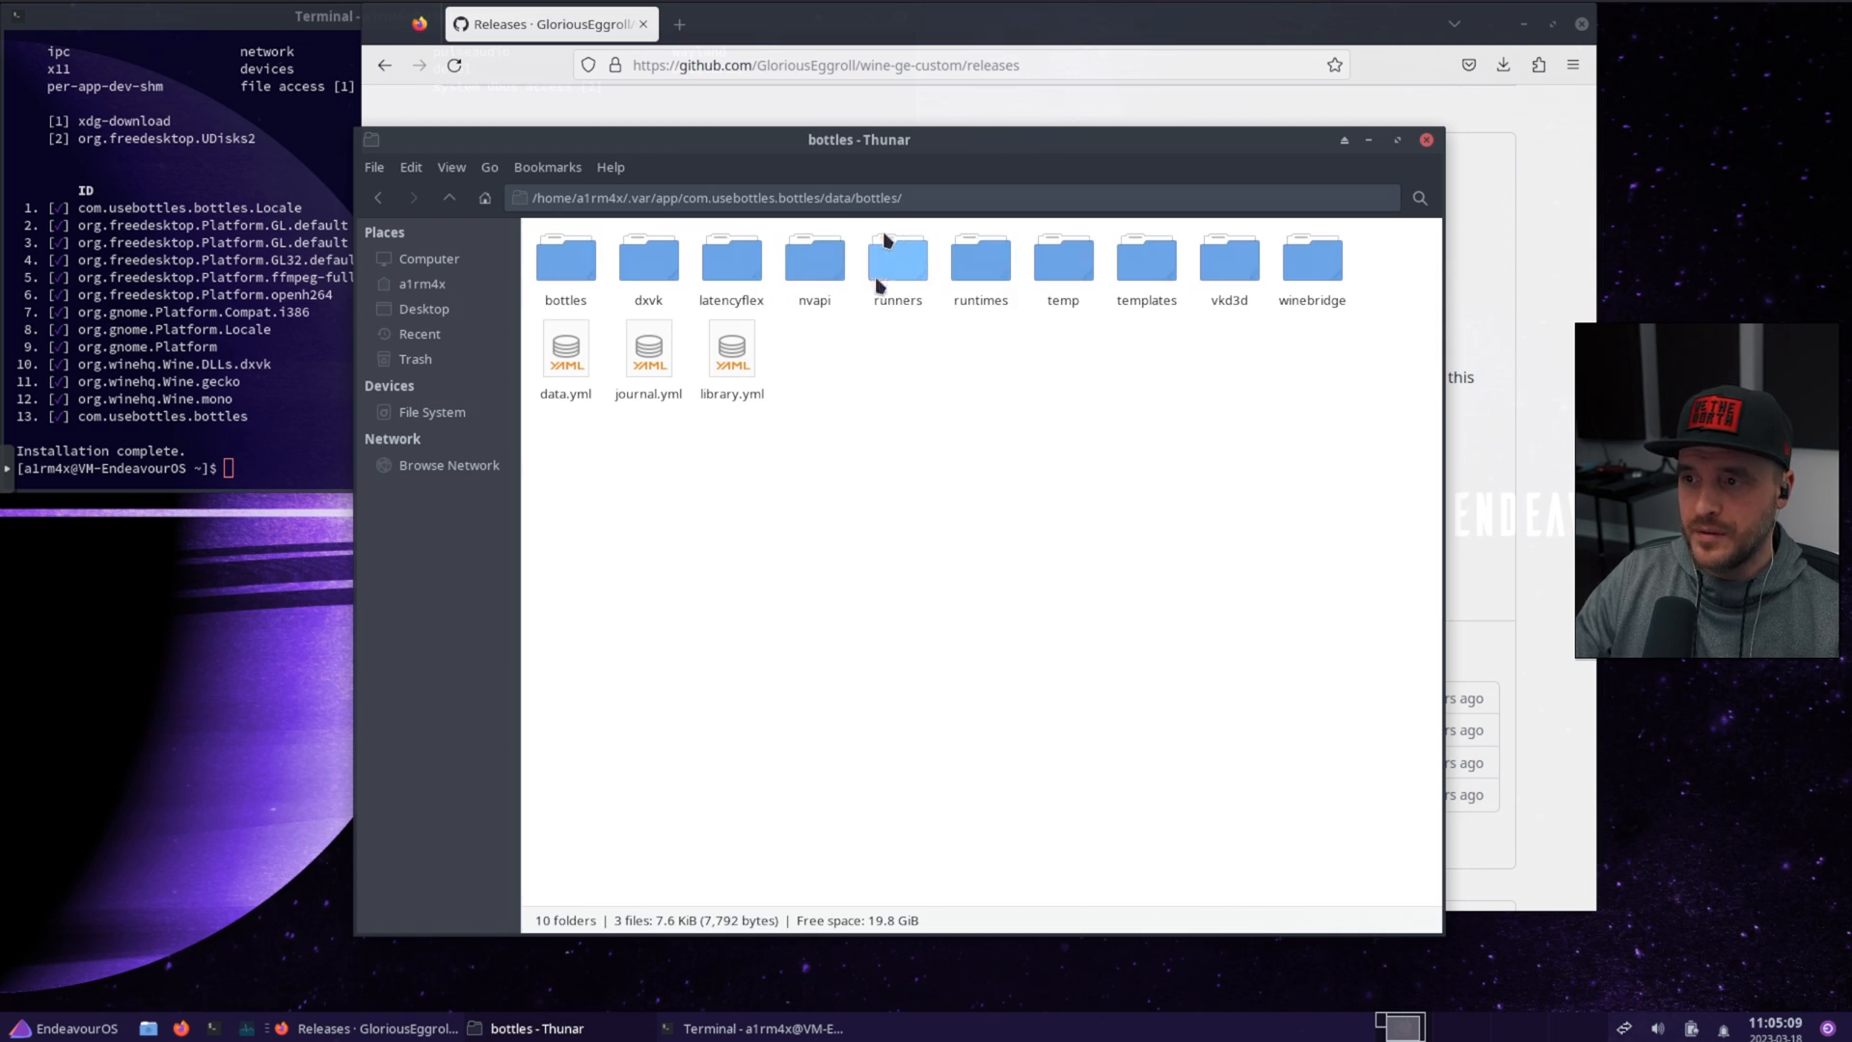
double_click(897, 257)
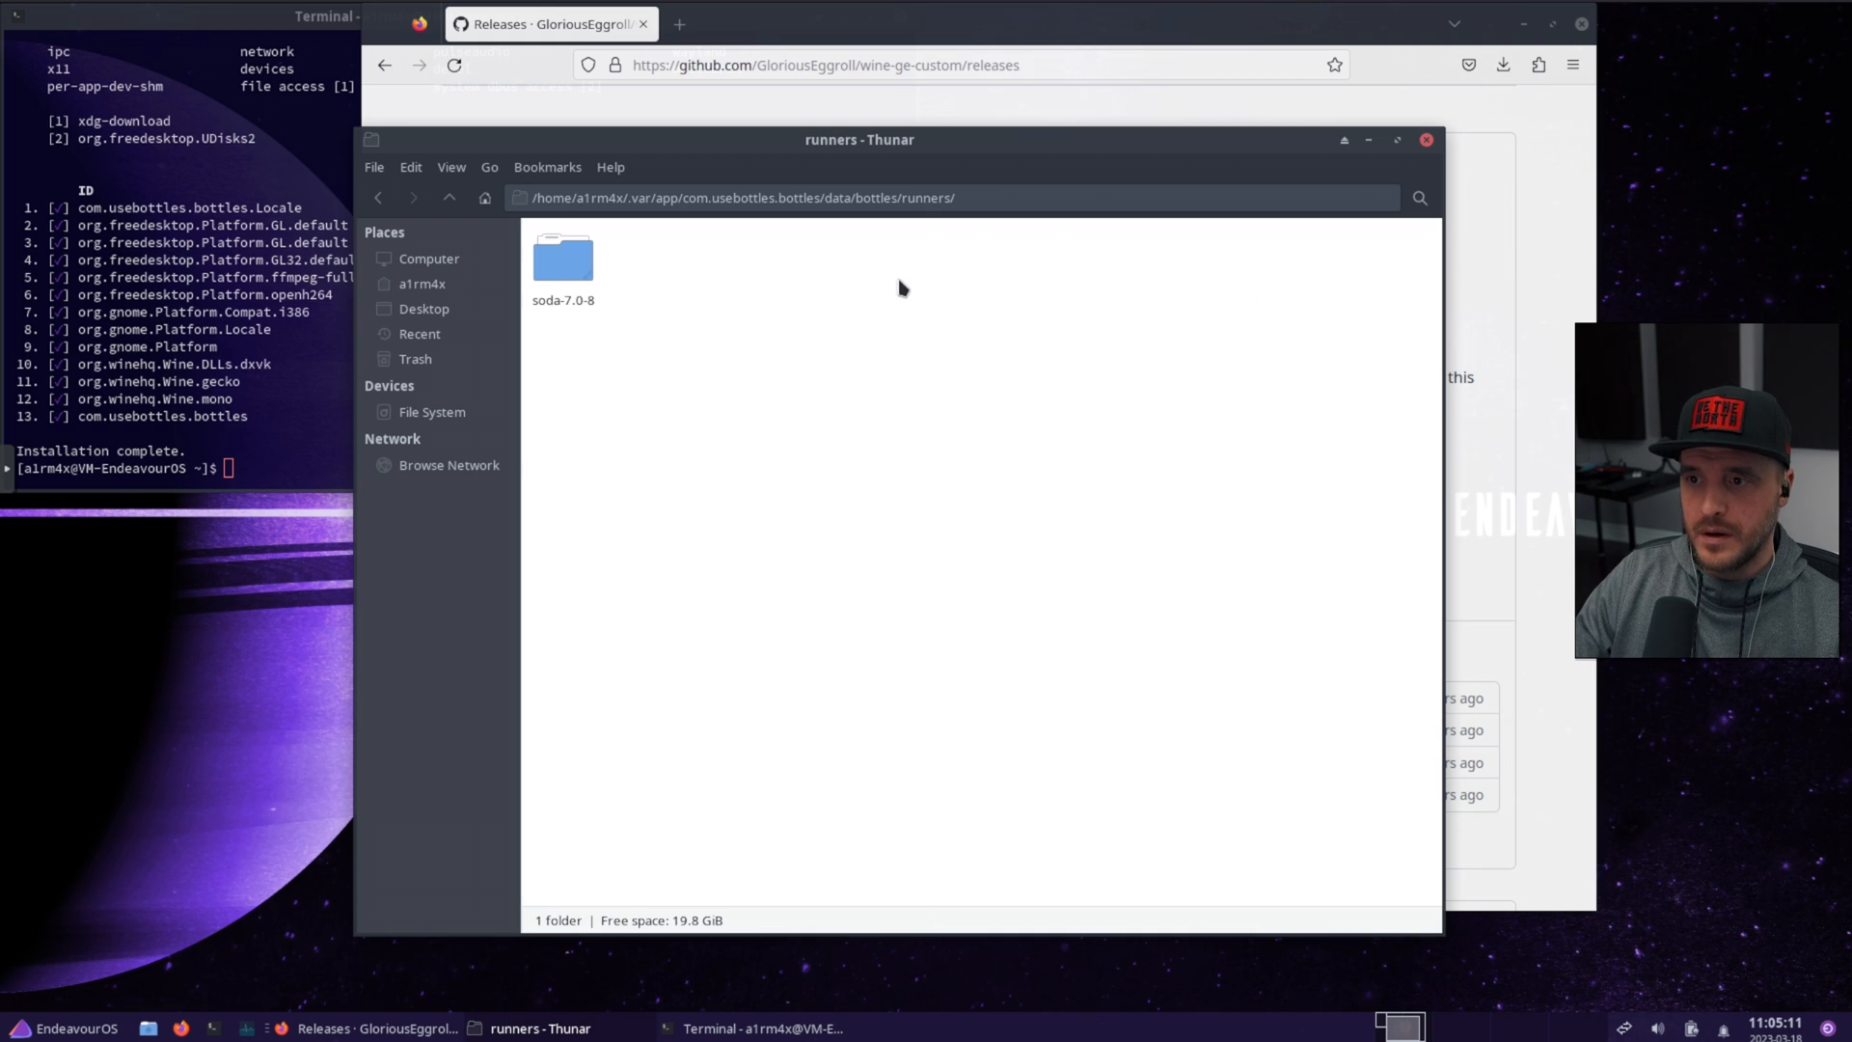
mouse_move(720, 367)
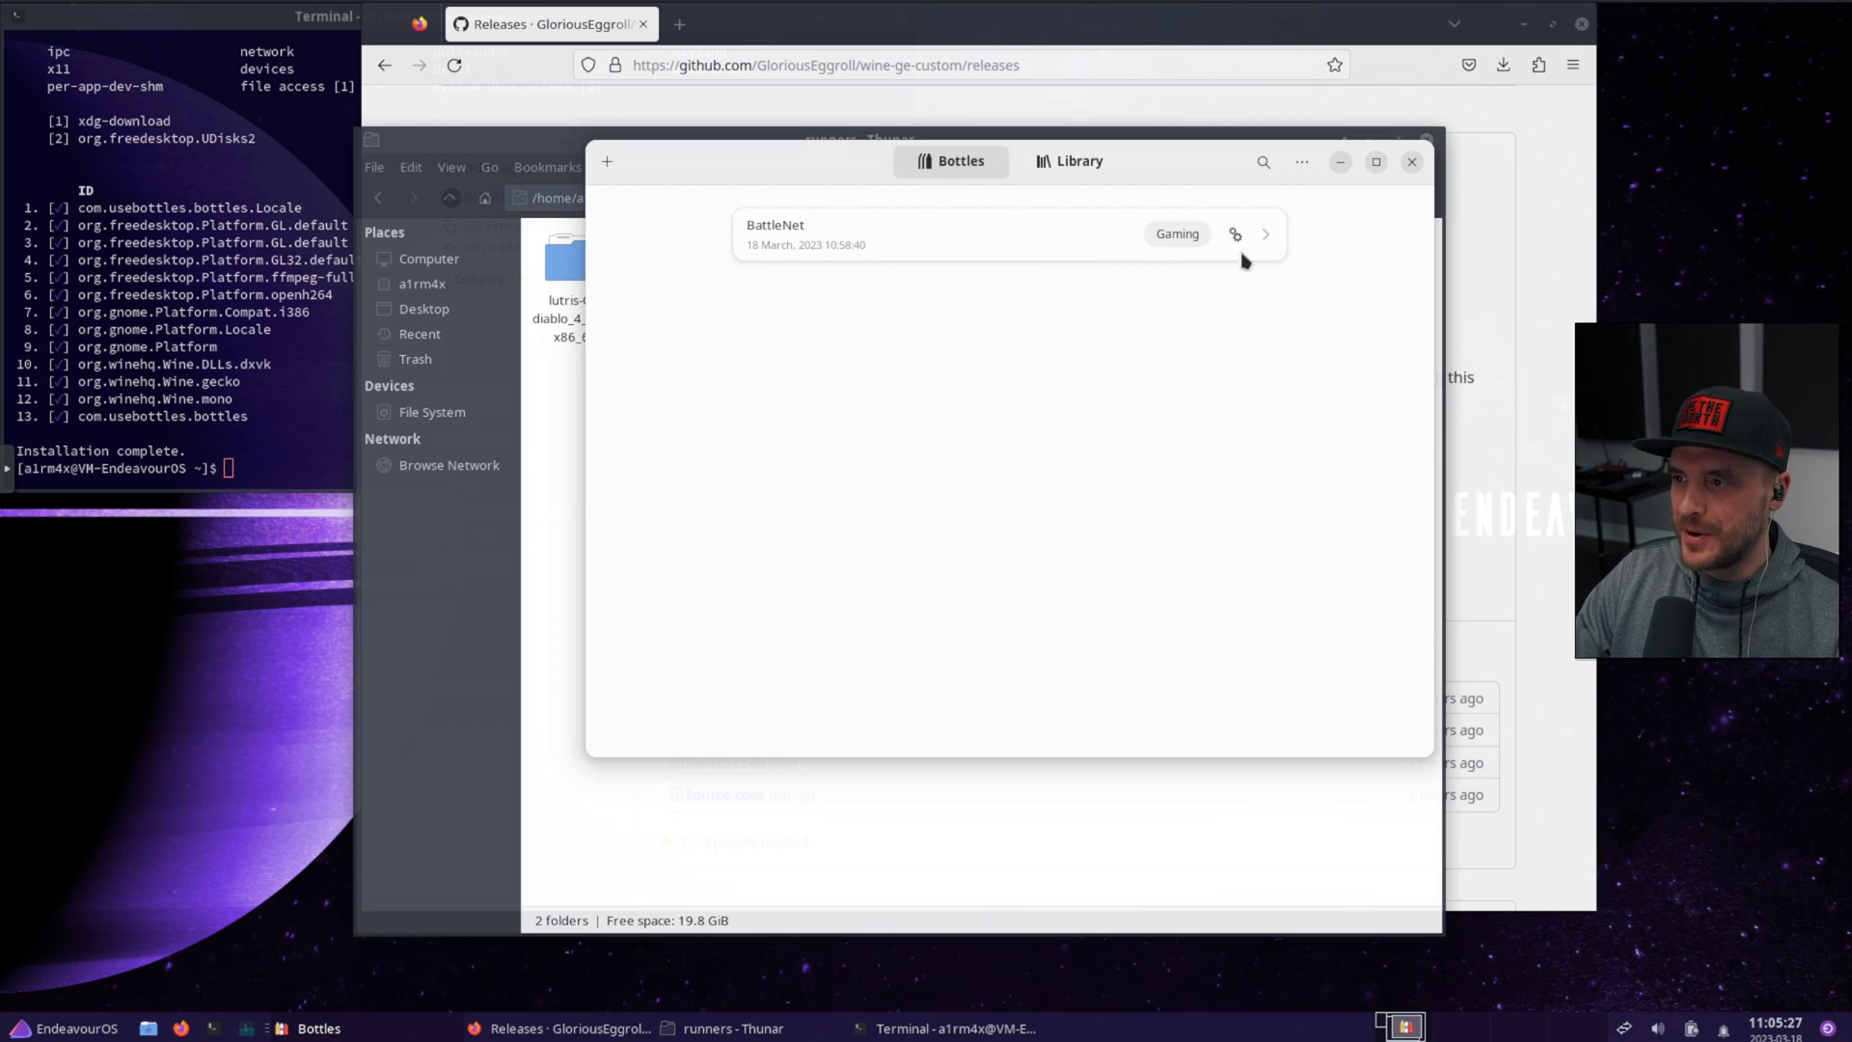
In BattleNet's settings, select lutris-GE-diablo_4_beta-x86_64 as the runner instead of soda-7.0-8
left_click(1264, 233)
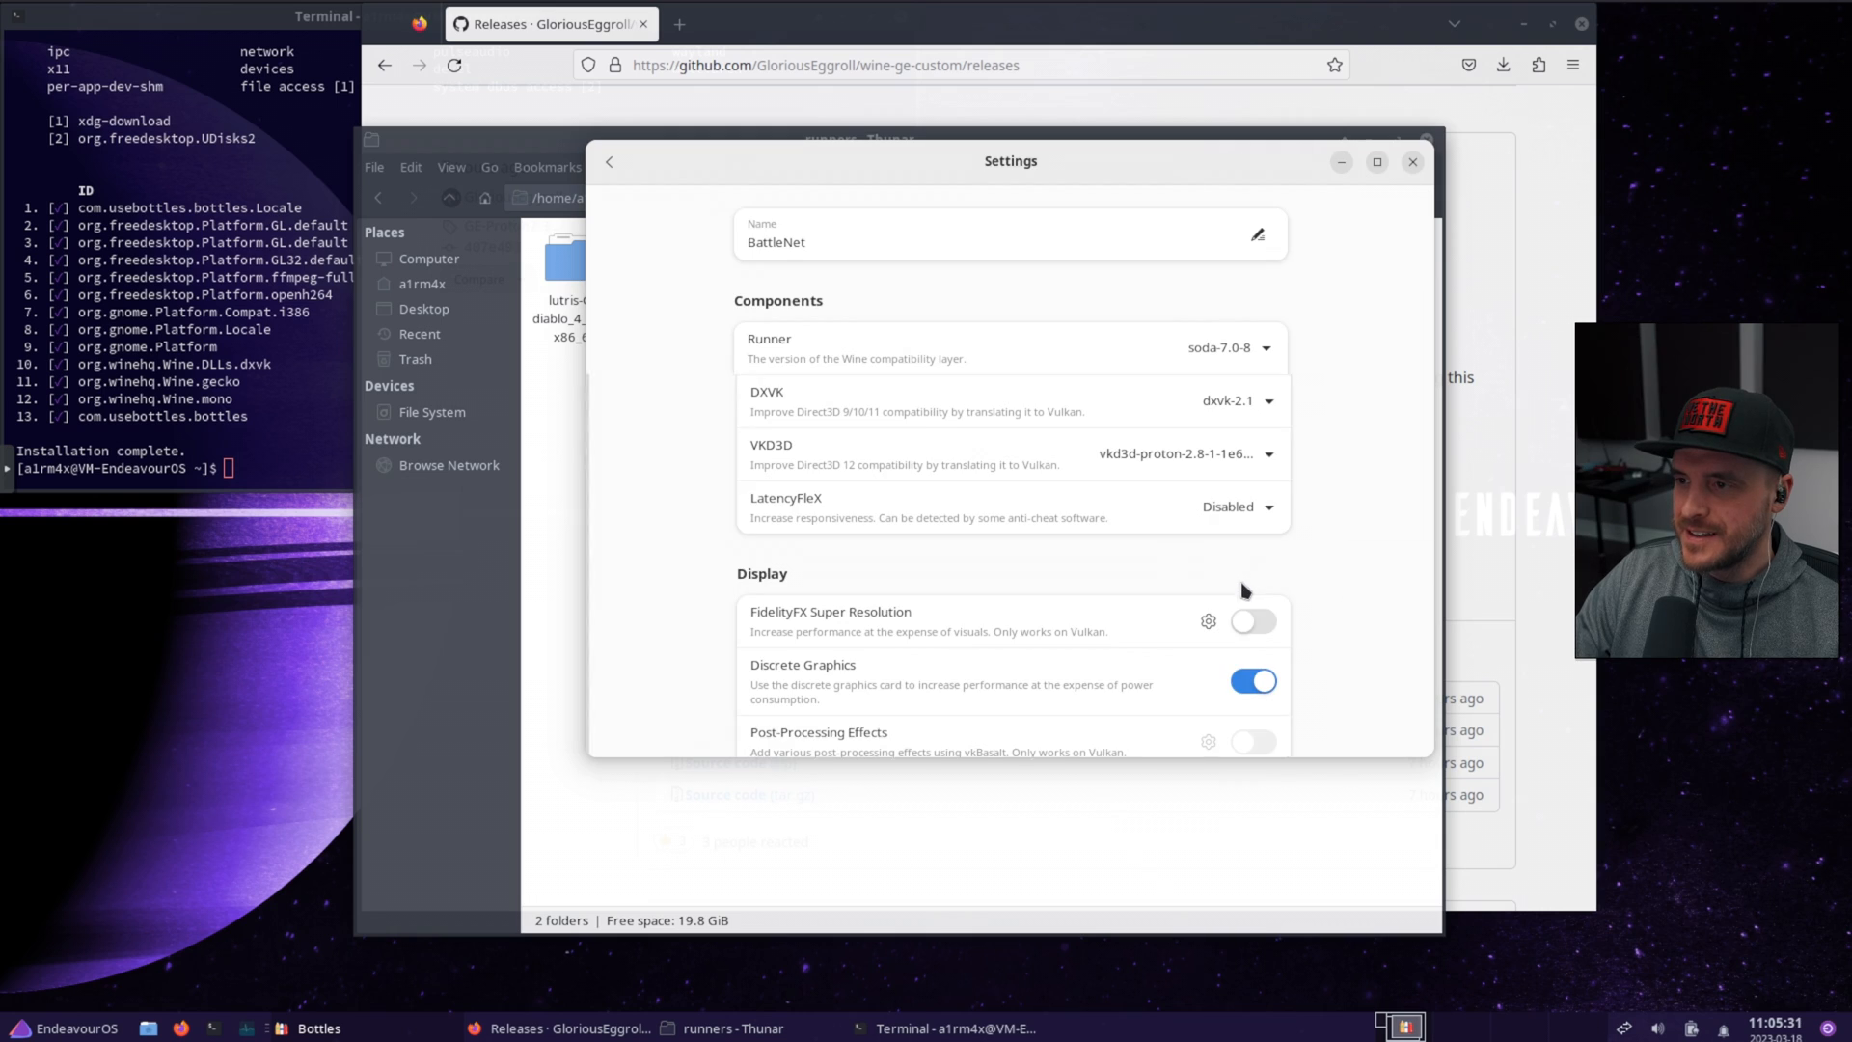
left_click(1229, 347)
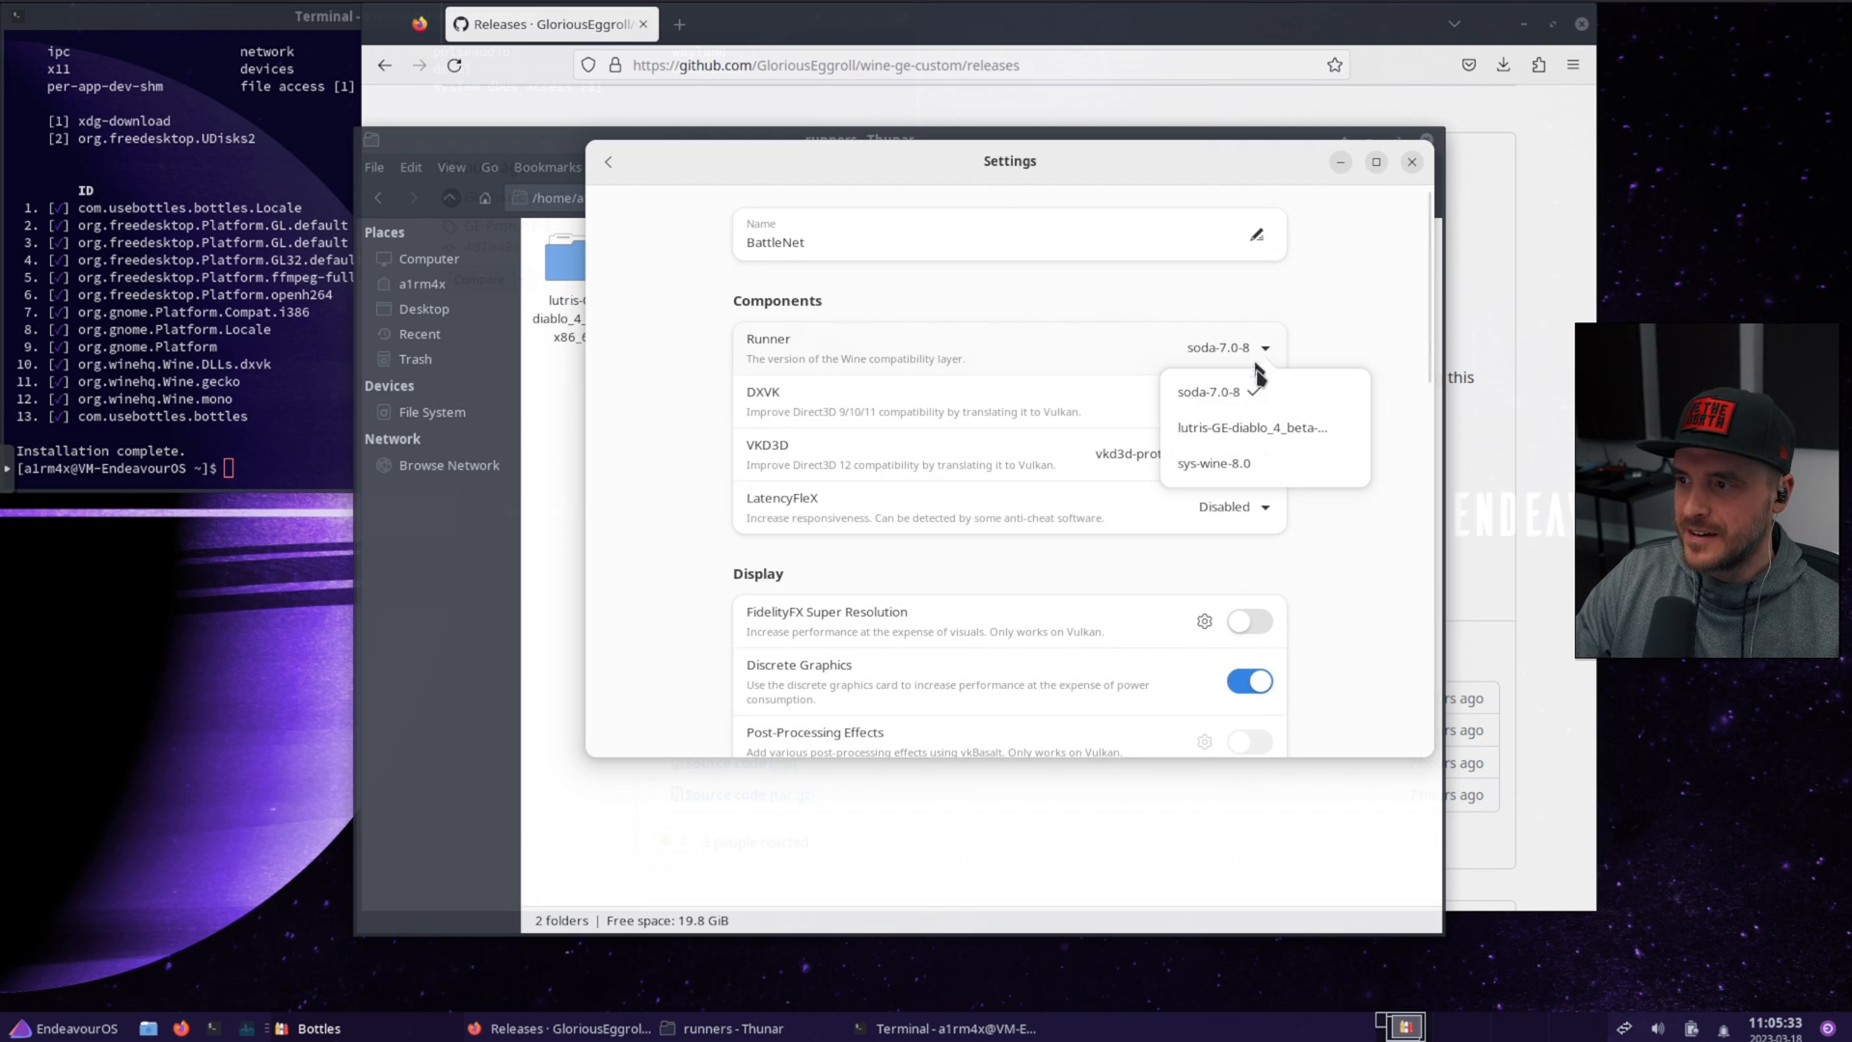
mouse_move(1252, 428)
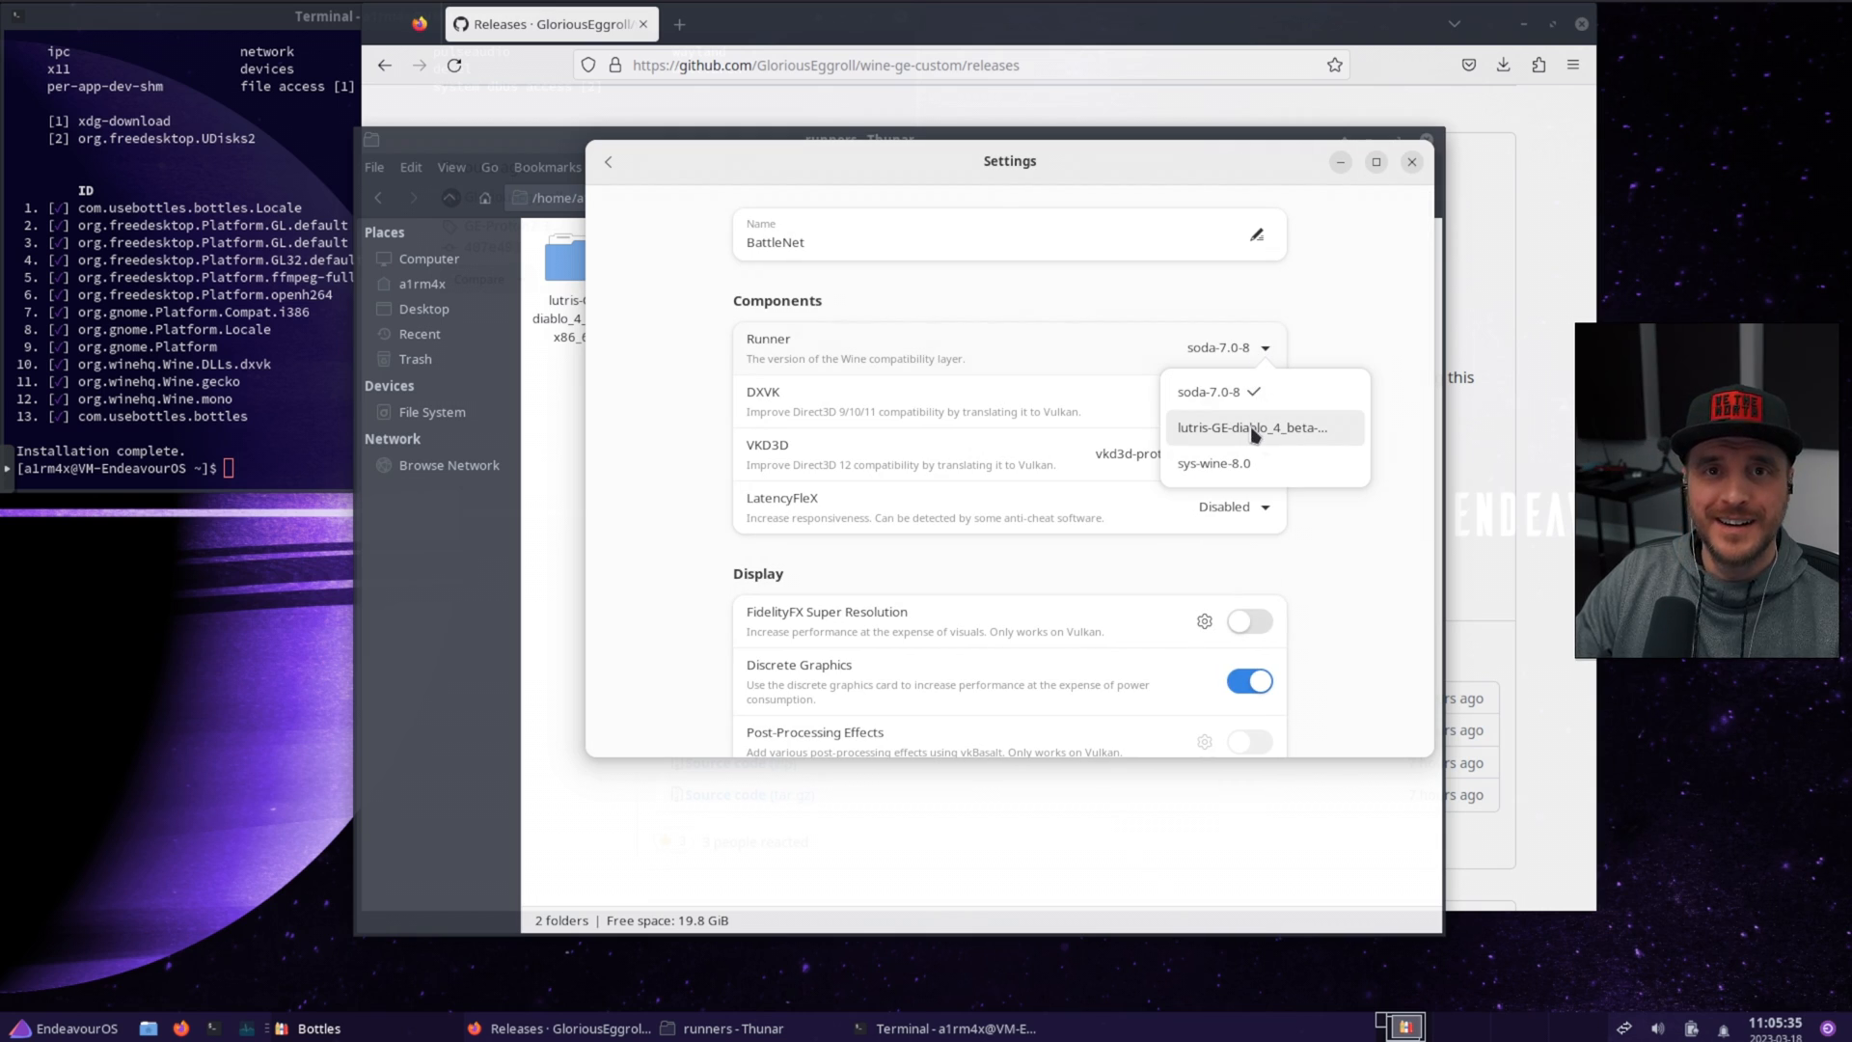
left_click(1252, 428)
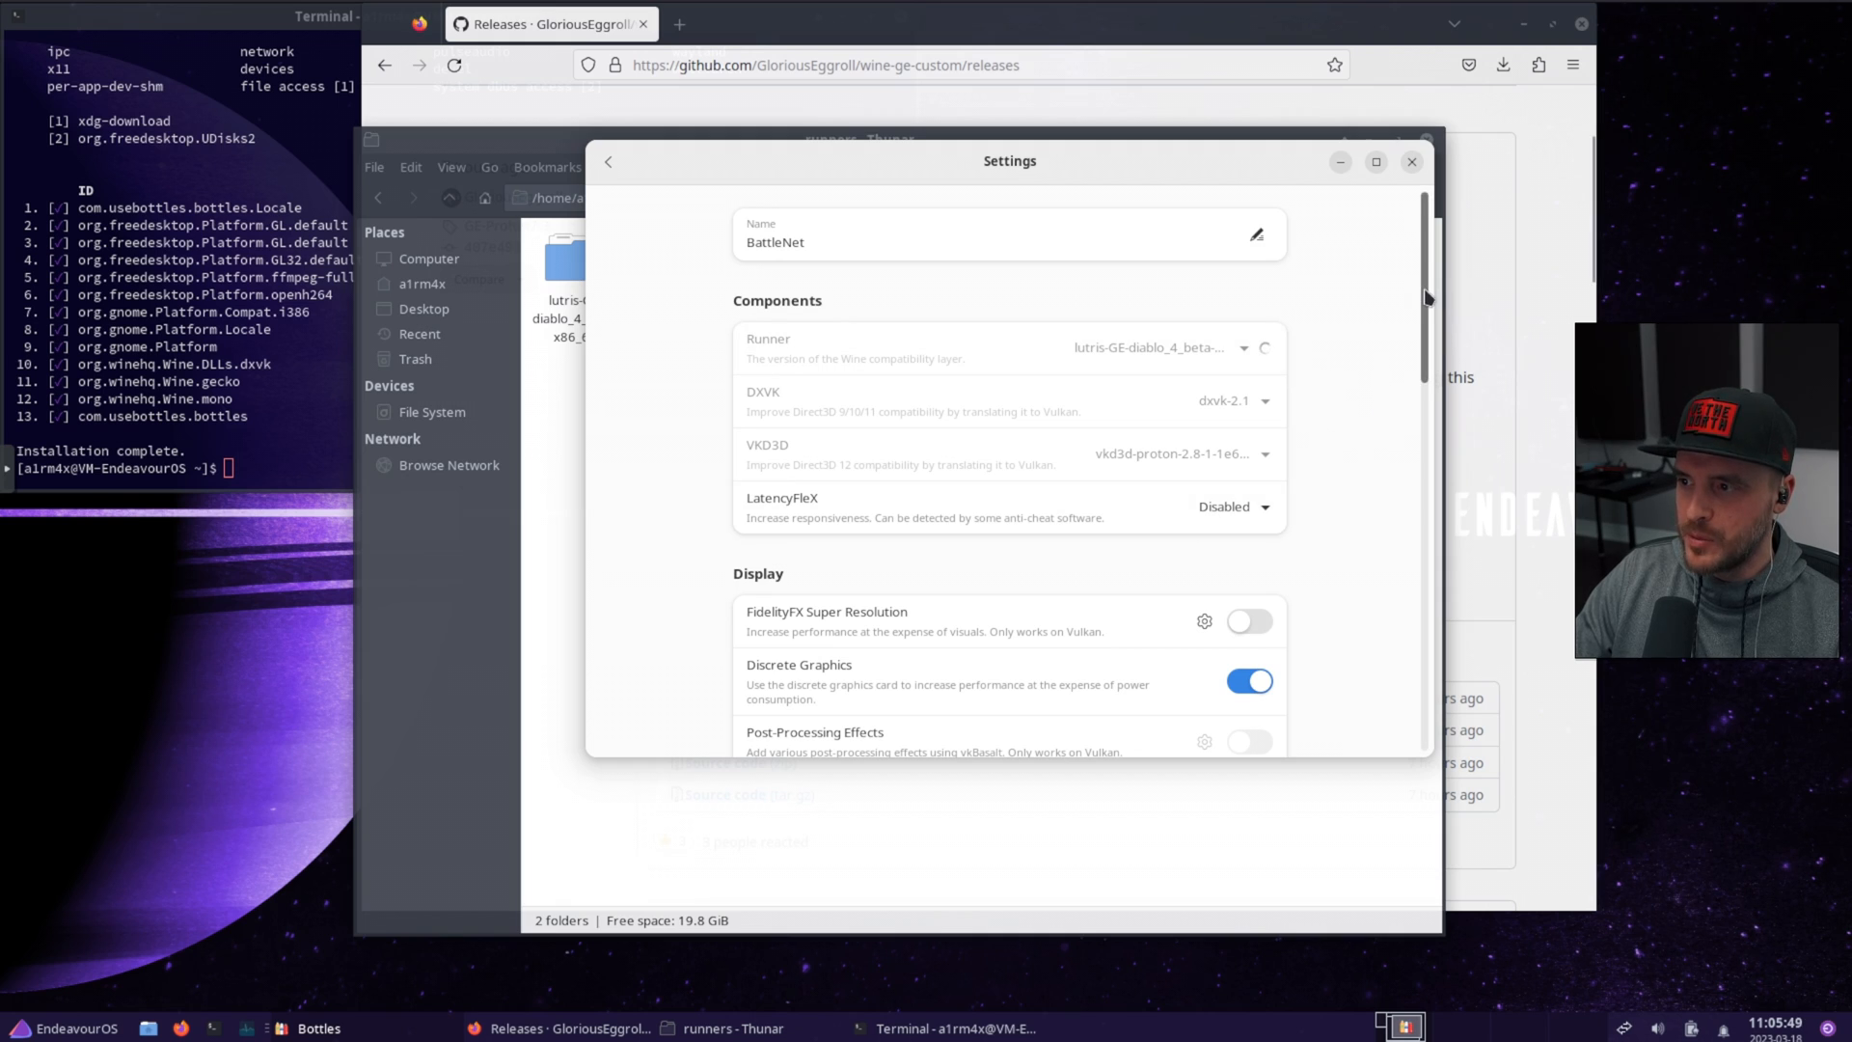
scroll("down", 3)
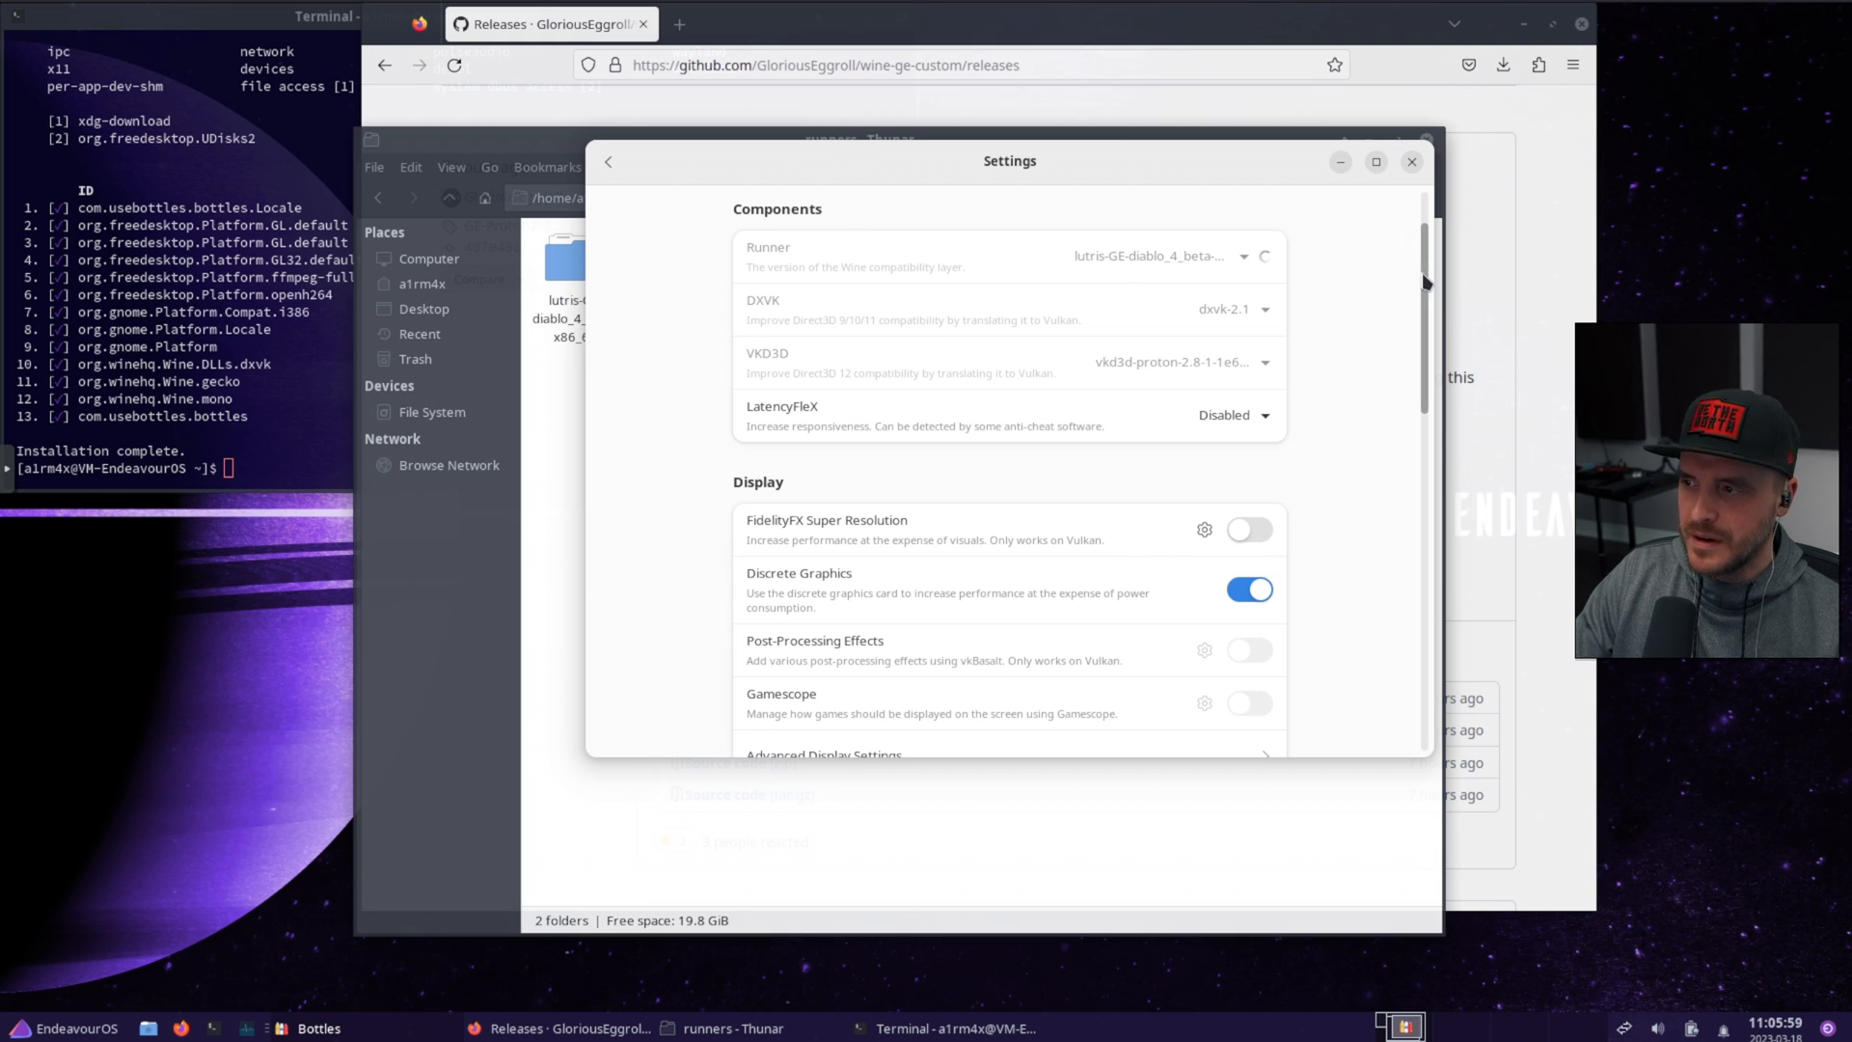
scroll("down", 3)
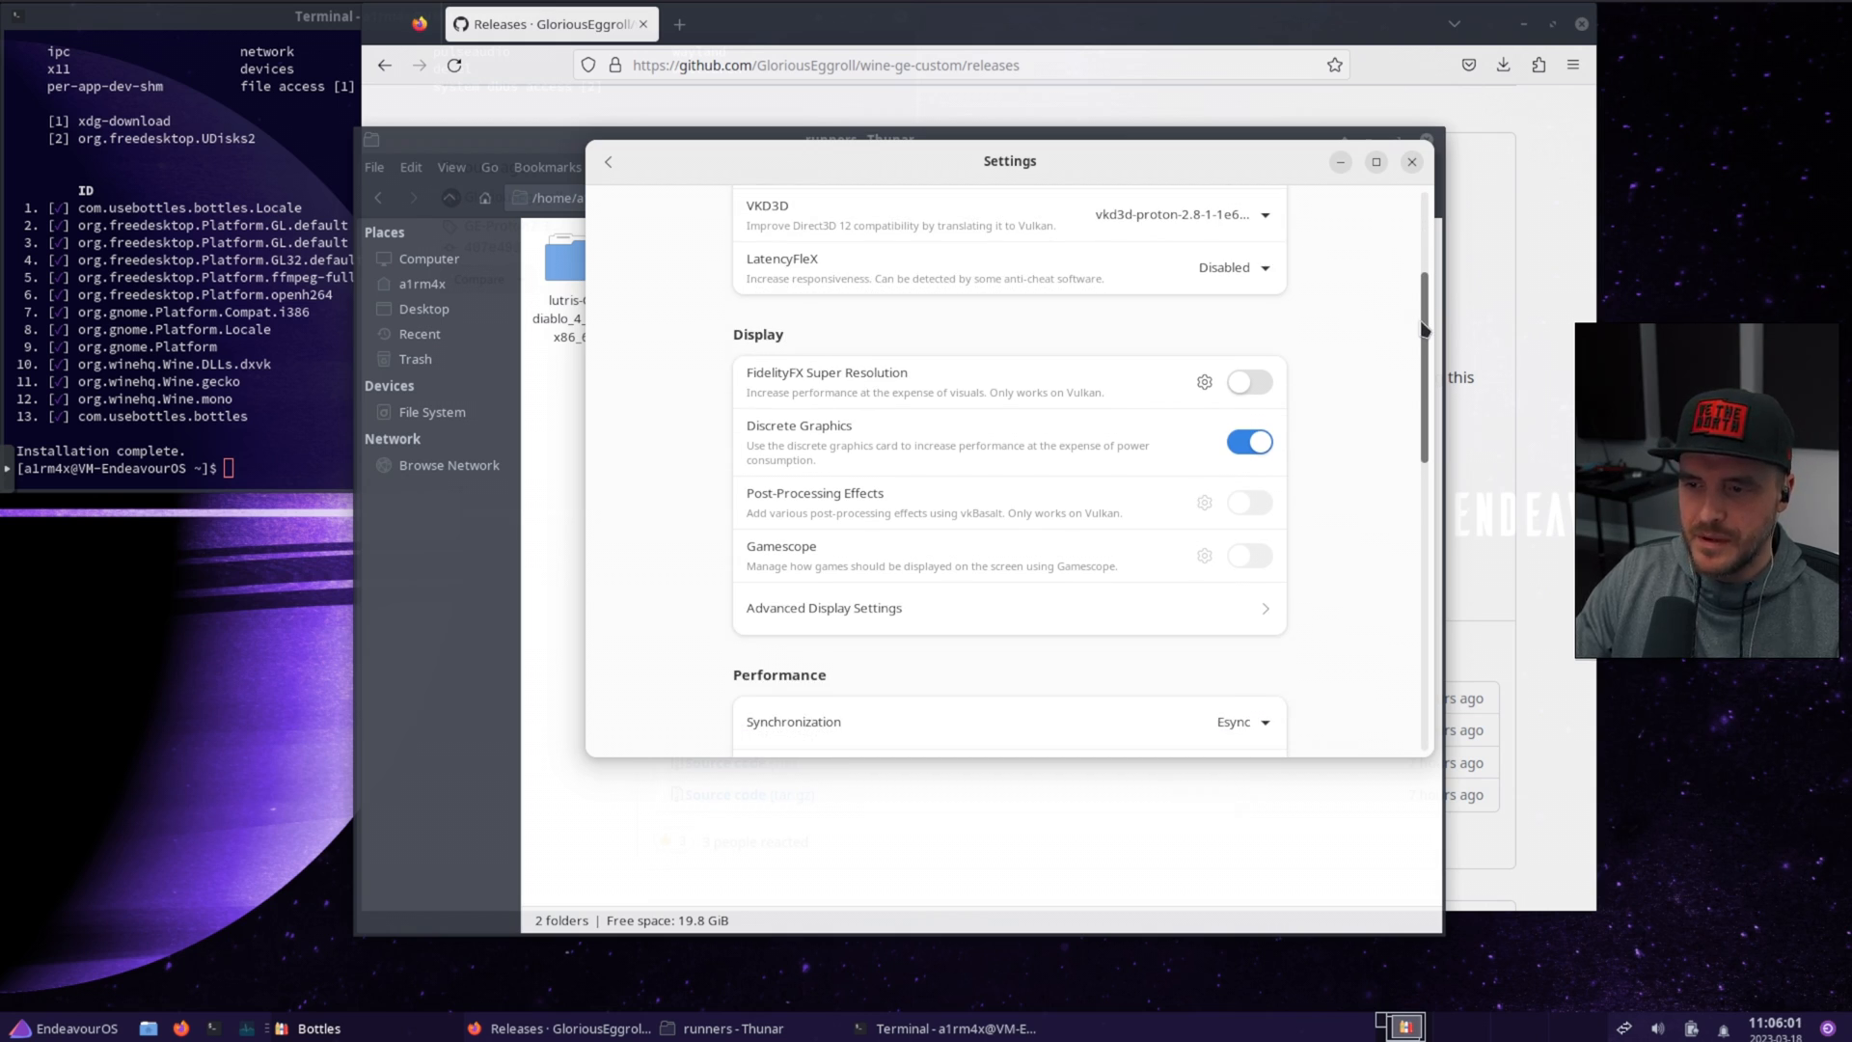
left_click(607, 162)
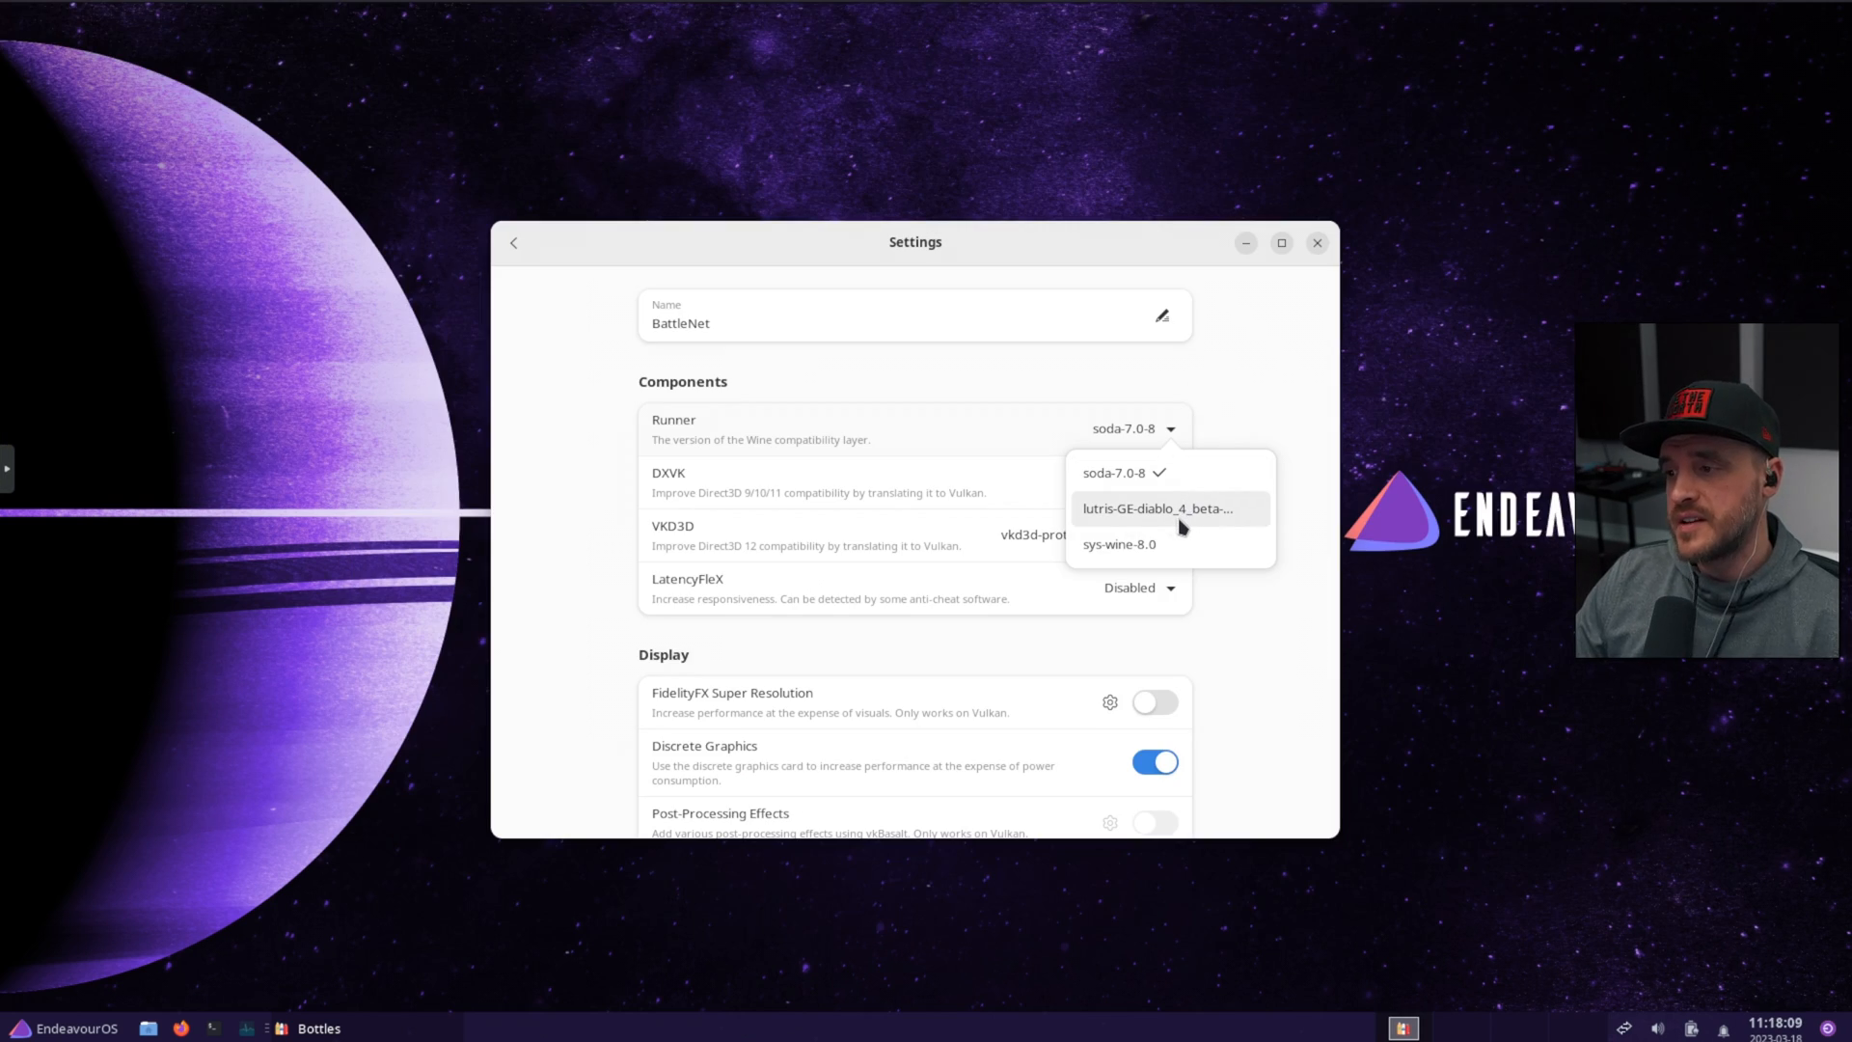
mouse_move(1186, 529)
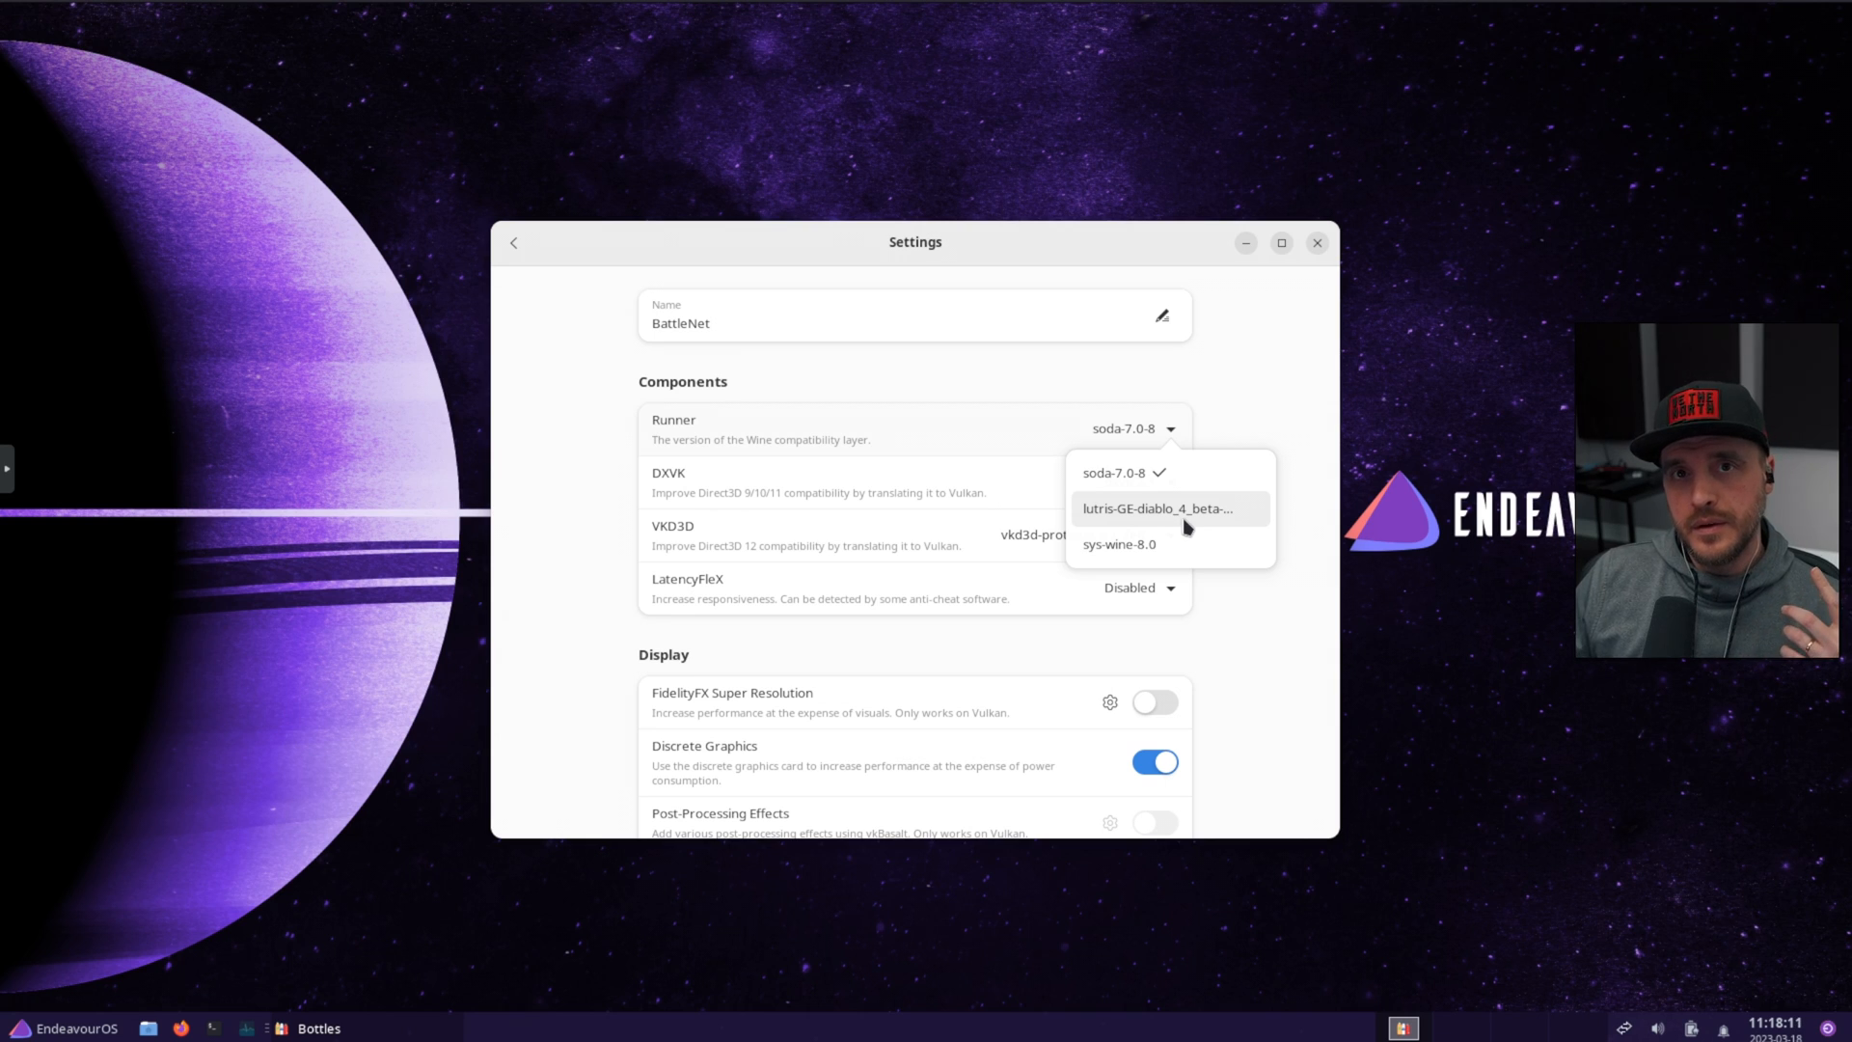
mouse_move(1119, 523)
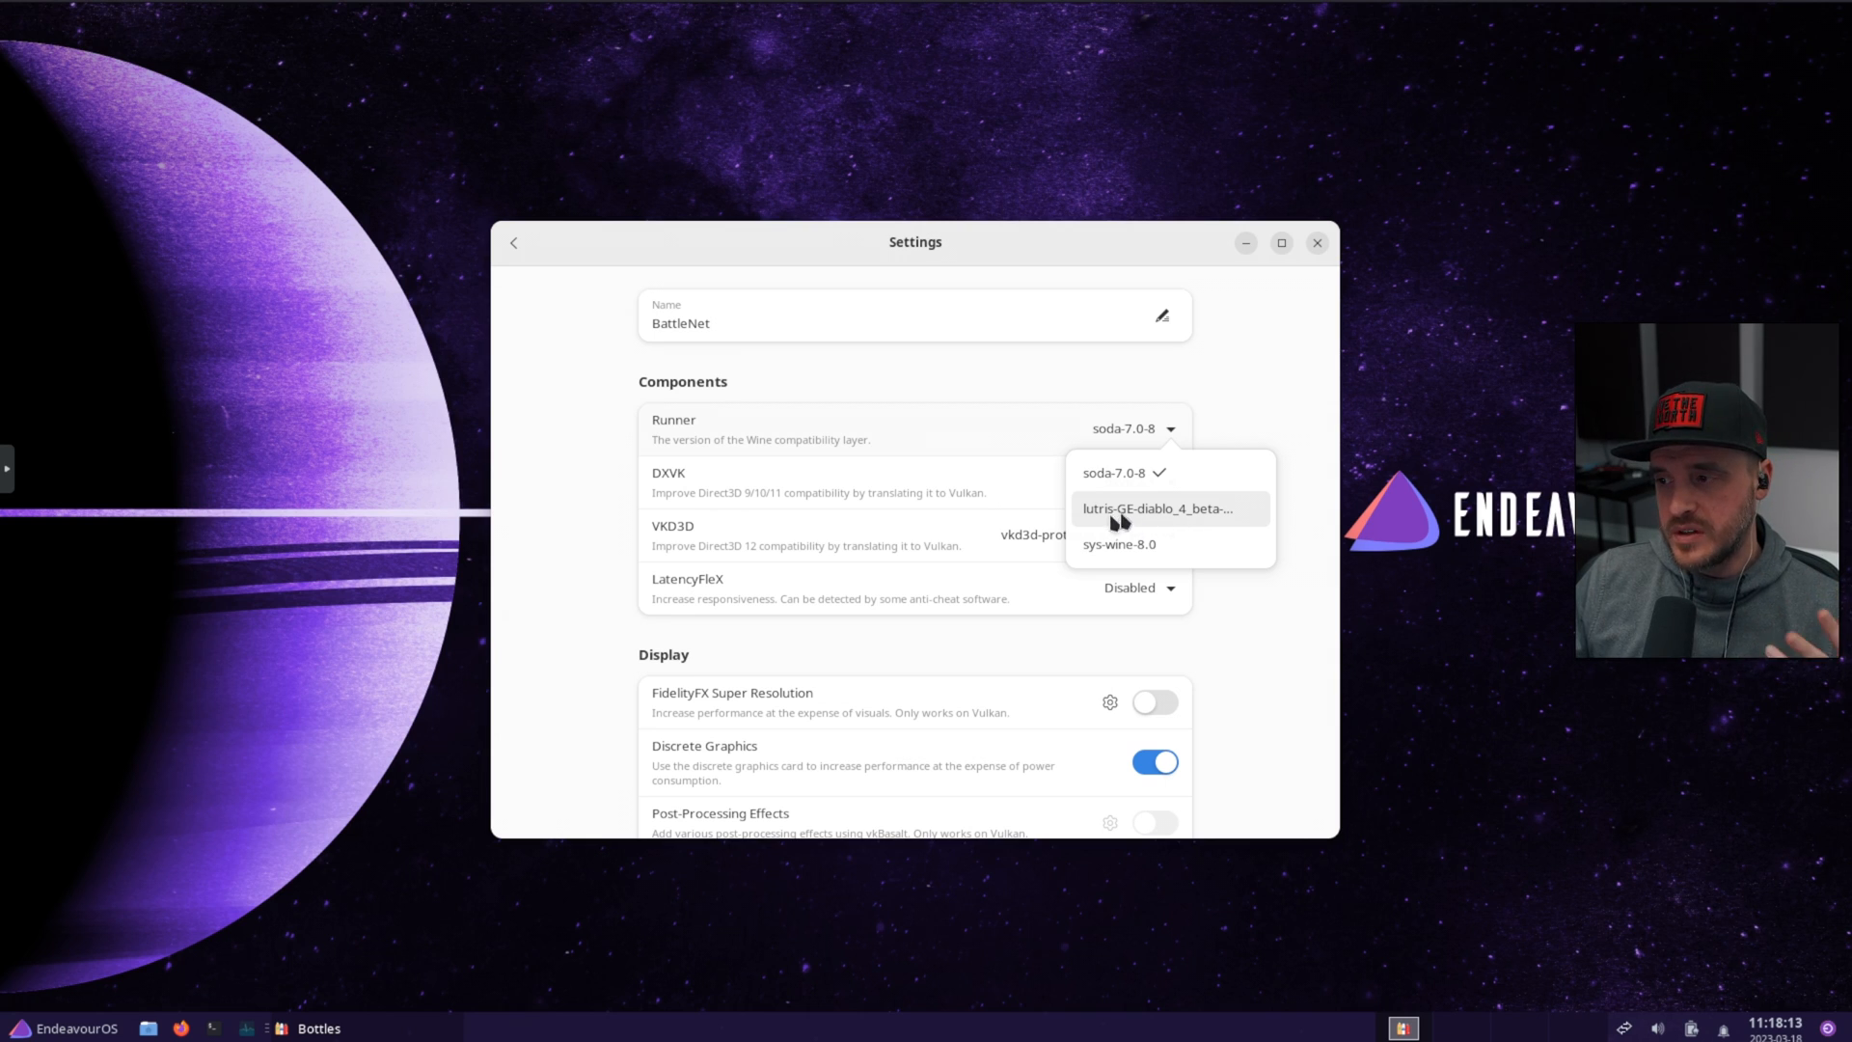
mouse_move(1262, 411)
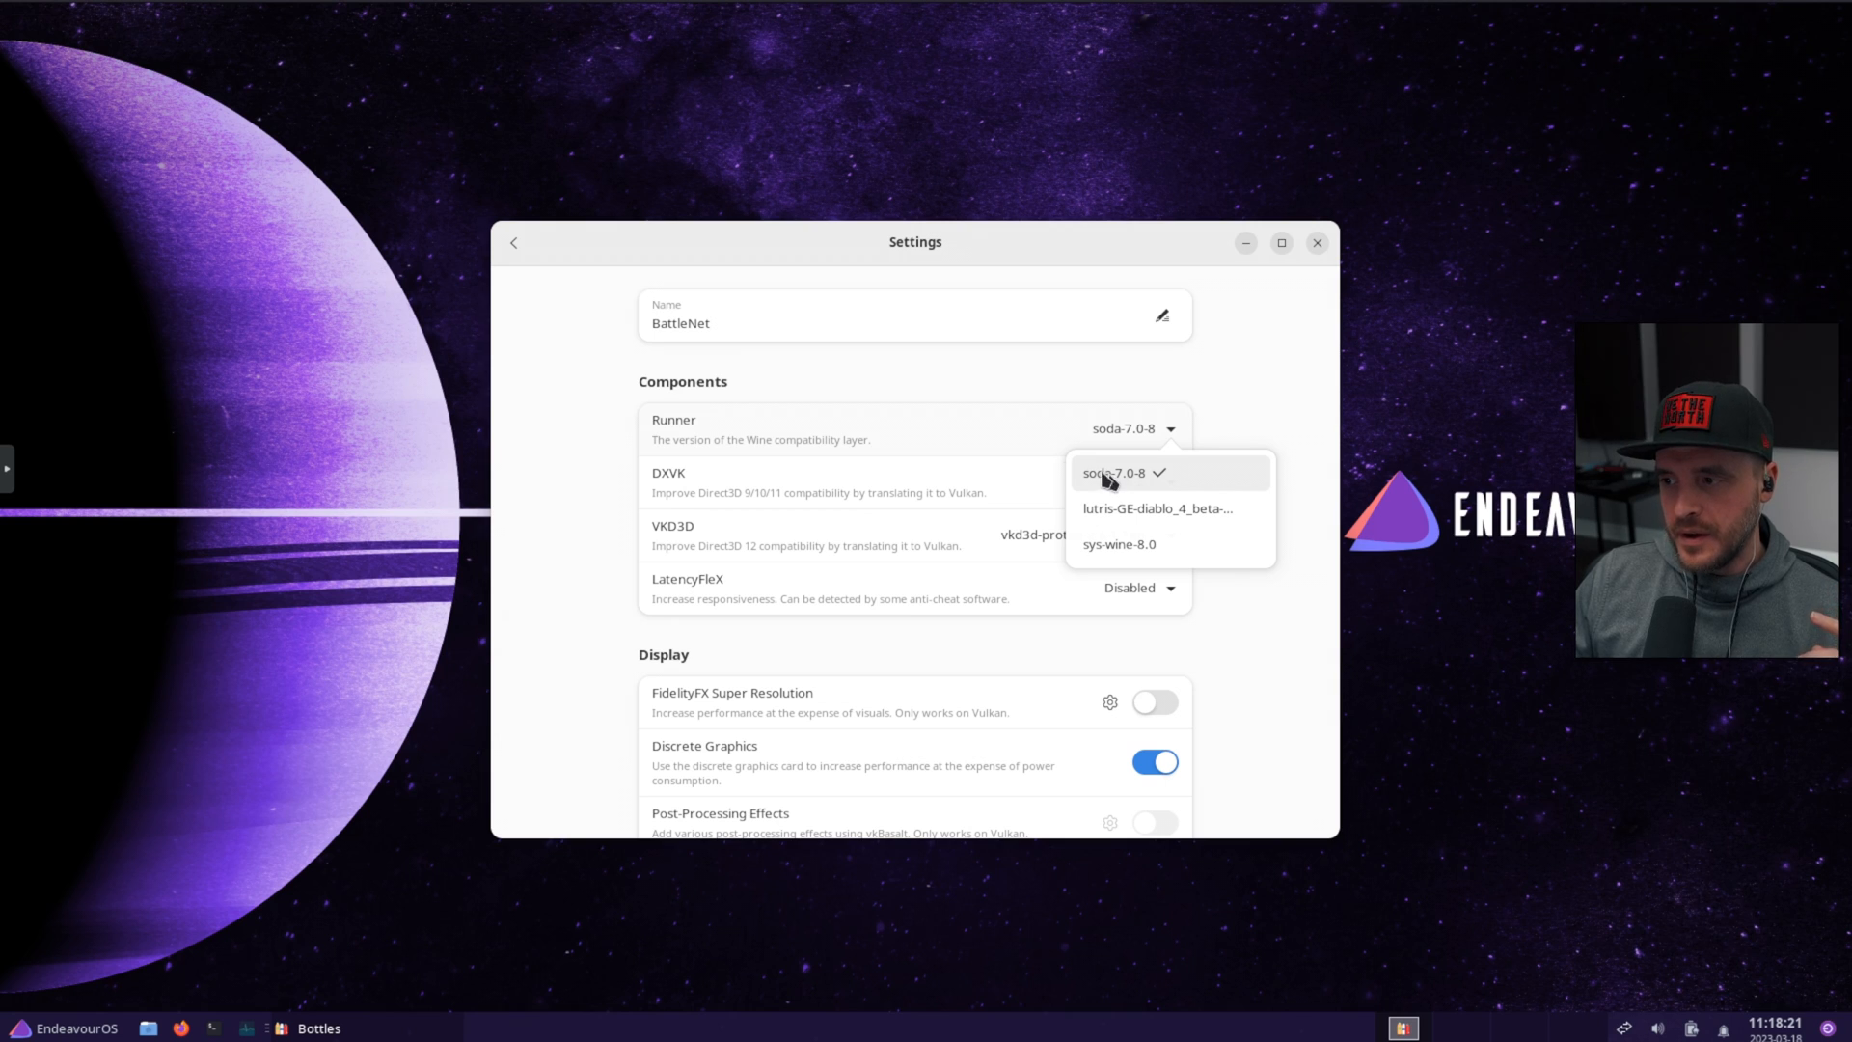
Keep soda-7.0-8 as BattleNet's runner and bring up the curated Installers catalog listing Blizzard Battle.net
left_click(514, 243)
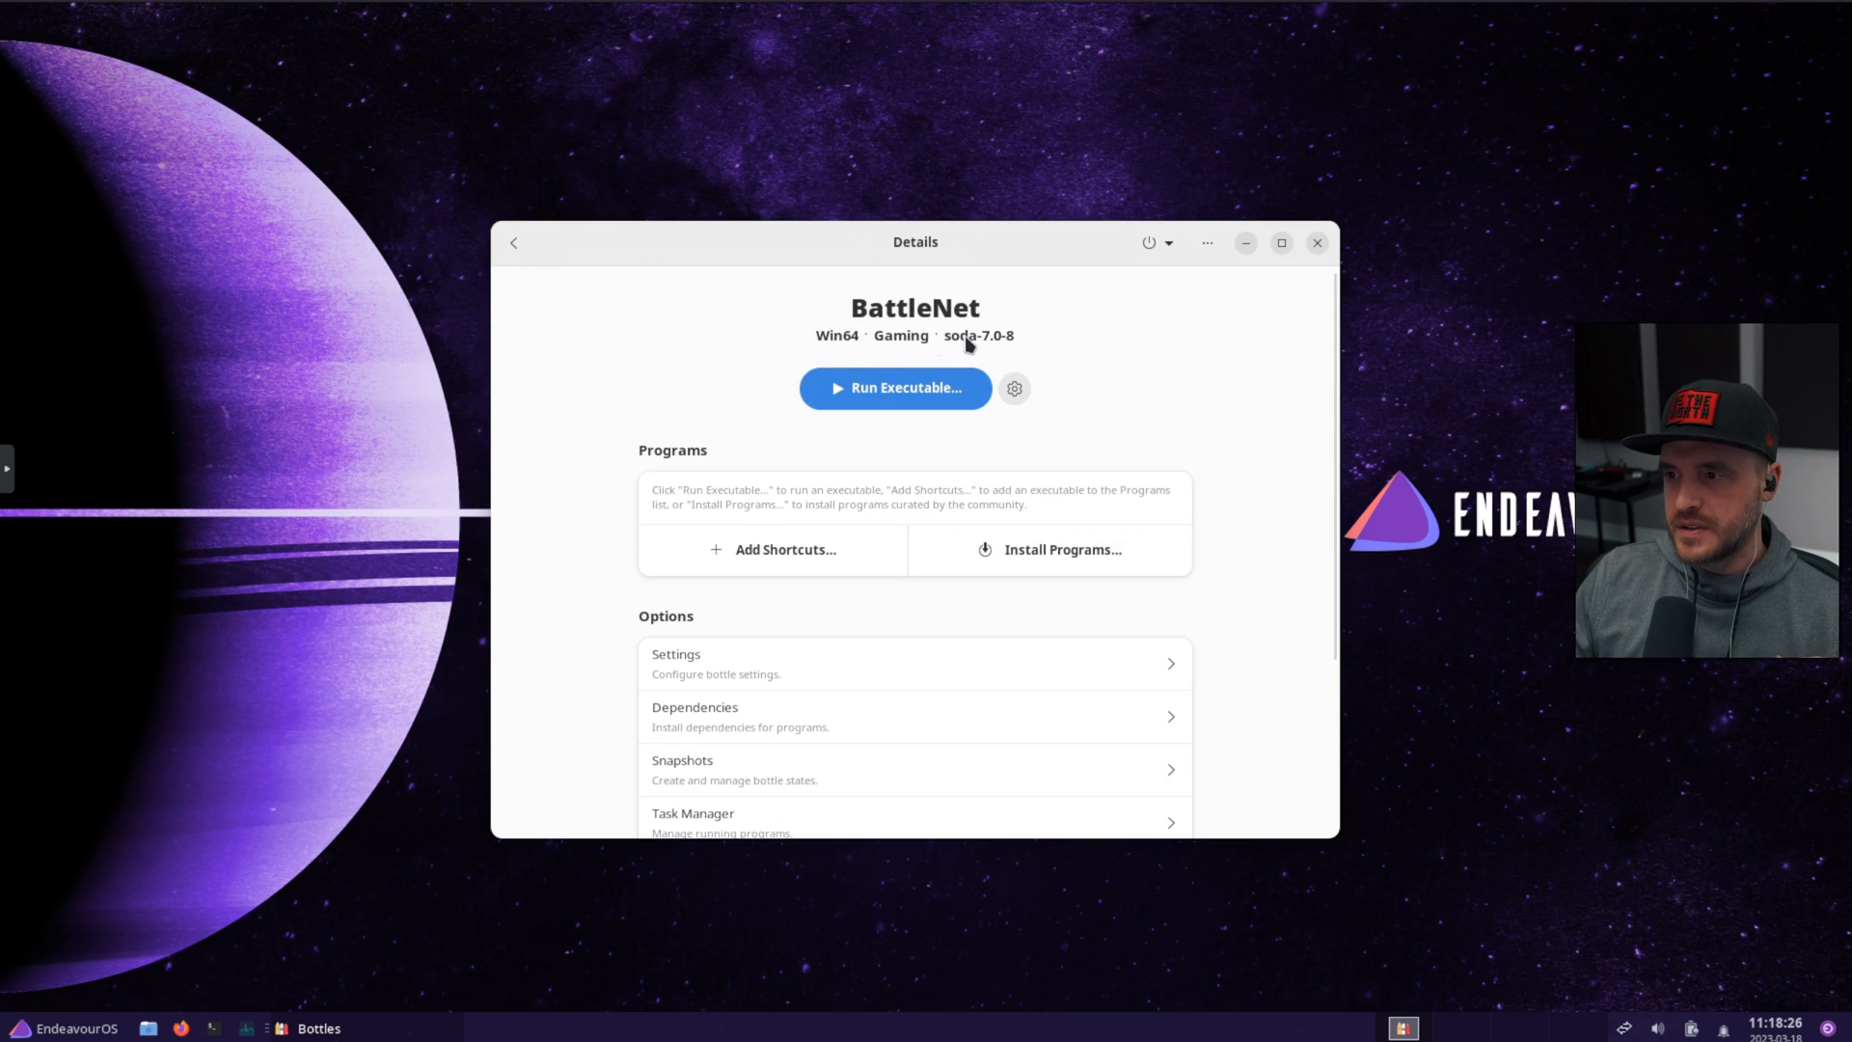
mouse_move(1092, 345)
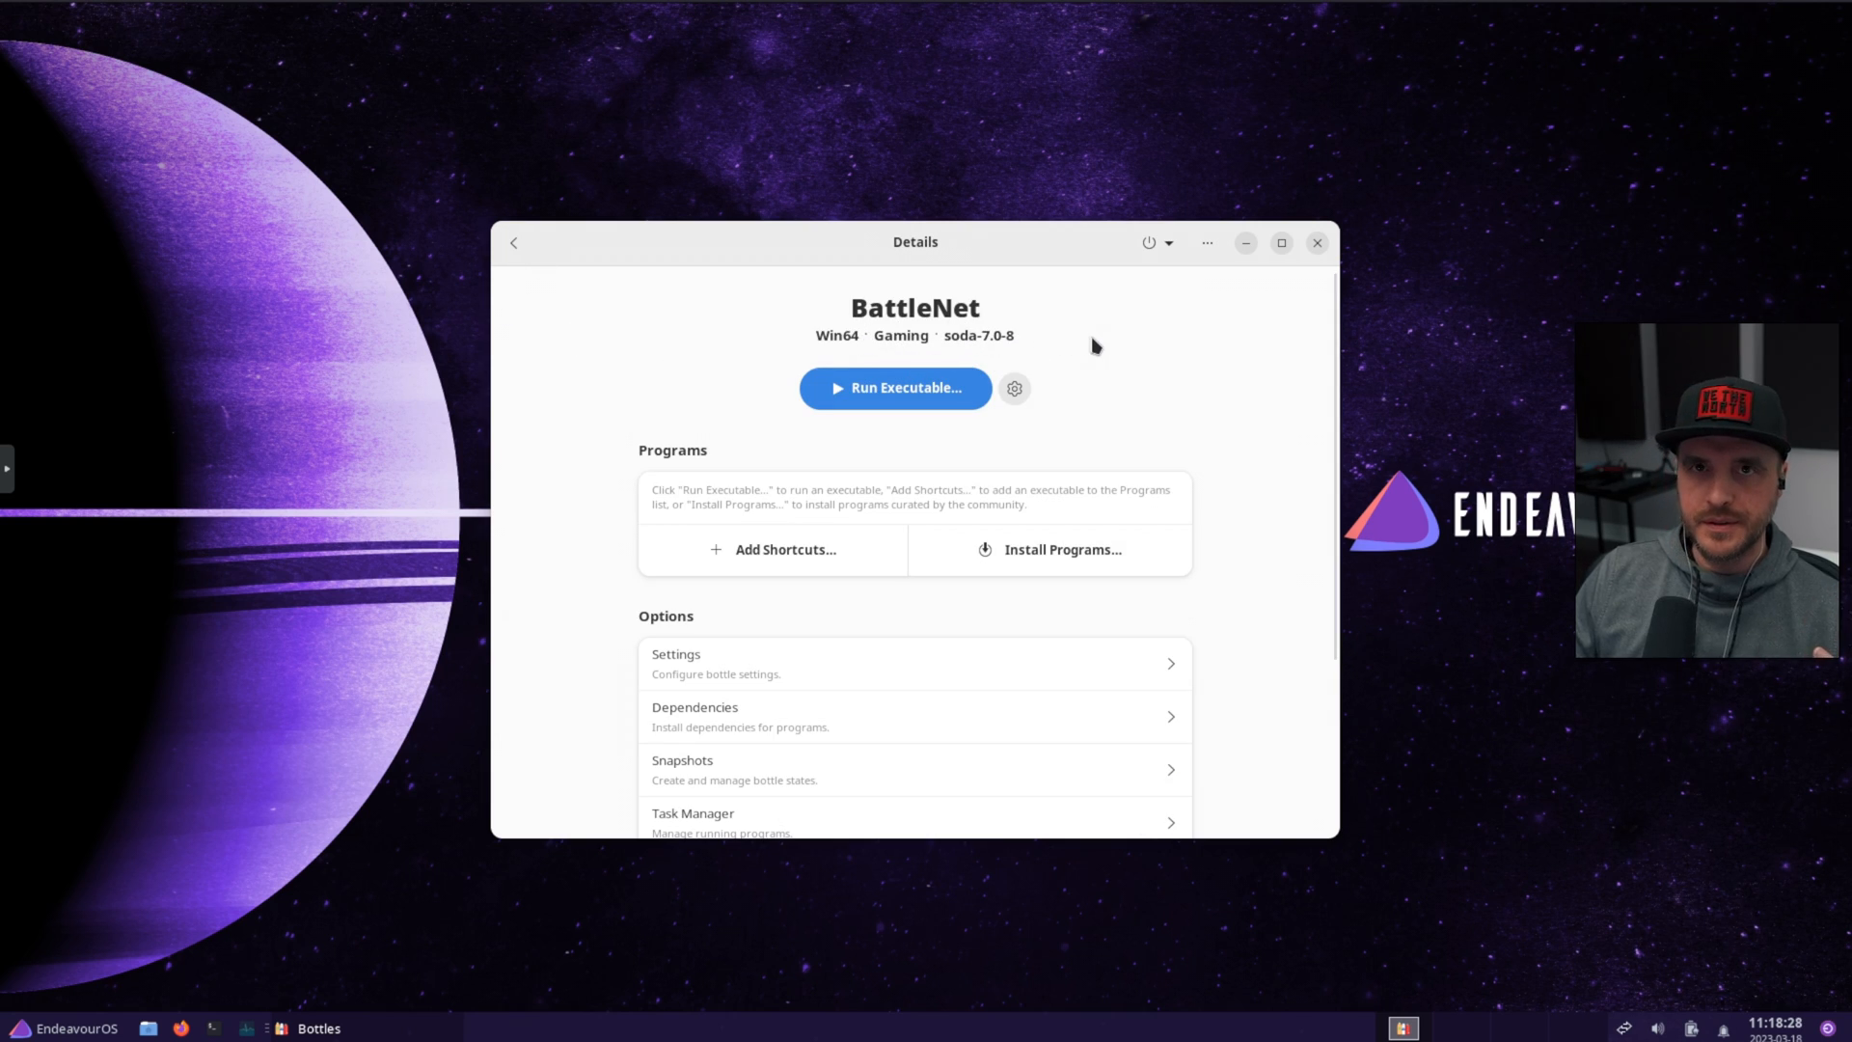
mouse_move(1163, 371)
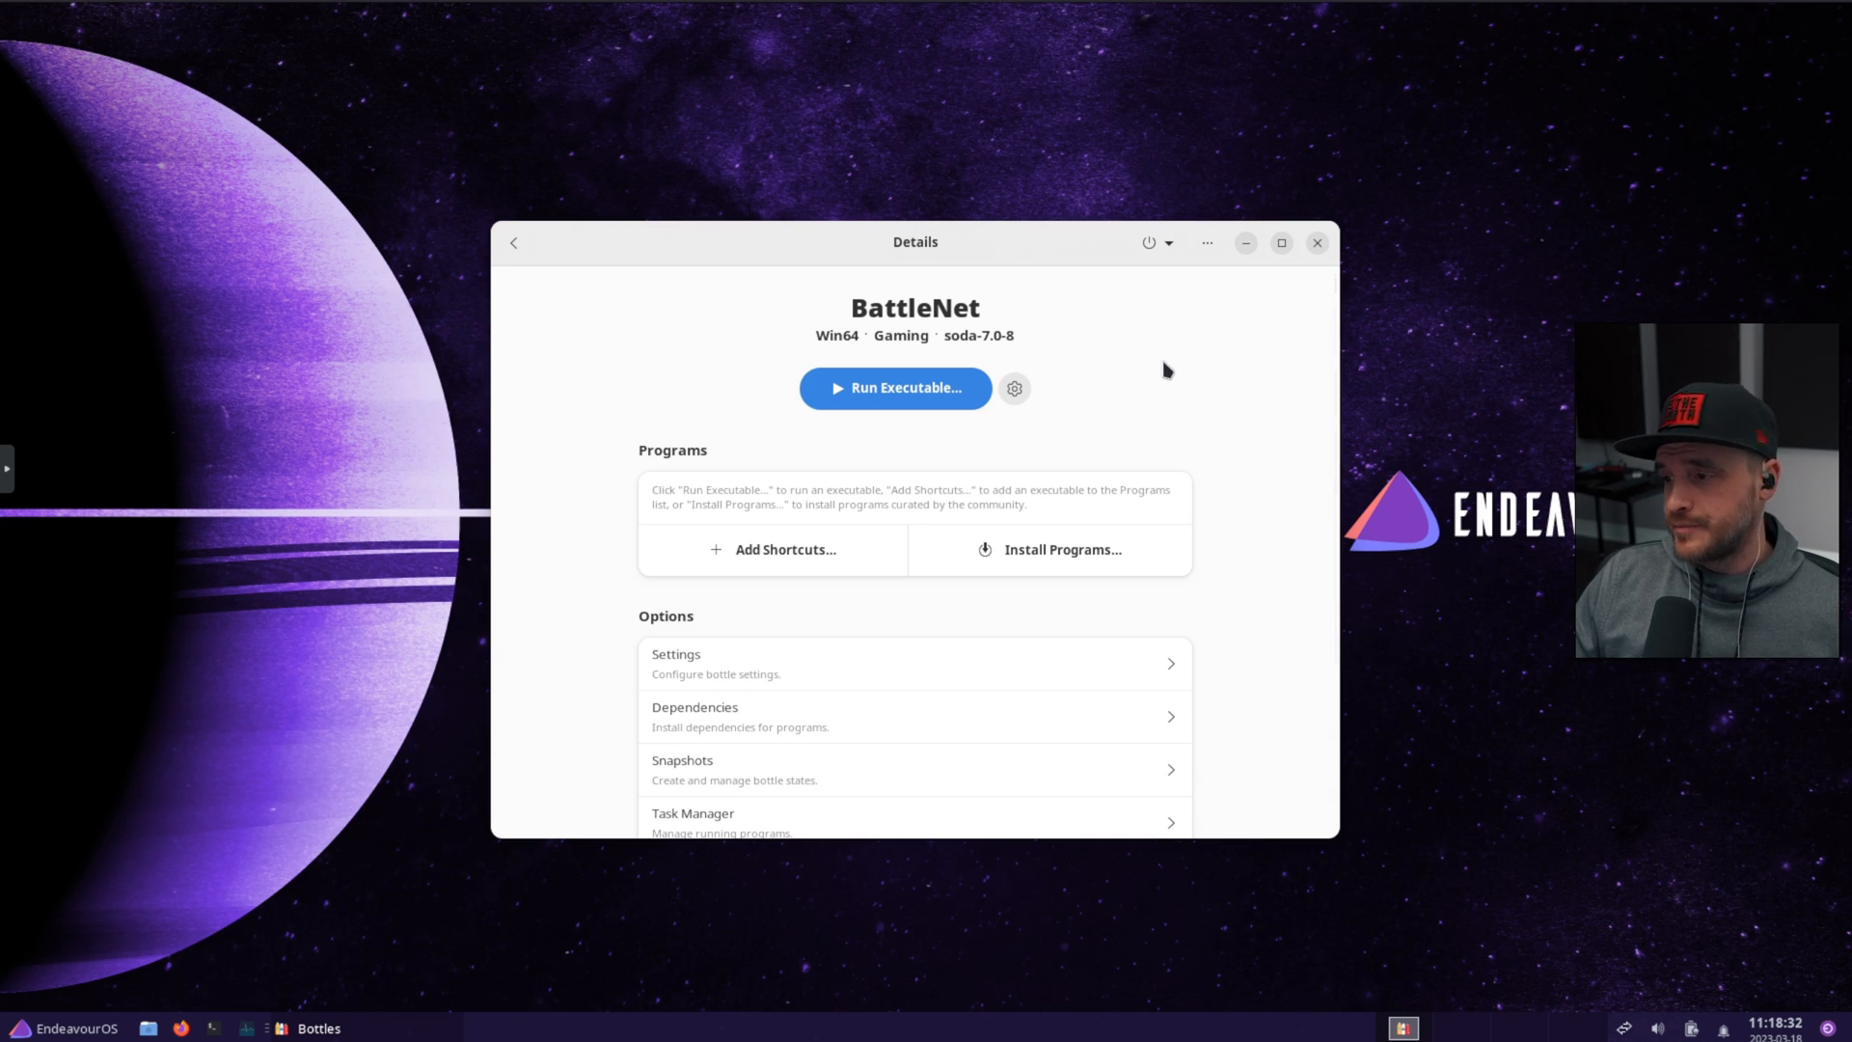
left_click(1061, 550)
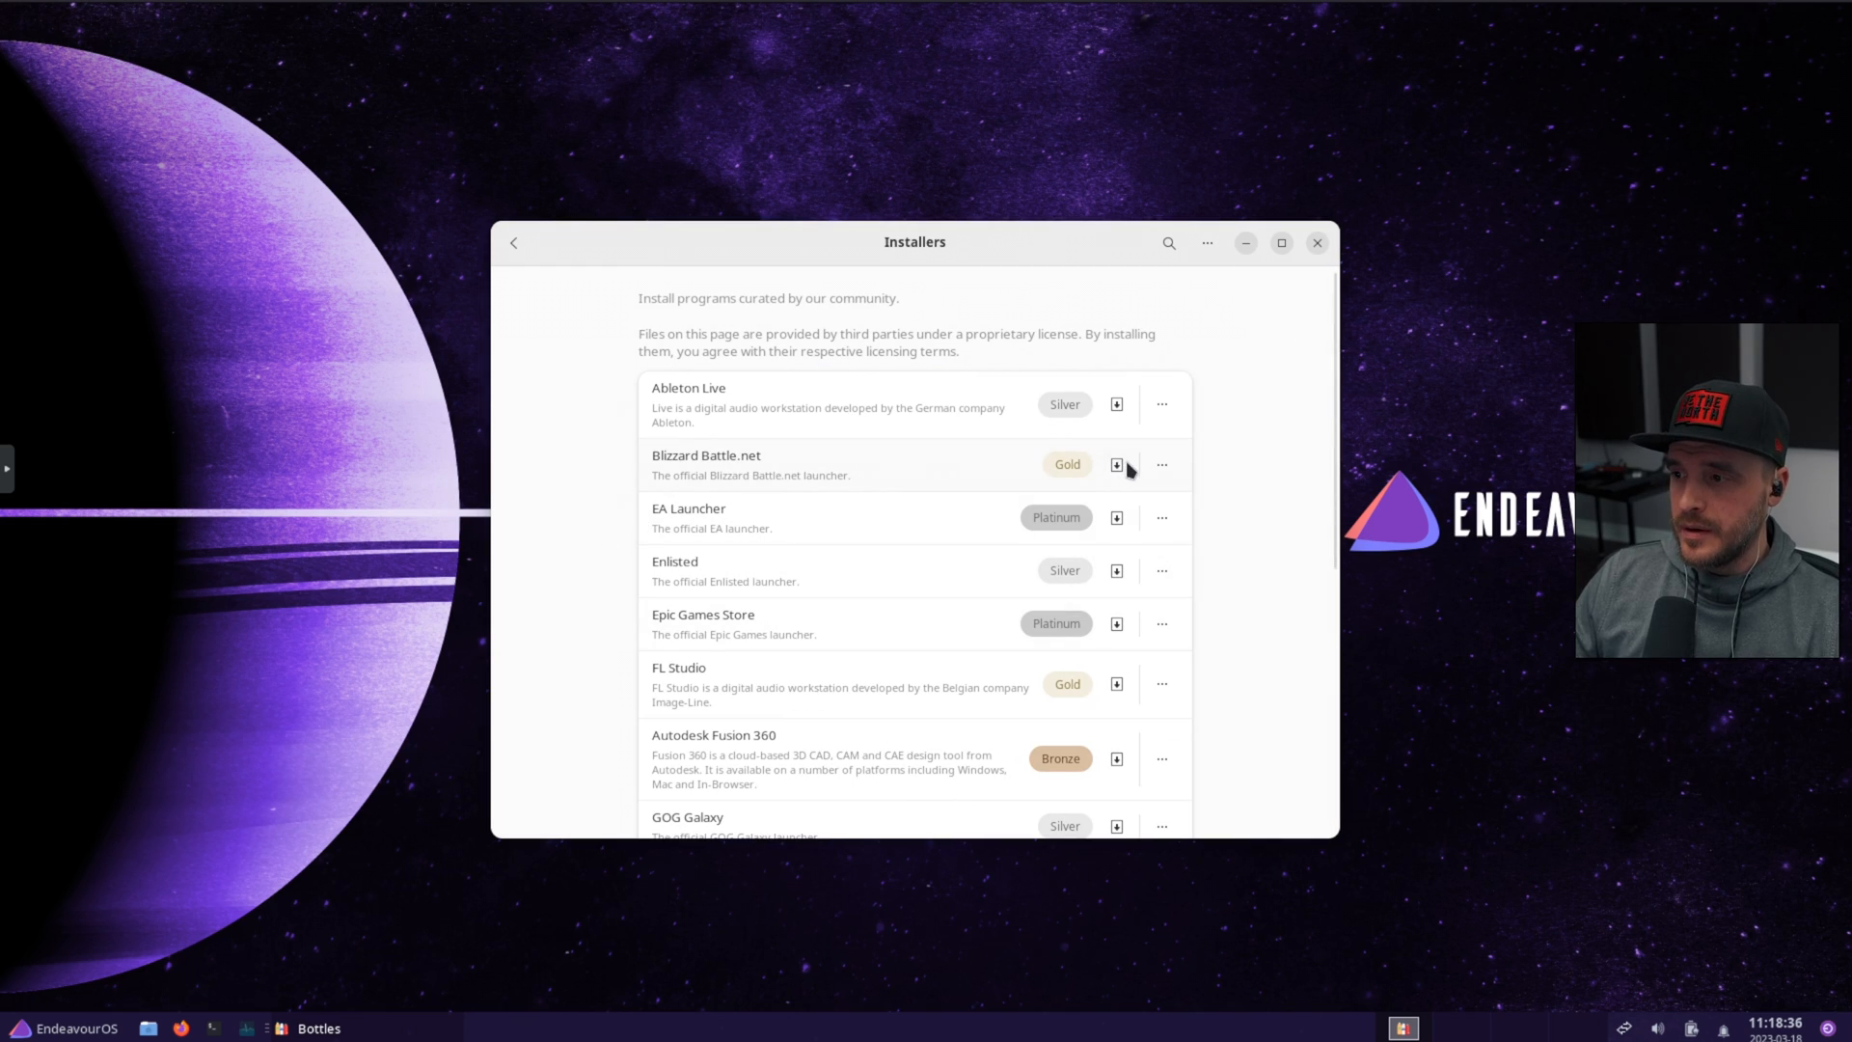
Begin installing Blizzard Battle.net into the BattleNet bottle from the Installers list
left_click(1115, 465)
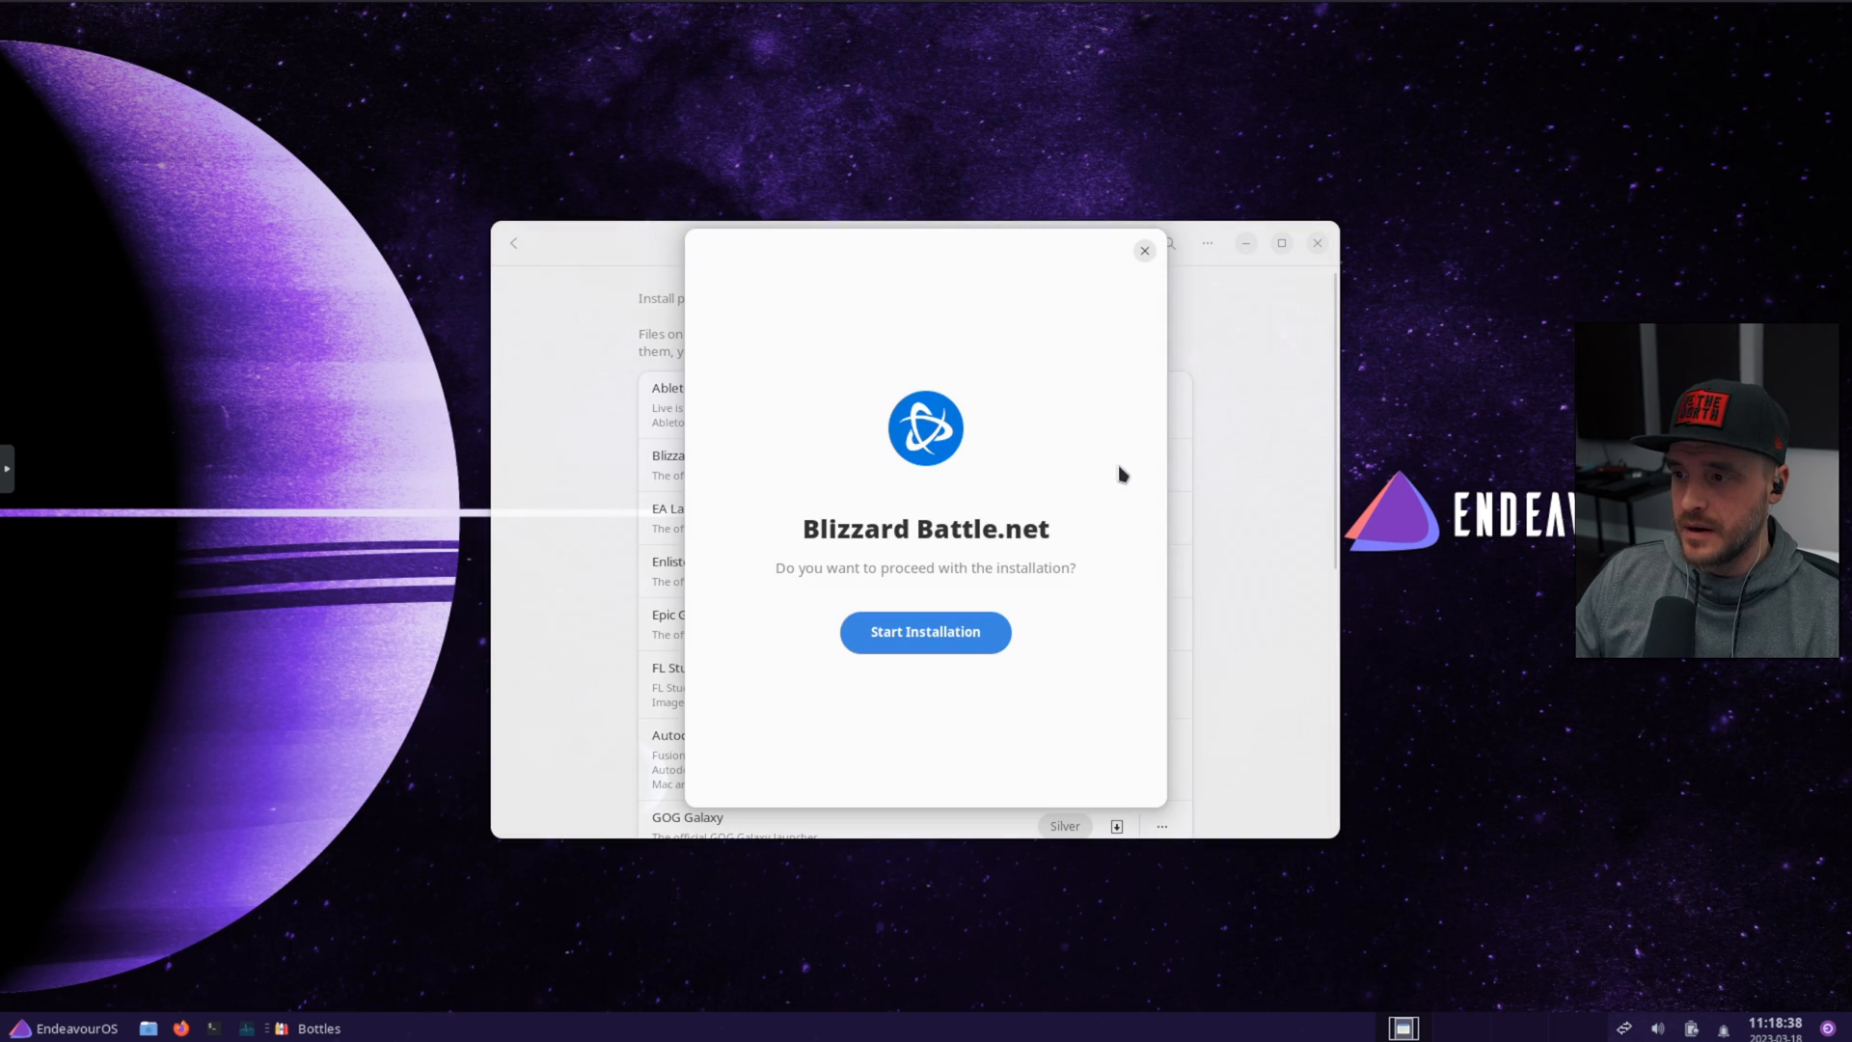
left_click(924, 633)
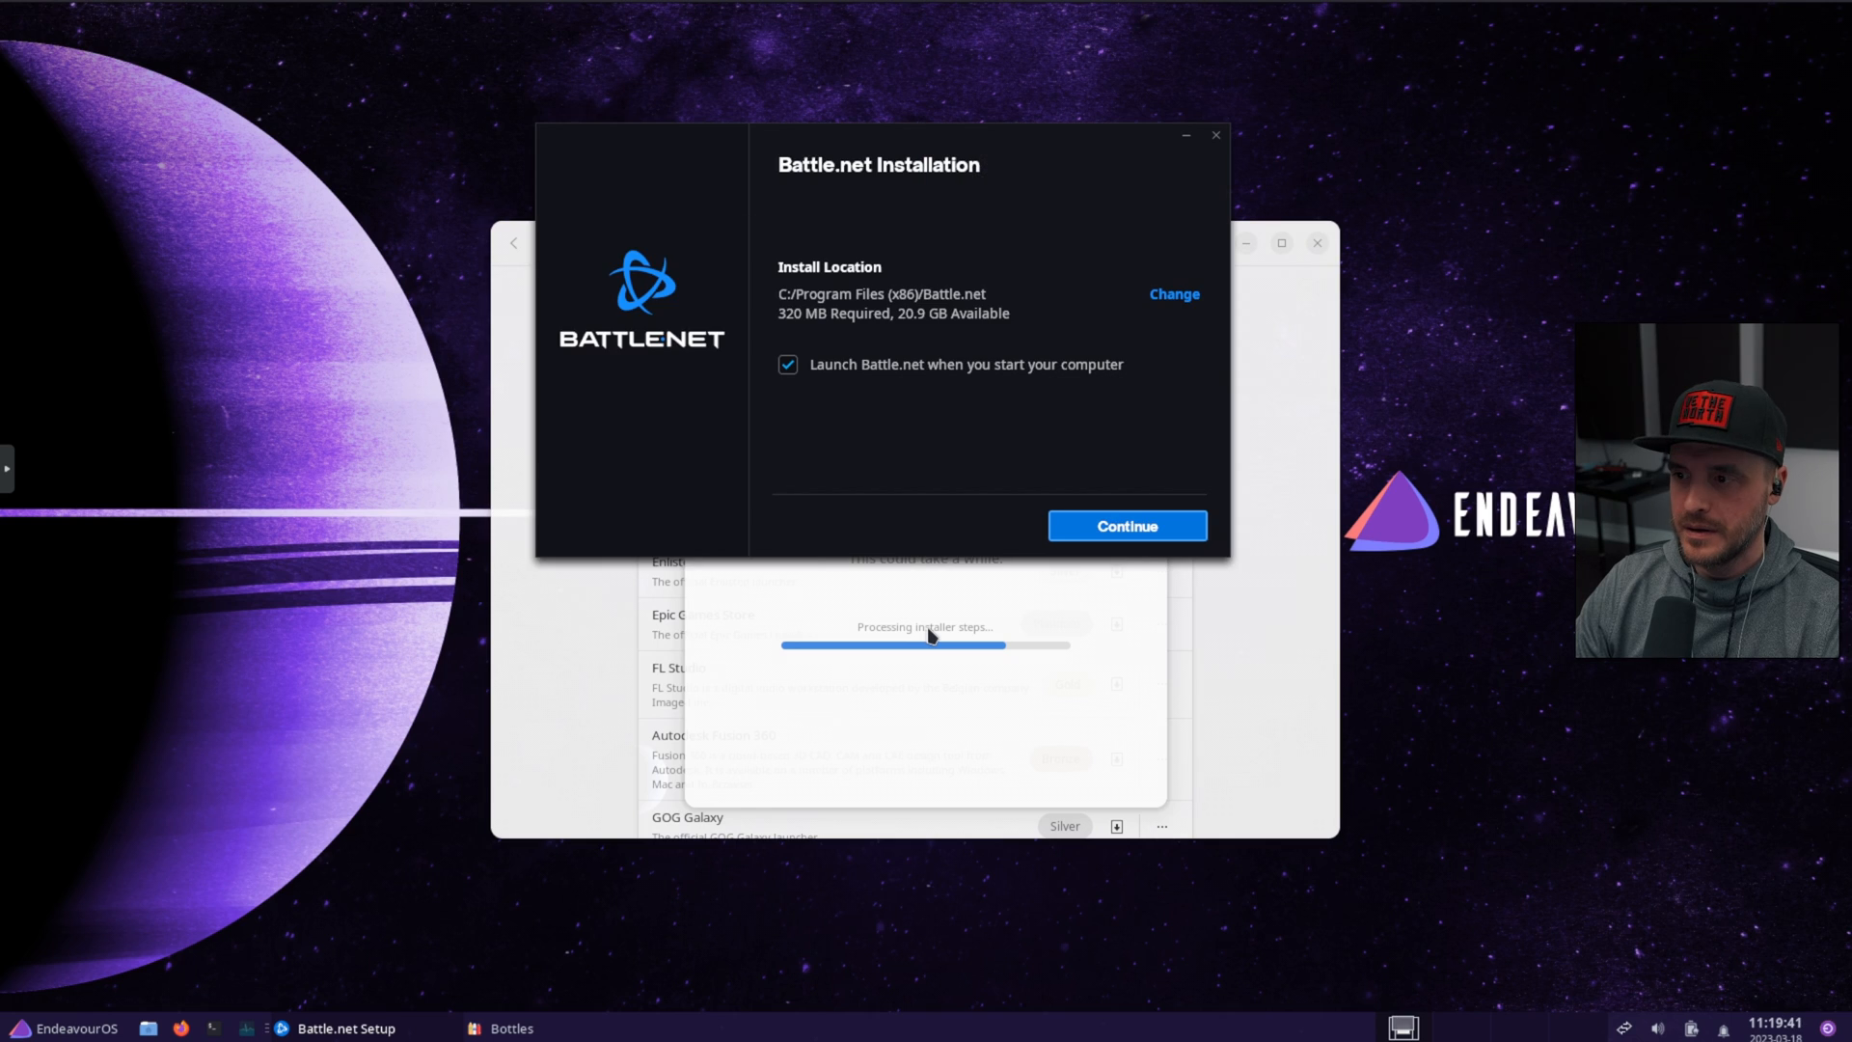
mouse_move(872, 369)
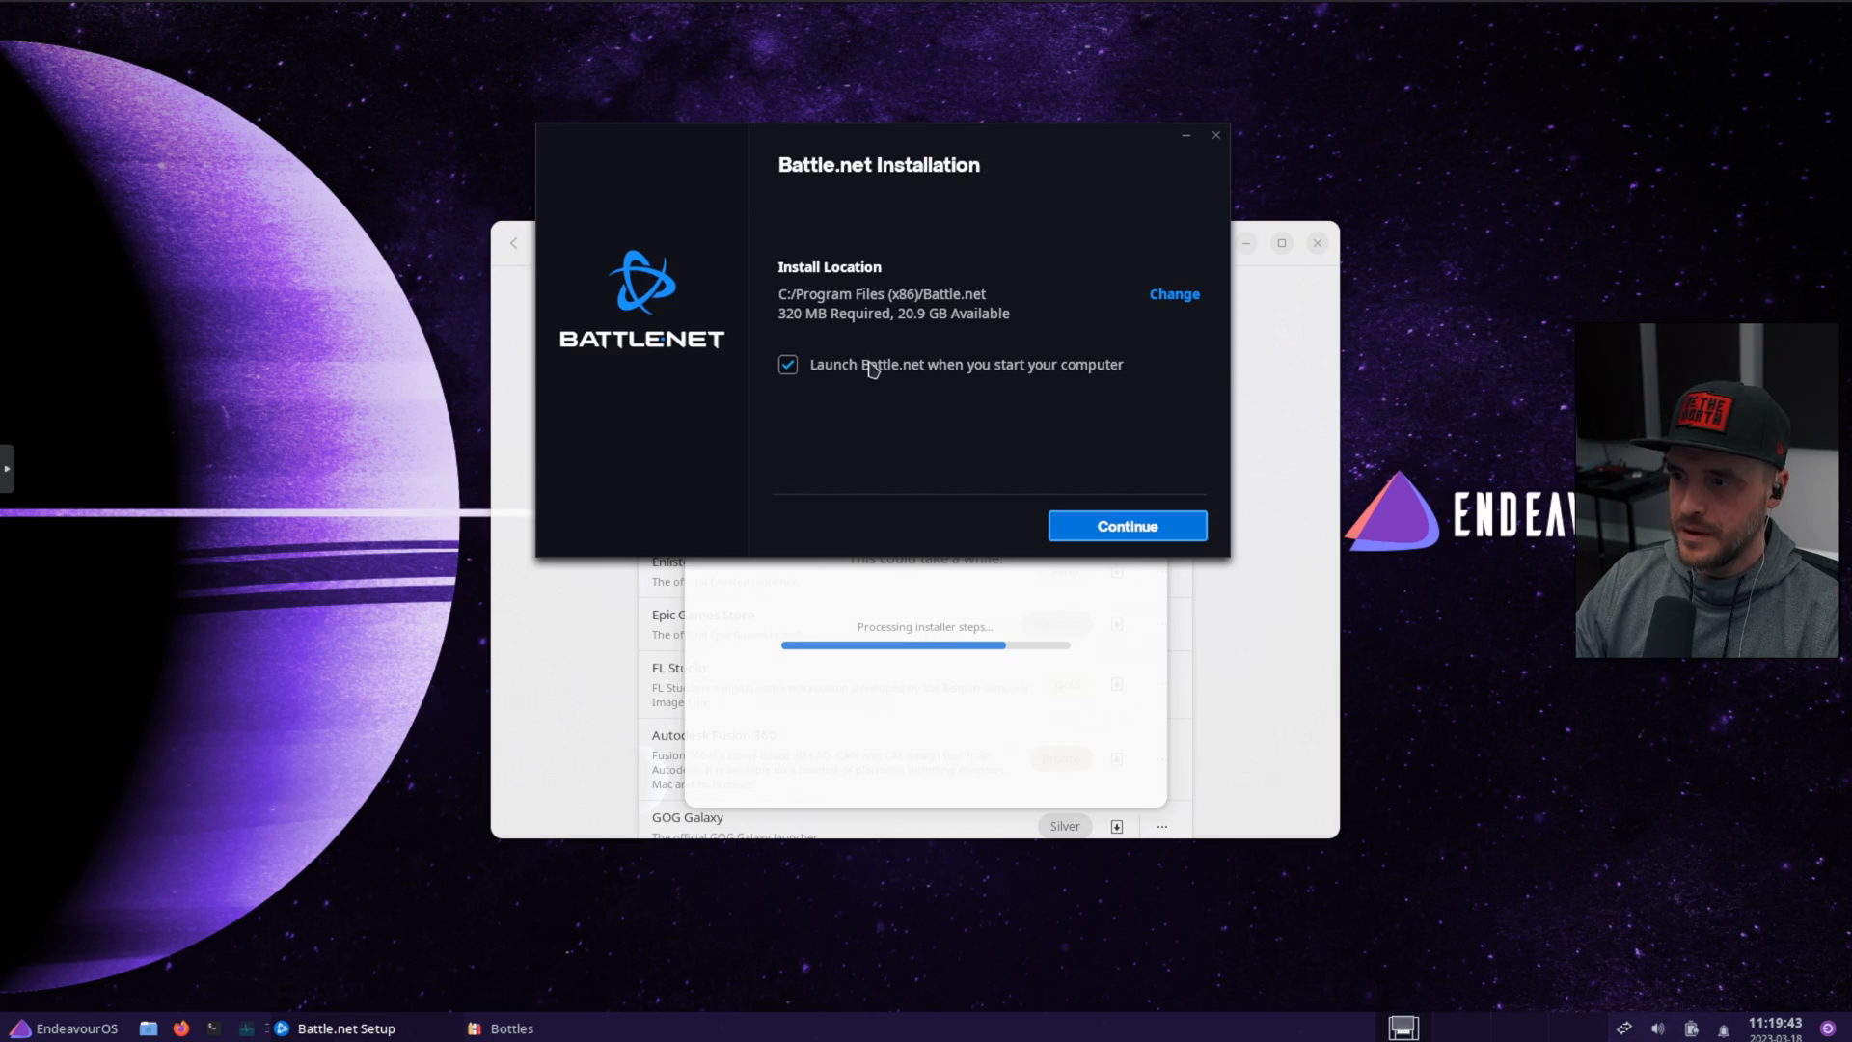
Install Battle.net to the default C:/Program Files (x86)/Battle.net location
left_click(787, 365)
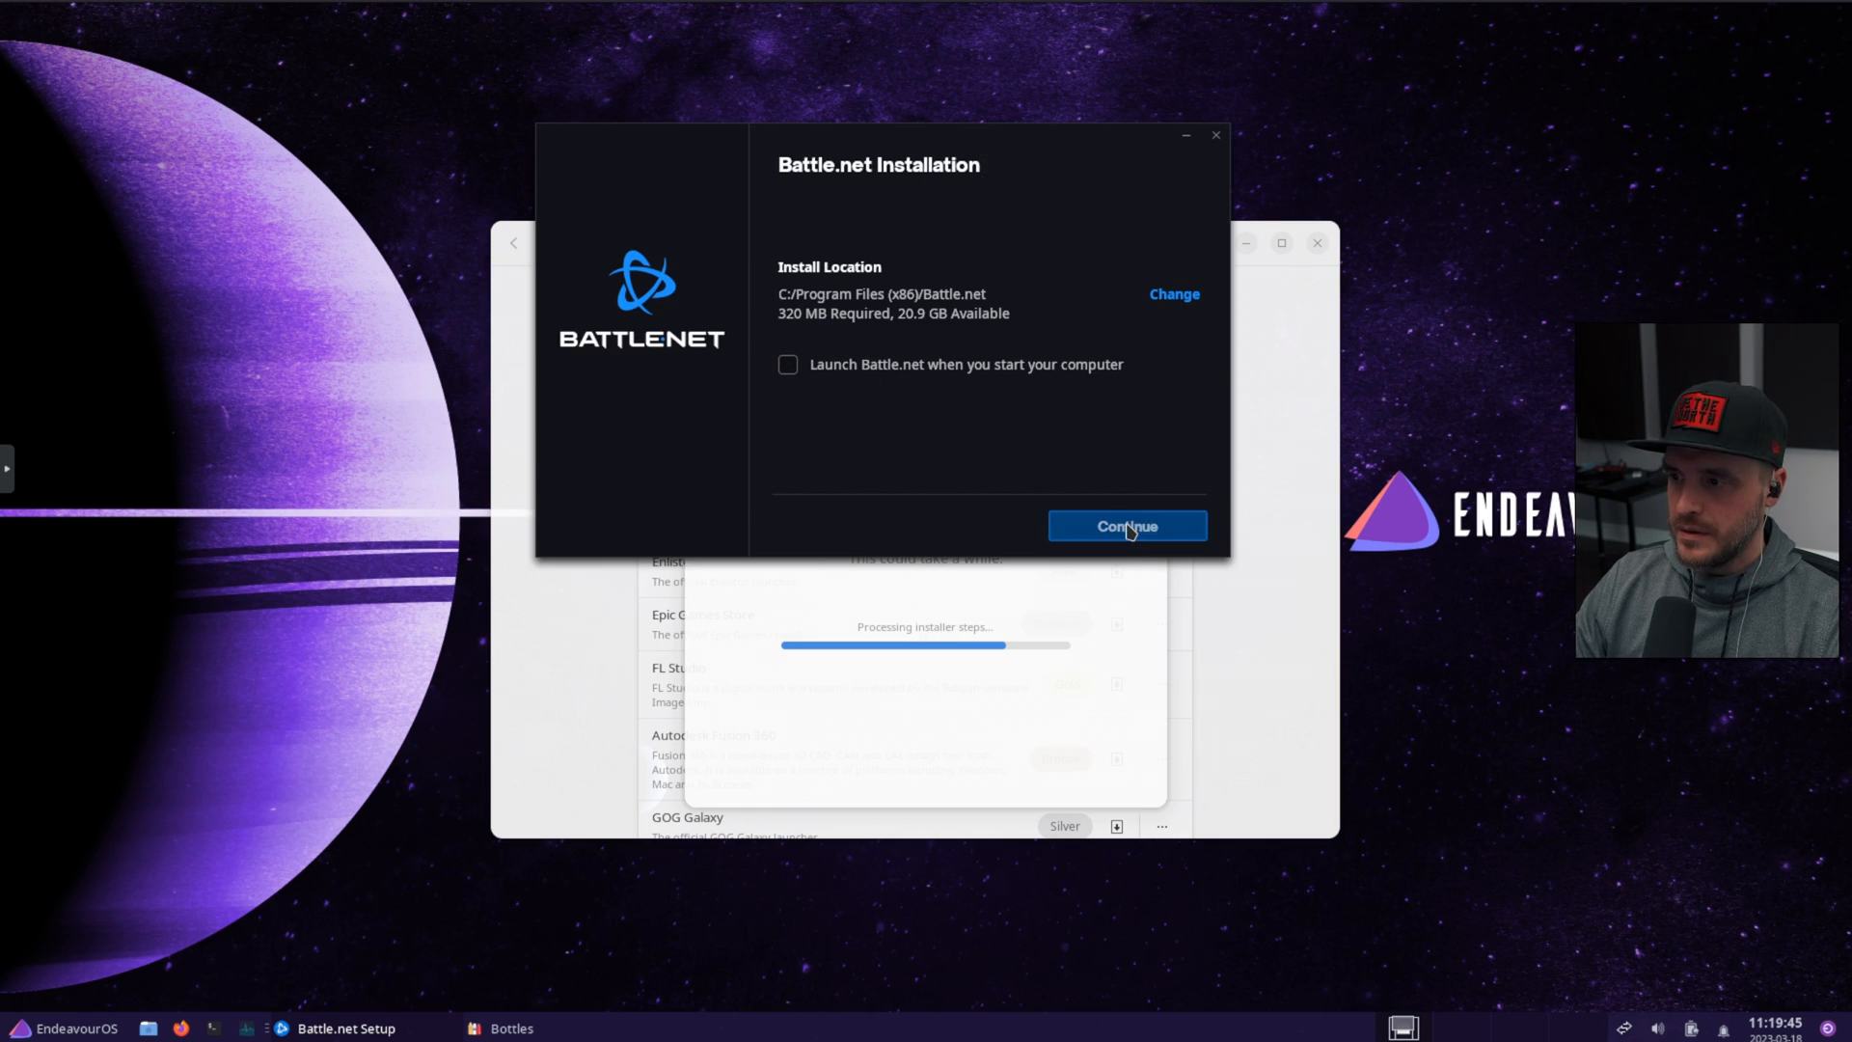
left_click(1125, 524)
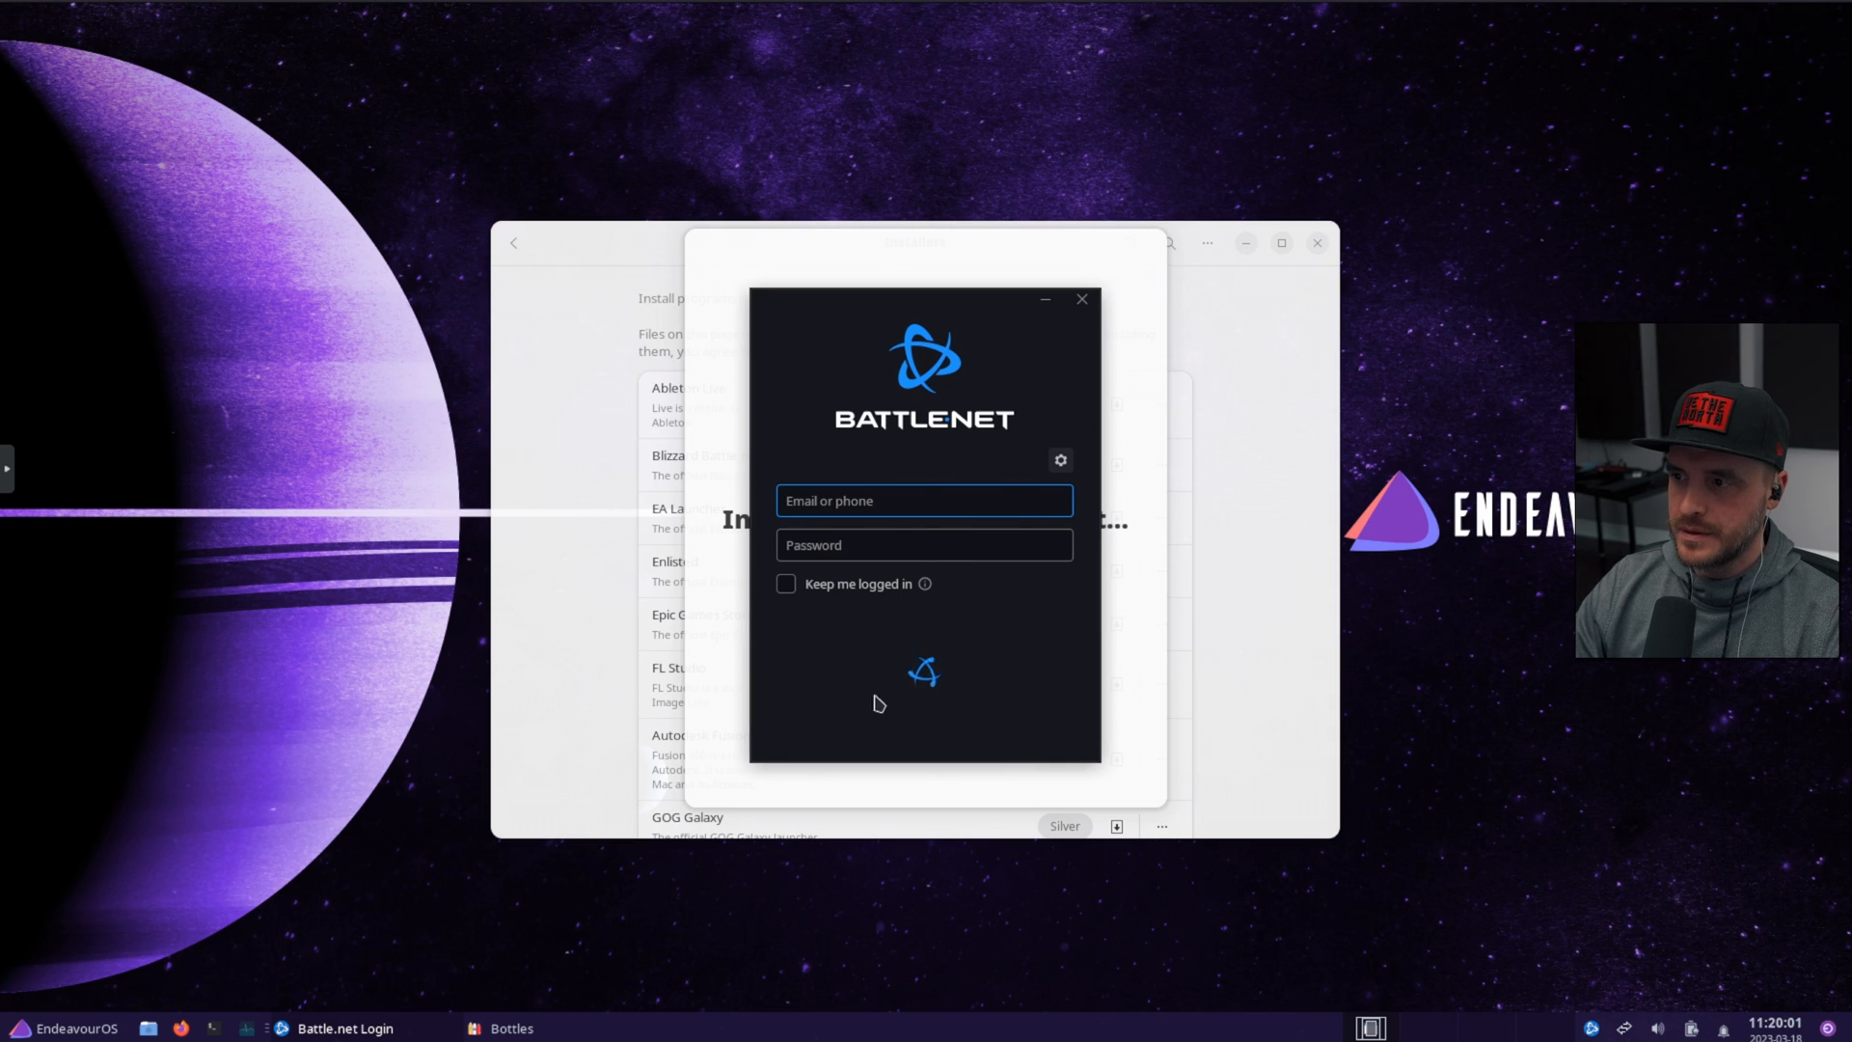
Continue into Battle.net without logging in, closing Scan For Games and the welcome popup
left_click(1060, 460)
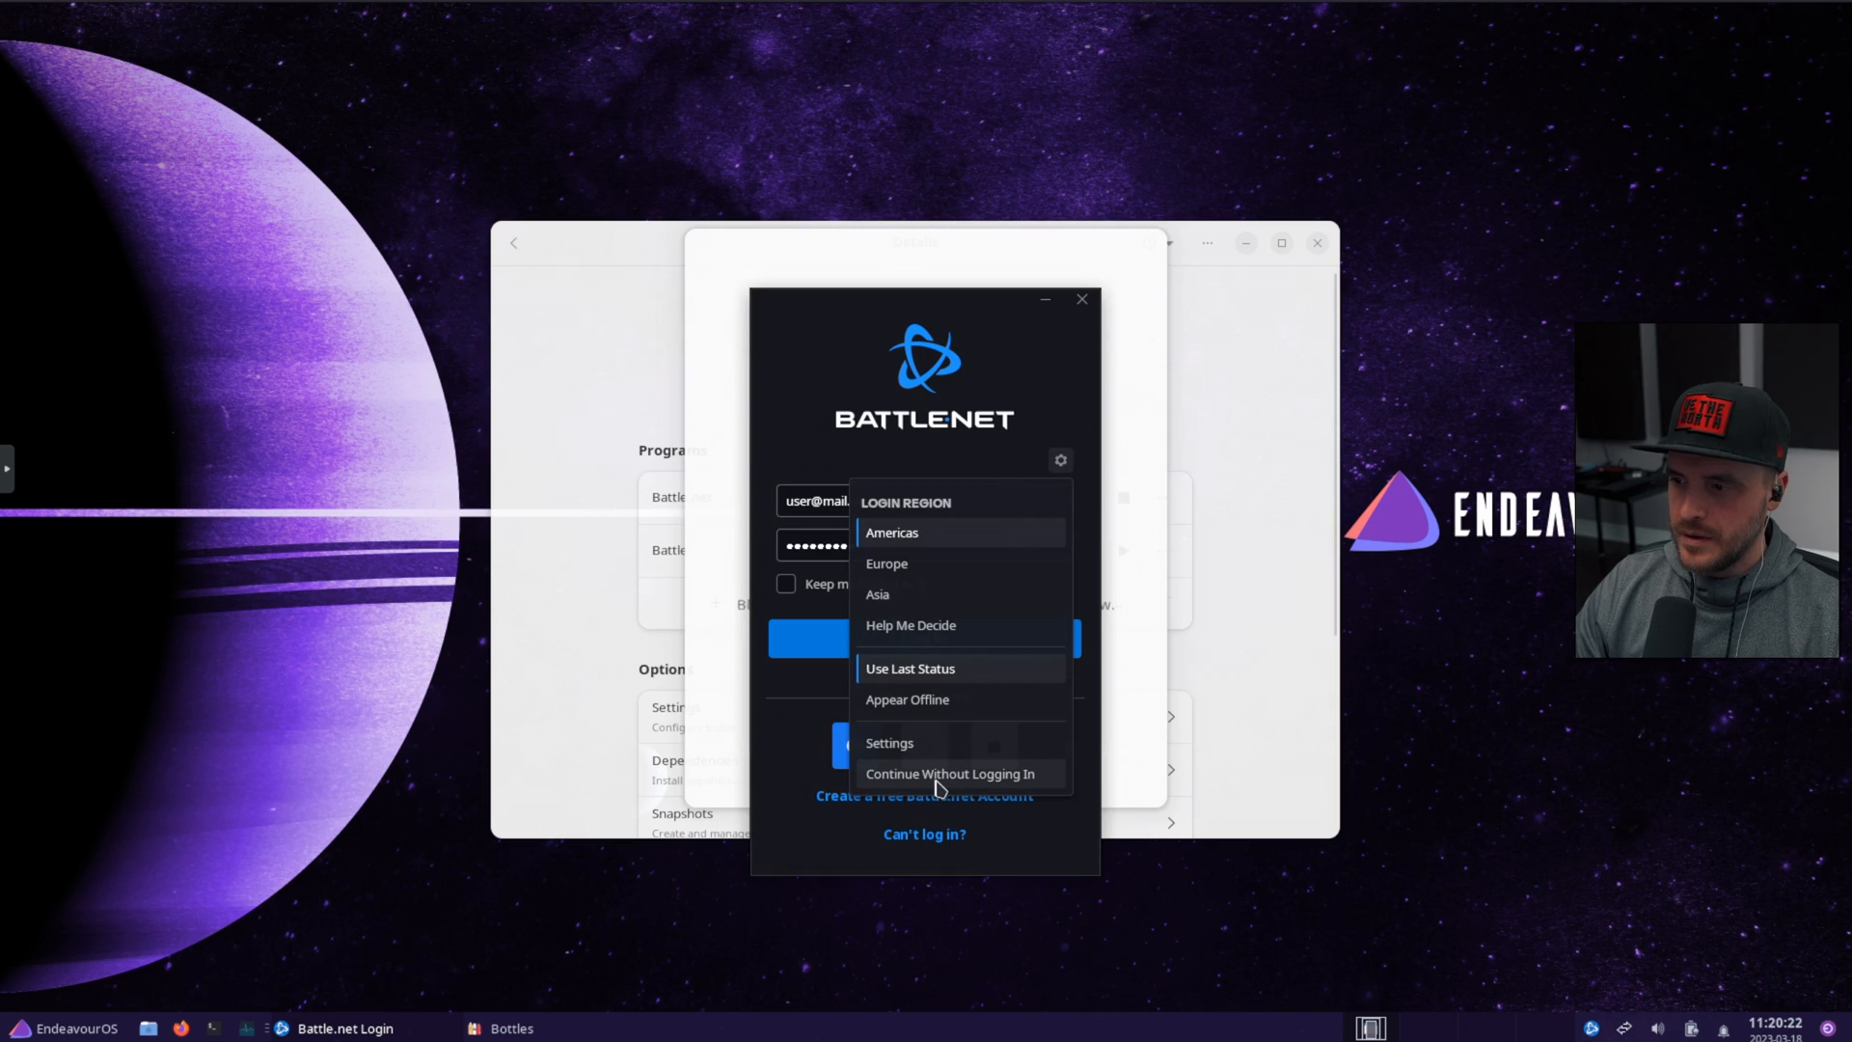
left_click(949, 773)
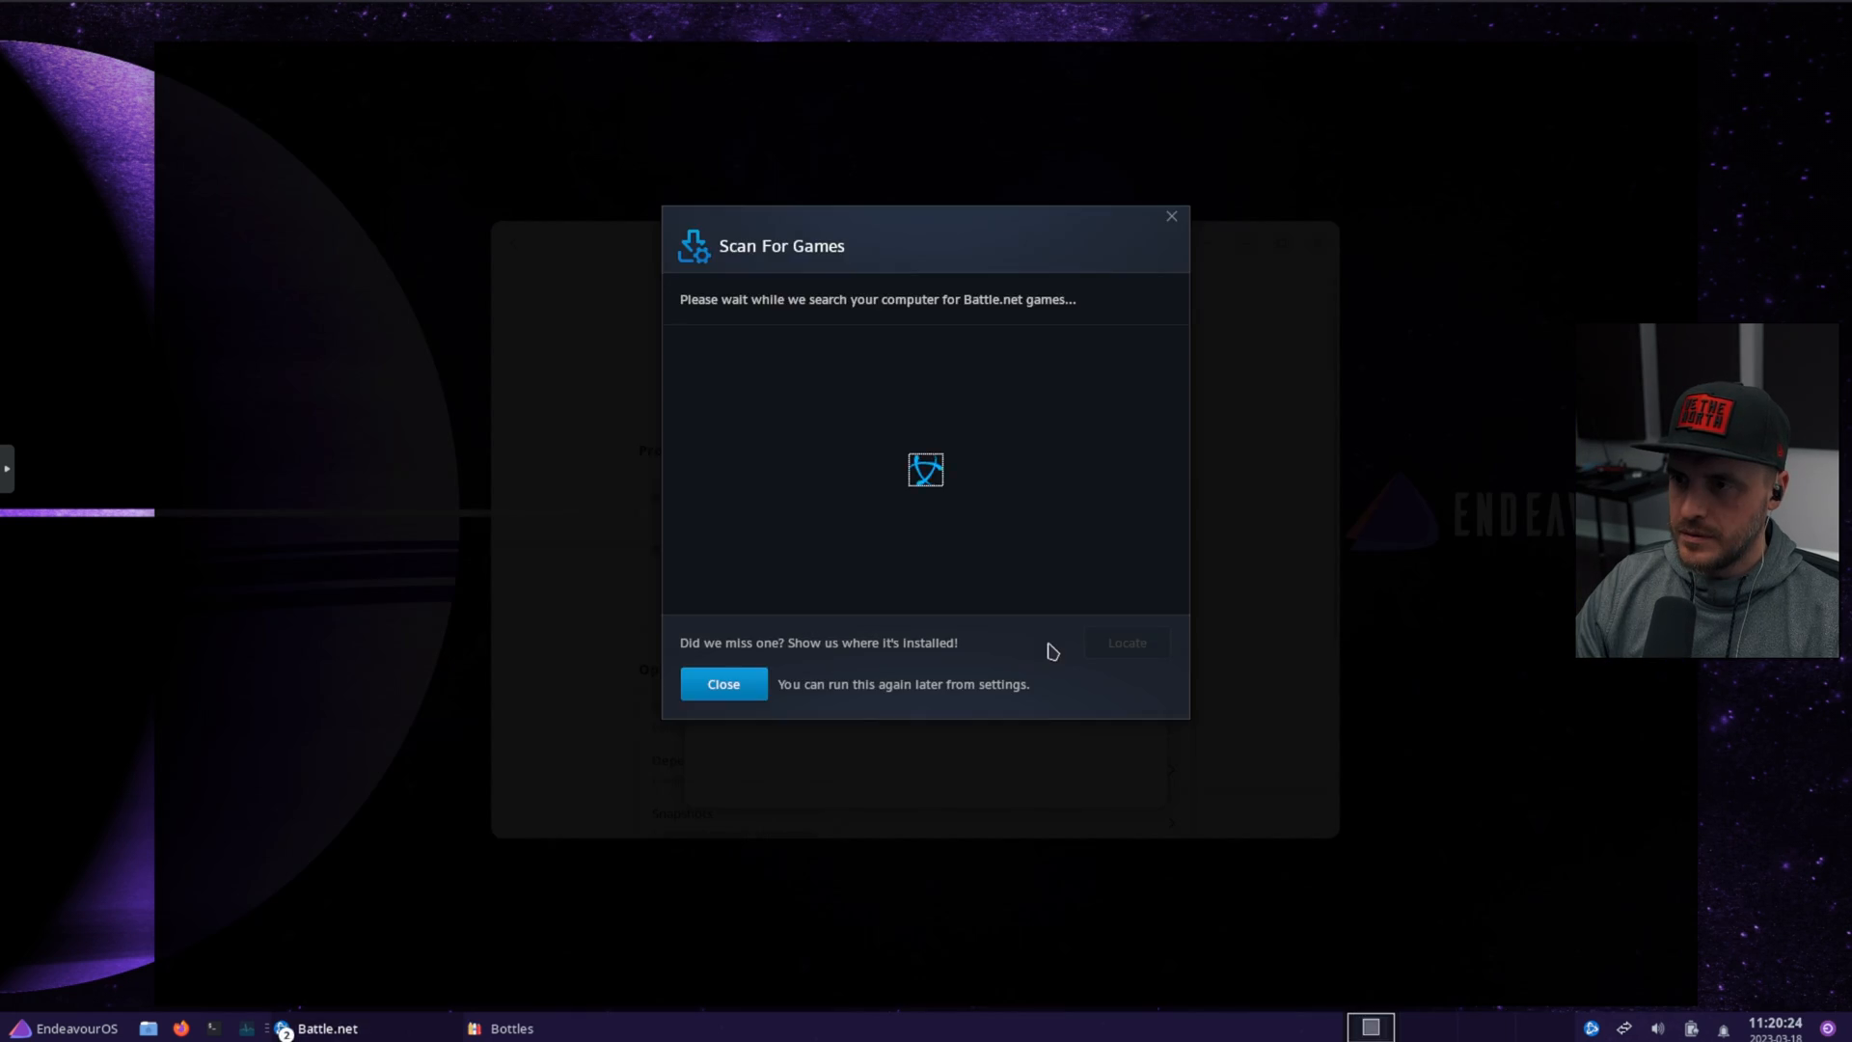
left_click(723, 683)
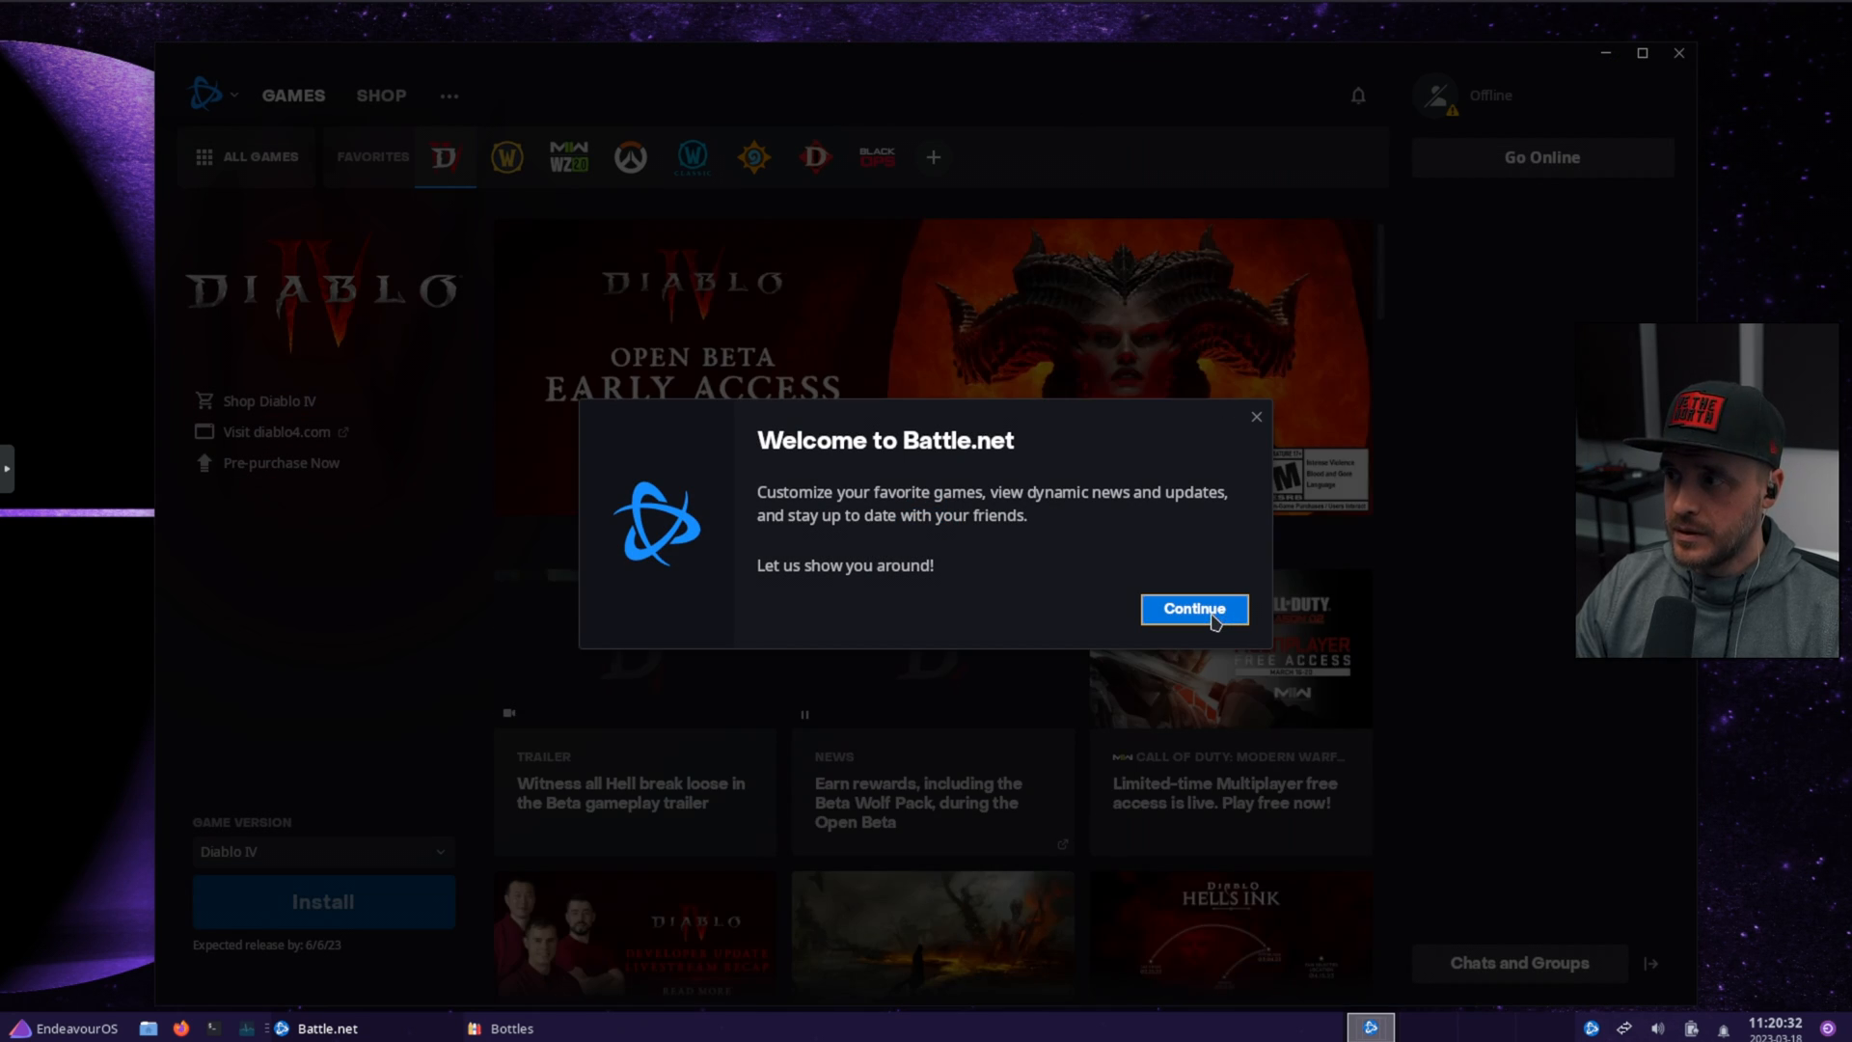
left_click(1192, 608)
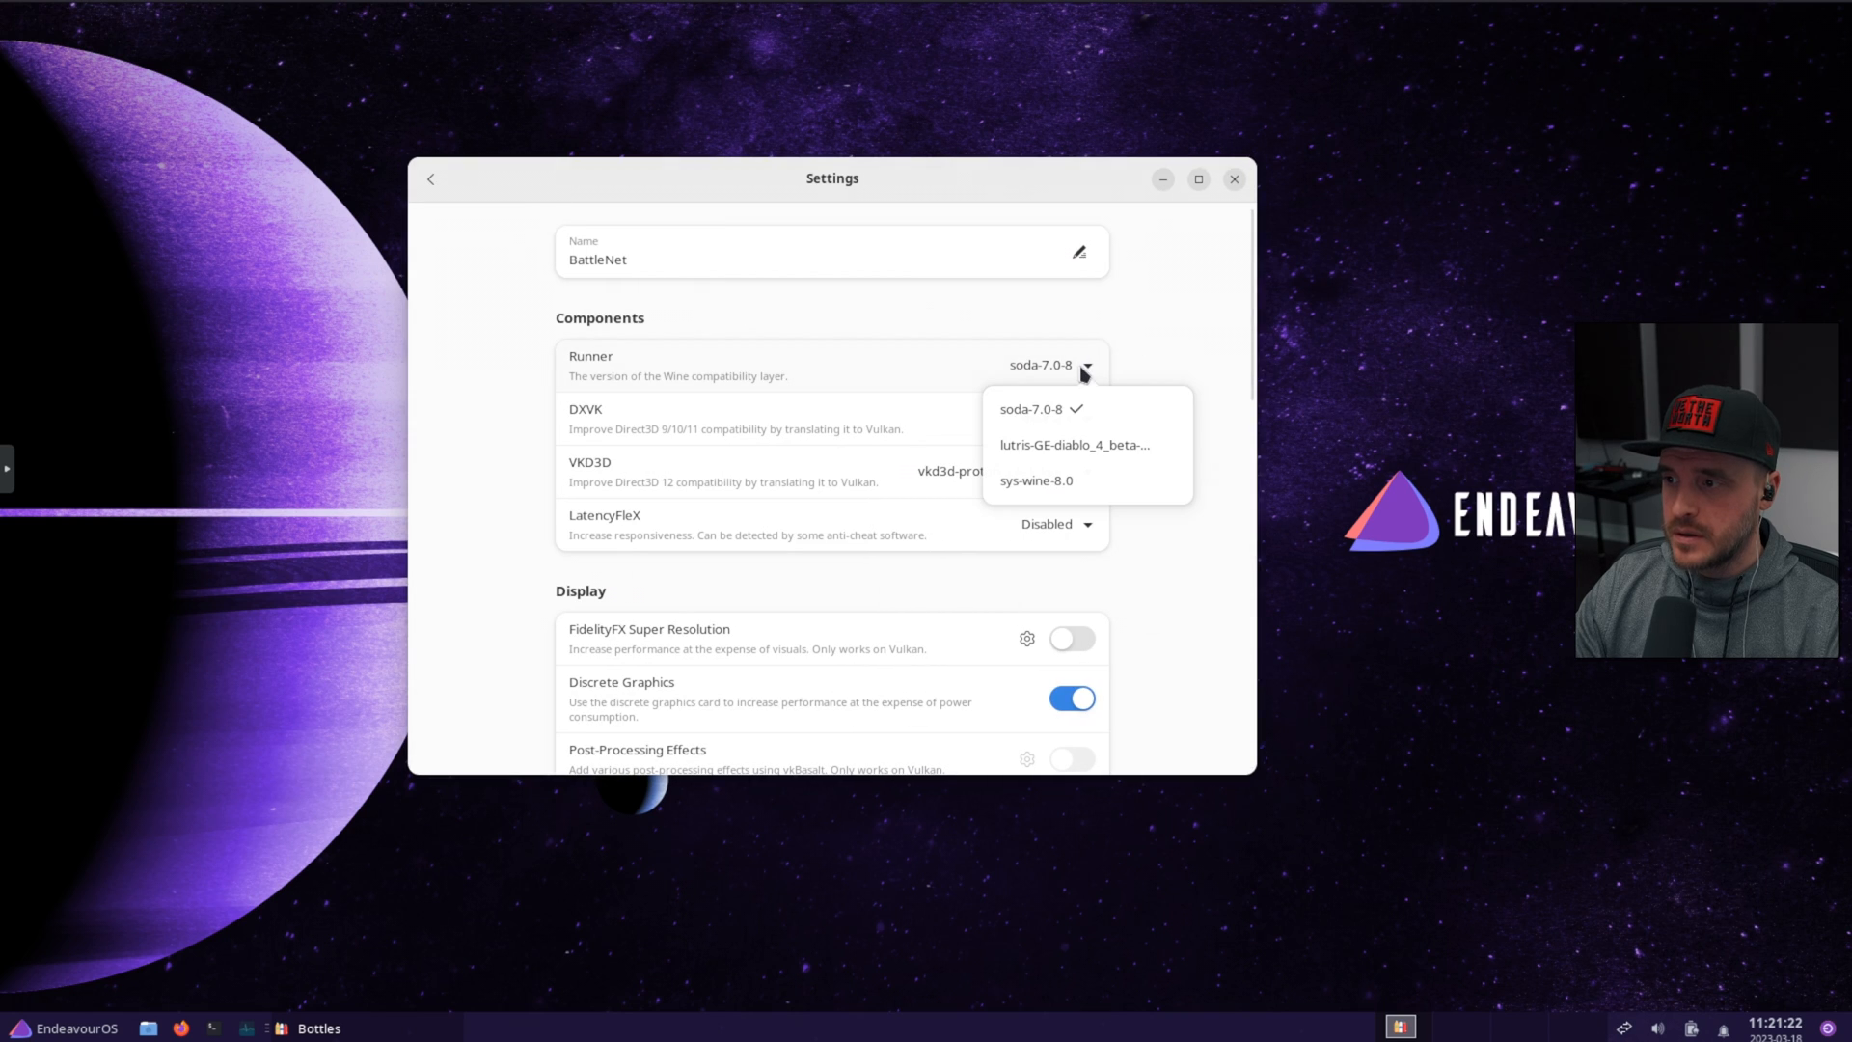
mouse_move(1056, 459)
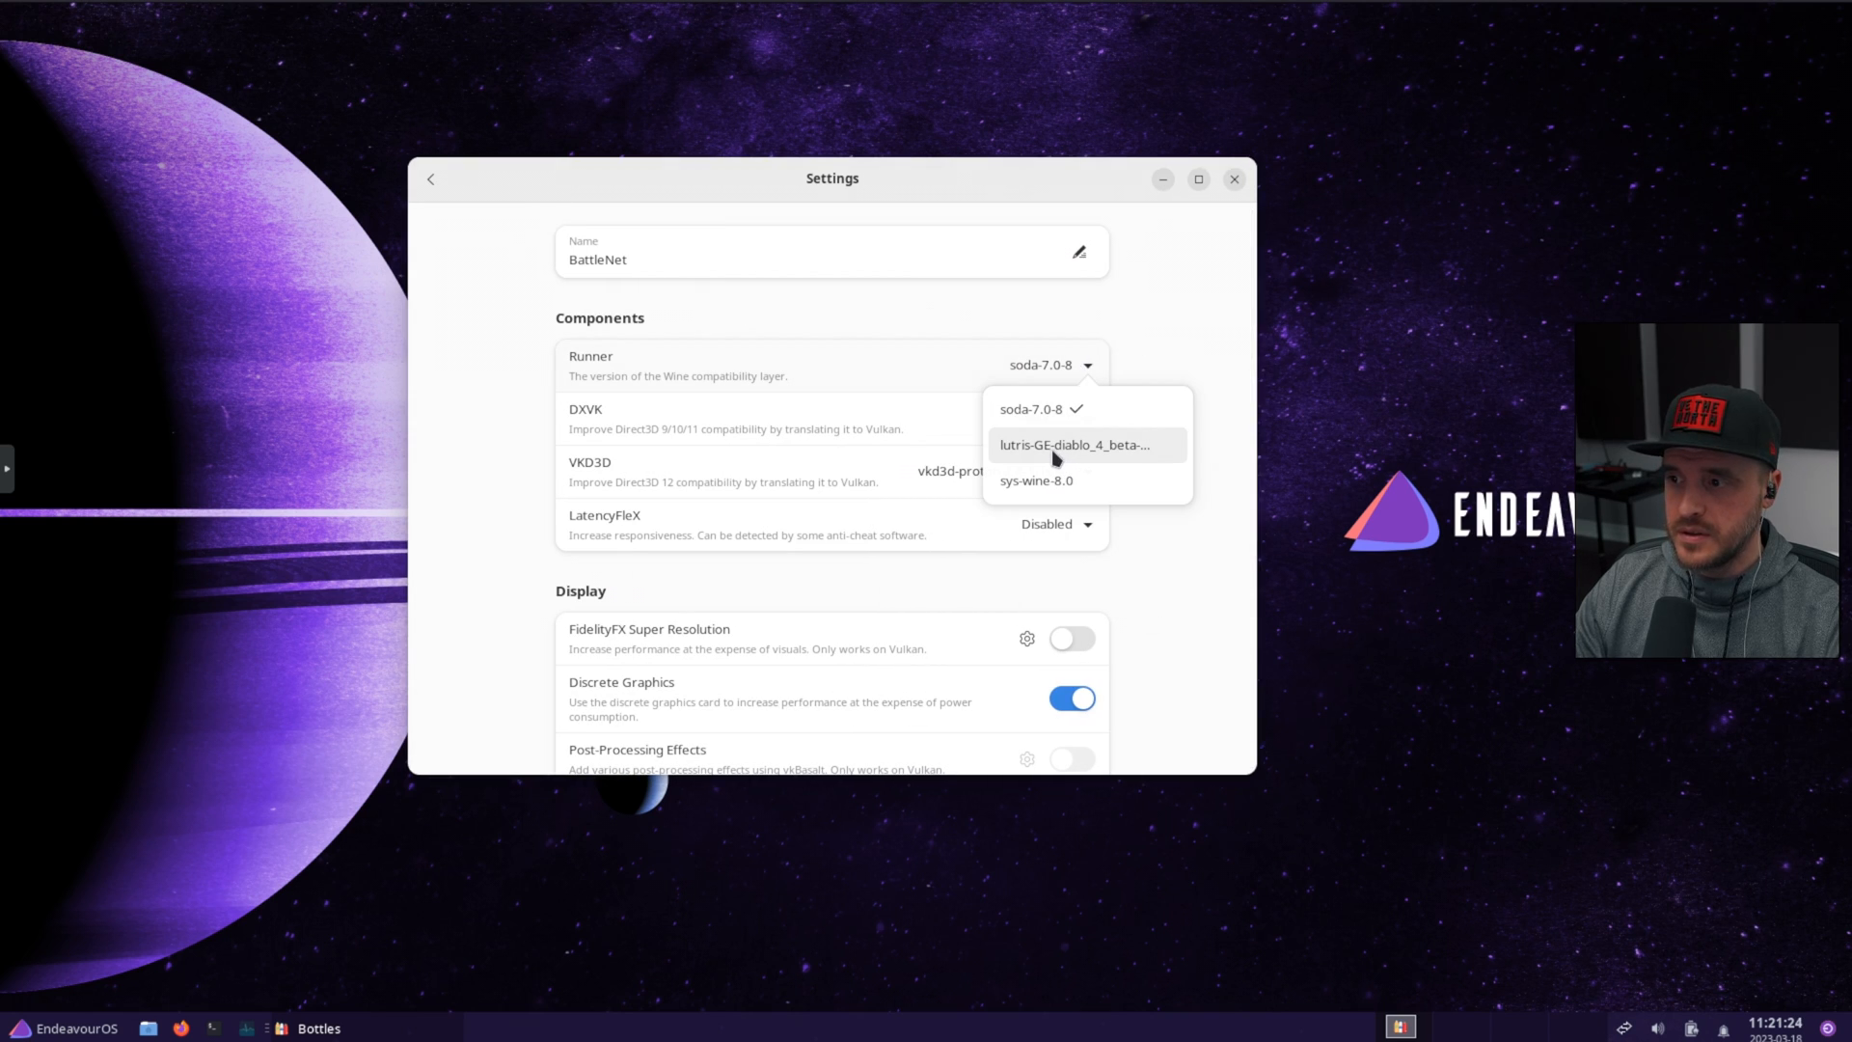
Set the bottle's runner to lutris-GE-diablo_4_beta and return to Details
left_click(1073, 444)
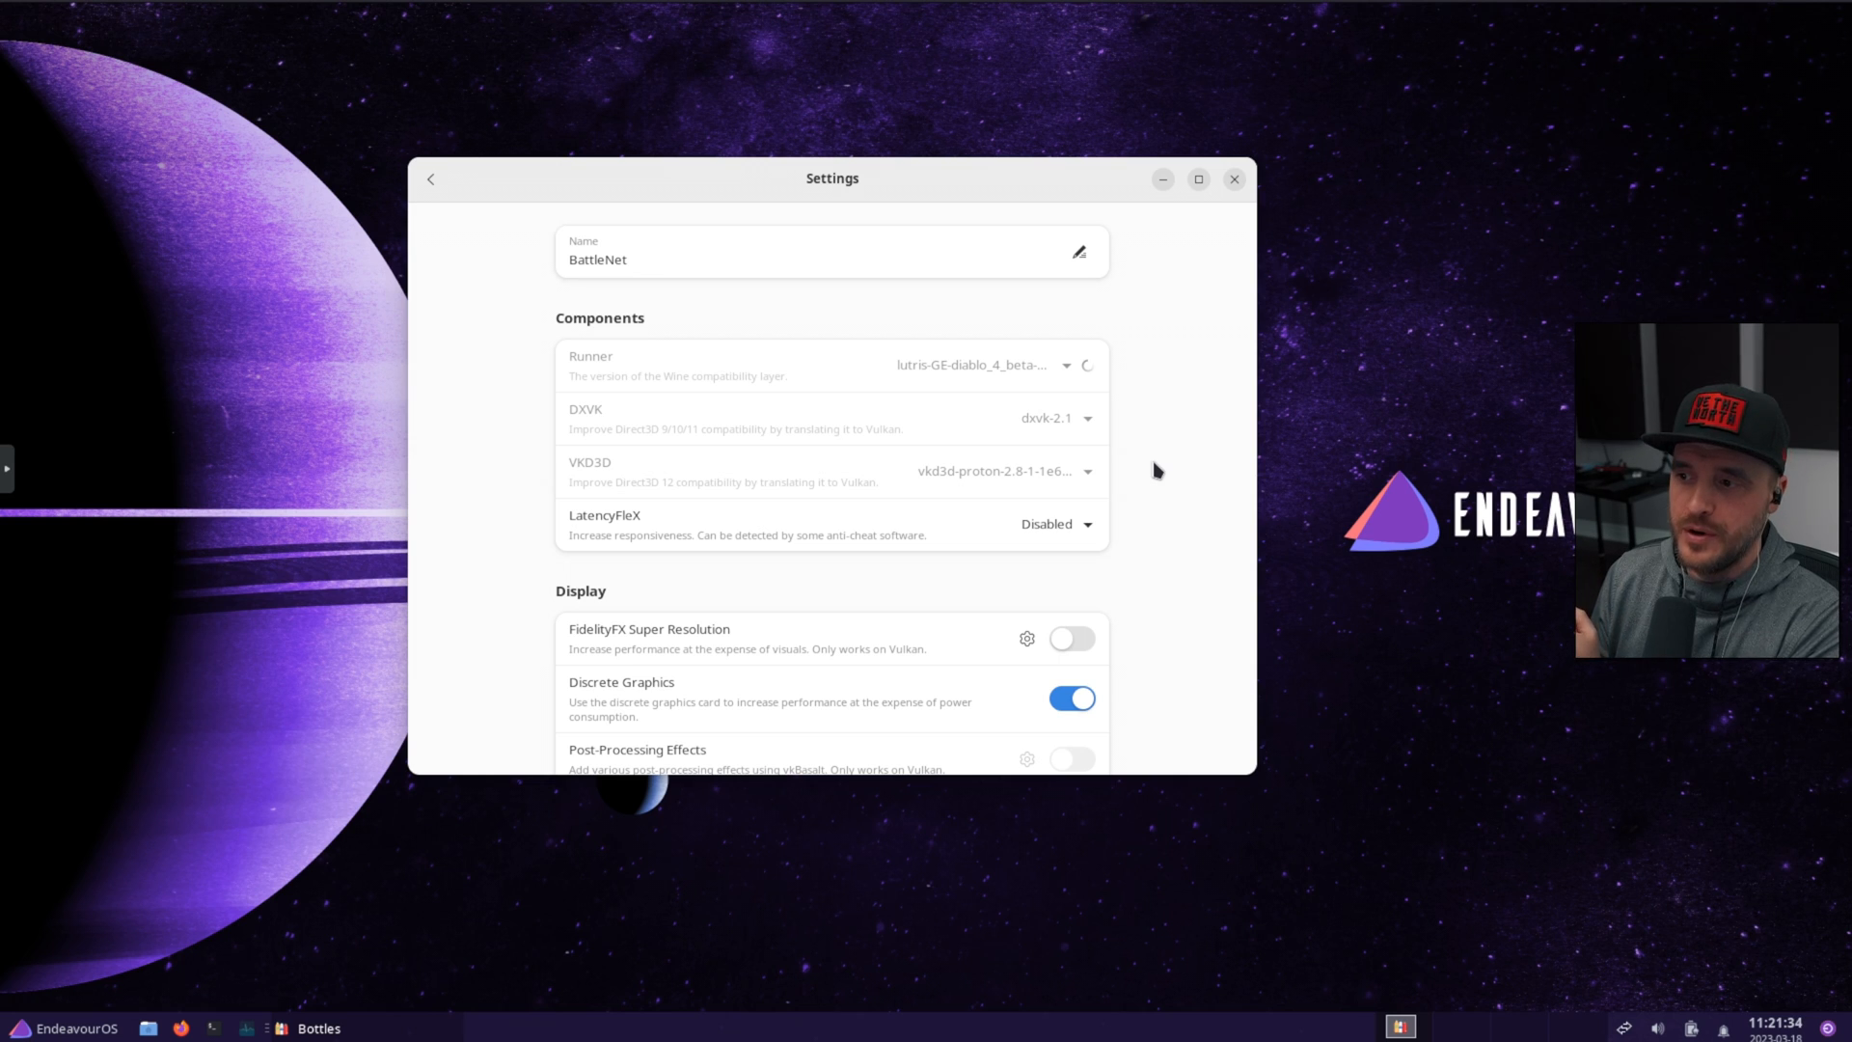
left_click(431, 178)
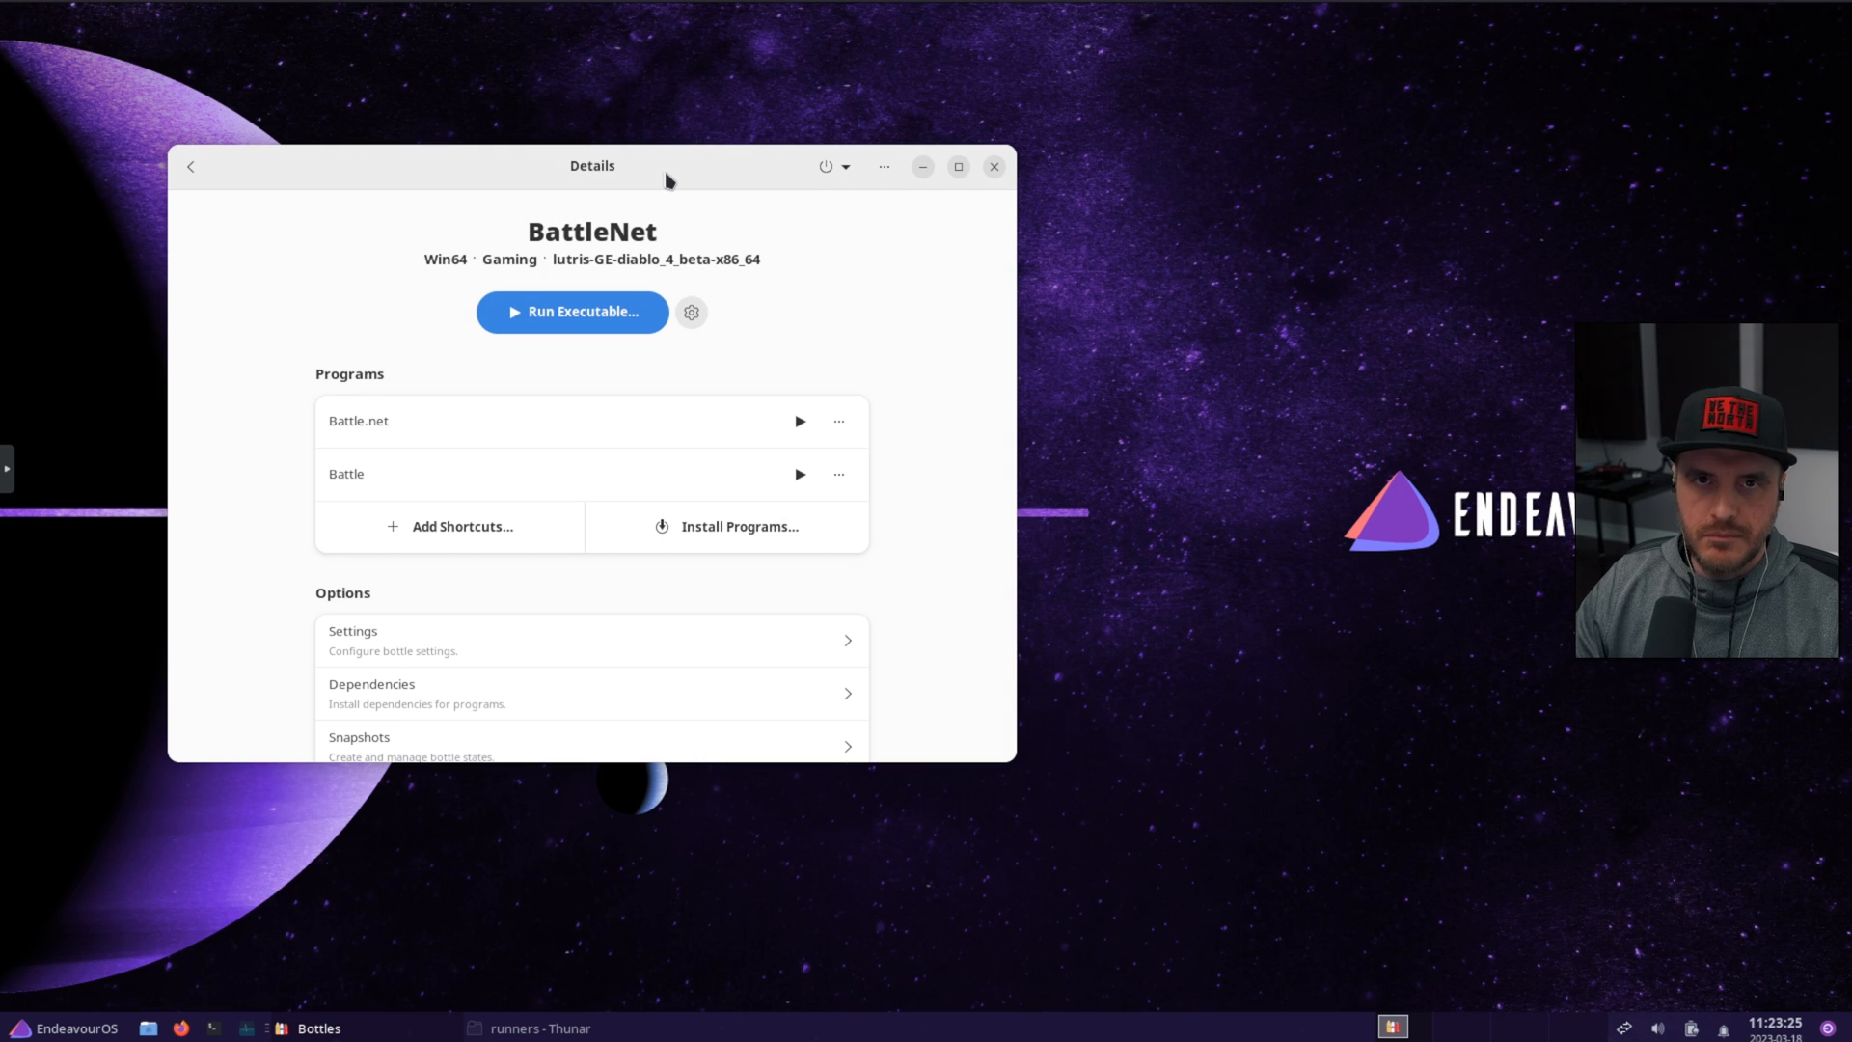
mouse_move(662, 234)
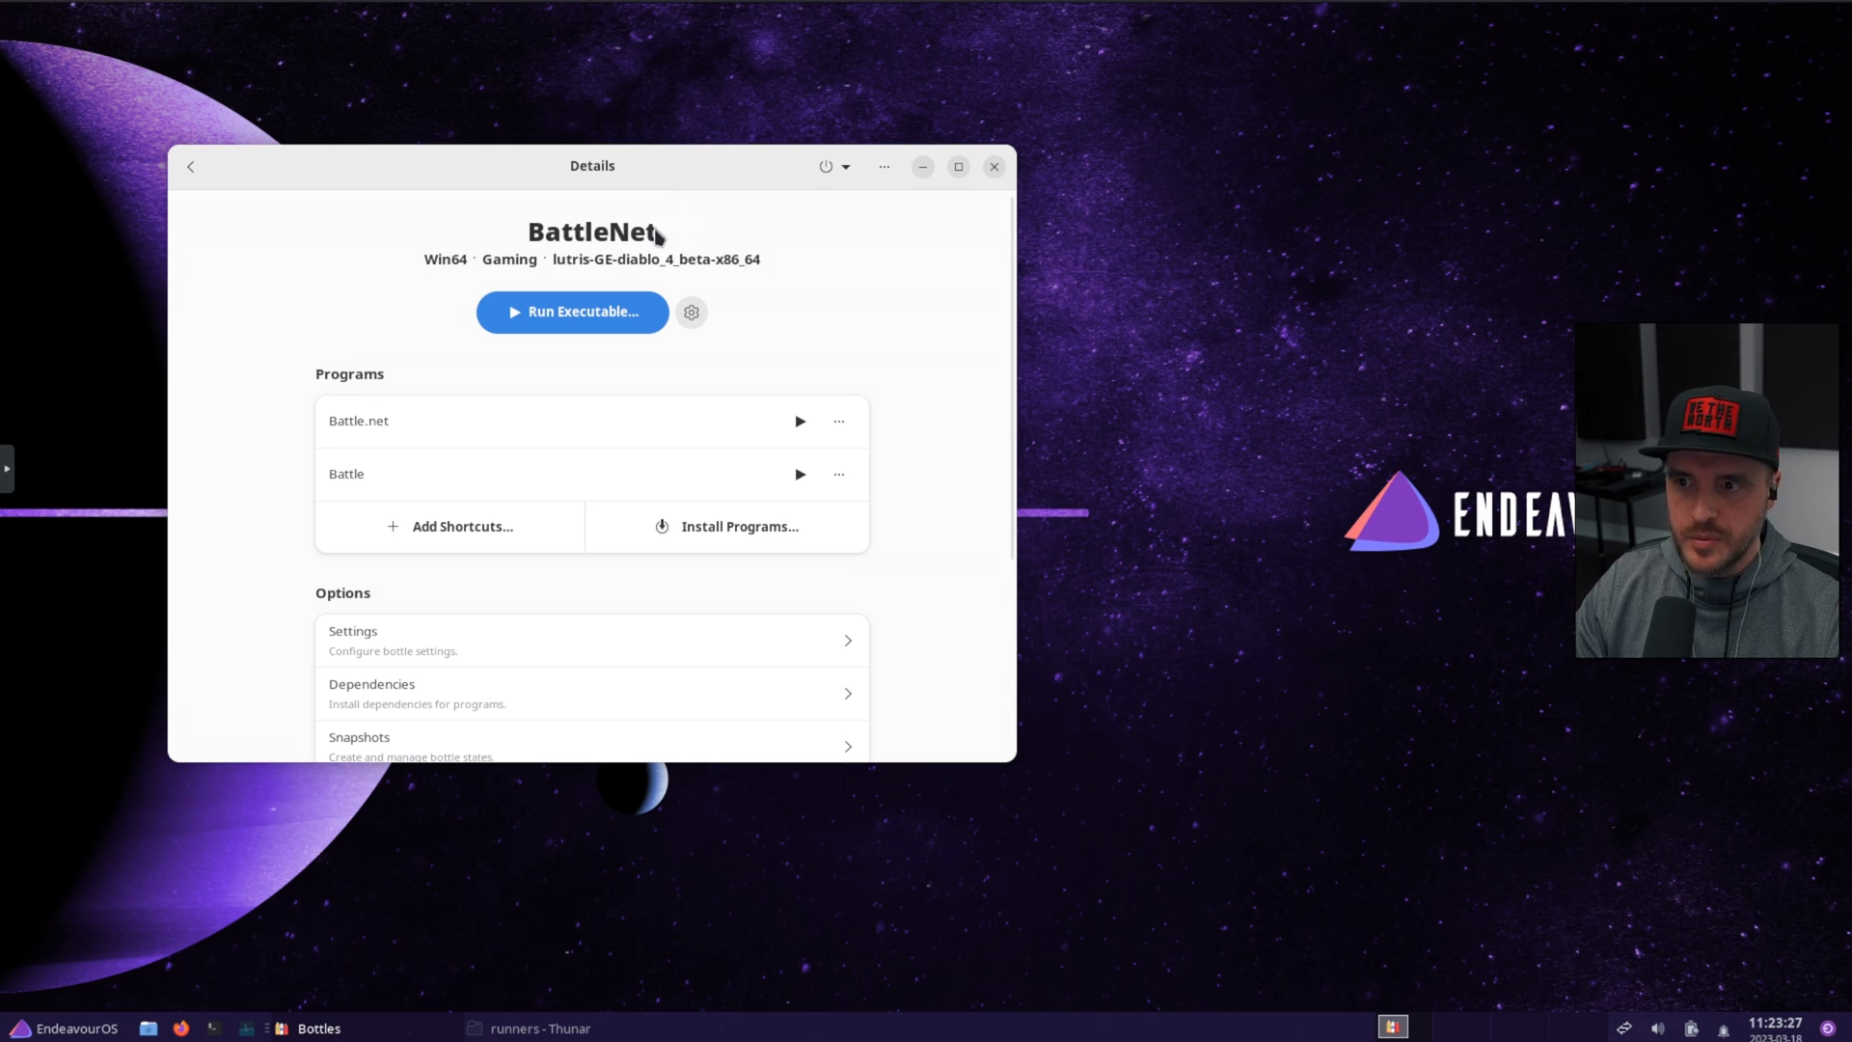
mouse_move(654, 234)
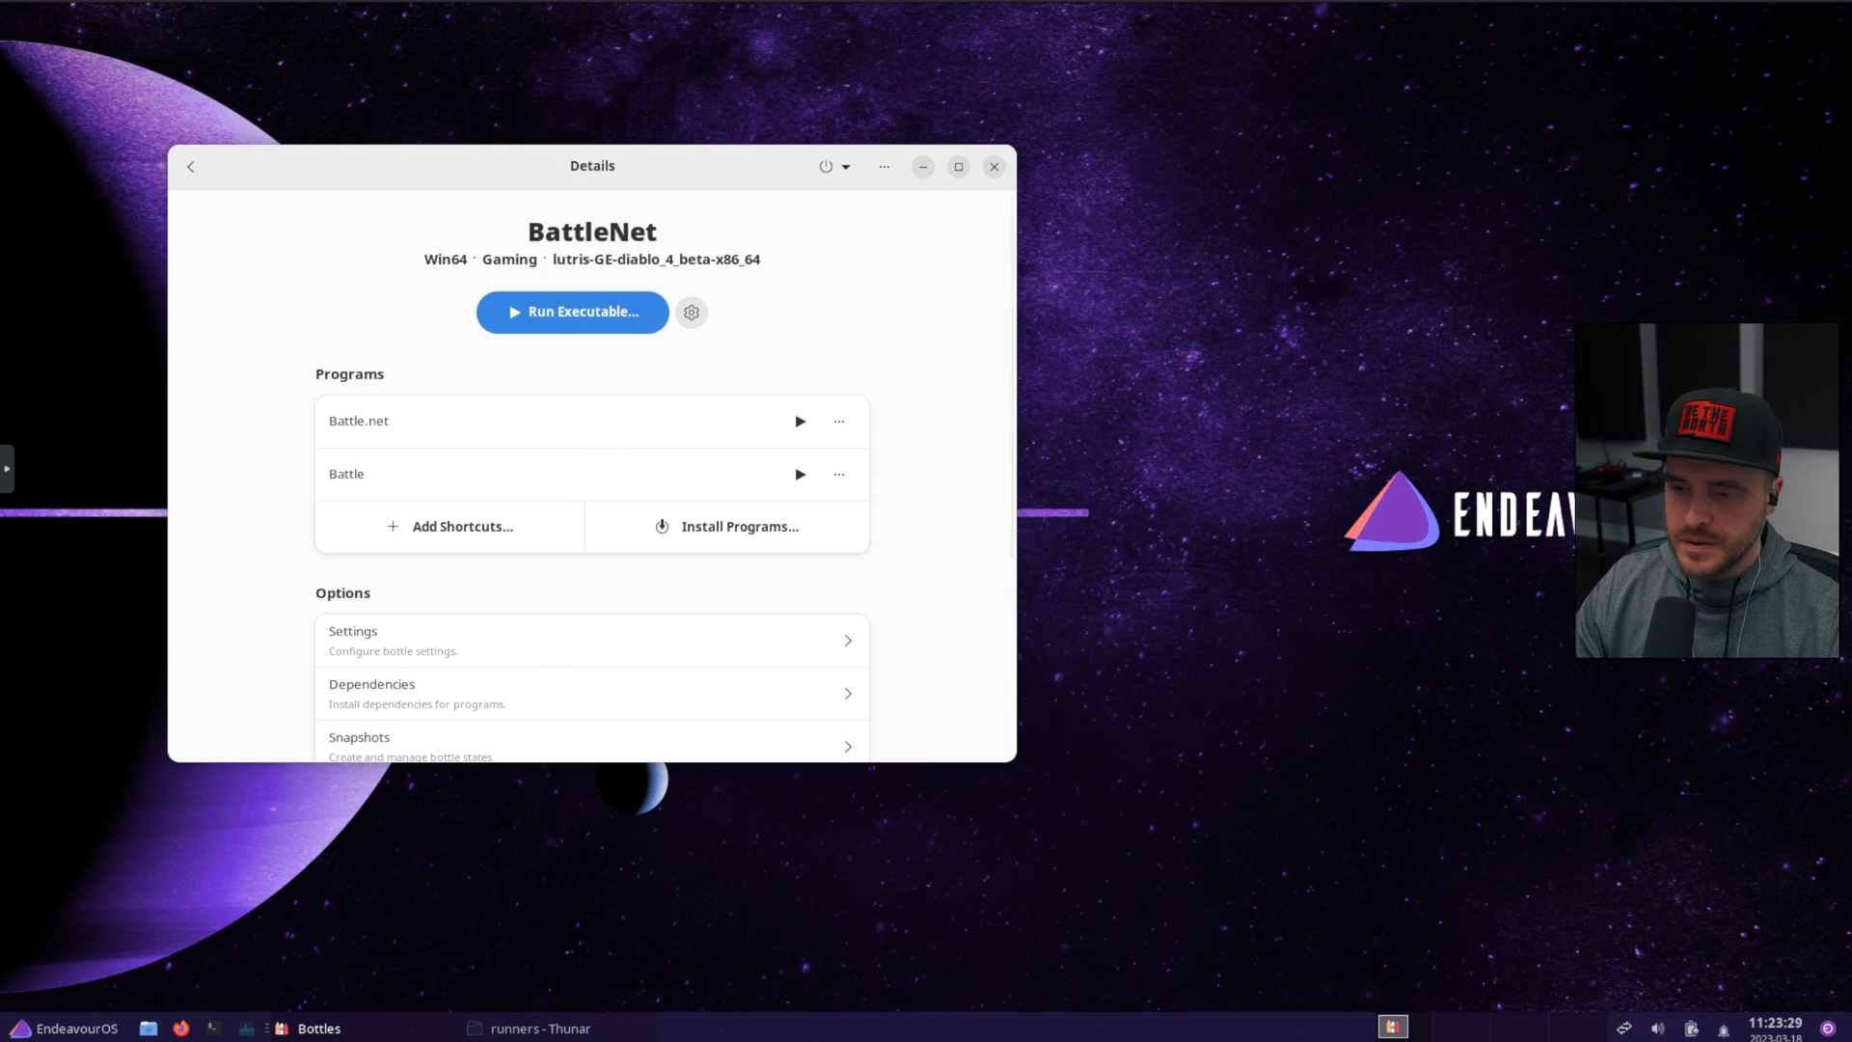
mouse_move(349, 863)
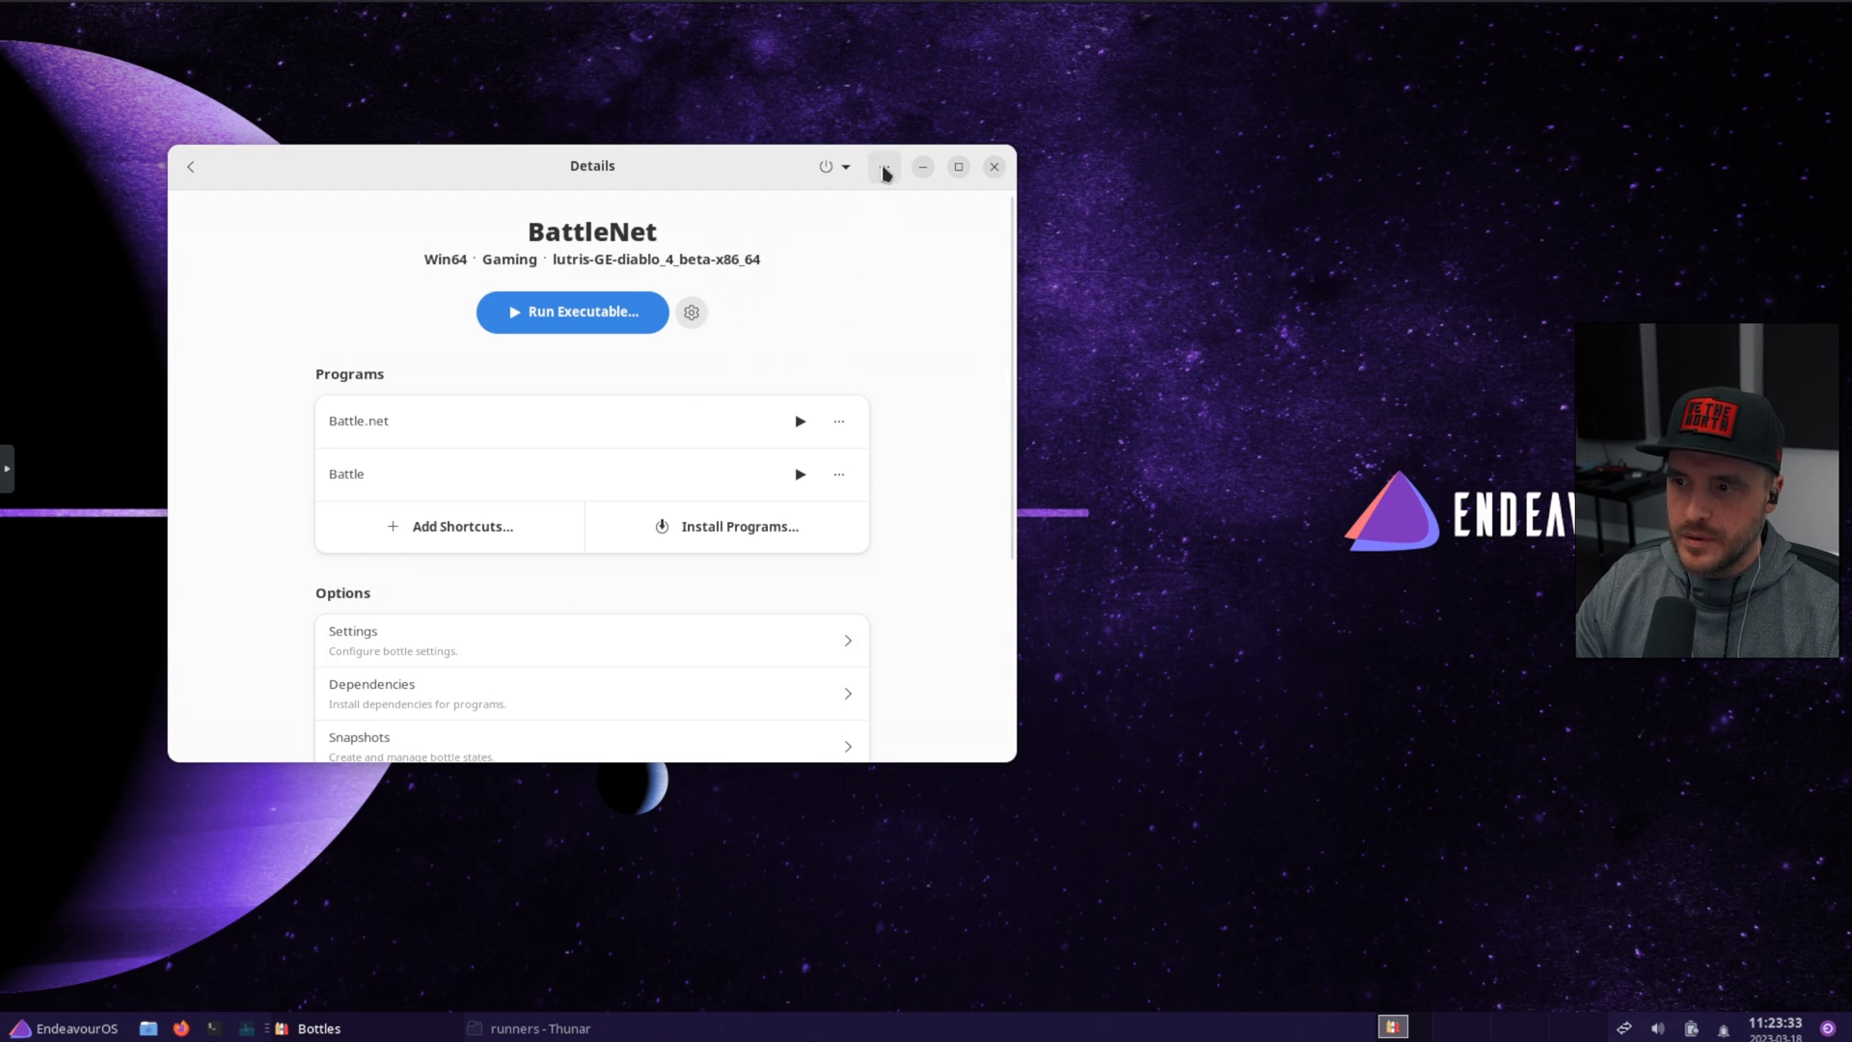
mouse_move(855, 419)
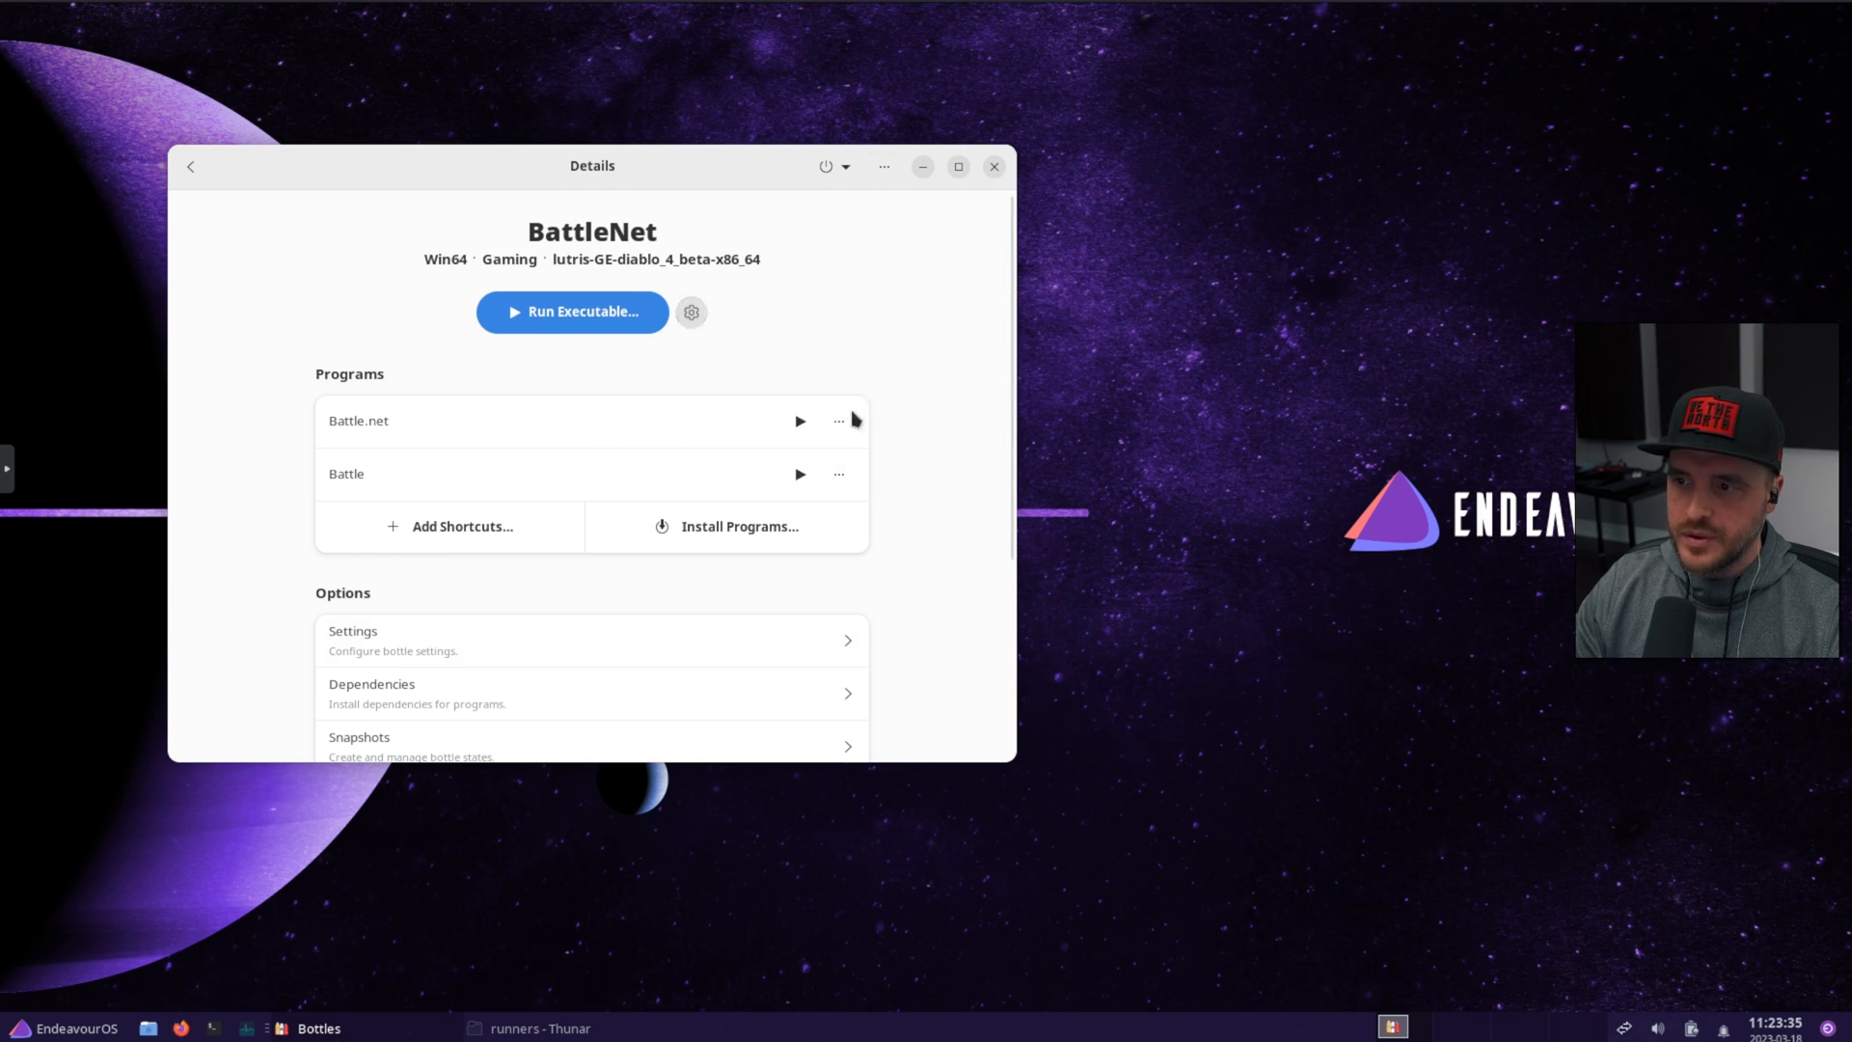
Show the bottle's runner list with lutris-GE-diablo_4_beta checked as active
left_click(591, 639)
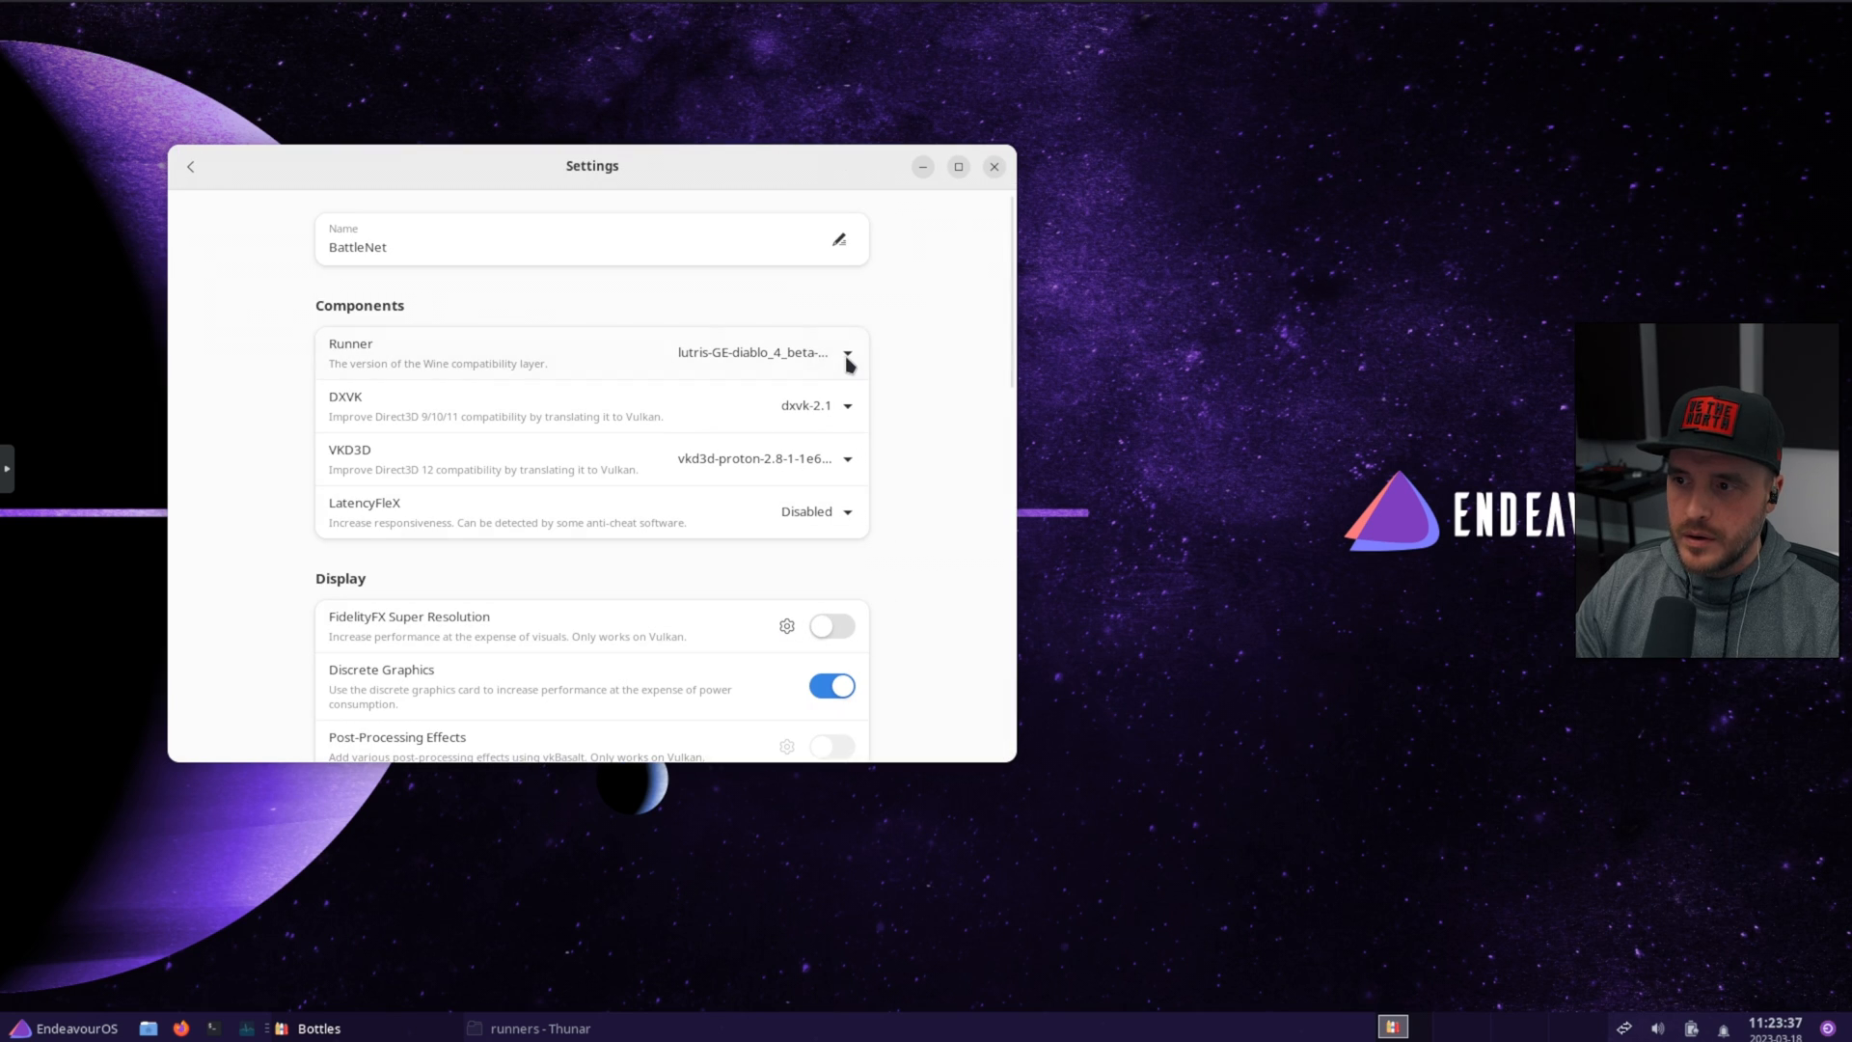
left_click(847, 355)
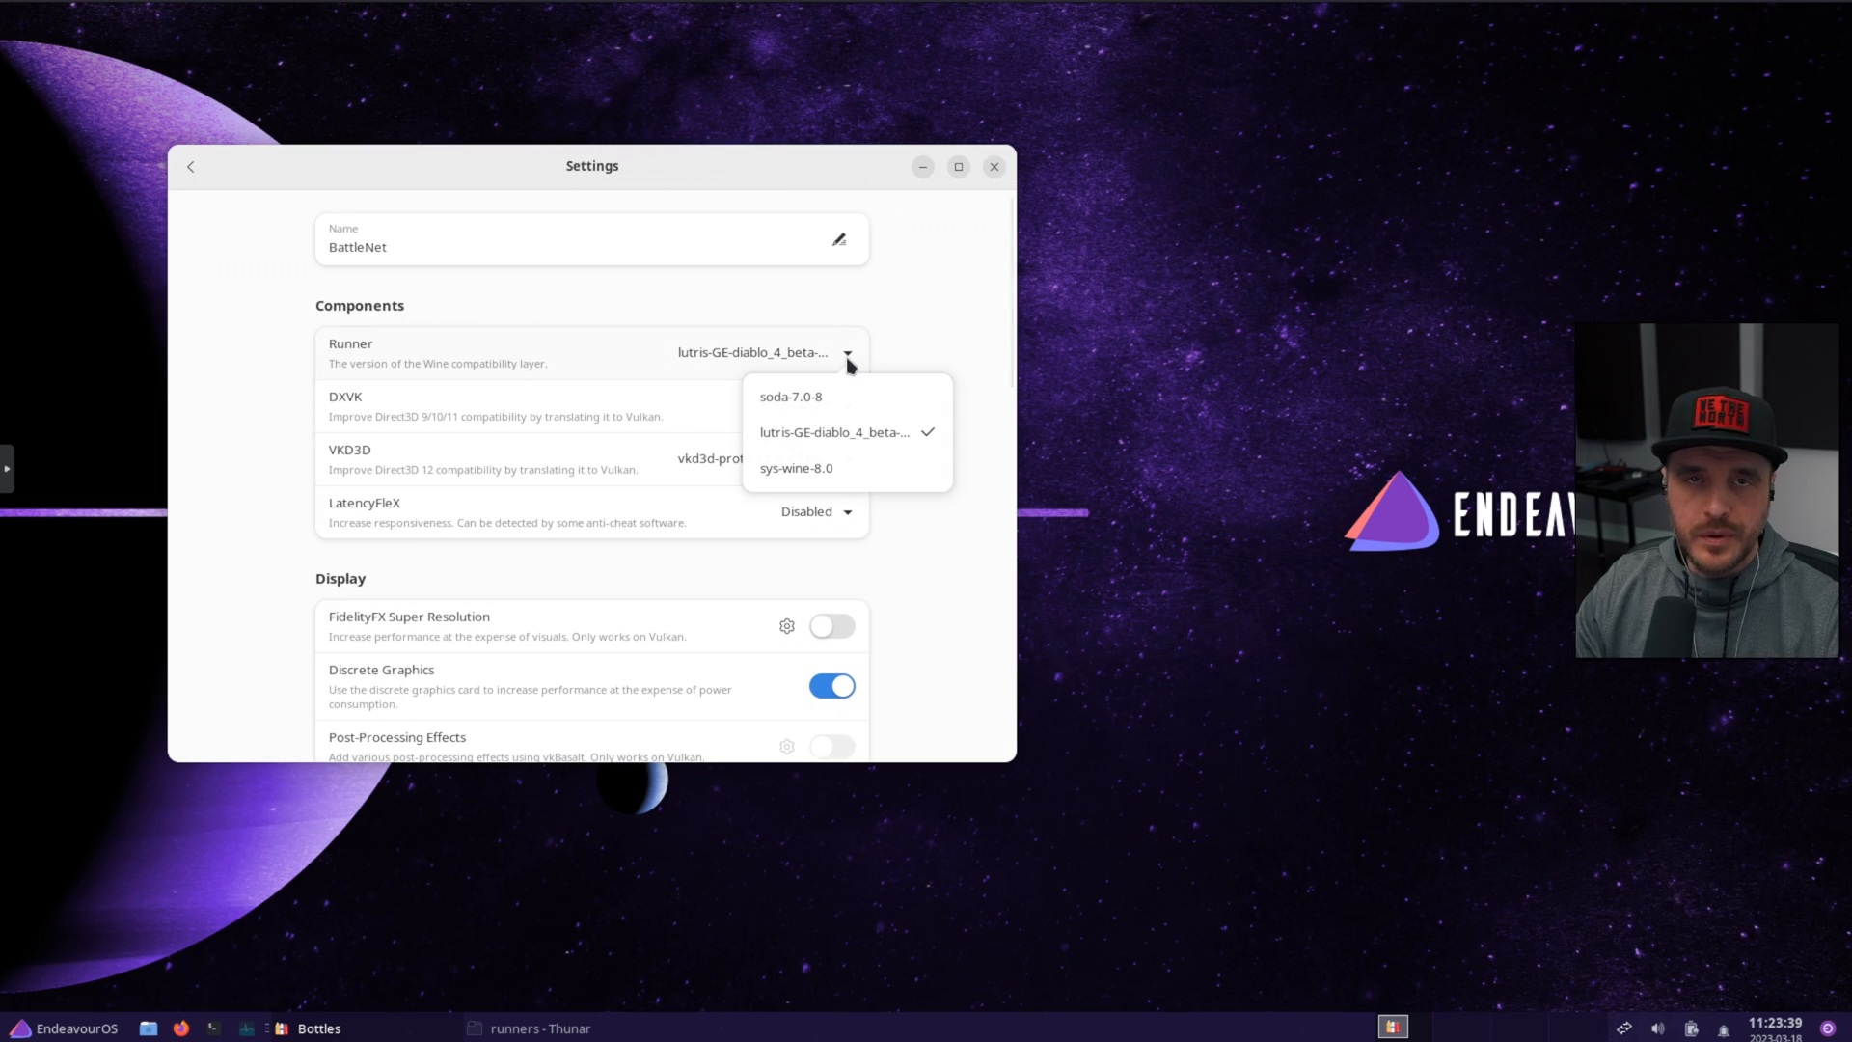
mouse_move(869, 405)
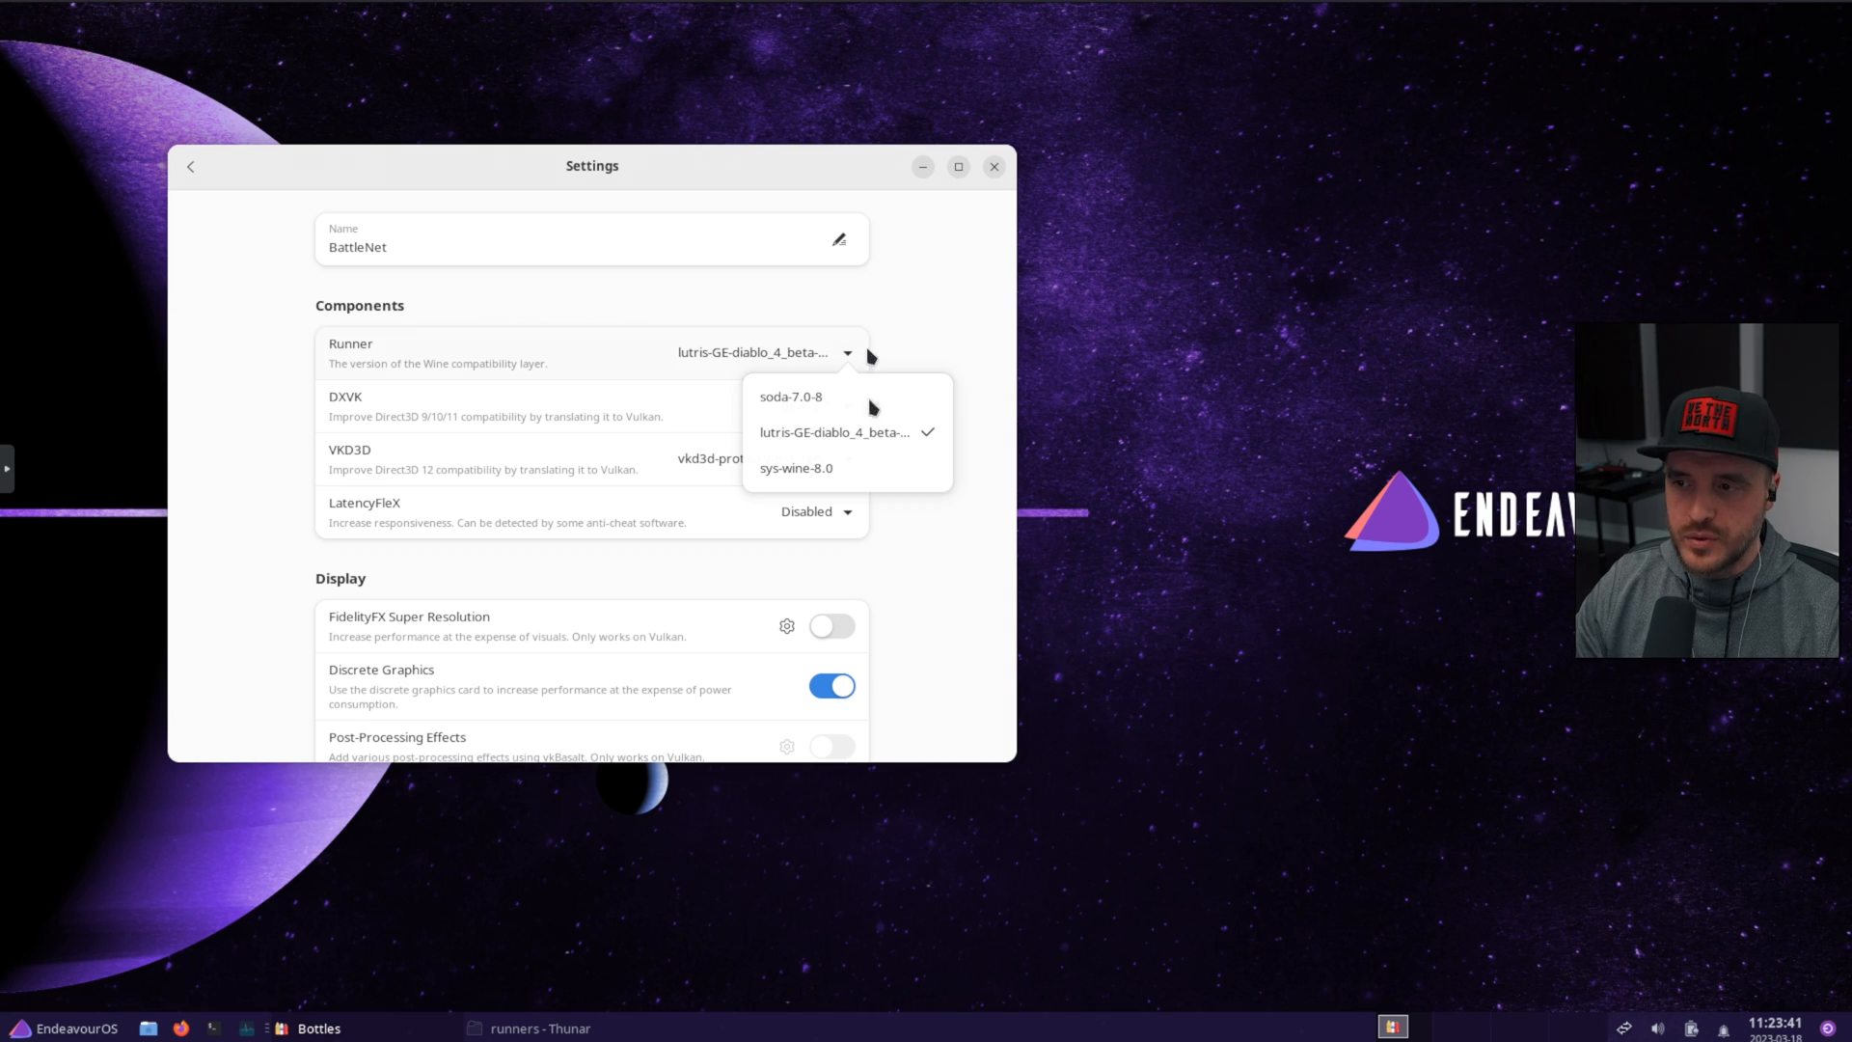
mouse_move(915, 310)
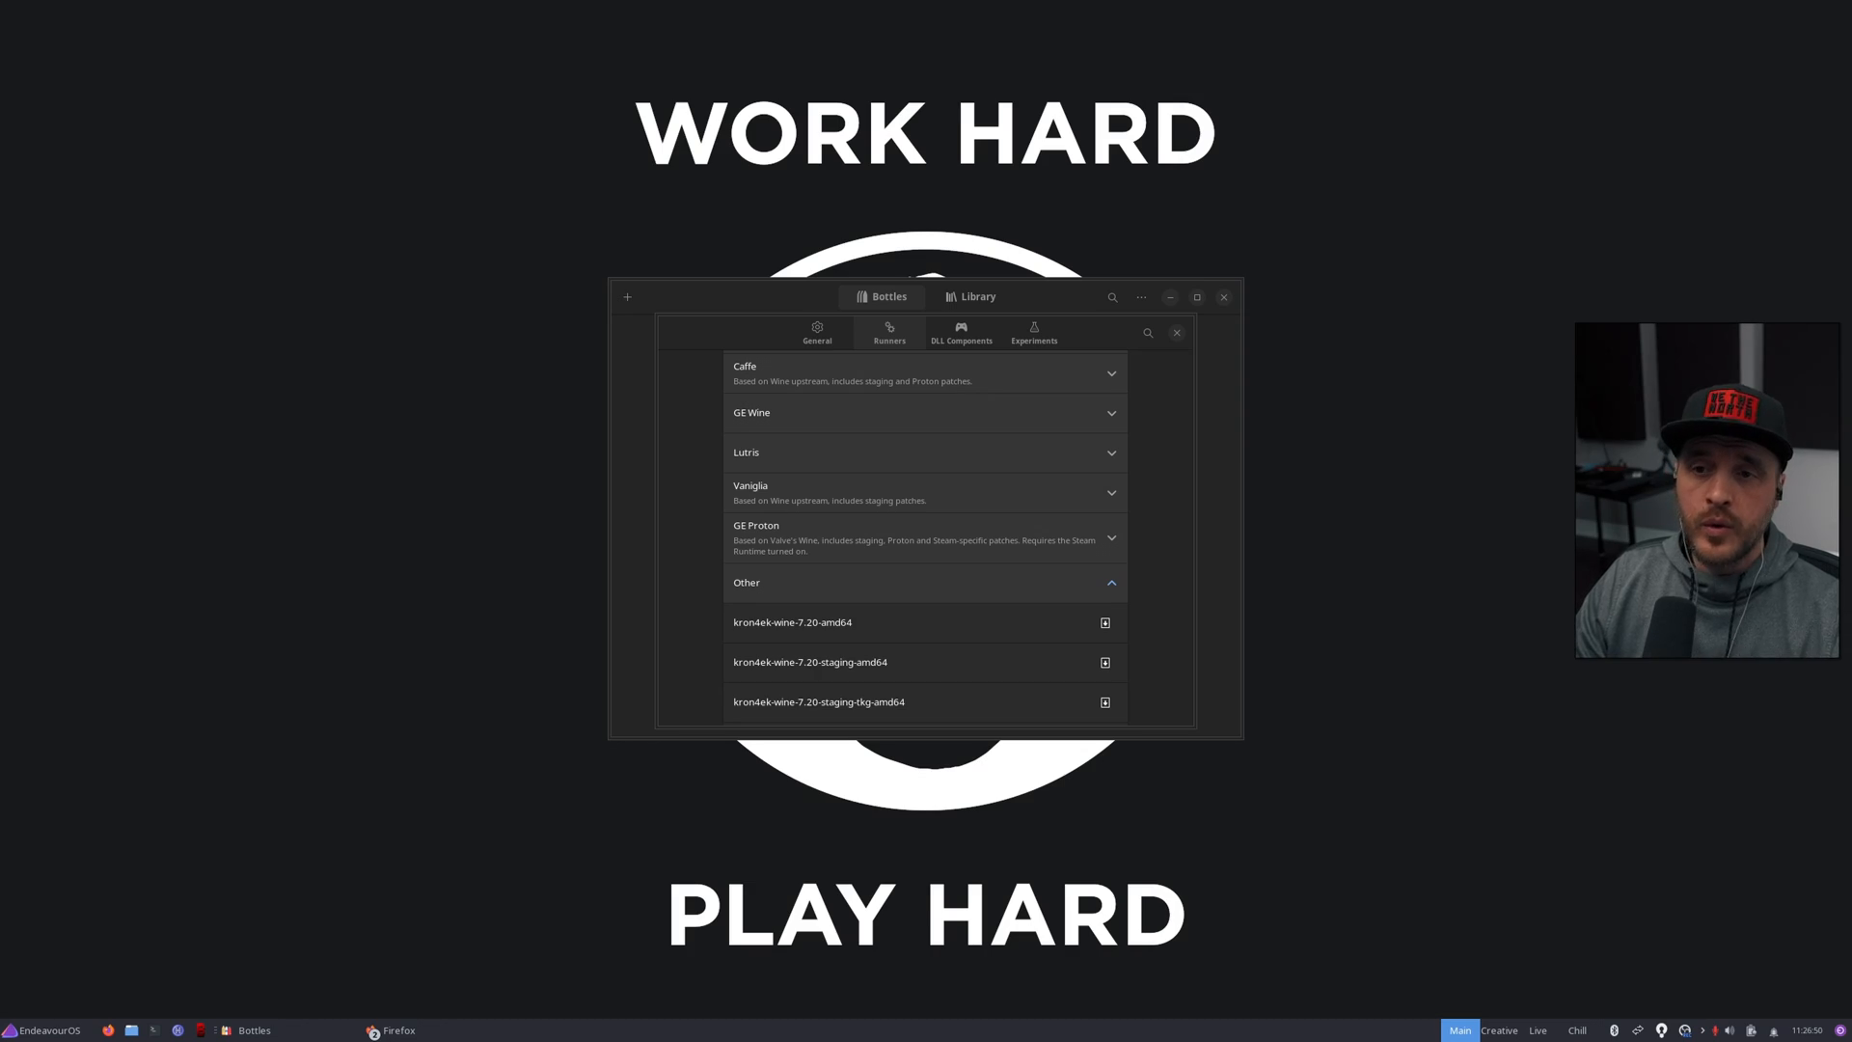
Leave Preferences, enter the Gaming bottle and launch its Battle.net program
left_click(1177, 332)
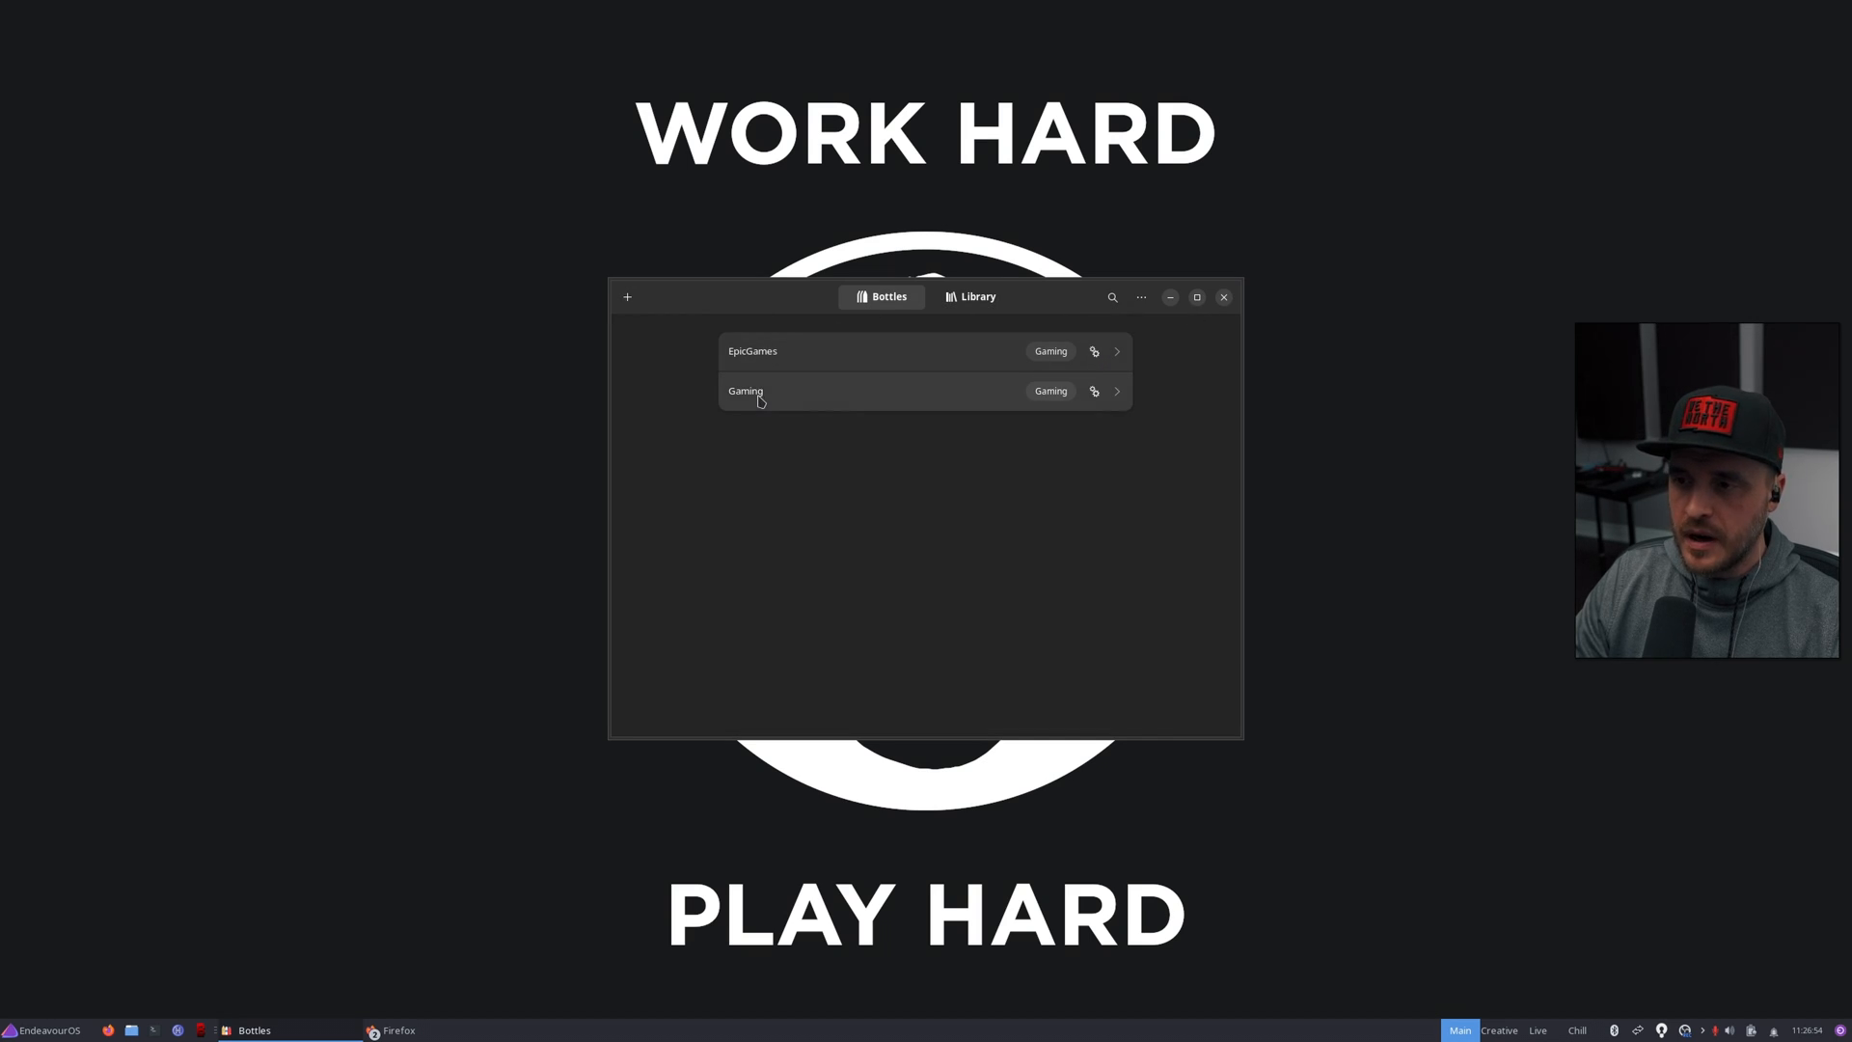
left_click(744, 392)
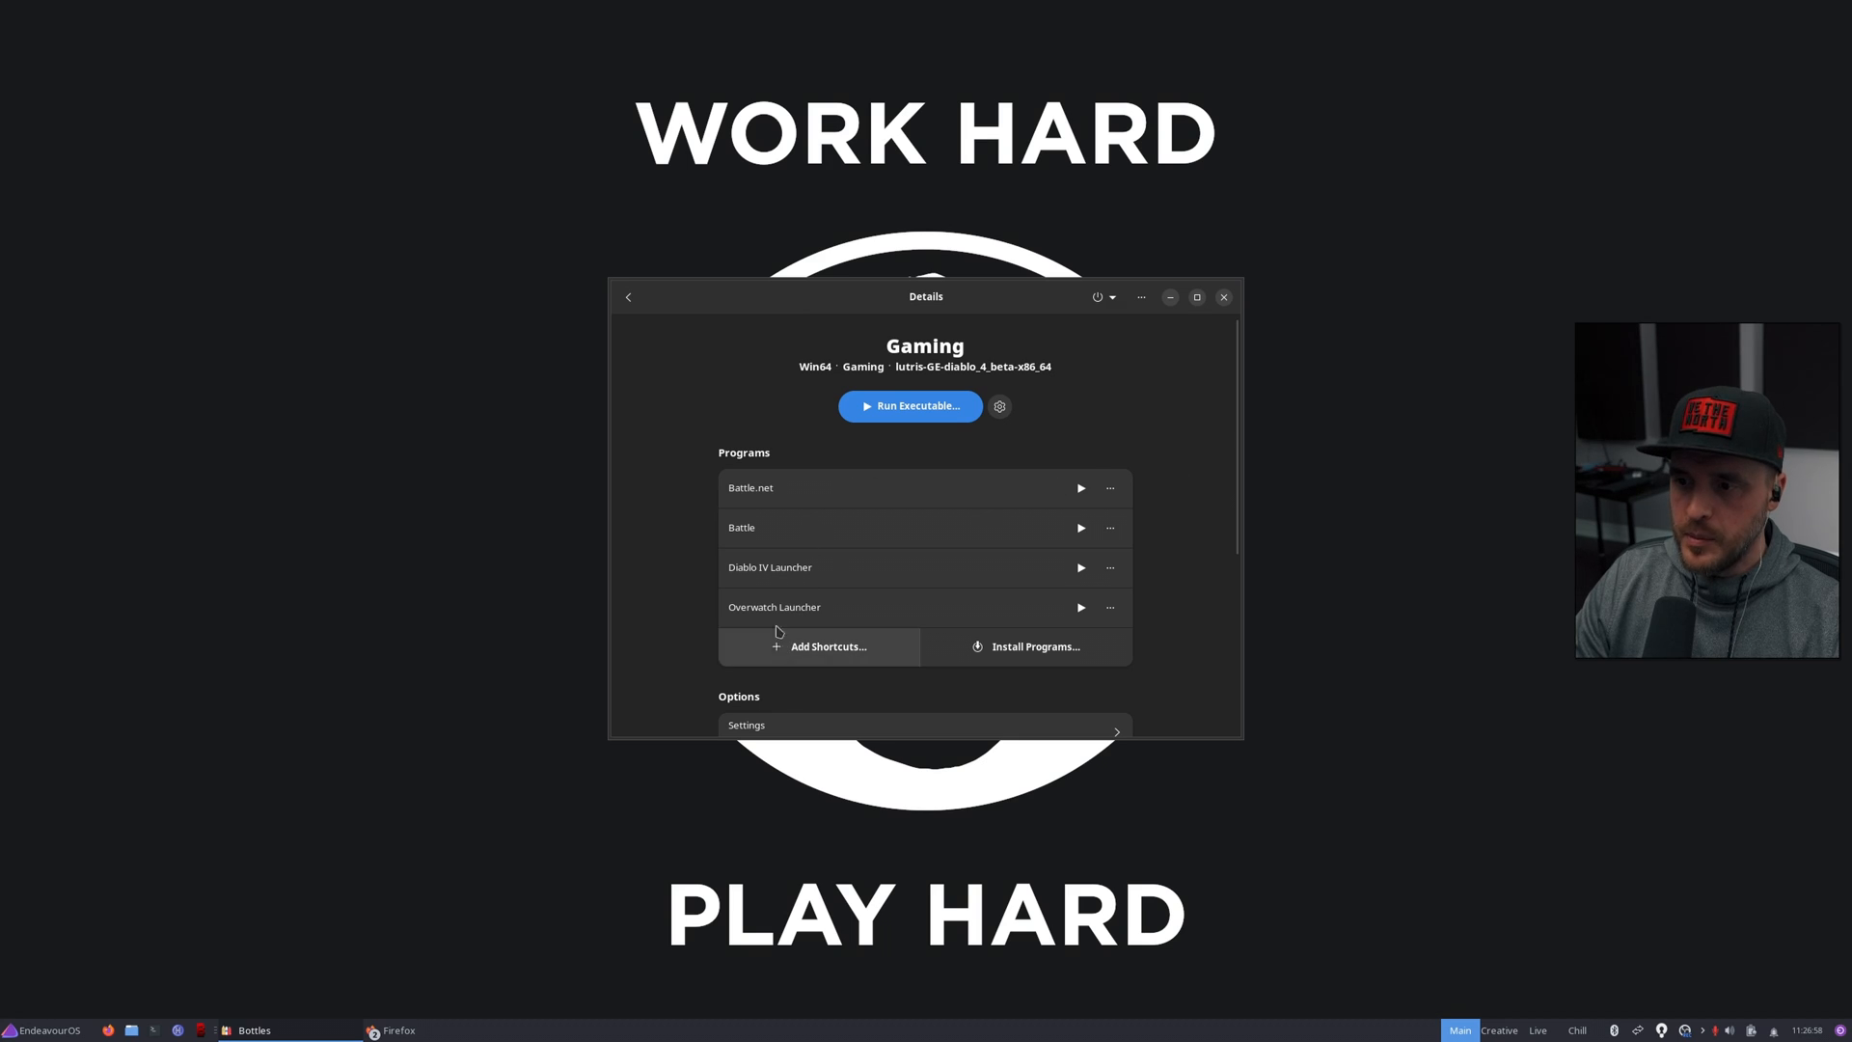
mouse_move(757, 502)
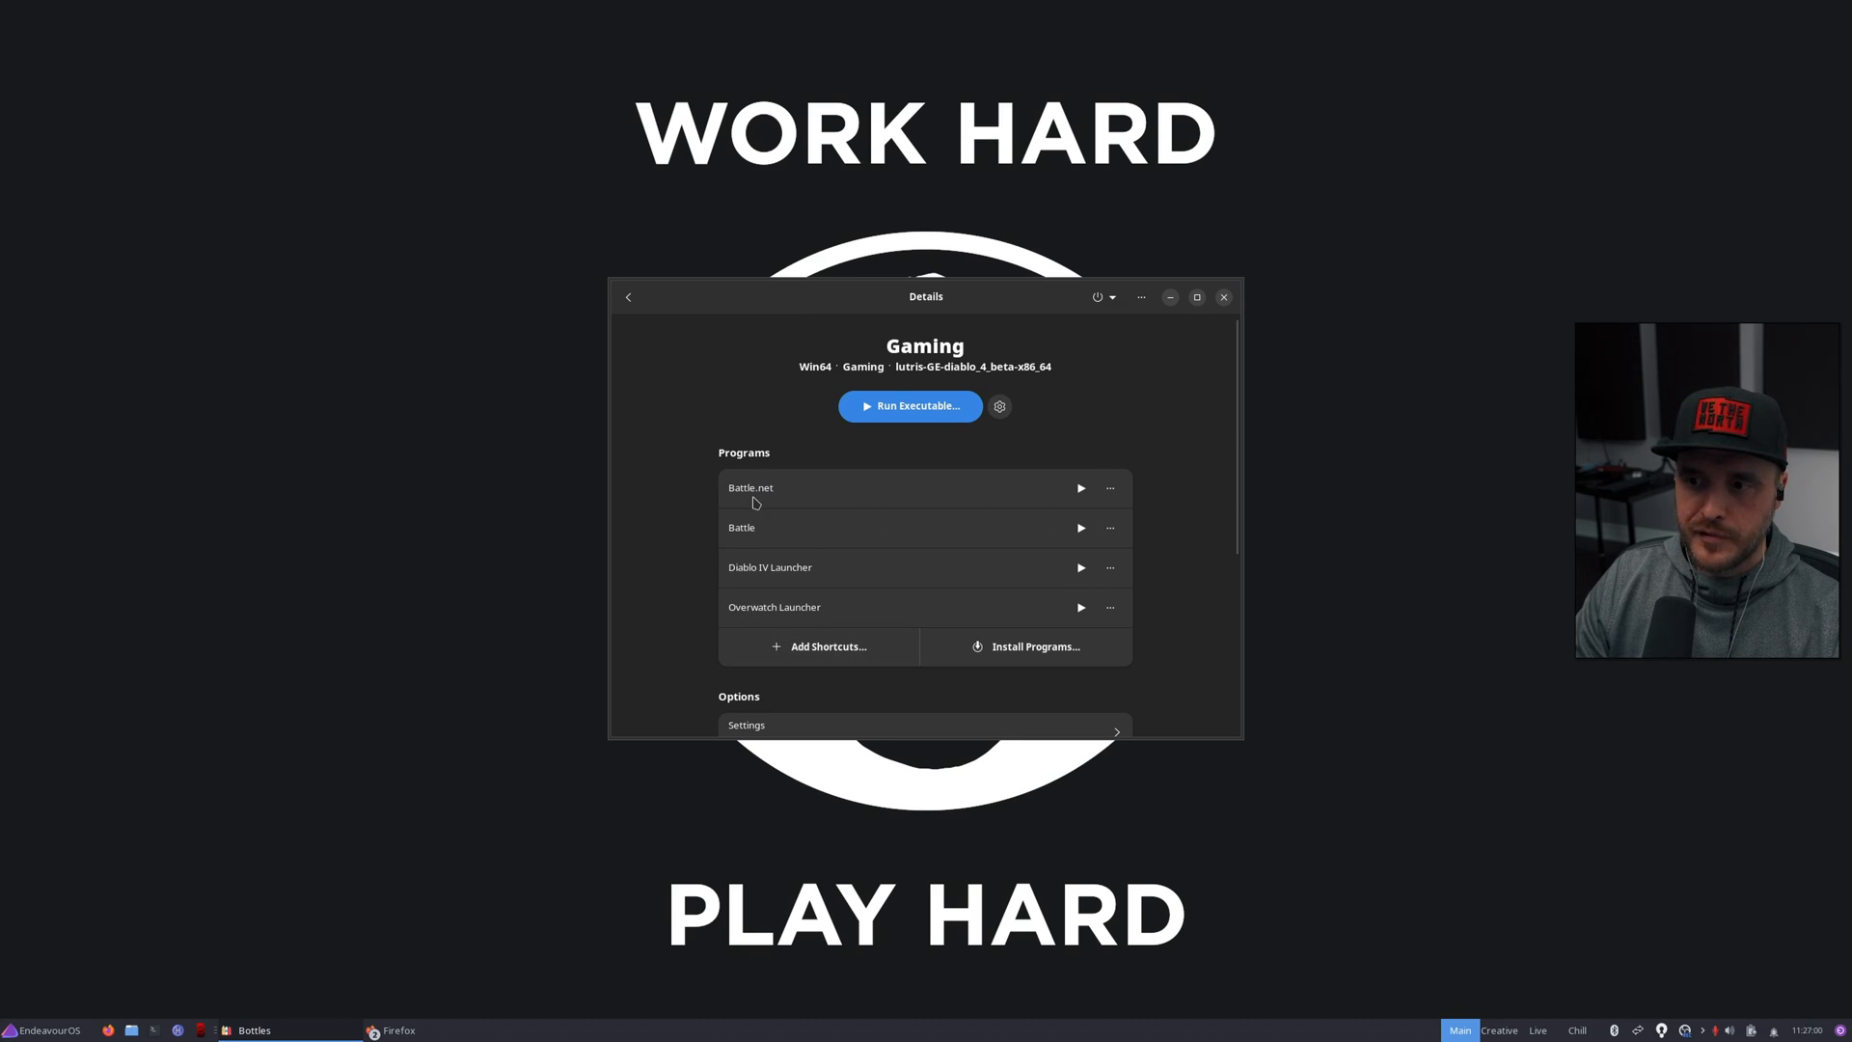
mouse_move(898, 374)
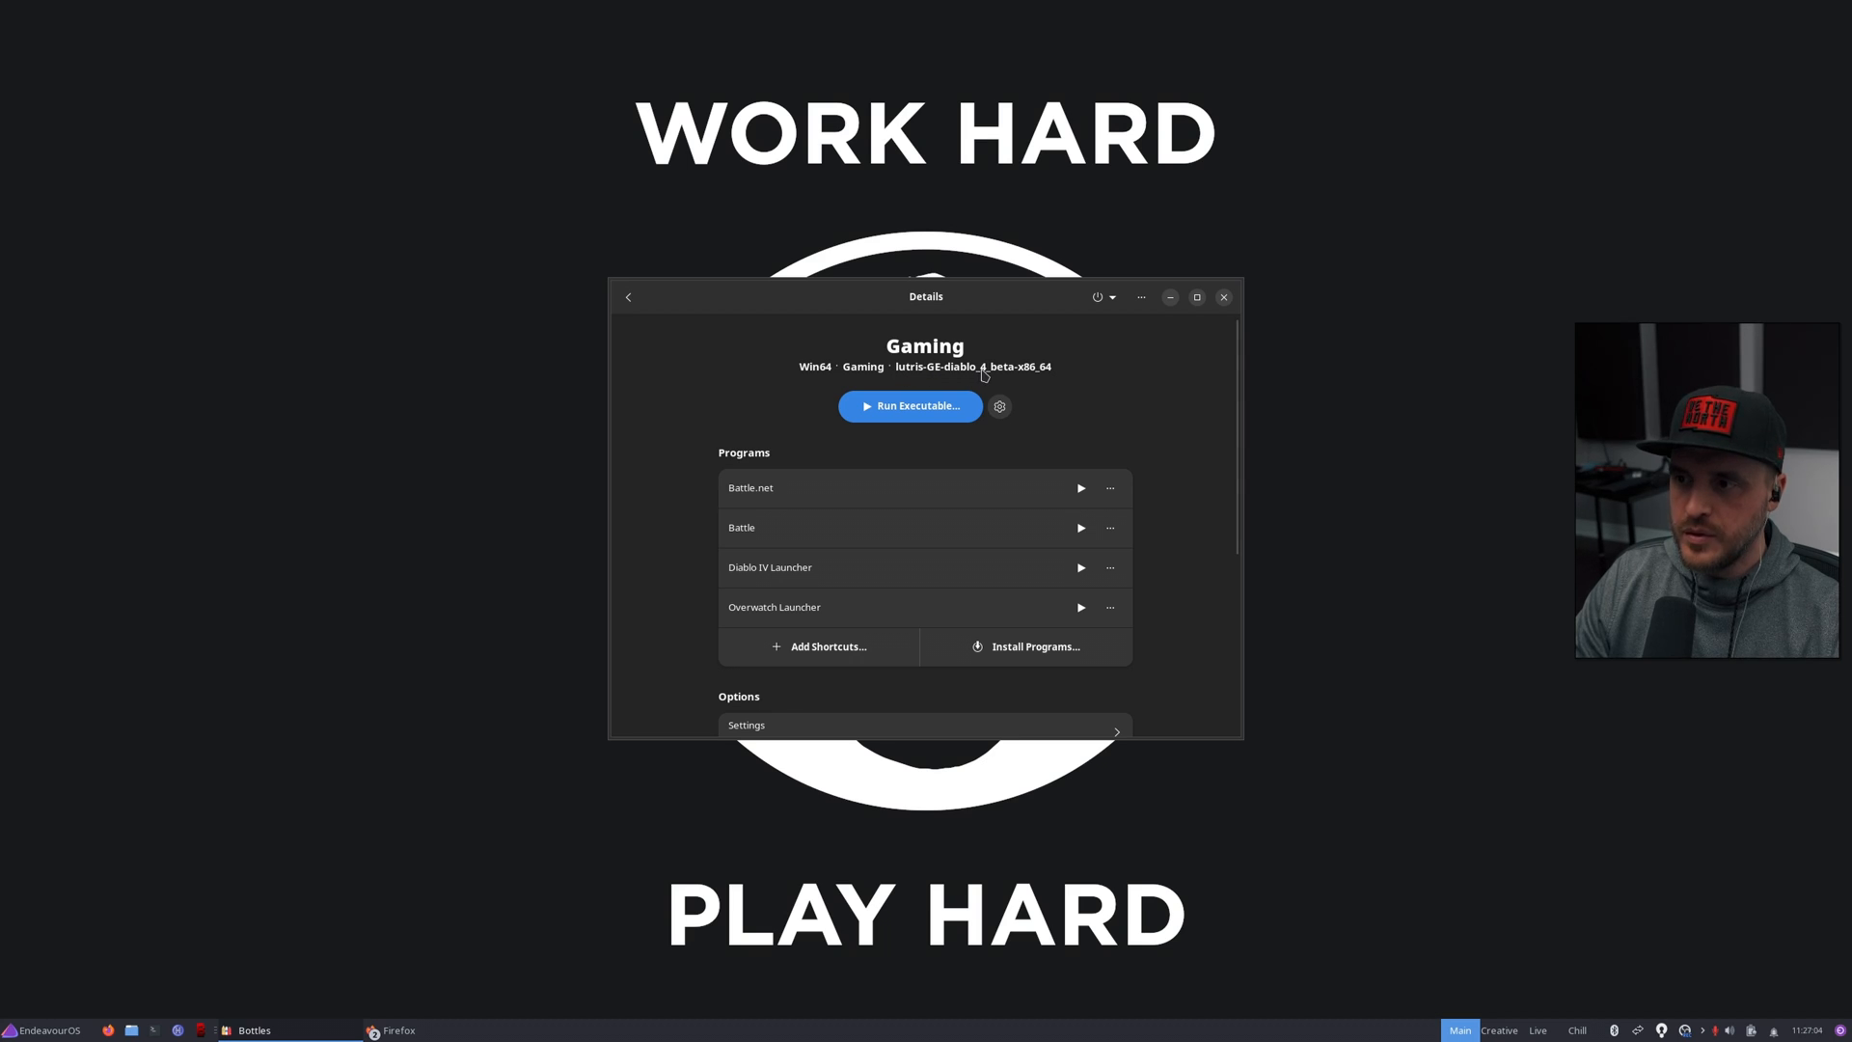
scroll("down", 3)
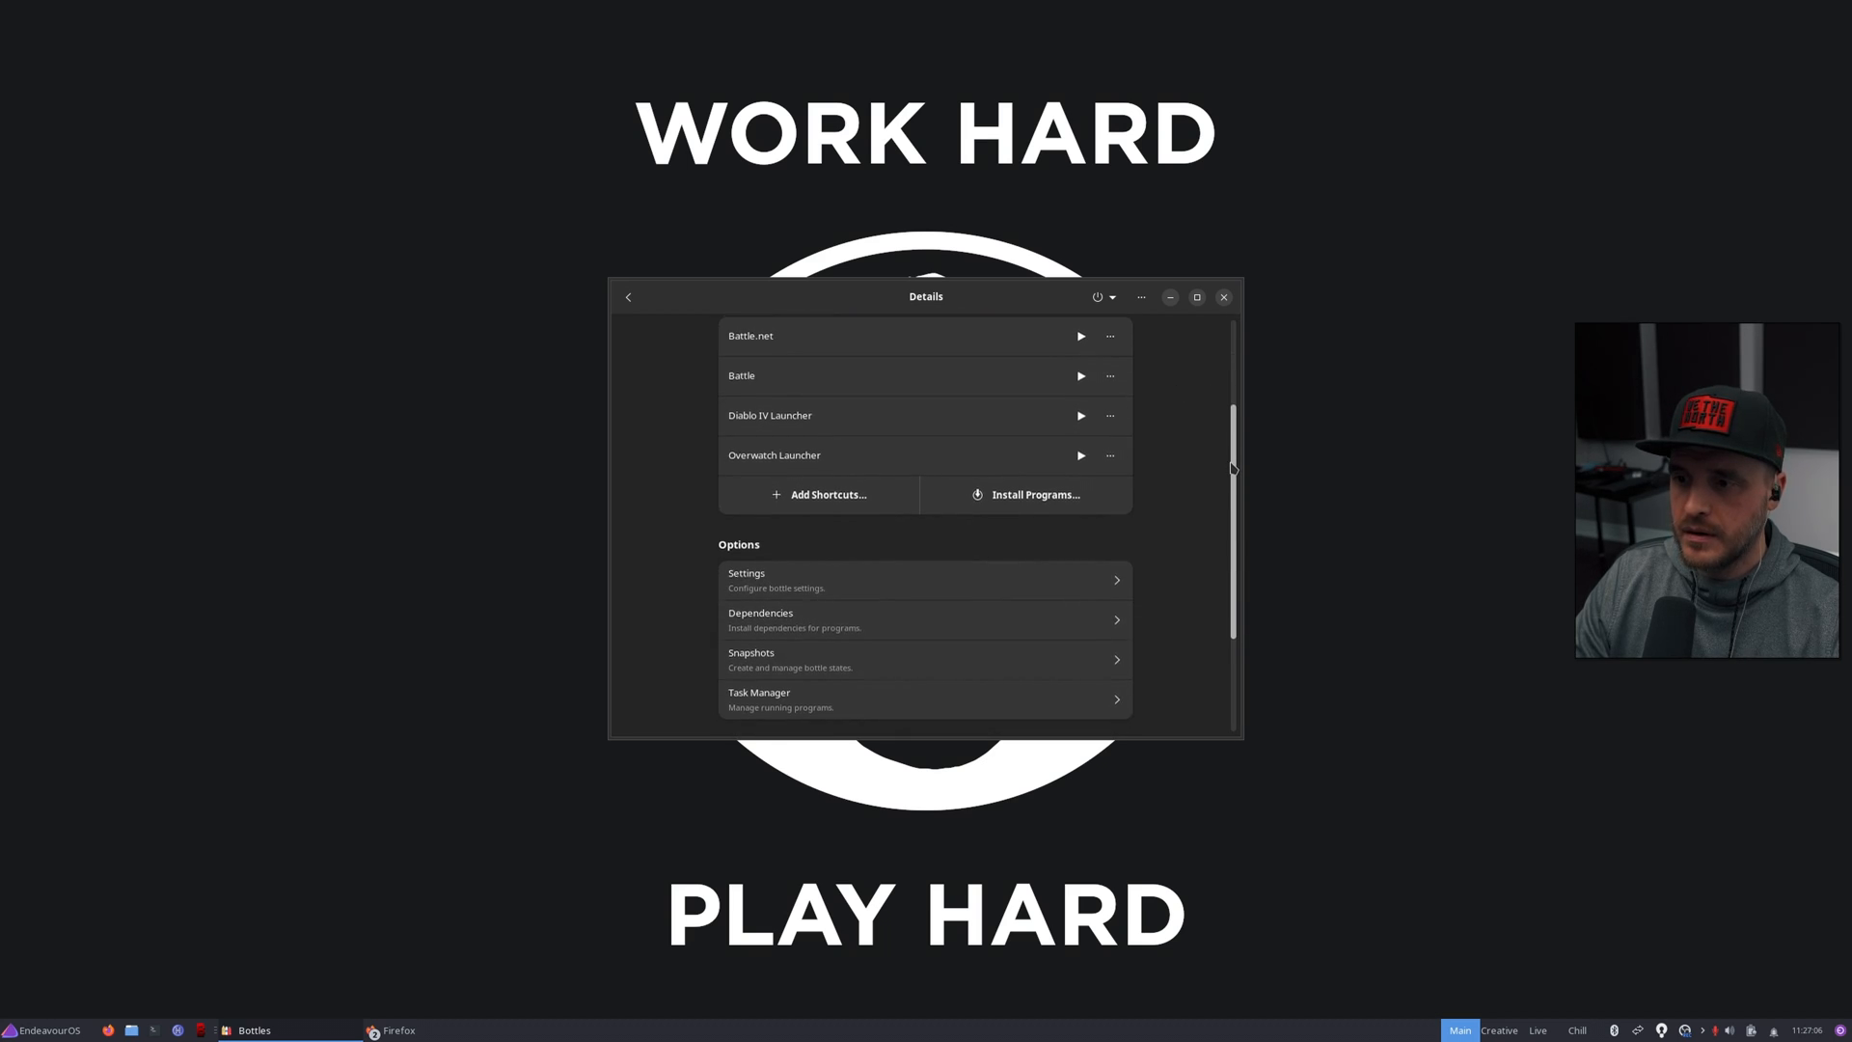
scroll("up", 3)
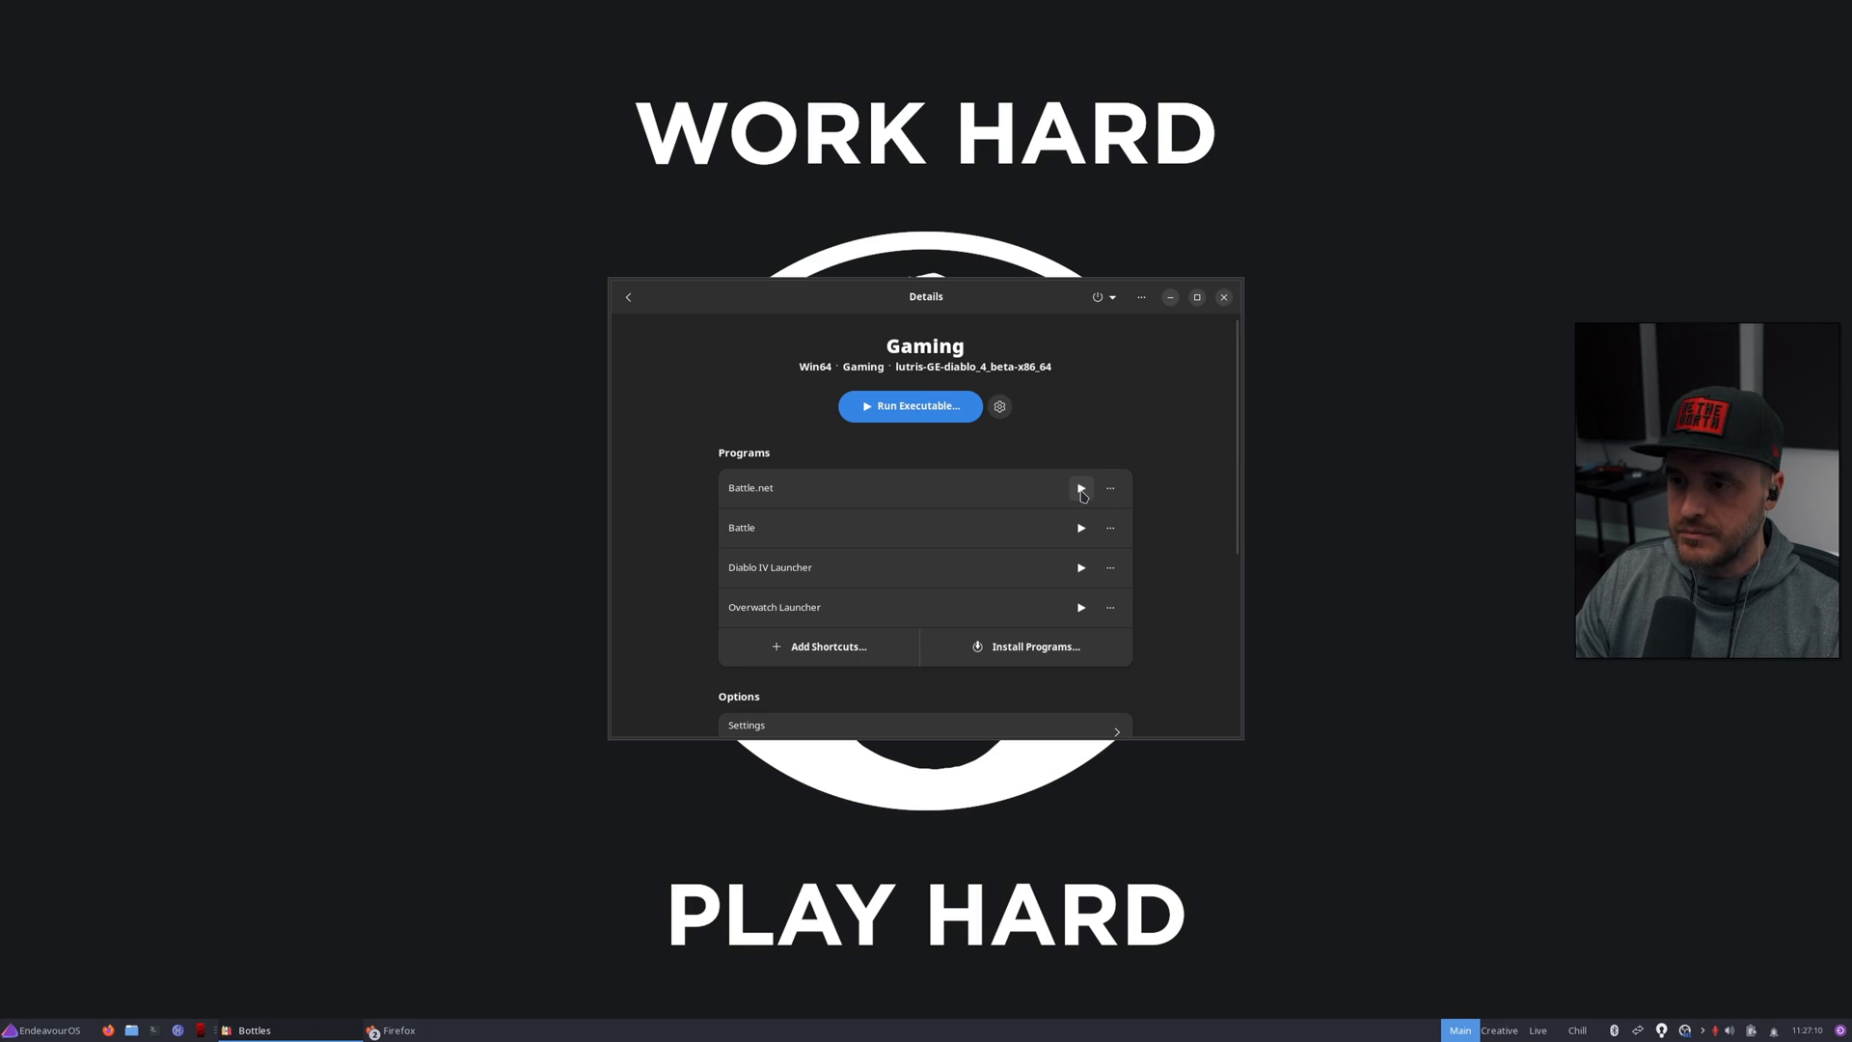
left_click(1081, 488)
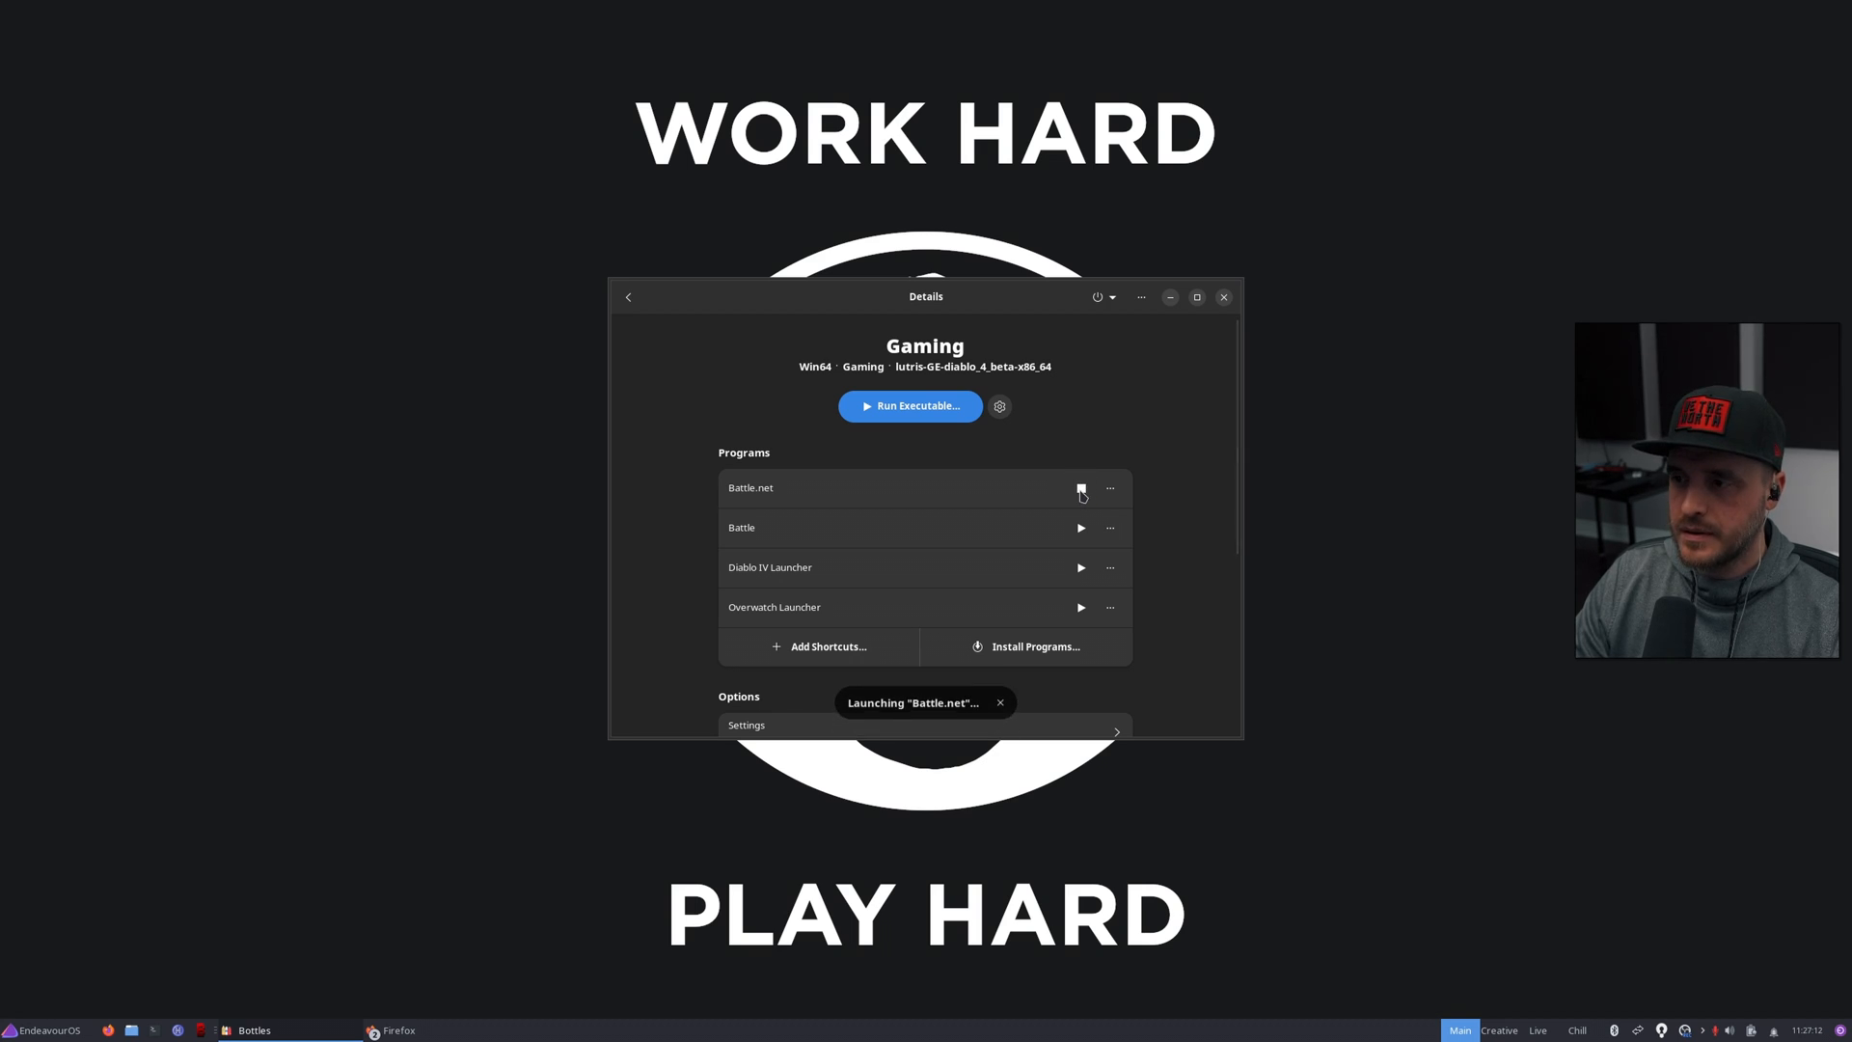
left_click(1078, 488)
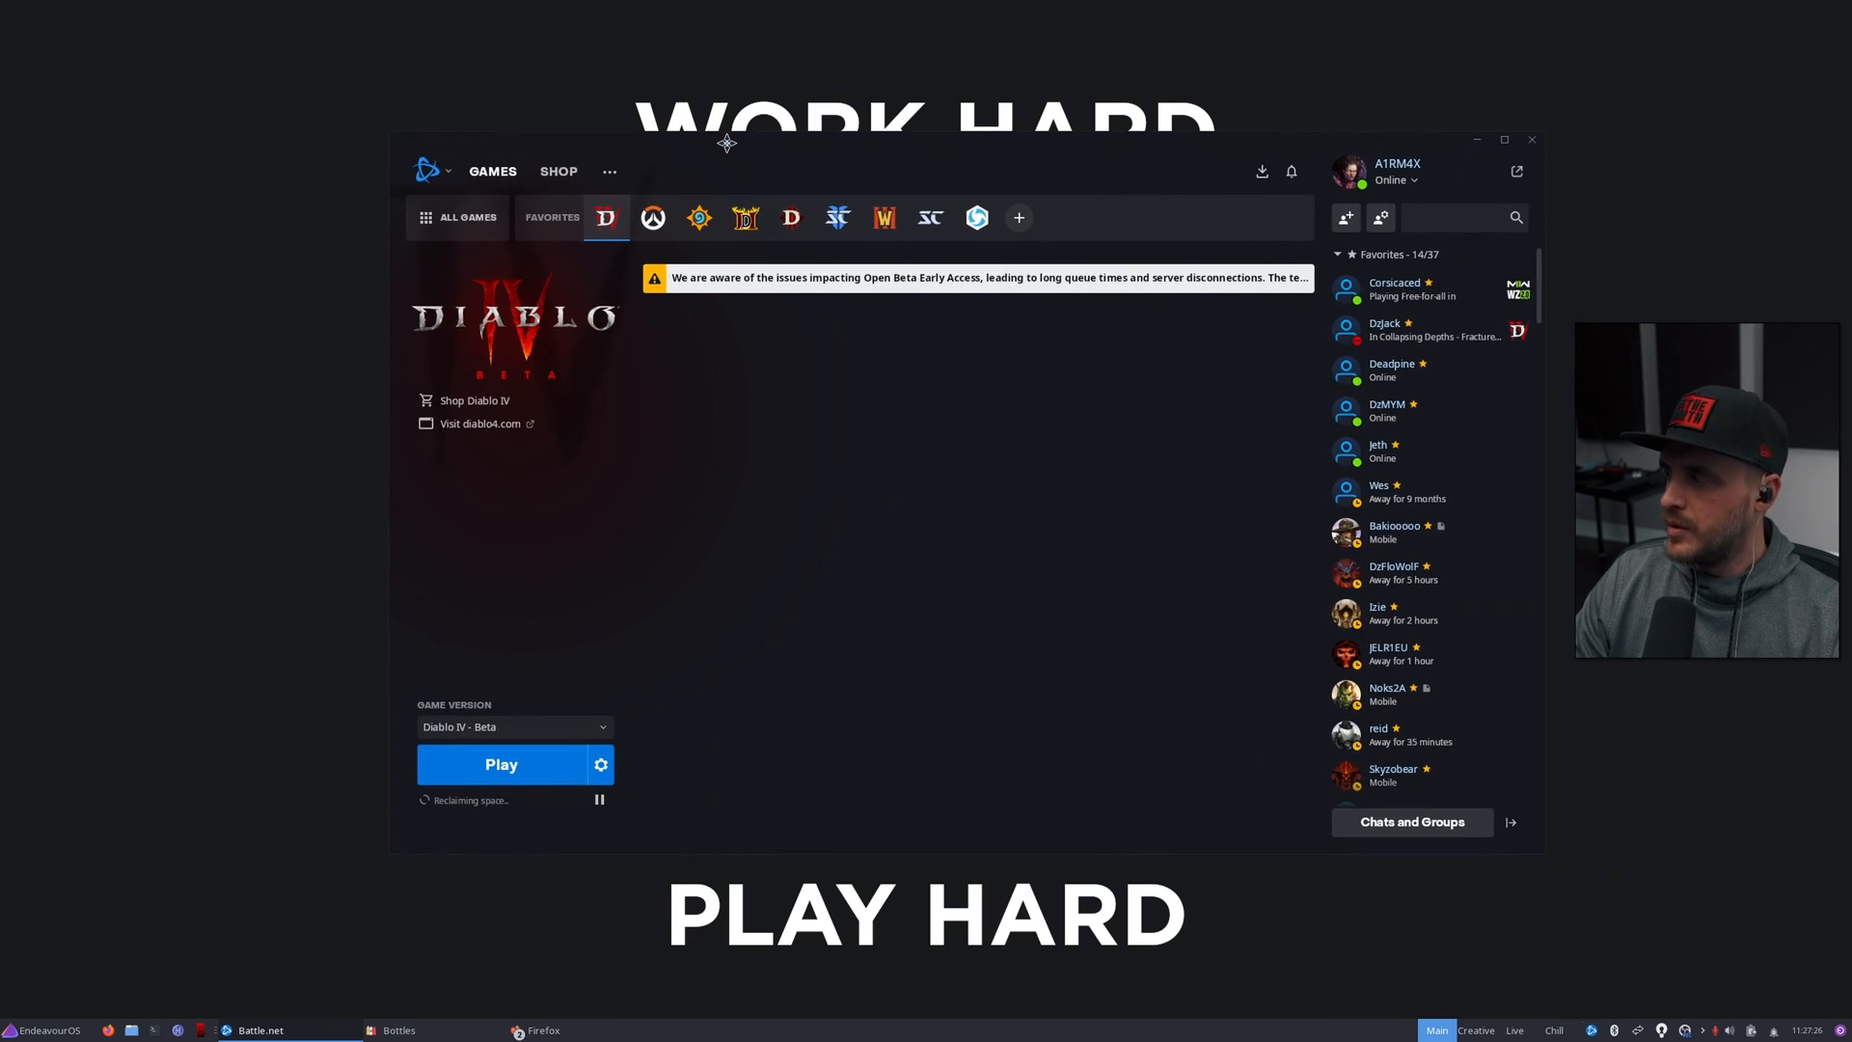
Play Diablo IV - Beta so it opens into the login queue
left_click(501, 764)
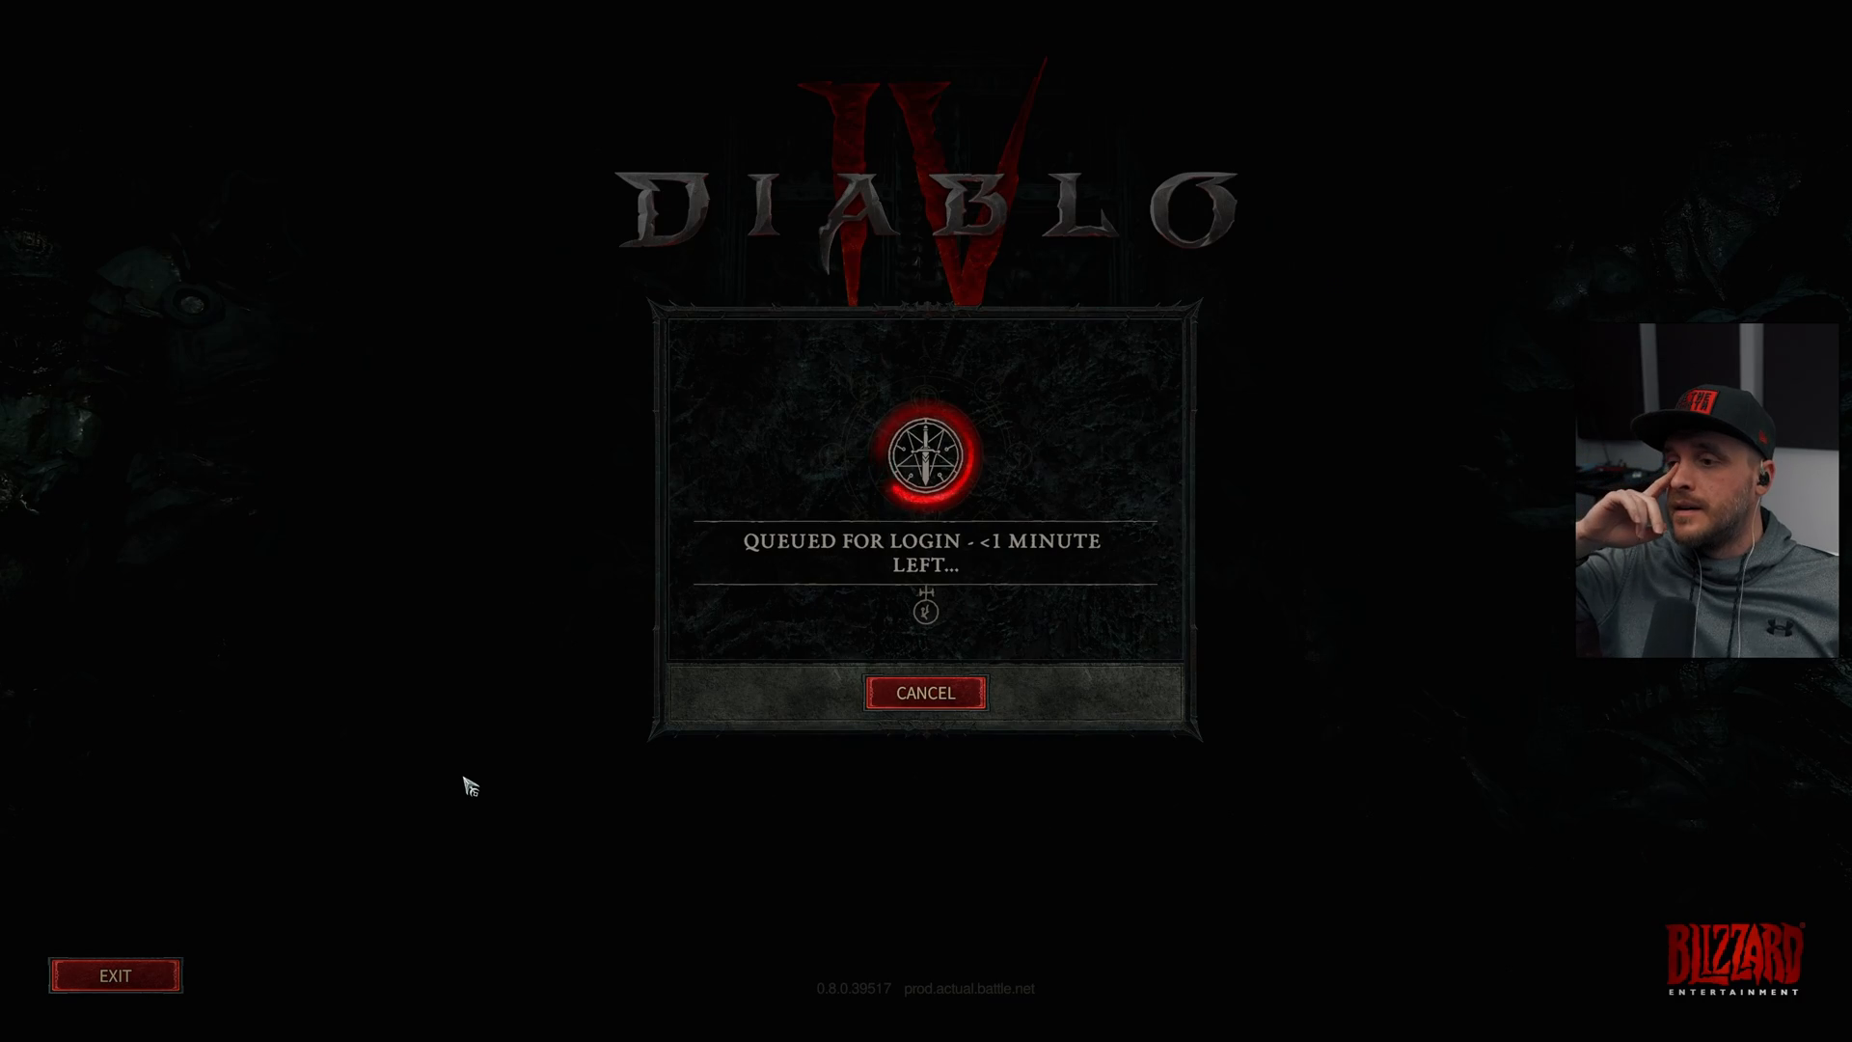